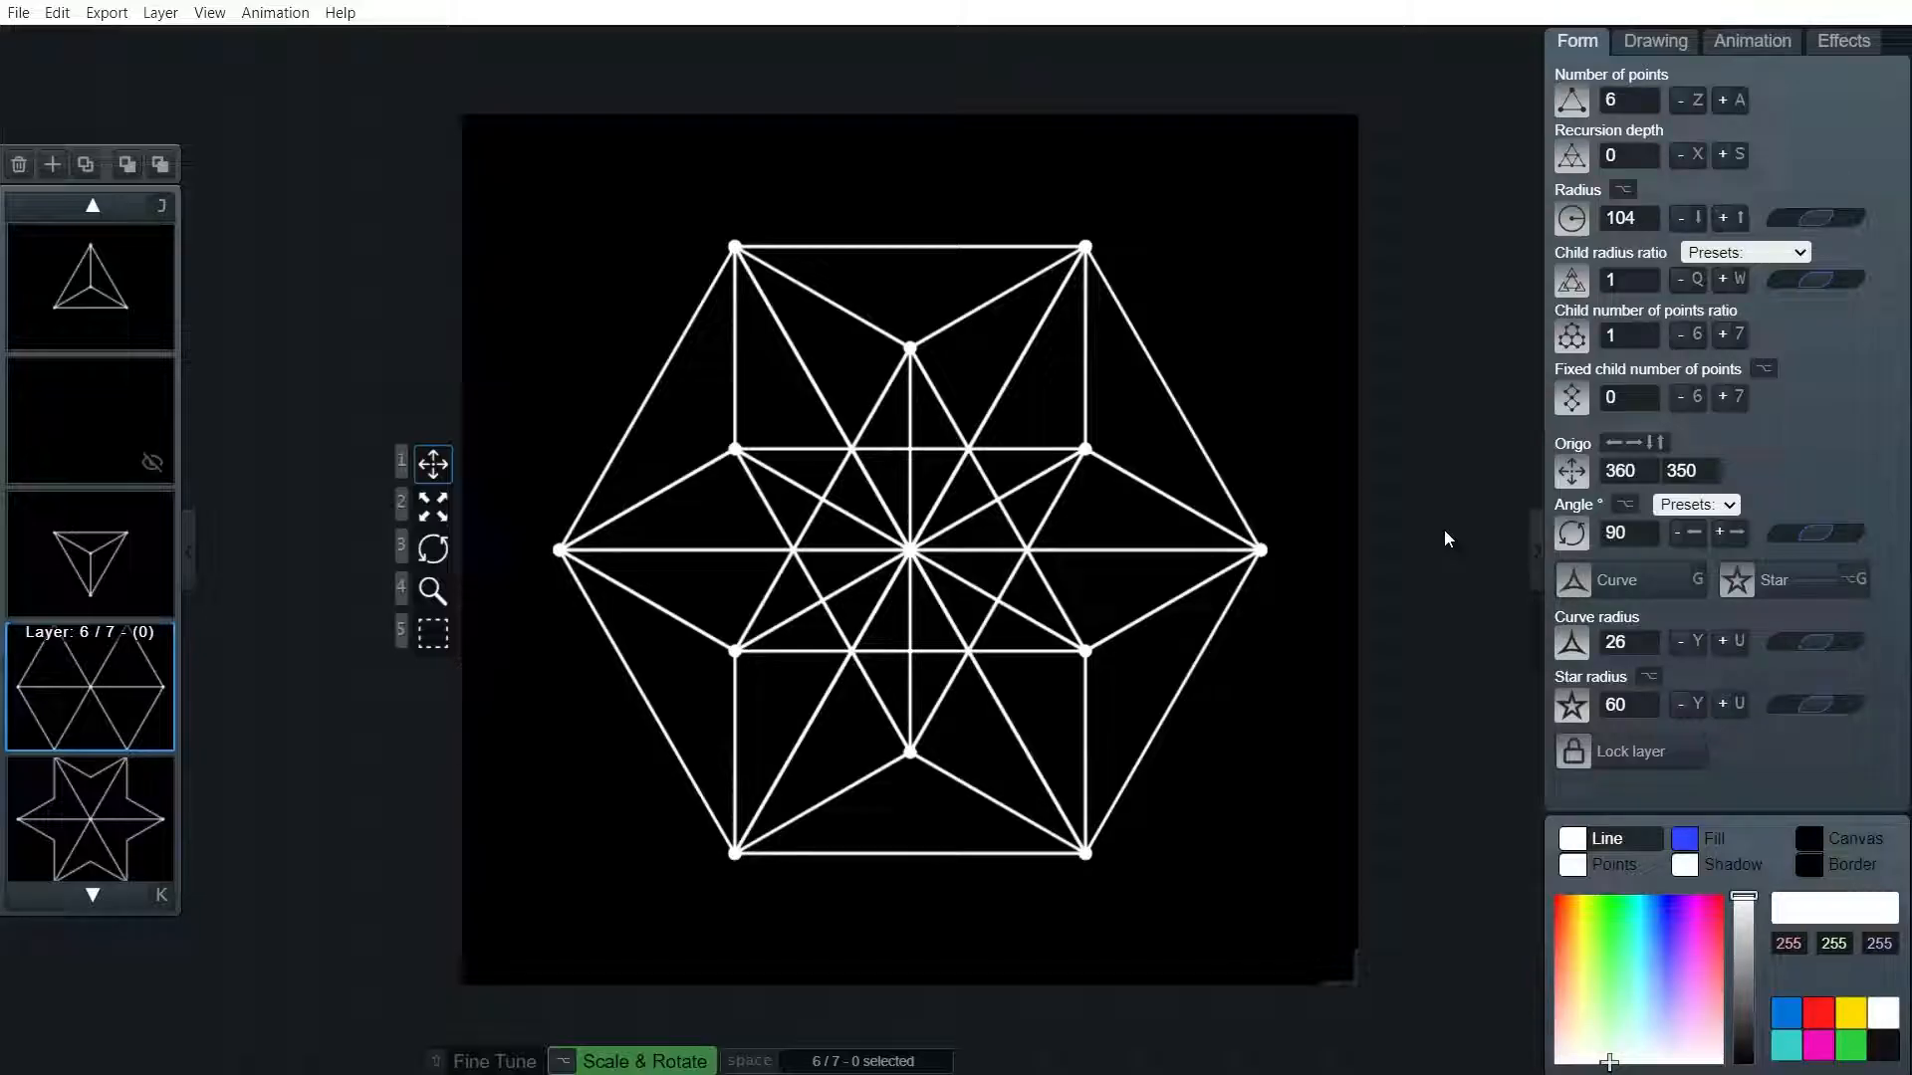
{"action": "mouse_move", "coordinate": [20, 28]}
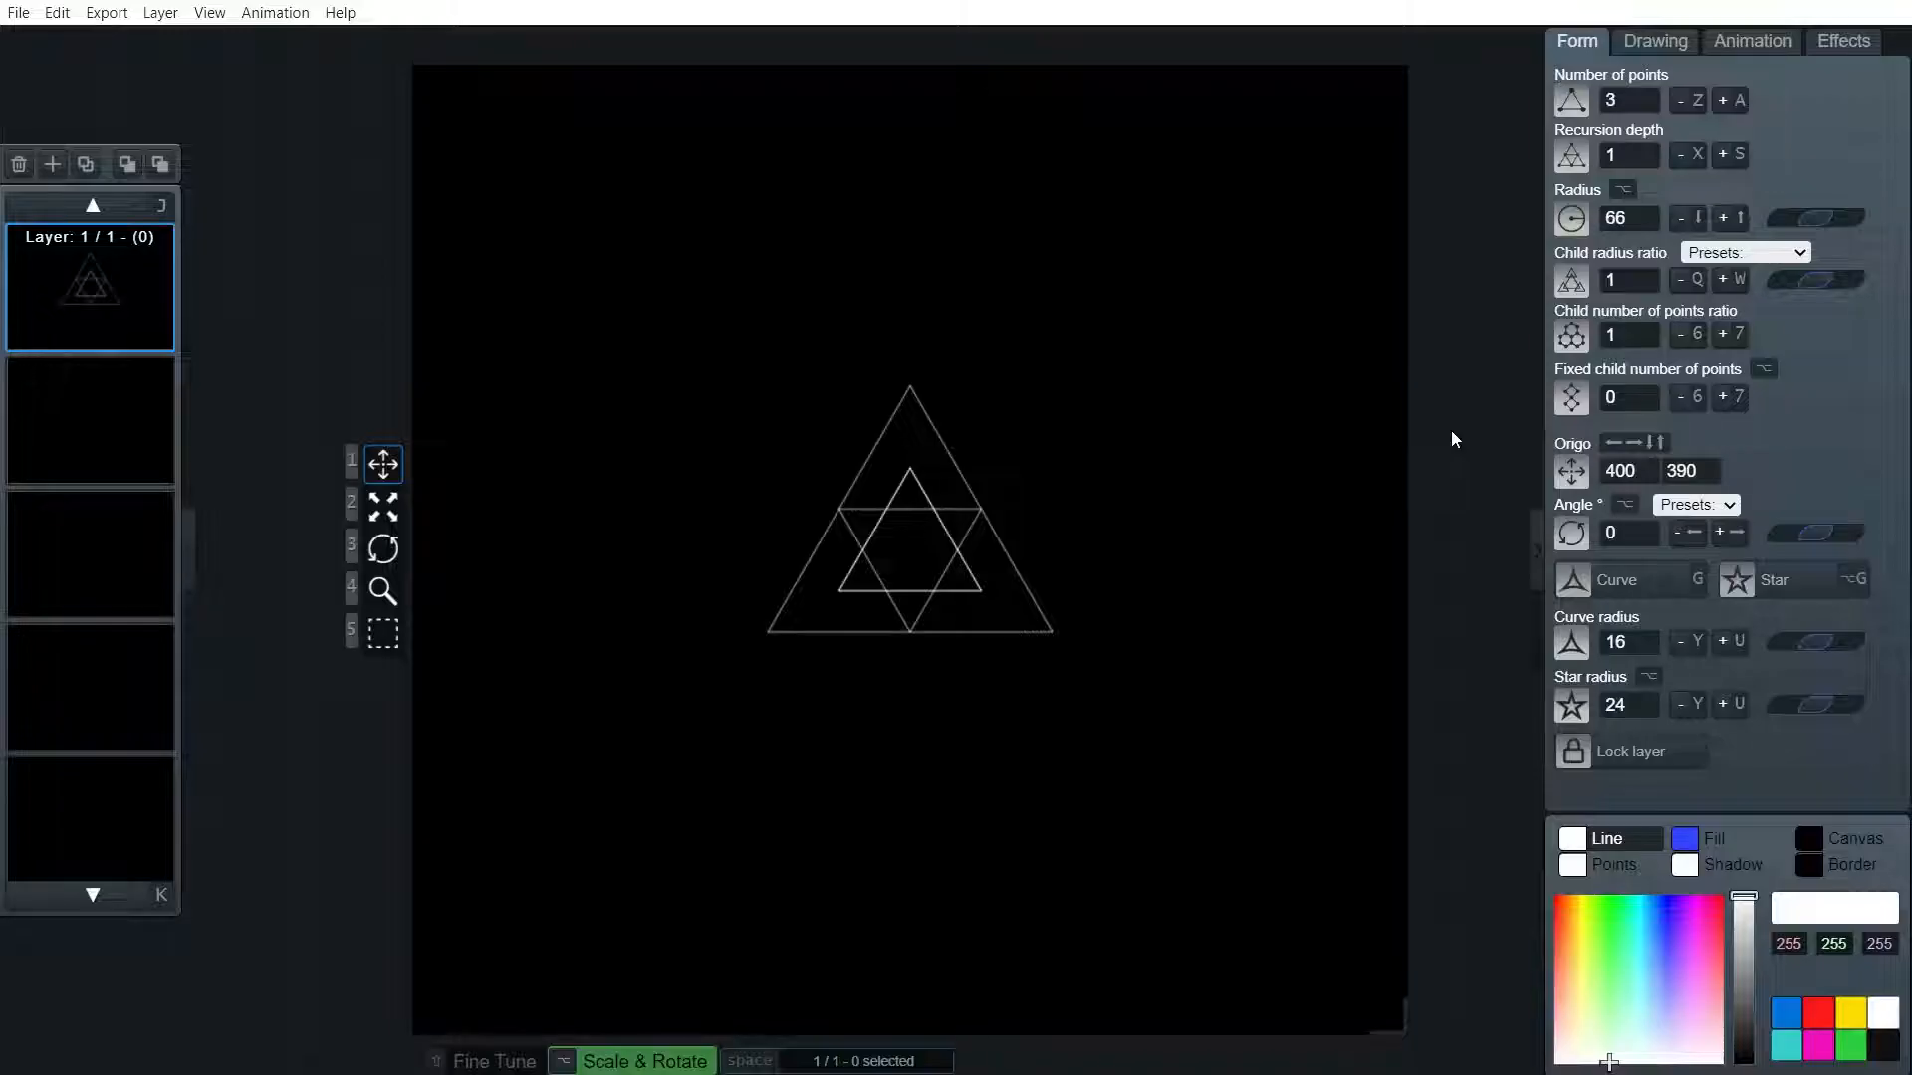
{"action": "mouse_move", "coordinate": [1437, 413]}
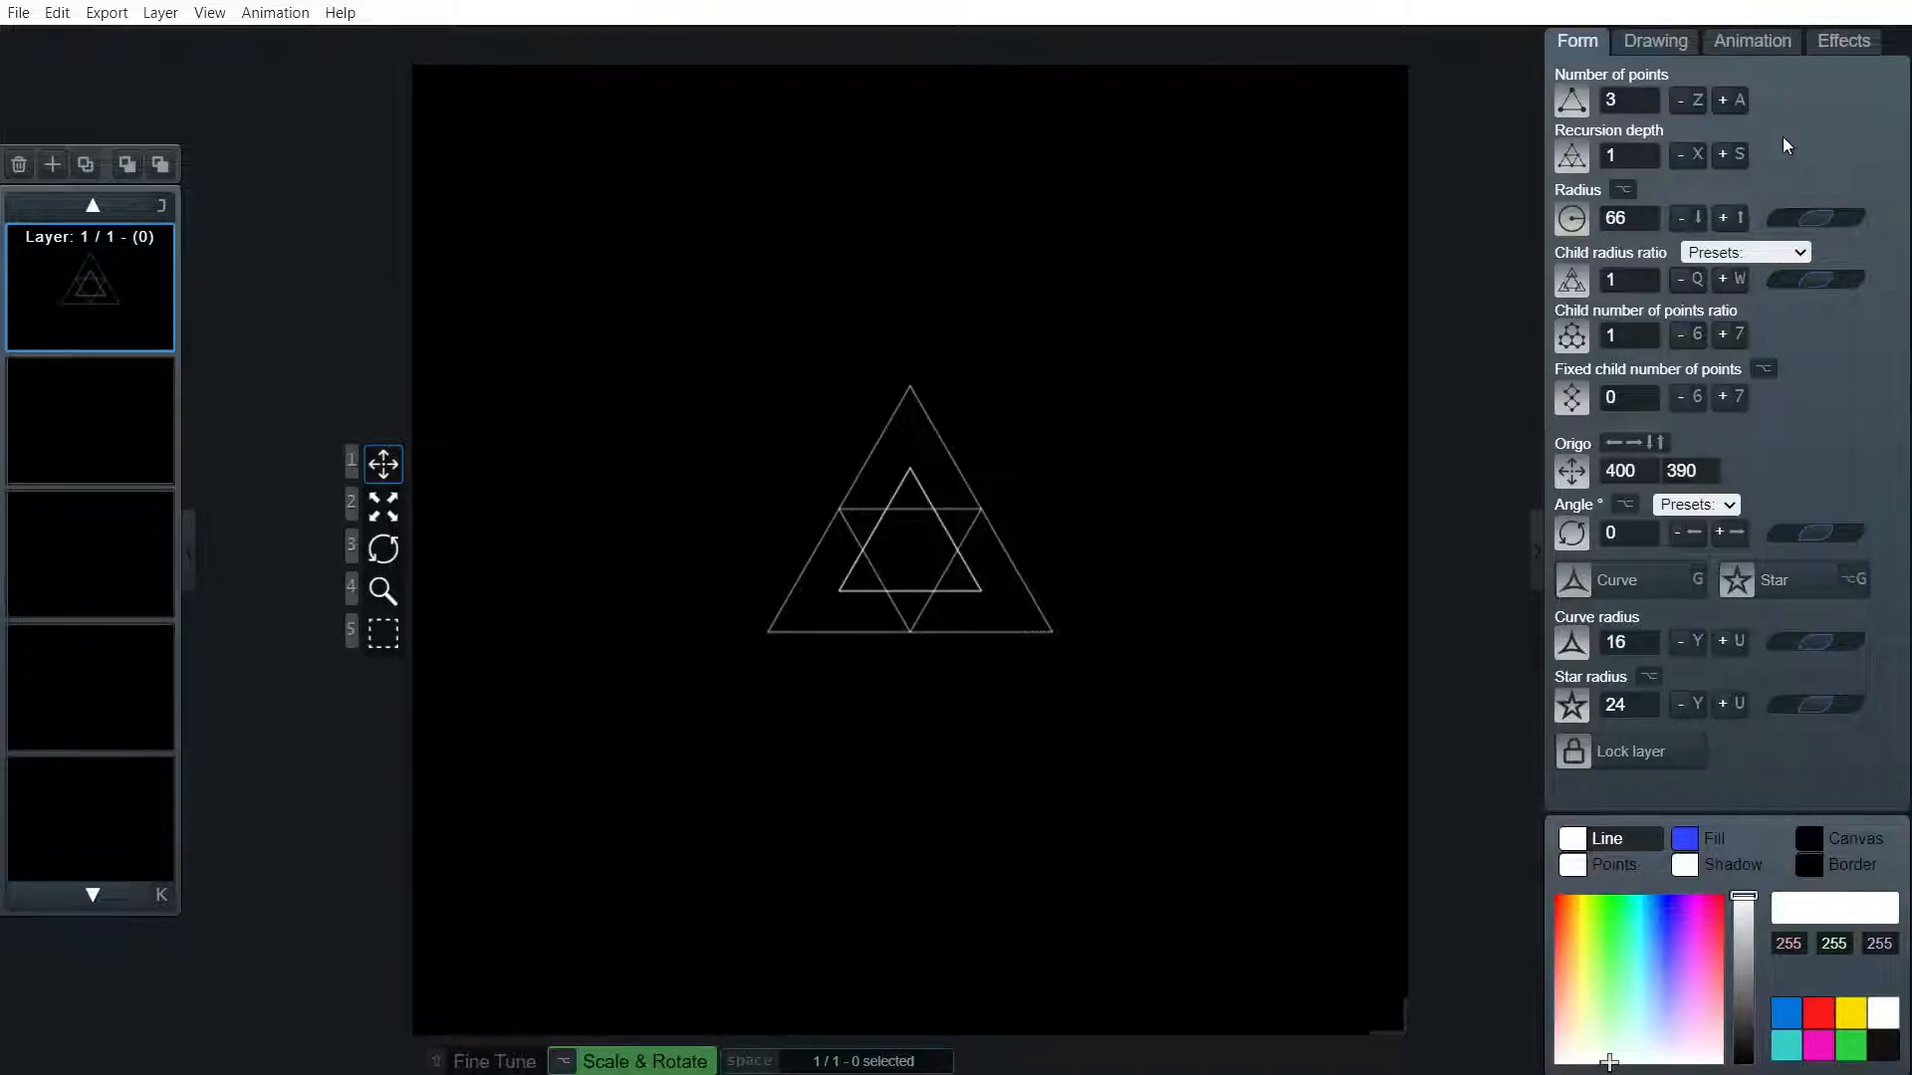
Set recursion depth to 0, duplicate the triangle layer, and raise the copy to 6 points
{"action": "left_click", "coordinate": [1683, 156]}
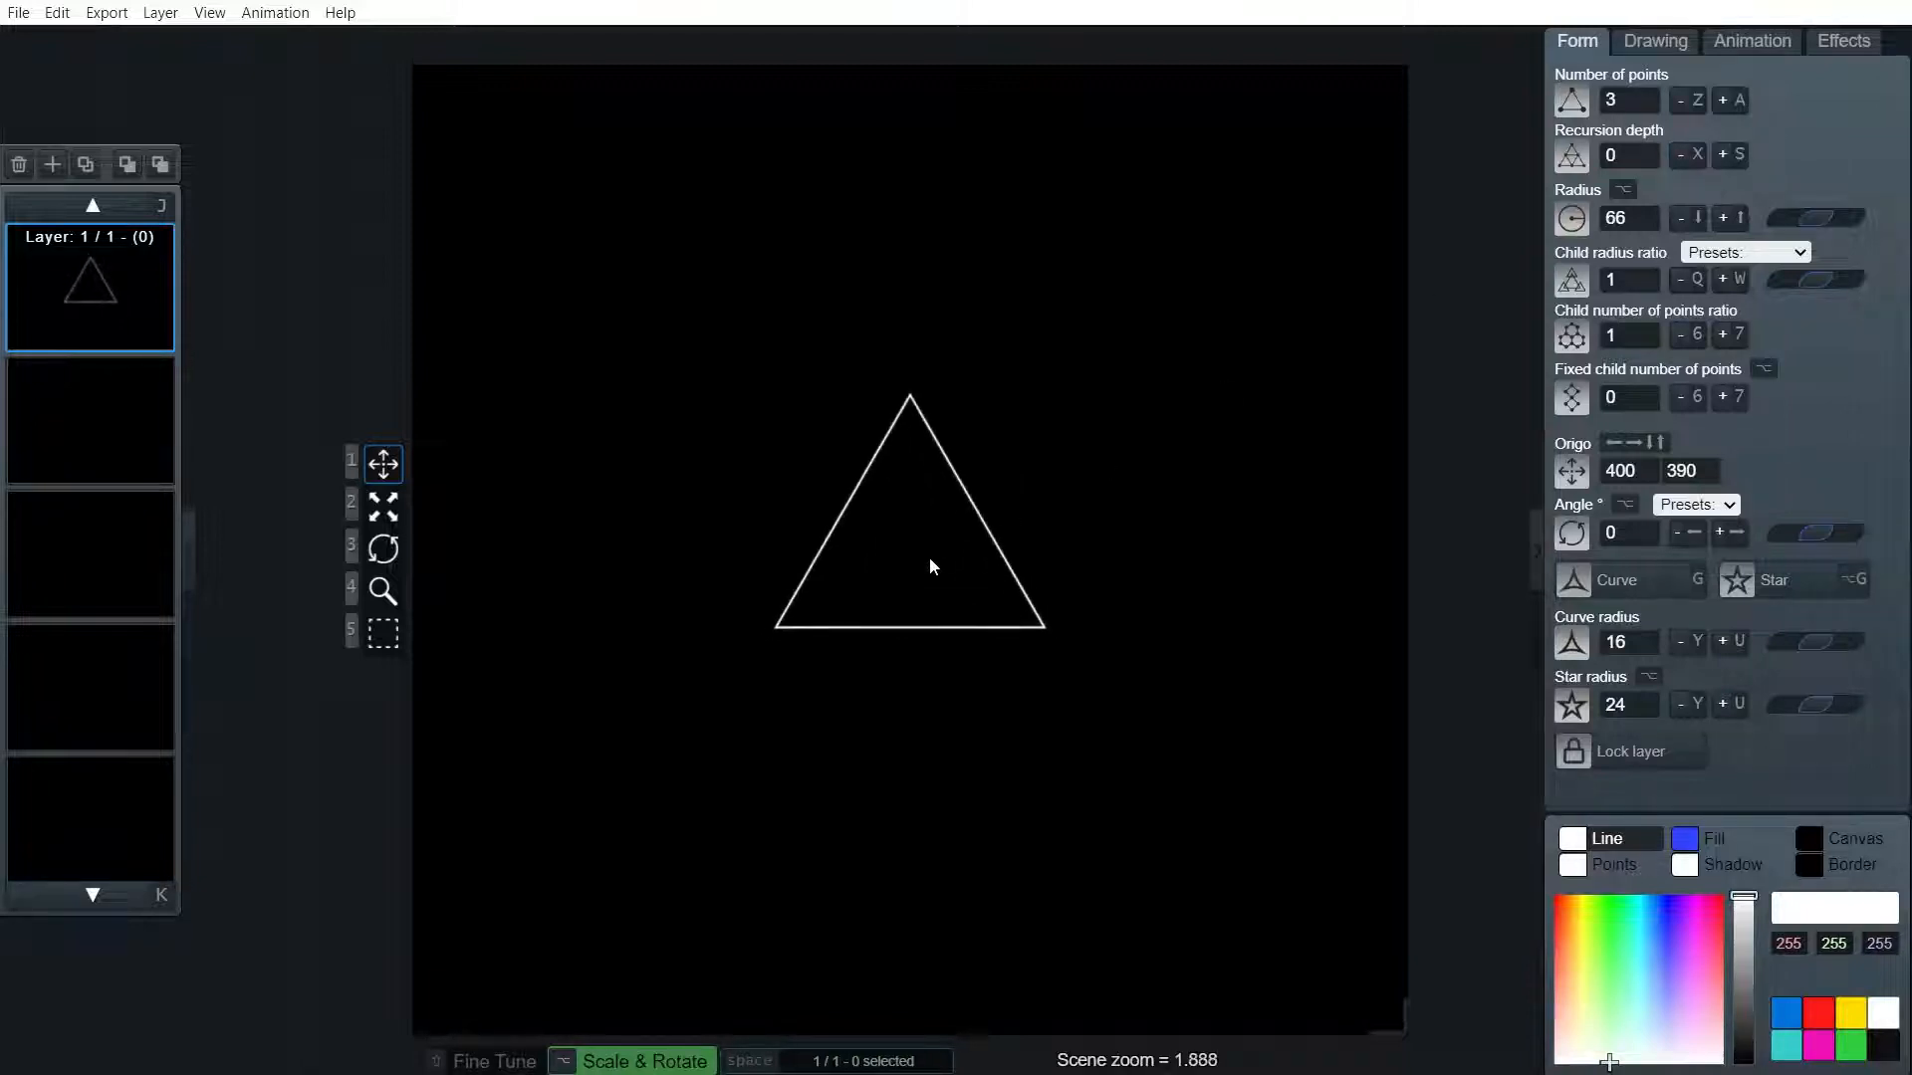
{"action": "scroll", "scroll_direction": "up", "scroll_amount": 3}
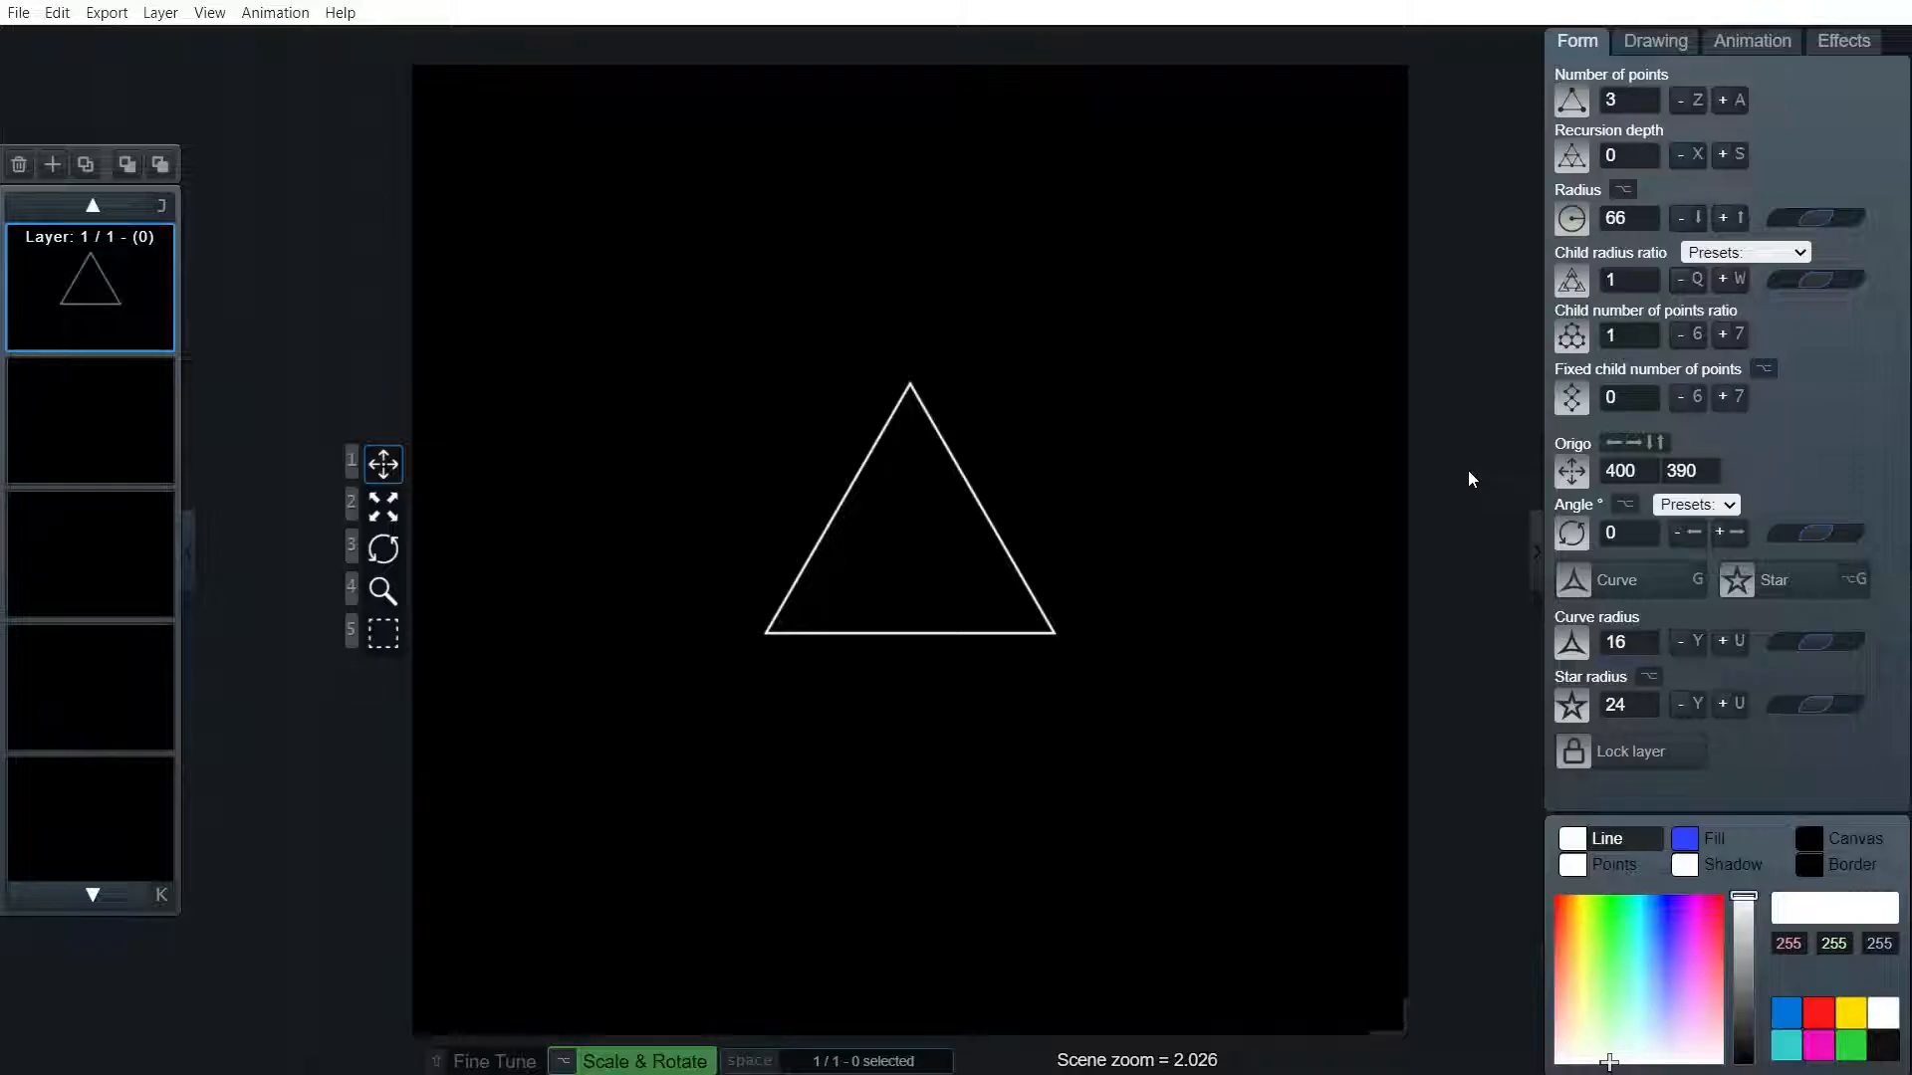
{"action": "left_click", "coordinate": [126, 164]}
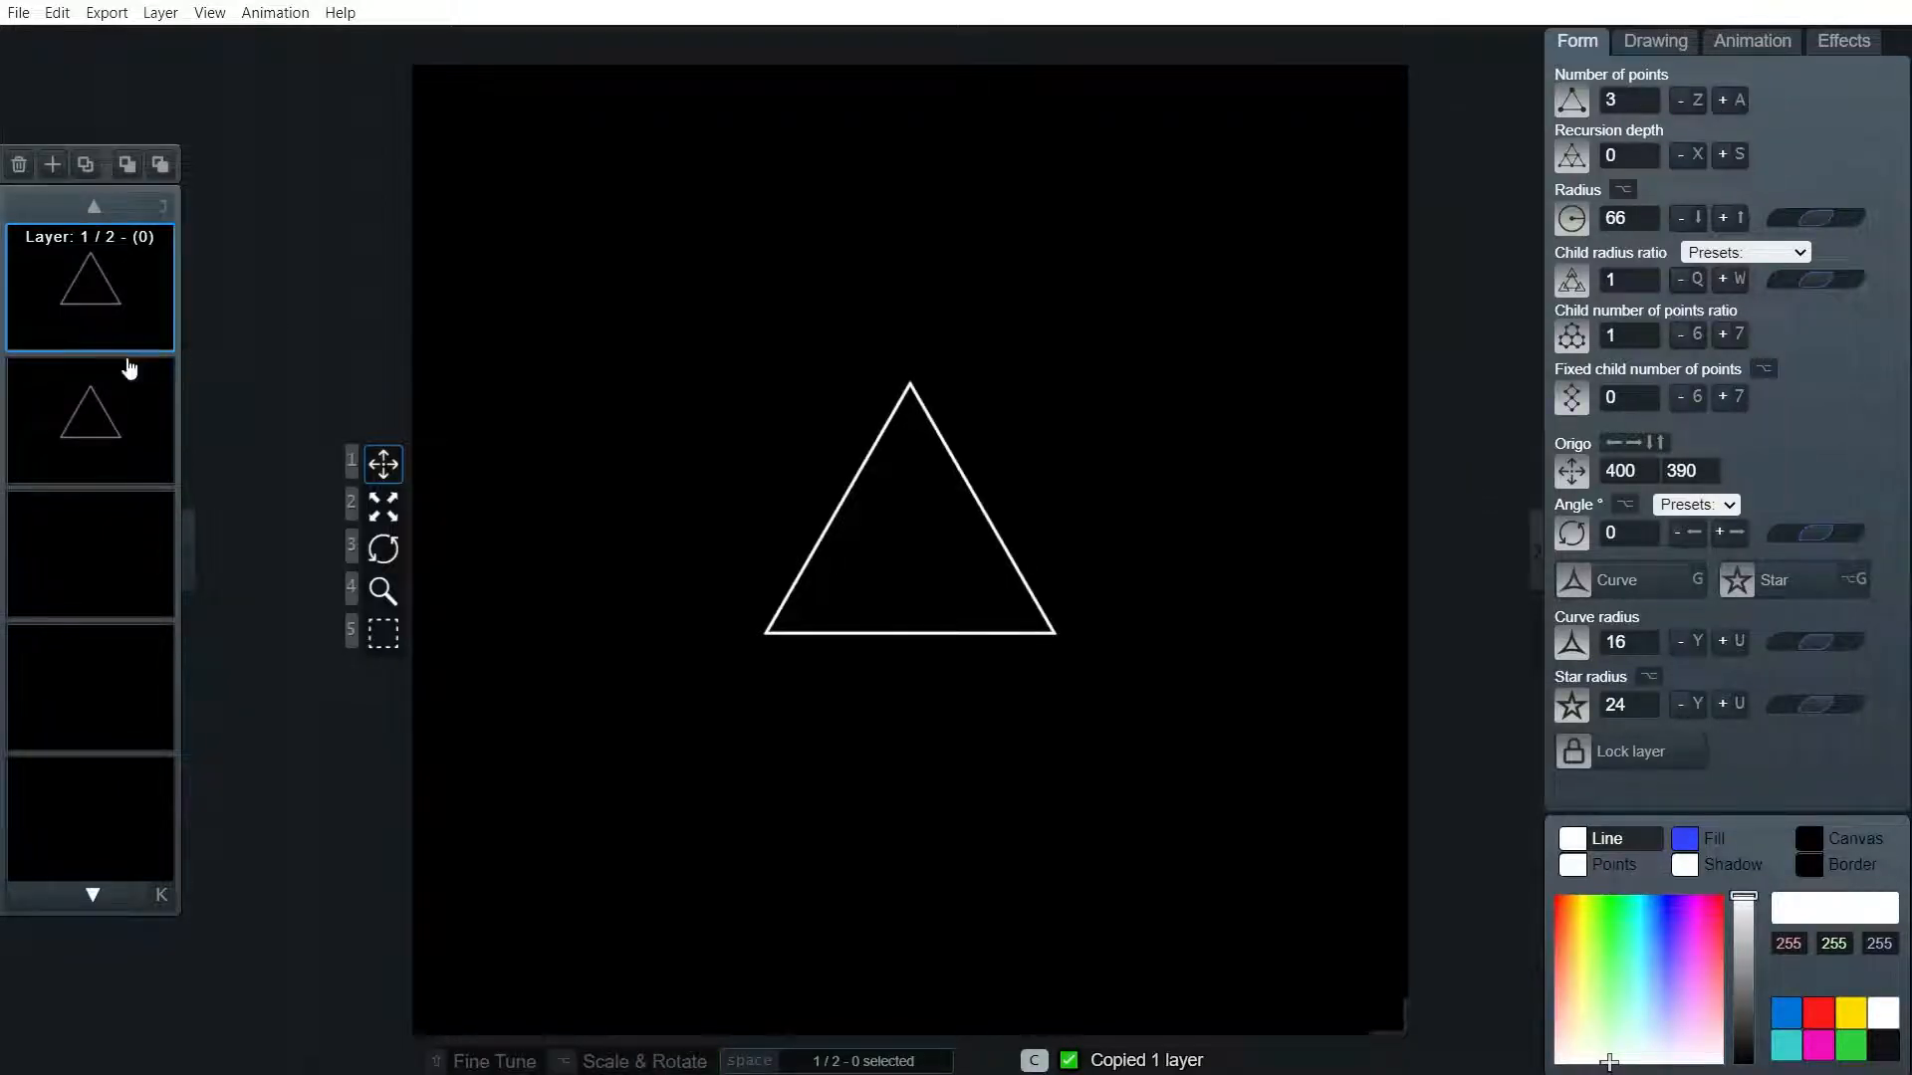
{"action": "left_click", "coordinate": [90, 420]}
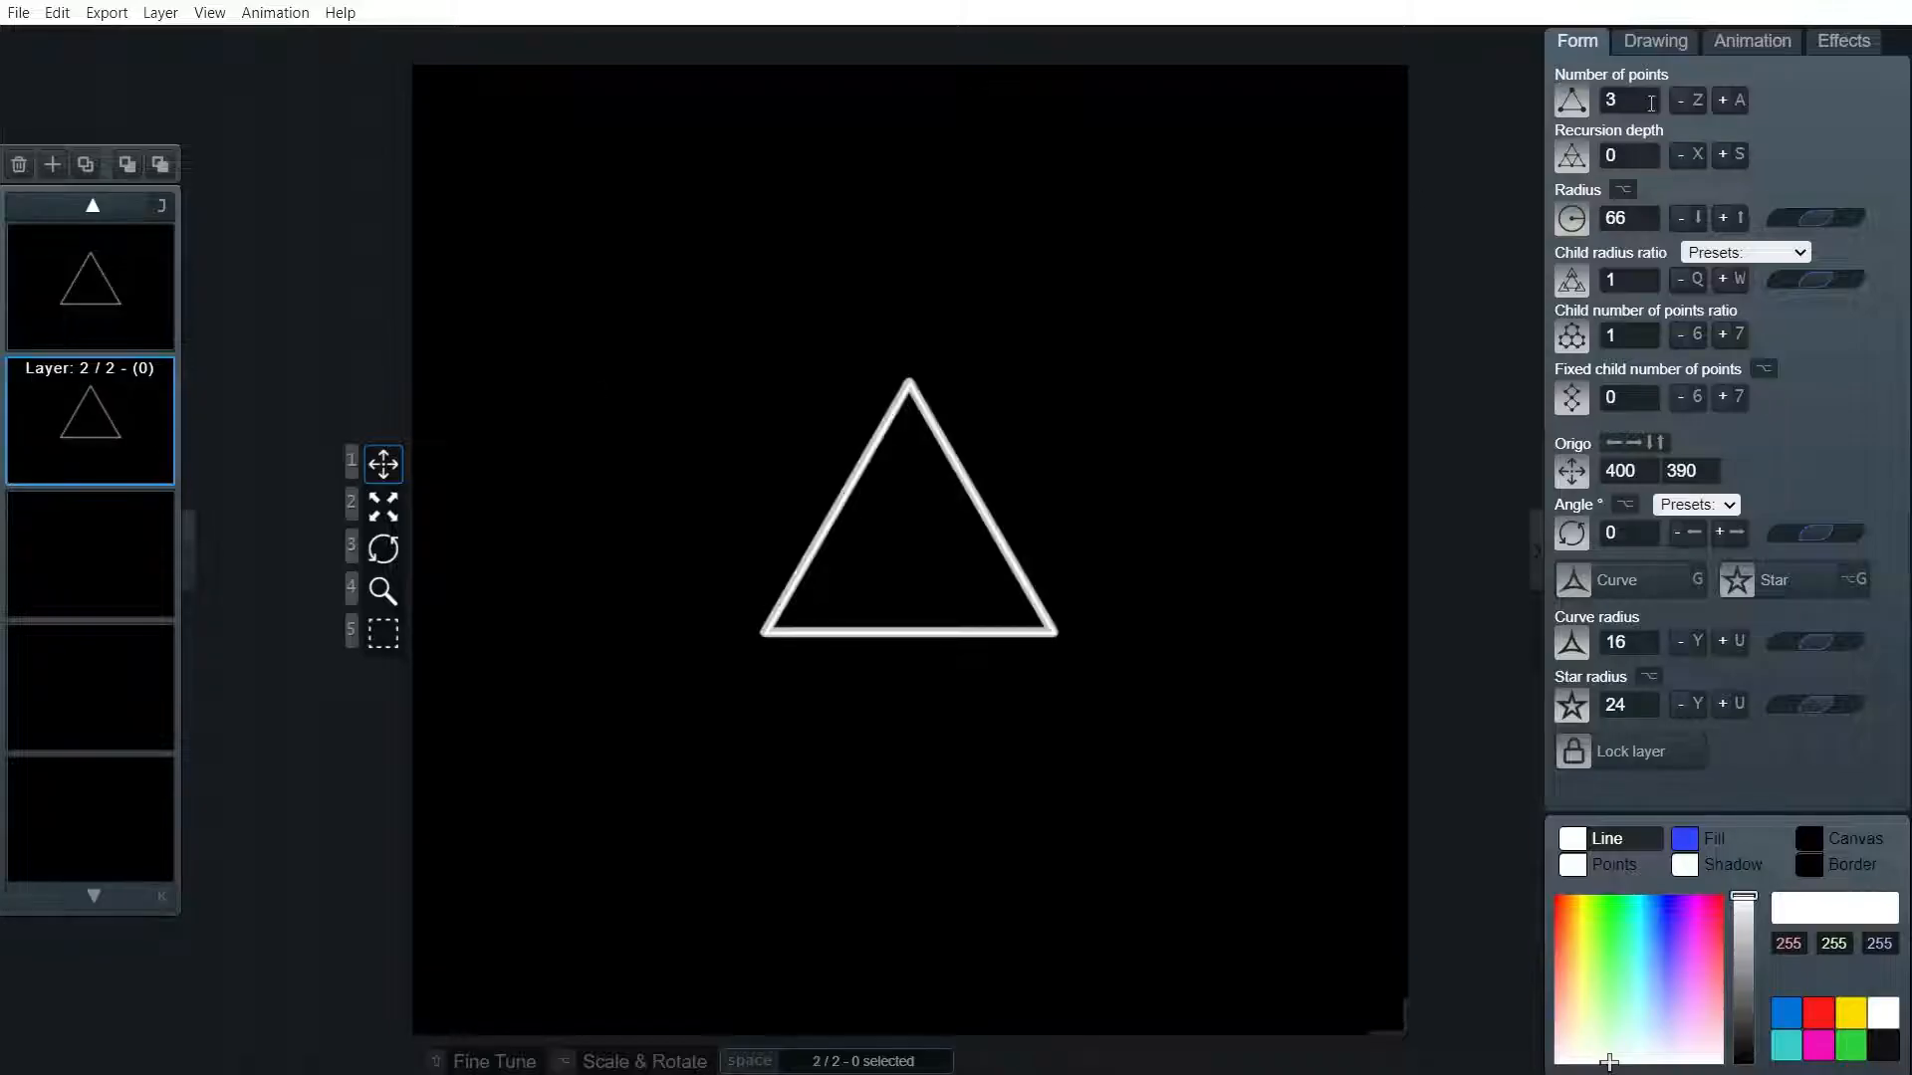
{"action": "left_click", "coordinate": [1730, 100]}
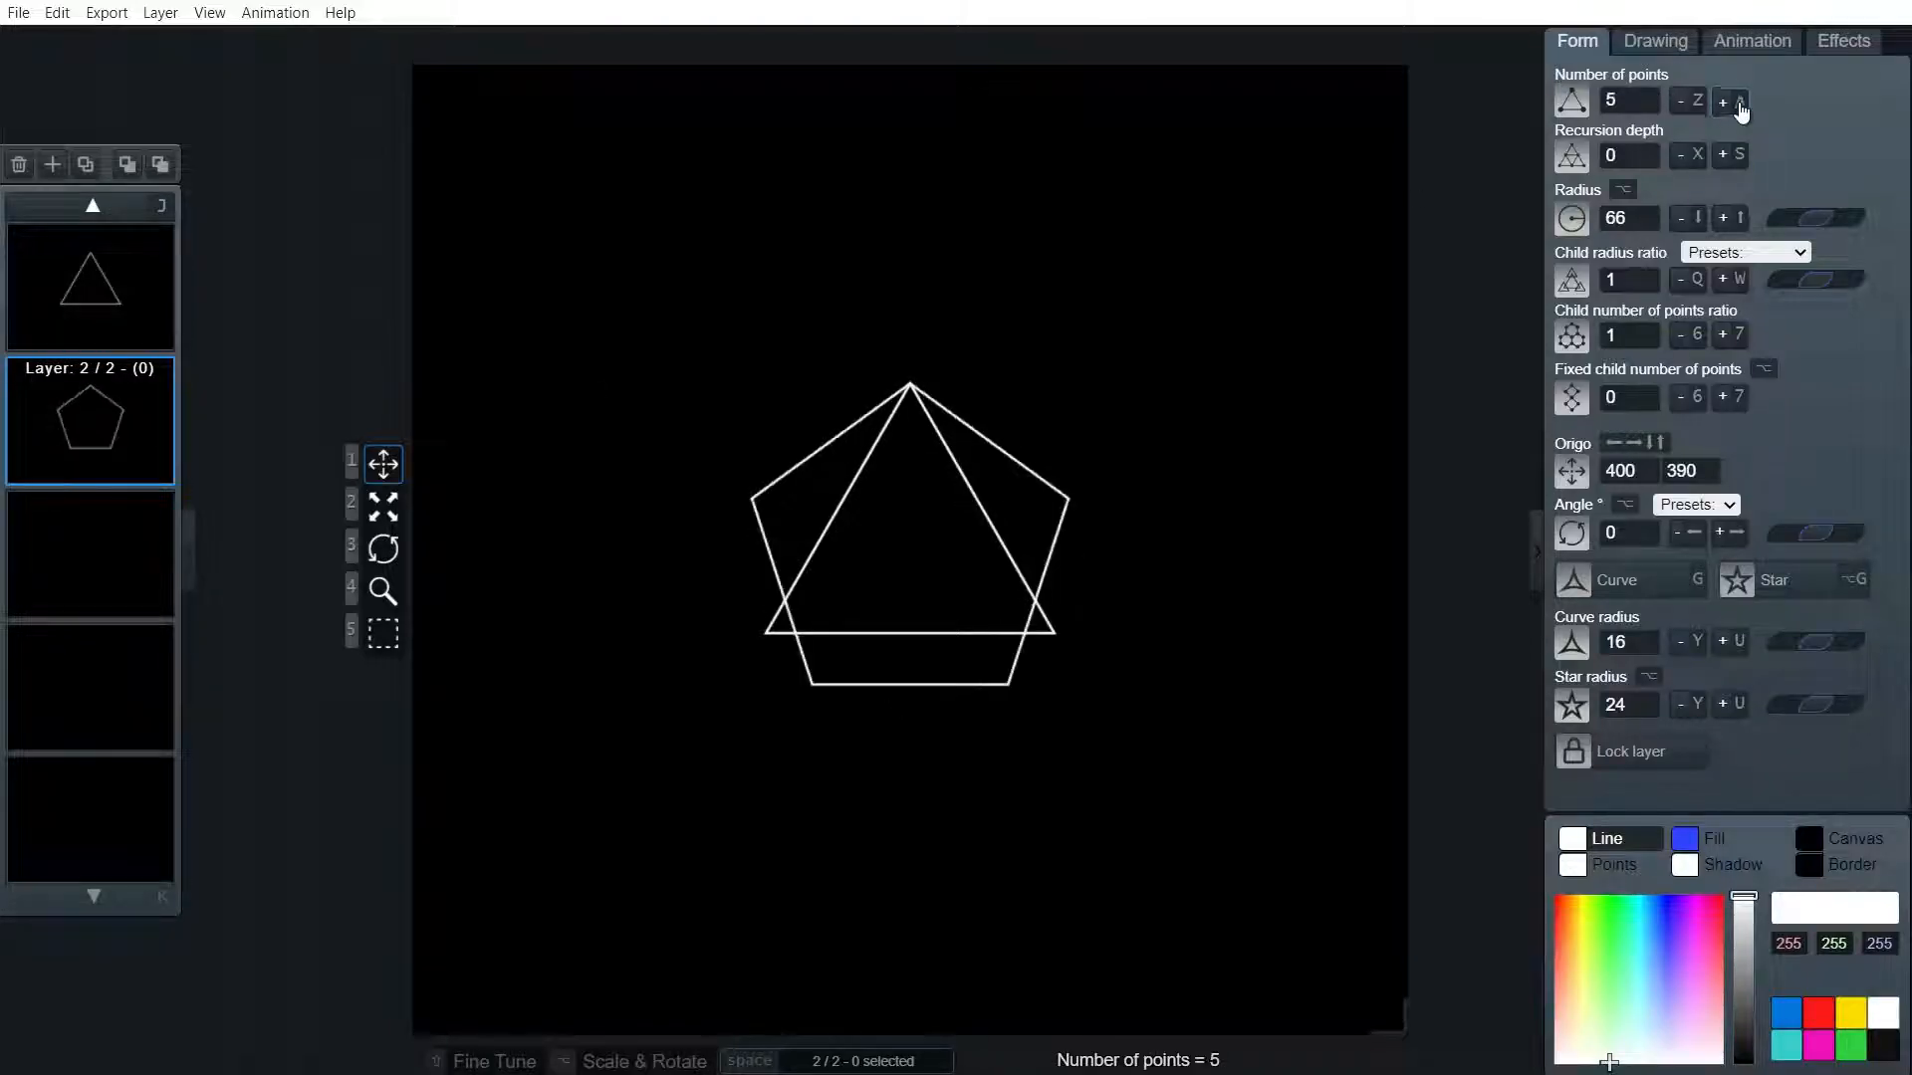
{"action": "left_click", "coordinate": [1724, 99]}
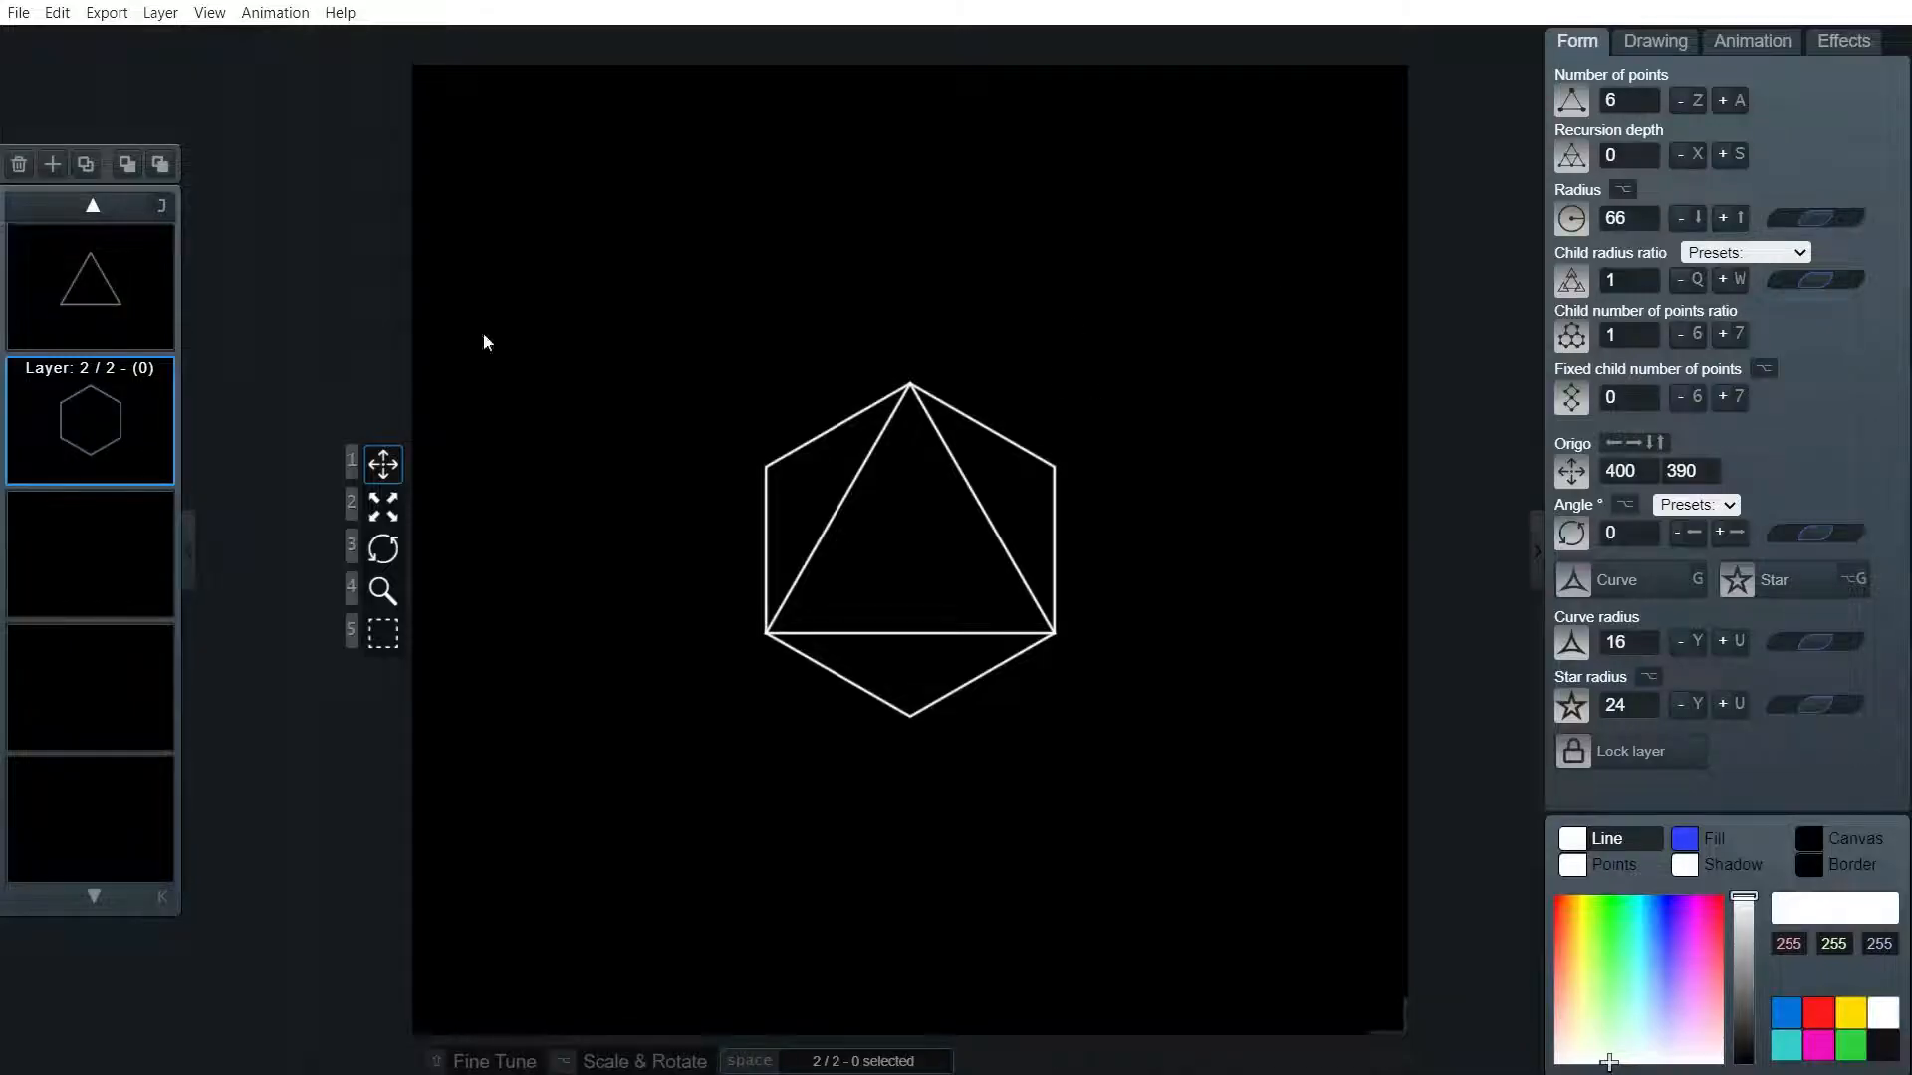
Set the original triangle's radius to 60 and the hexagon's radius to 104
{"action": "left_click", "coordinate": [88, 287]}
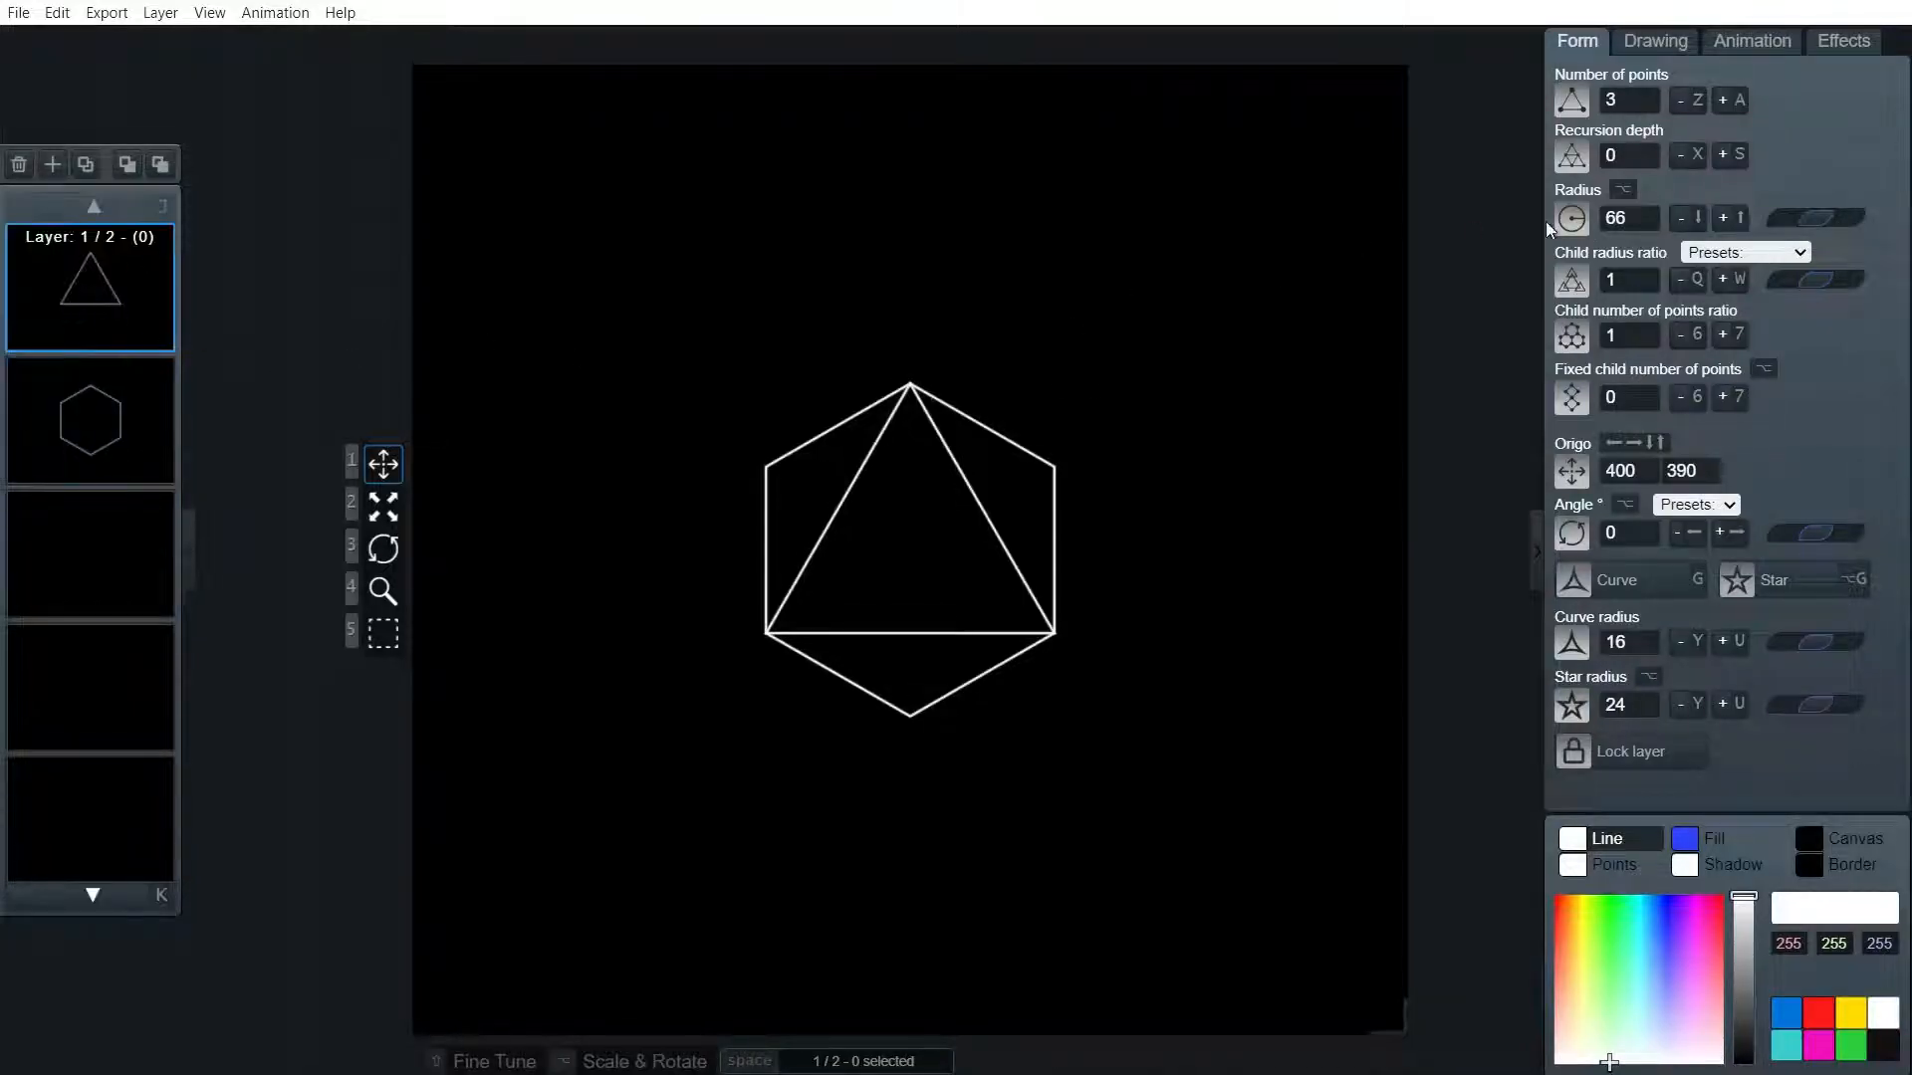
{"action": "left_click", "coordinate": [1628, 217]}
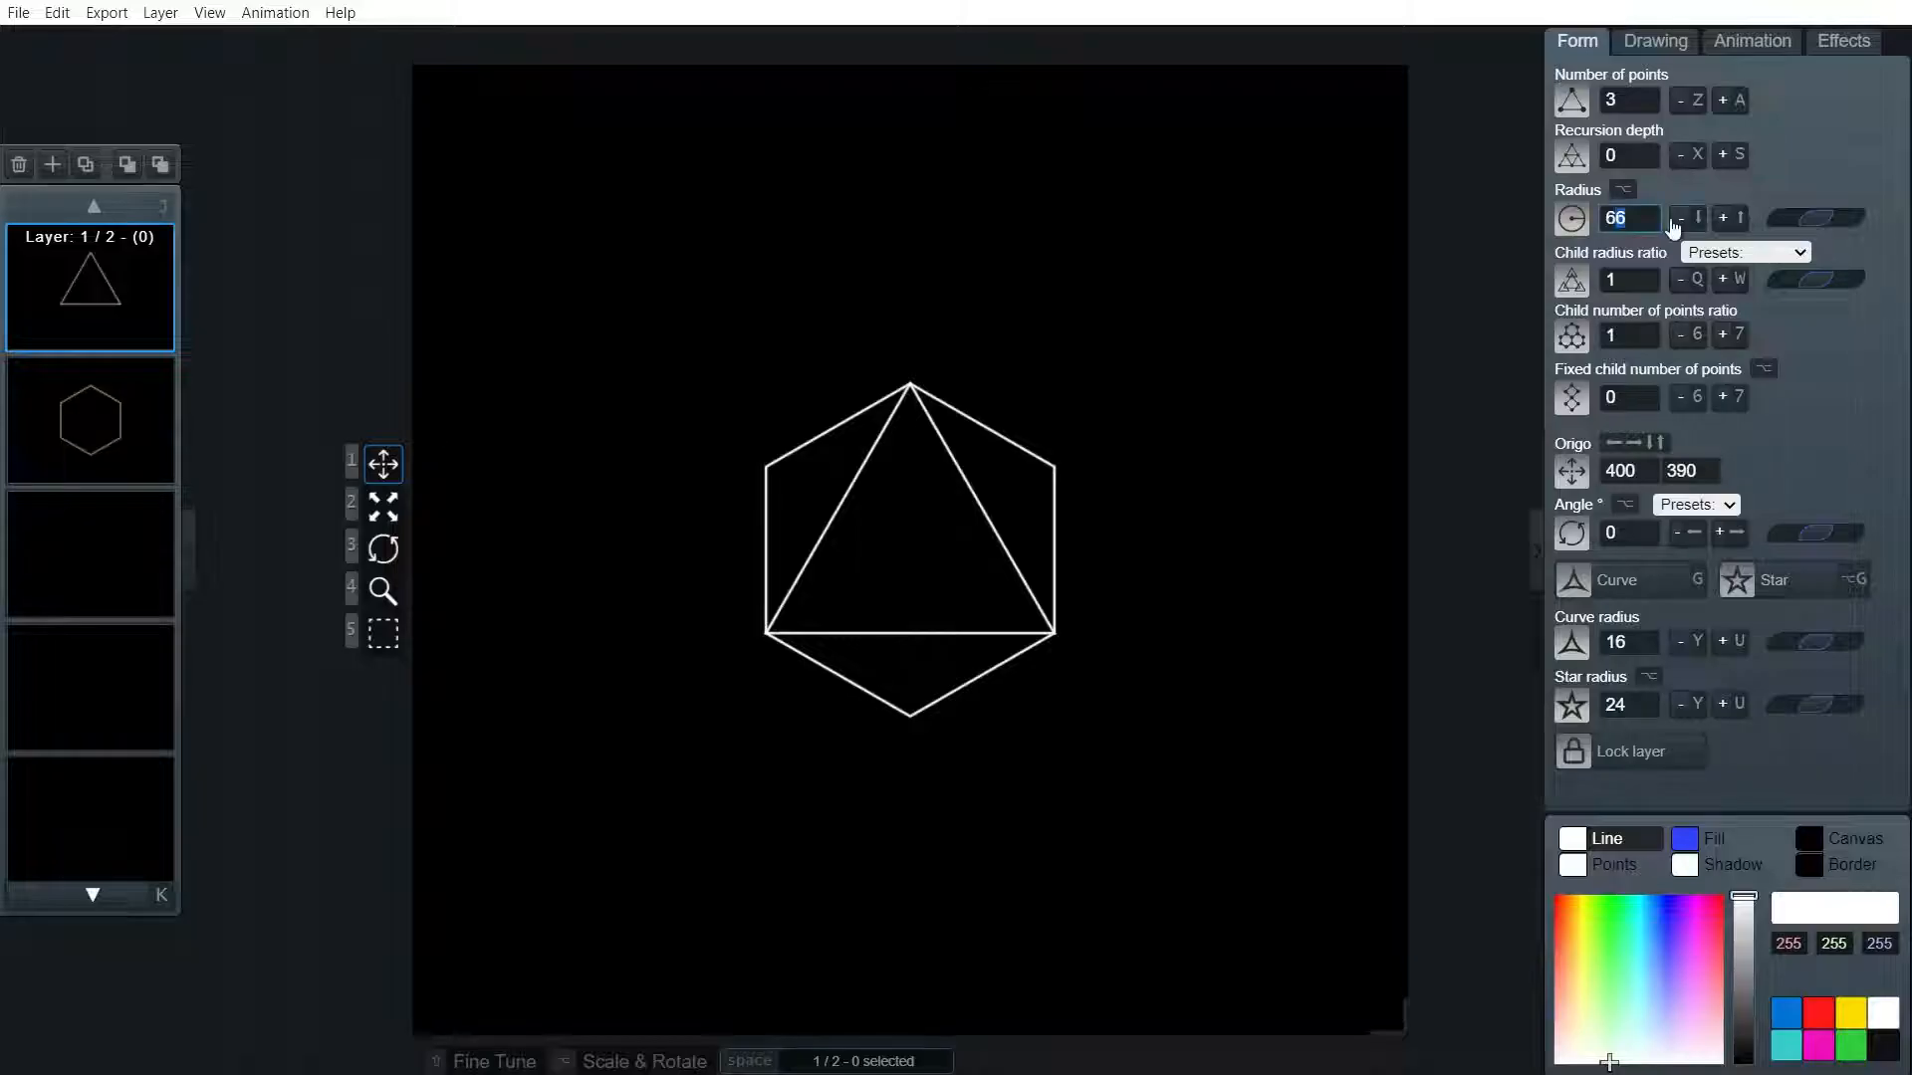
{"action": "left_click", "coordinate": [89, 419]}
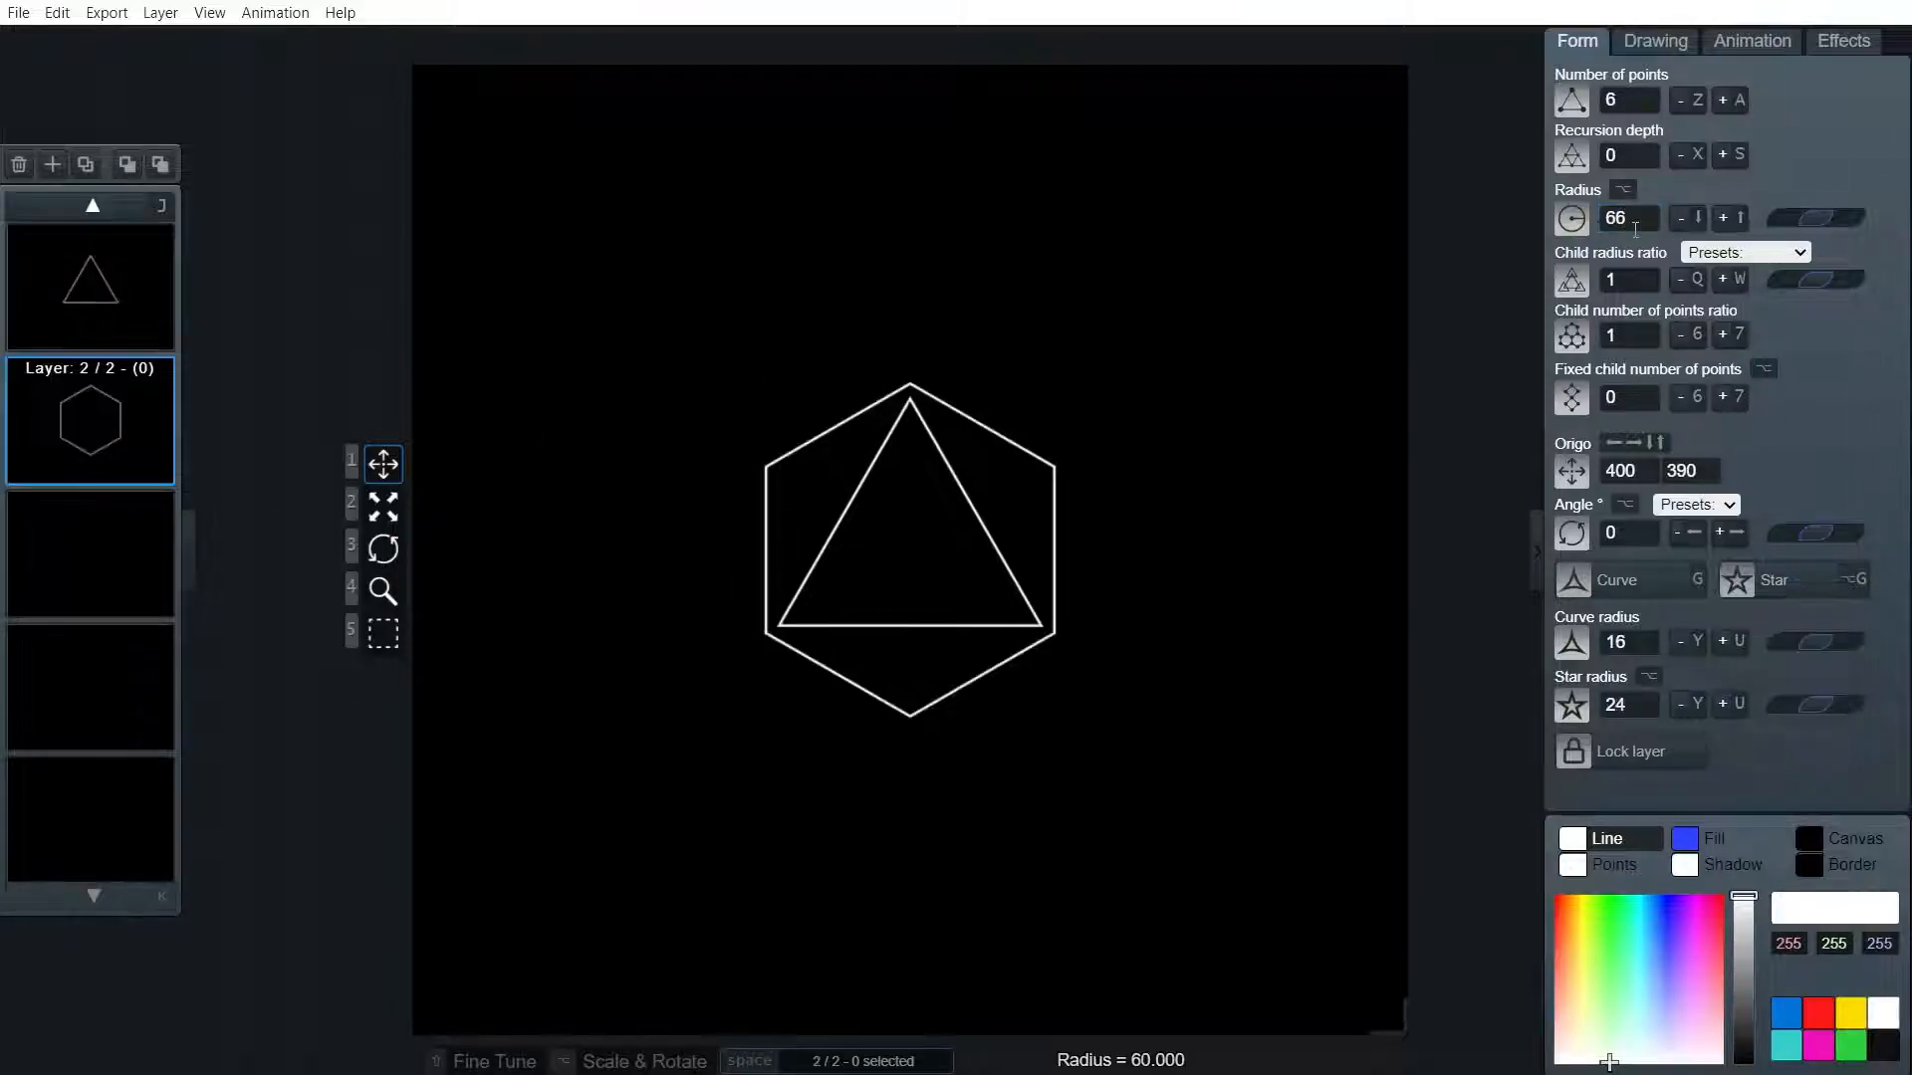
{"action": "triple_click", "coordinate": [1628, 217]}
{"action": "type", "text": "104"}
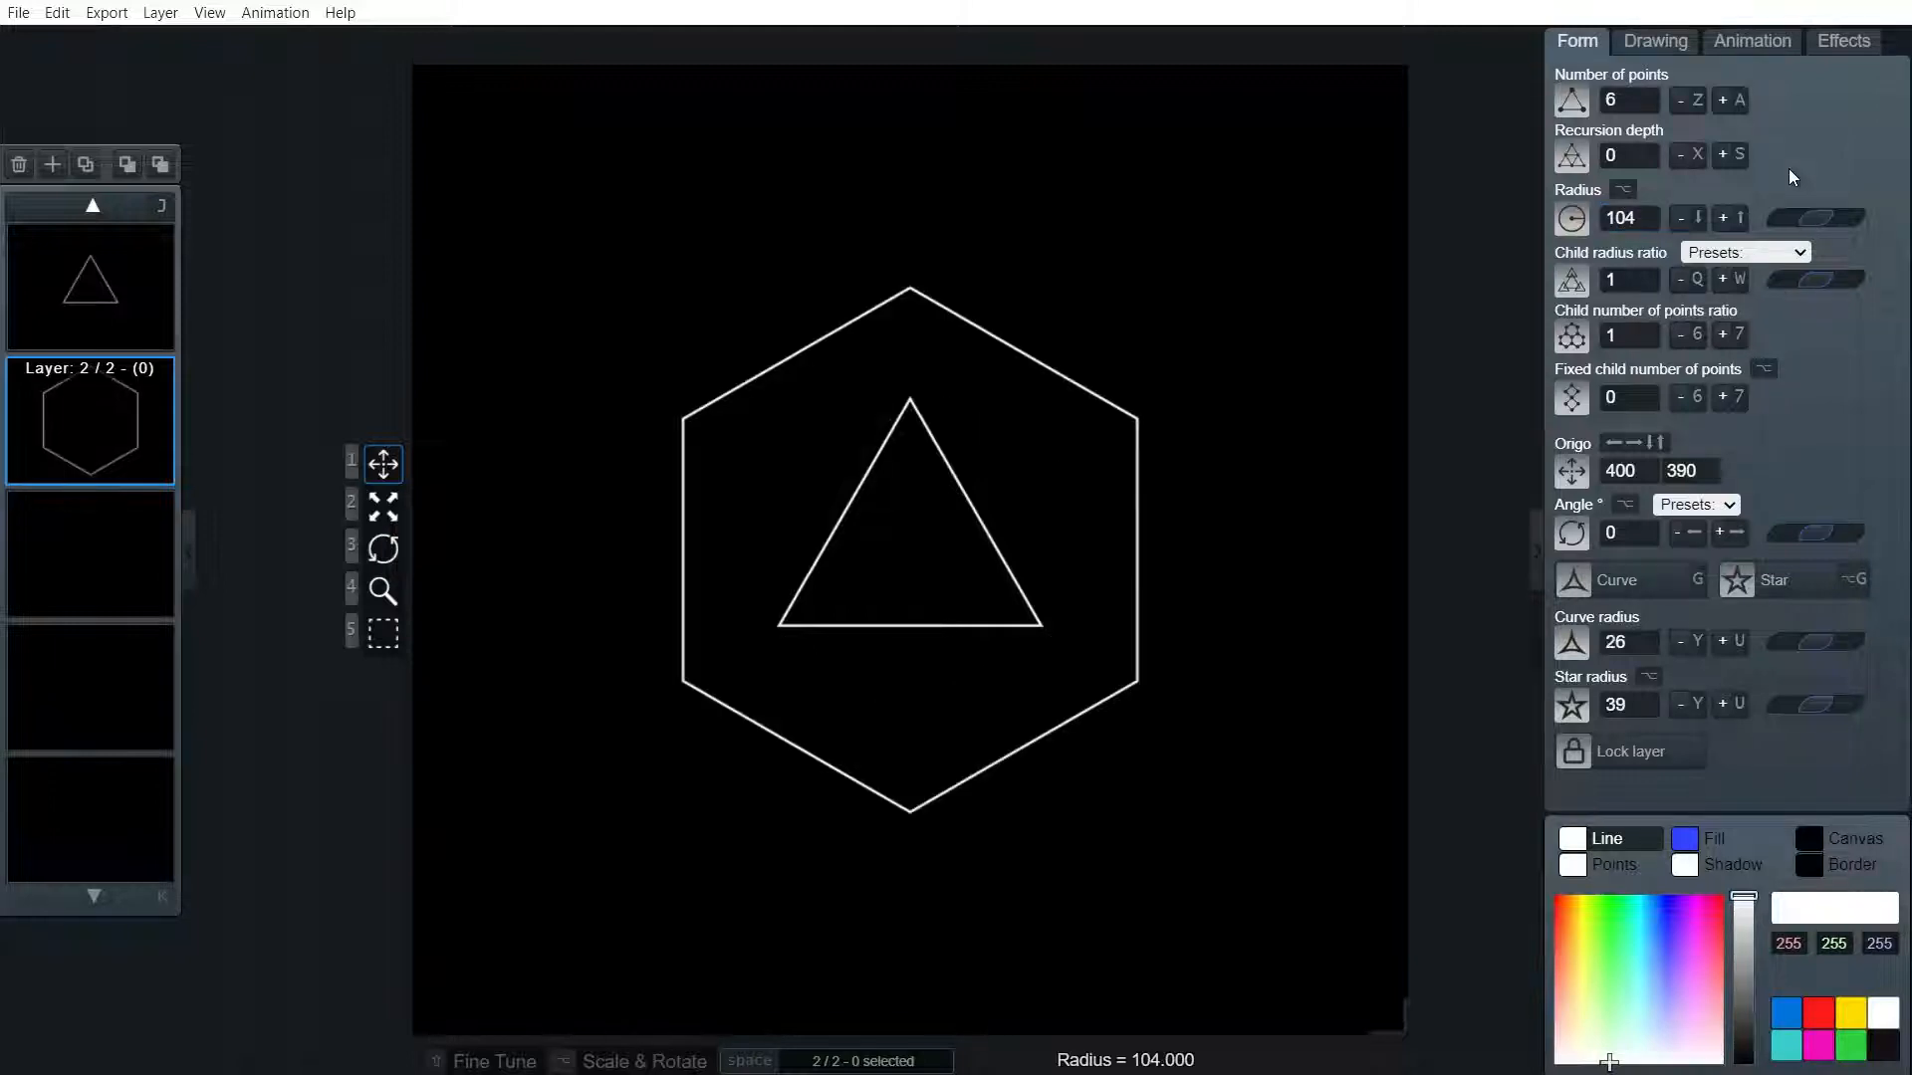
{"action": "mouse_move", "coordinate": [90, 287]}
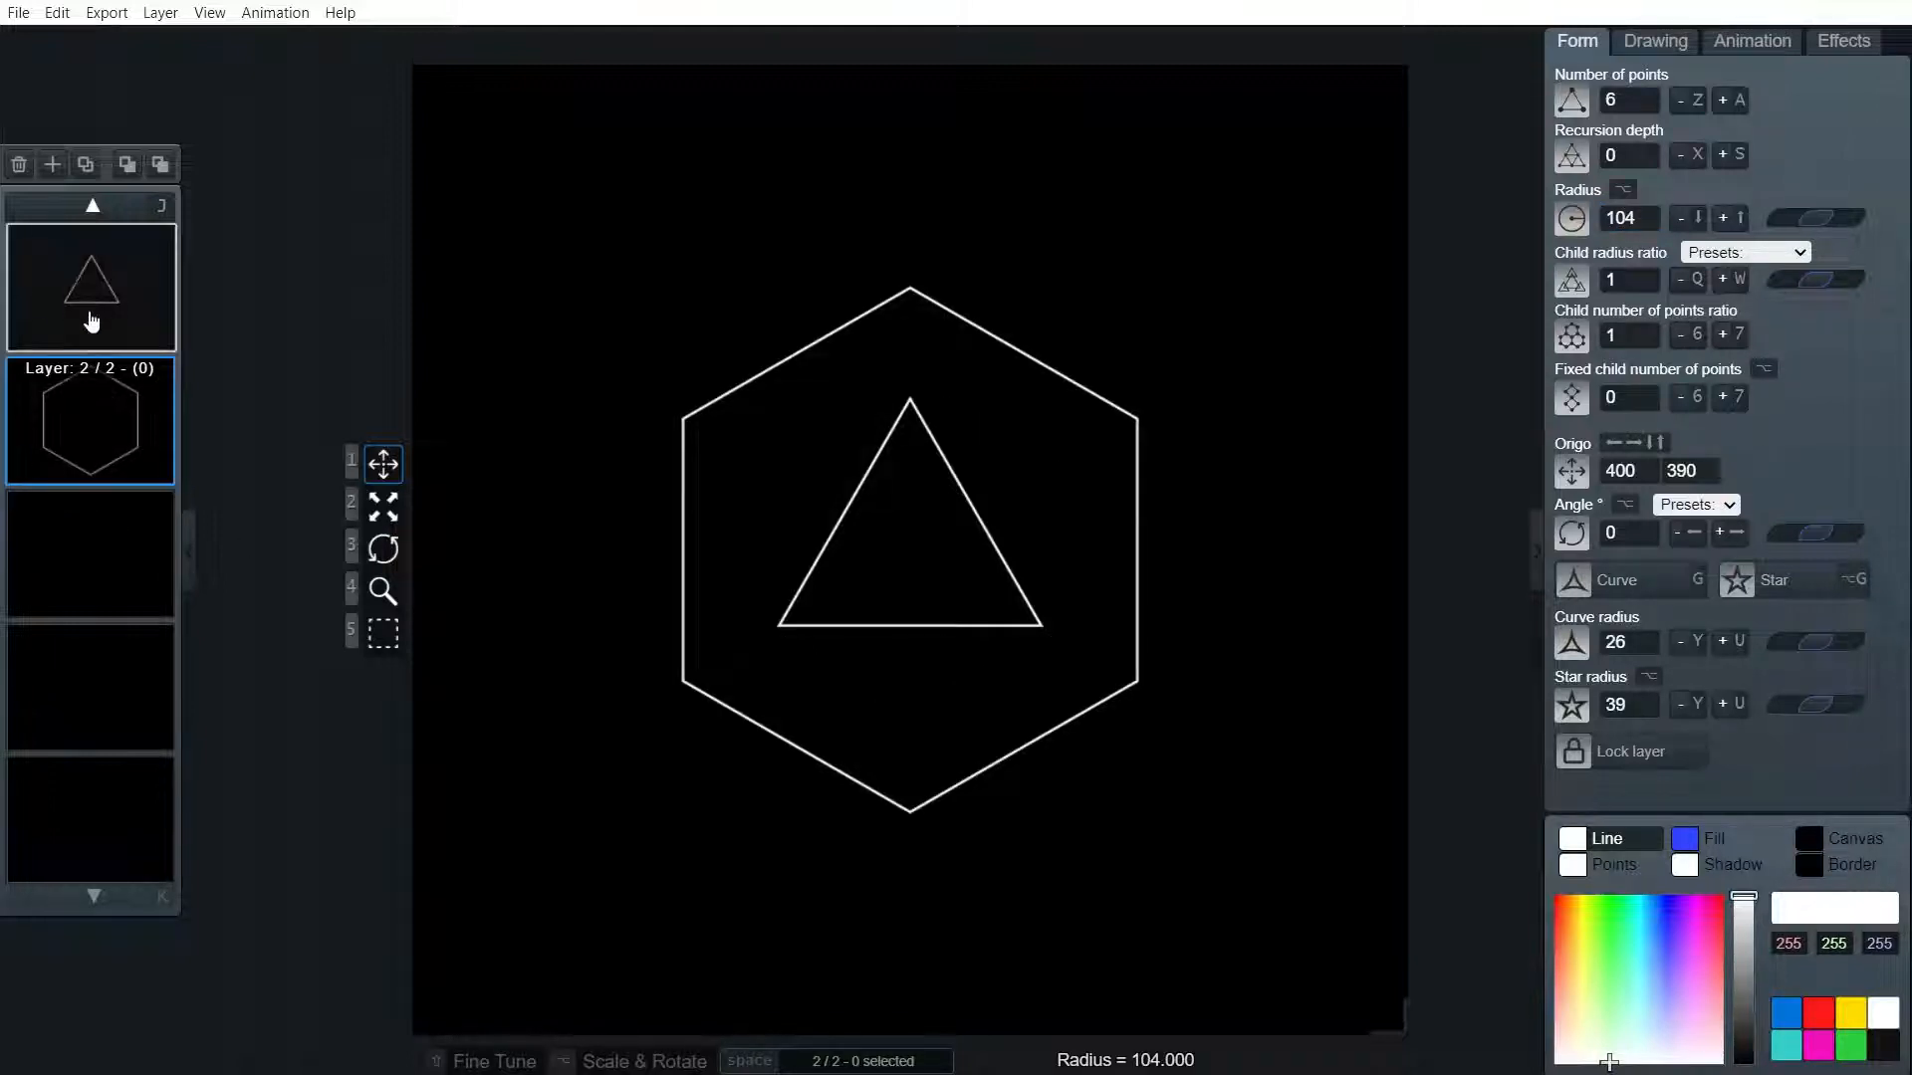
Rotate the hexagon layer 90 degrees using the Angle Presets dropdown
{"action": "left_click", "coordinate": [91, 287]}
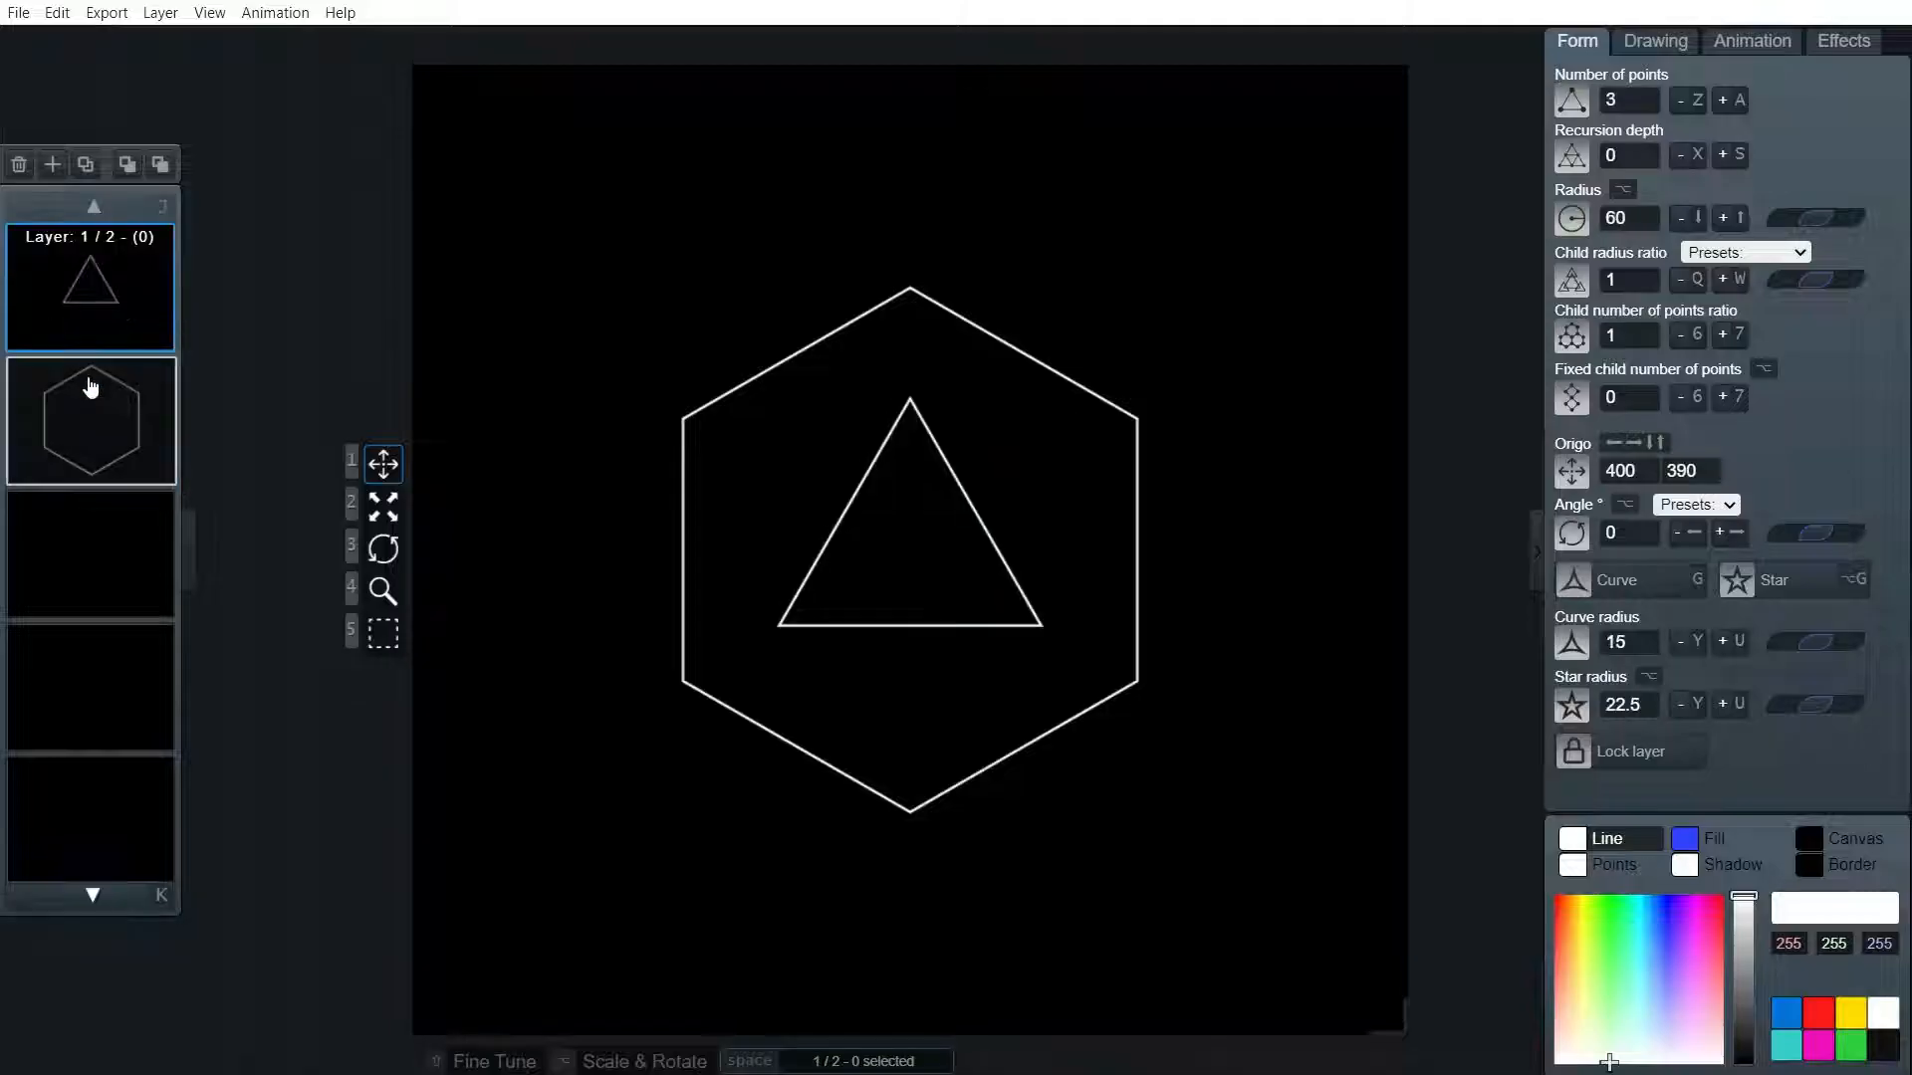
{"action": "left_click", "coordinate": [90, 419]}
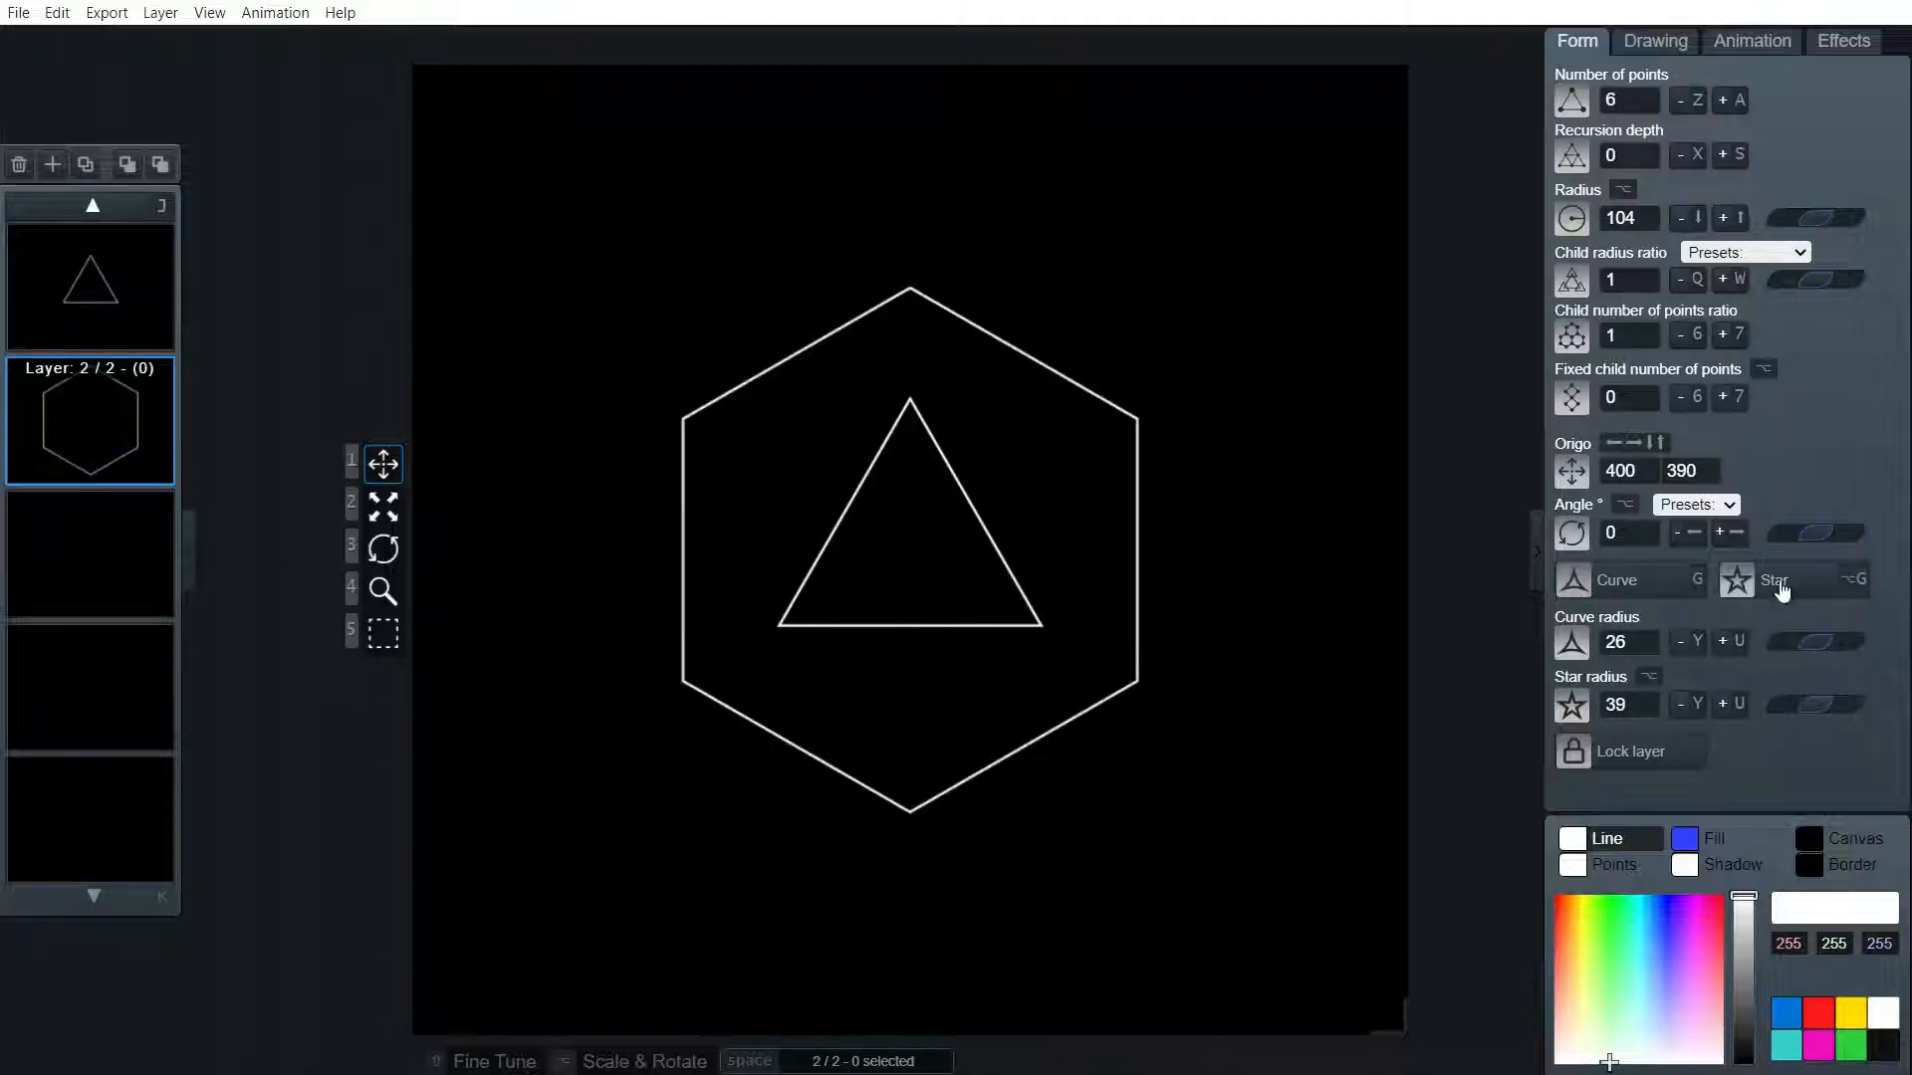
{"action": "left_click", "coordinate": [1727, 504]}
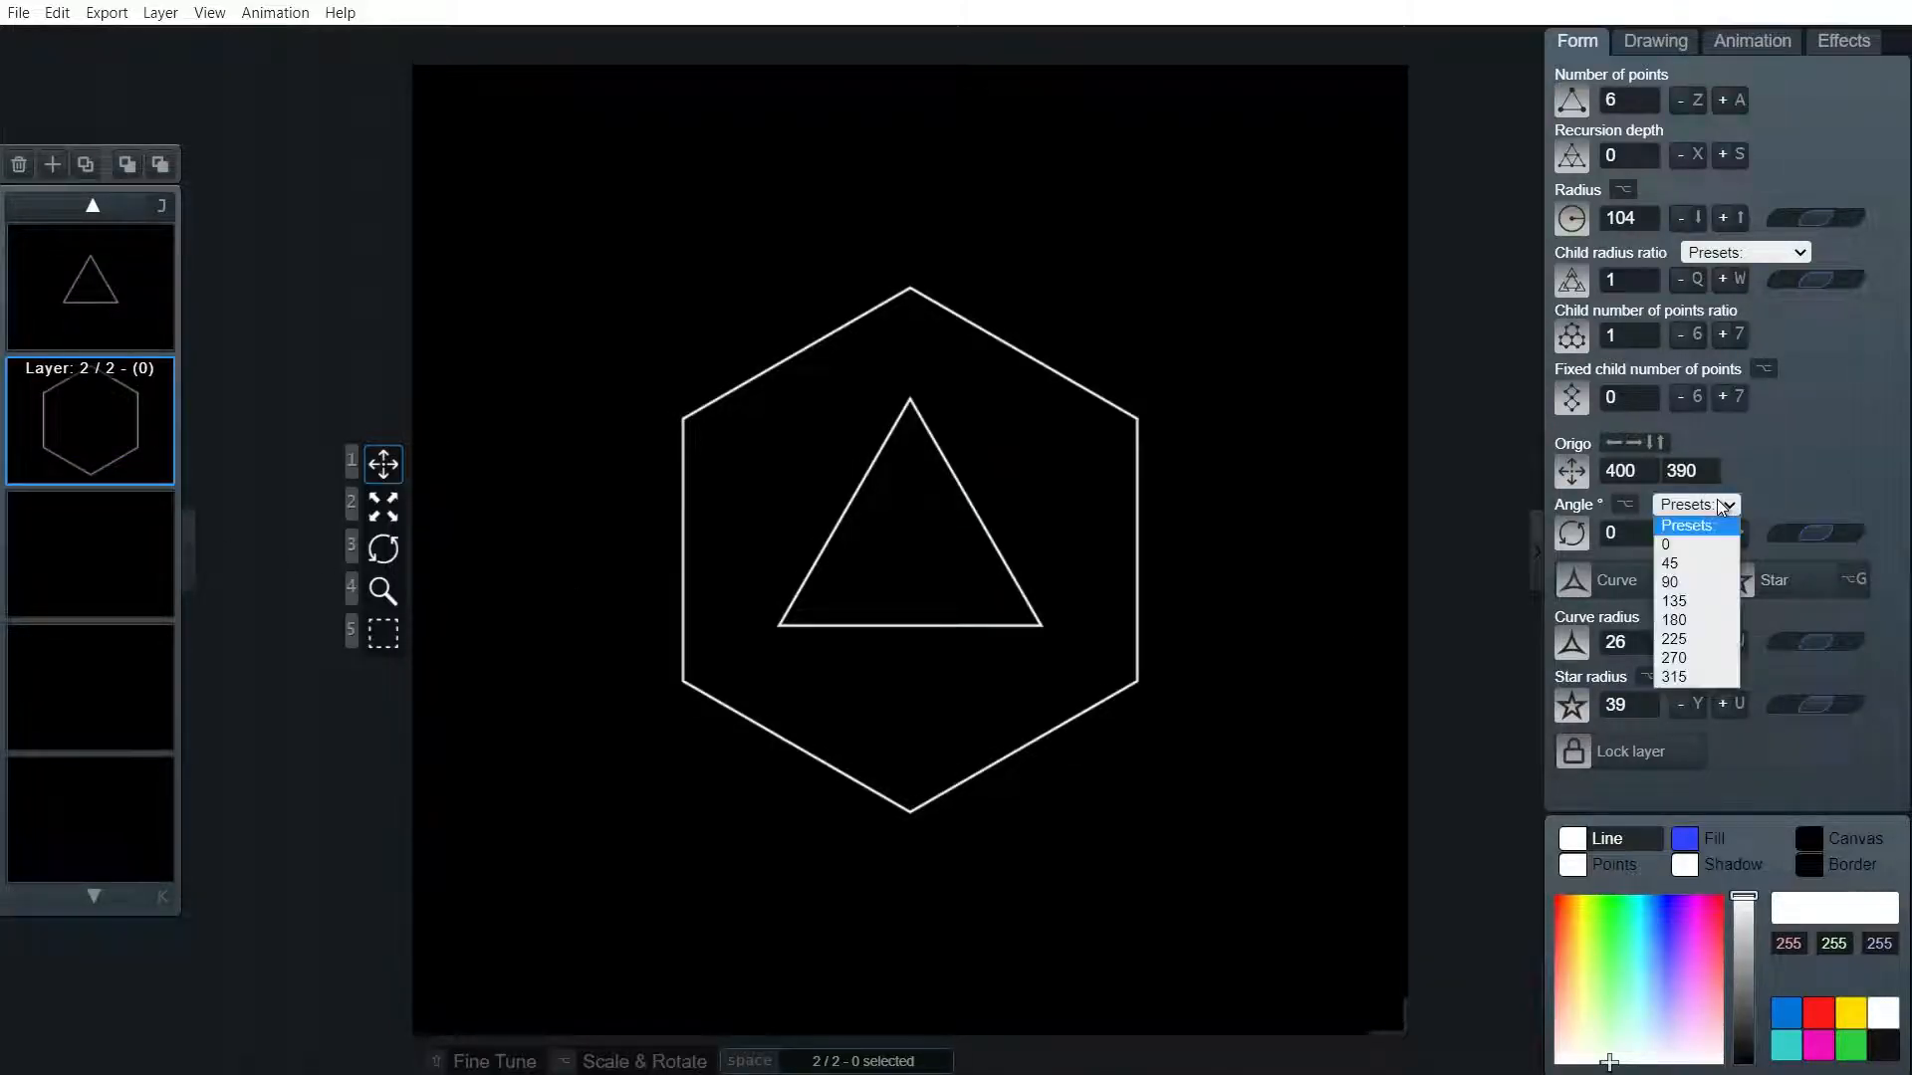
{"action": "left_click", "coordinate": [1669, 581]}
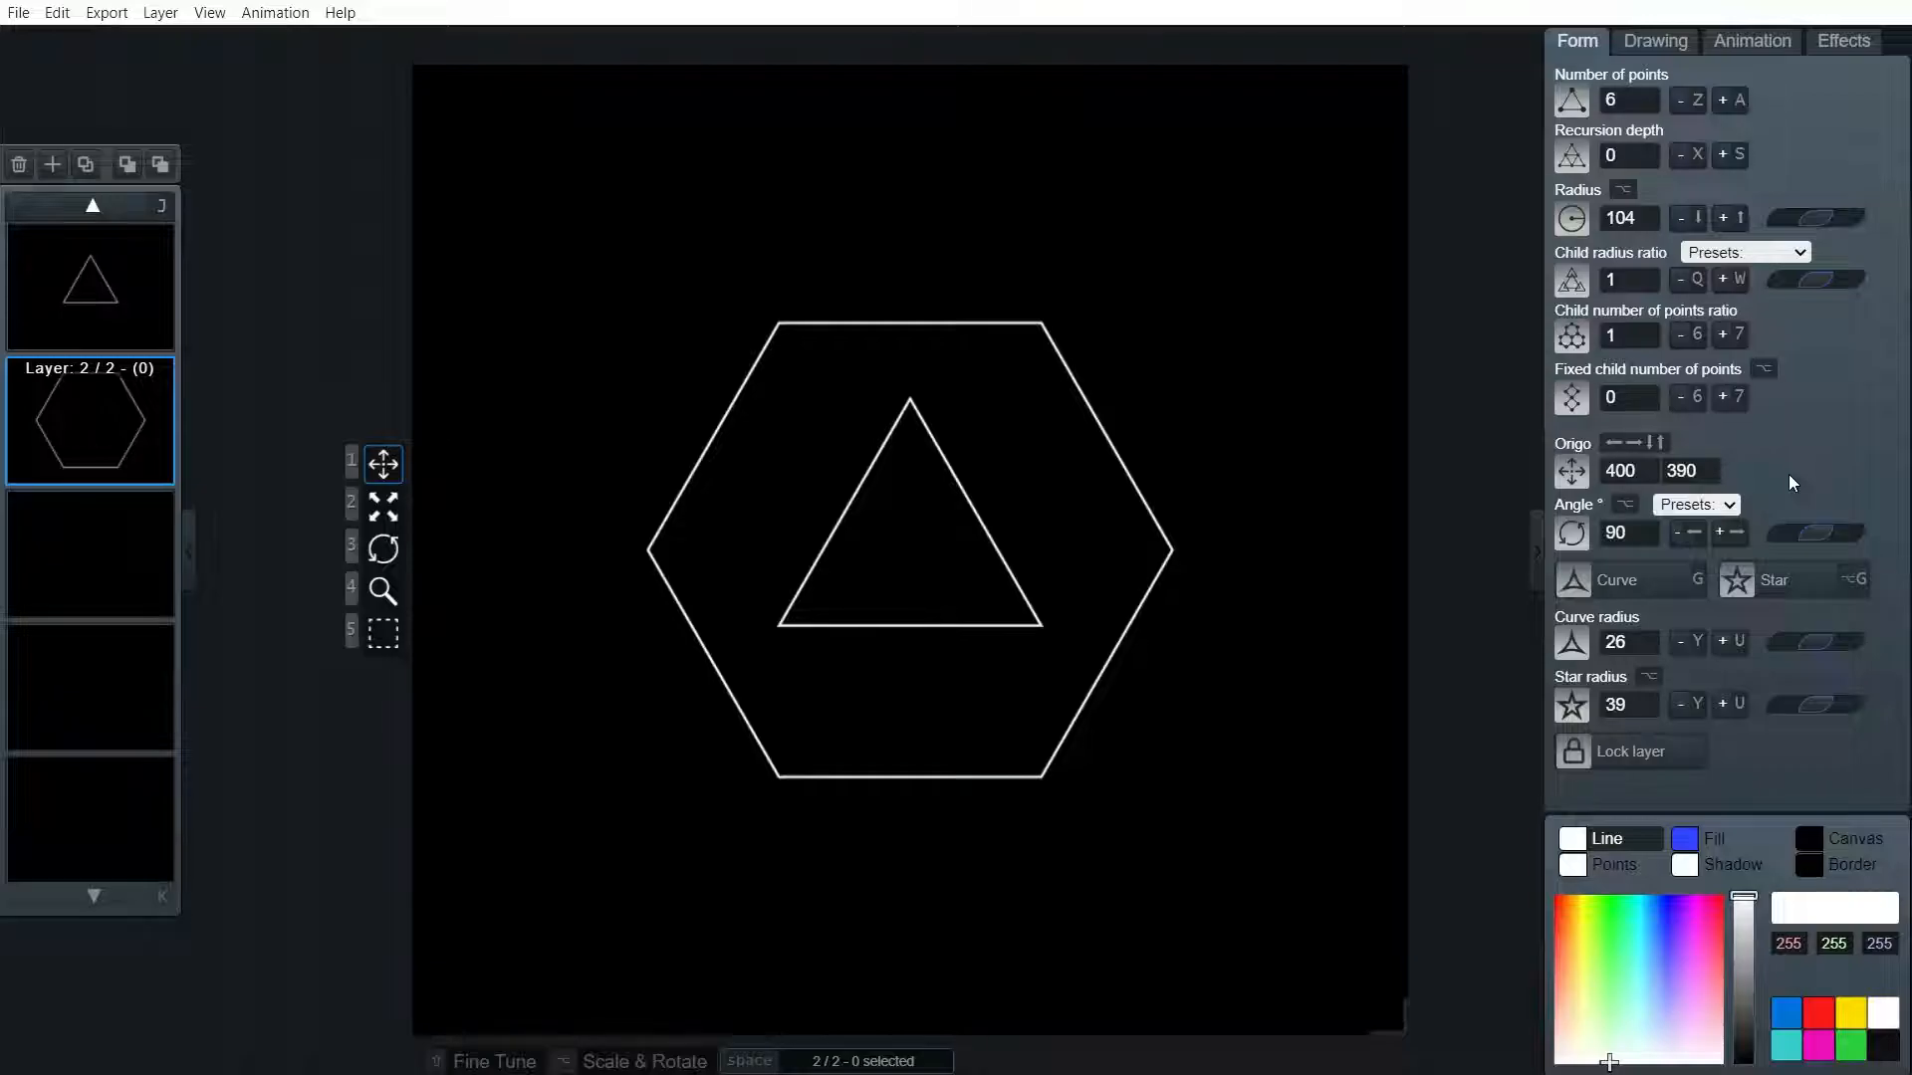
{"action": "mouse_move", "coordinate": [254, 387]}
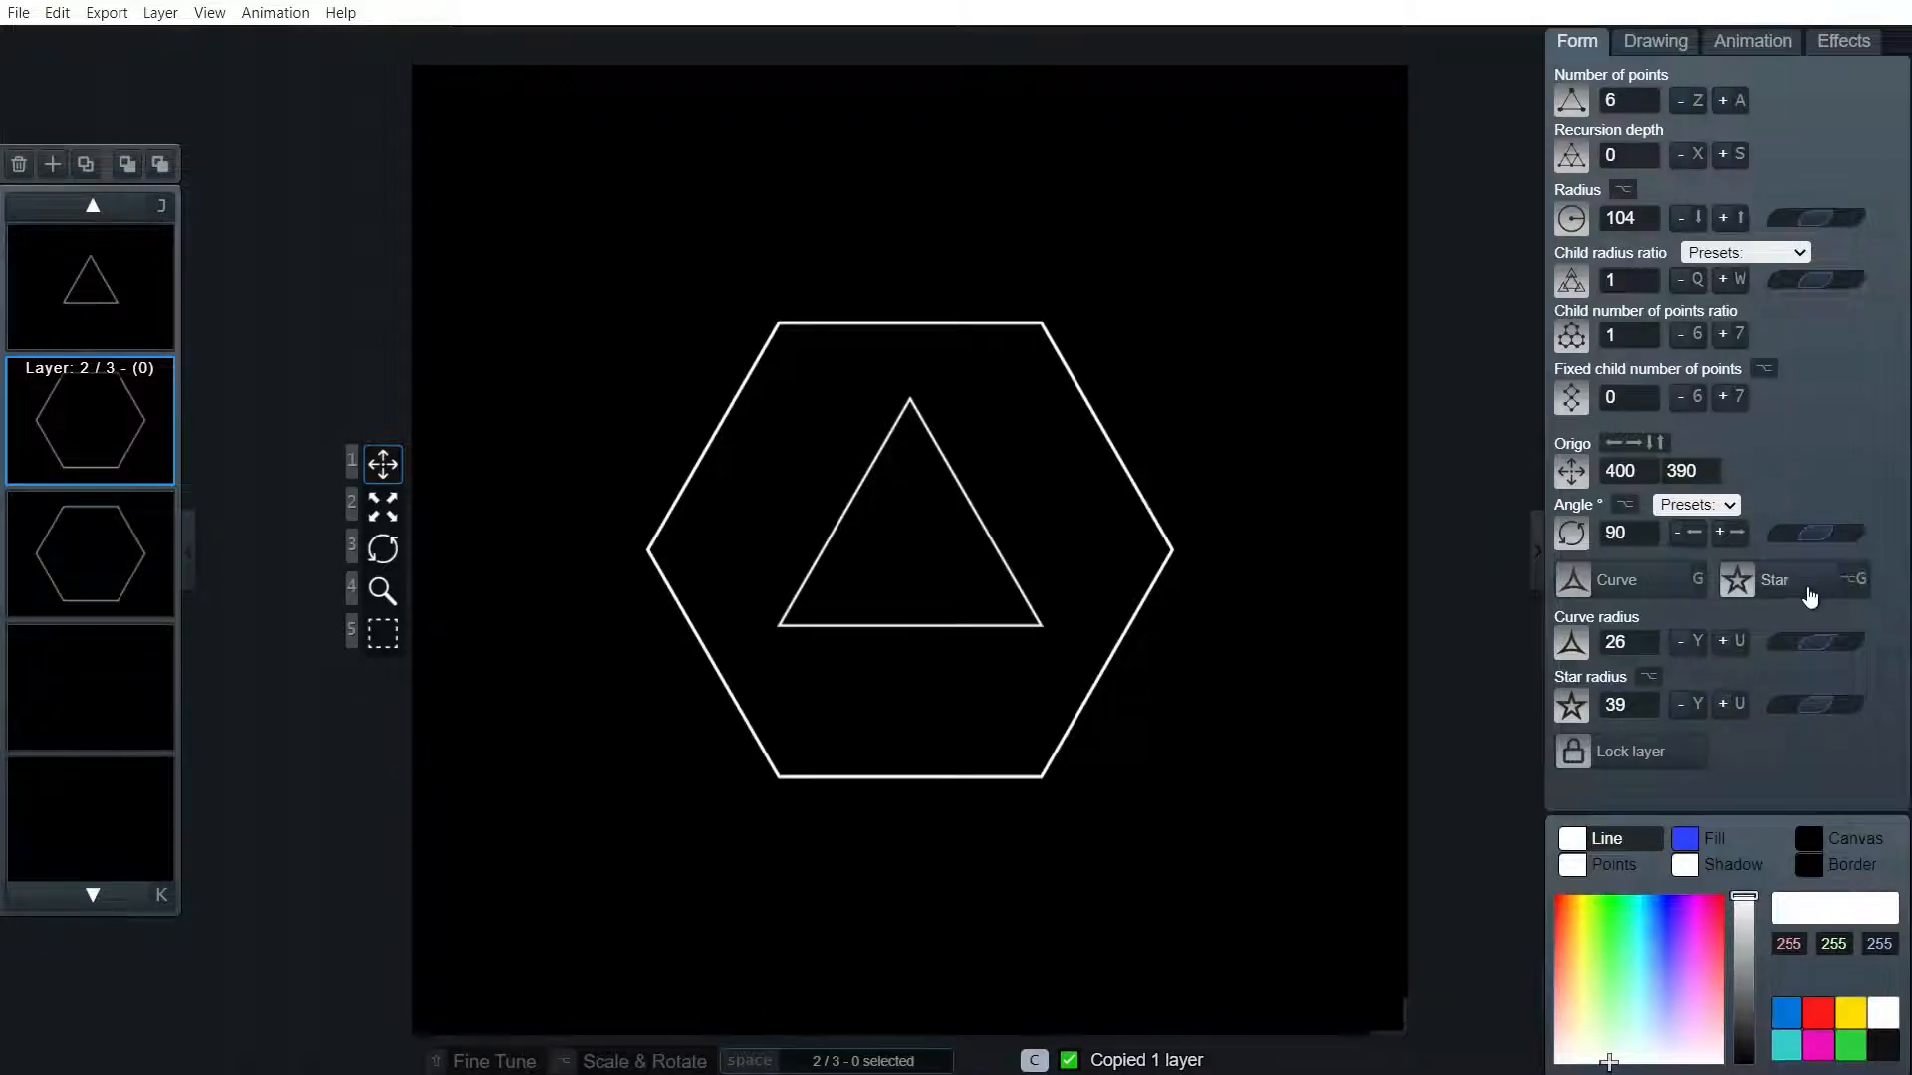
Enable the Star toggle on the hexagon copy to make a six-pointed star
{"action": "left_click", "coordinate": [1775, 580]}
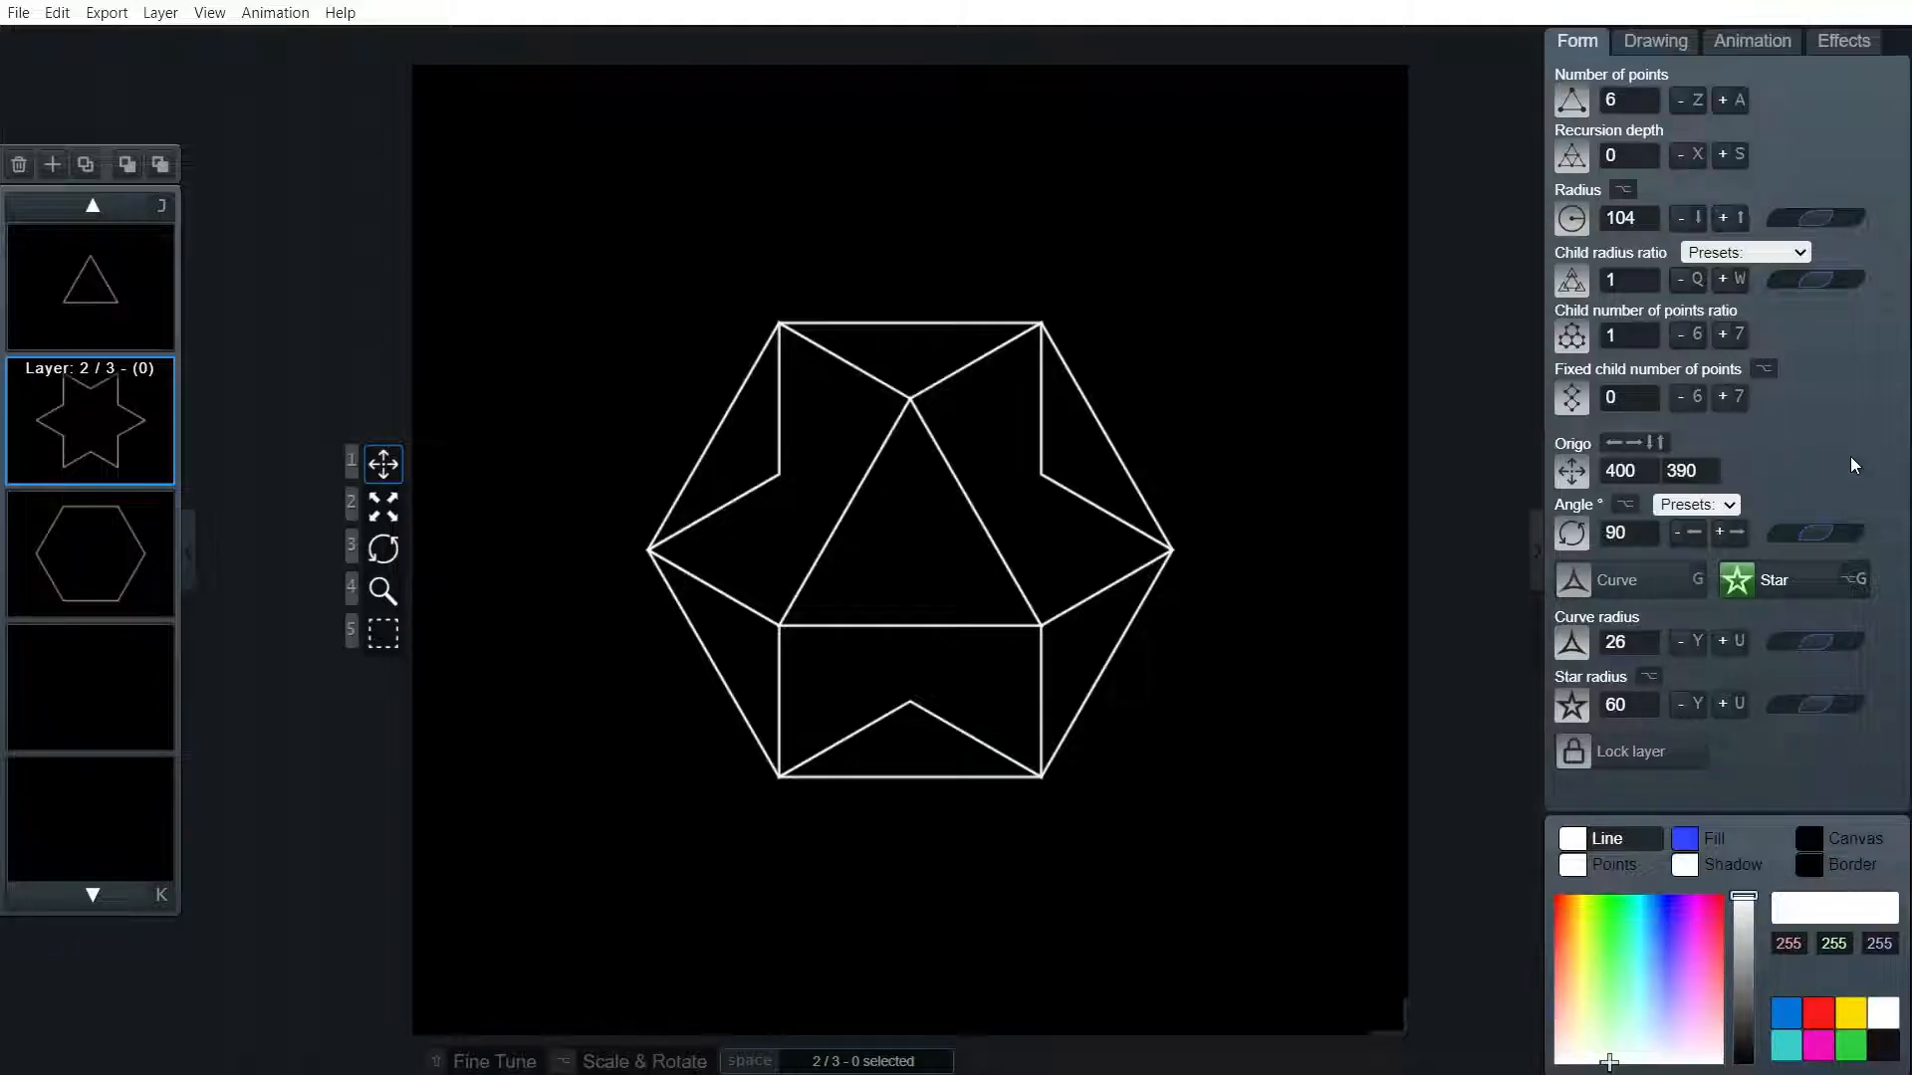
{"action": "mouse_move", "coordinate": [768, 505]}
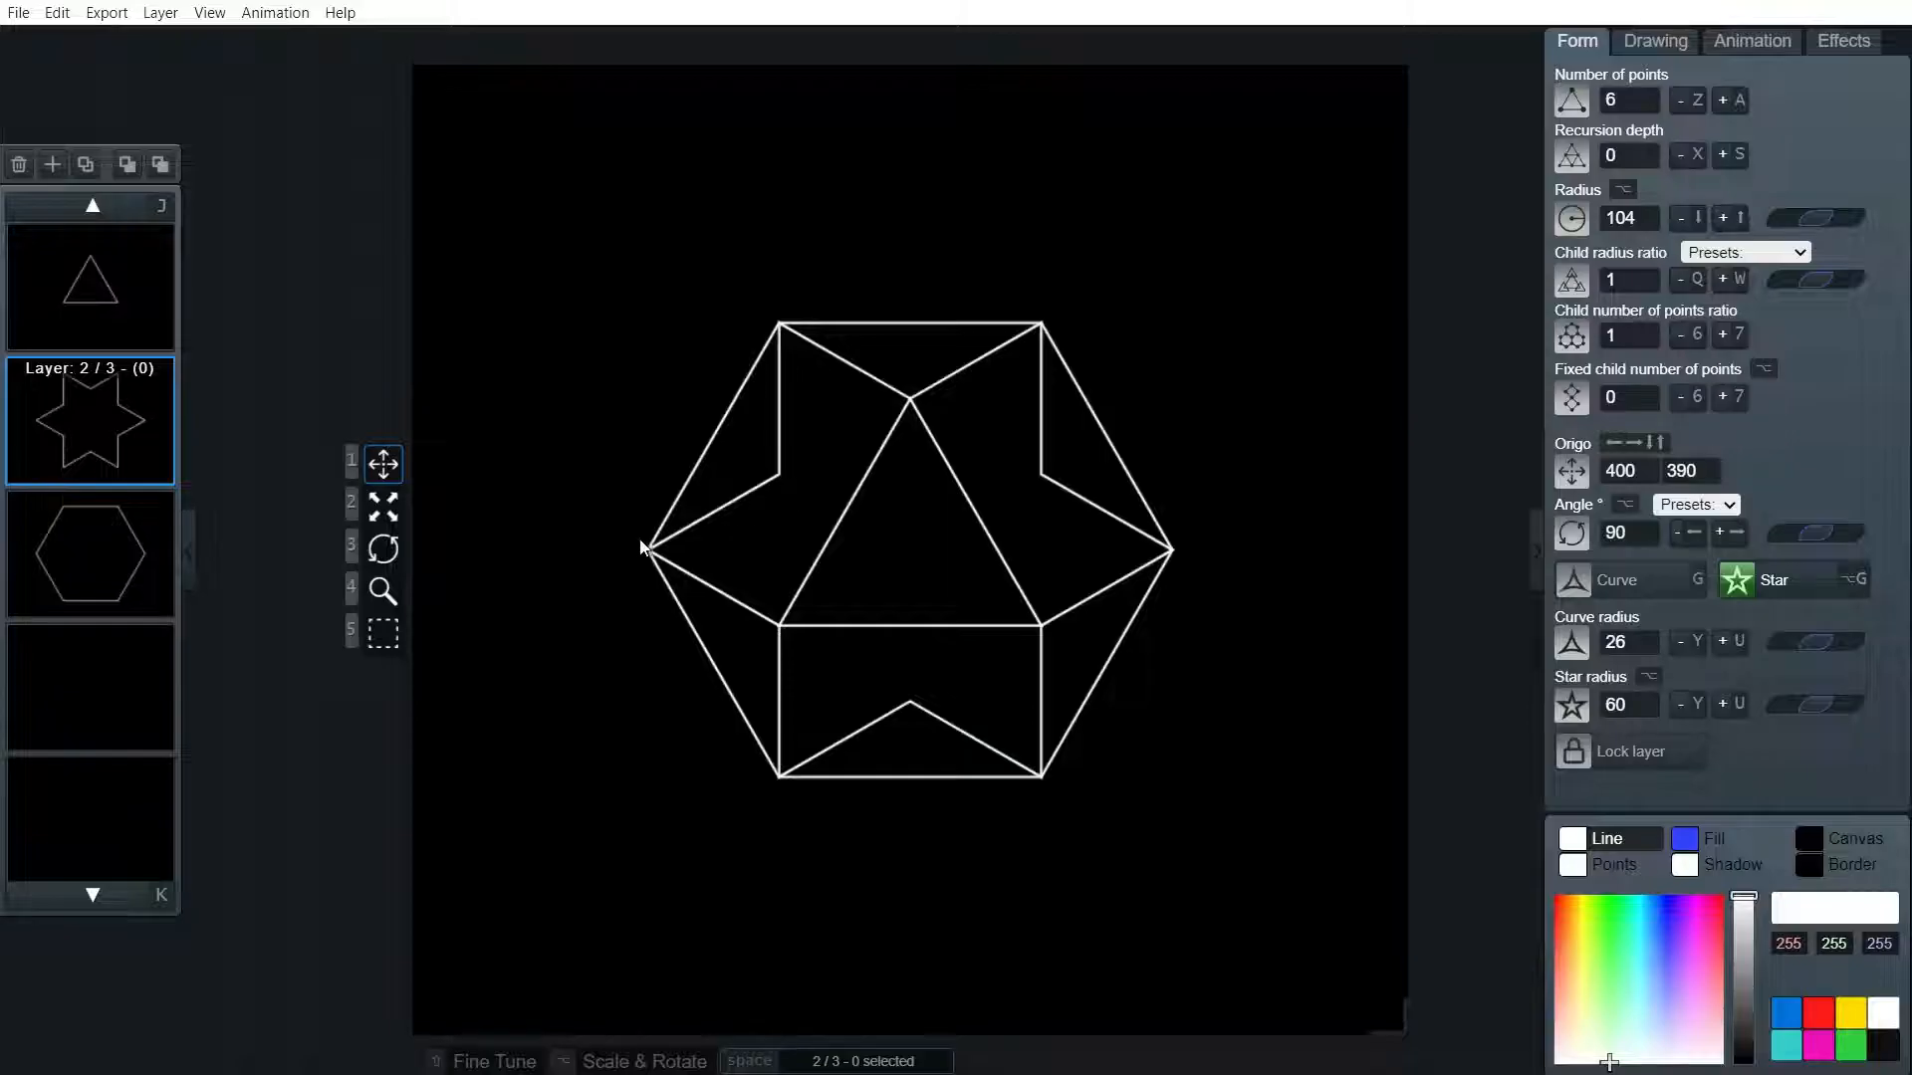
{"action": "mouse_move", "coordinate": [680, 558]}
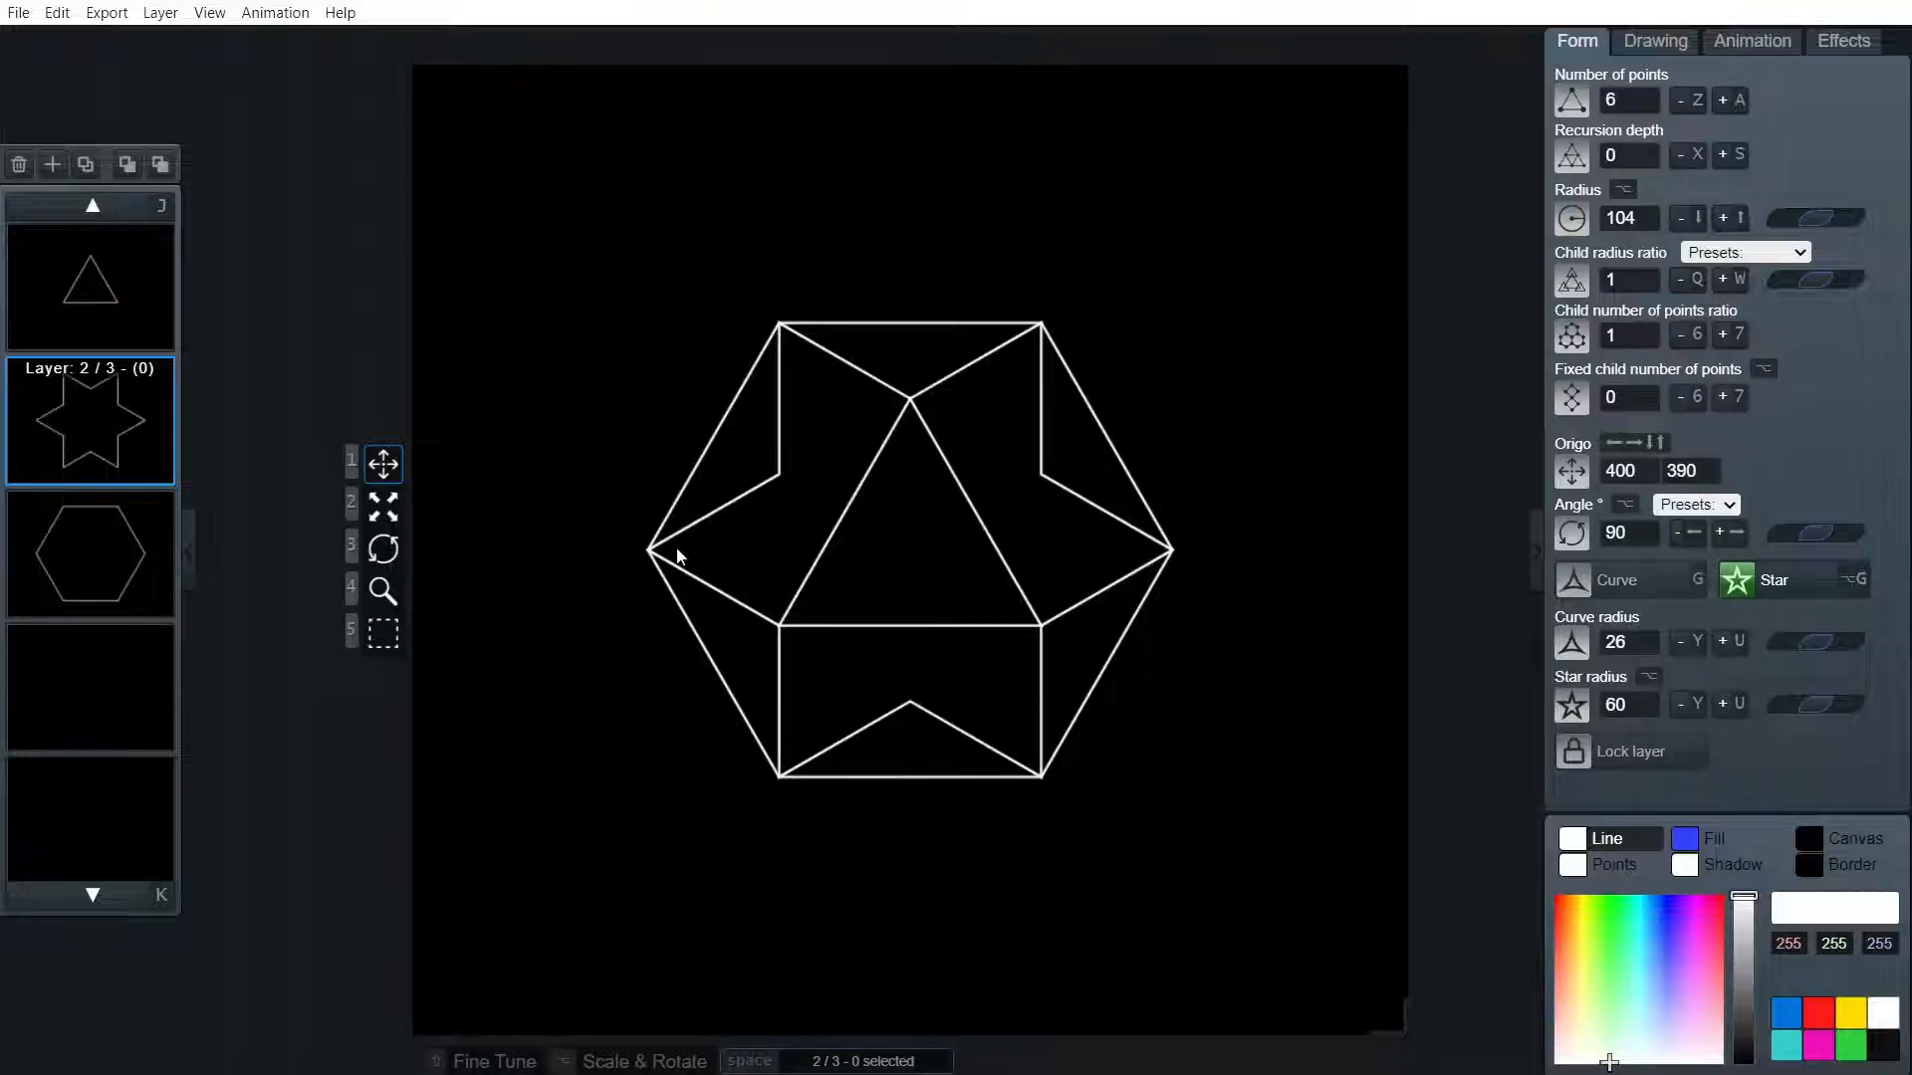
{"action": "mouse_move", "coordinate": [1109, 566]}
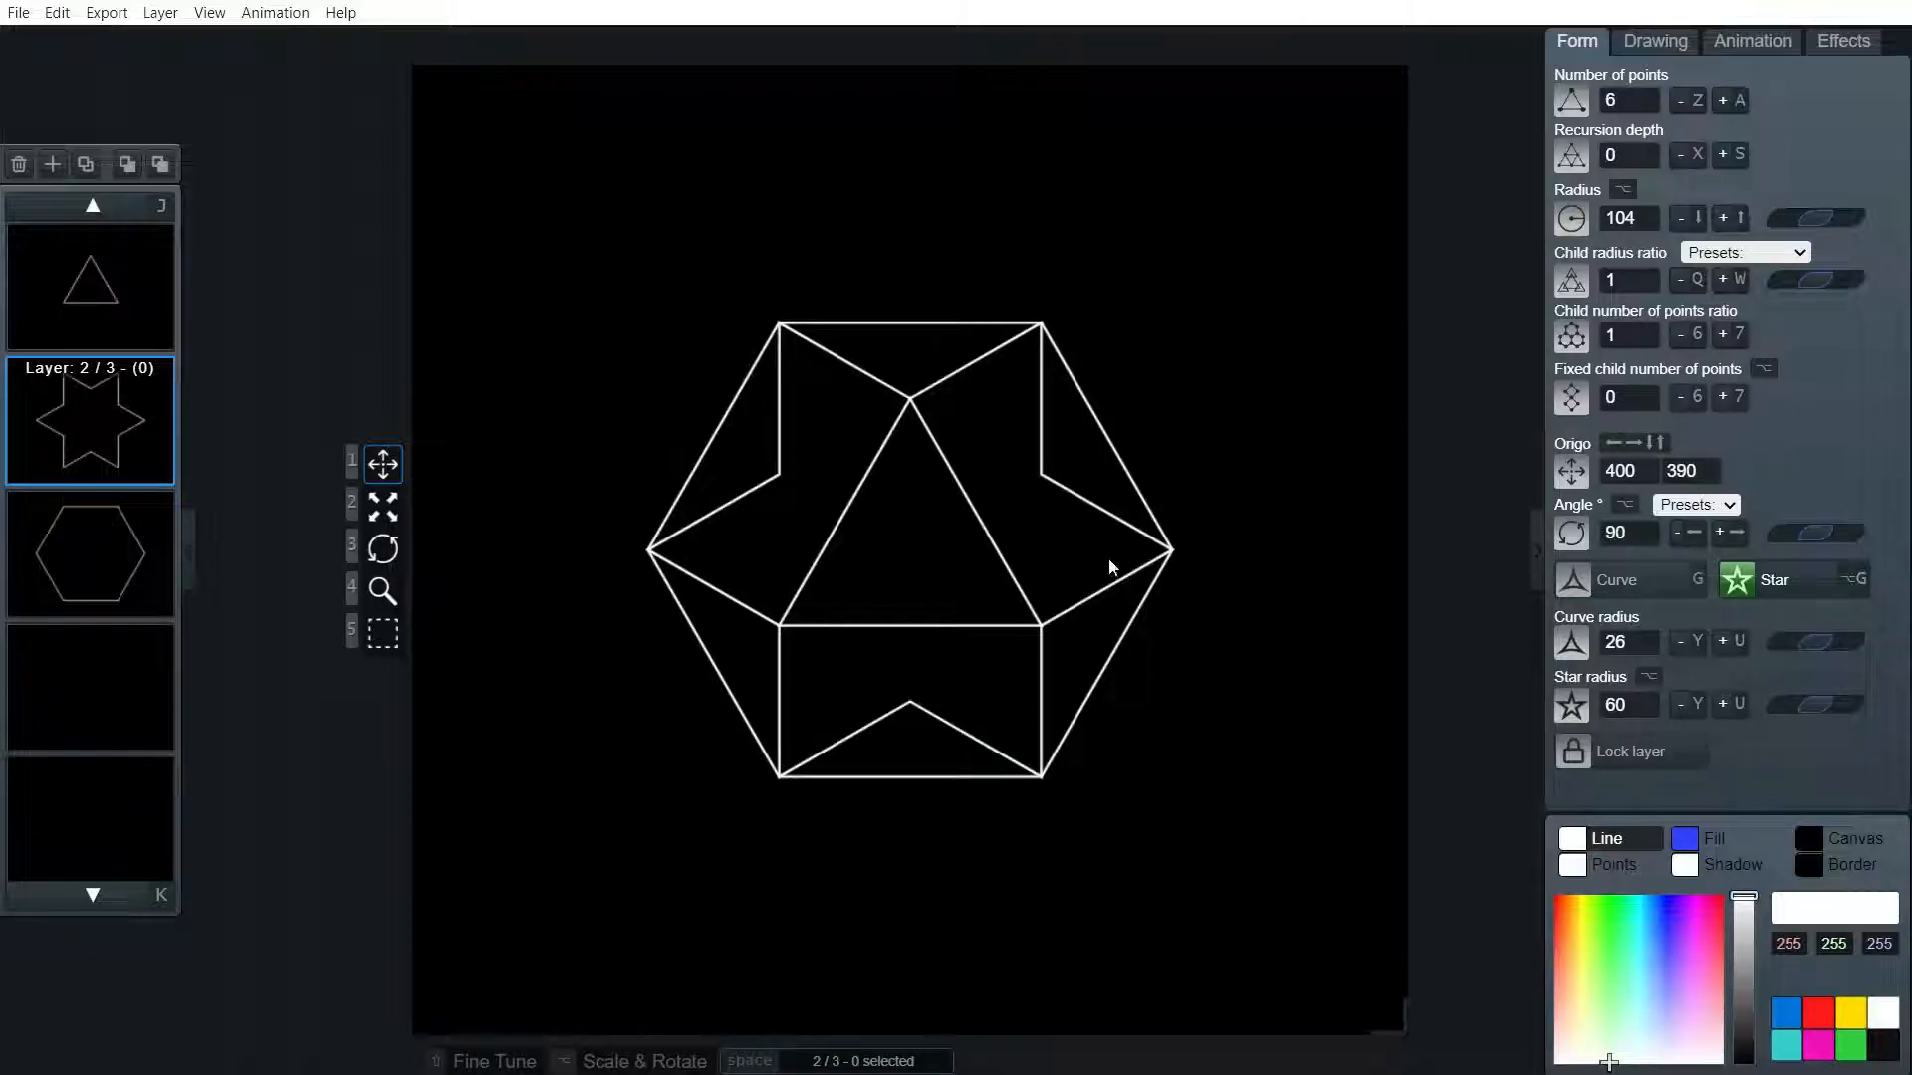
{"action": "mouse_move", "coordinate": [805, 732]}
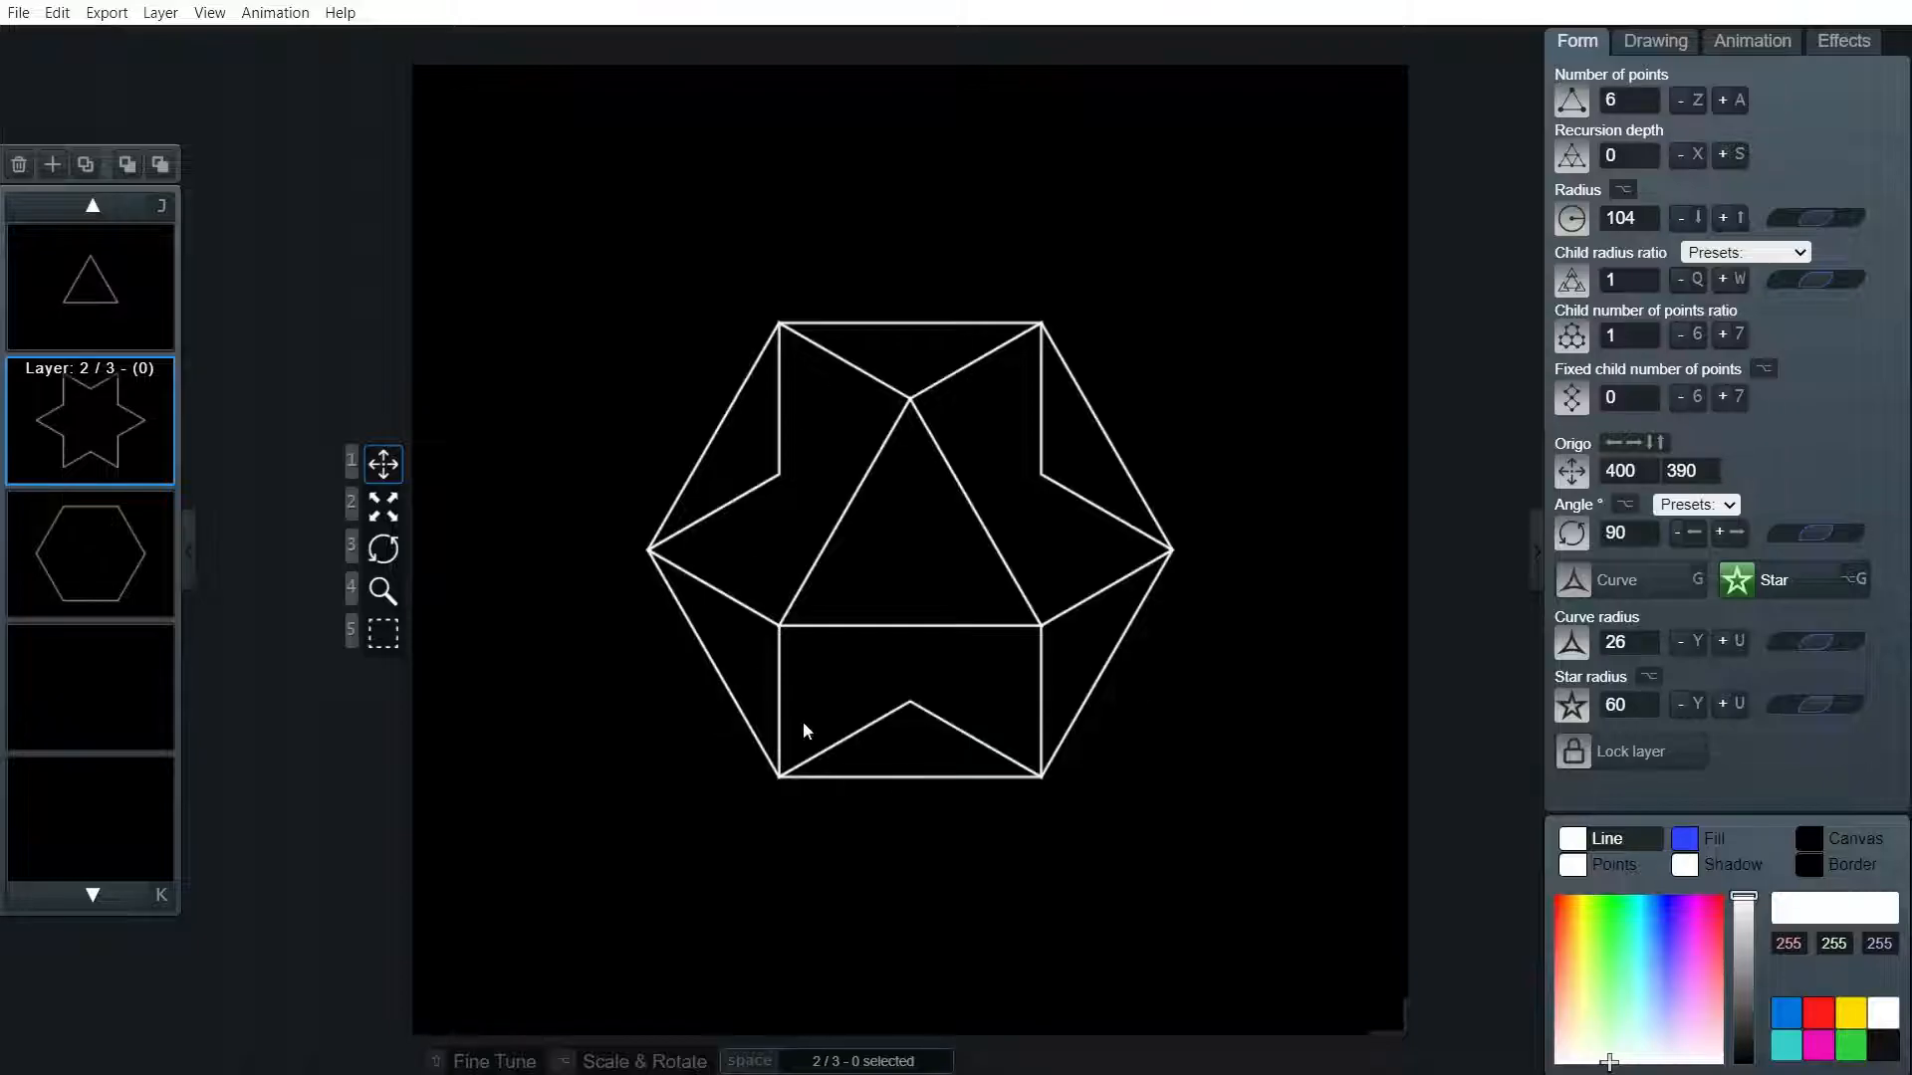
{"action": "mouse_move", "coordinate": [900, 765]}
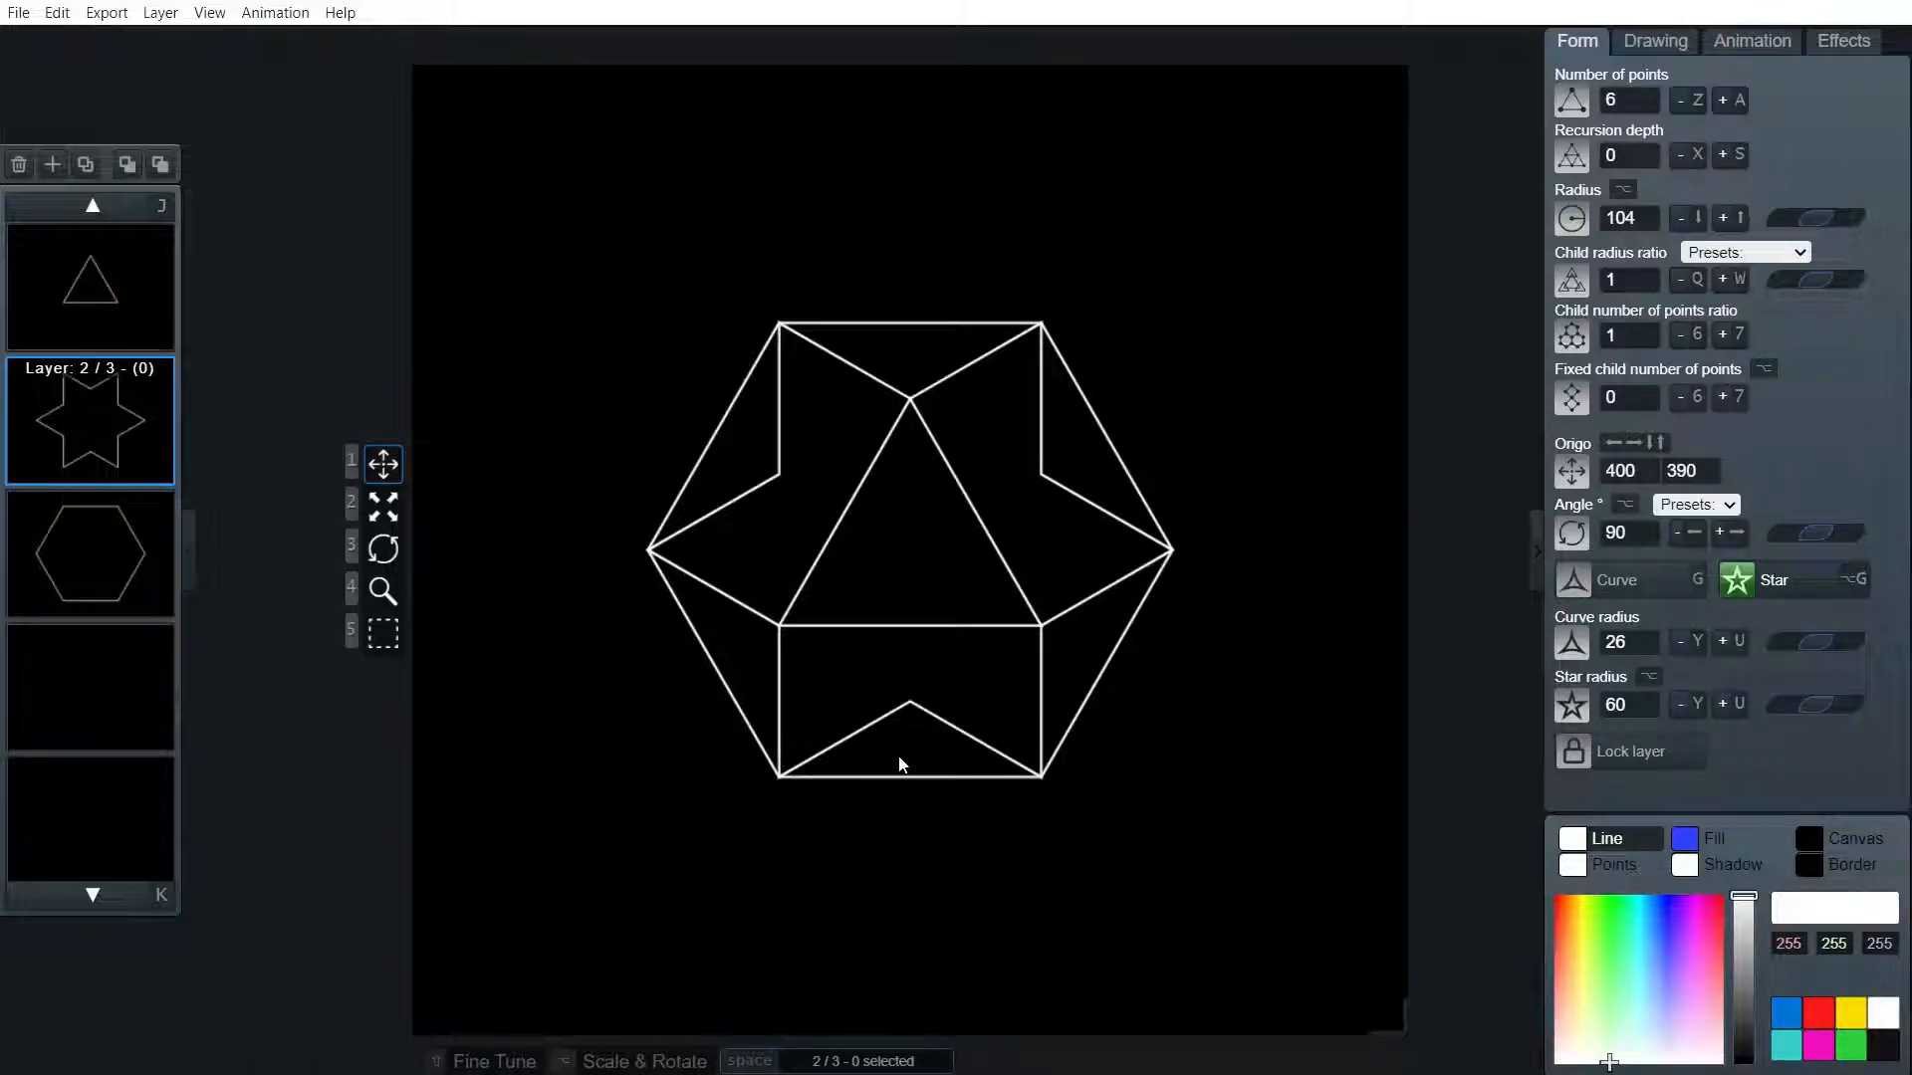
{"action": "mouse_move", "coordinate": [1211, 748]}
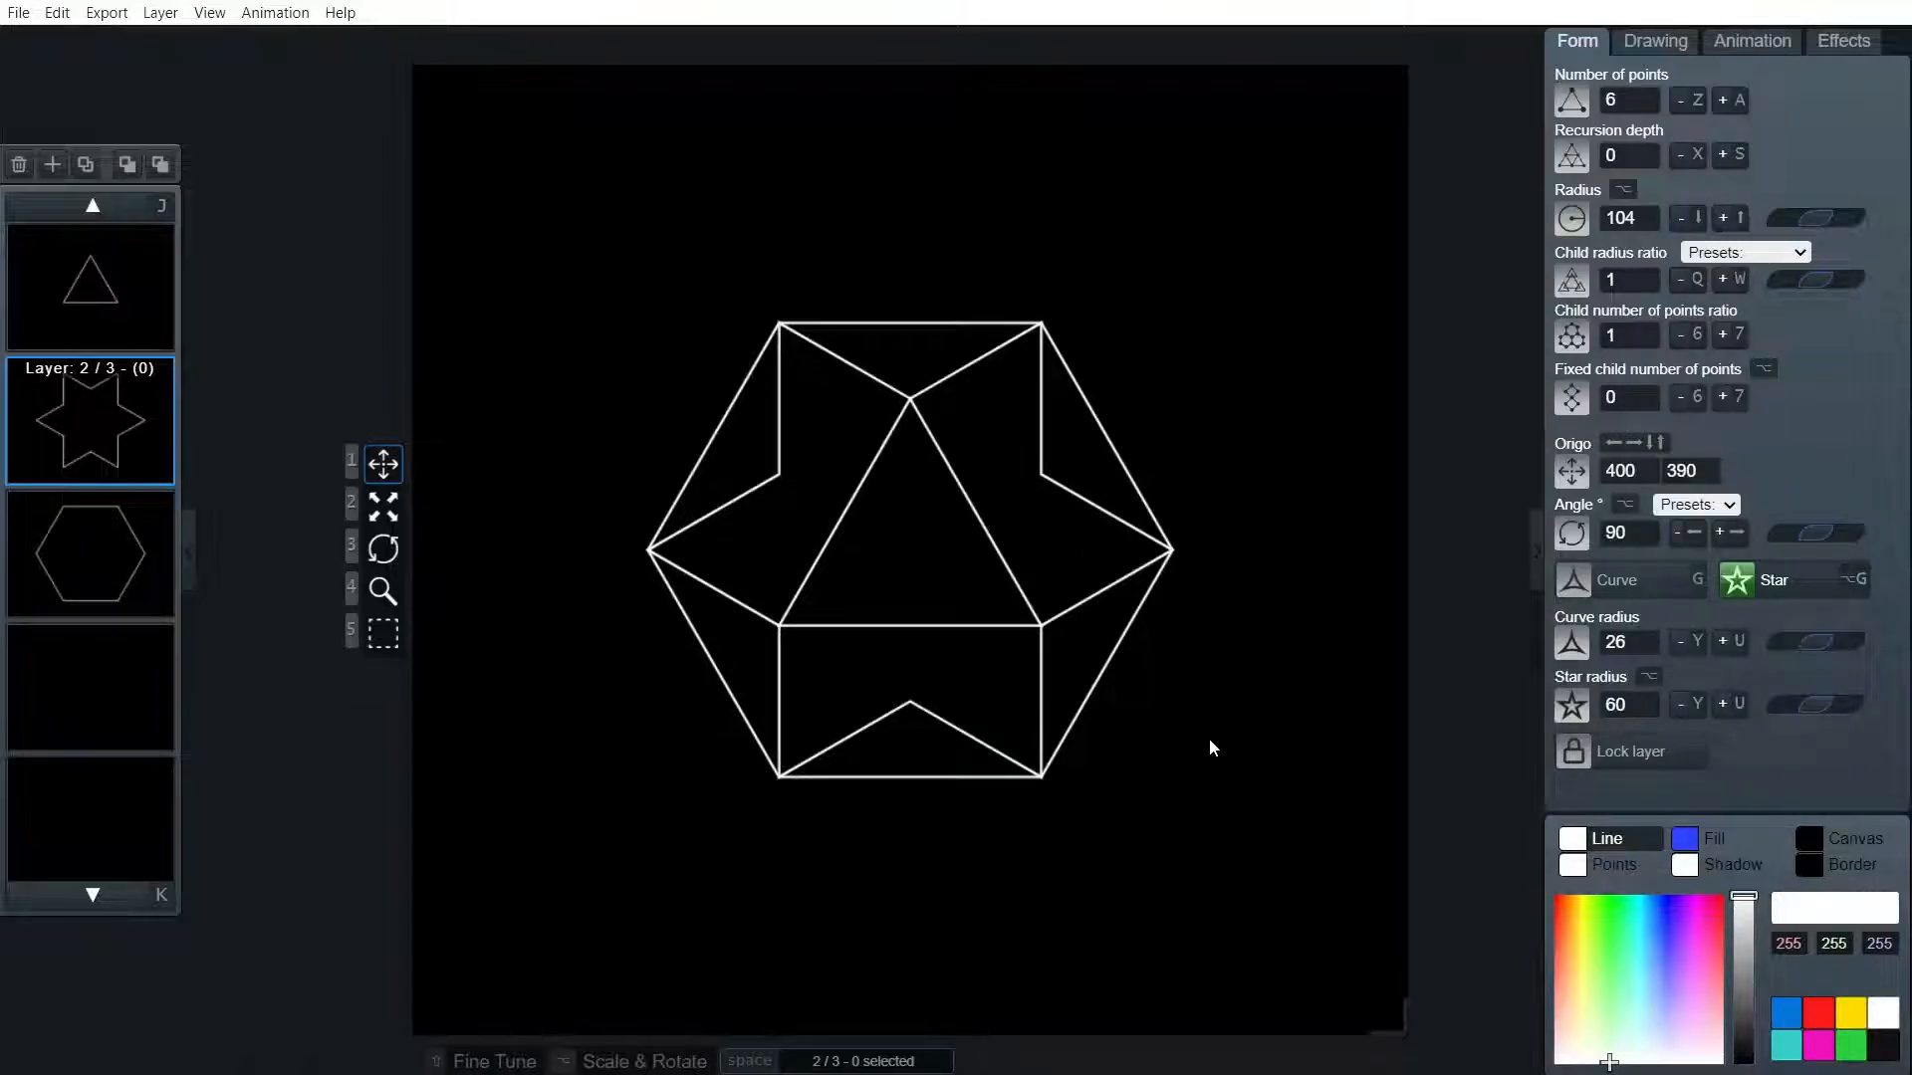
{"action": "mouse_move", "coordinate": [950, 521]}
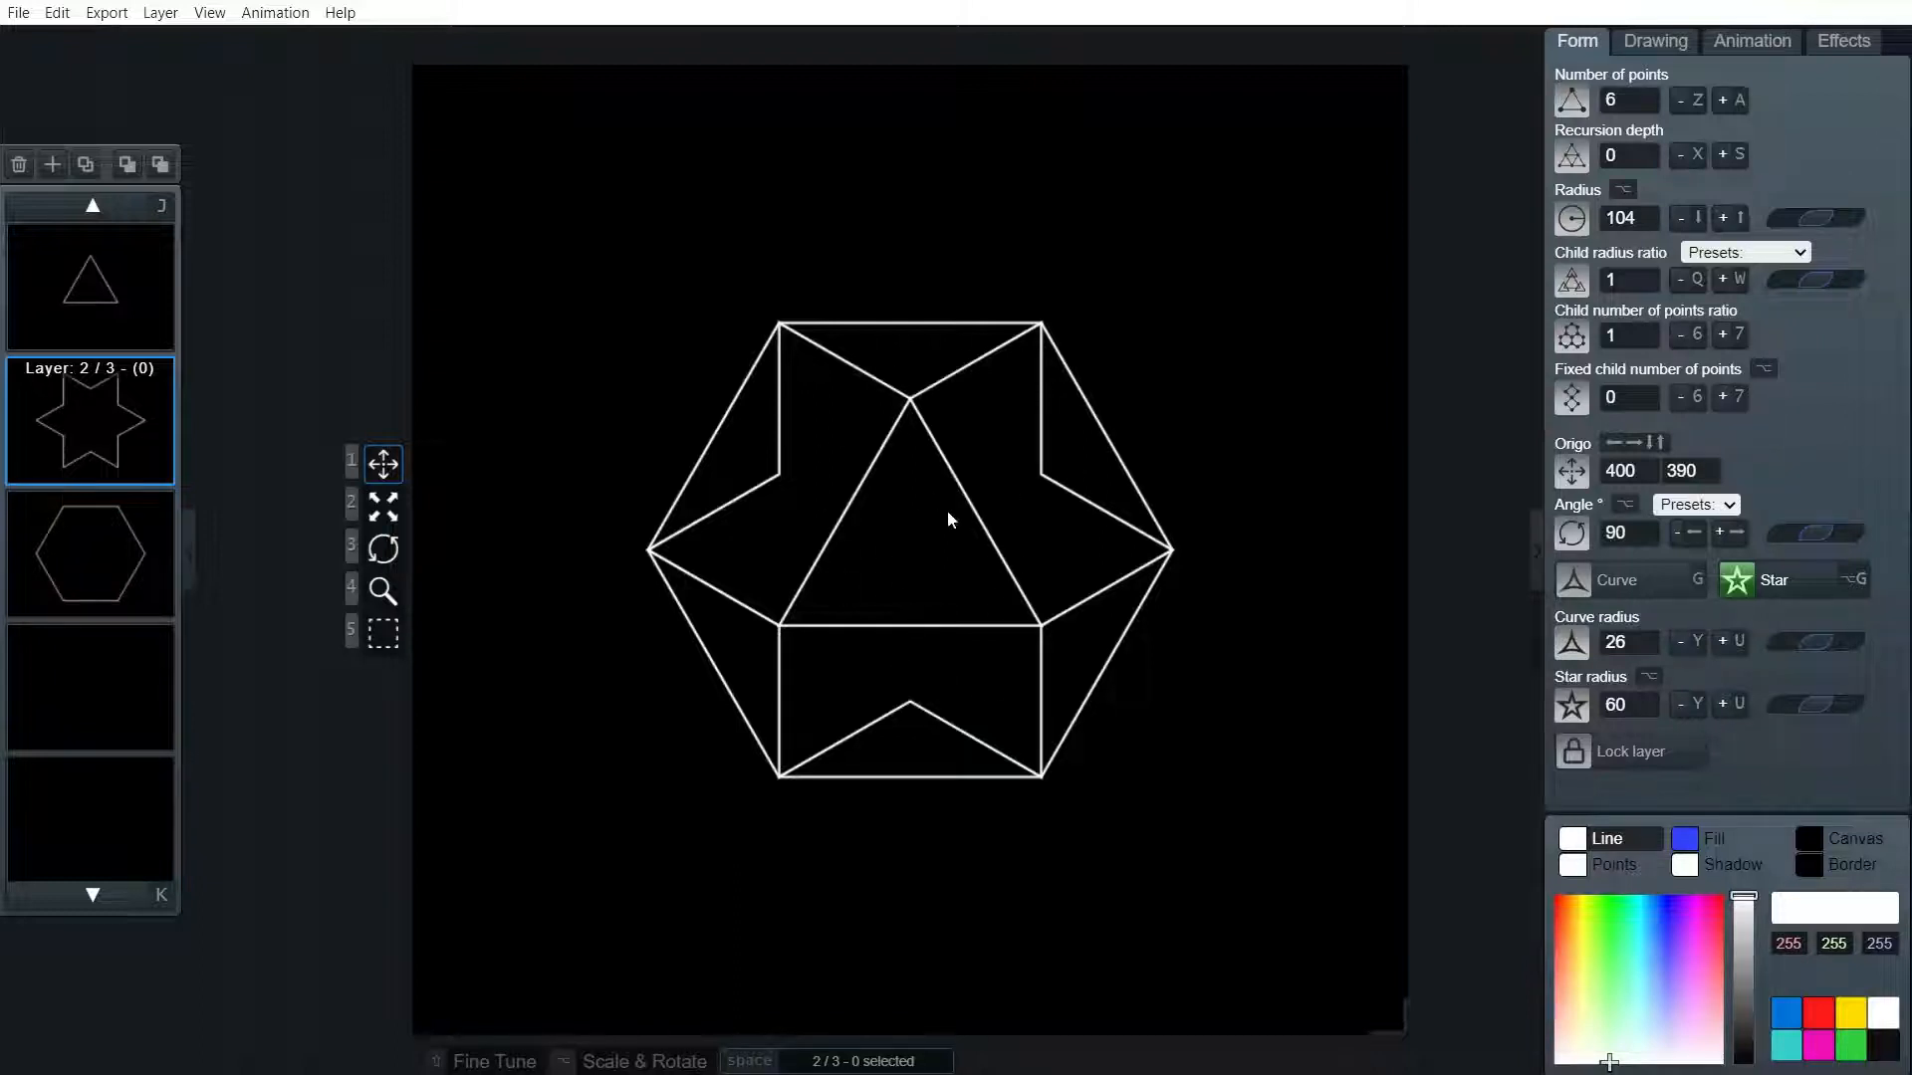
{"action": "mouse_move", "coordinate": [1314, 719]}
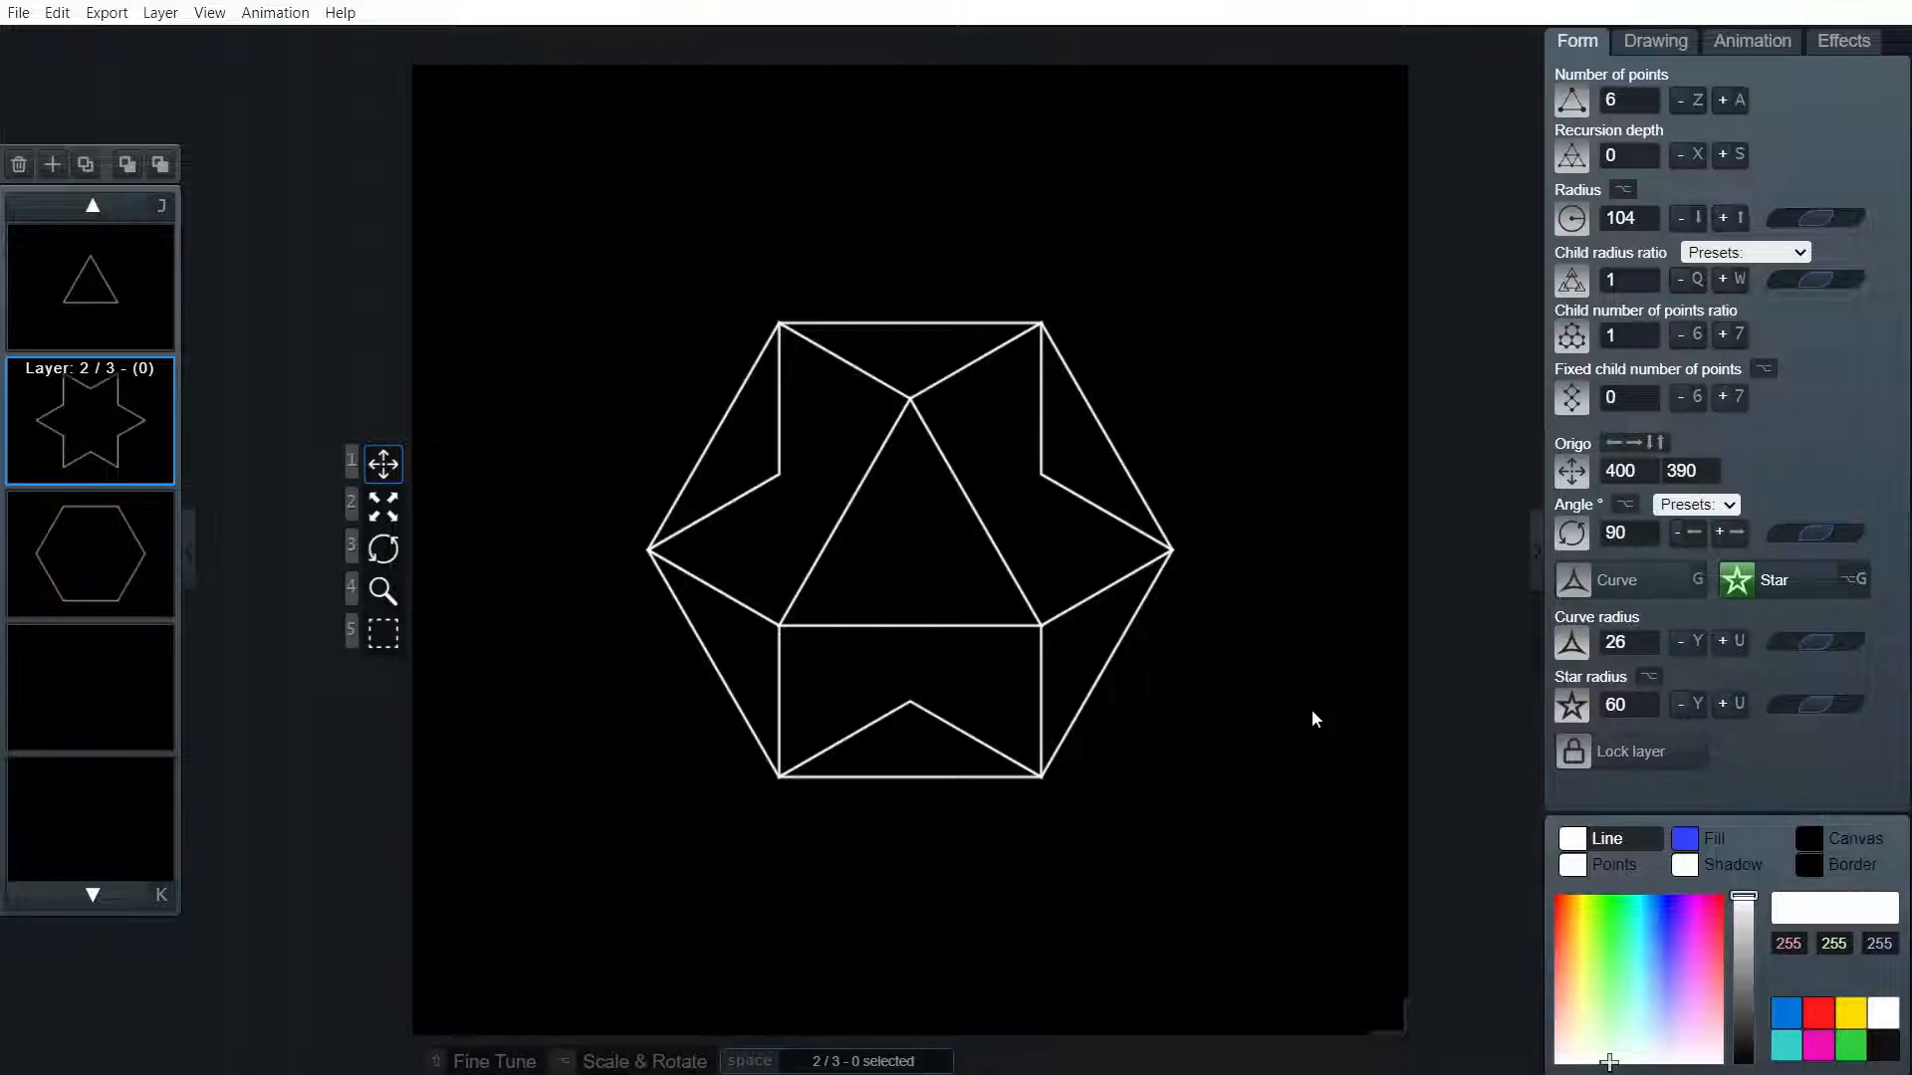
{"action": "mouse_move", "coordinate": [1018, 741]}
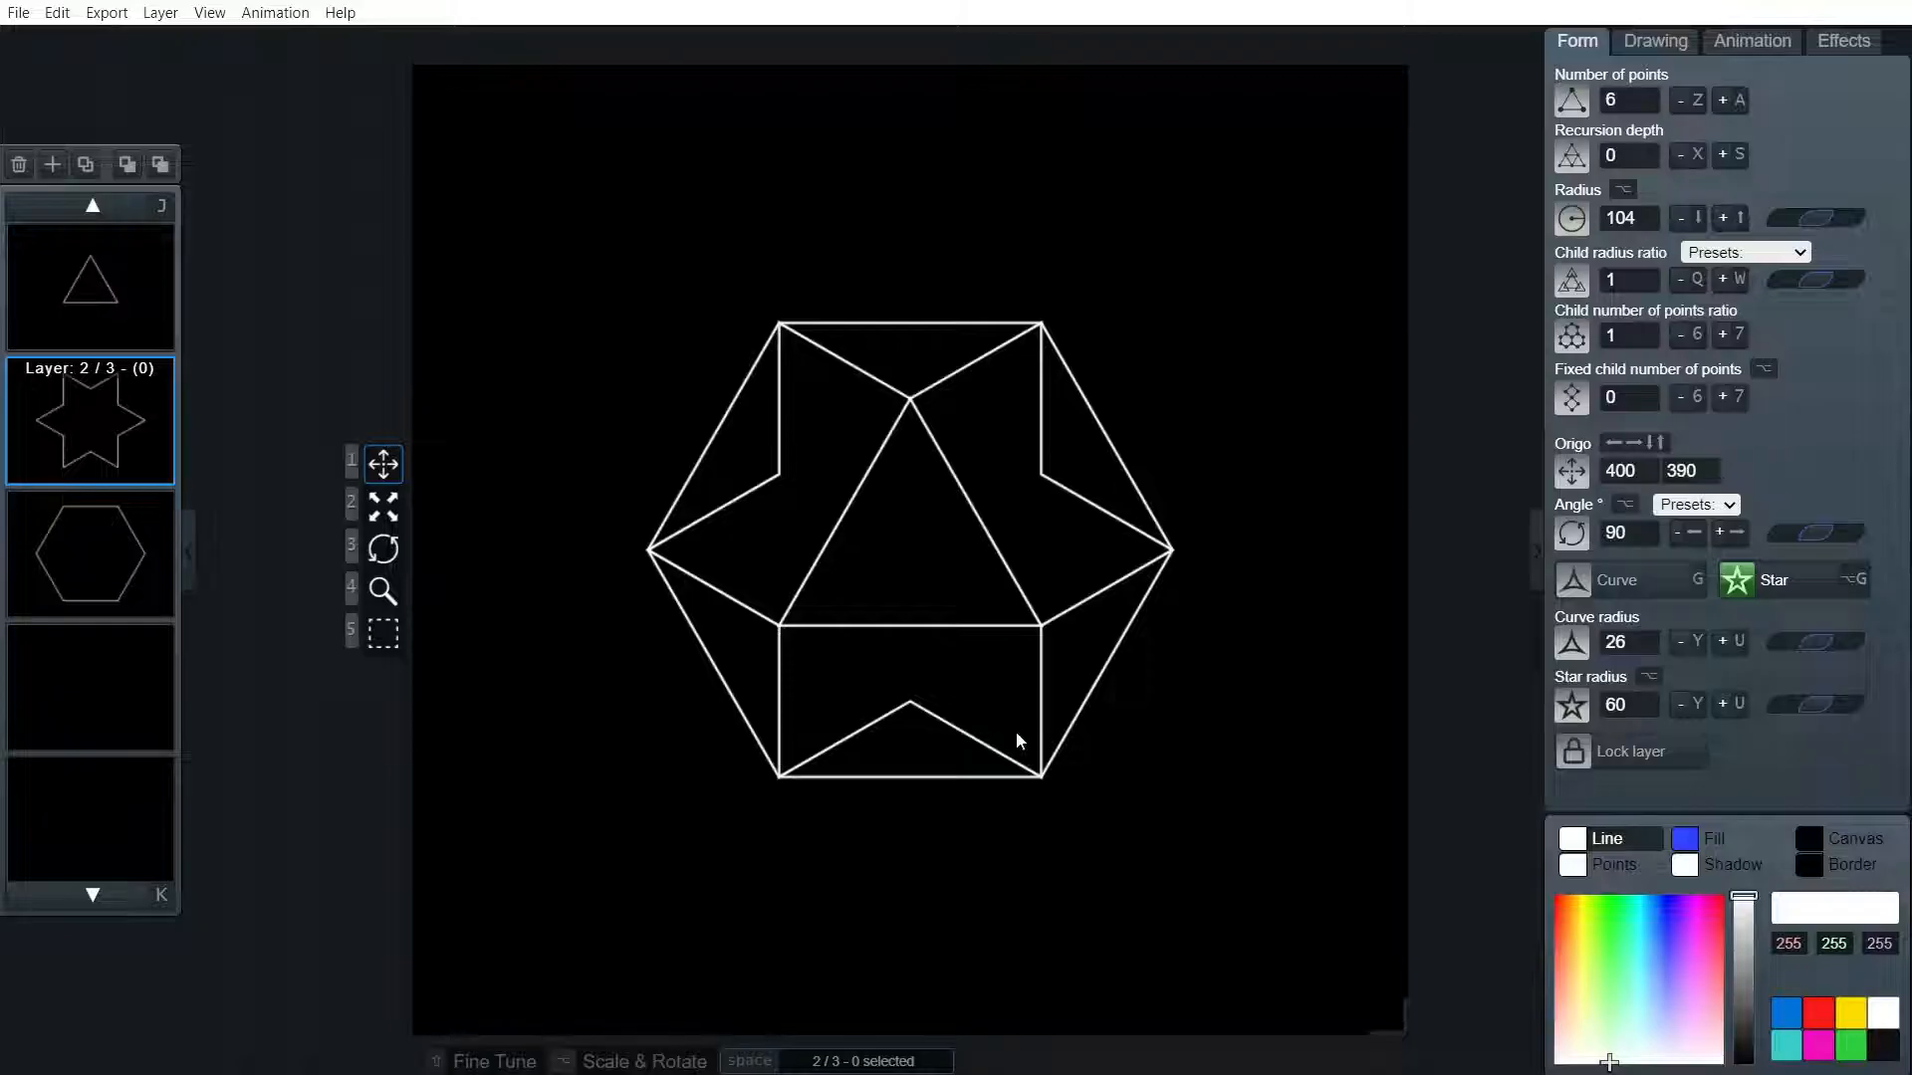
{"action": "mouse_move", "coordinate": [914, 379]}
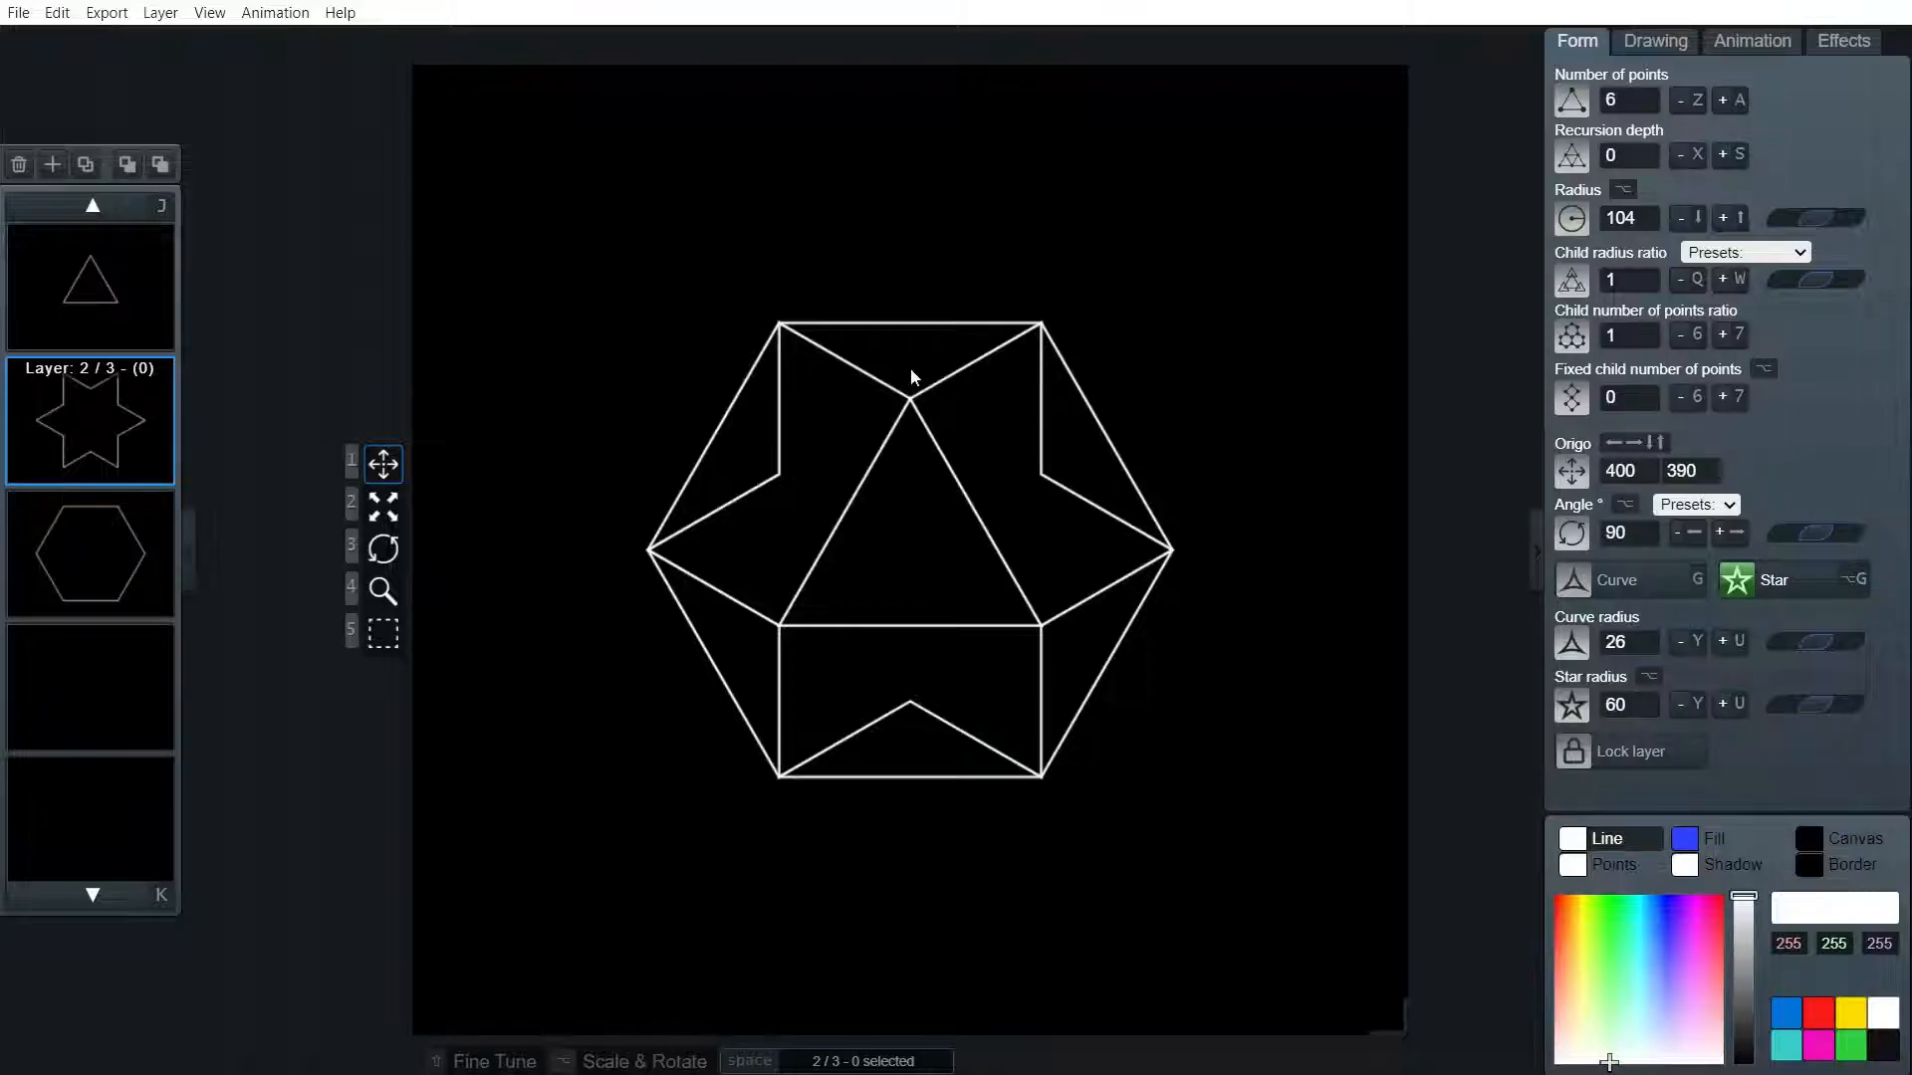
{"action": "mouse_move", "coordinate": [1122, 794]}
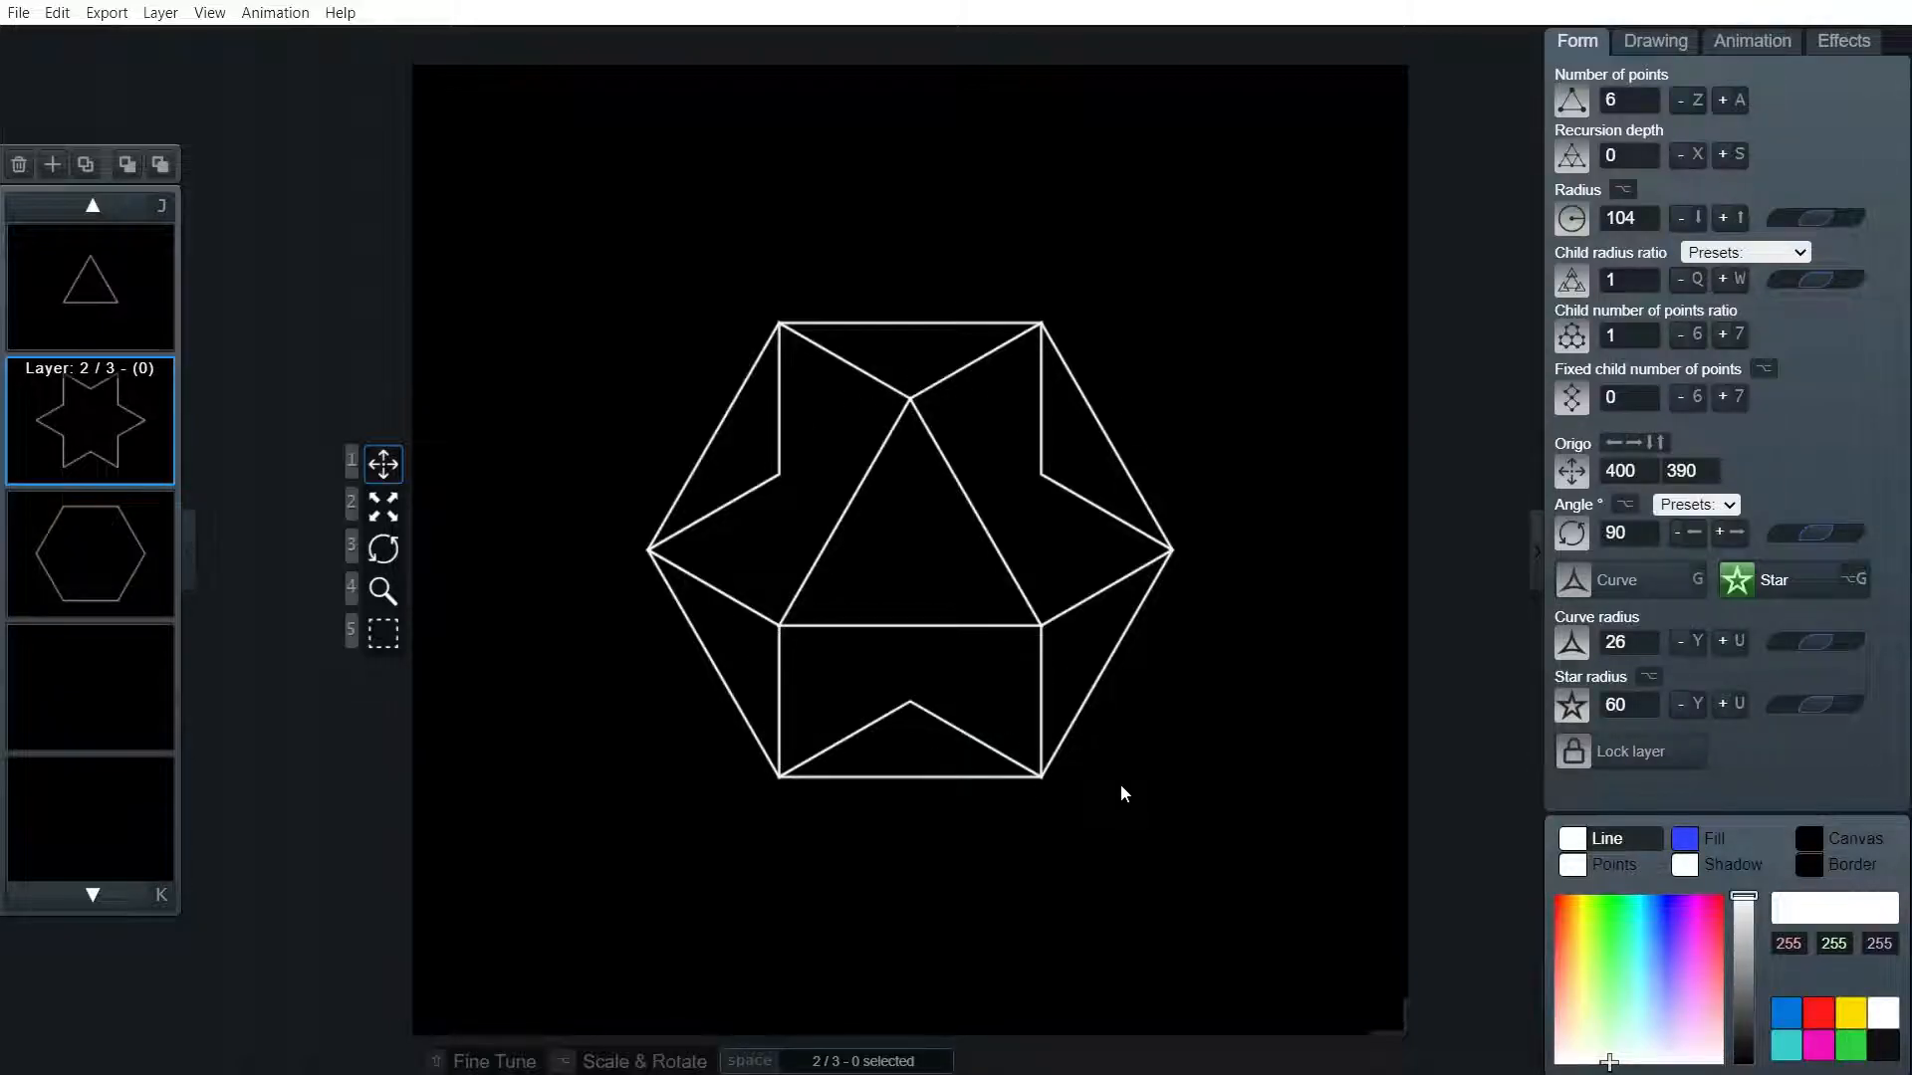
{"action": "mouse_move", "coordinate": [1109, 794]}
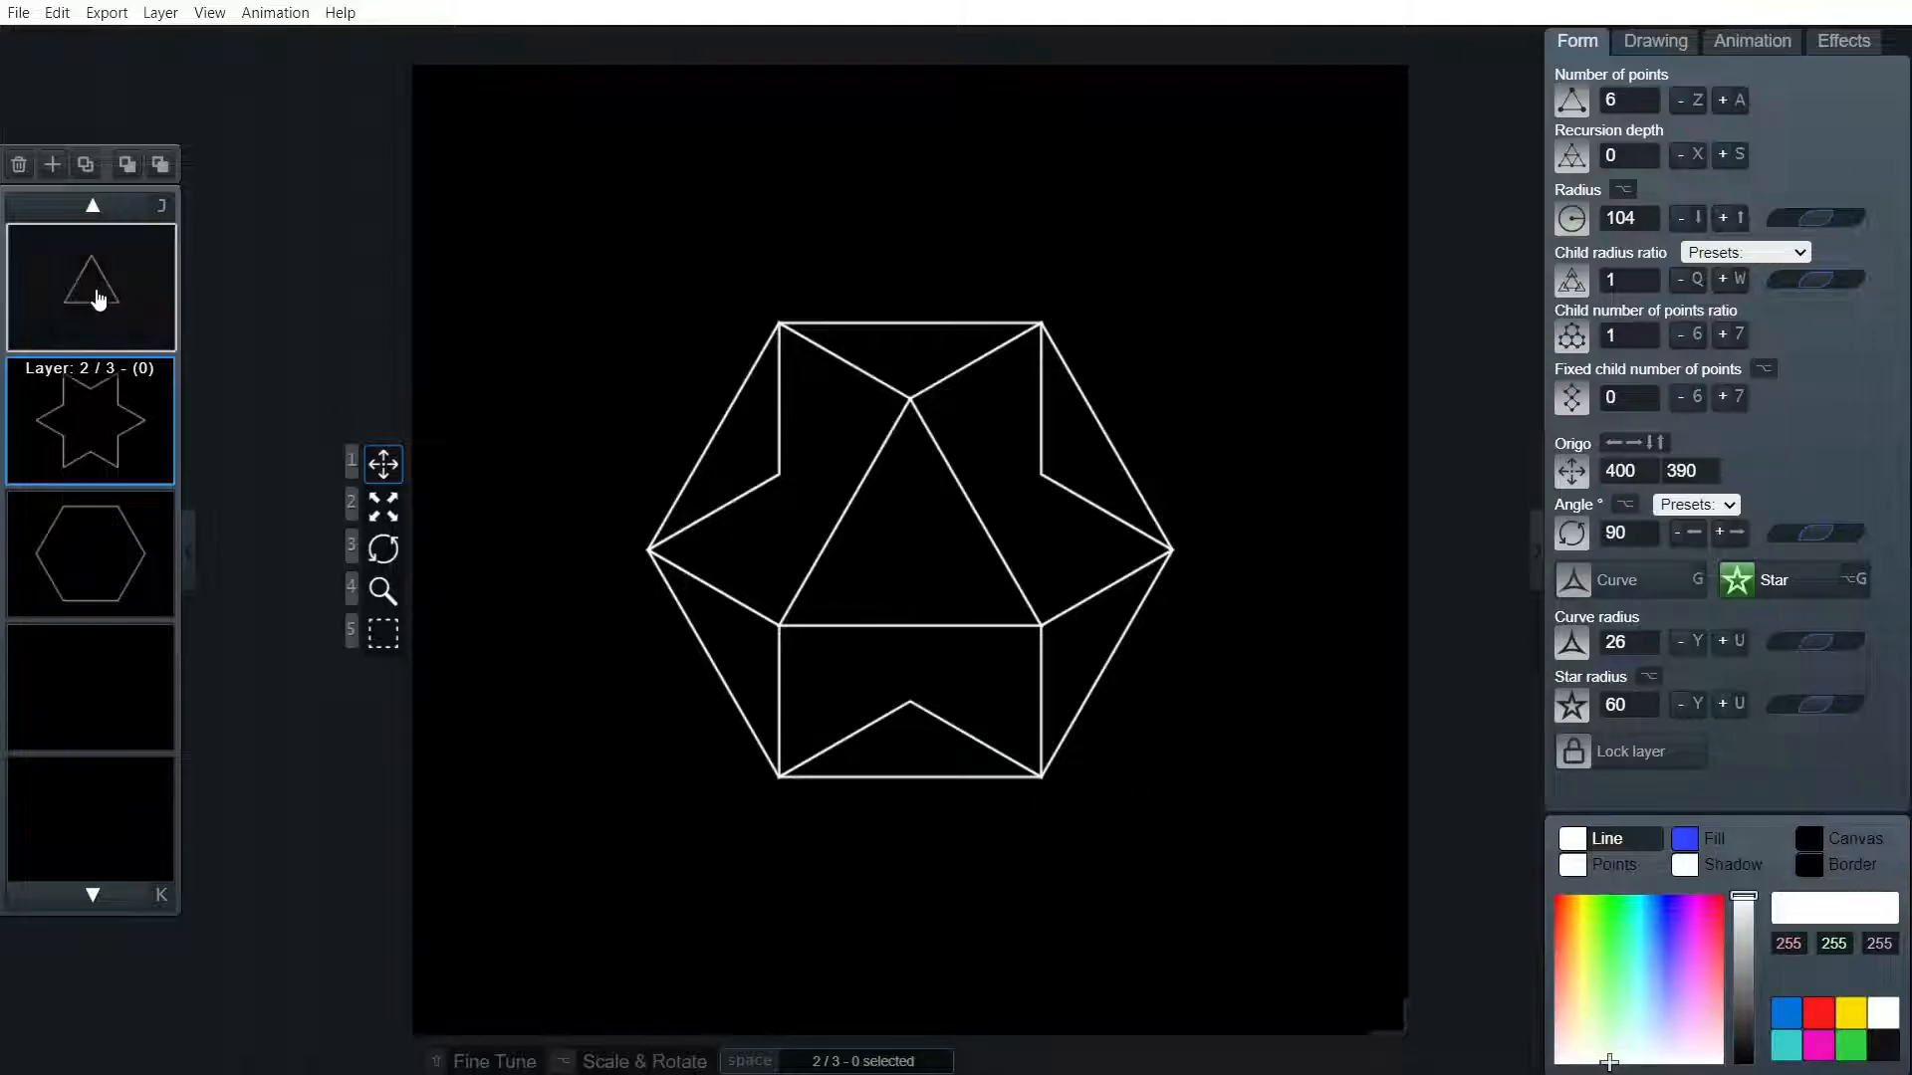
Rotate layer 1's triangle 180 degrees with the Angle Presets dropdown
{"action": "left_click", "coordinate": [91, 287]}
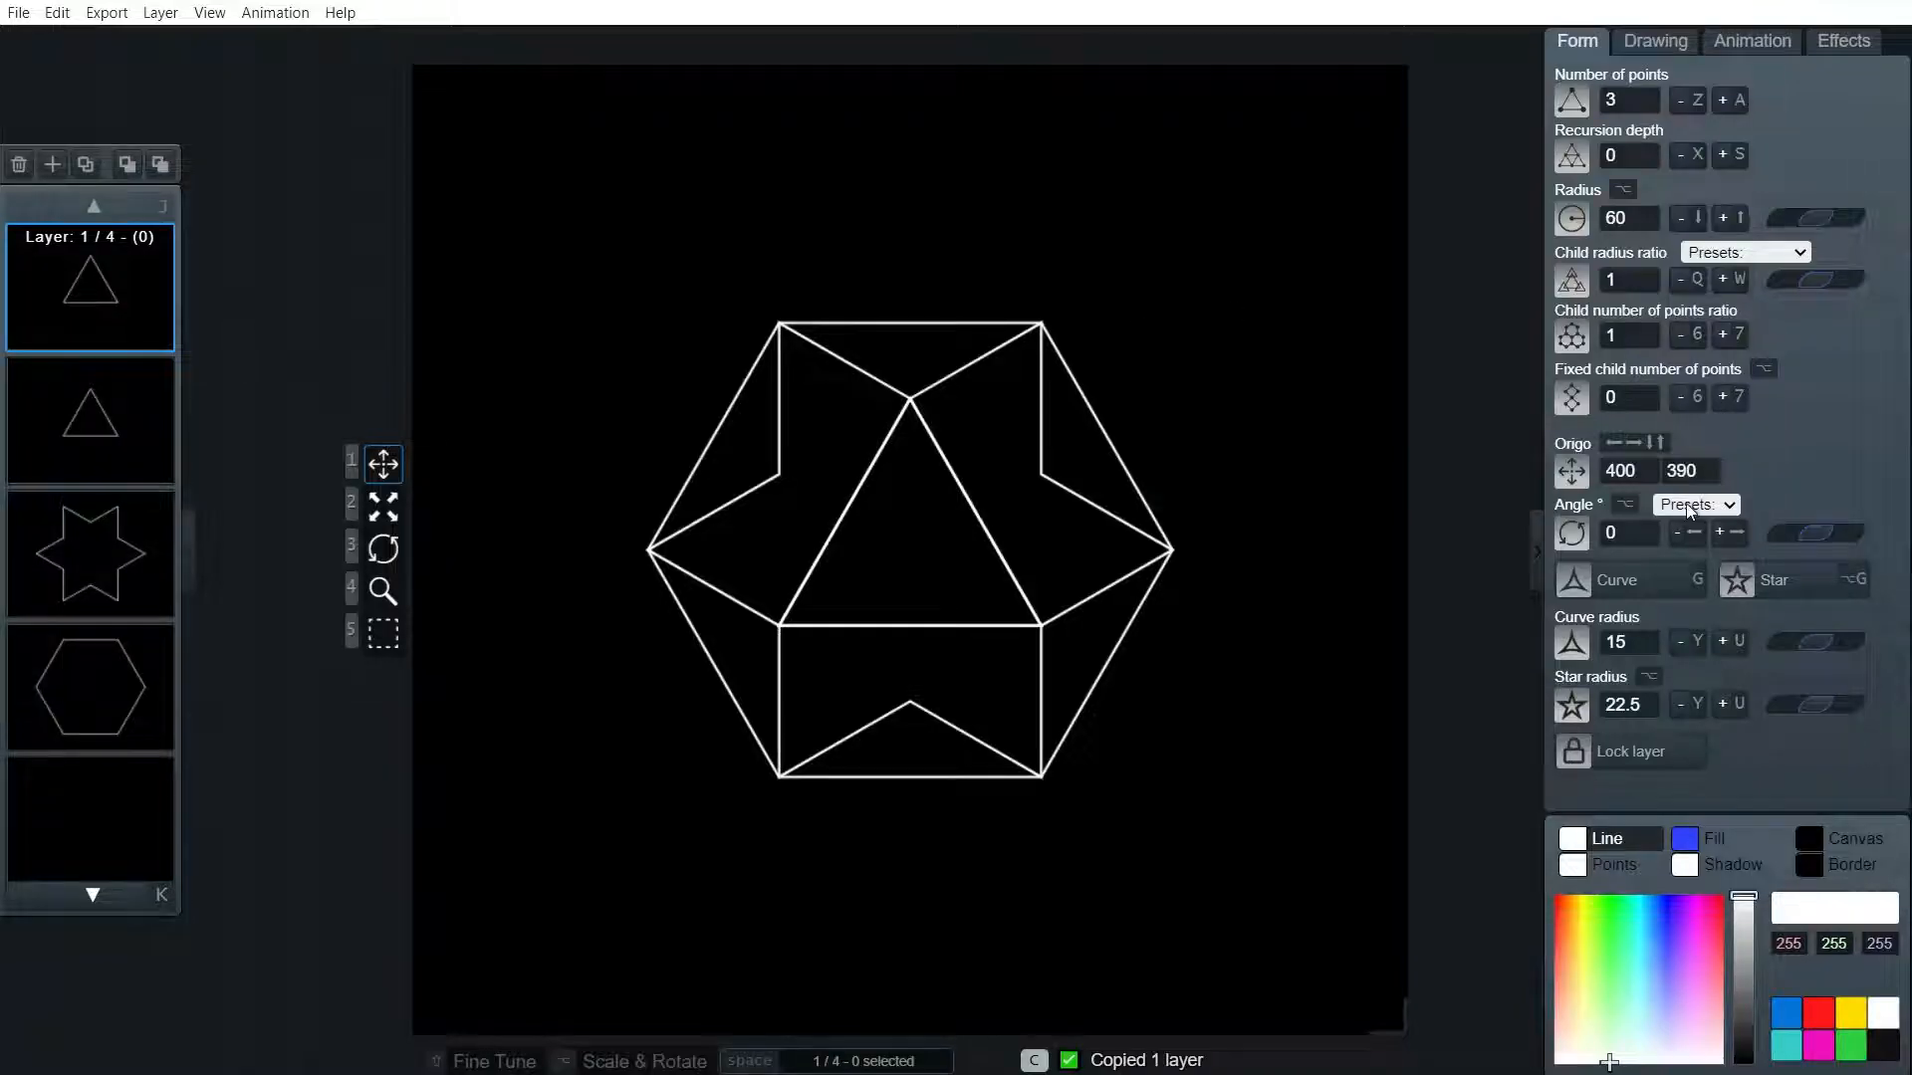
{"action": "left_click", "coordinate": [1695, 504]}
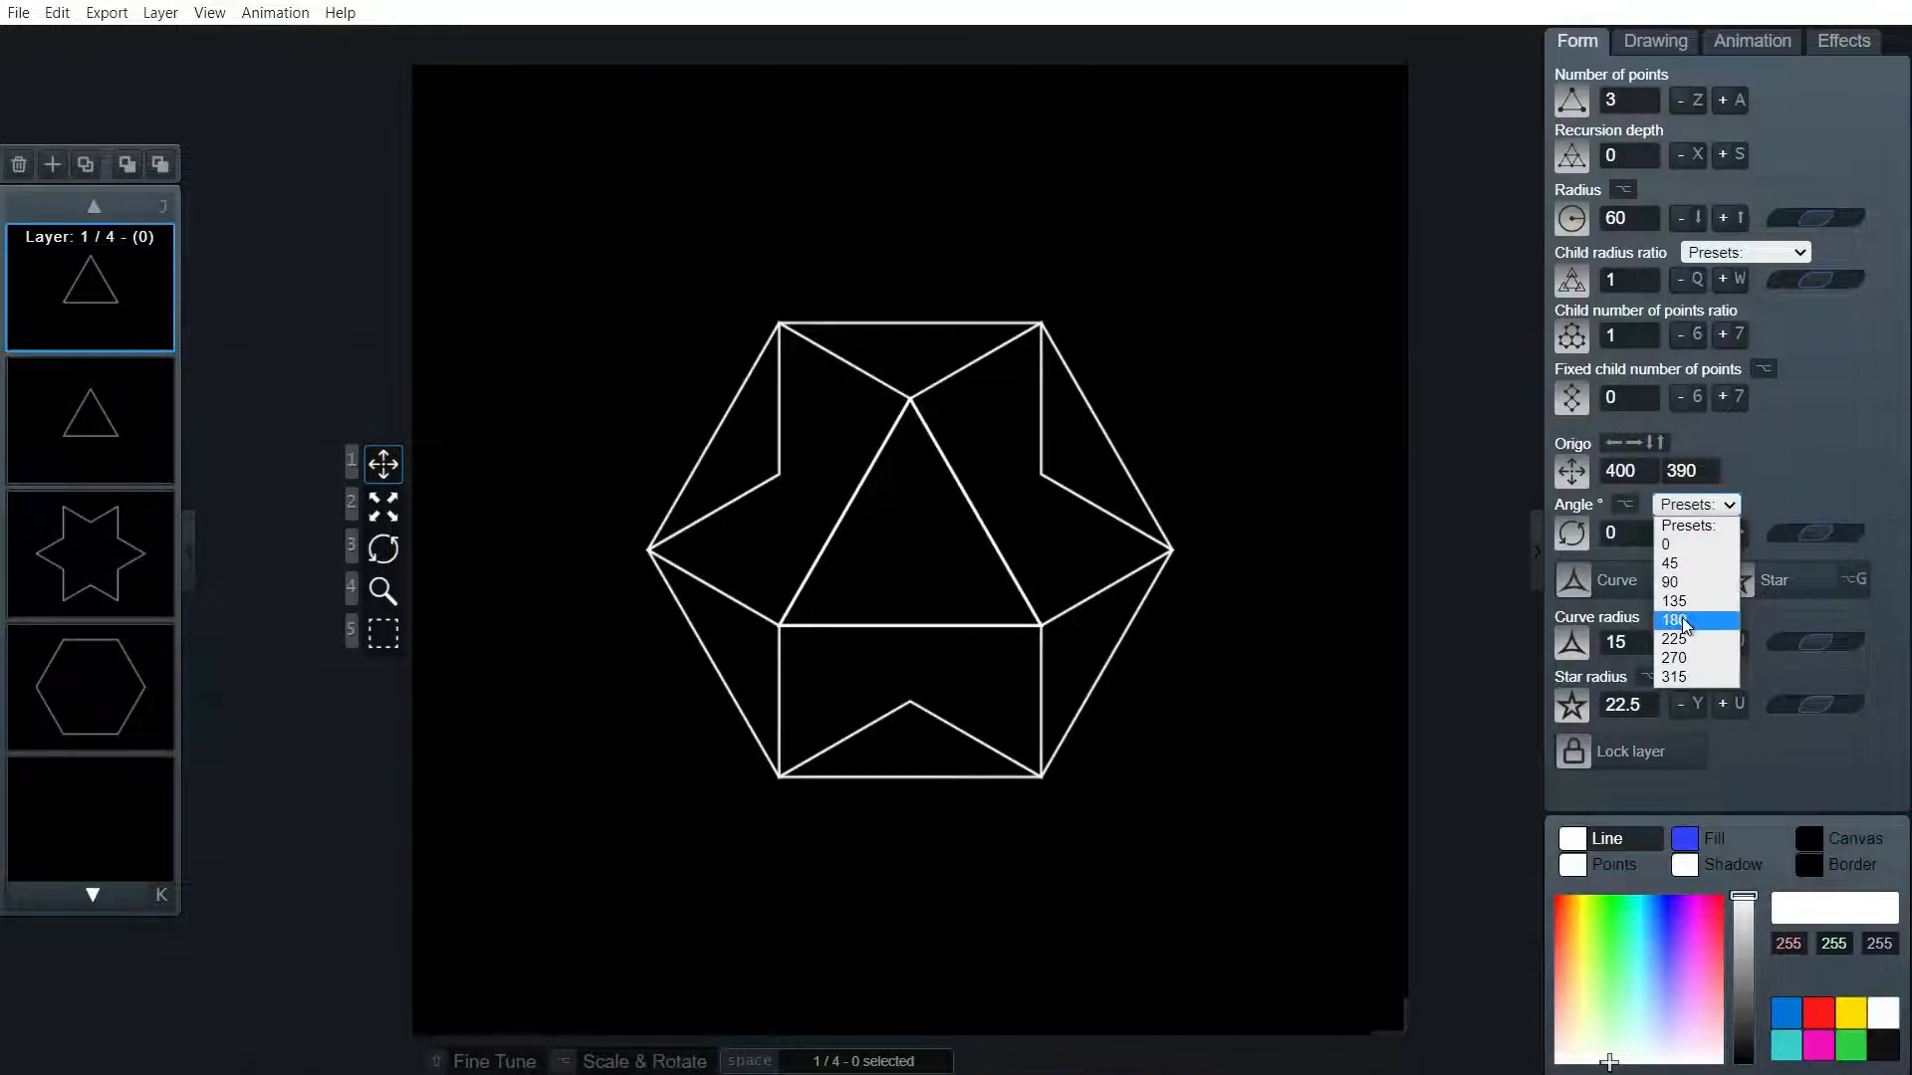
{"action": "left_click", "coordinate": [1672, 620]}
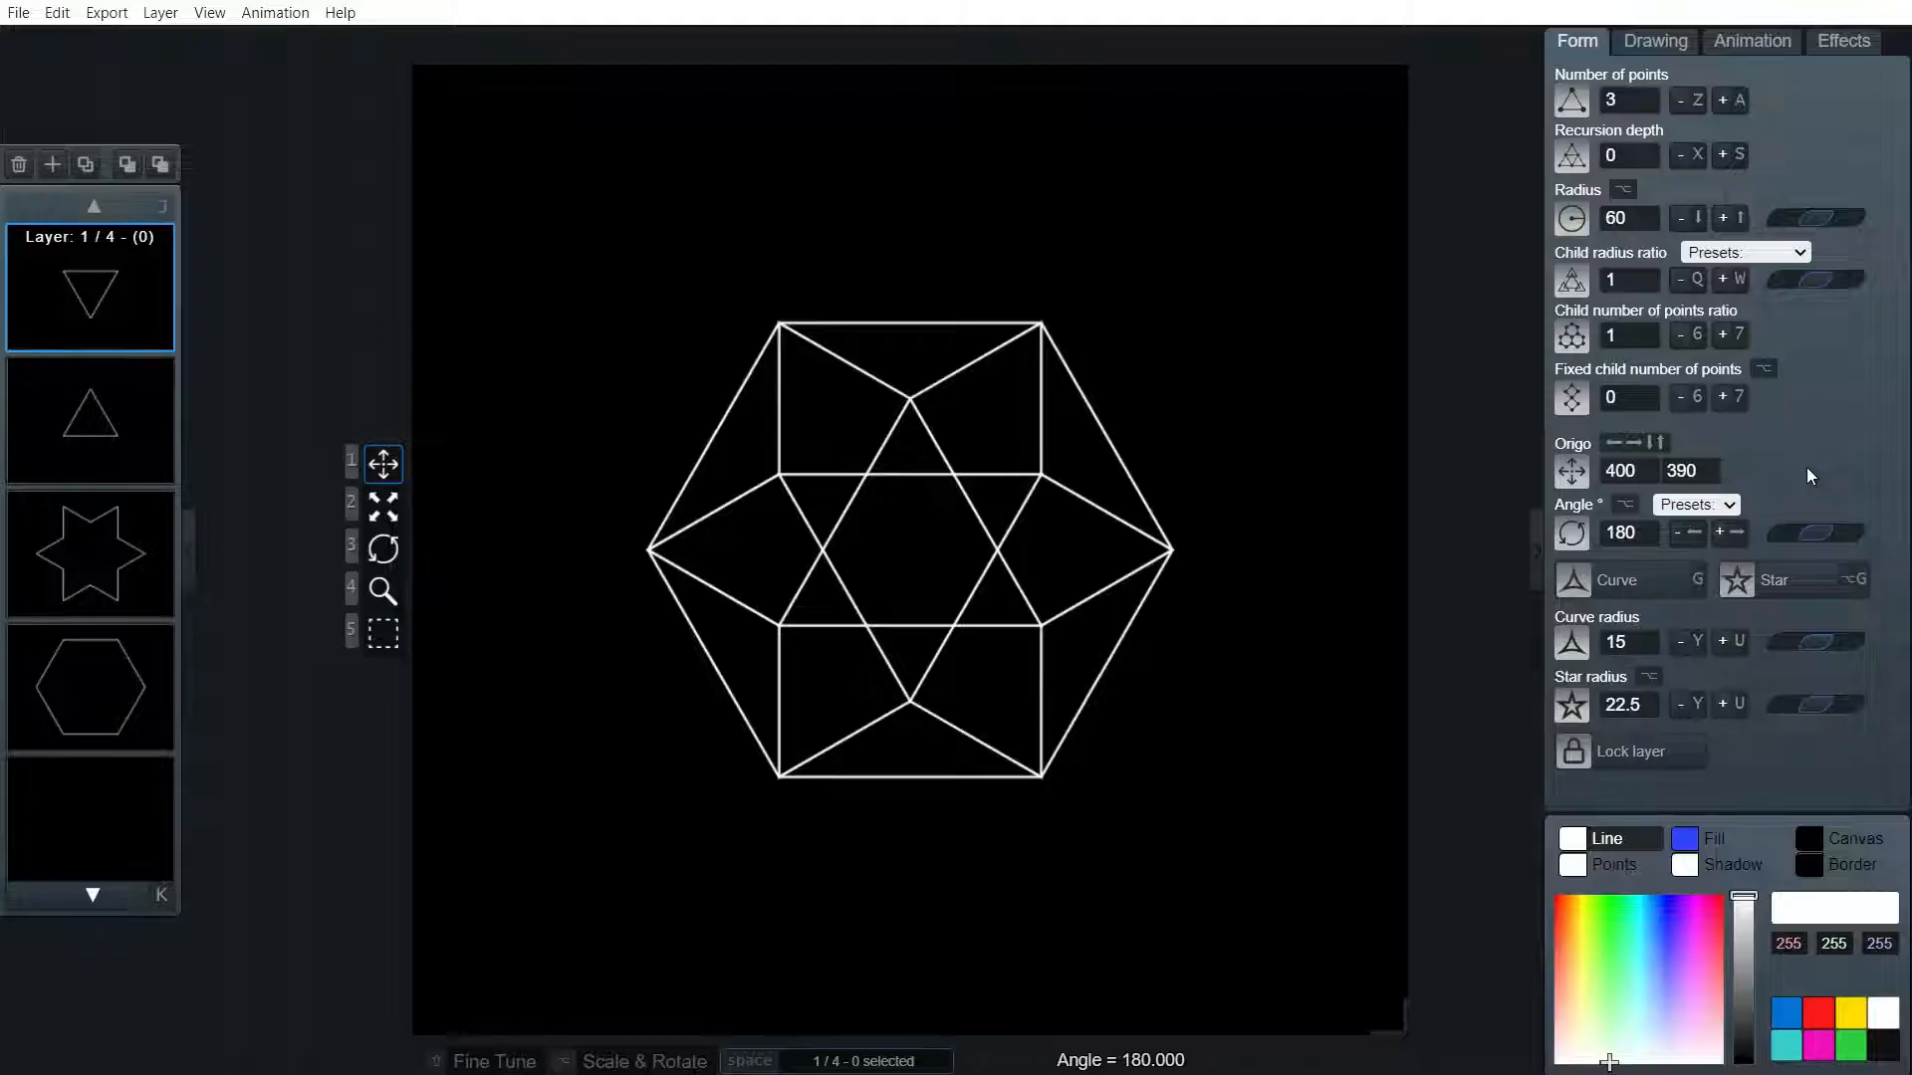
{"action": "mouse_move", "coordinate": [1434, 628]}
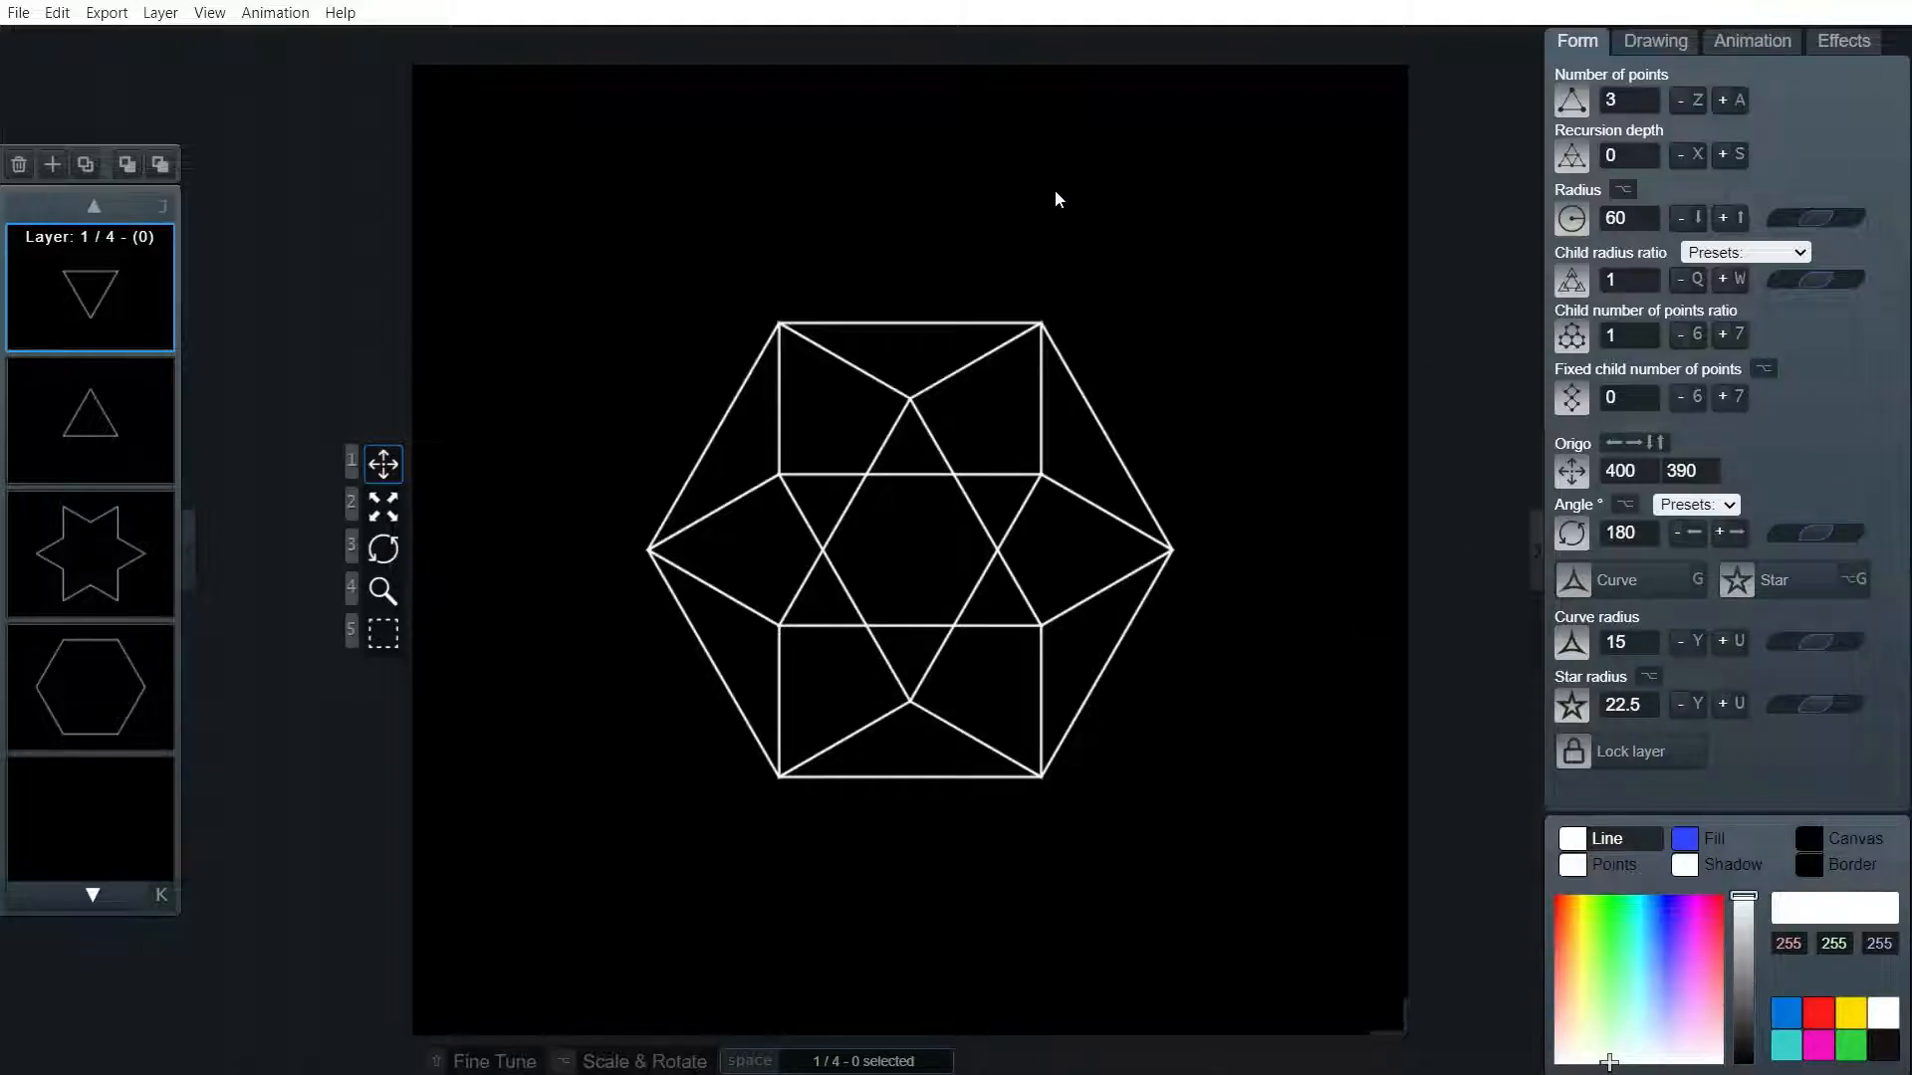
{"action": "mouse_move", "coordinate": [1175, 469]}
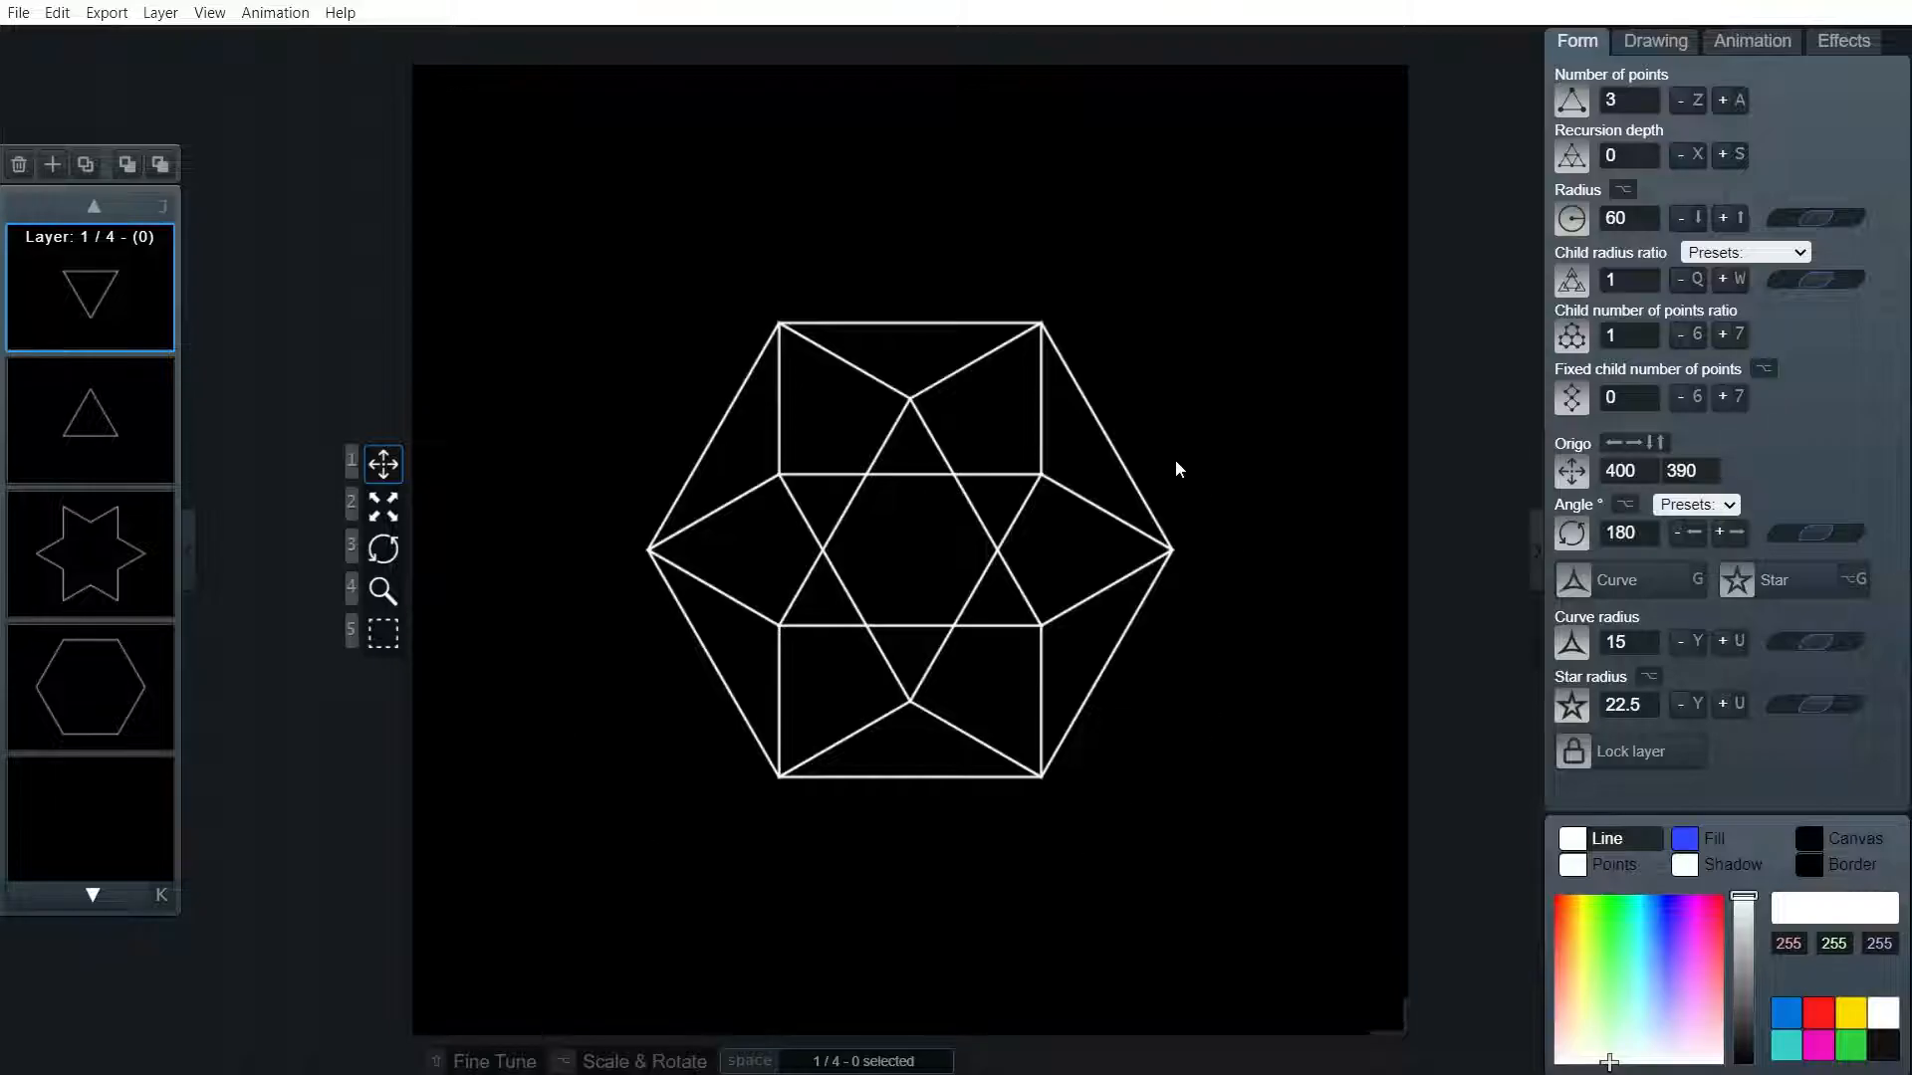
{"action": "mouse_move", "coordinate": [678, 765]}
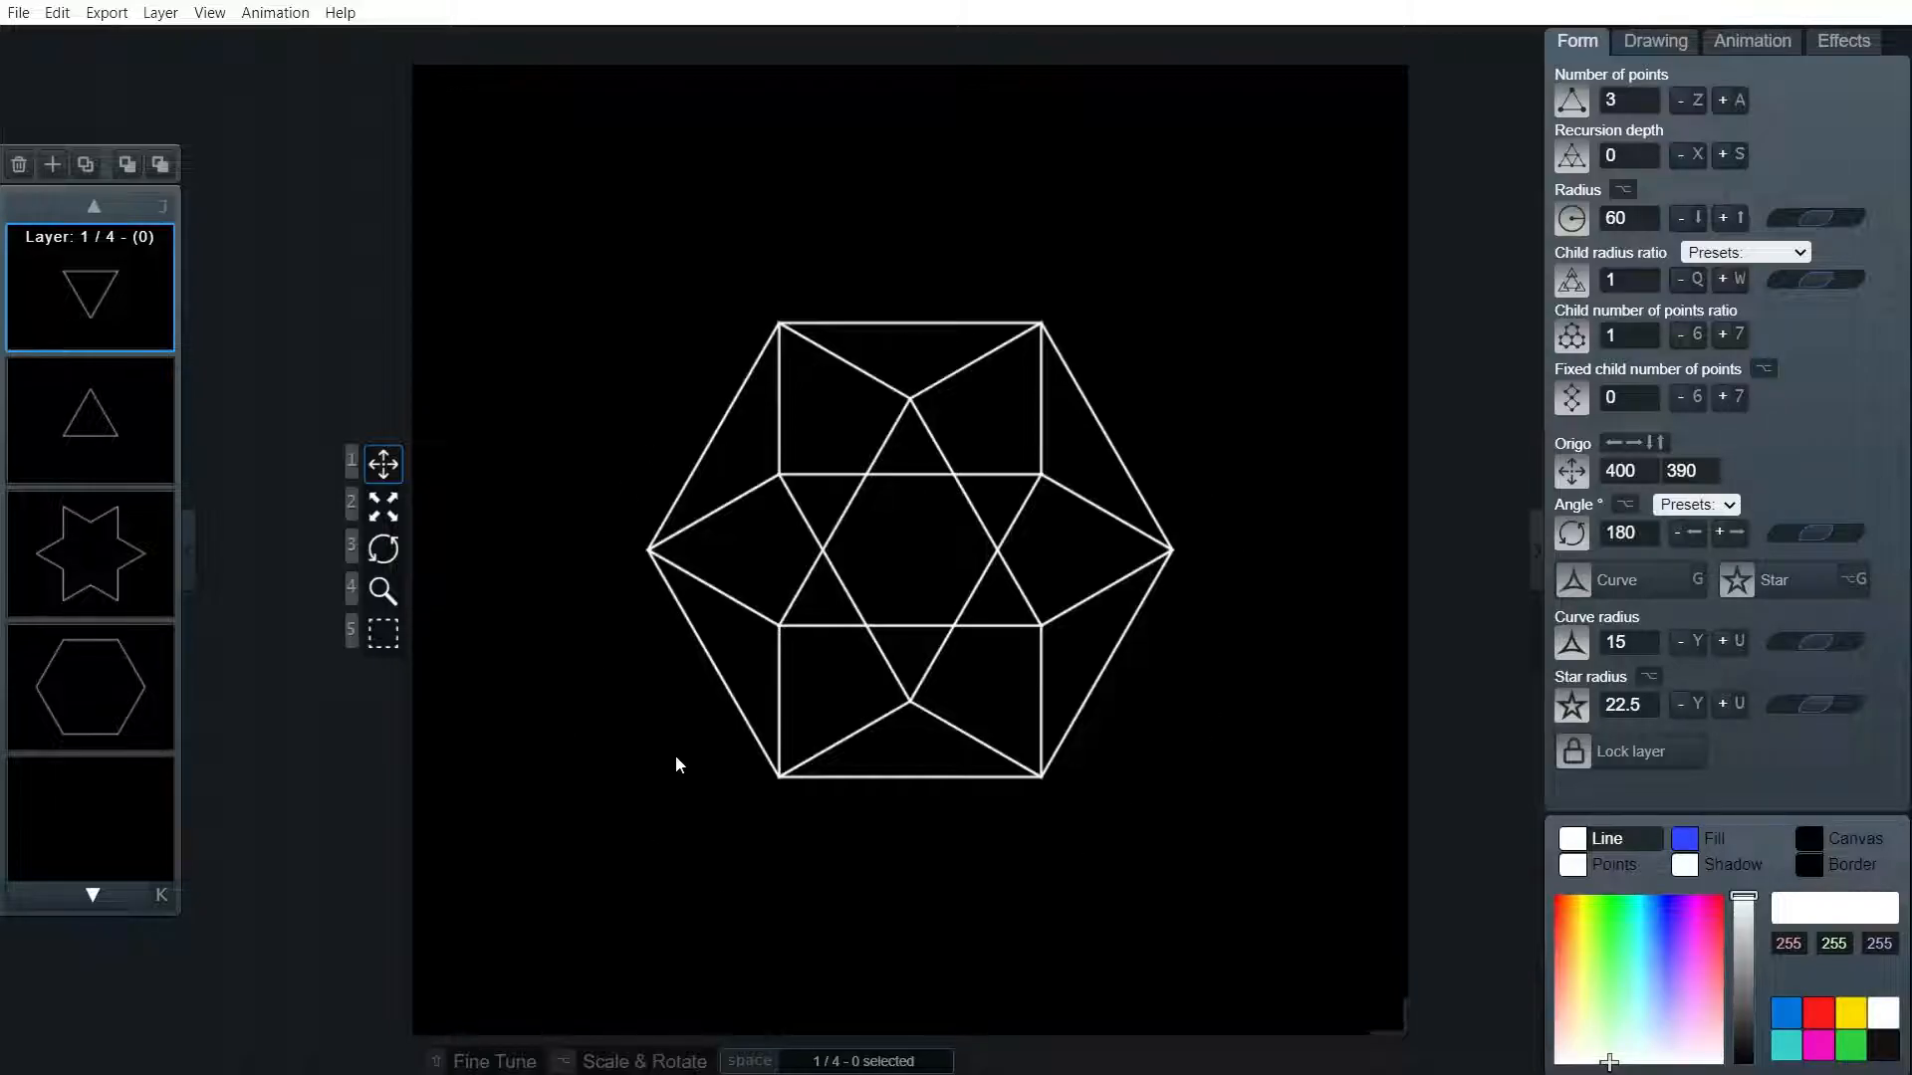
{"action": "mouse_move", "coordinate": [1009, 841]}
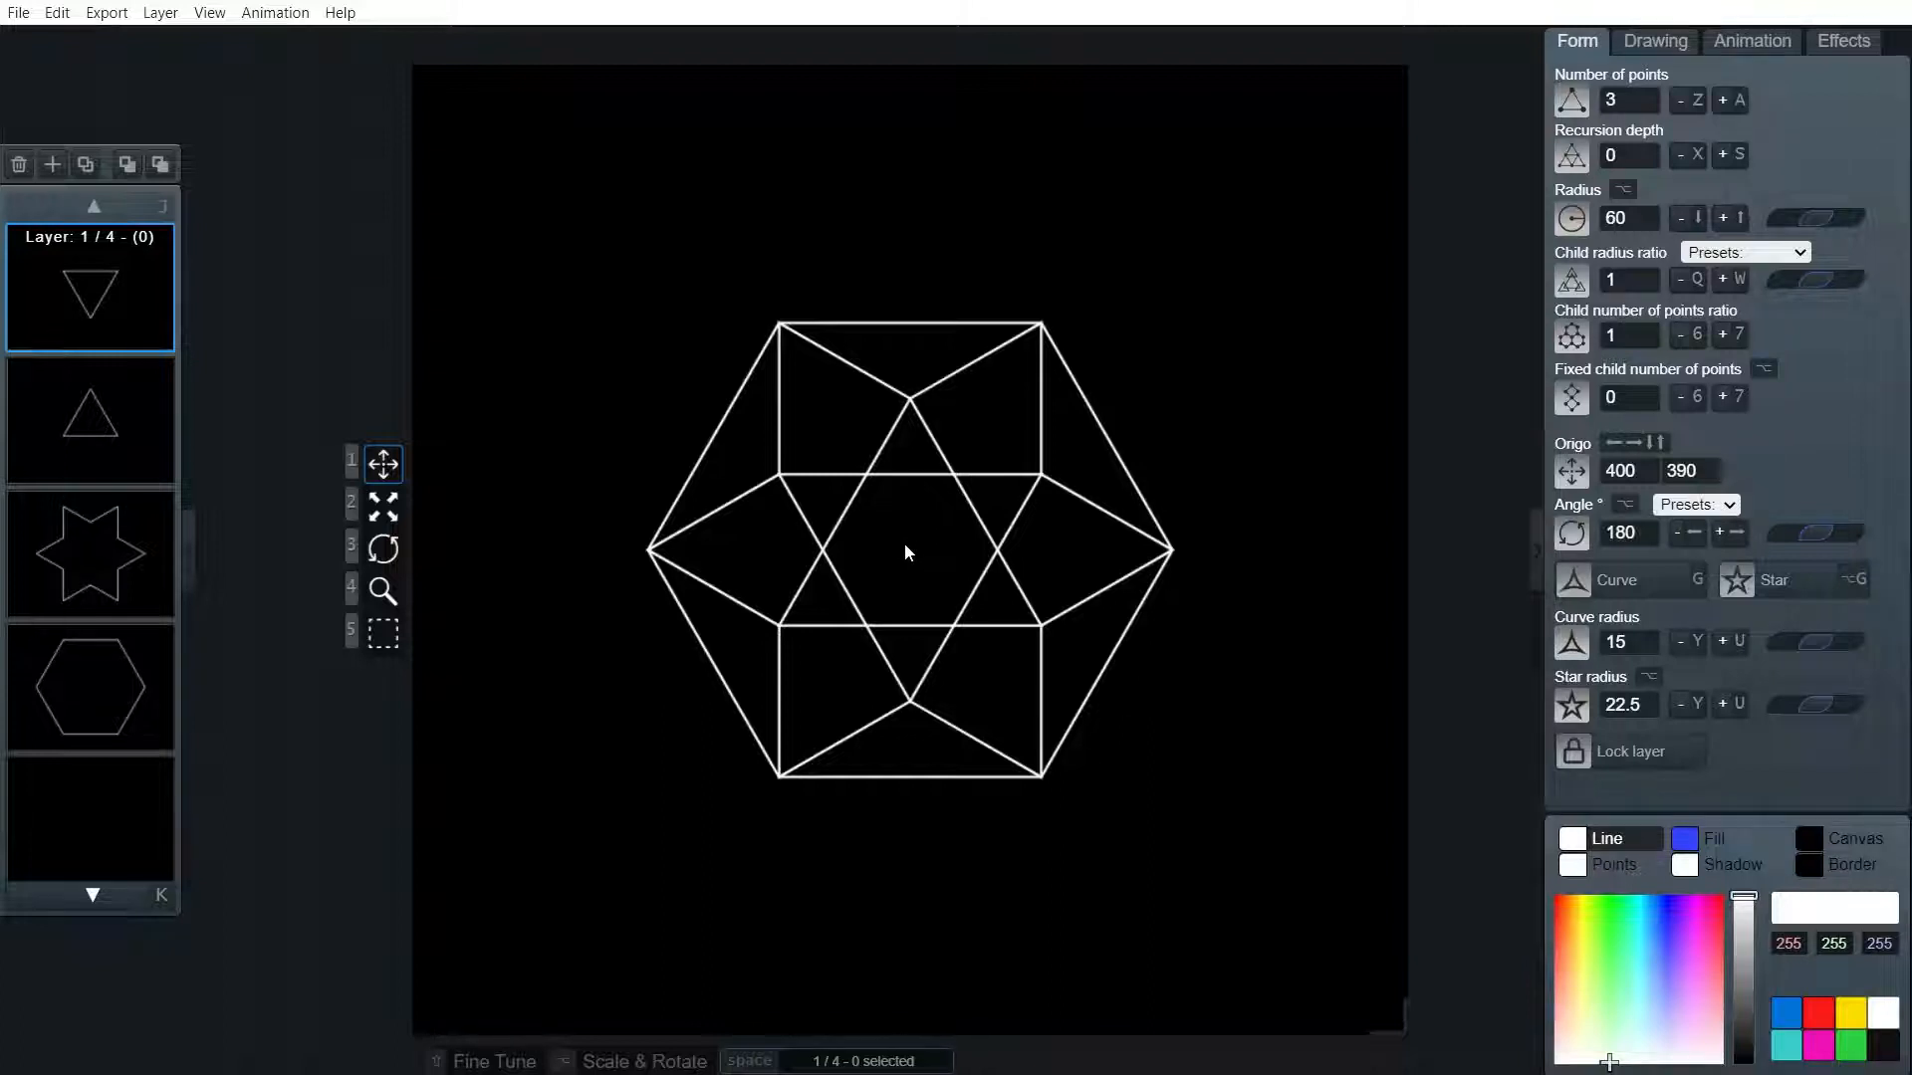
{"action": "mouse_move", "coordinate": [1362, 527]}
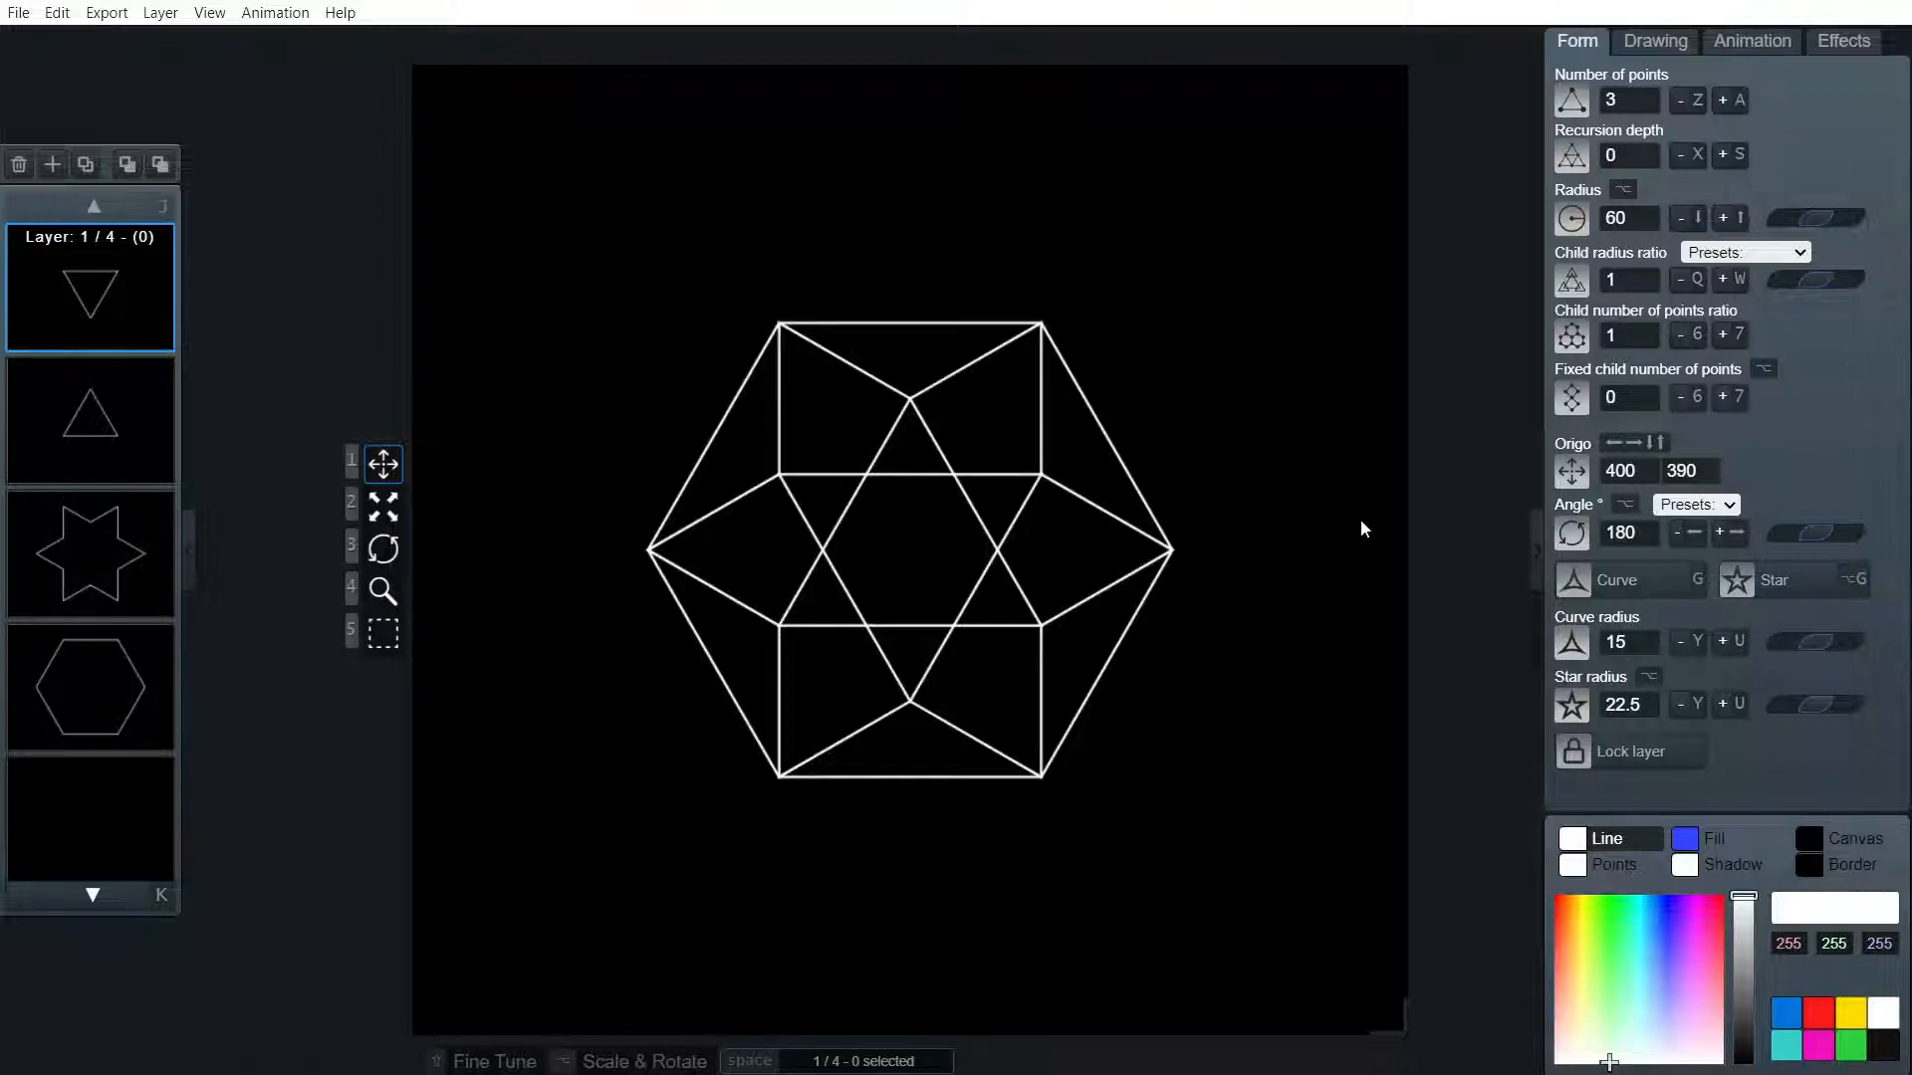
{"action": "mouse_move", "coordinate": [1130, 814]}
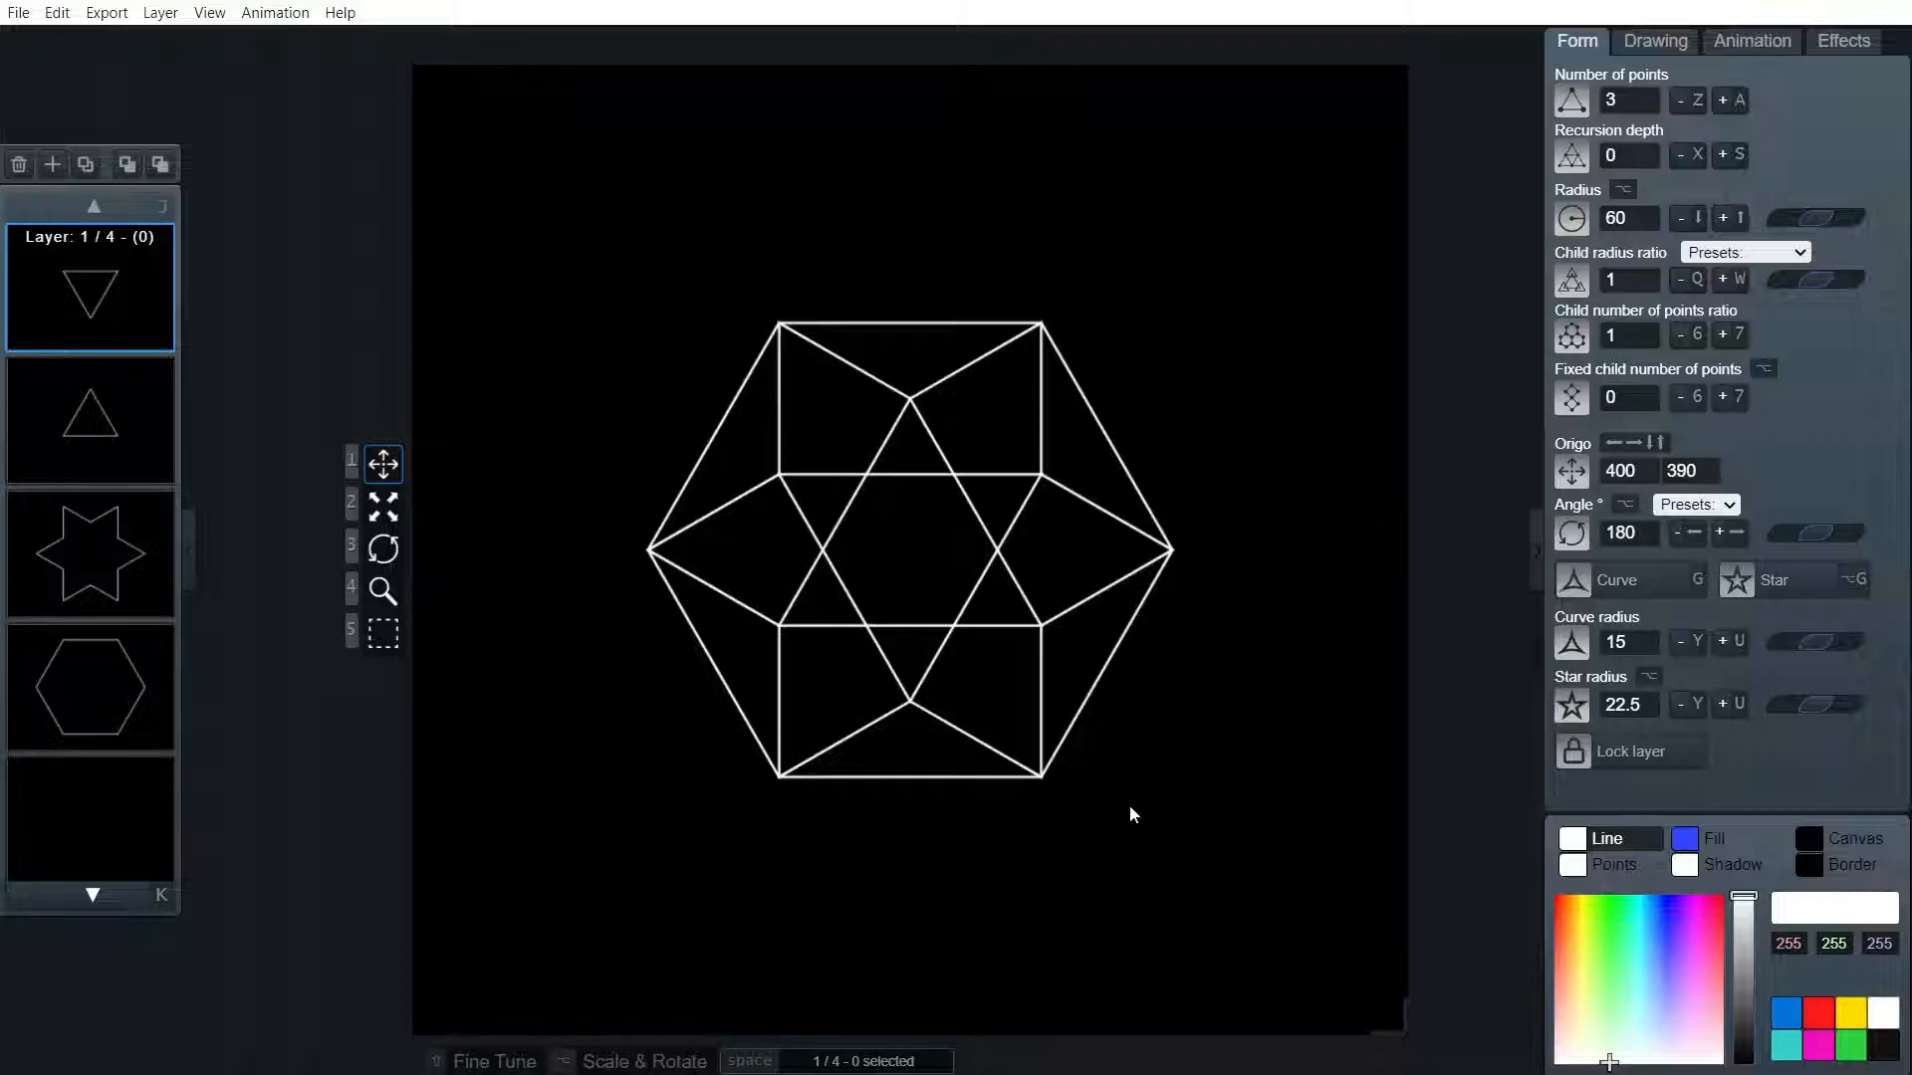
{"action": "mouse_move", "coordinate": [737, 707]}
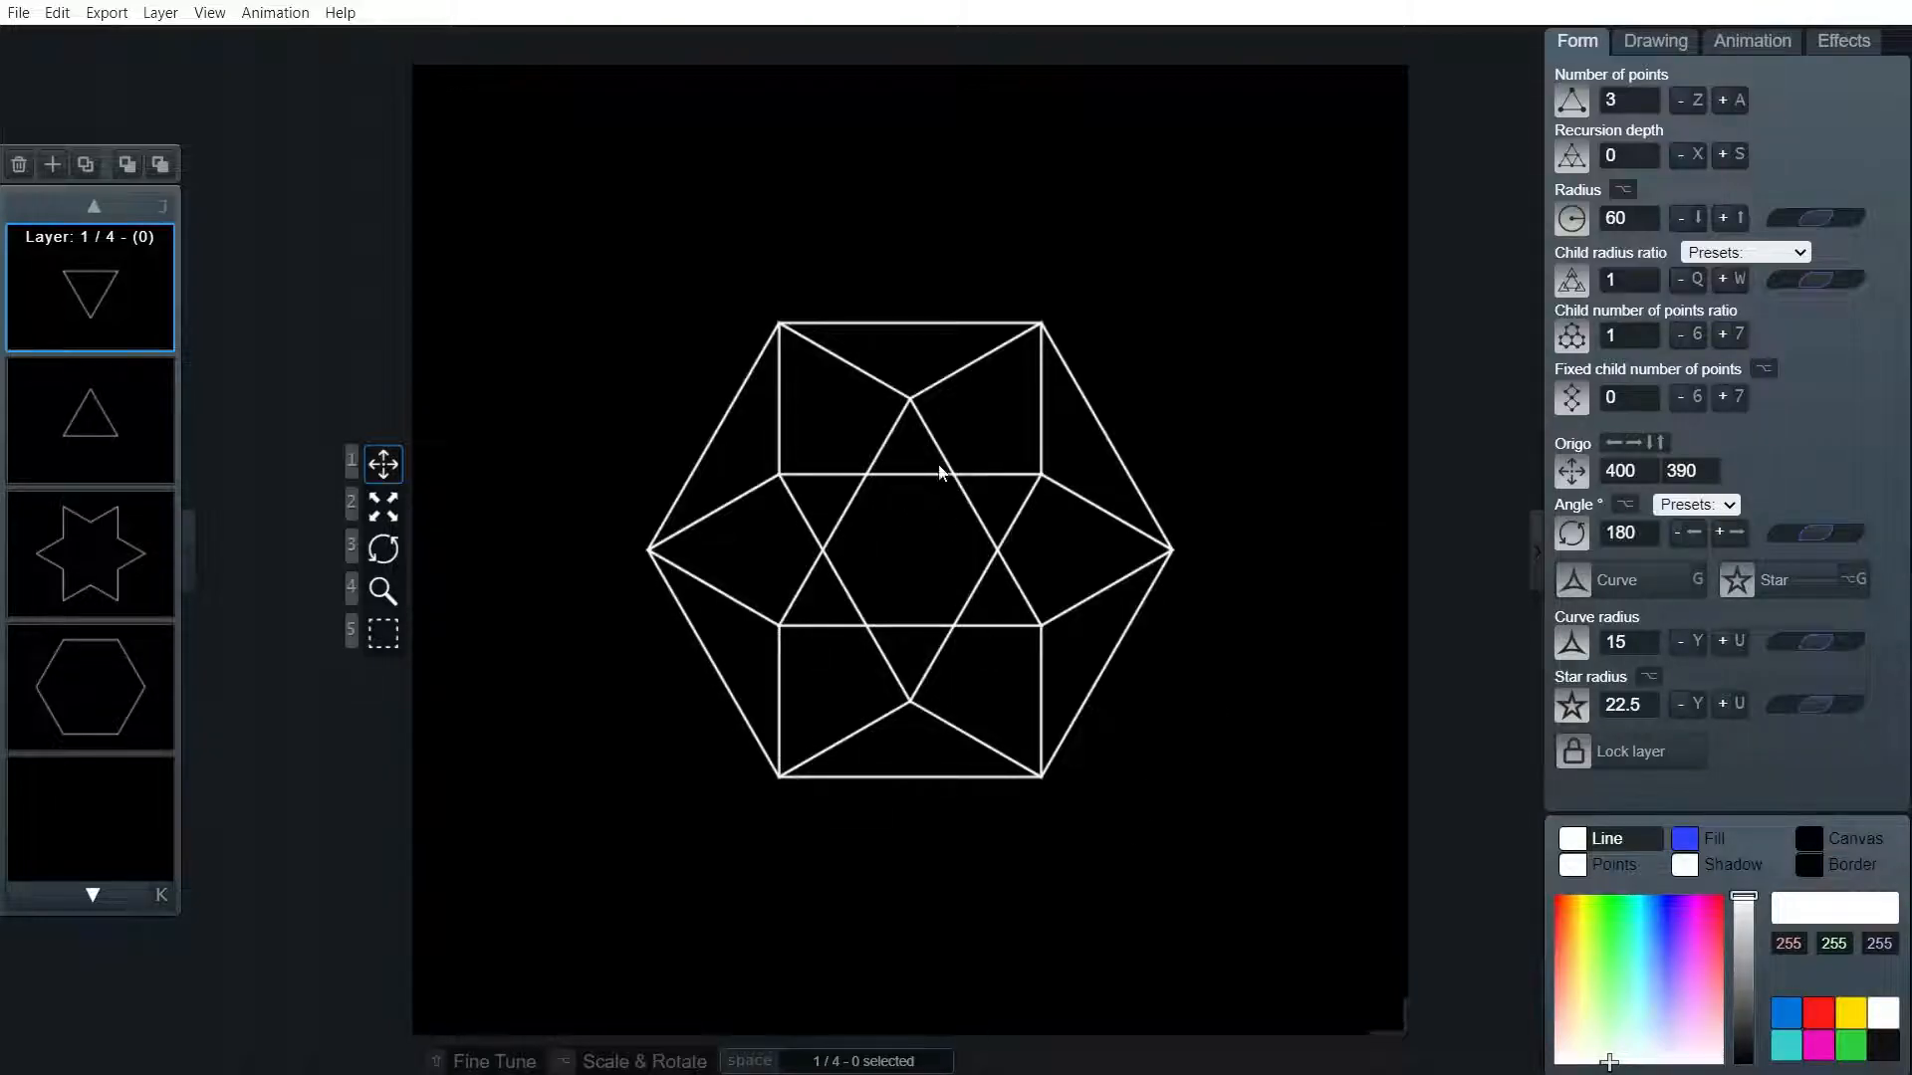
{"action": "mouse_move", "coordinate": [1280, 795]}
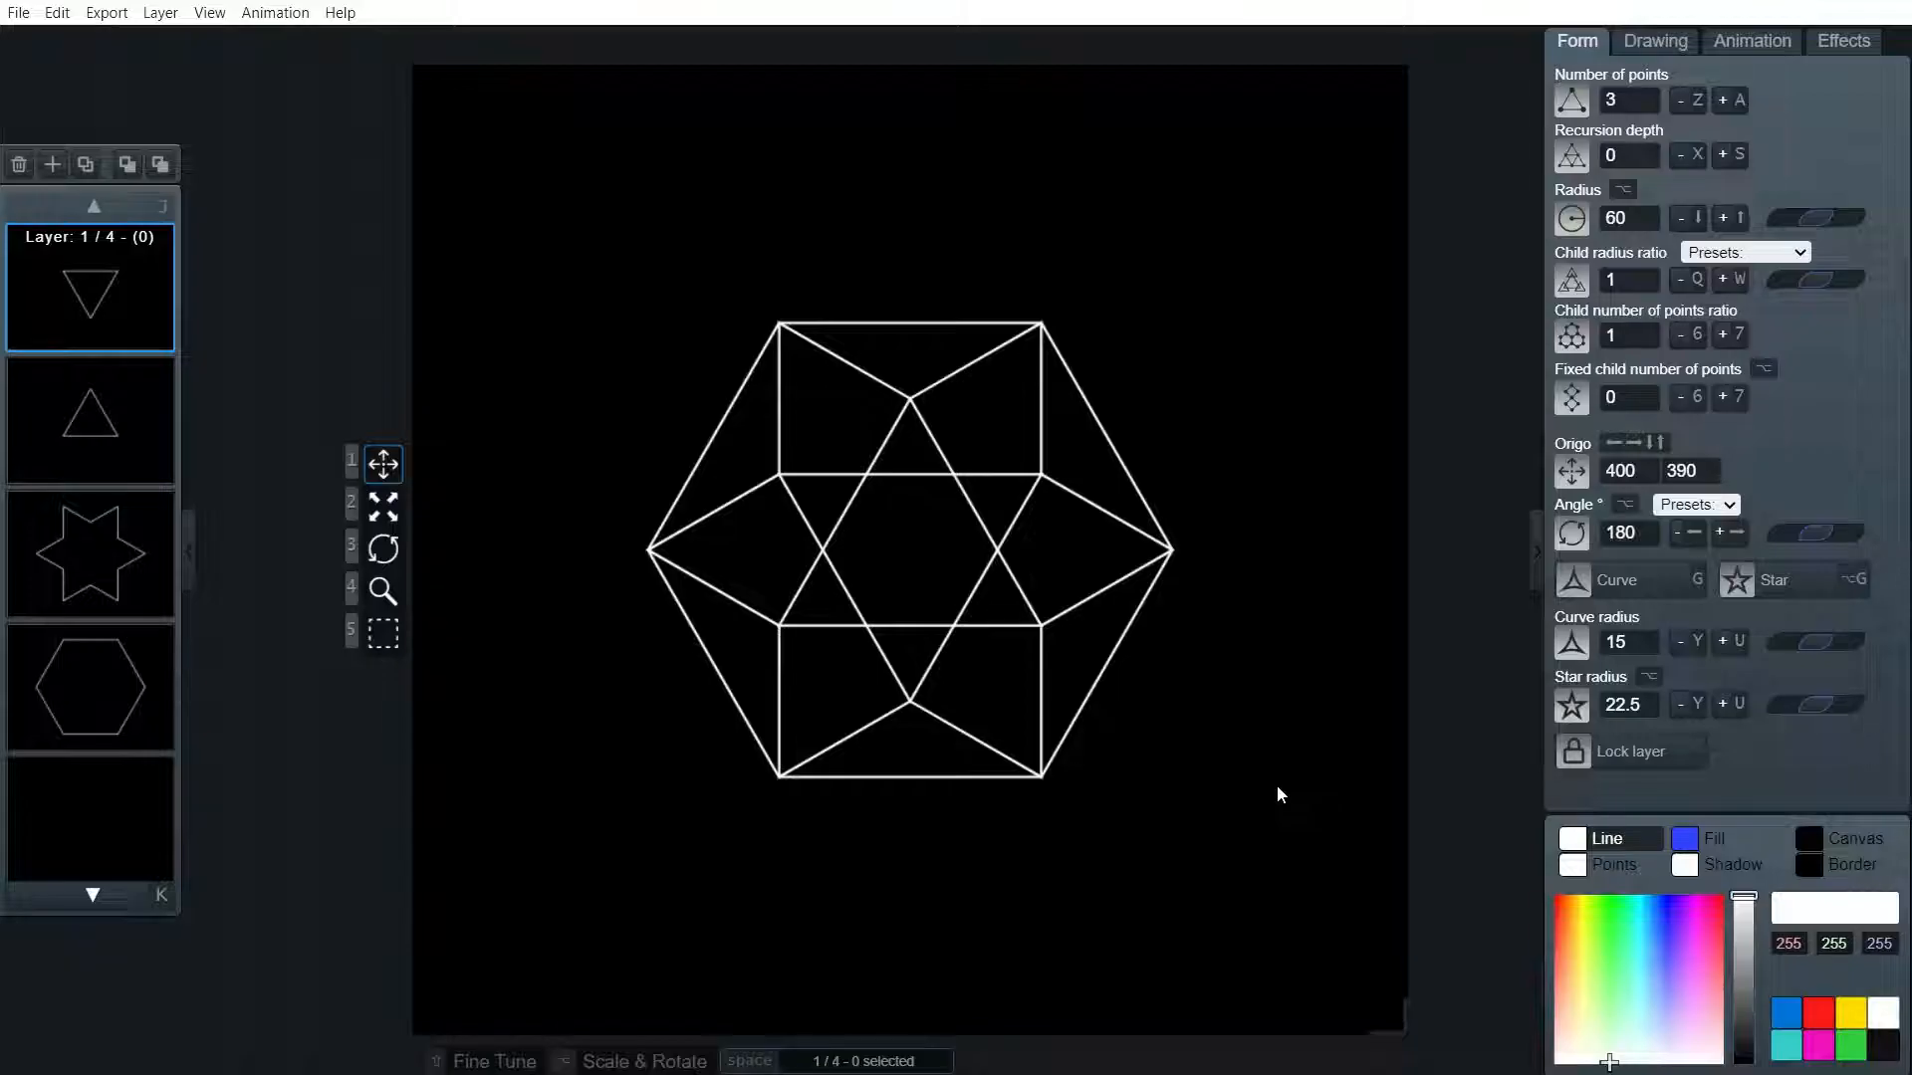
Set layer 2's fill colour to black, switching Fill shape on and back off
{"action": "left_click", "coordinate": [89, 419]}
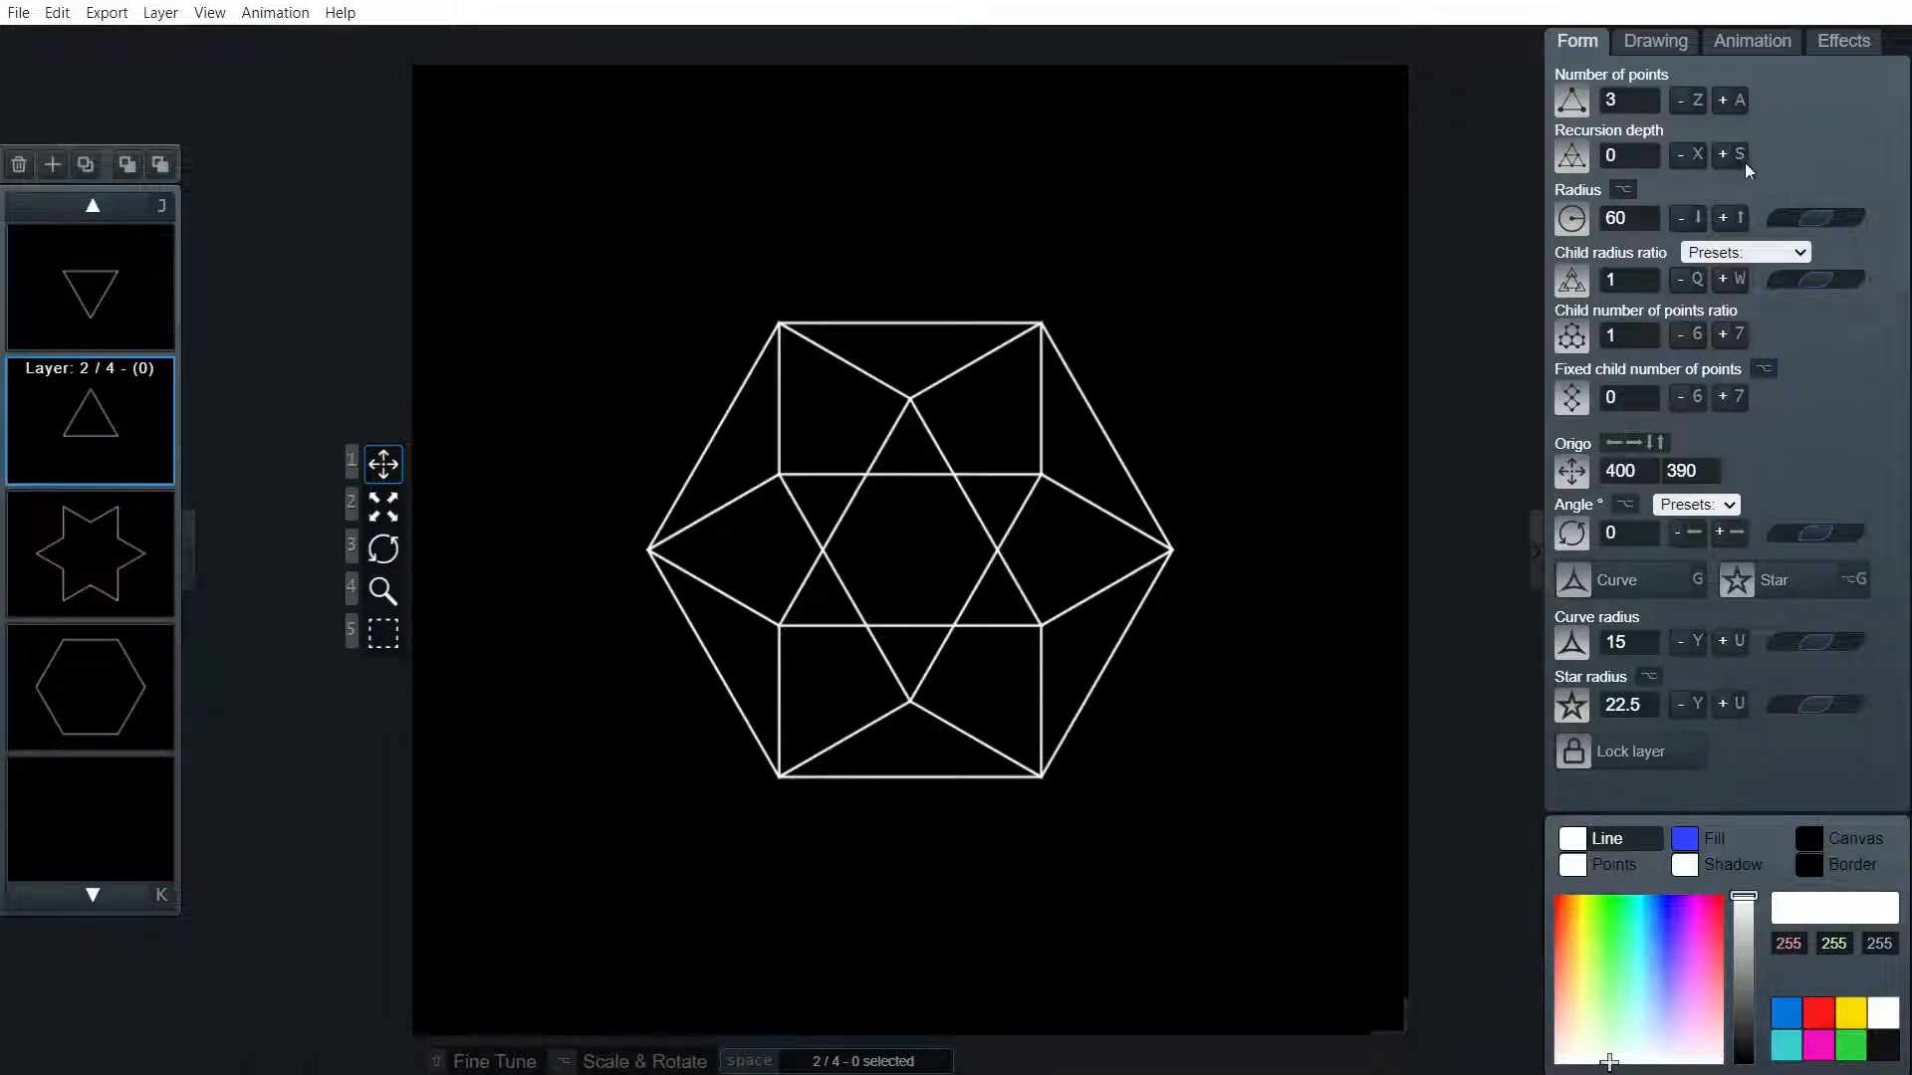
{"action": "left_click", "coordinate": [1655, 40]}
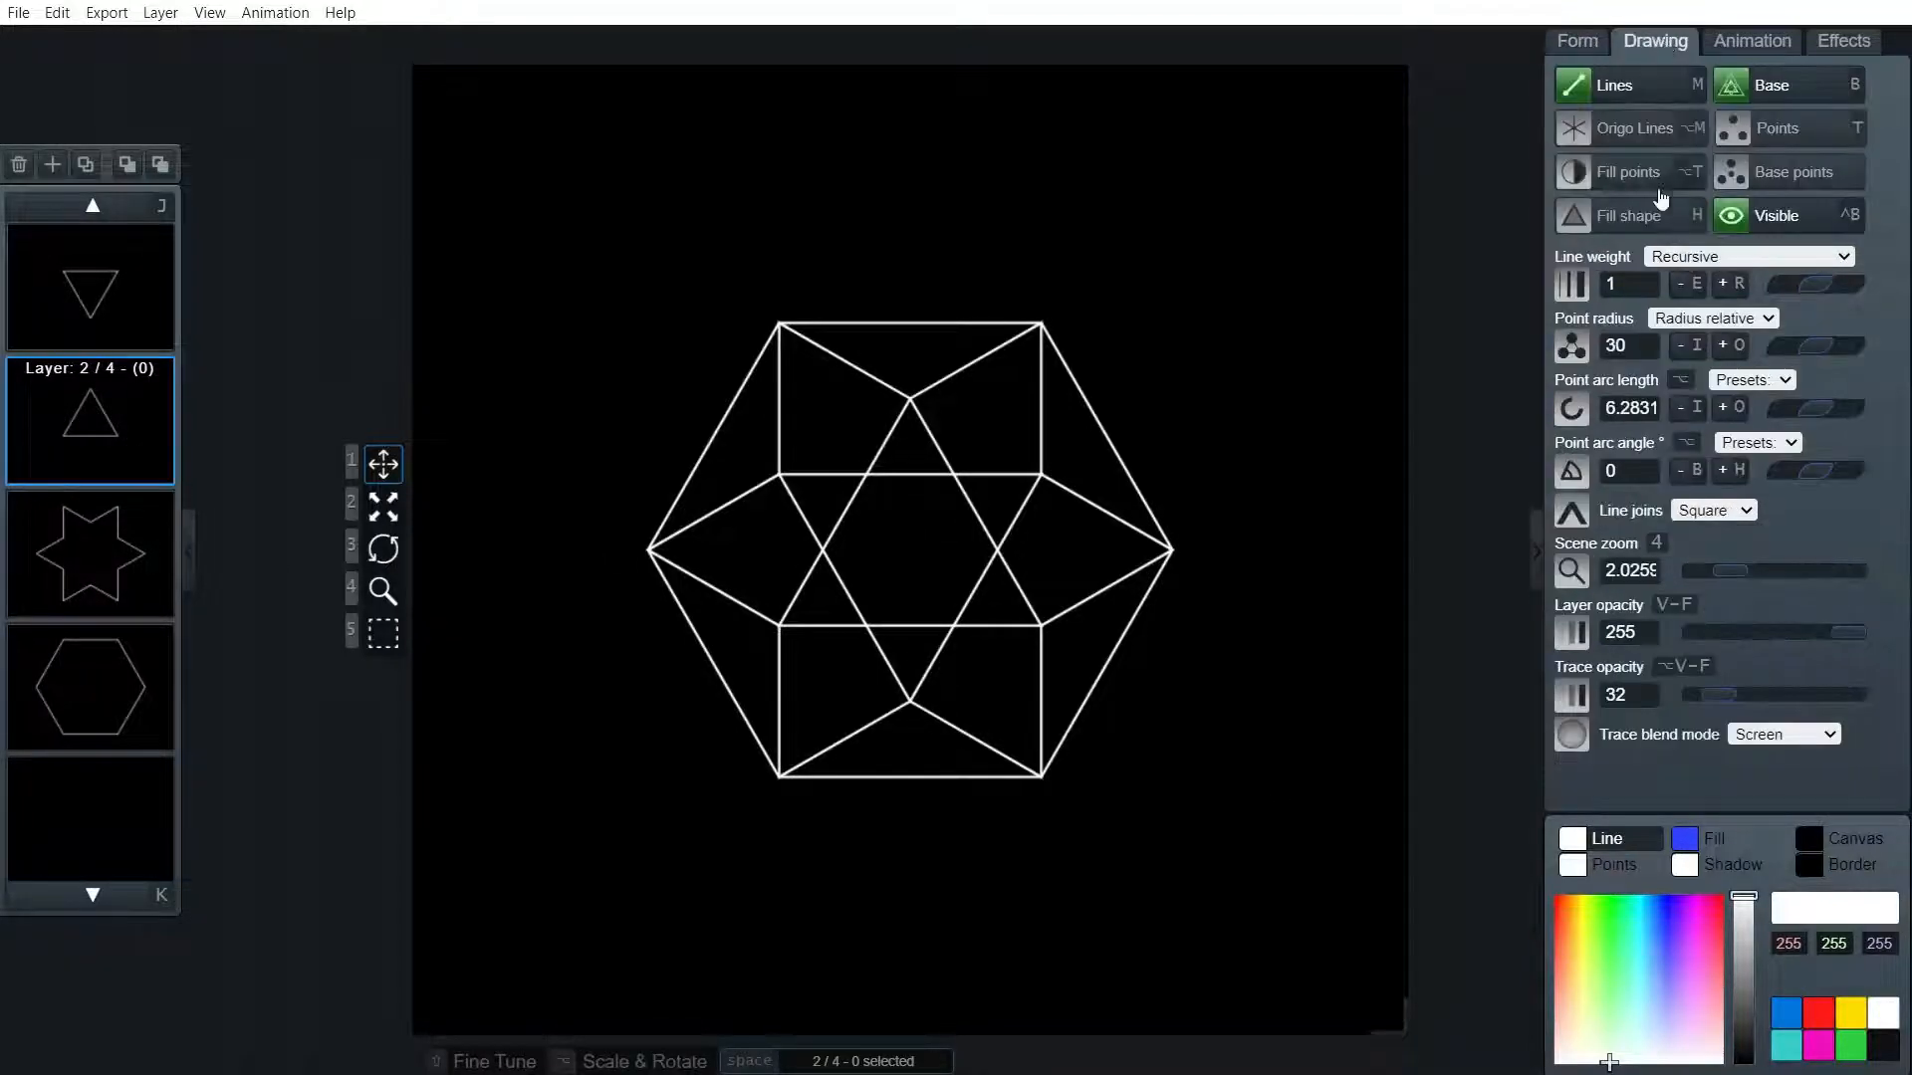
{"action": "left_click", "coordinate": [1712, 839]}
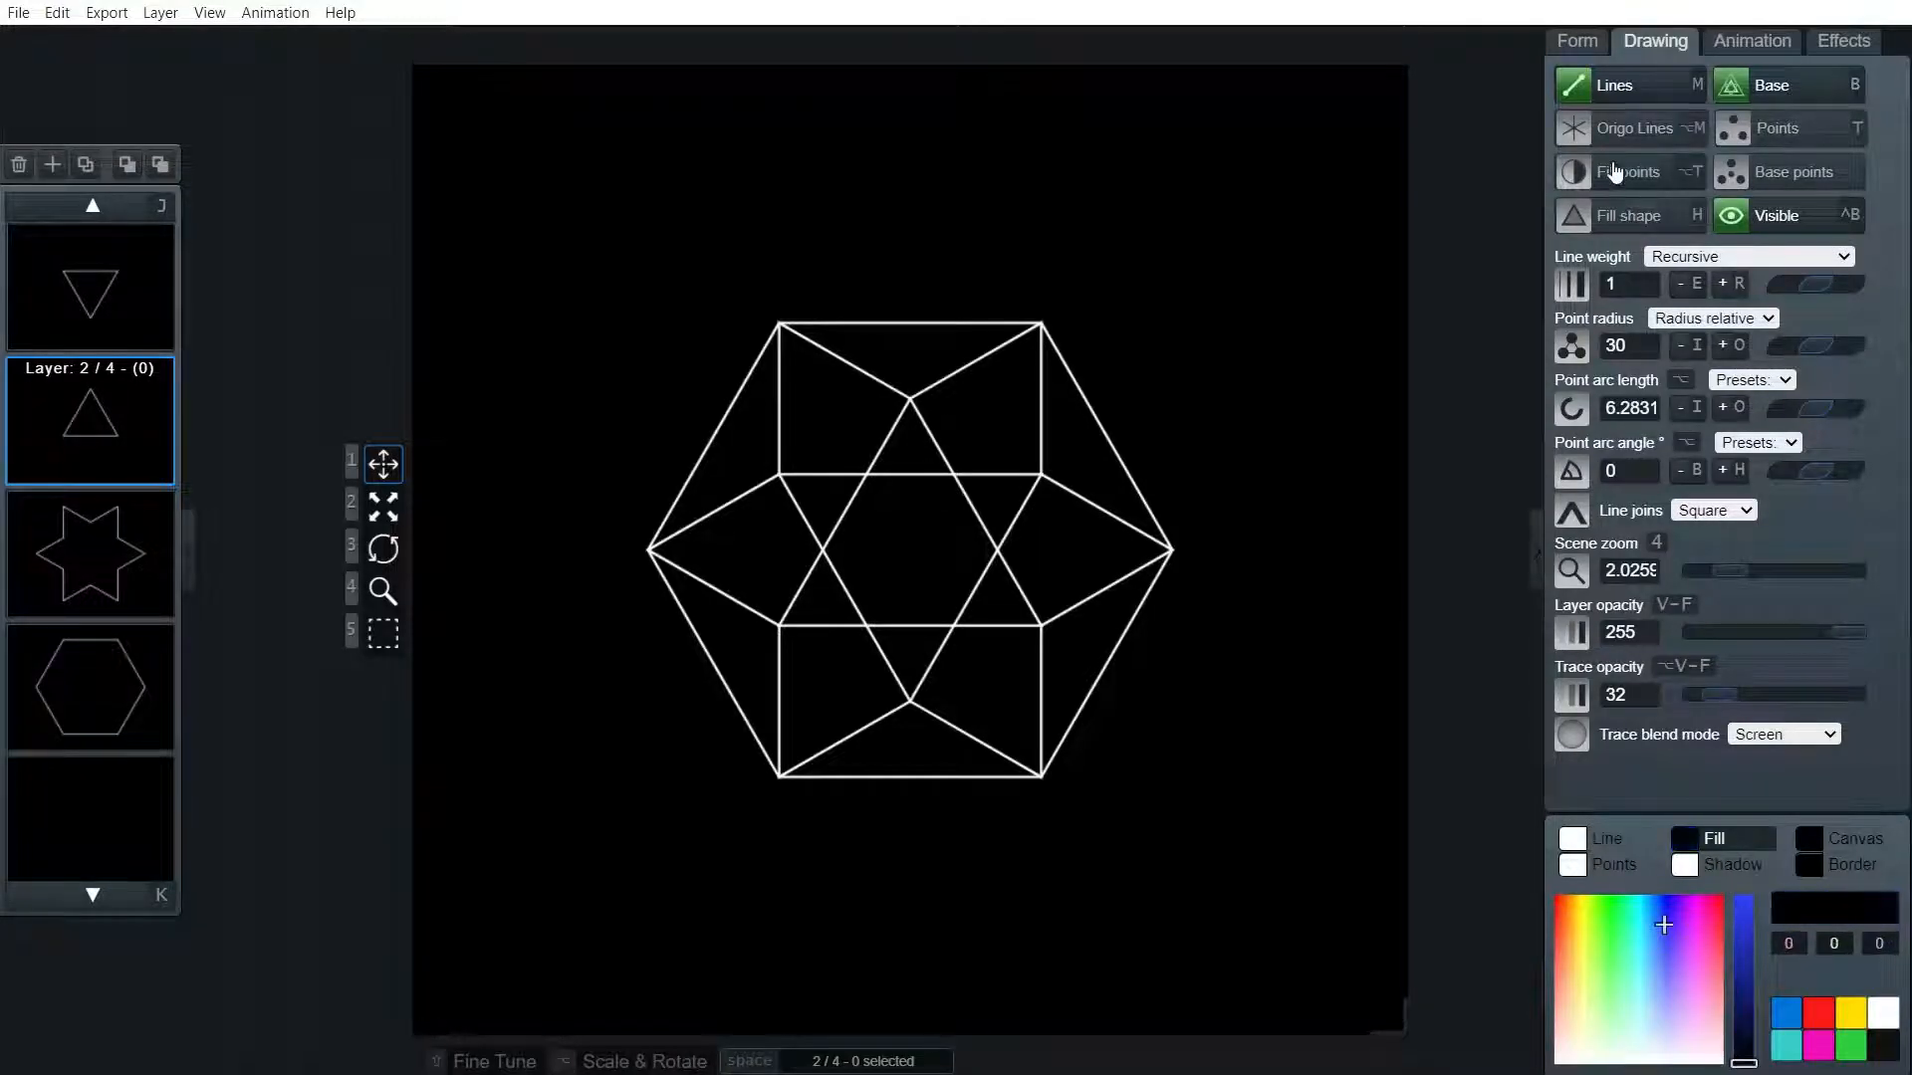
{"action": "left_click", "coordinate": [1628, 215]}
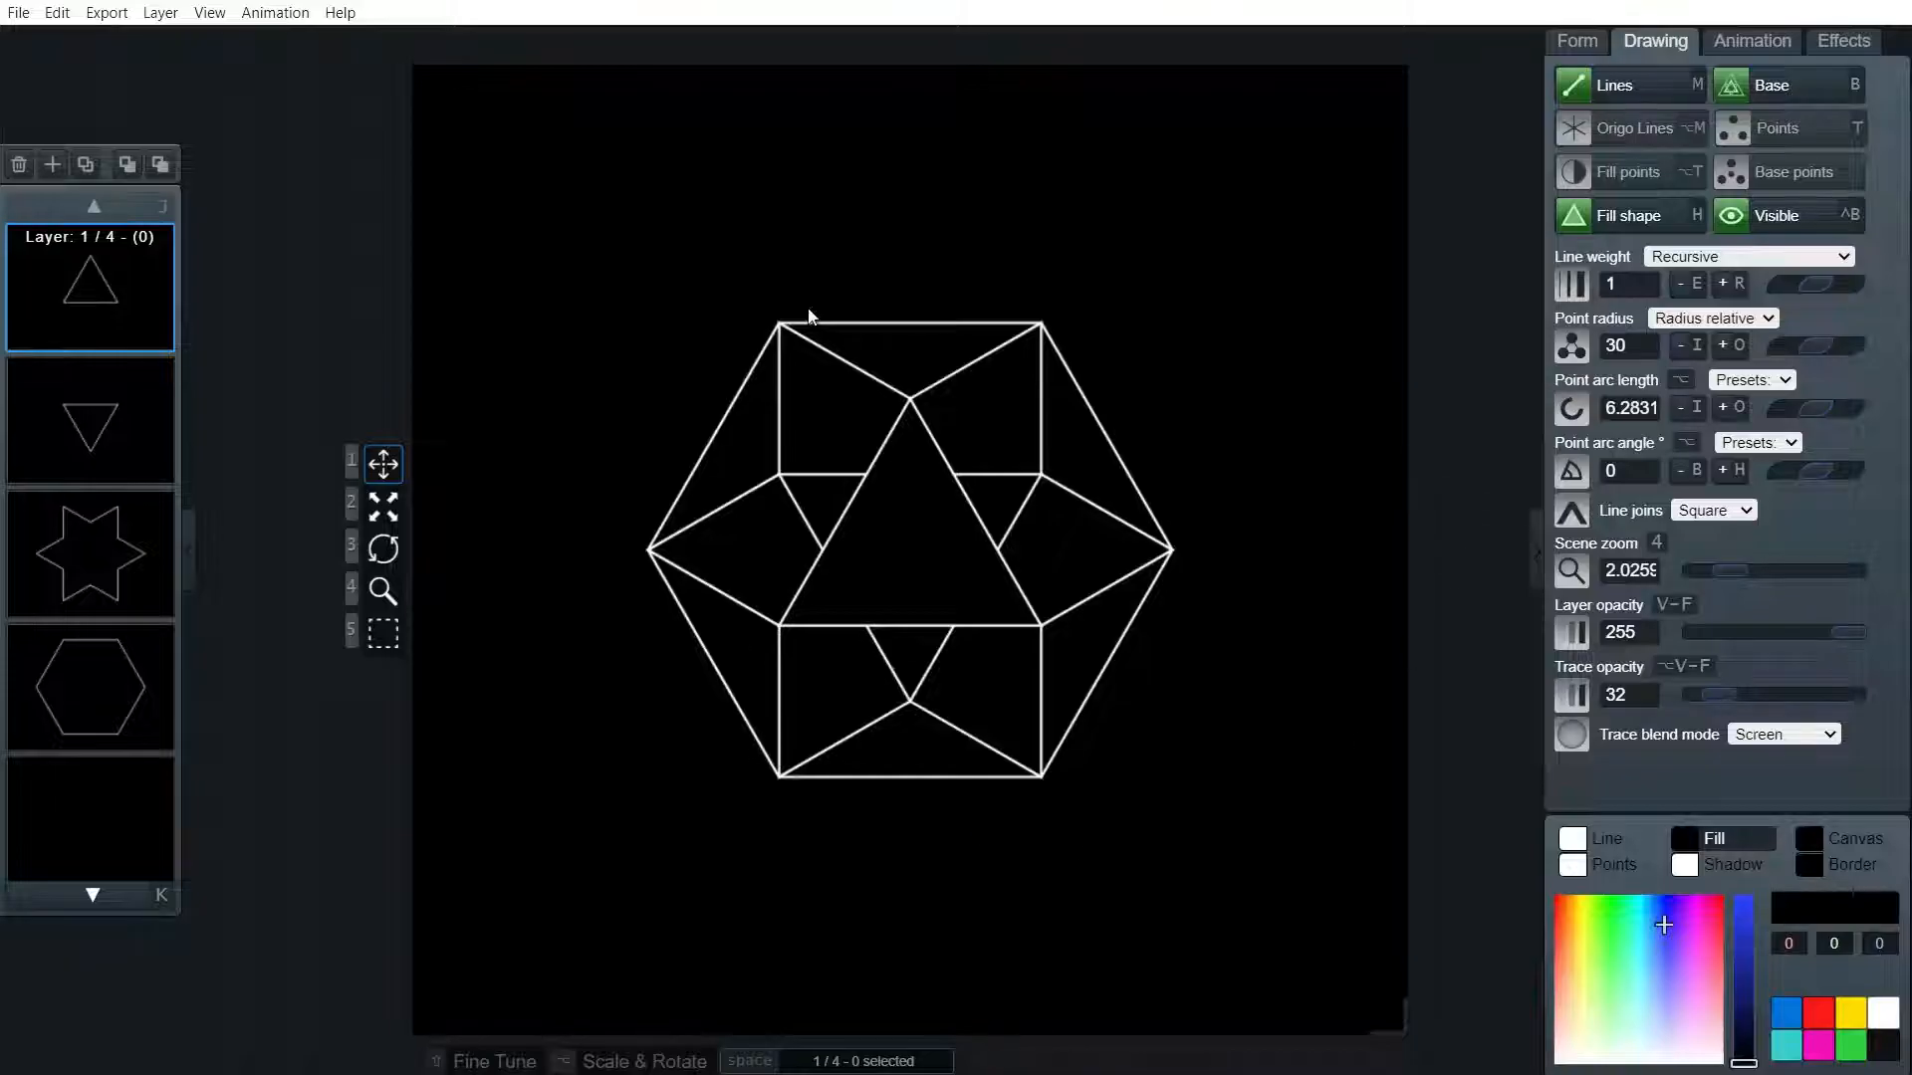
{"action": "mouse_move", "coordinate": [1434, 868]}
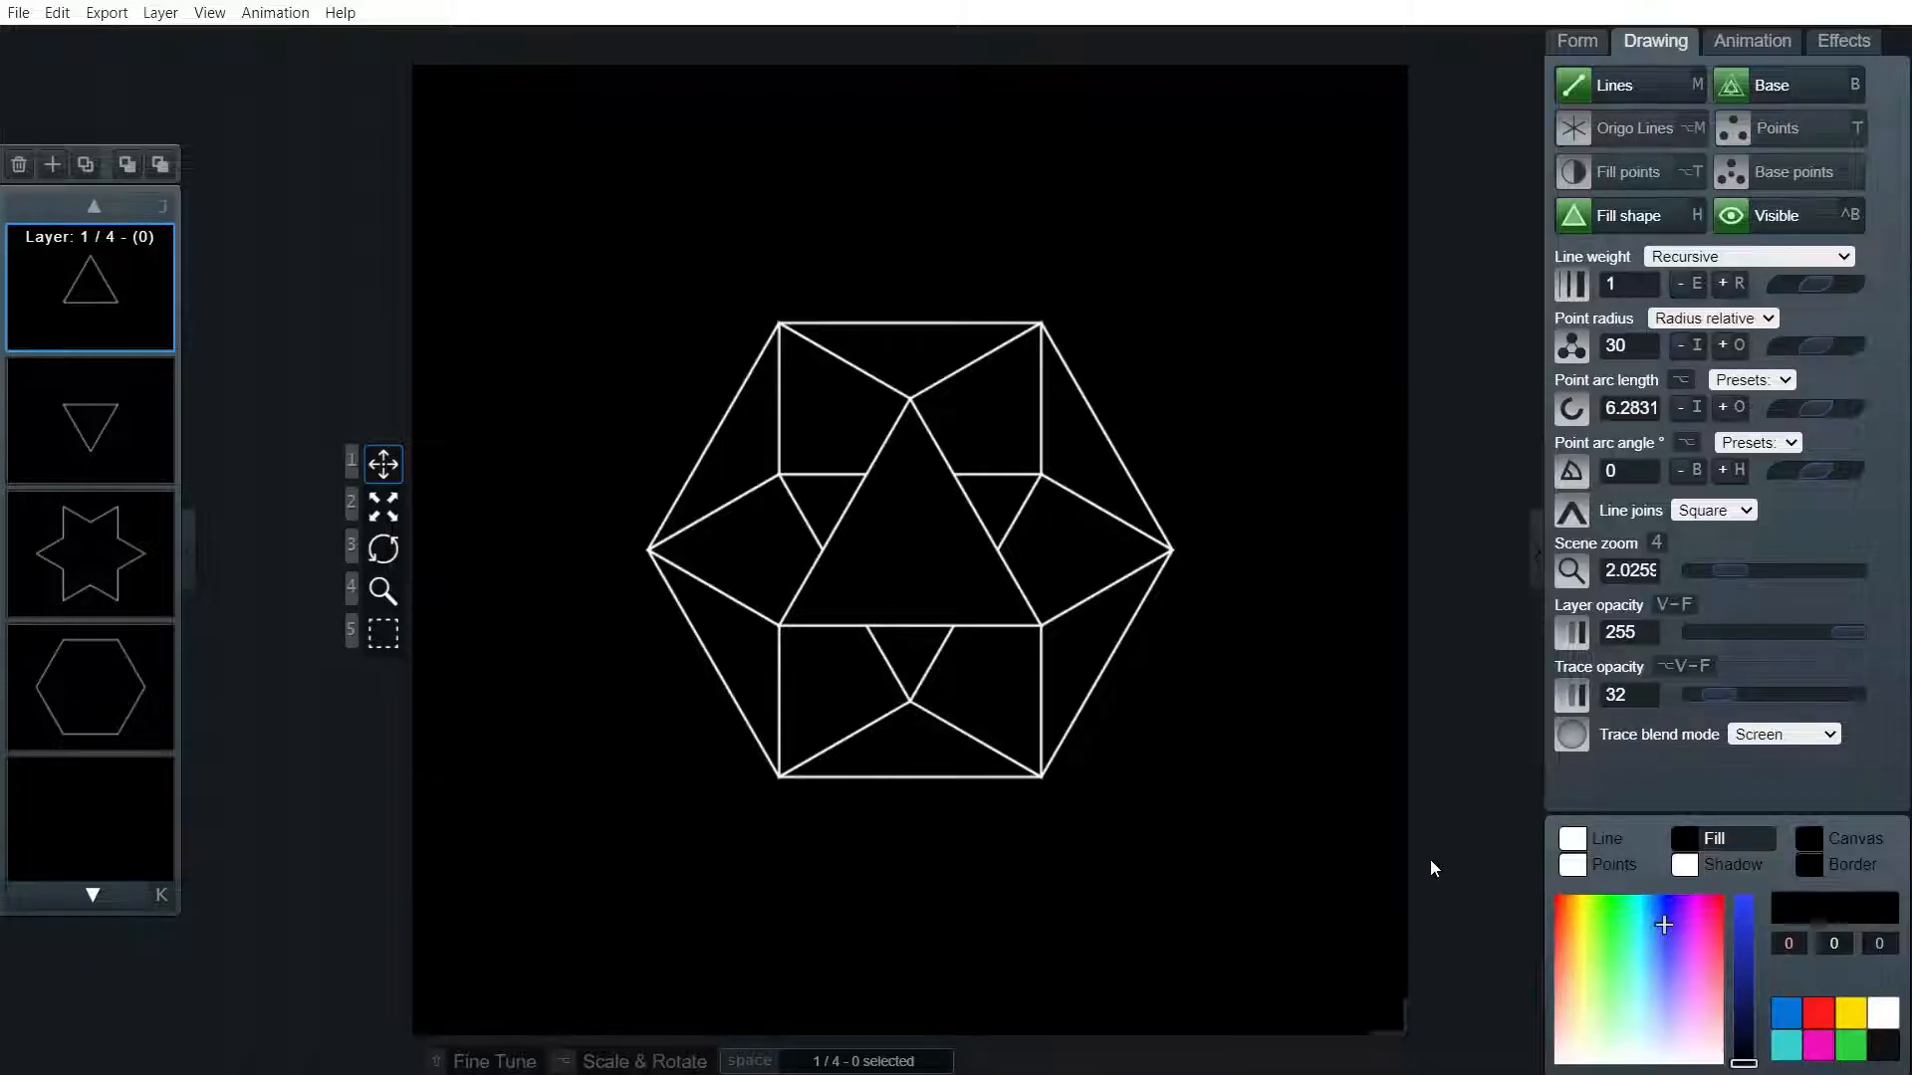
{"action": "left_click", "coordinate": [1627, 216]}
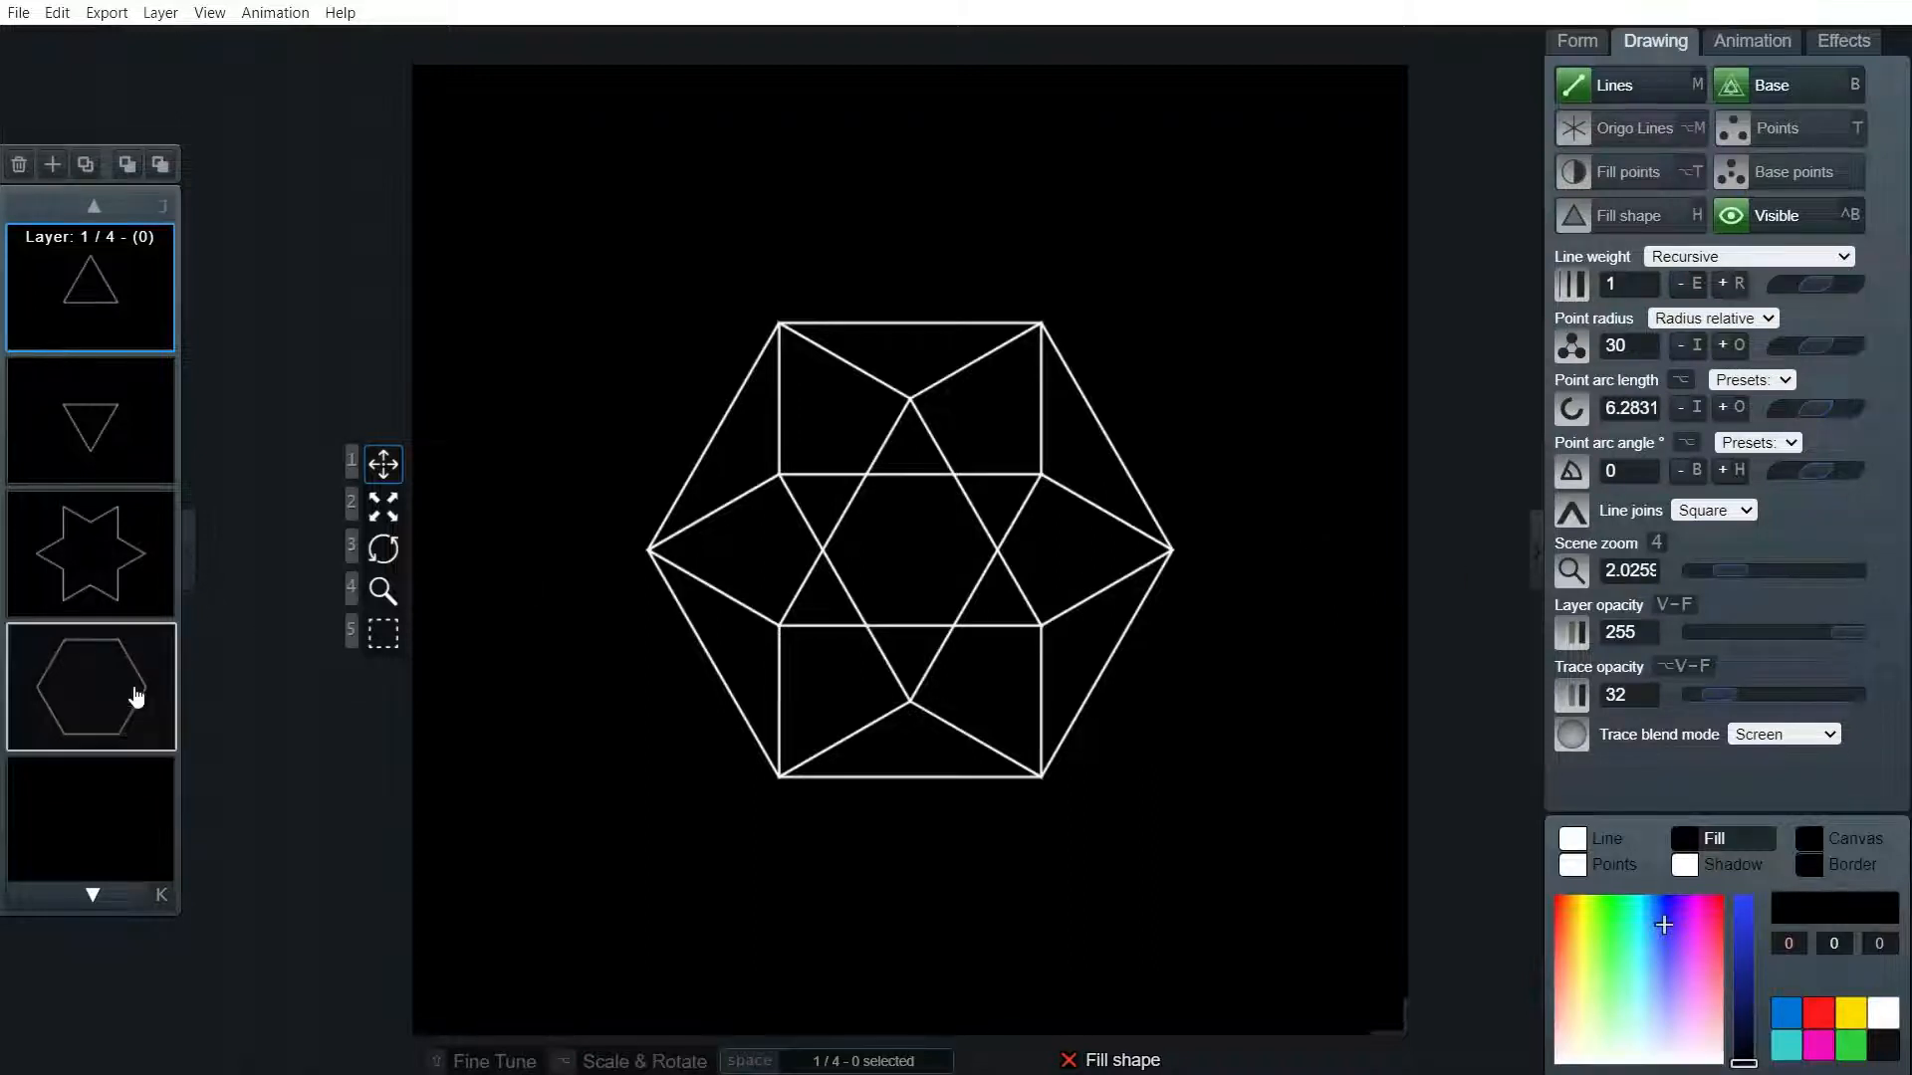
Enable Origo Lines on all four layers, then hide every layer
{"action": "key", "text": "space"}
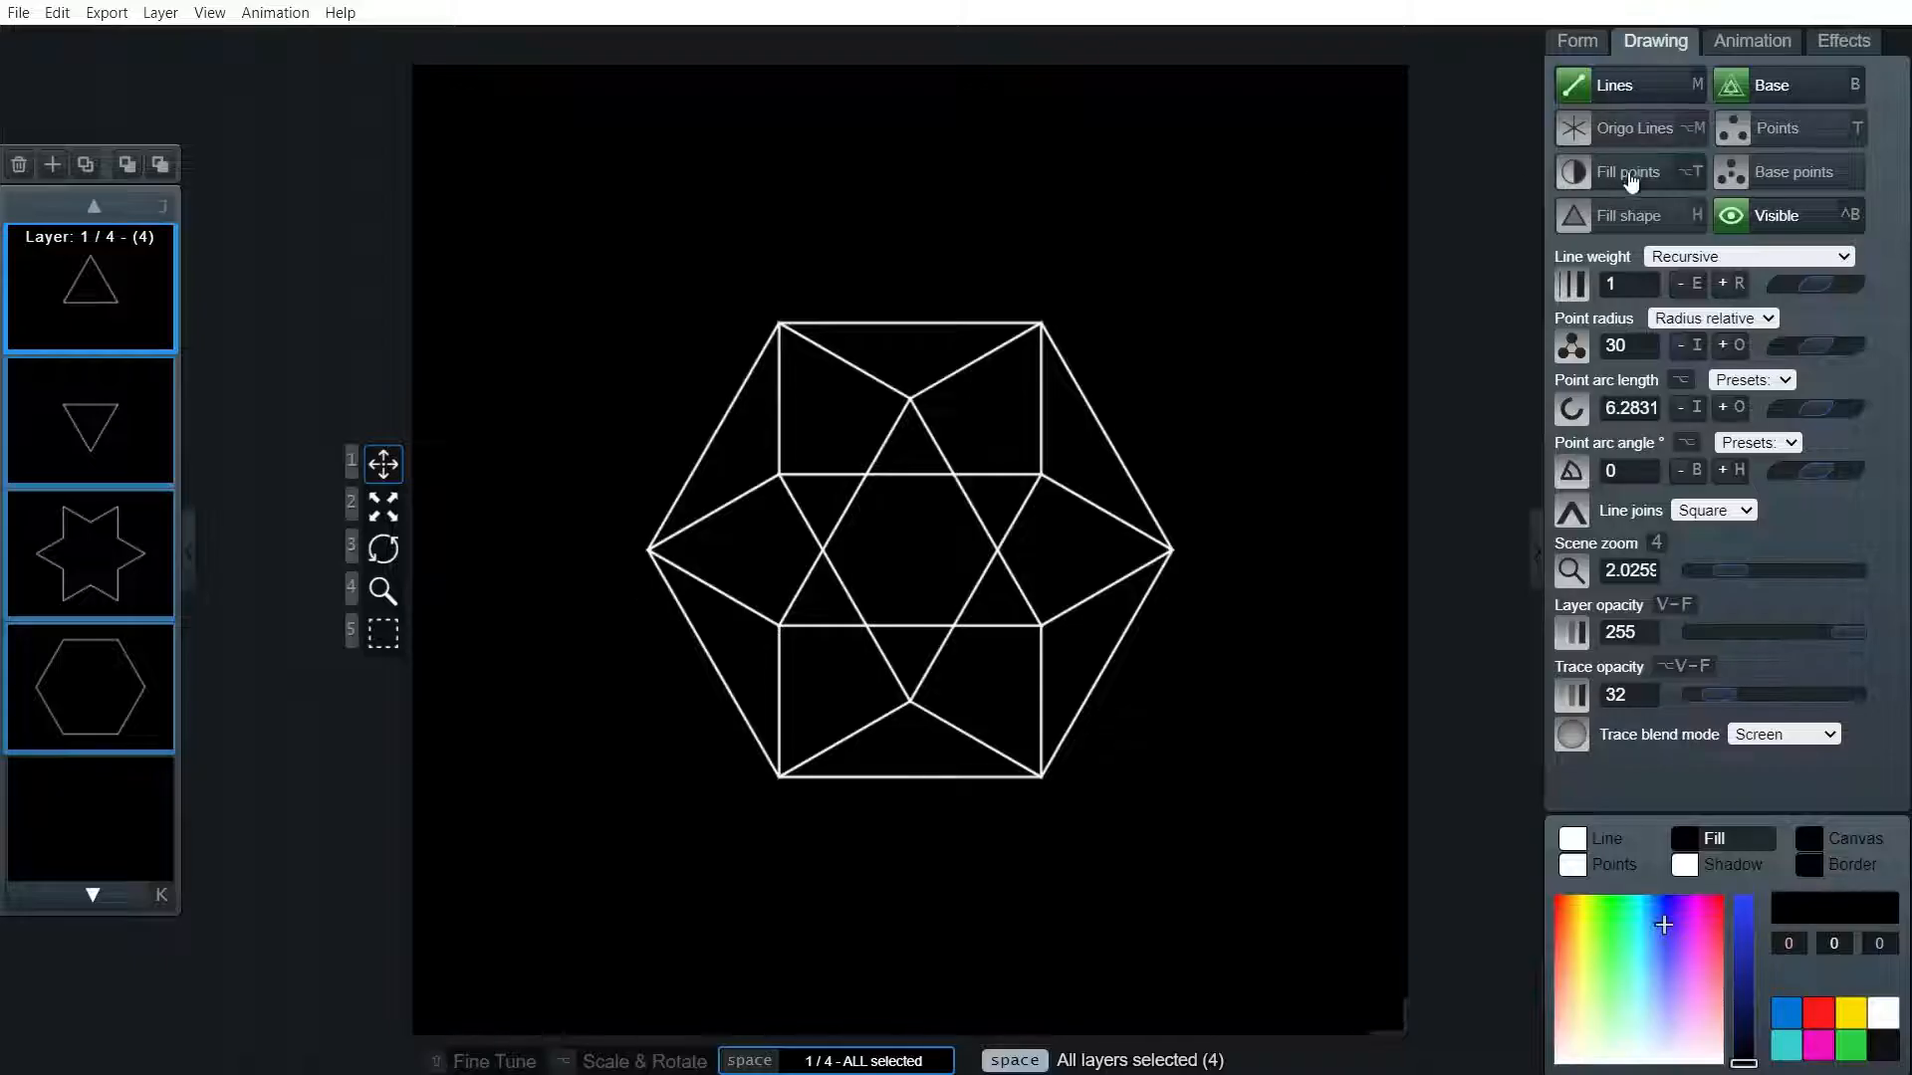
{"action": "left_click", "coordinate": [1634, 128]}
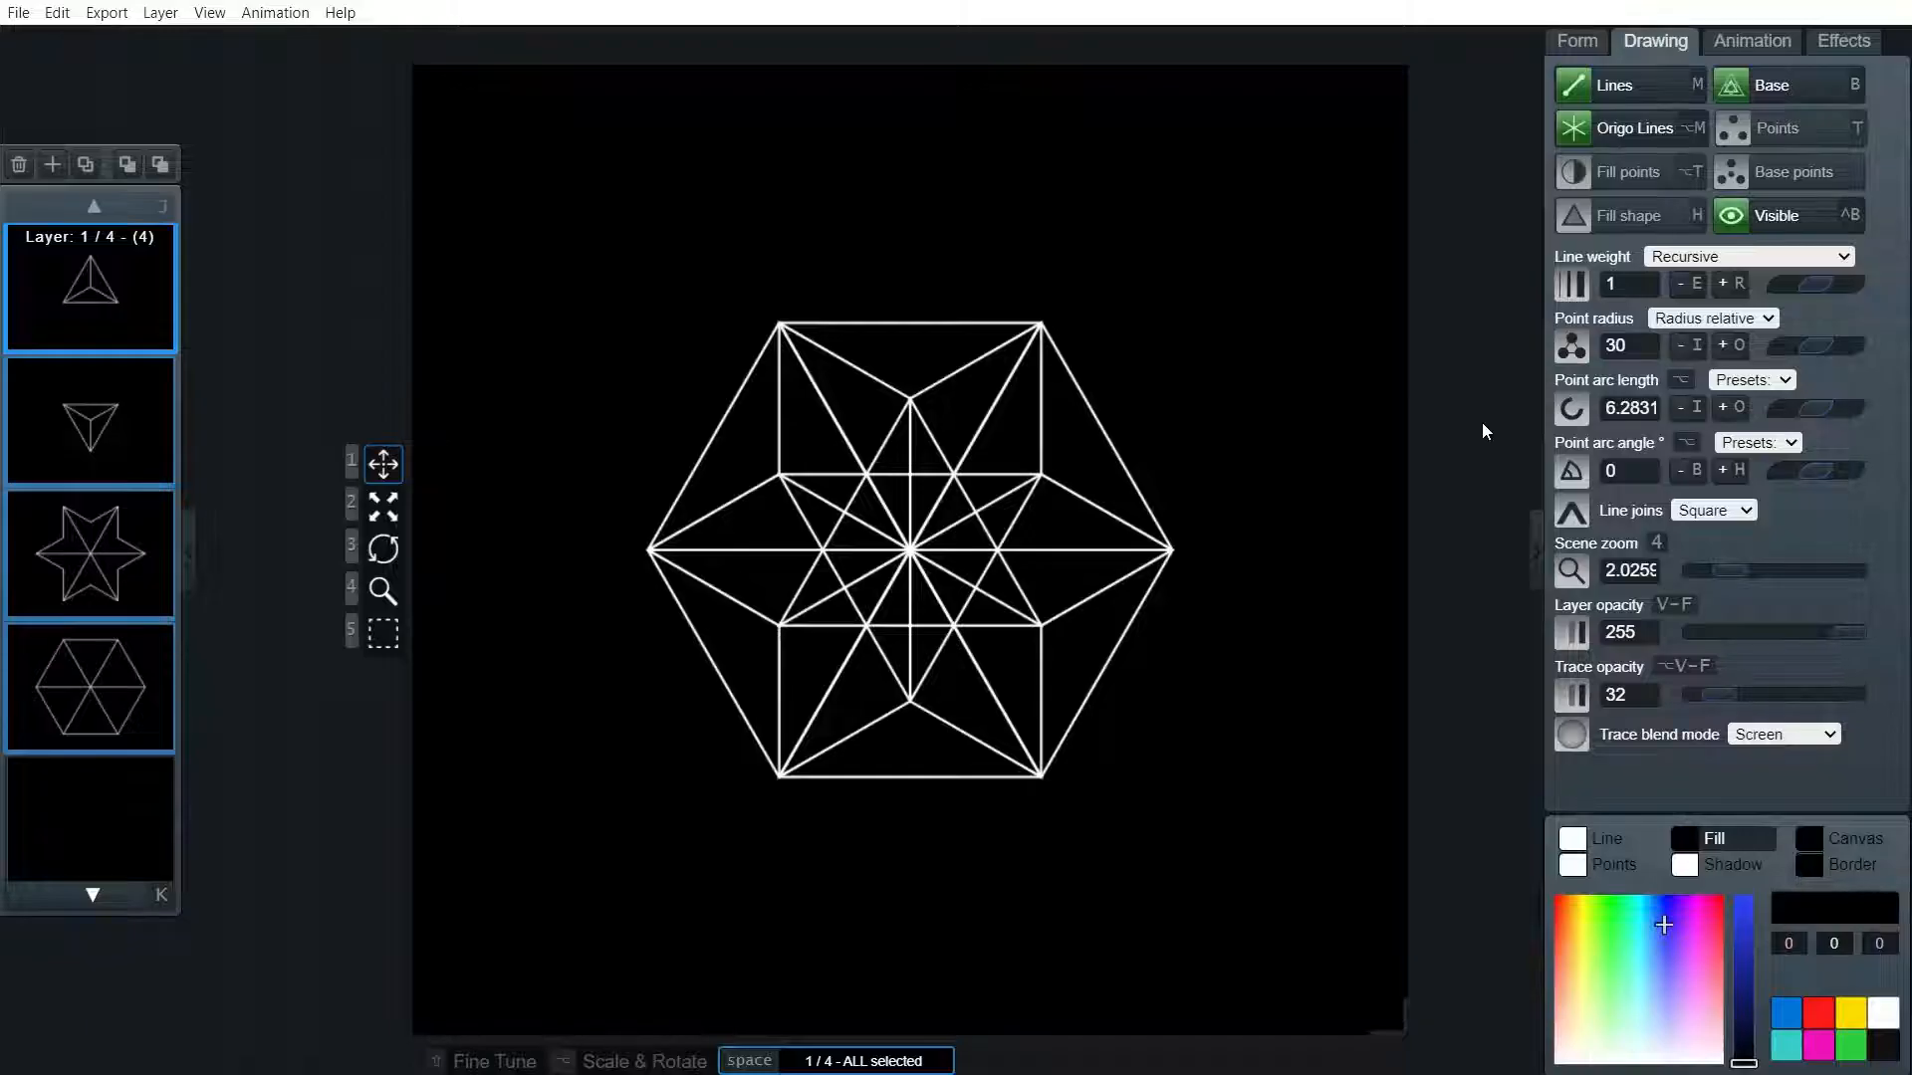
{"action": "mouse_move", "coordinate": [1337, 493]}
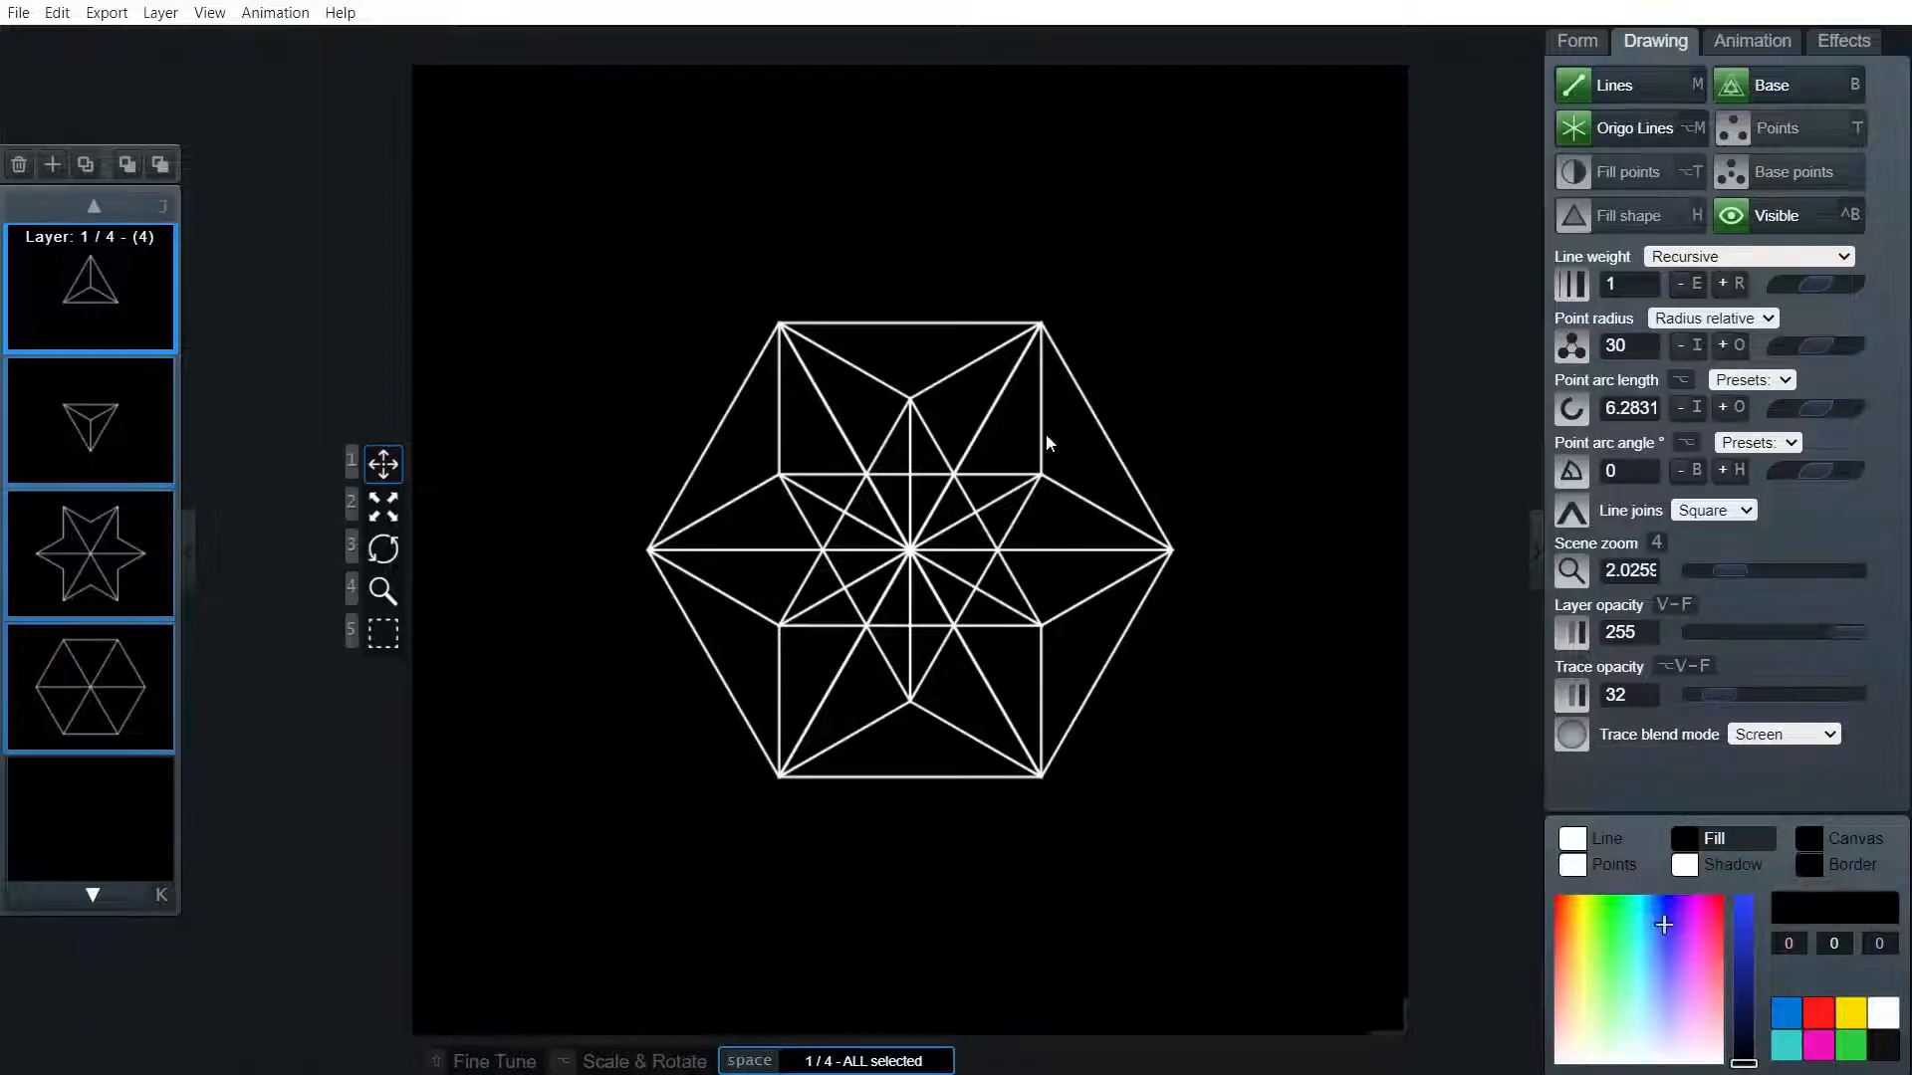
{"action": "mouse_move", "coordinate": [885, 376]}
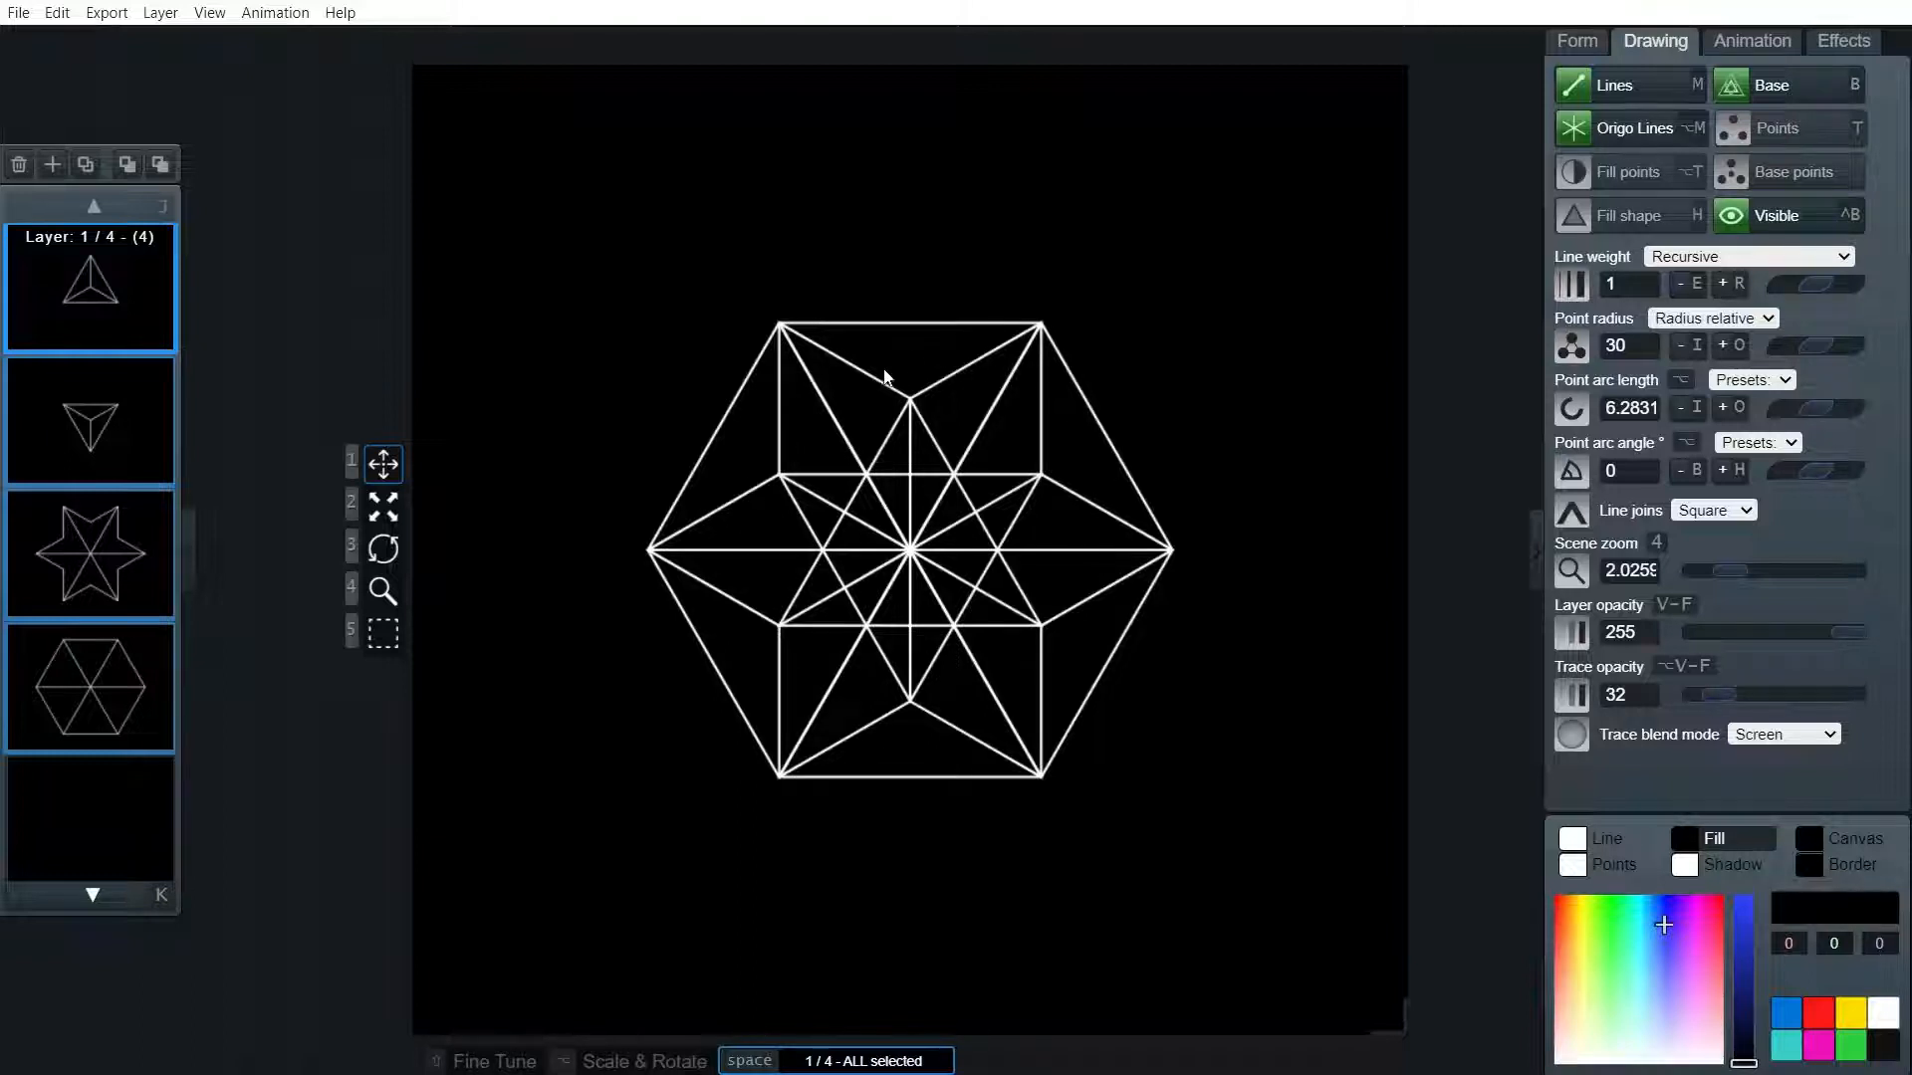
{"action": "mouse_move", "coordinate": [902, 332]}
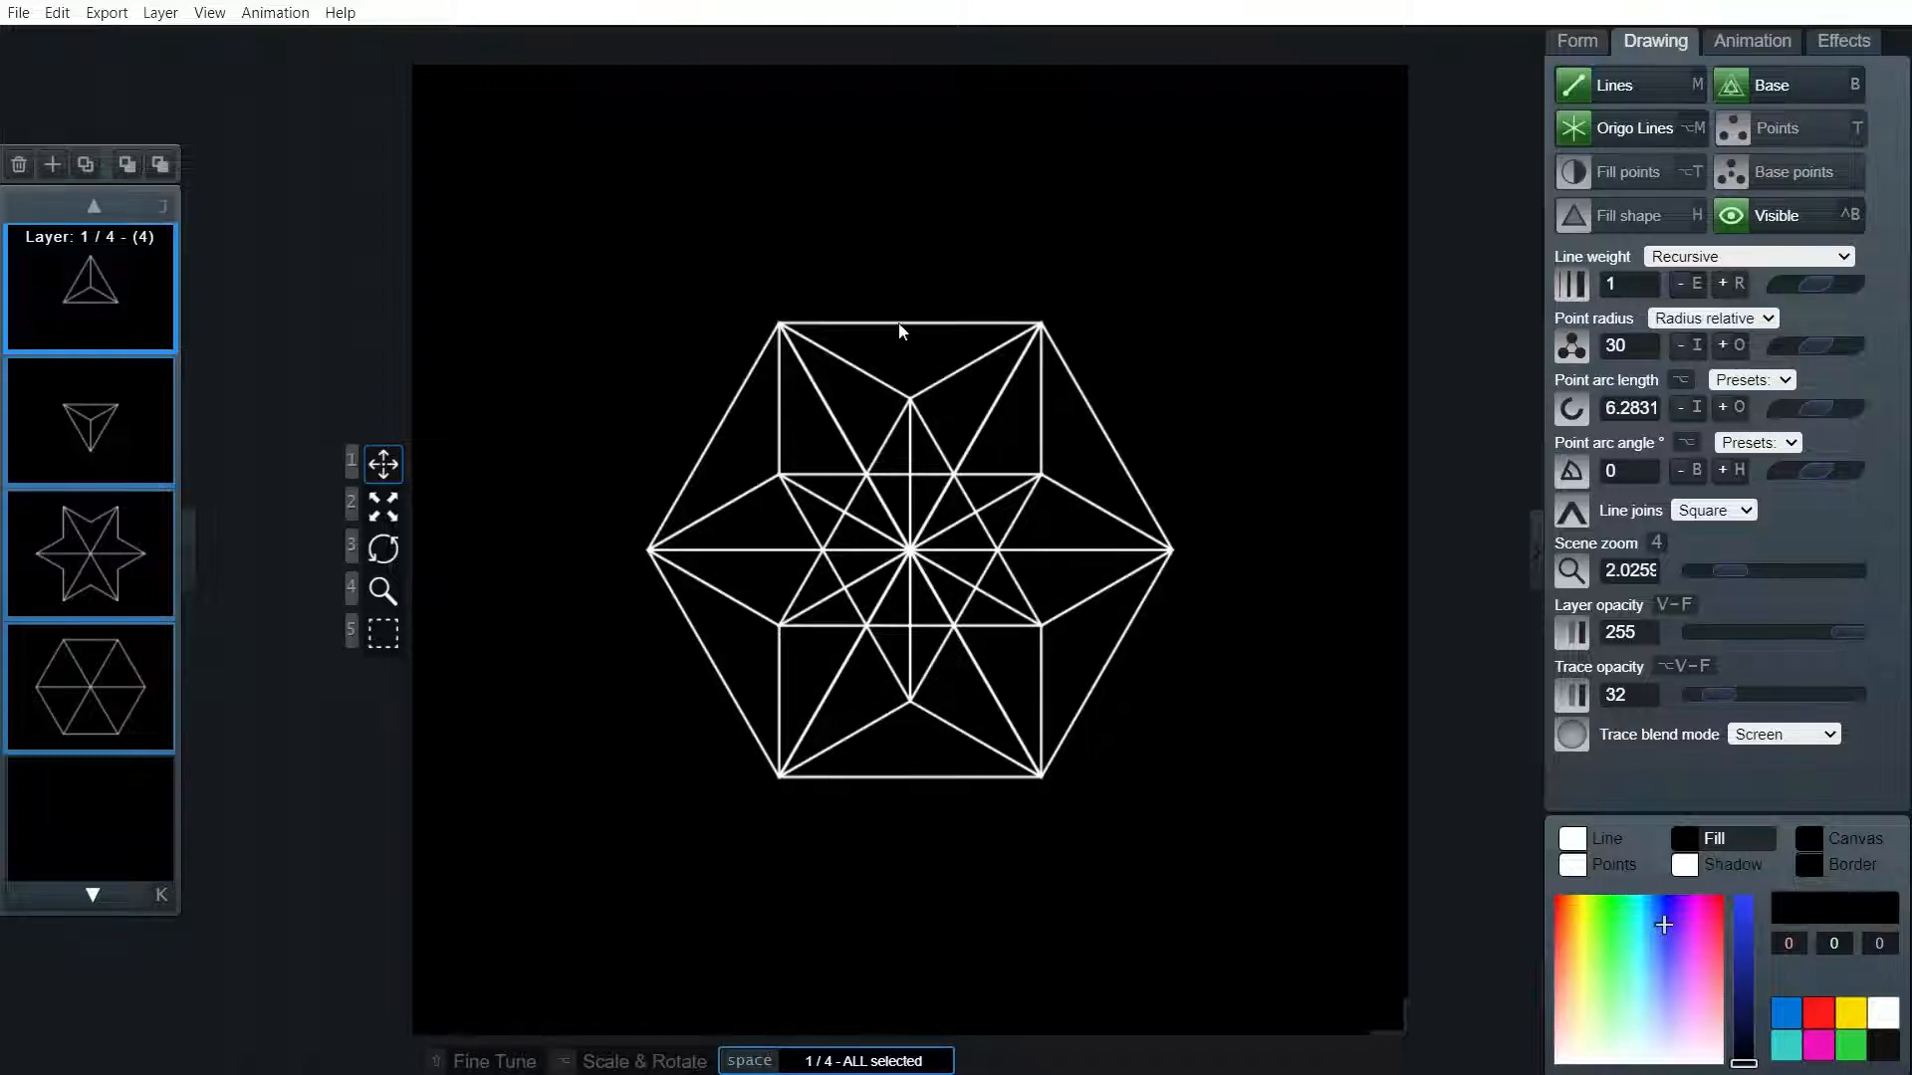
{"action": "mouse_move", "coordinate": [1280, 804]}
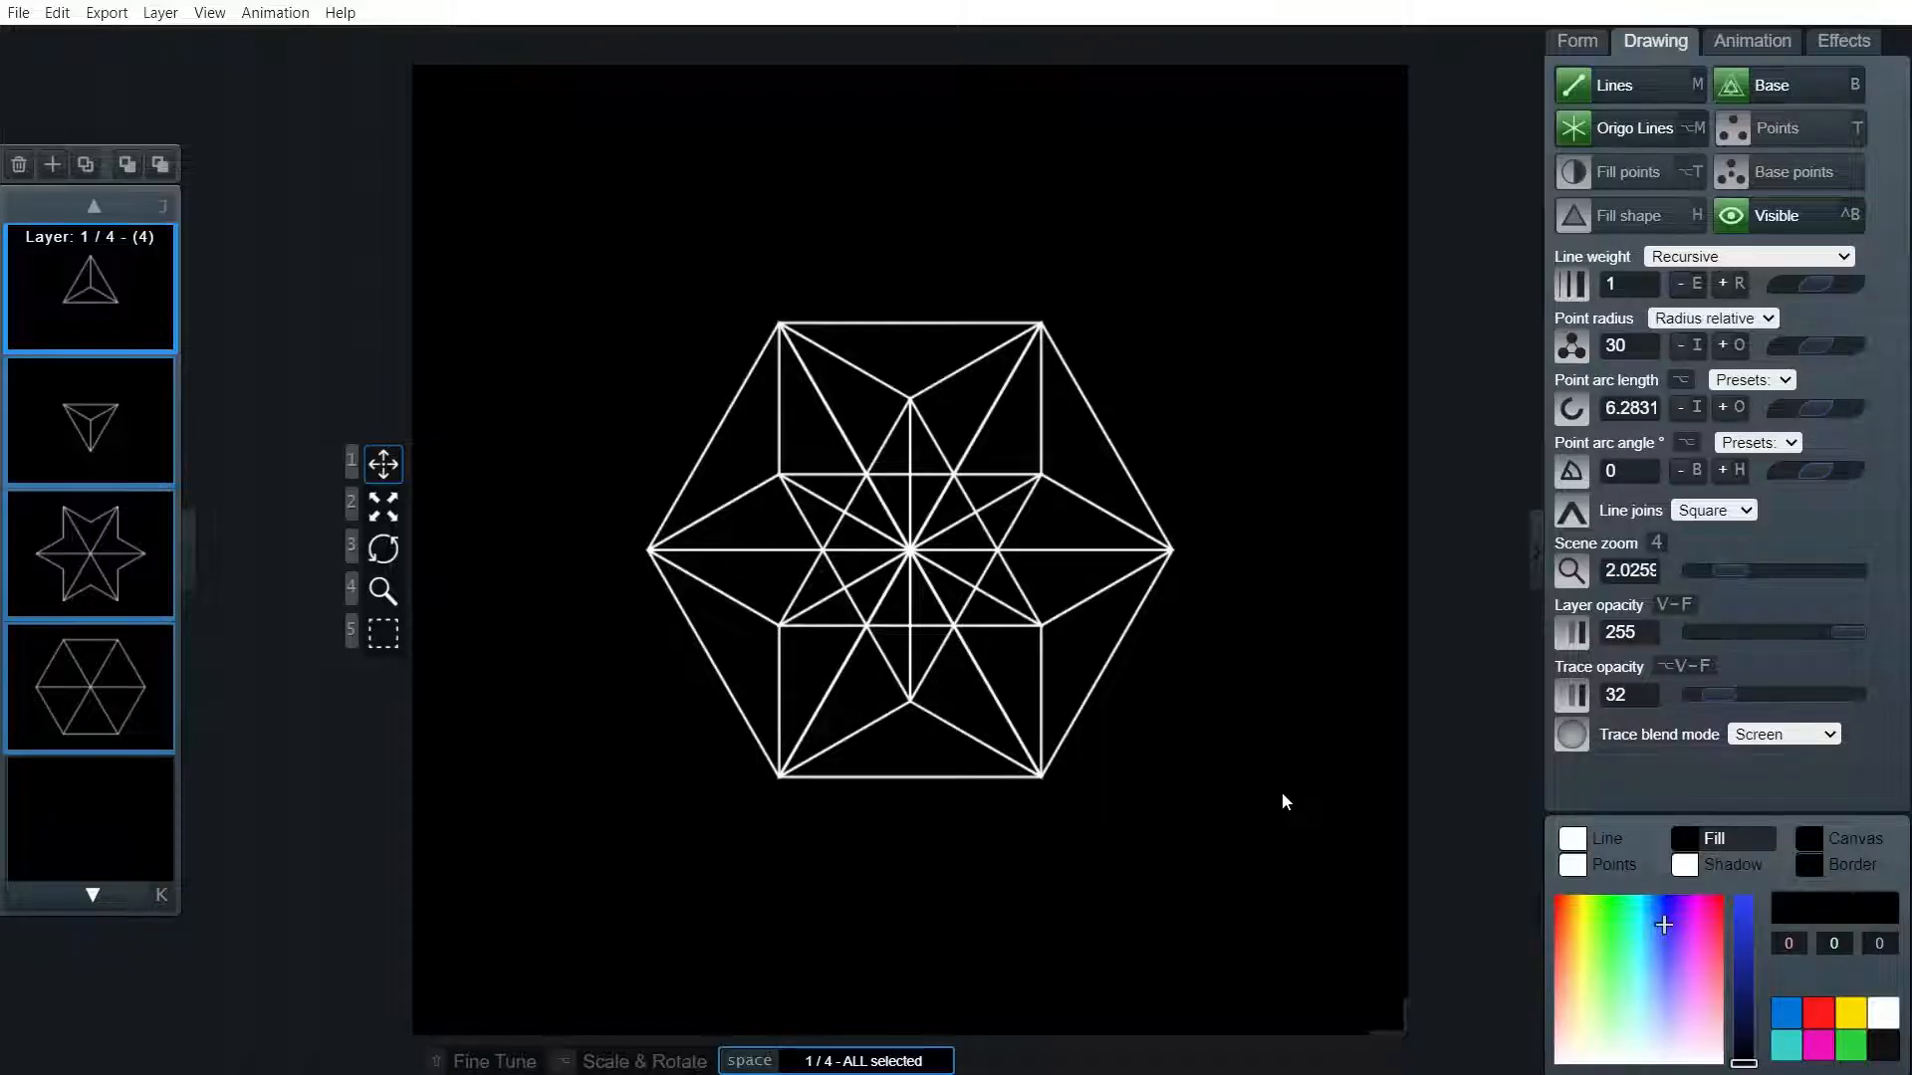
{"action": "mouse_move", "coordinate": [655, 413]}
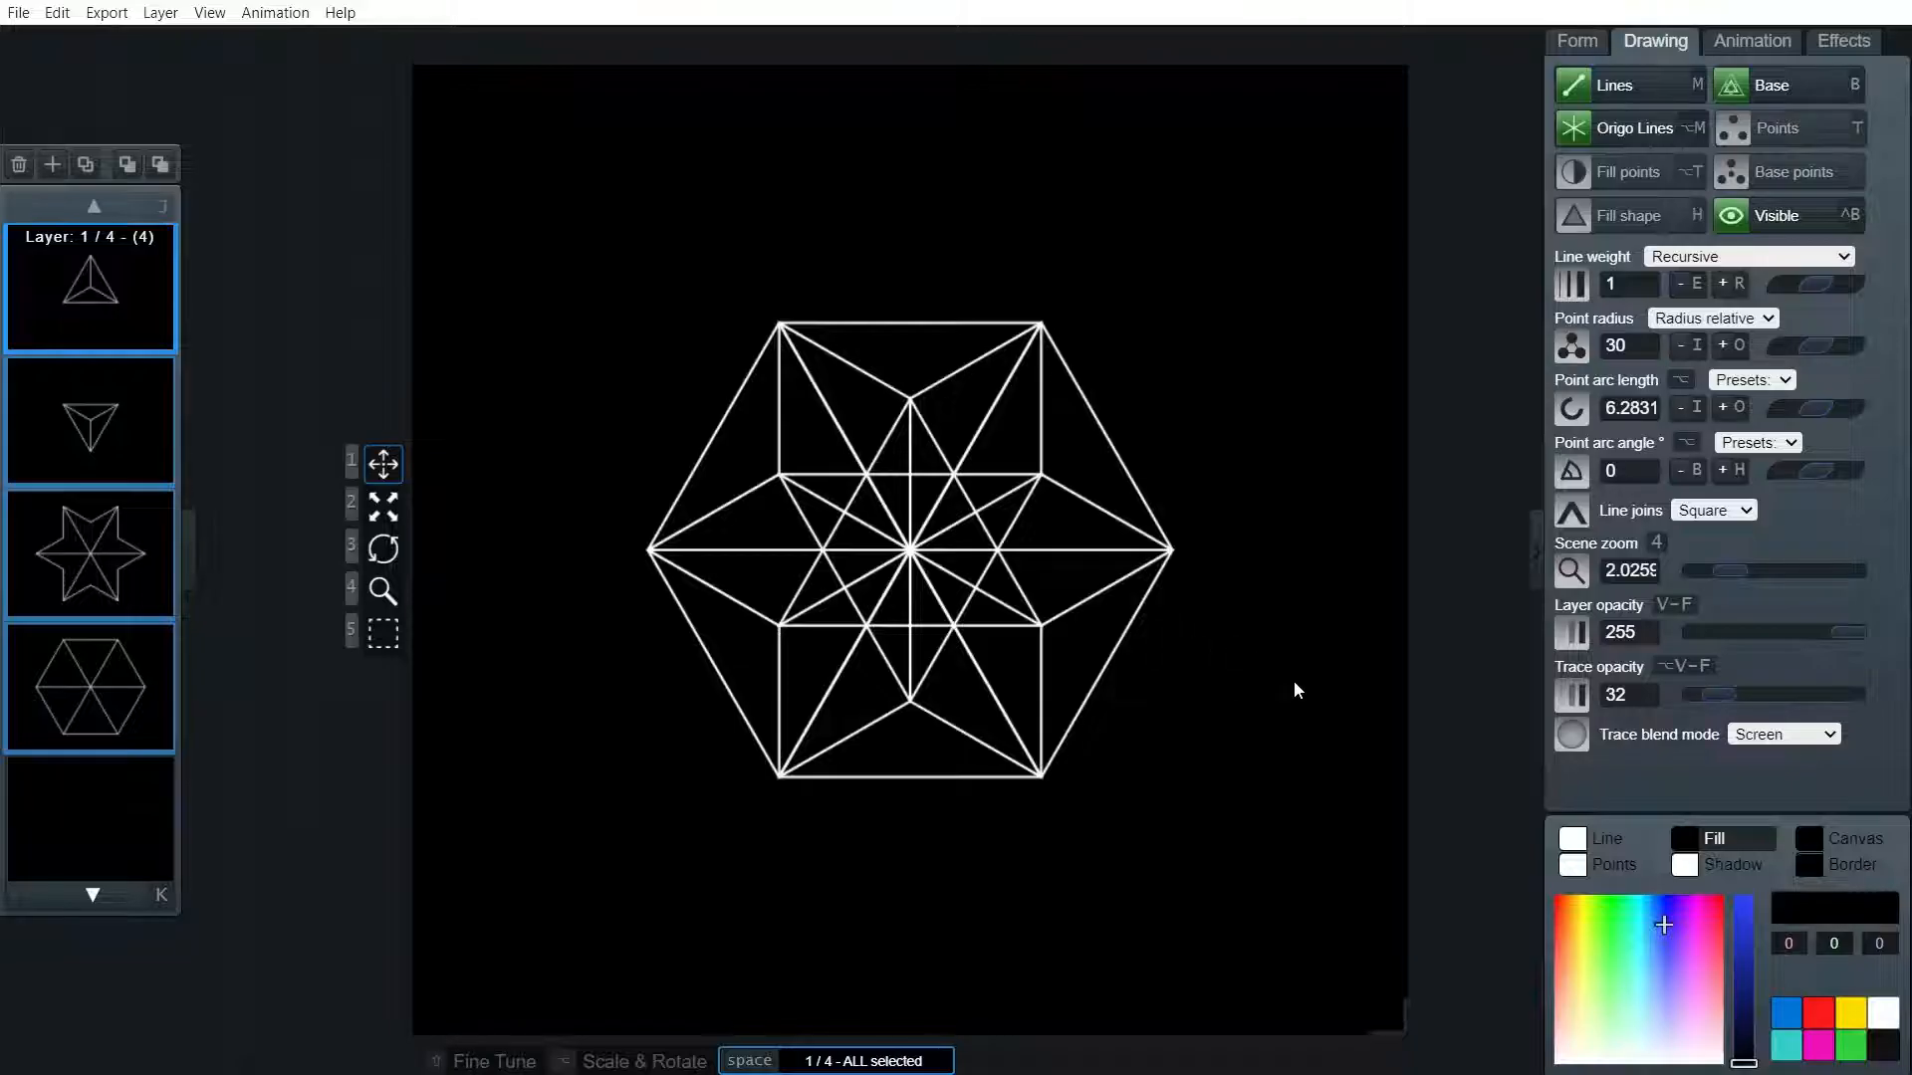
{"action": "left_click", "coordinate": [1776, 216]}
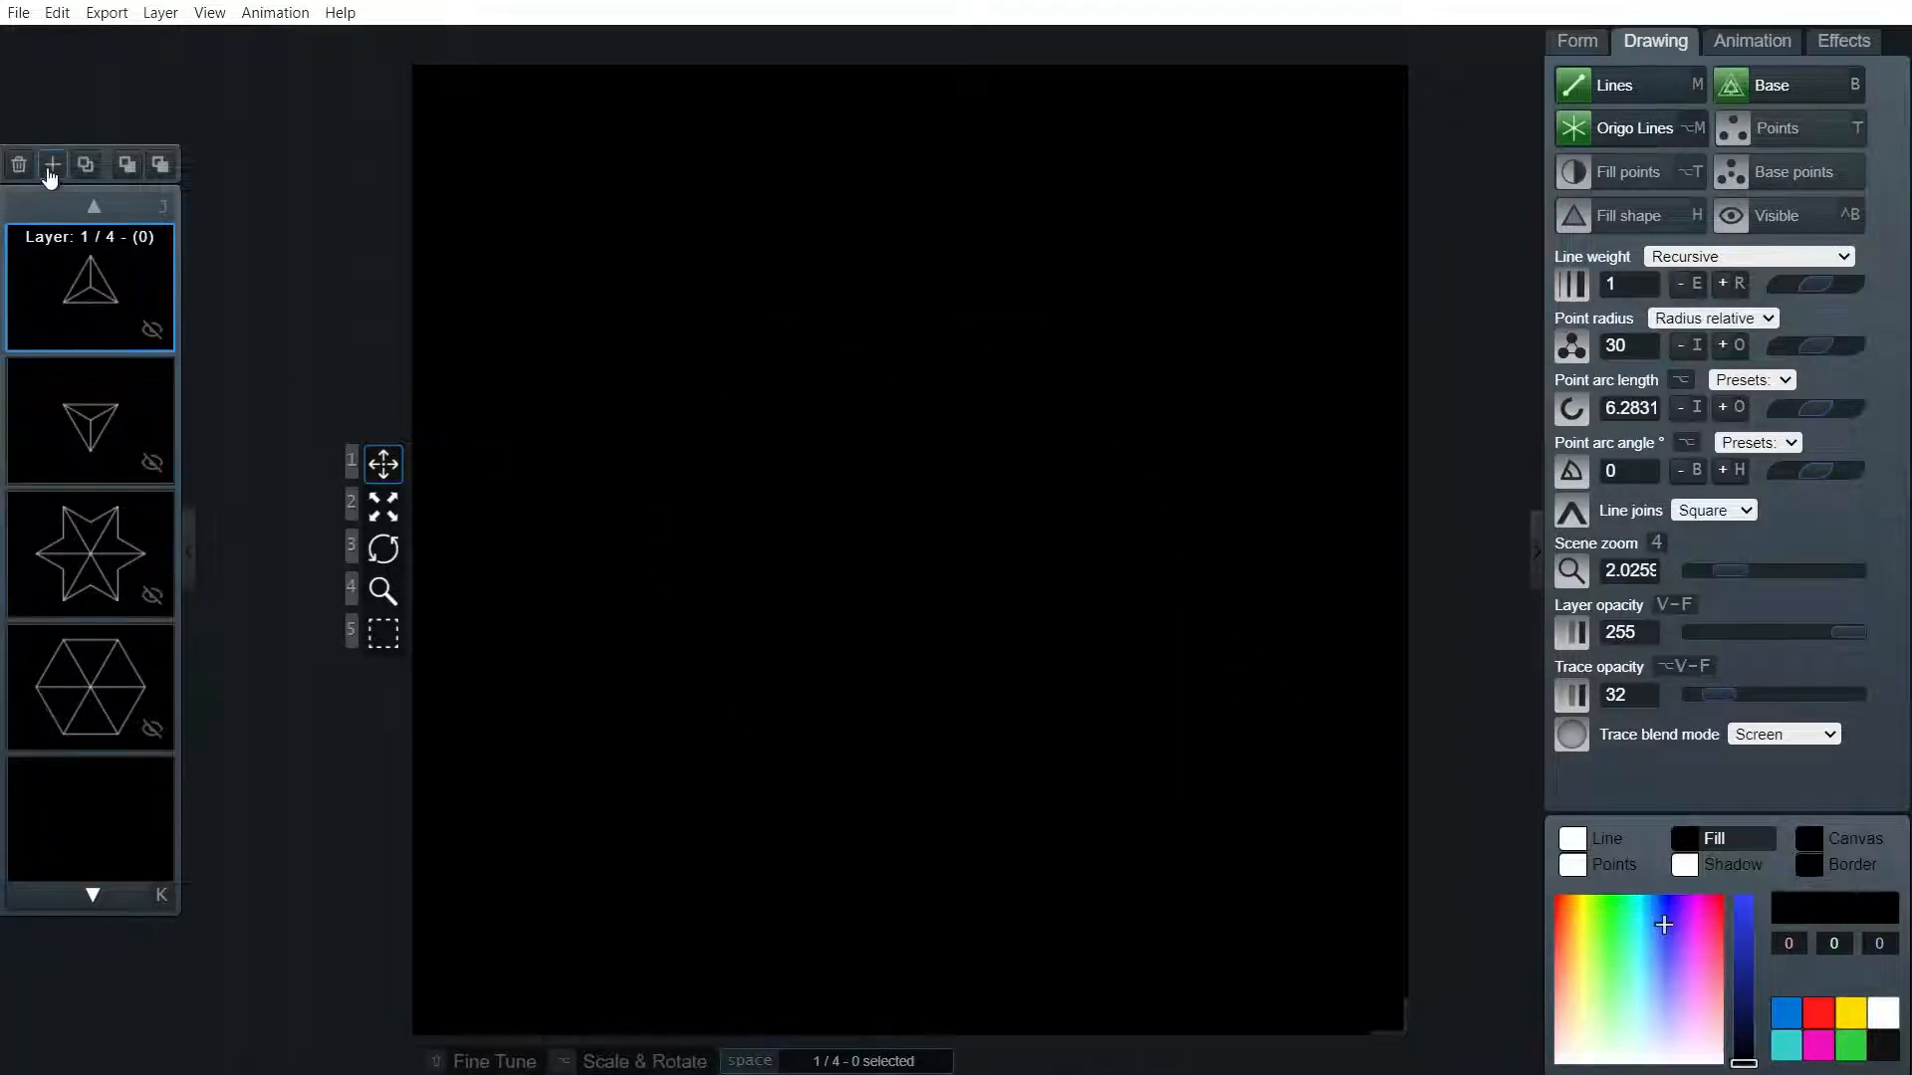
Add a new layer with centre lines and a triangle pattern of recursion depth 3
{"action": "left_click", "coordinate": [51, 165]}
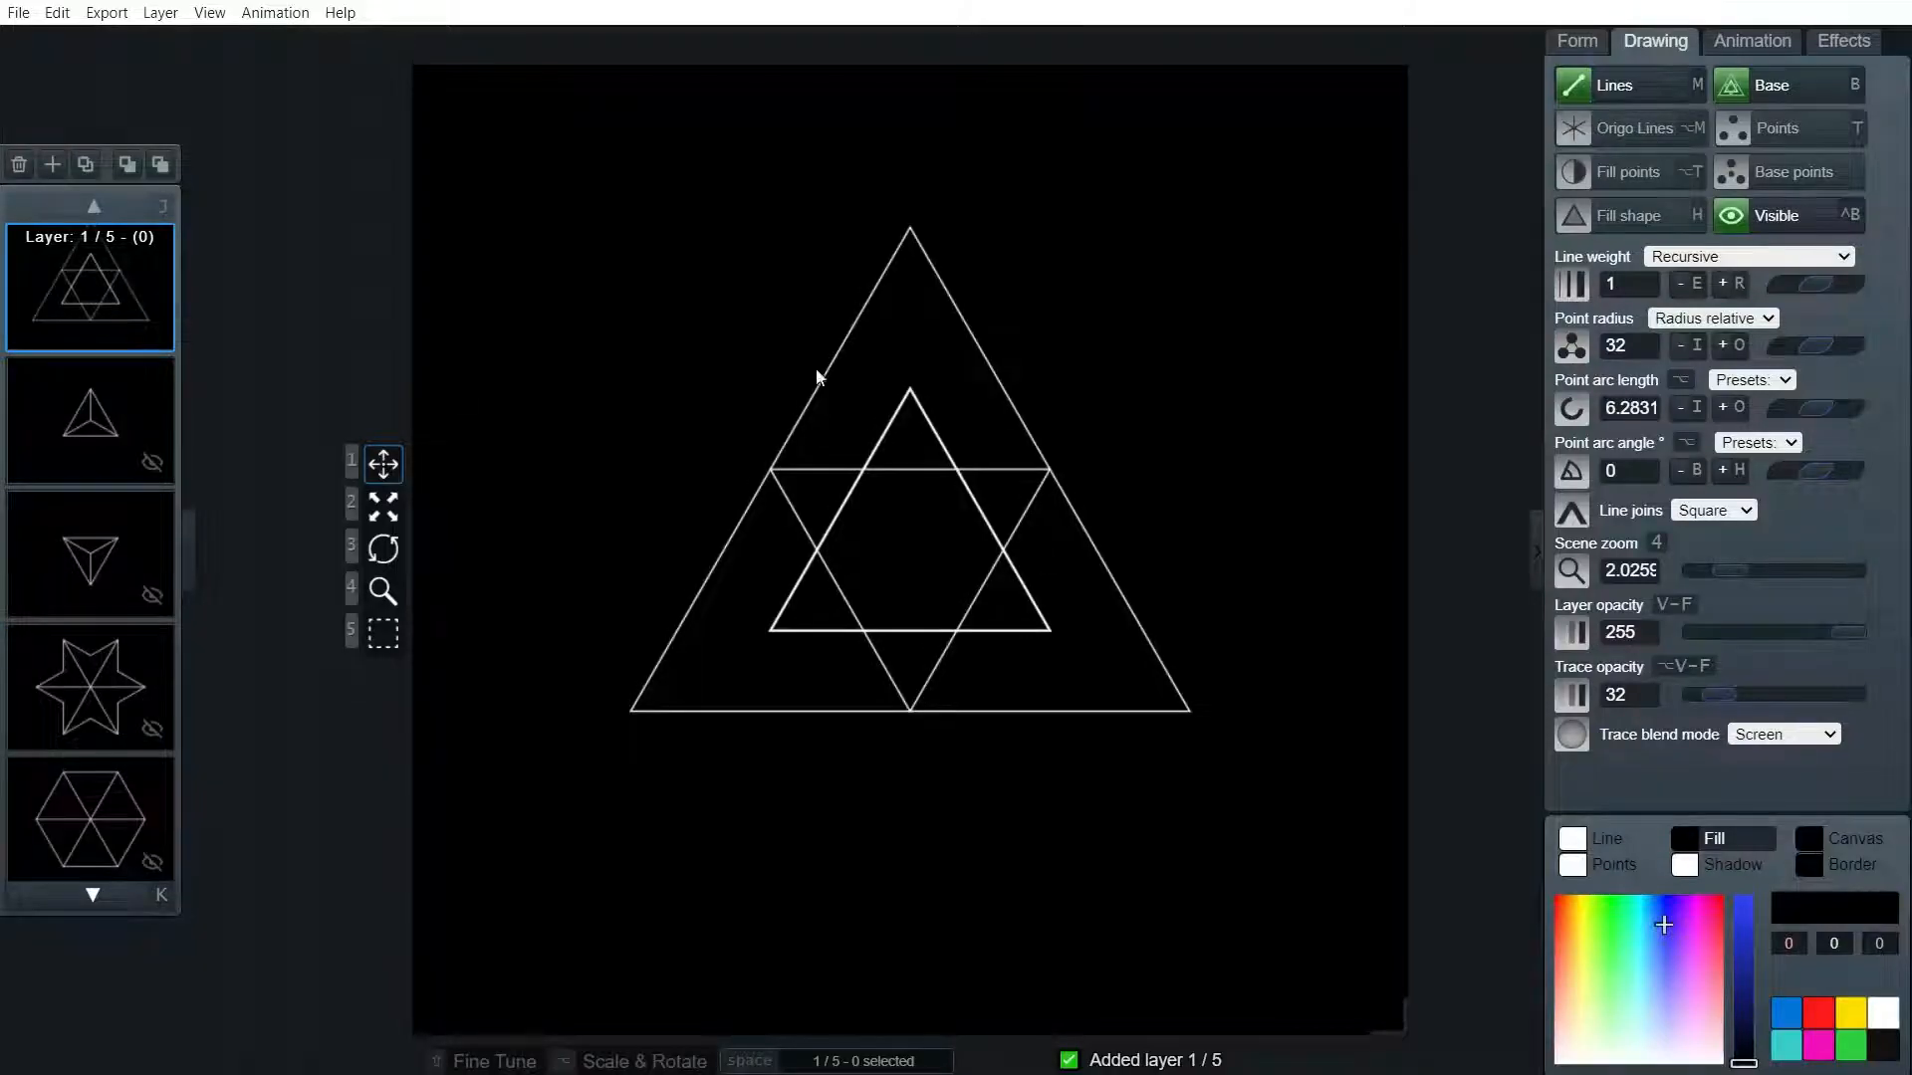
{"action": "left_click", "coordinate": [1576, 40]}
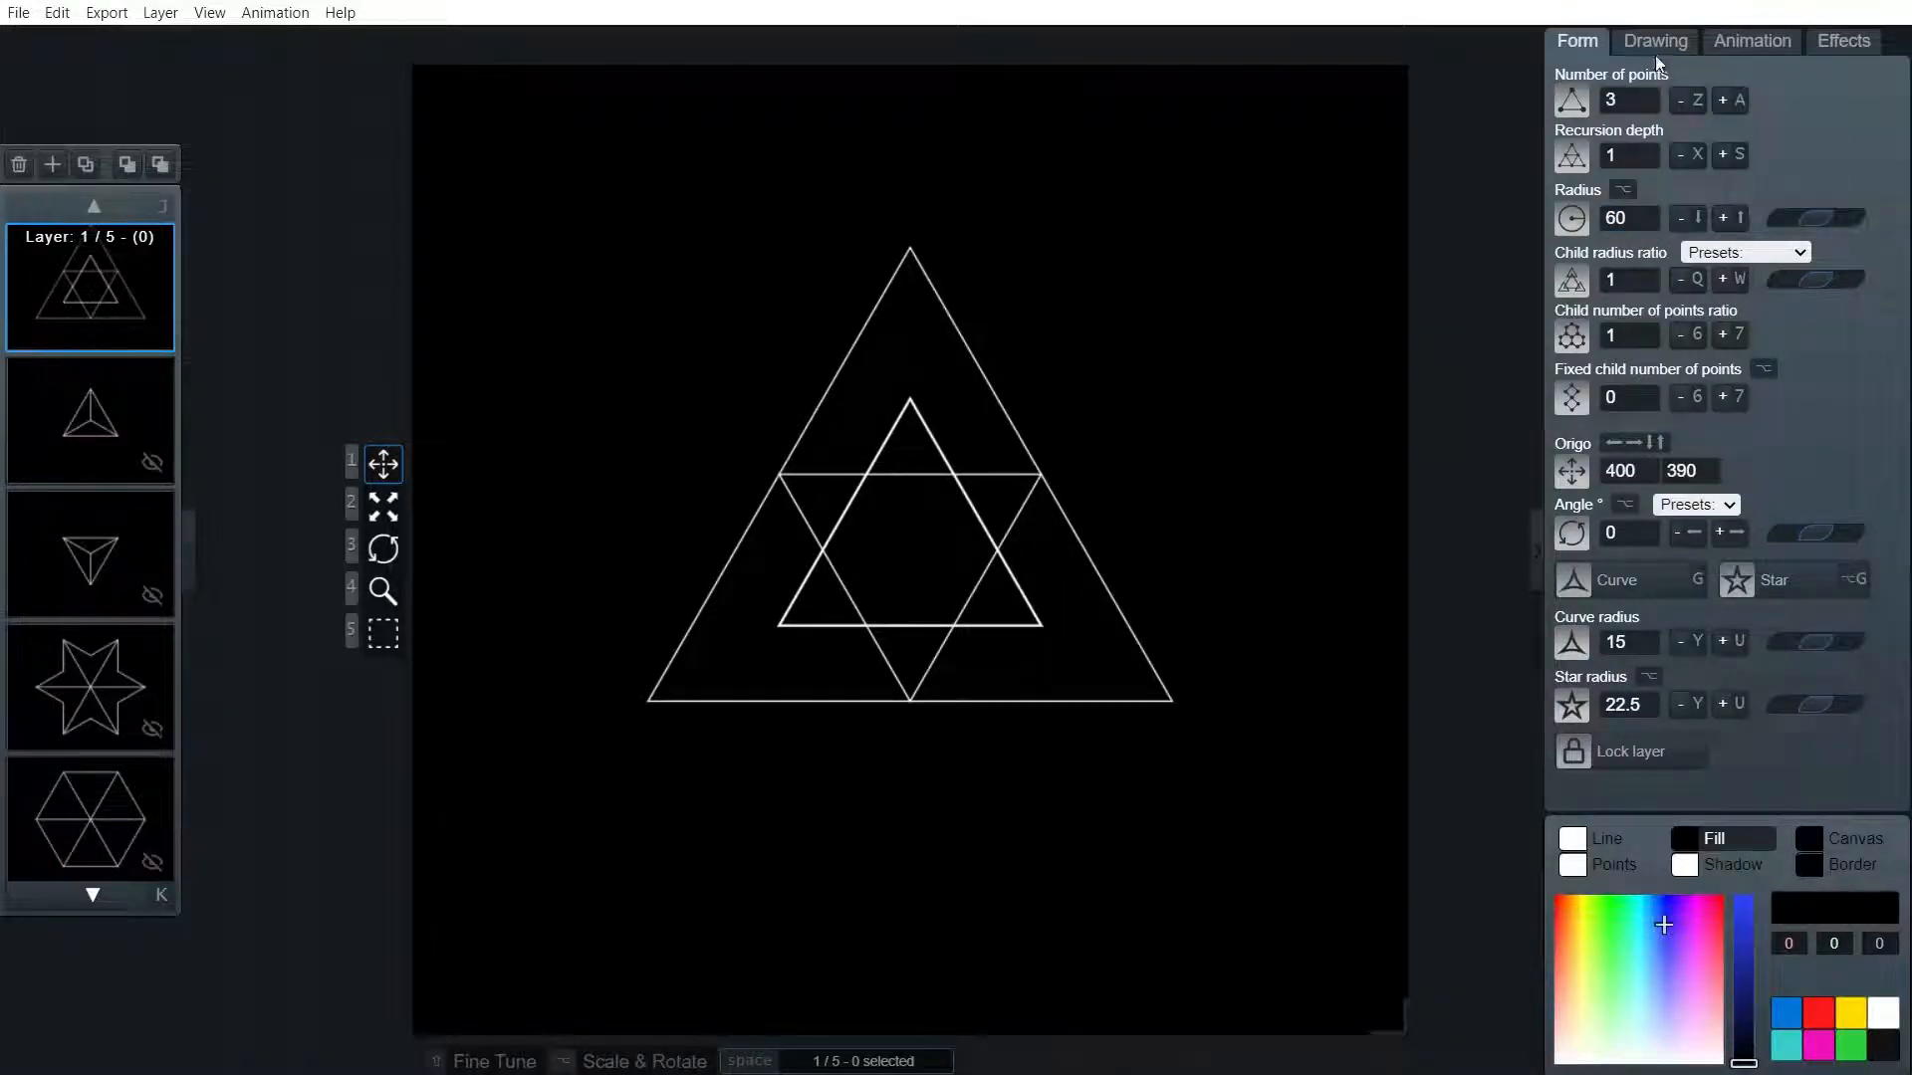
{"action": "left_click", "coordinate": [1655, 40]}
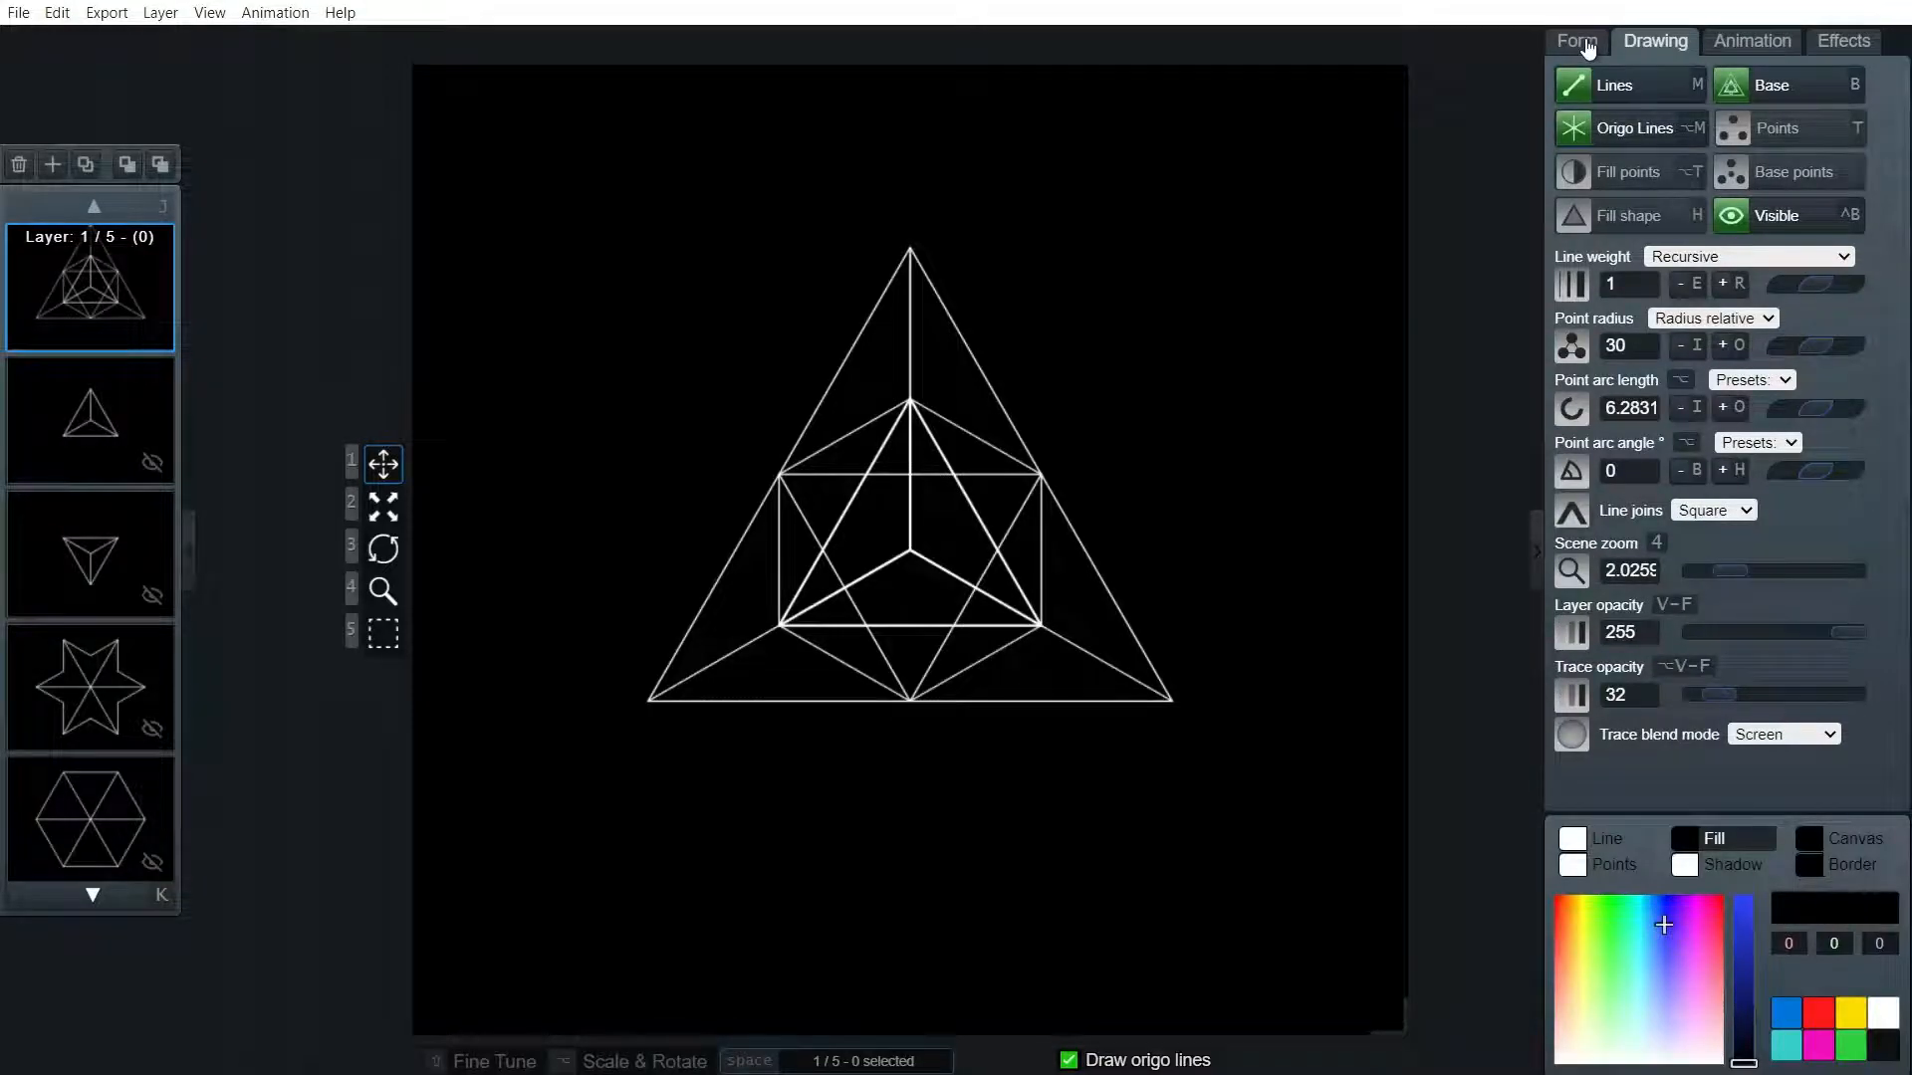
{"action": "left_click", "coordinate": [1574, 39]}
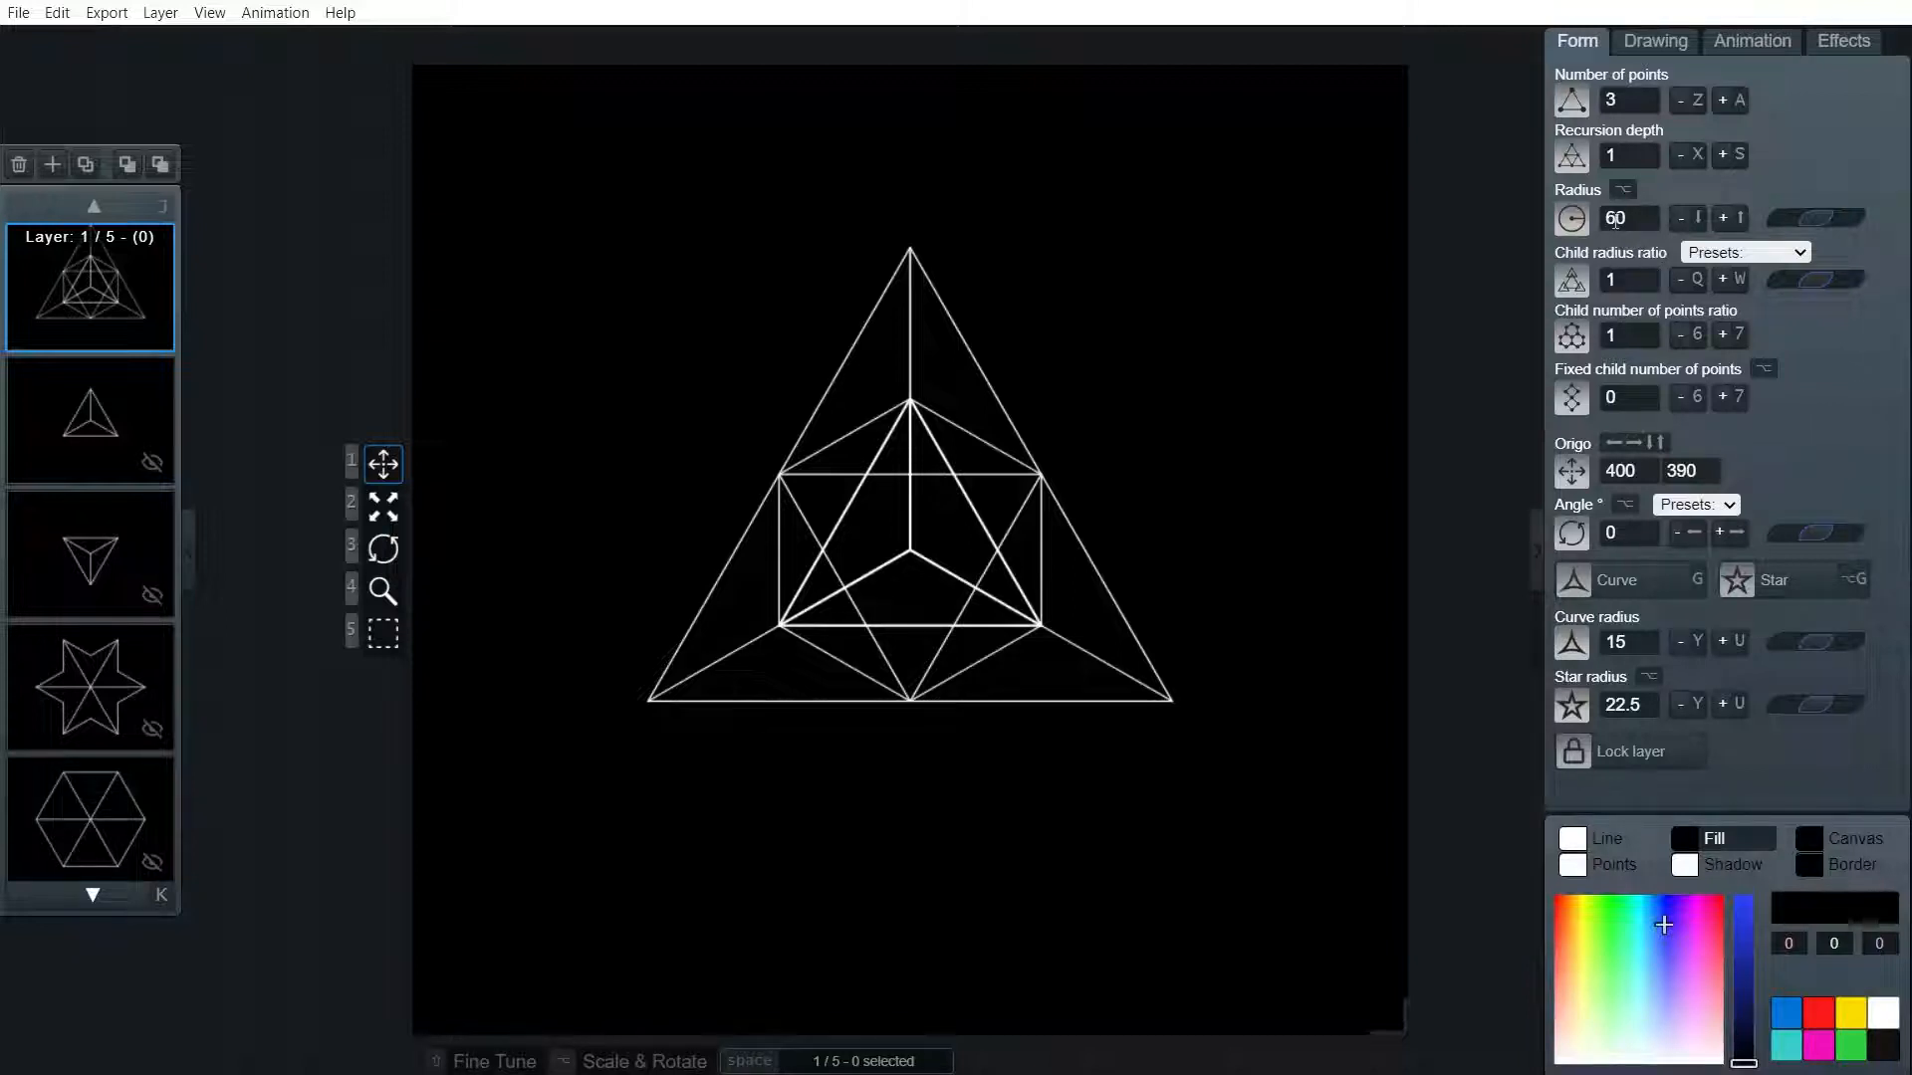
{"action": "left_click", "coordinate": [1628, 218]}
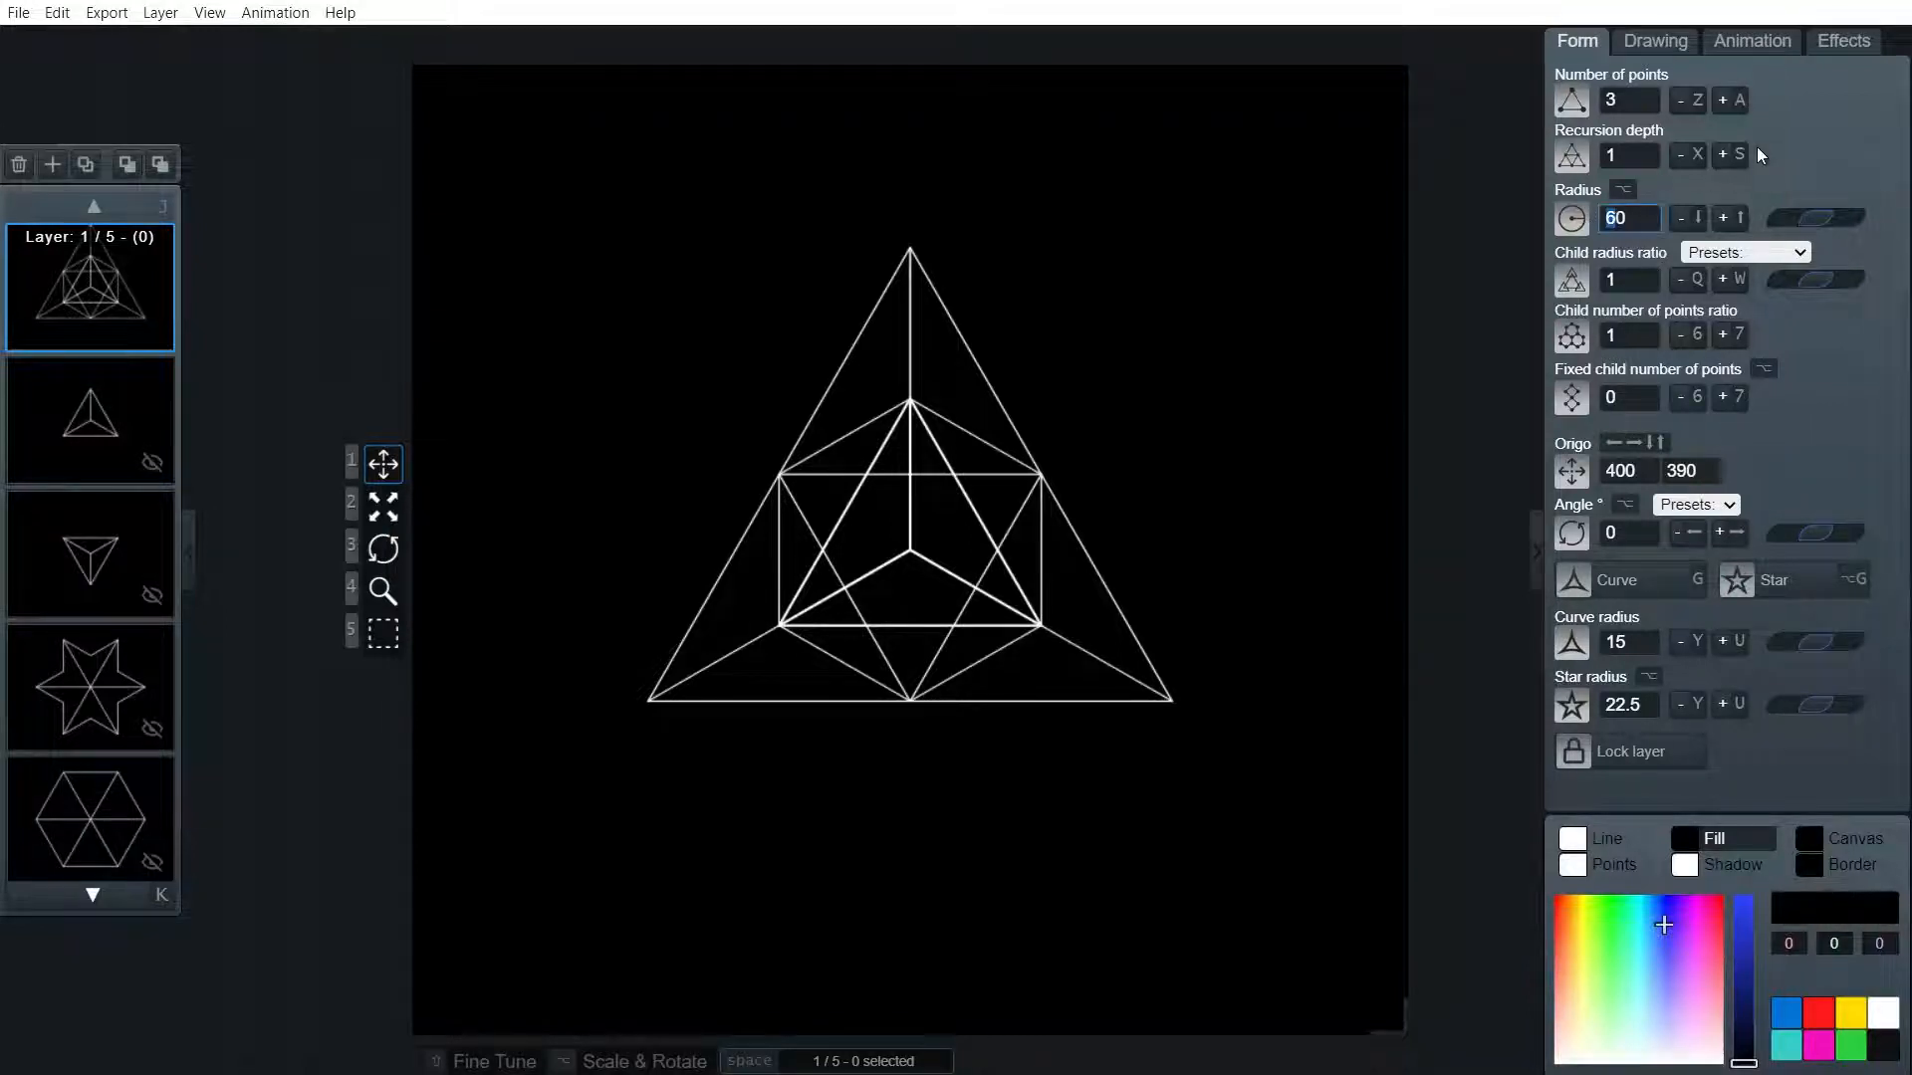
{"action": "left_click", "coordinate": [1686, 217]}
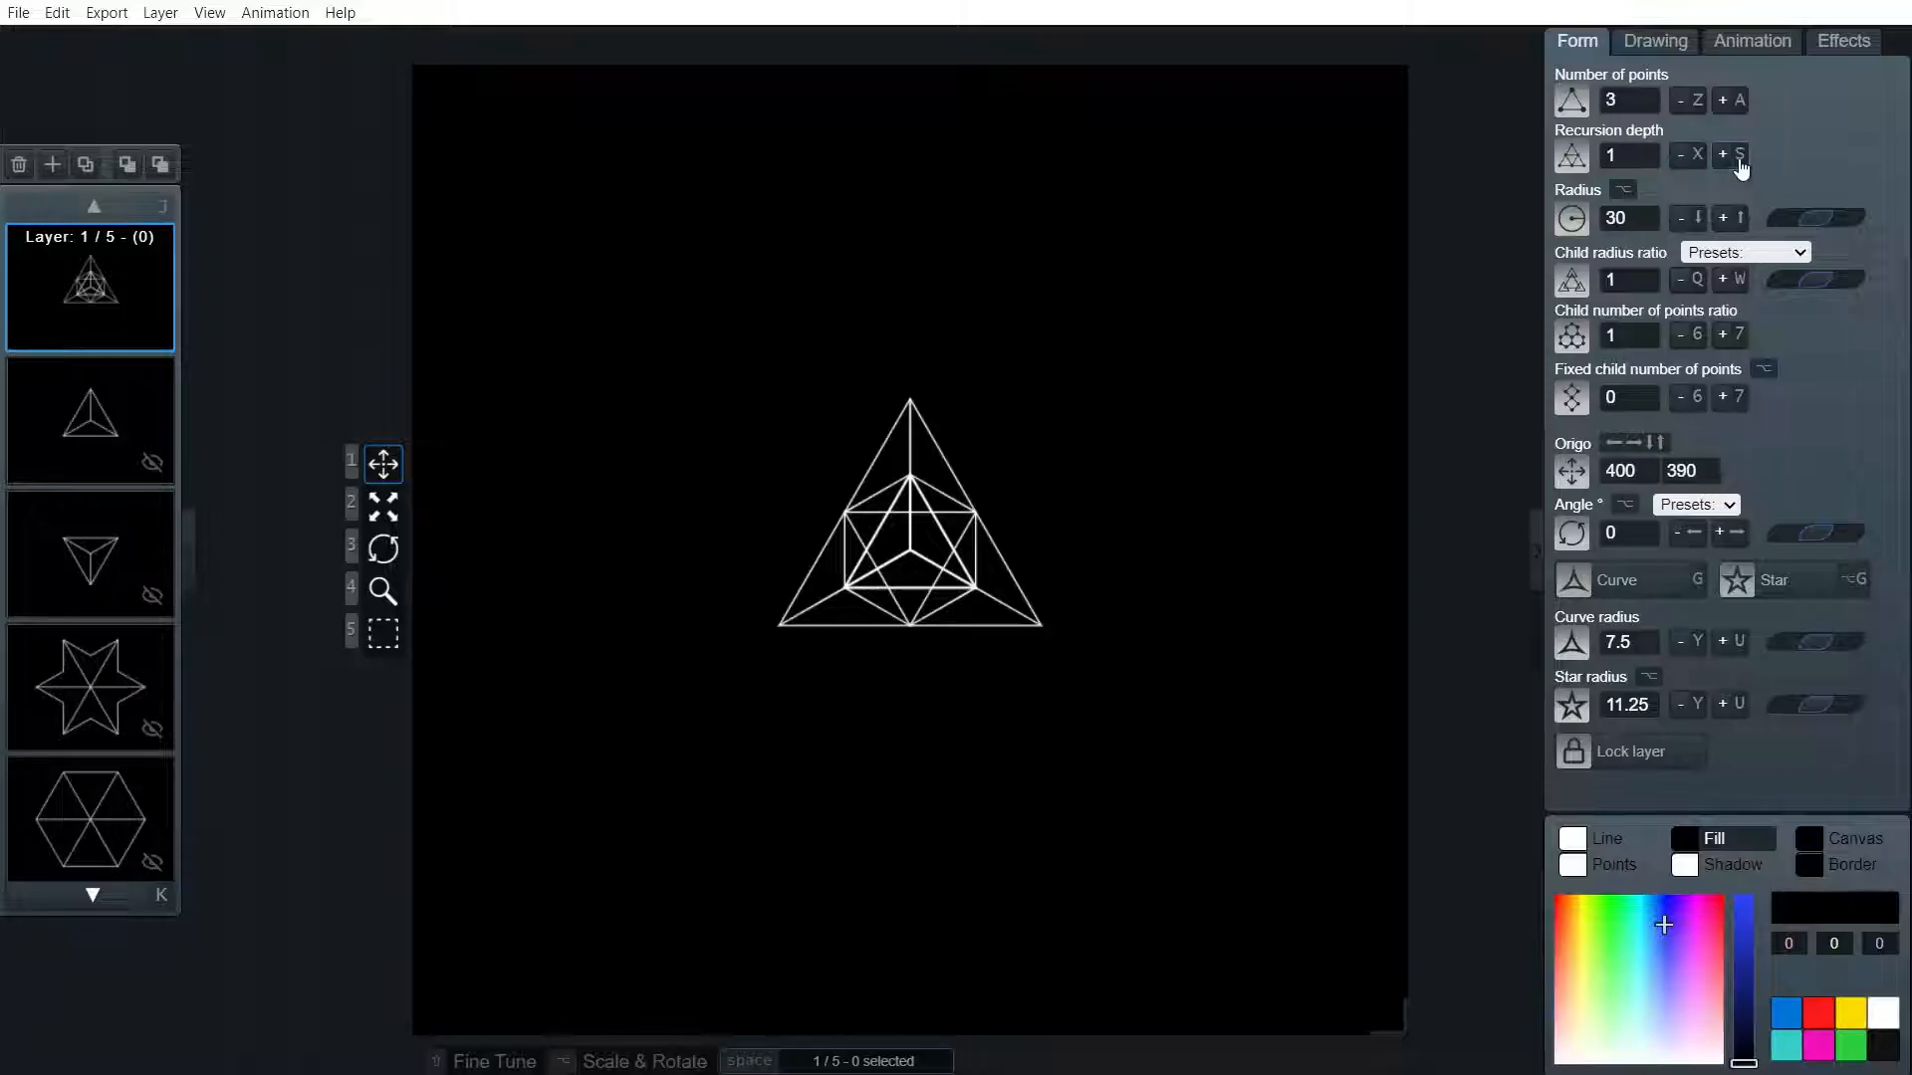
{"action": "left_click", "coordinate": [1721, 155]}
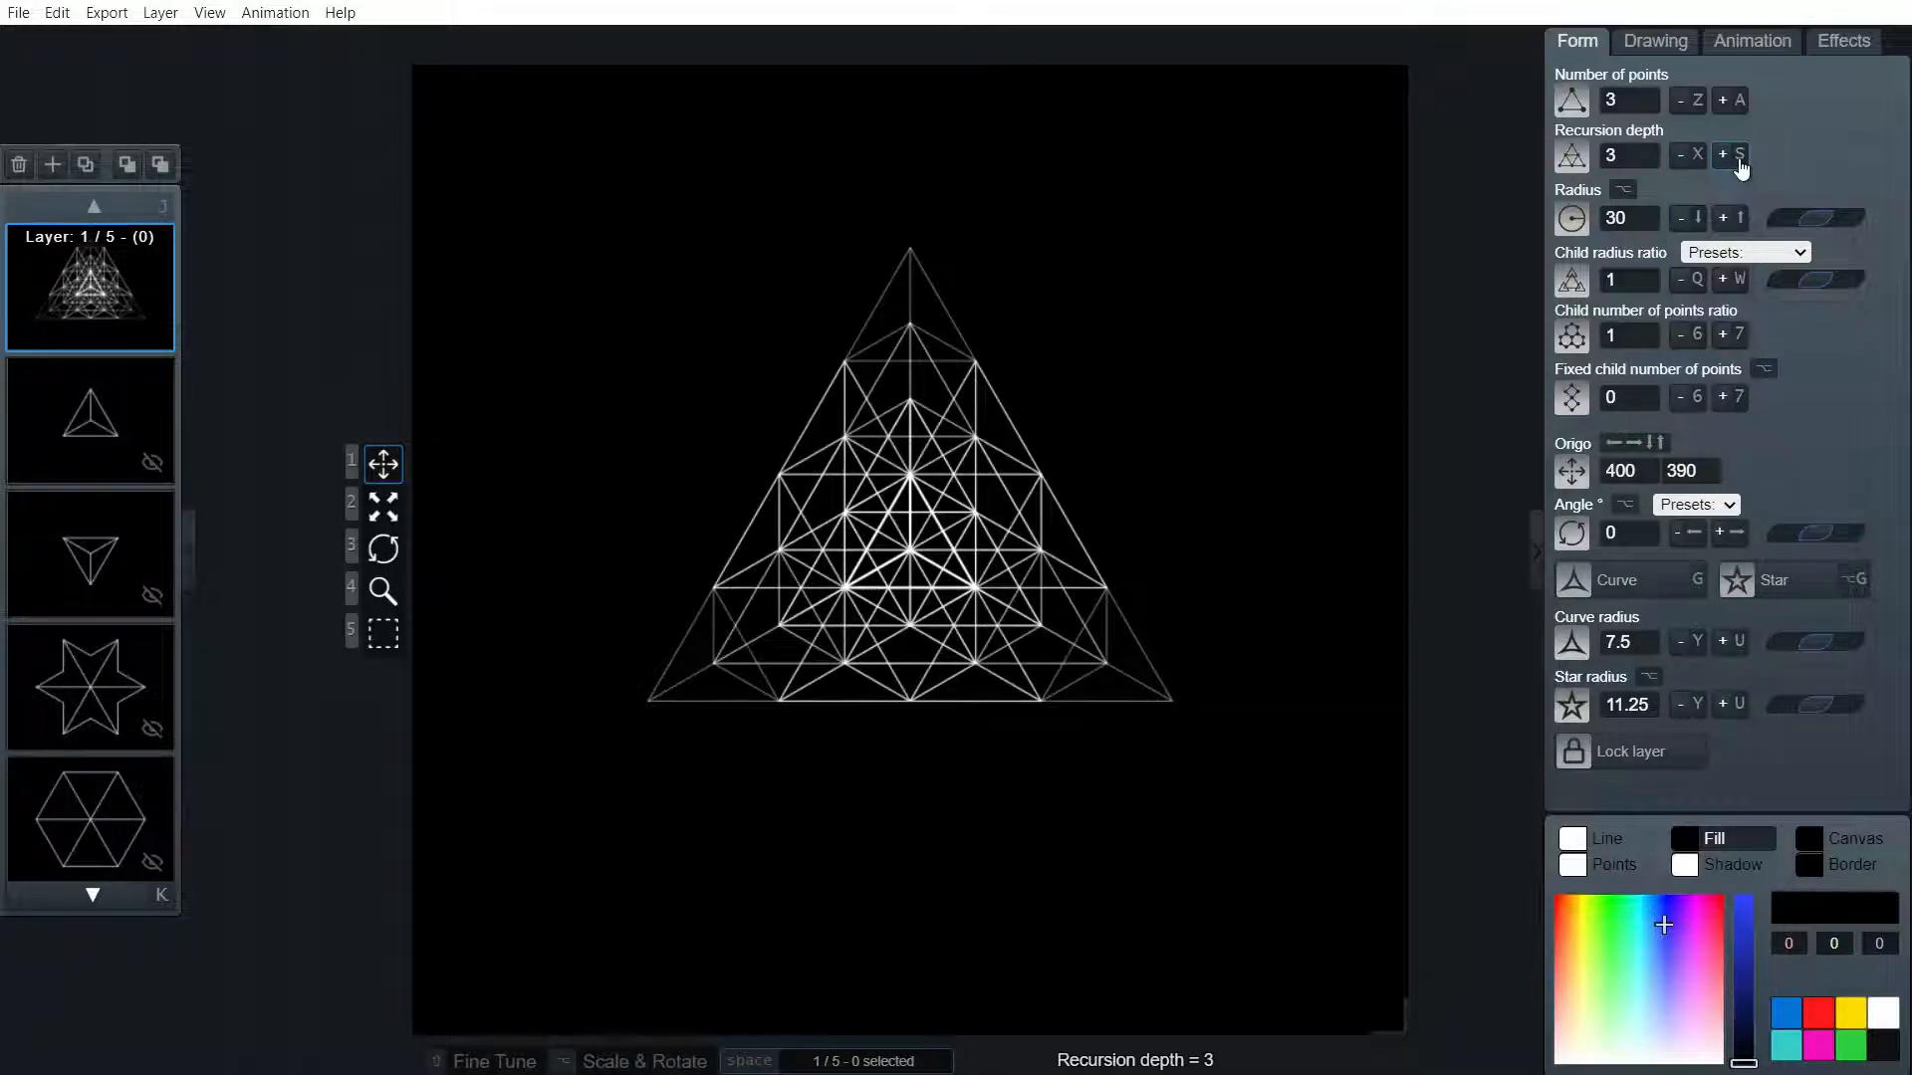
{"action": "mouse_move", "coordinate": [1682, 94]}
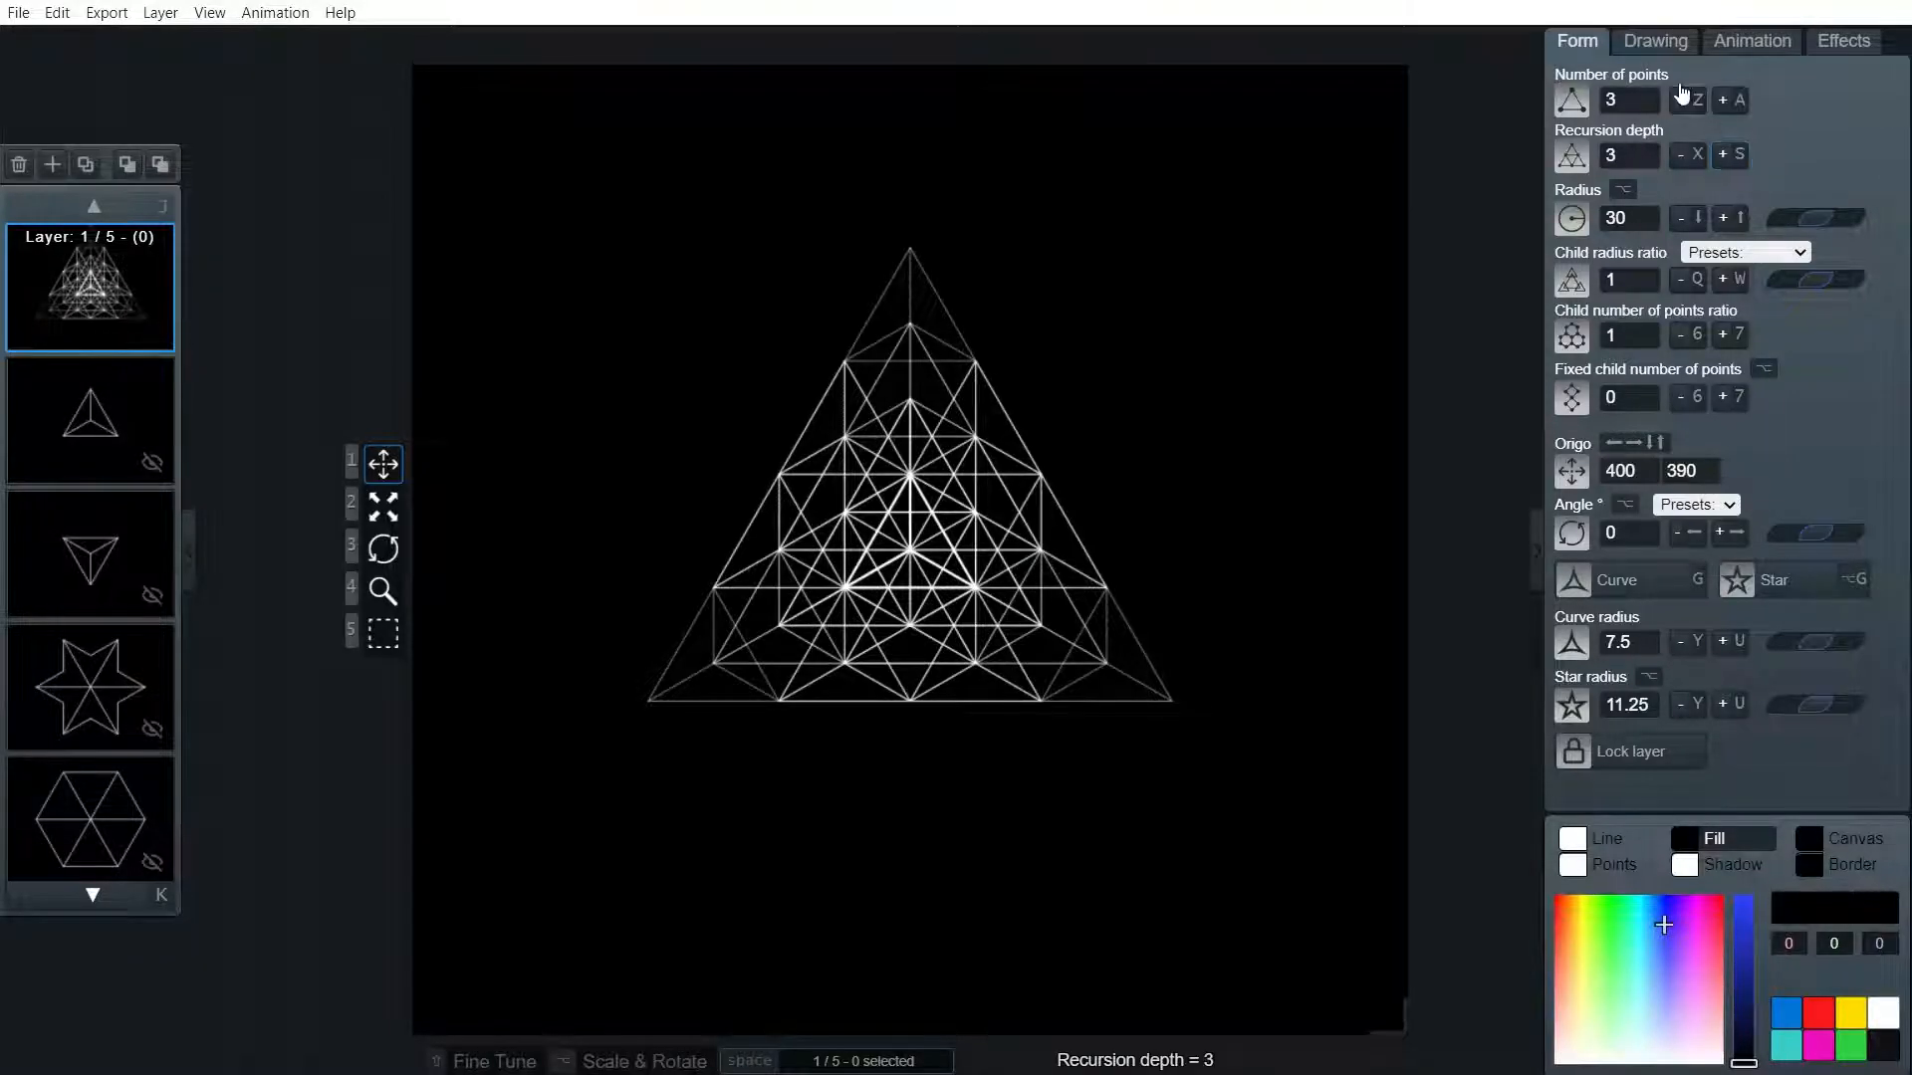
Set the new layer's line weight mode to Fixed
{"action": "left_click", "coordinate": [1655, 39]}
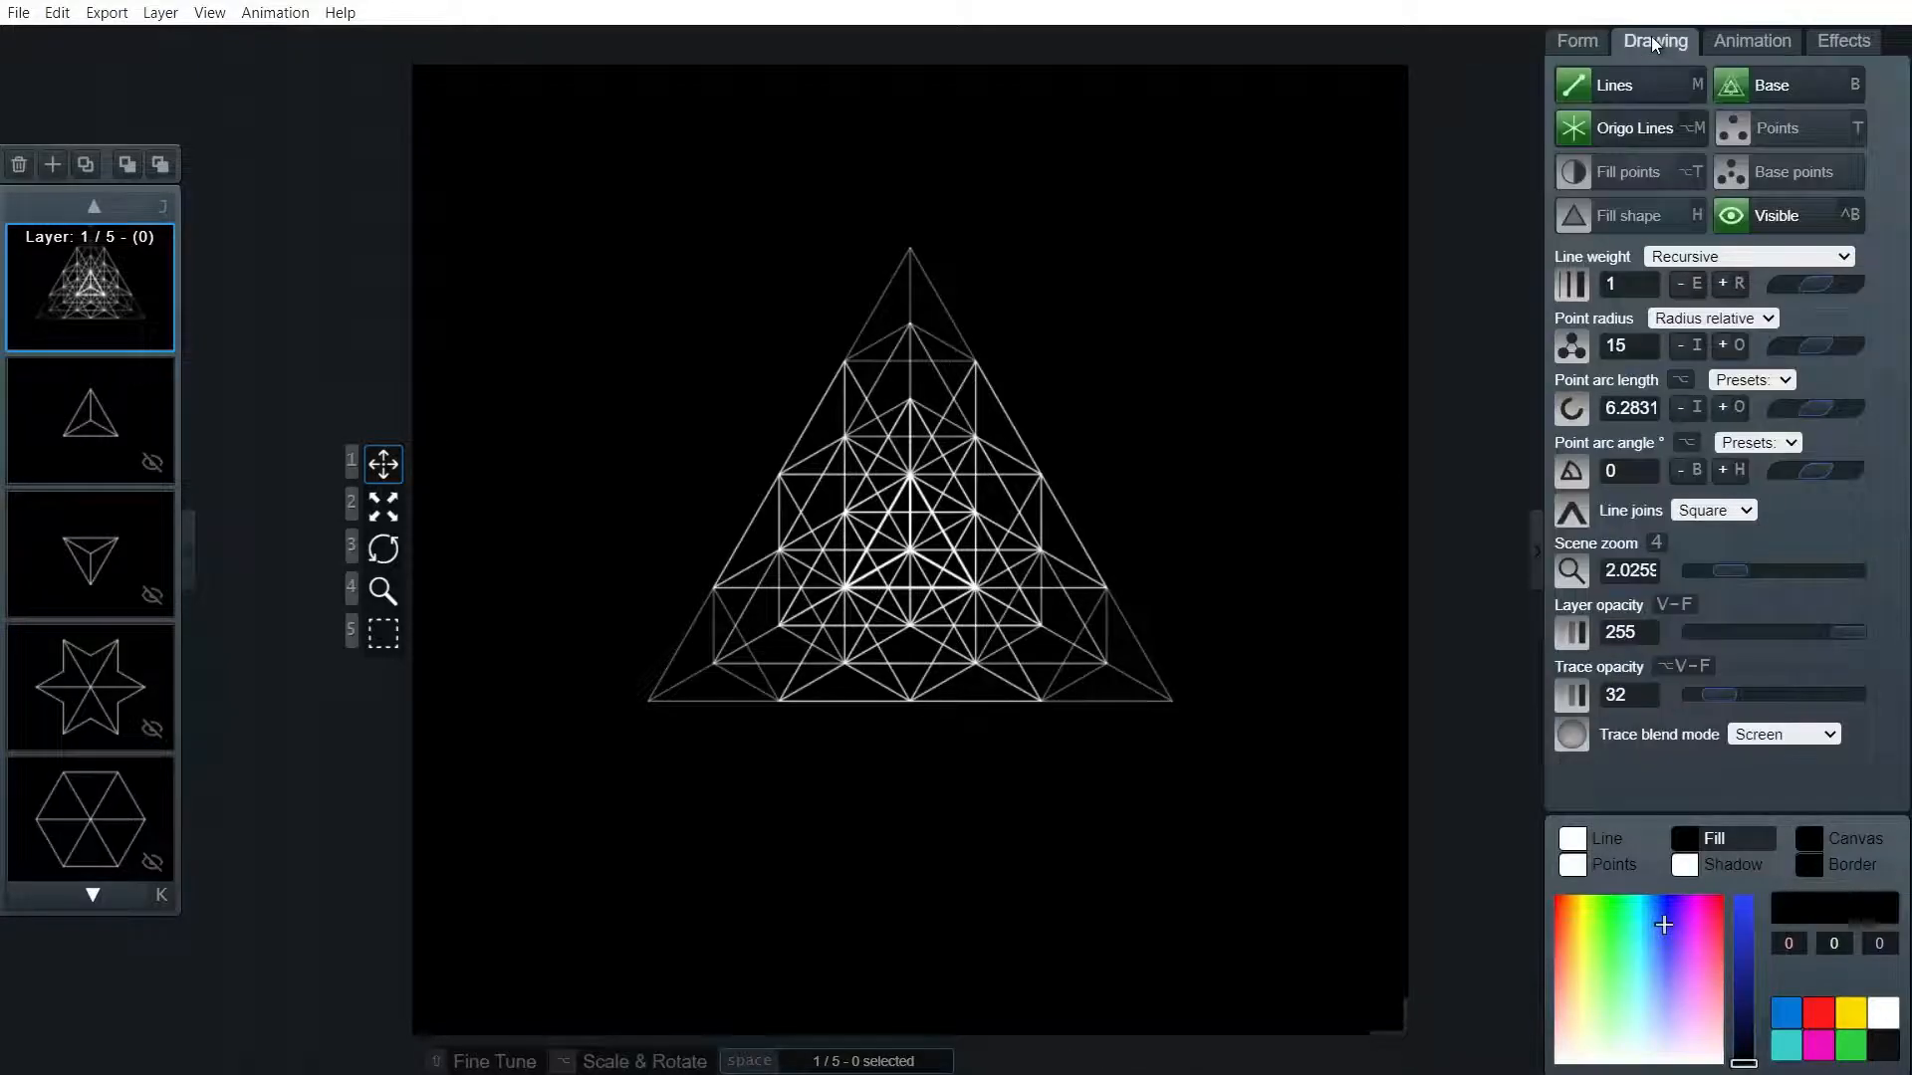
{"action": "left_click", "coordinate": [1748, 256]}
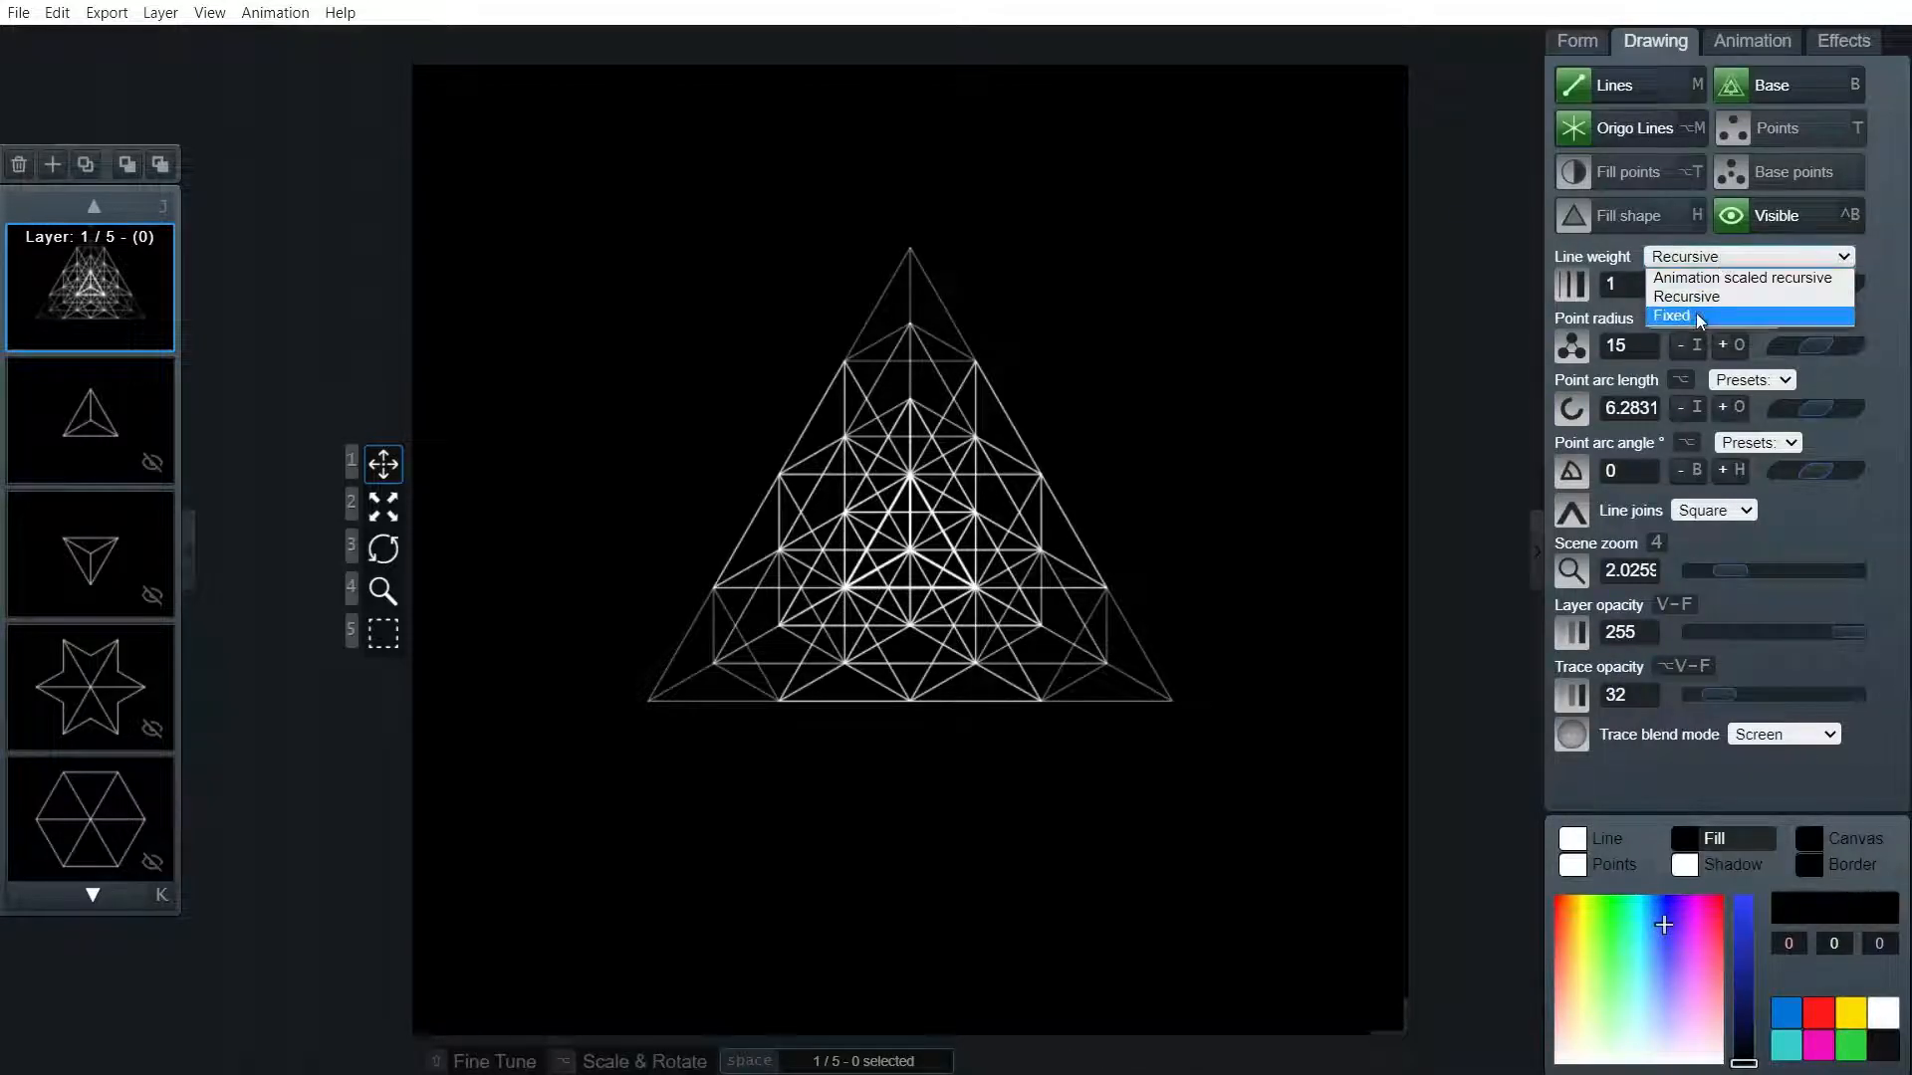
{"action": "left_click", "coordinate": [1673, 316]}
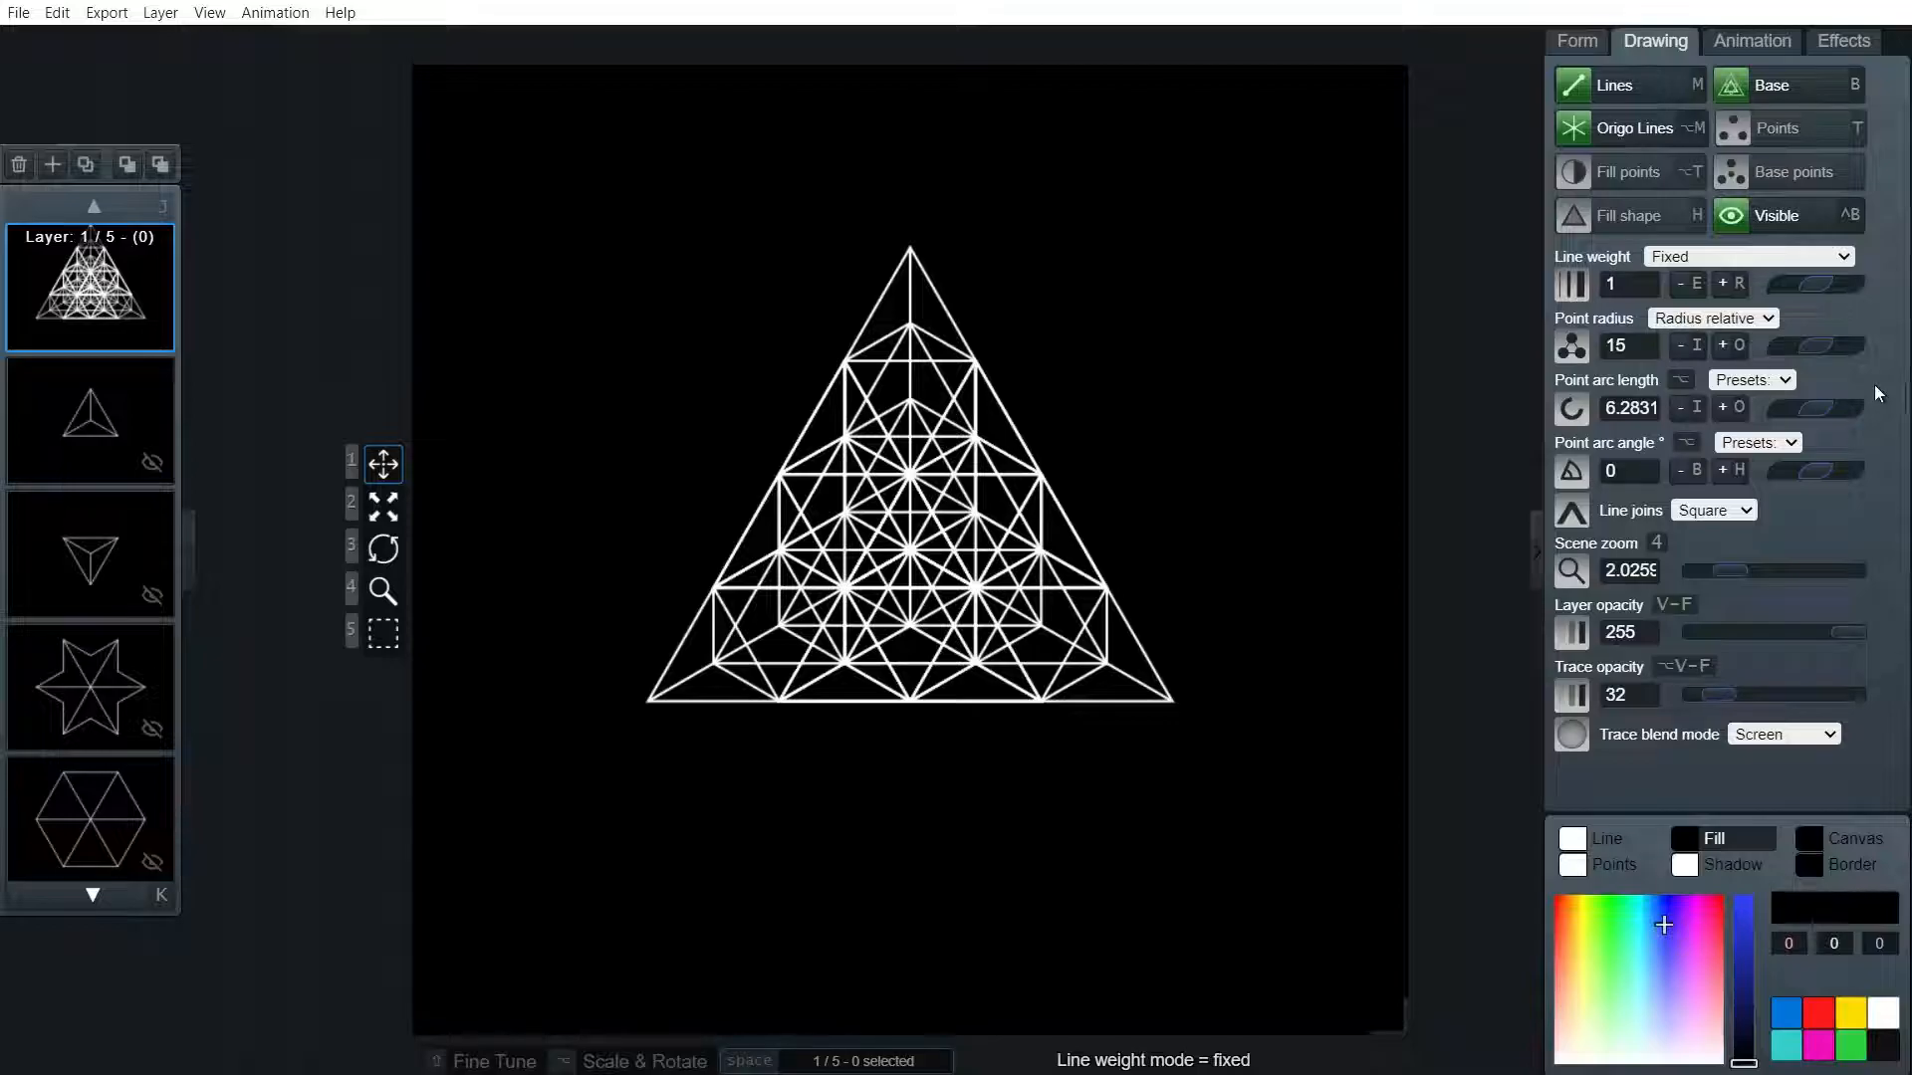
{"action": "mouse_move", "coordinate": [1885, 309]}
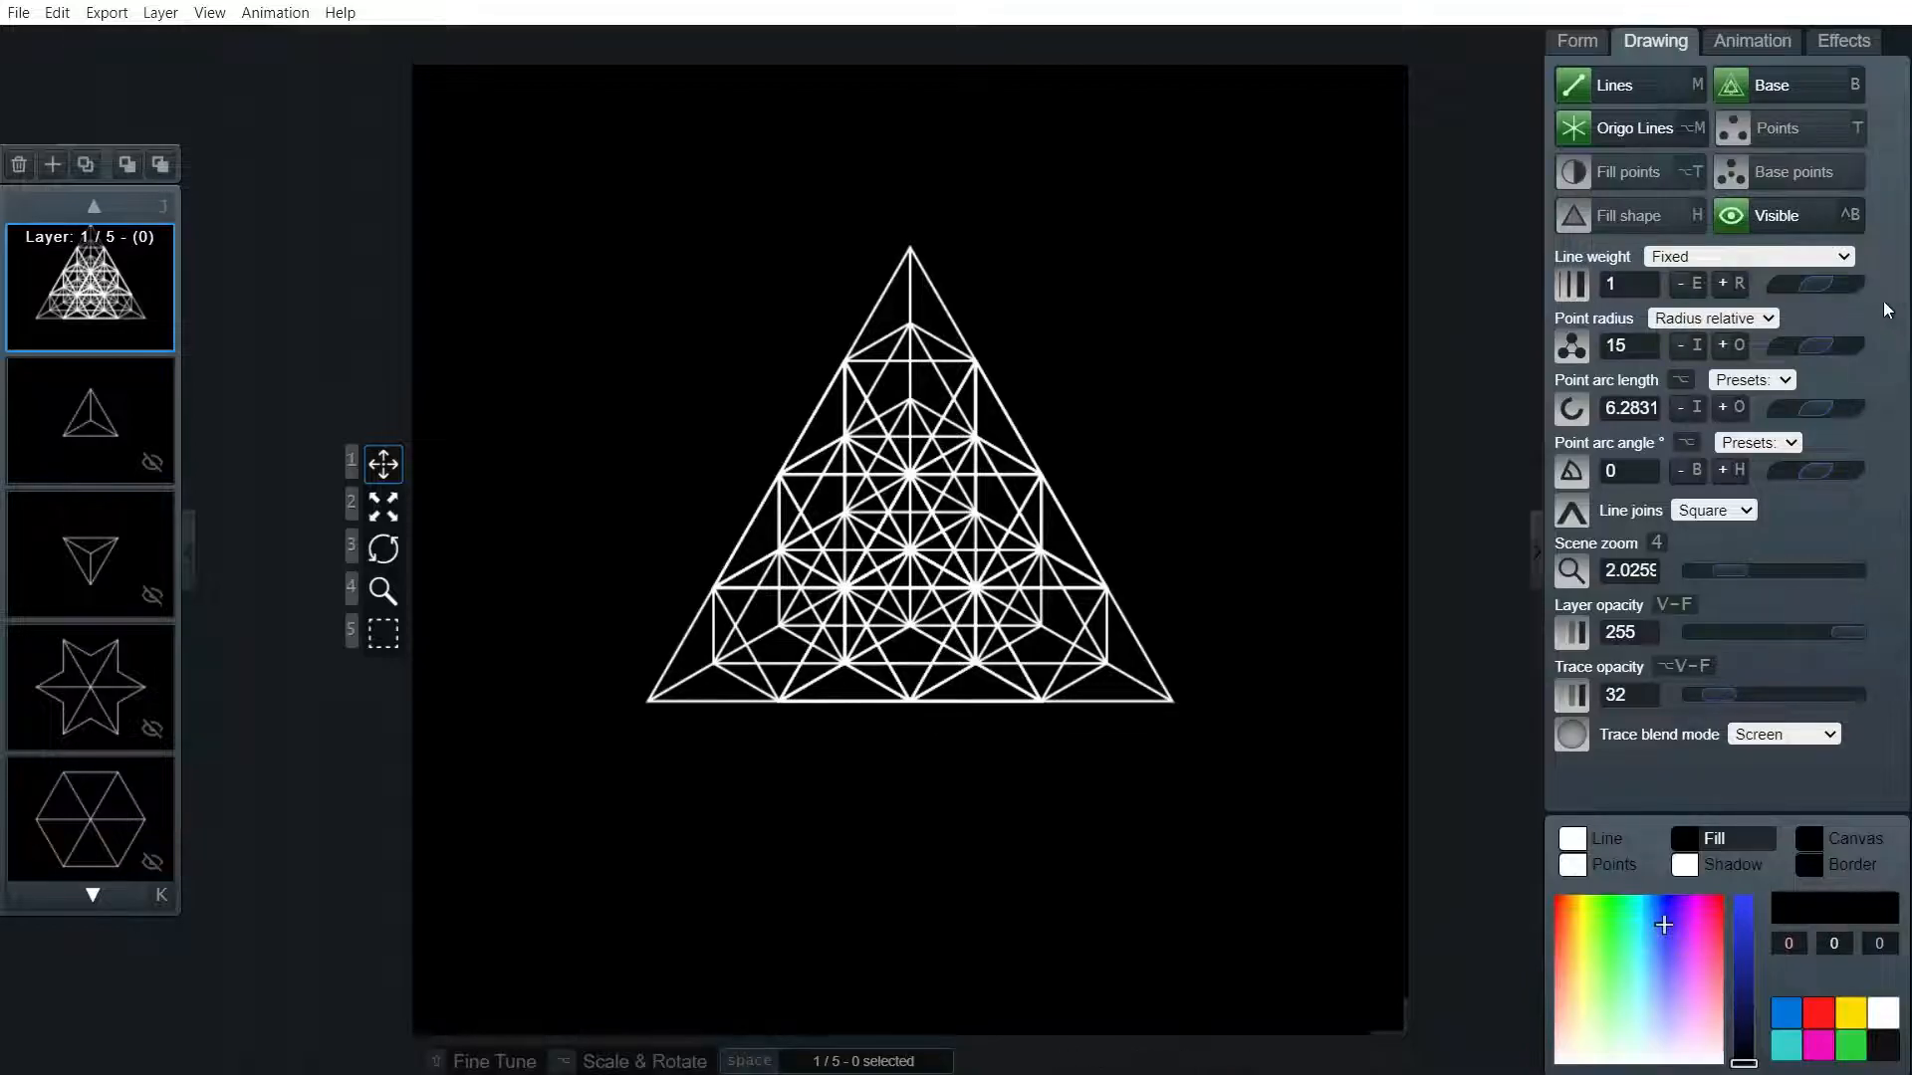
{"action": "left_click", "coordinate": [1576, 40]}
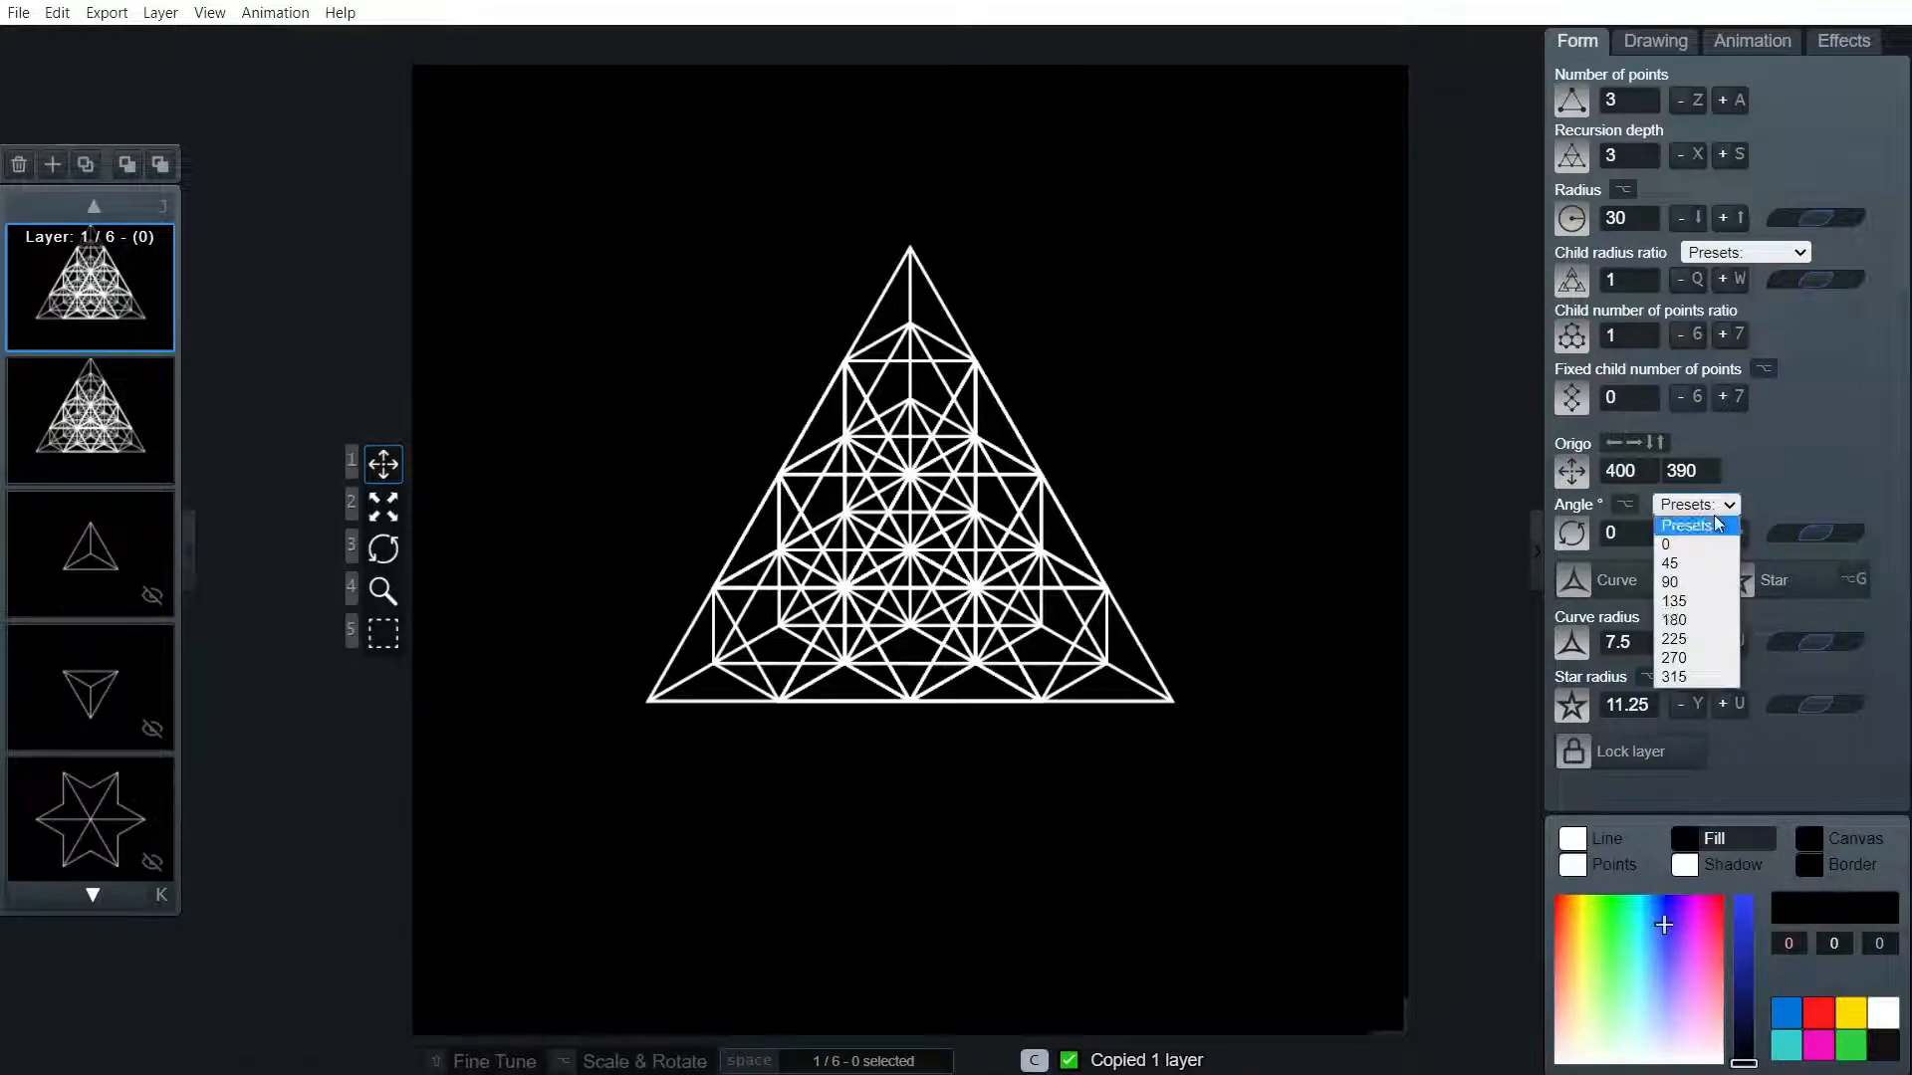
Flip the copied triangle lattice 180 degrees and select layers 3 through 6
{"action": "left_click", "coordinate": [1673, 620]}
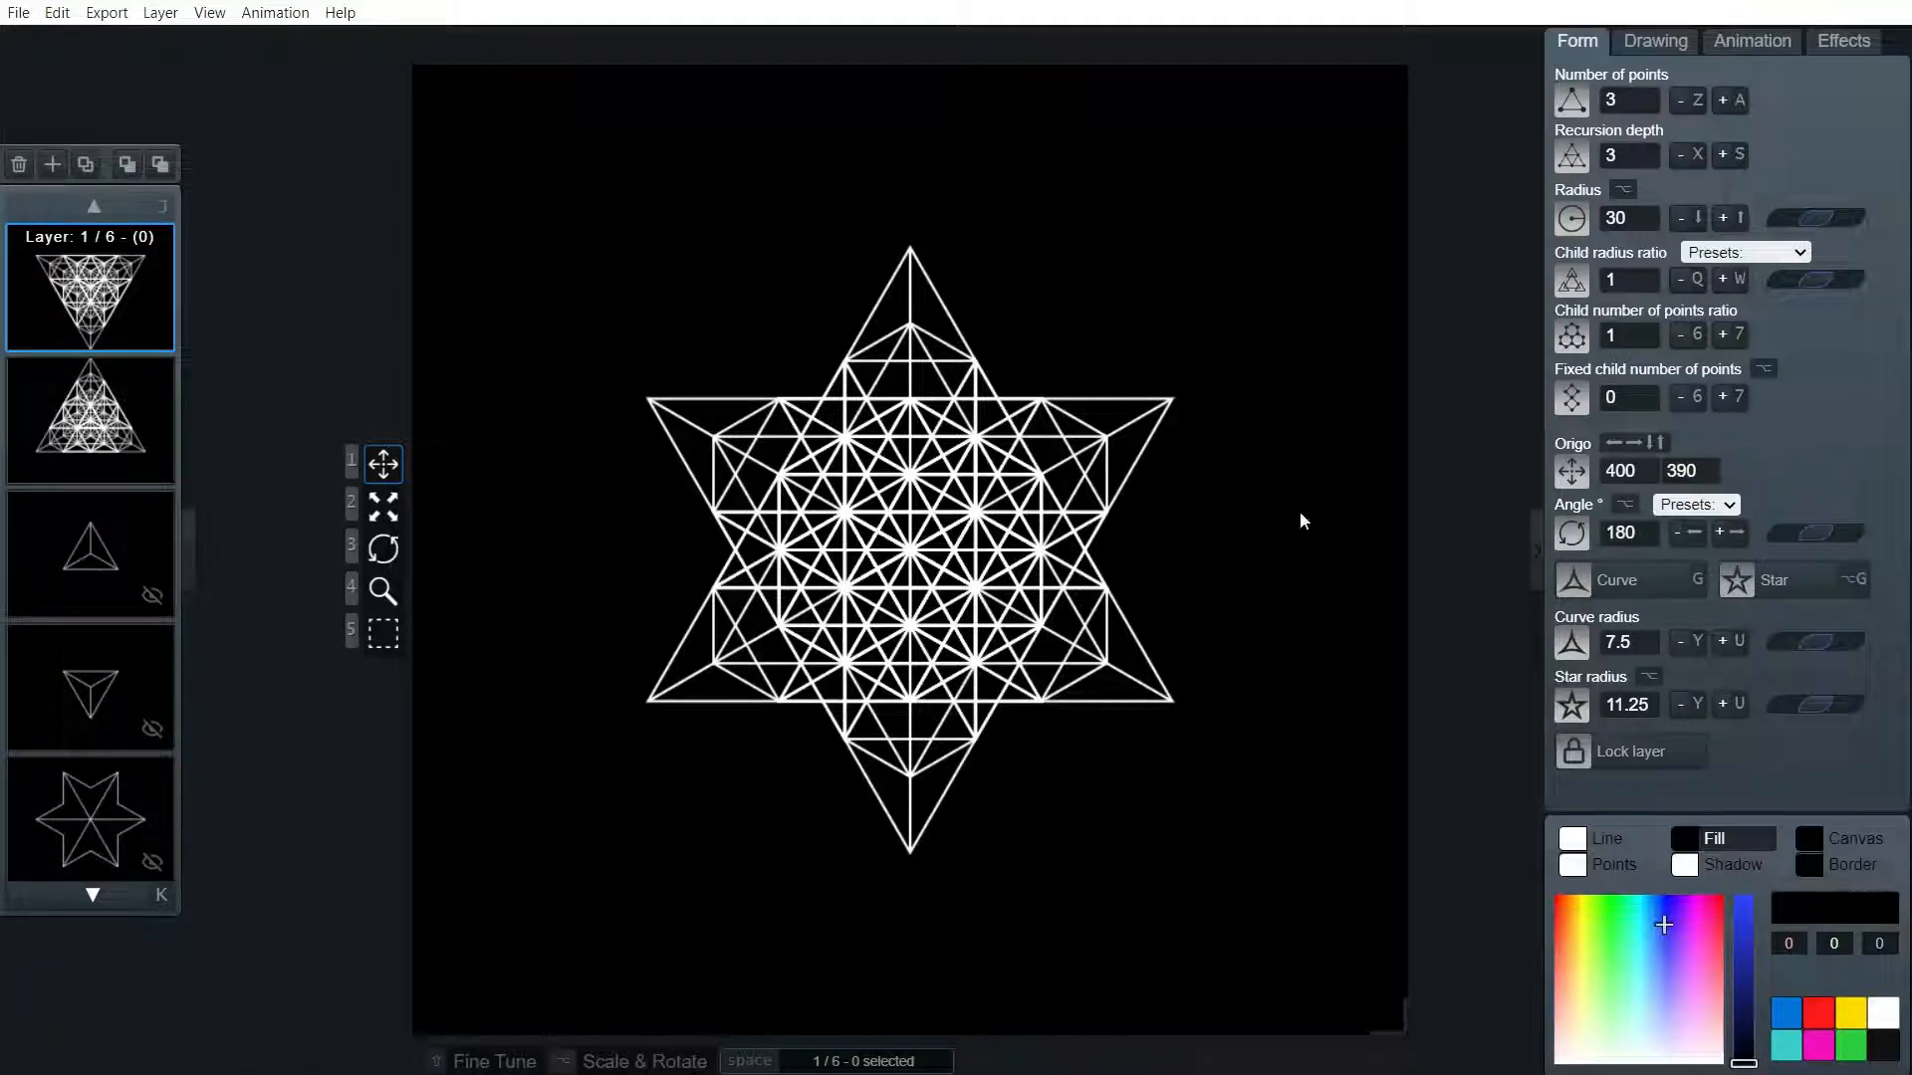
{"action": "mouse_move", "coordinate": [667, 387]}
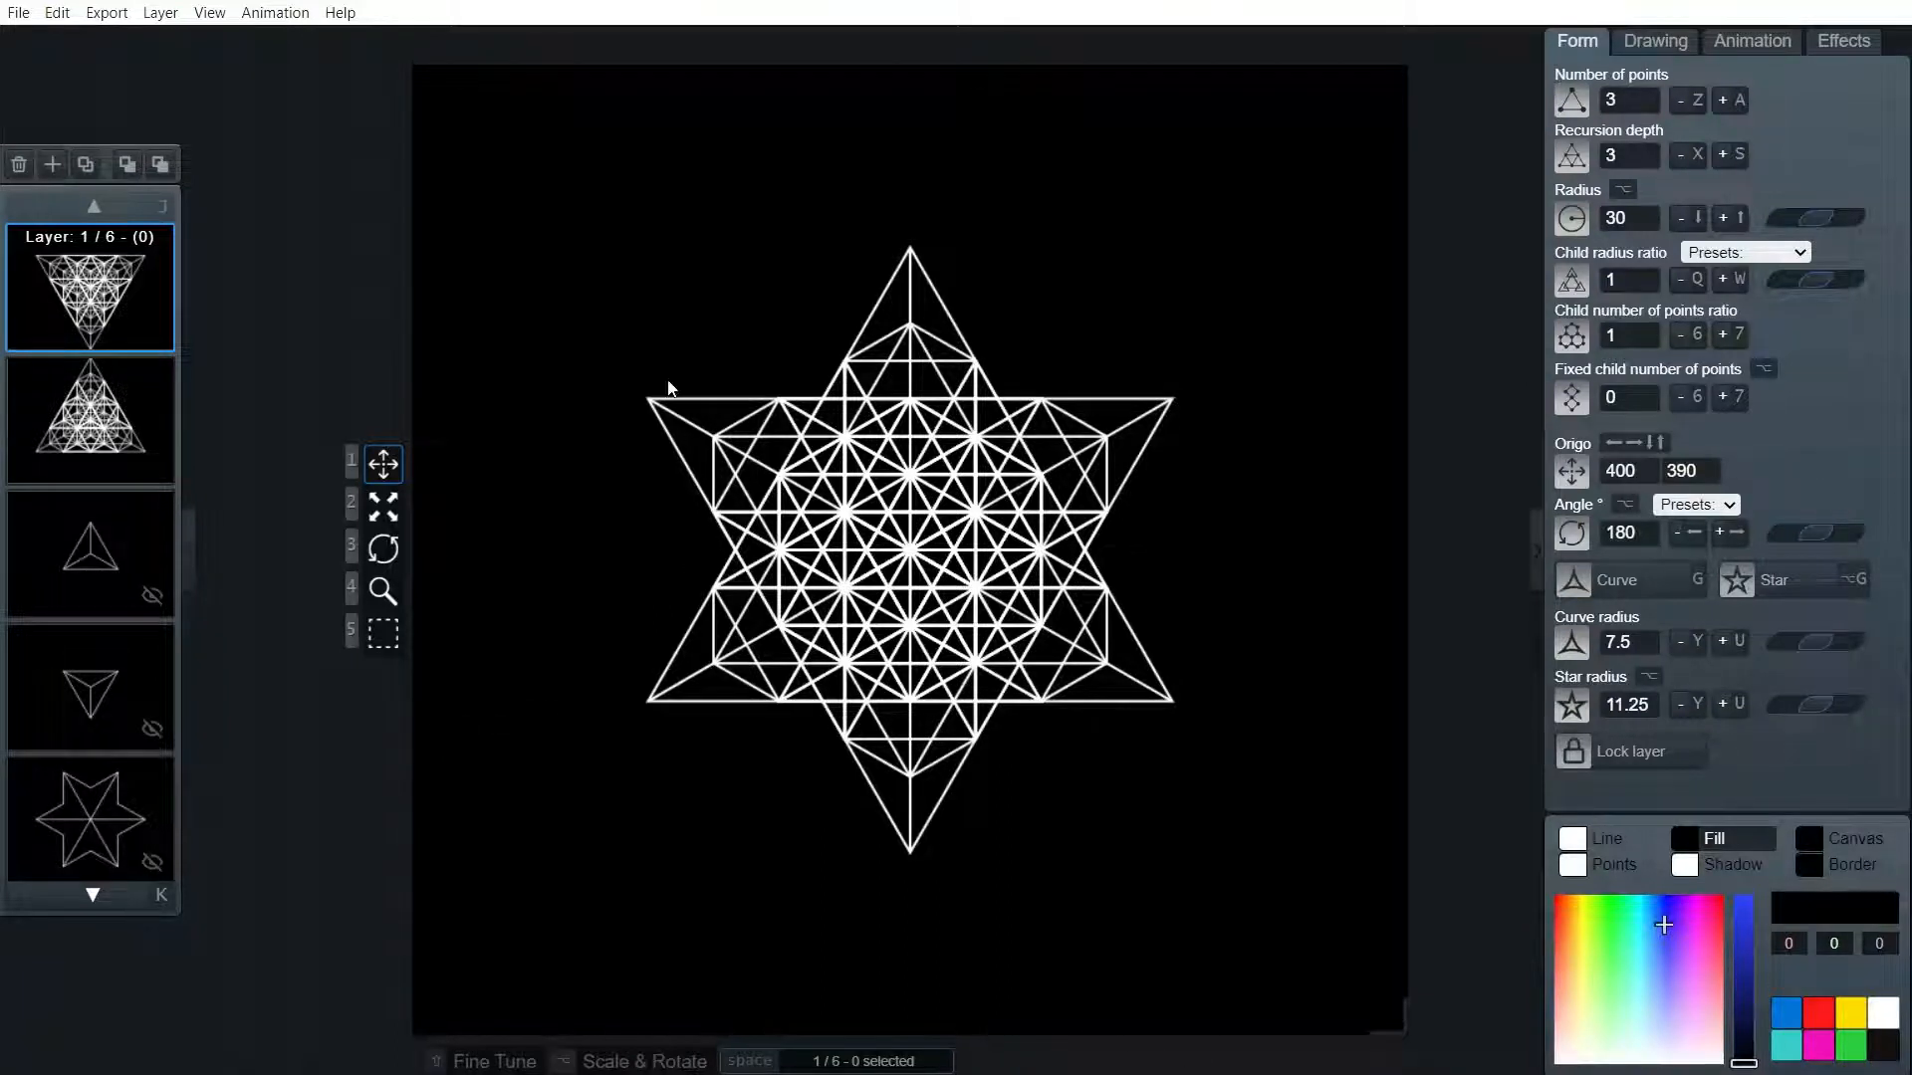
{"action": "mouse_move", "coordinate": [849, 878]}
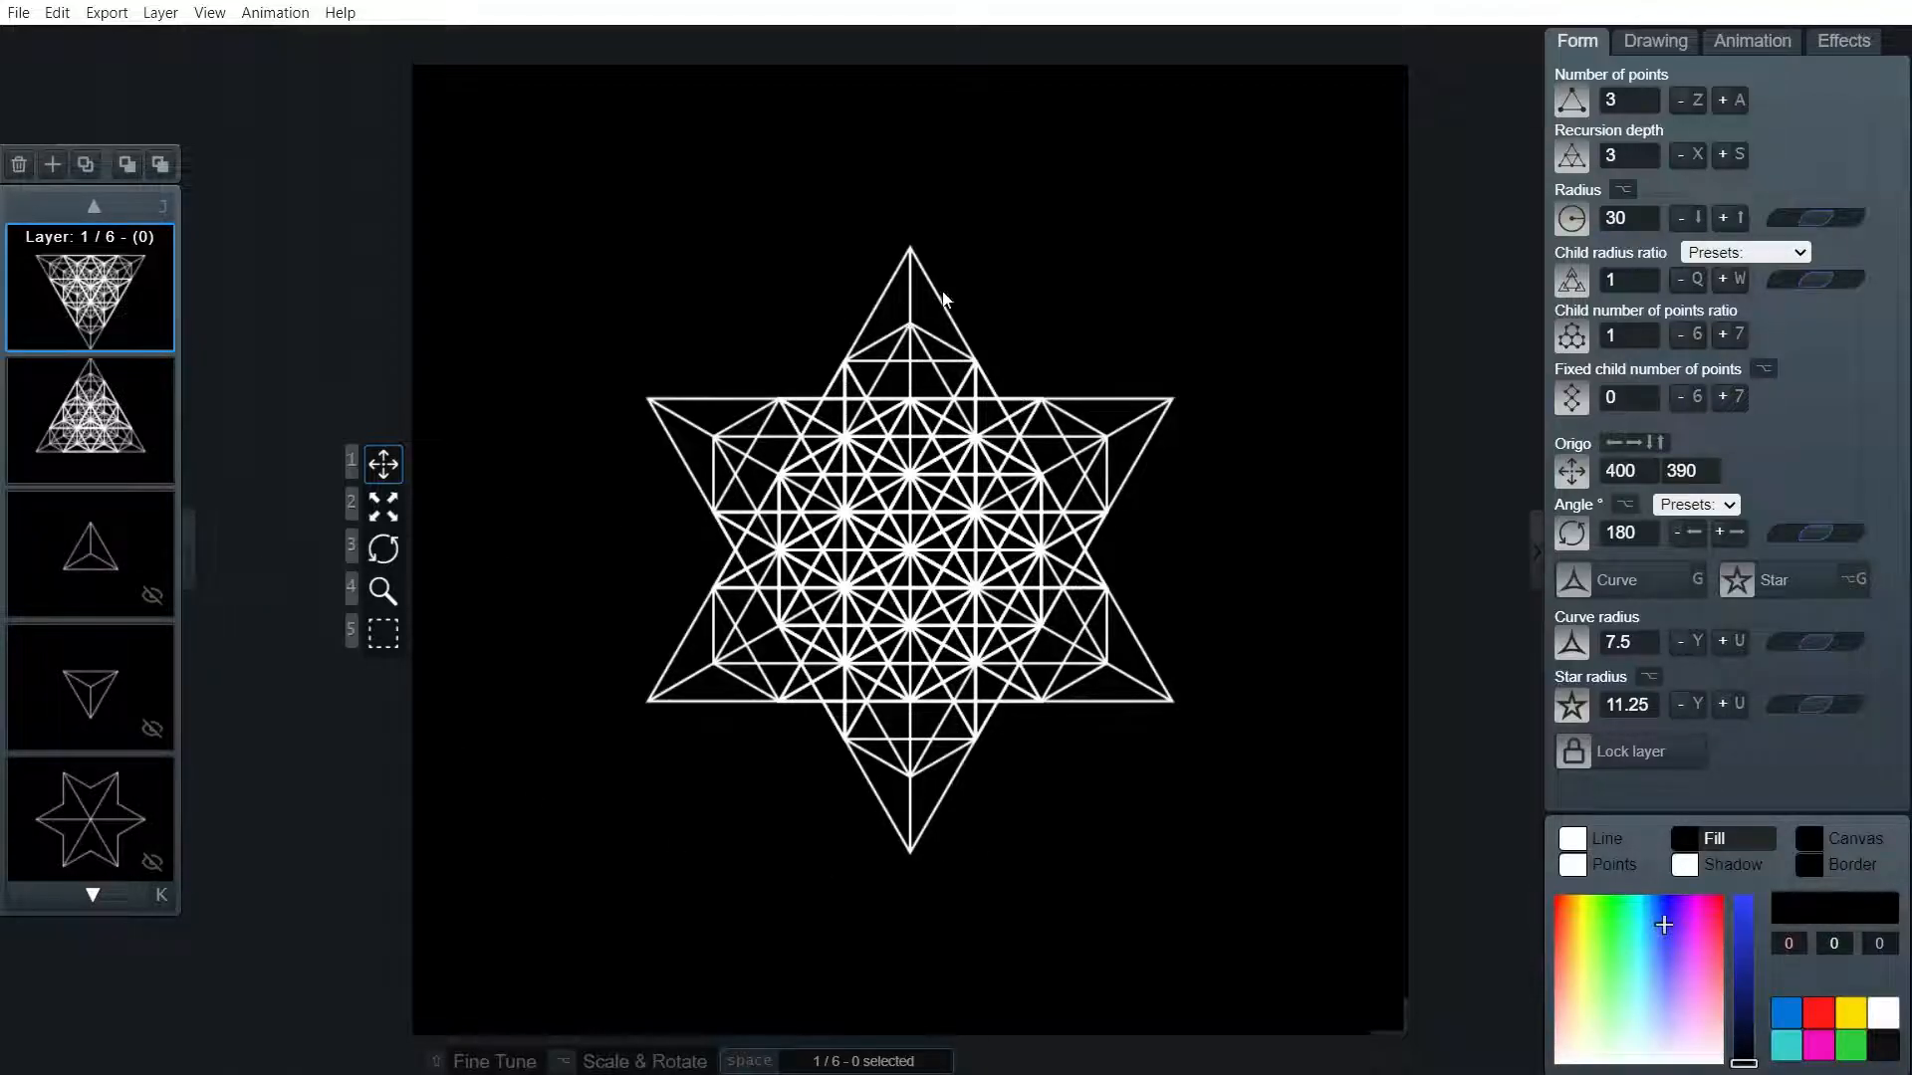
{"action": "left_click", "coordinate": [91, 552]}
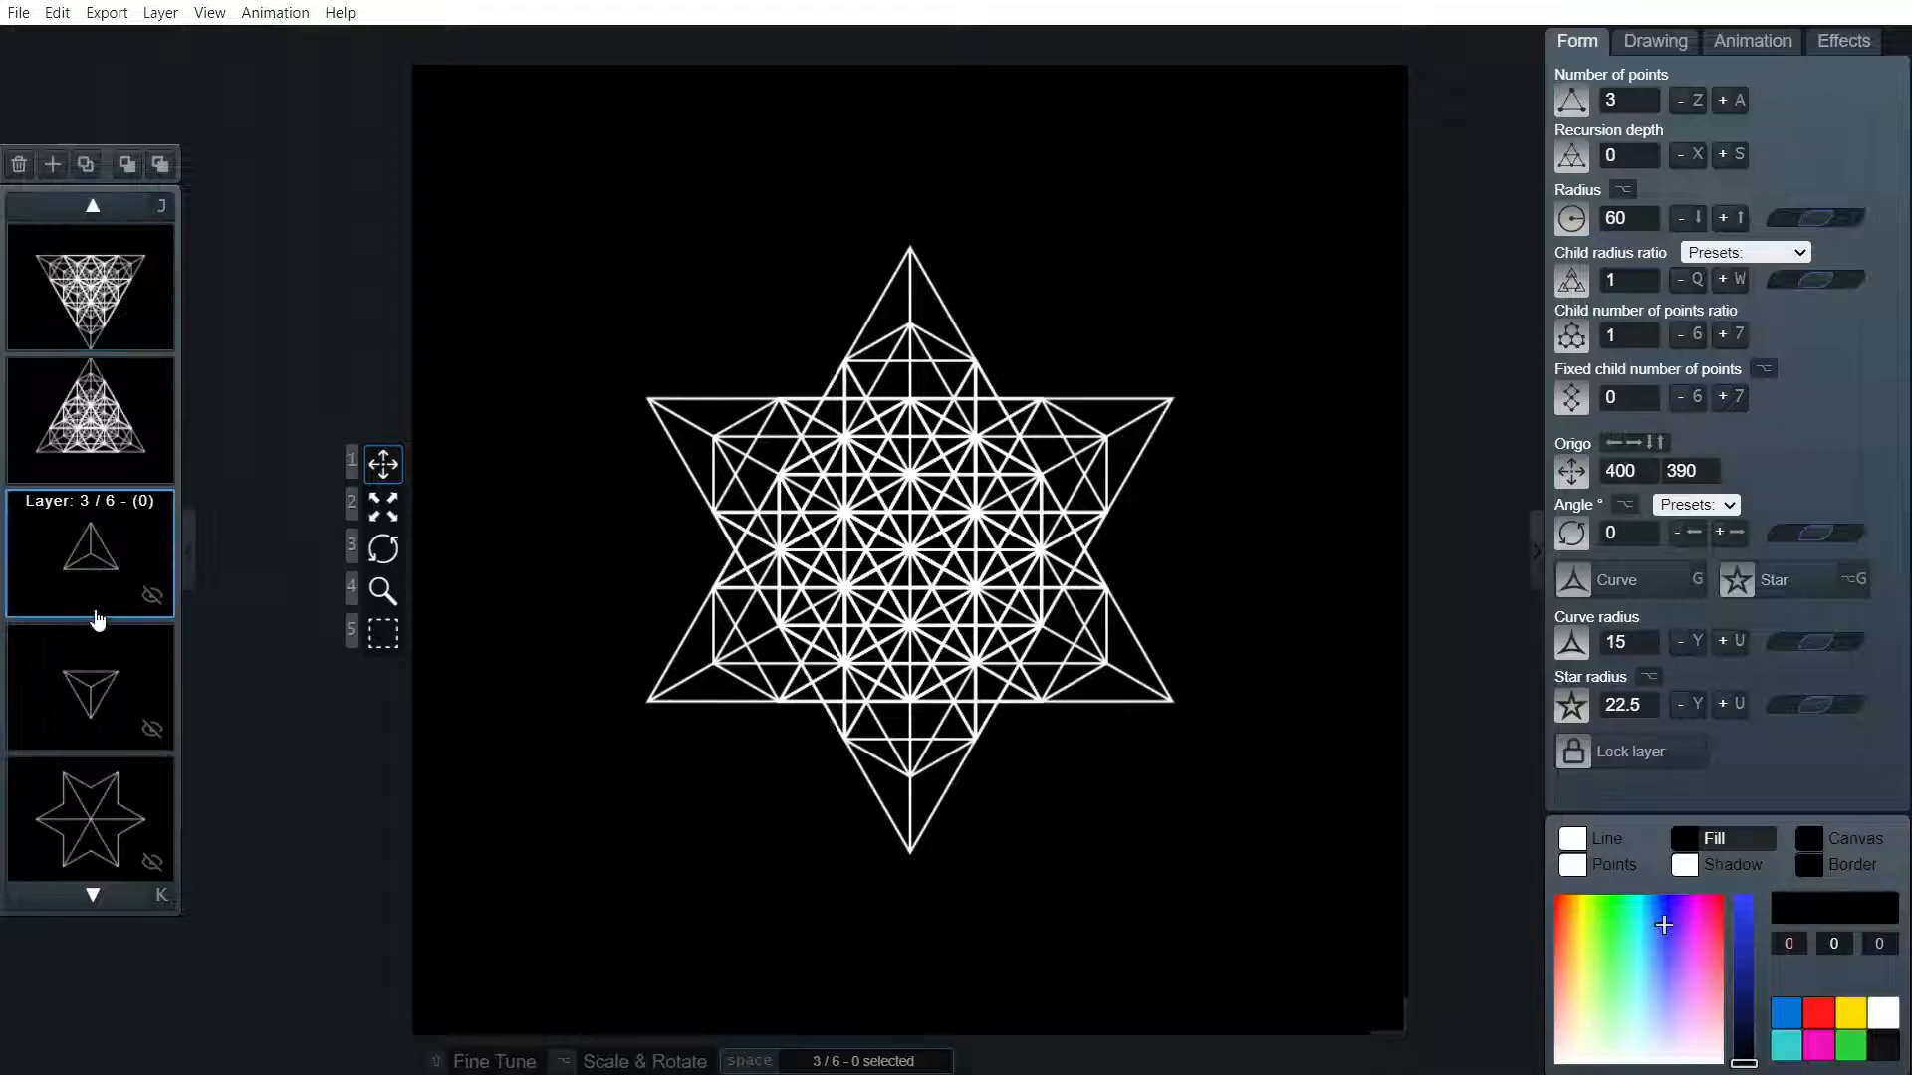
{"action": "left_click", "coordinate": [89, 820]}
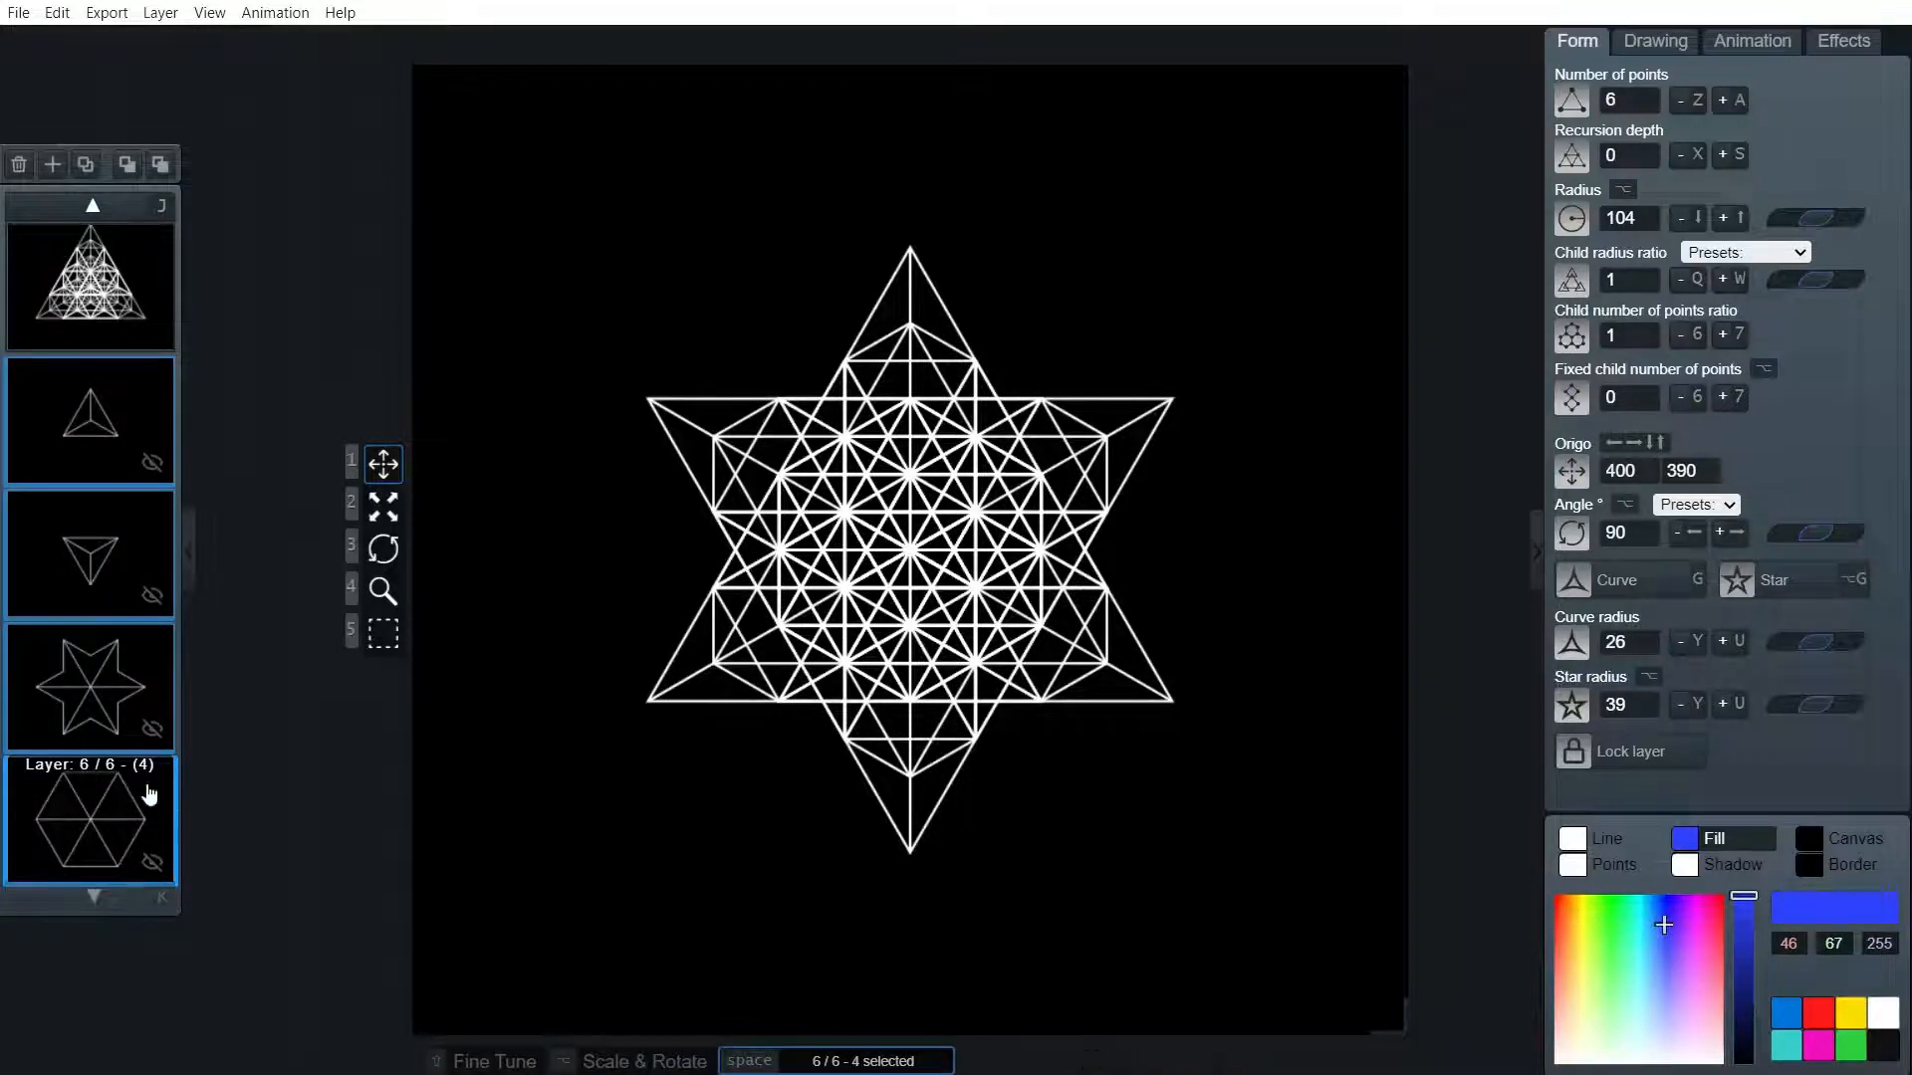
{"action": "mouse_move", "coordinate": [135, 765]}
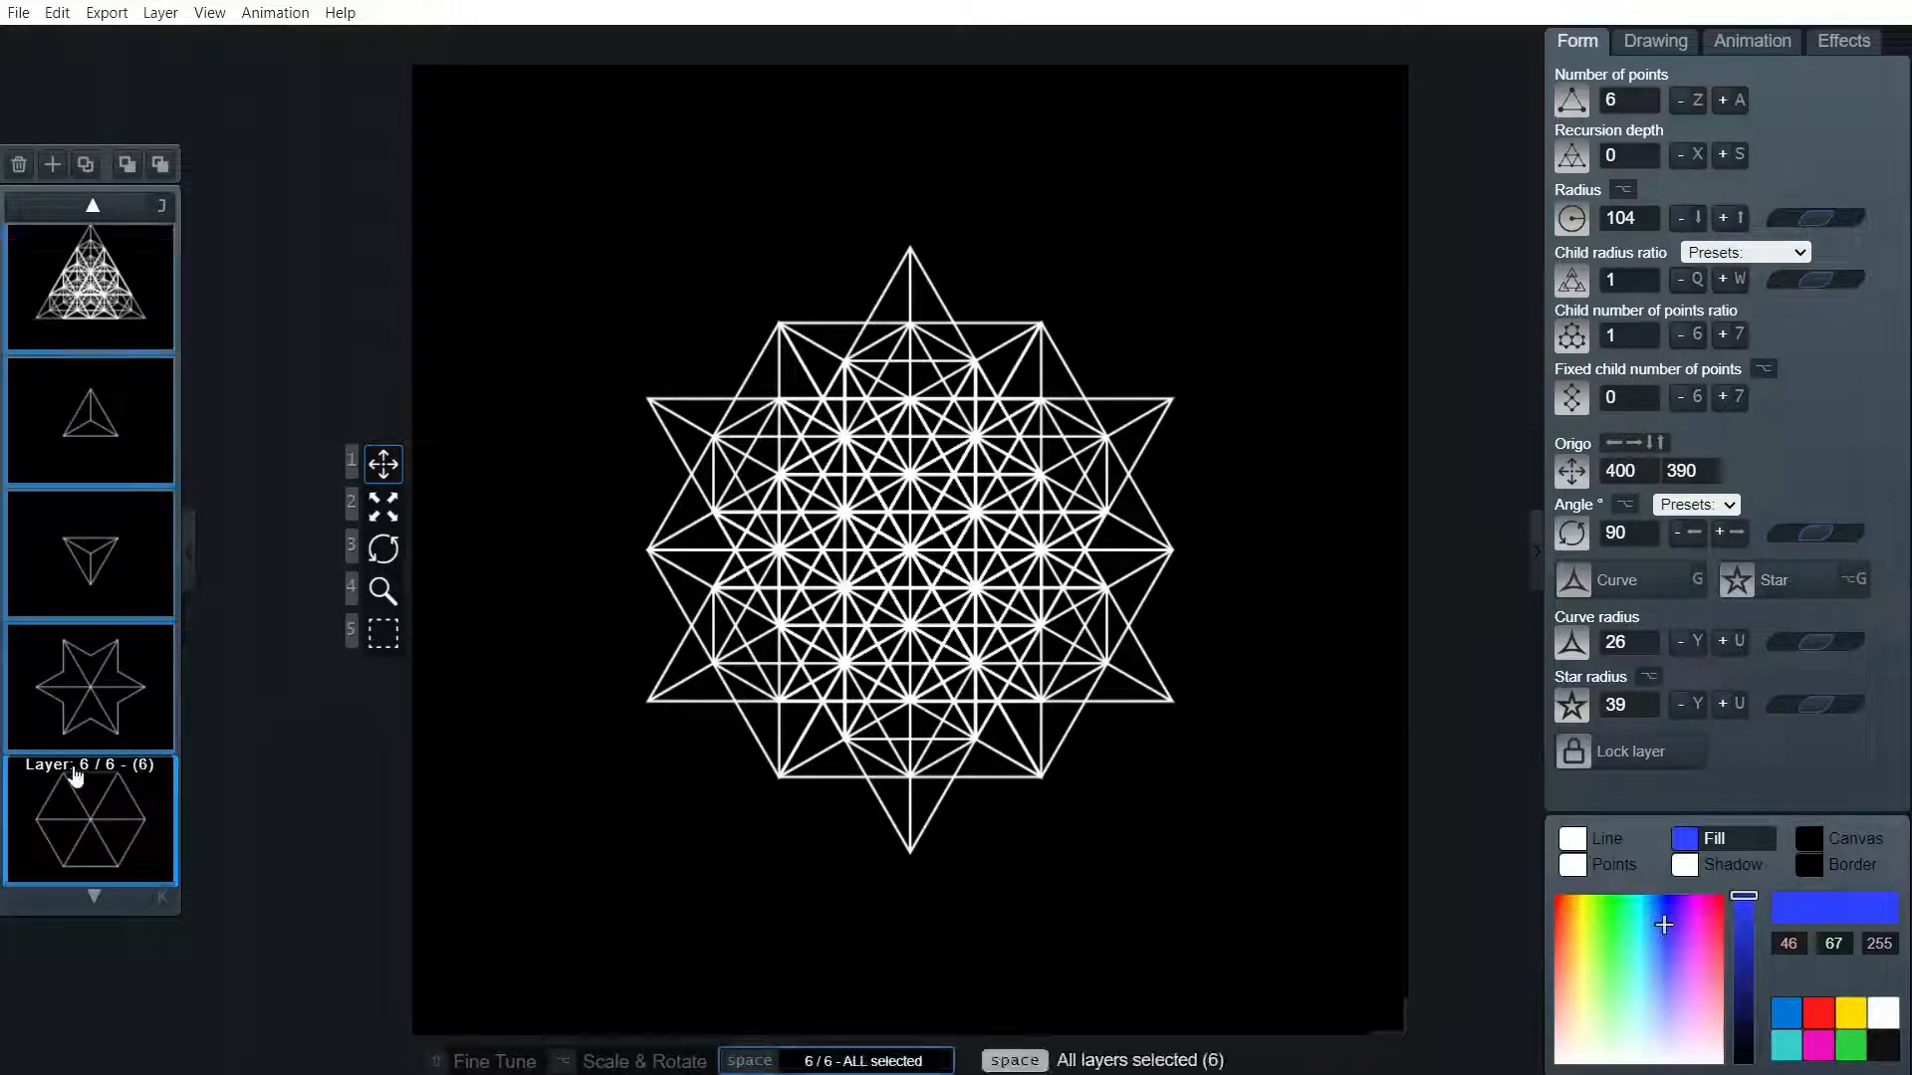
{"action": "mouse_move", "coordinate": [110, 802]}
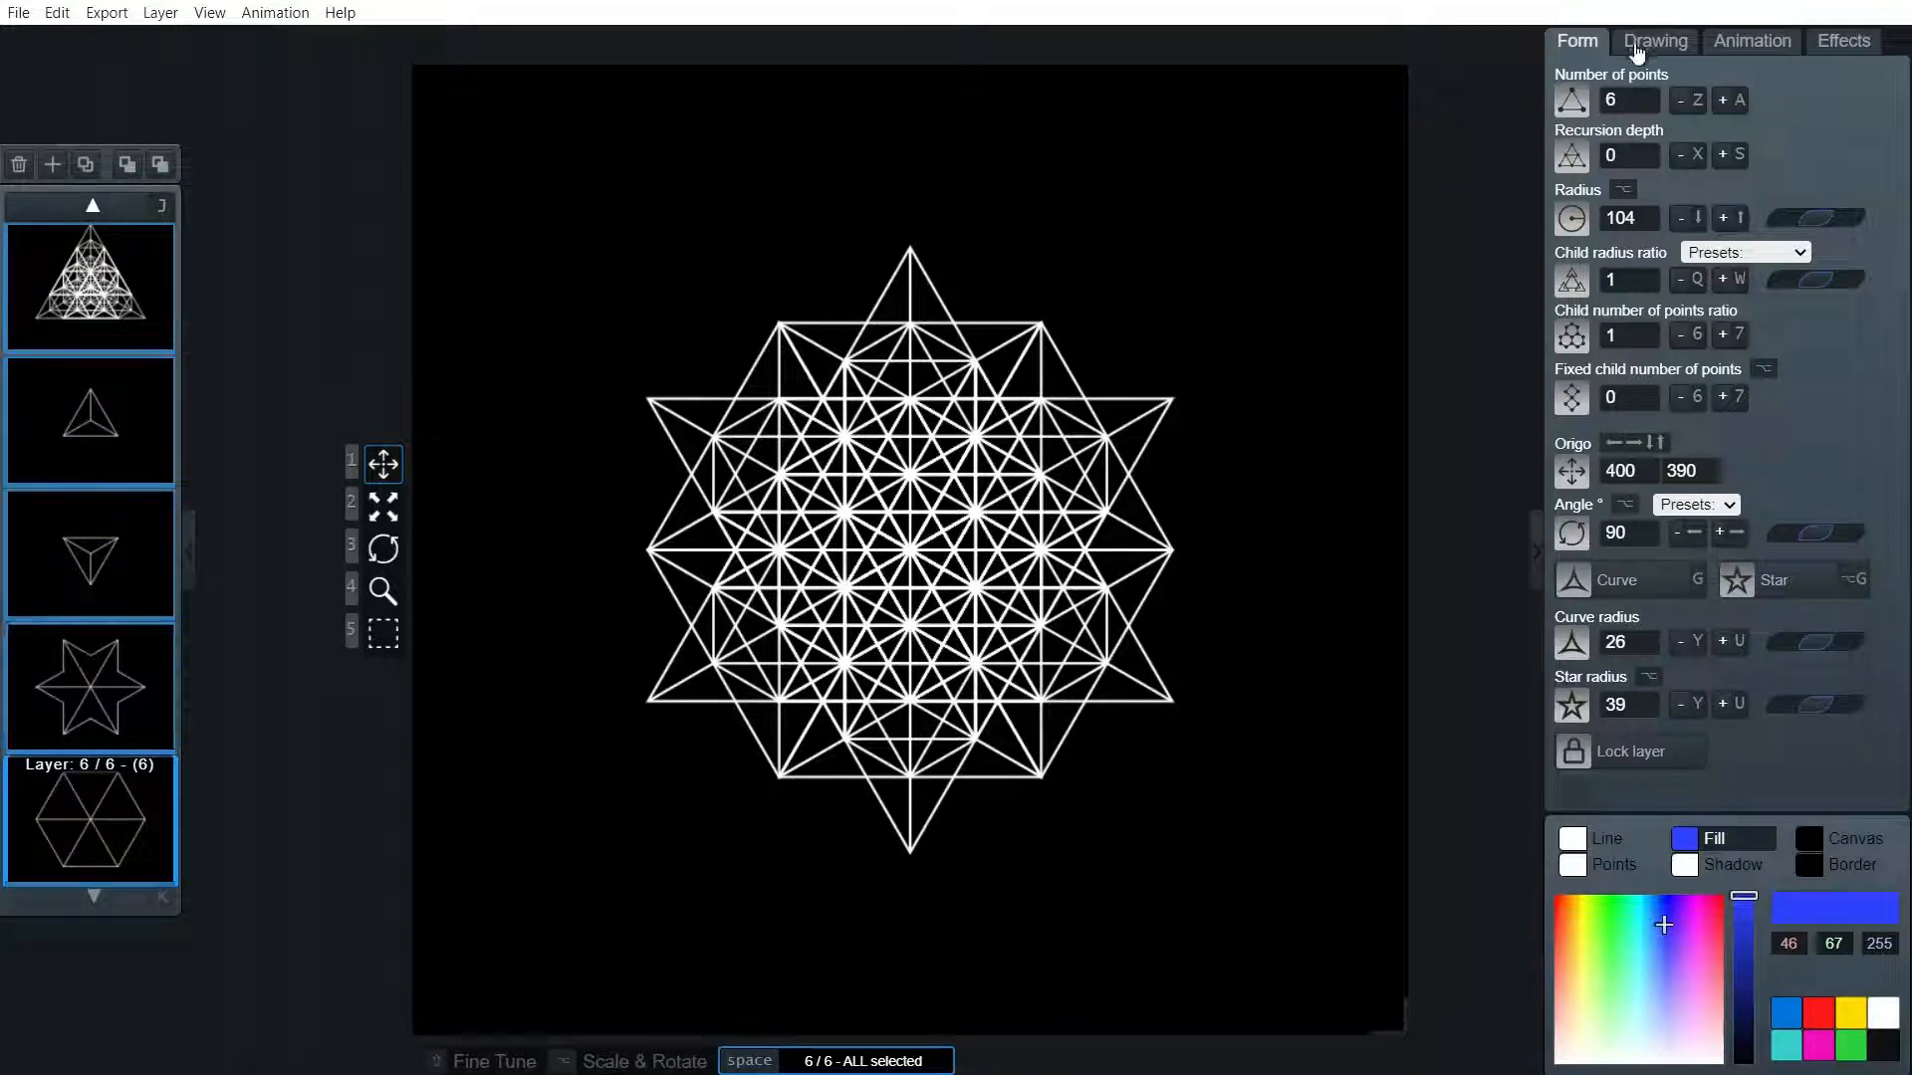
Turn on vertex Points with Absolute point radius 3 and Fill points enabled
{"action": "left_click", "coordinate": [1653, 40]}
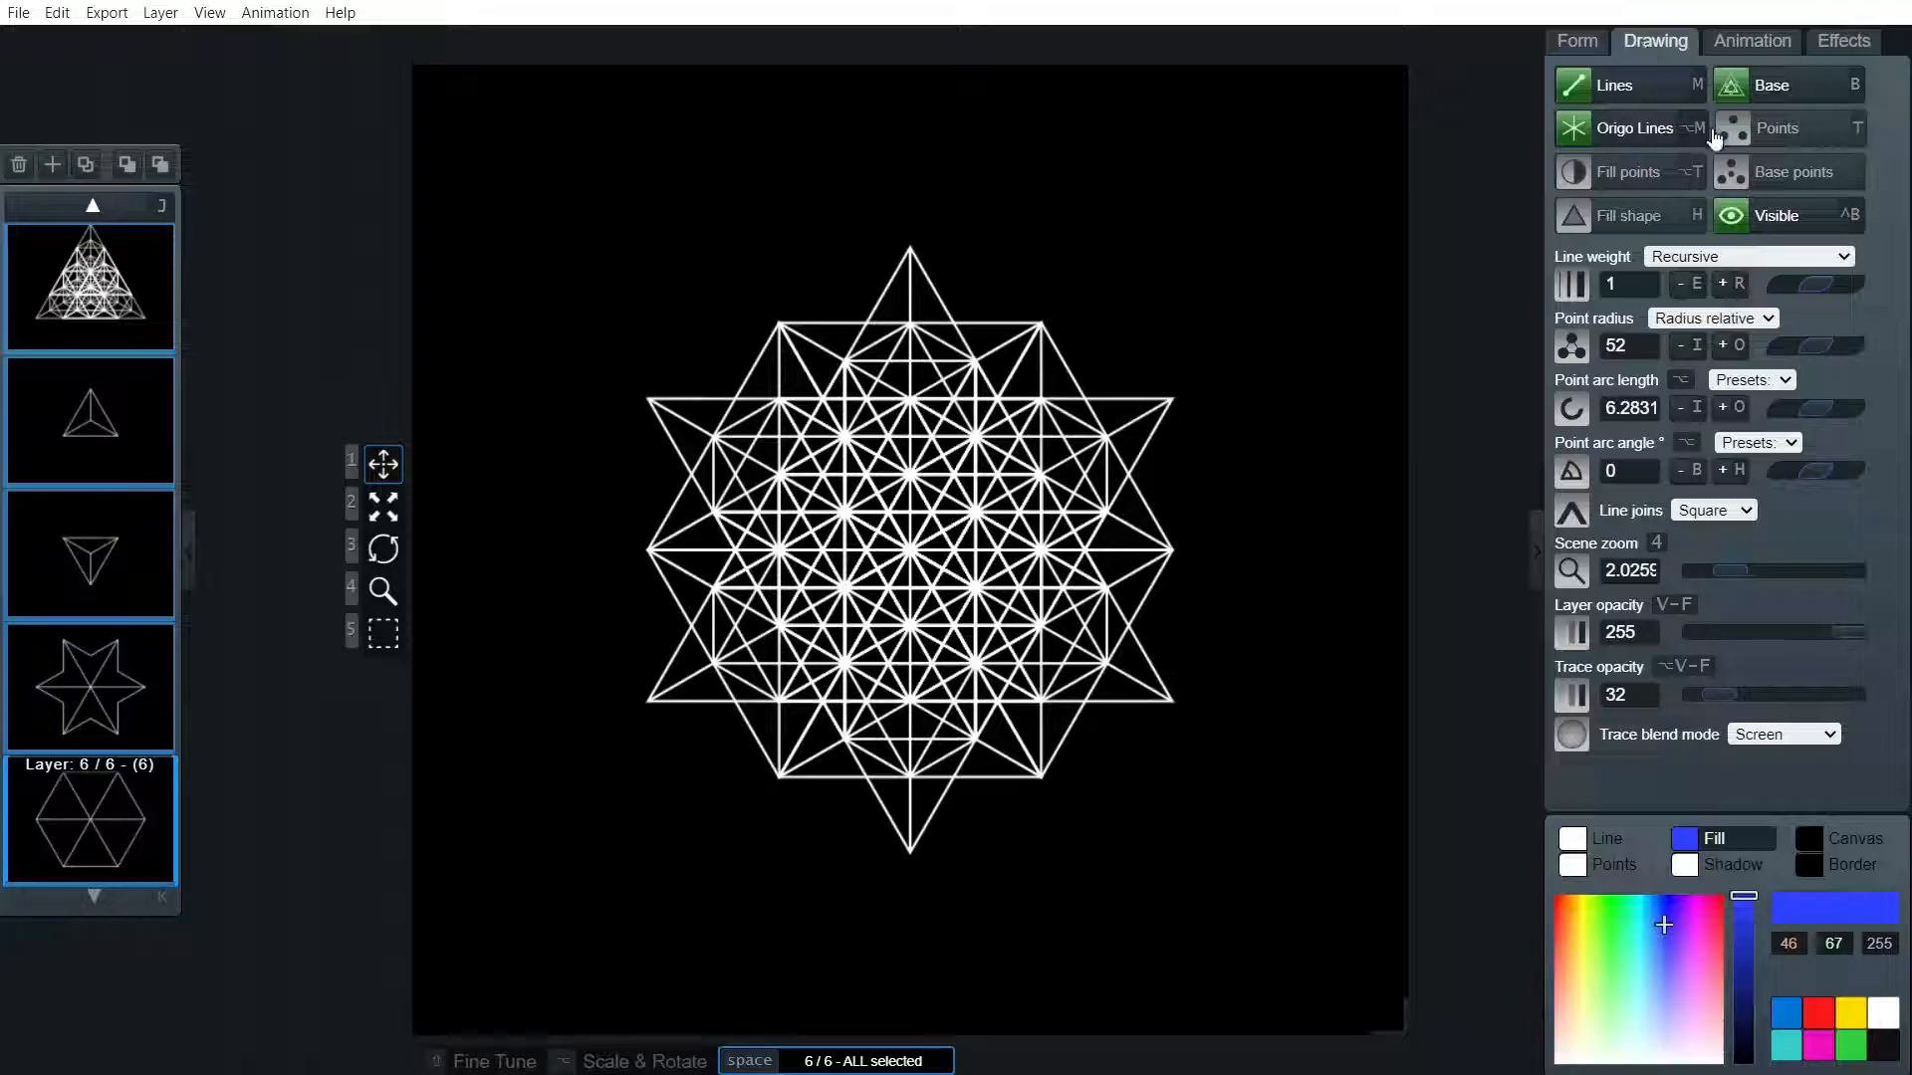
{"action": "left_click", "coordinate": [1793, 172]}
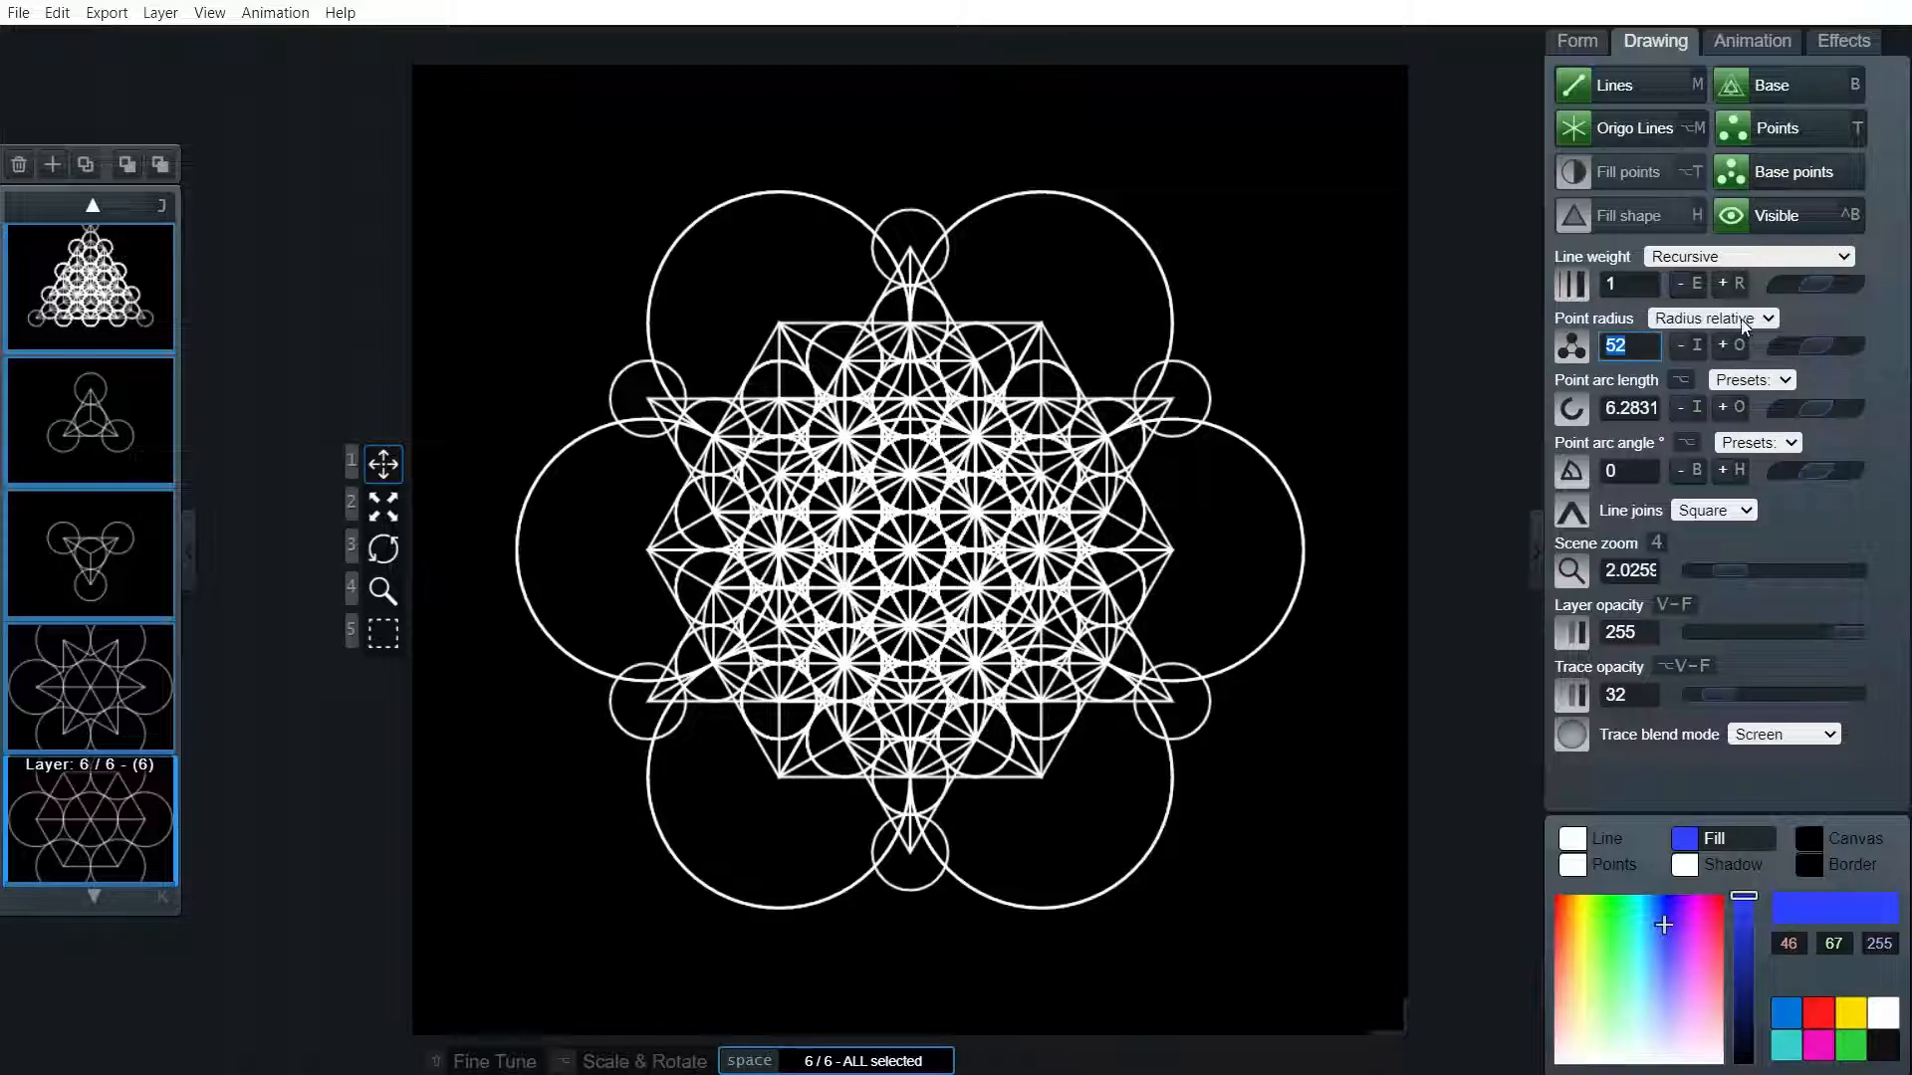
{"action": "left_click", "coordinate": [1712, 316]}
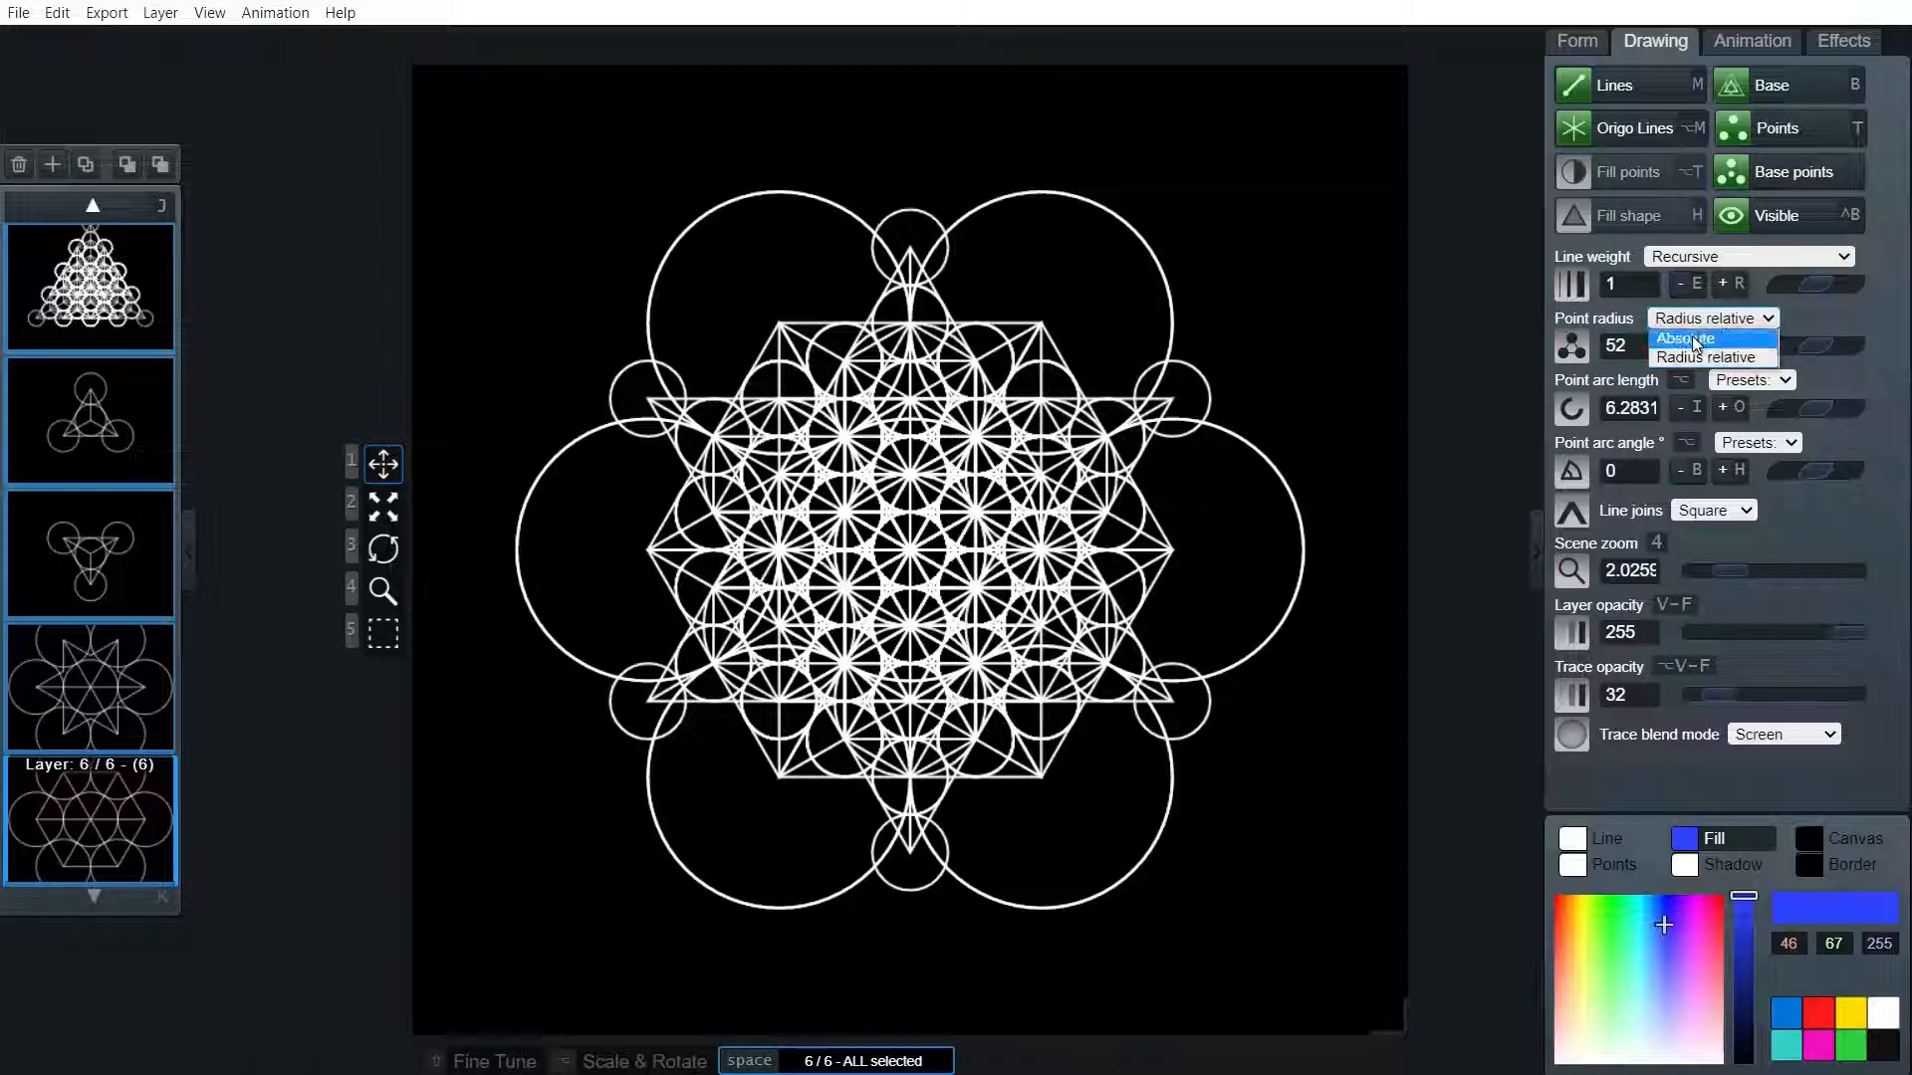
{"action": "left_click", "coordinate": [1686, 337]}
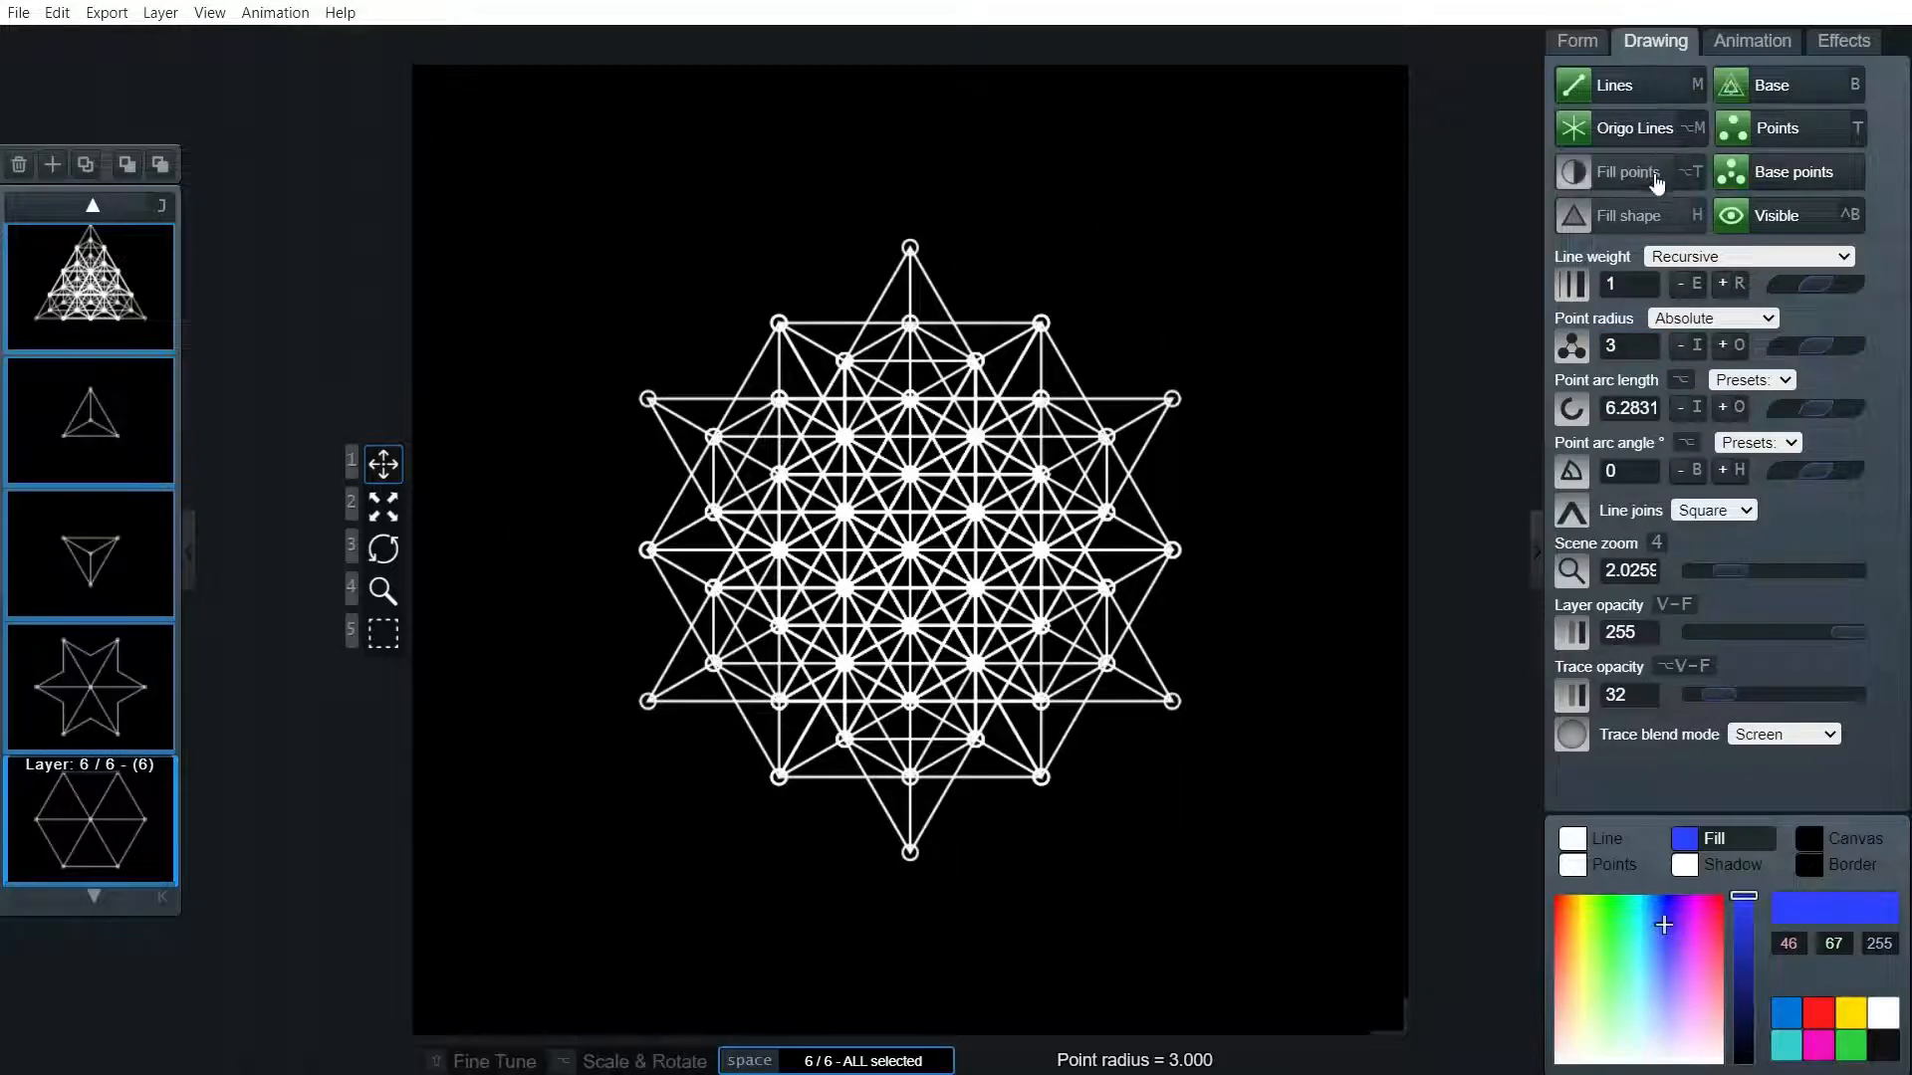
{"action": "left_click", "coordinate": [1574, 172]}
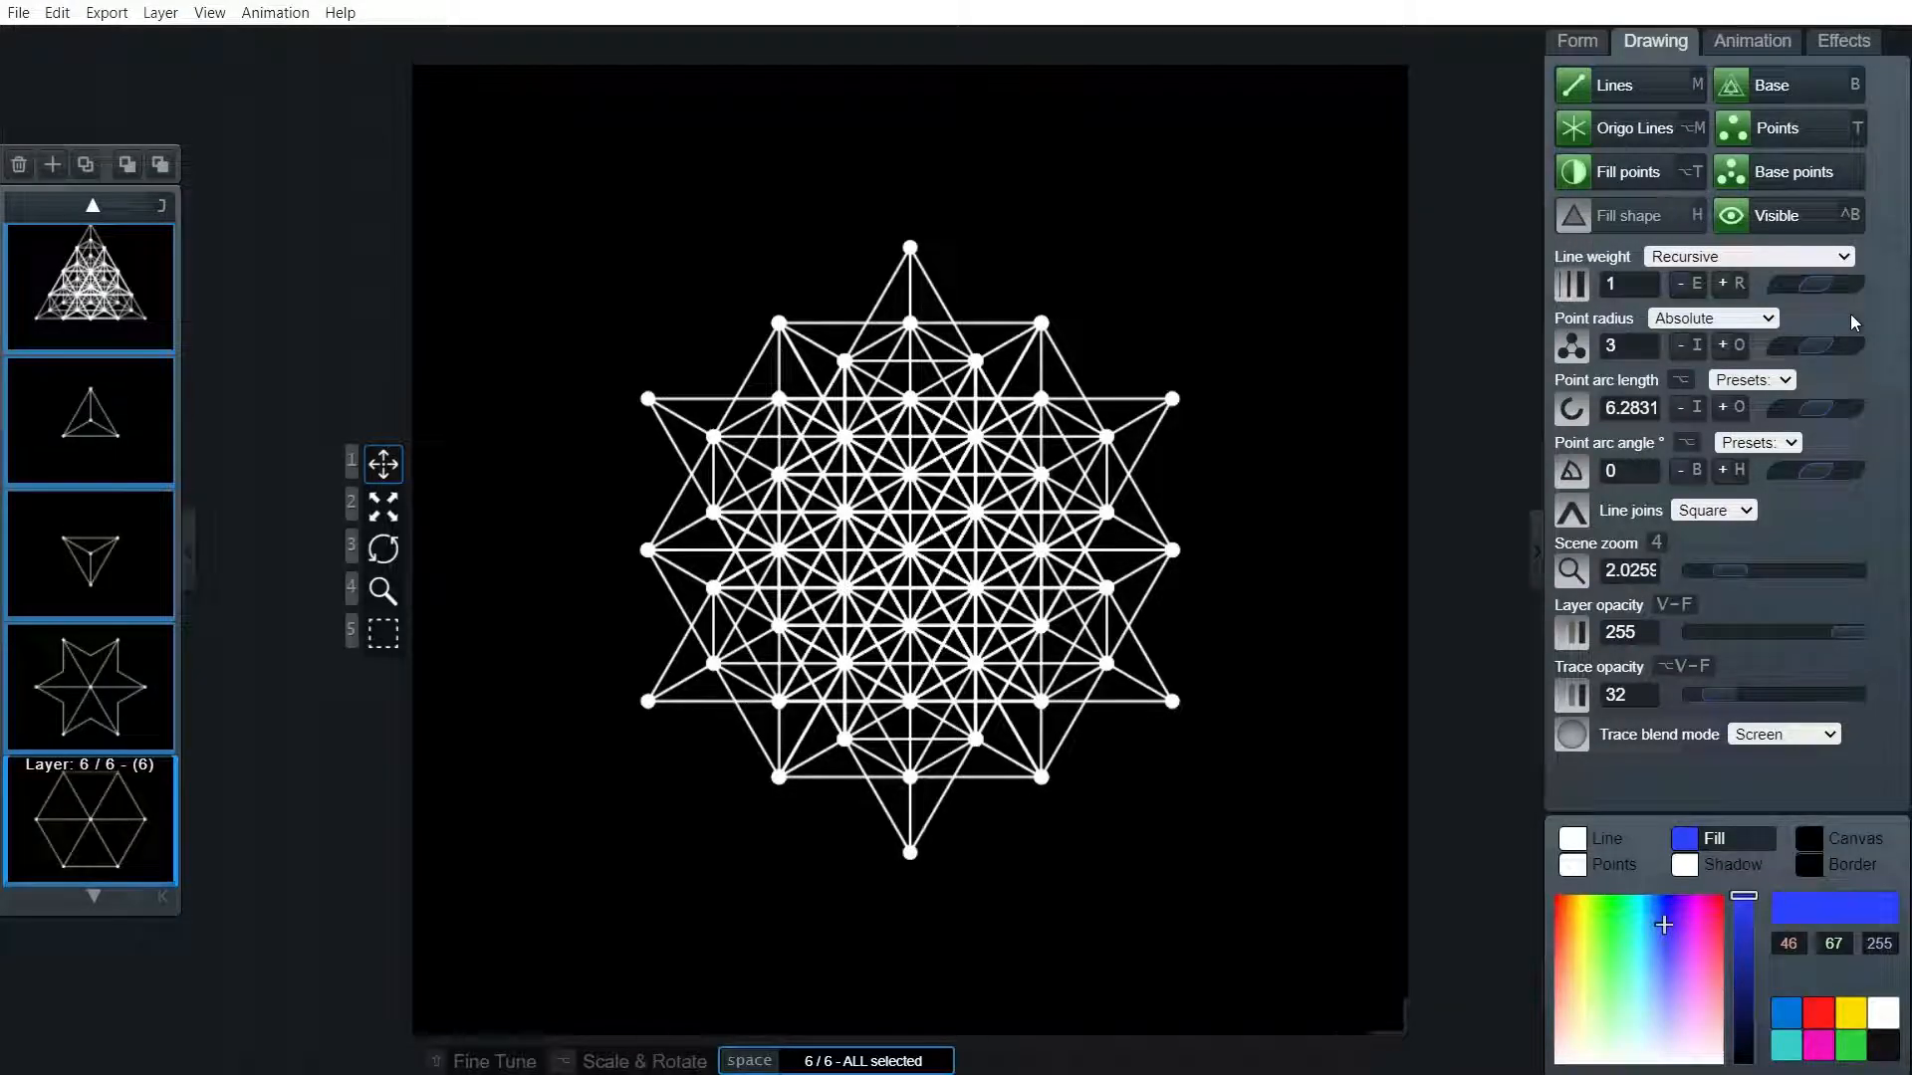
{"action": "scroll", "scroll_direction": "up", "scroll_amount": 3}
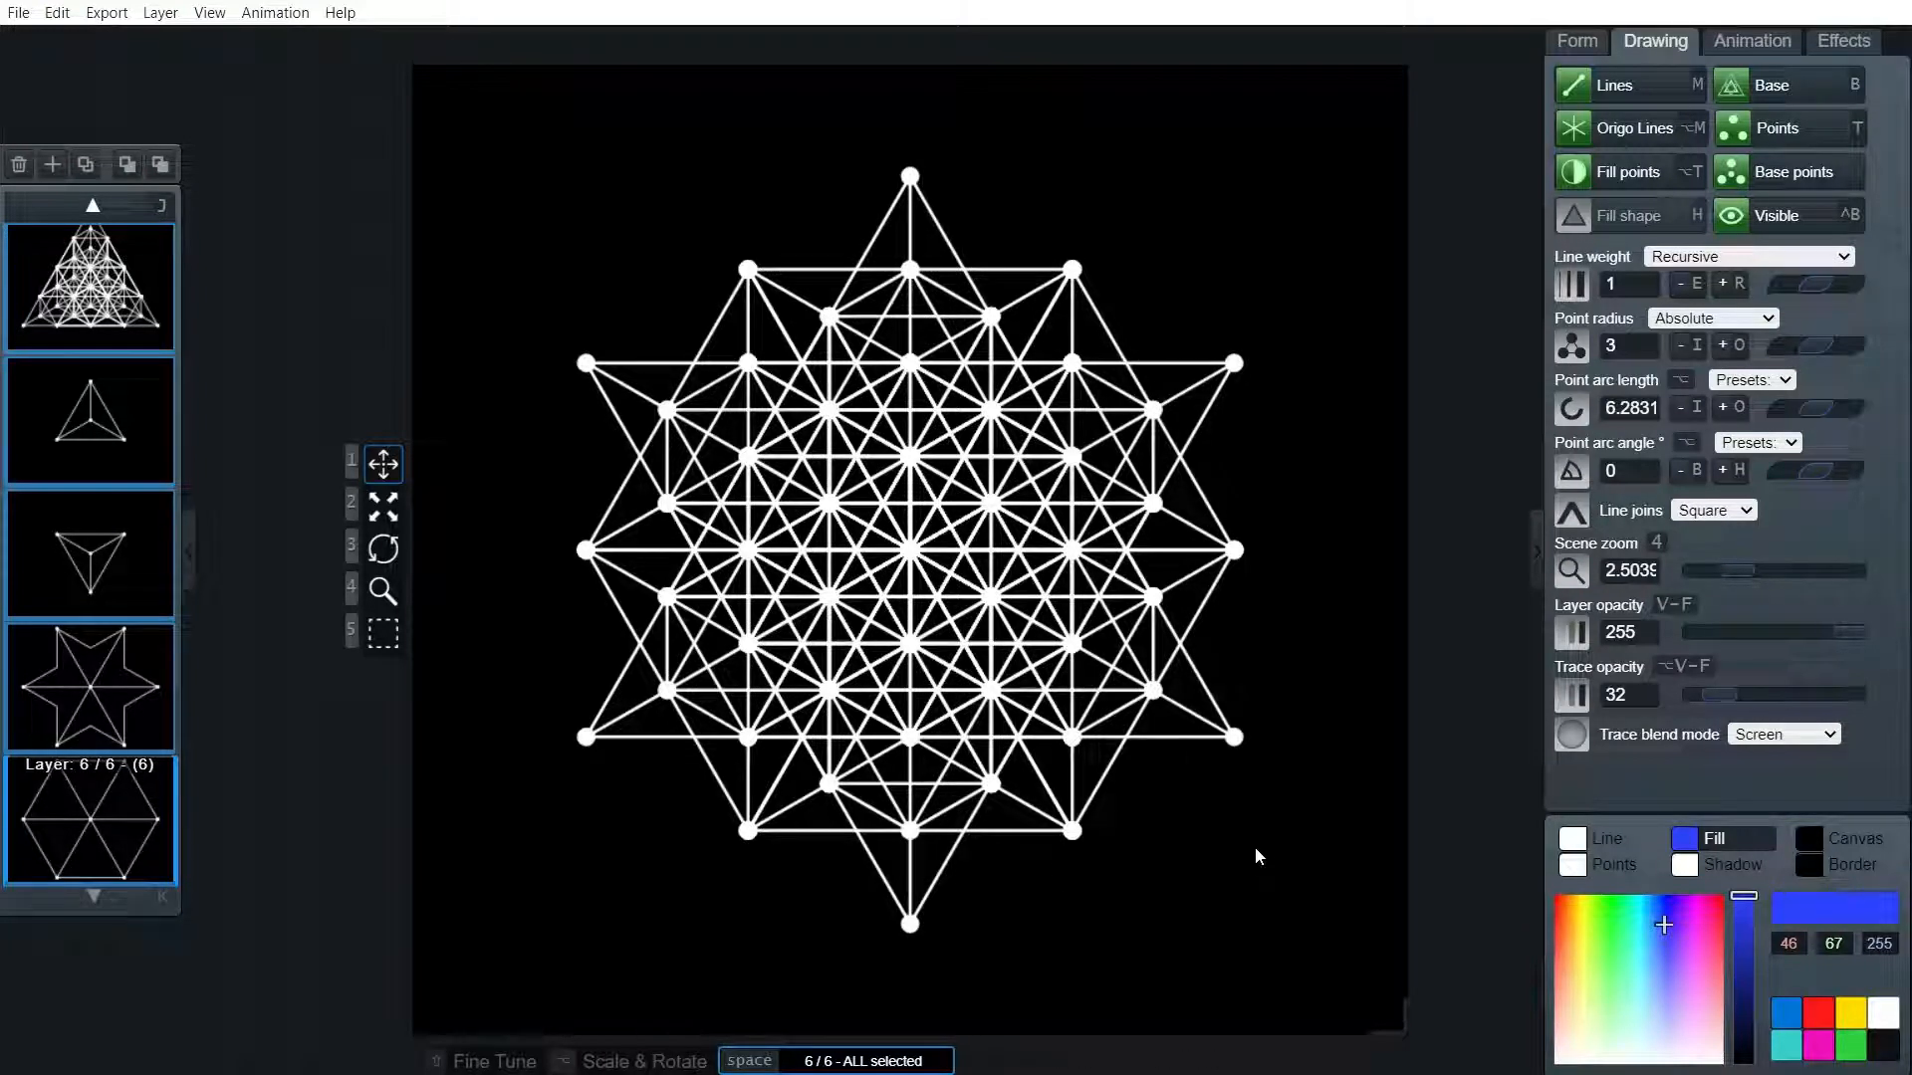
{"action": "mouse_move", "coordinate": [1353, 388]}
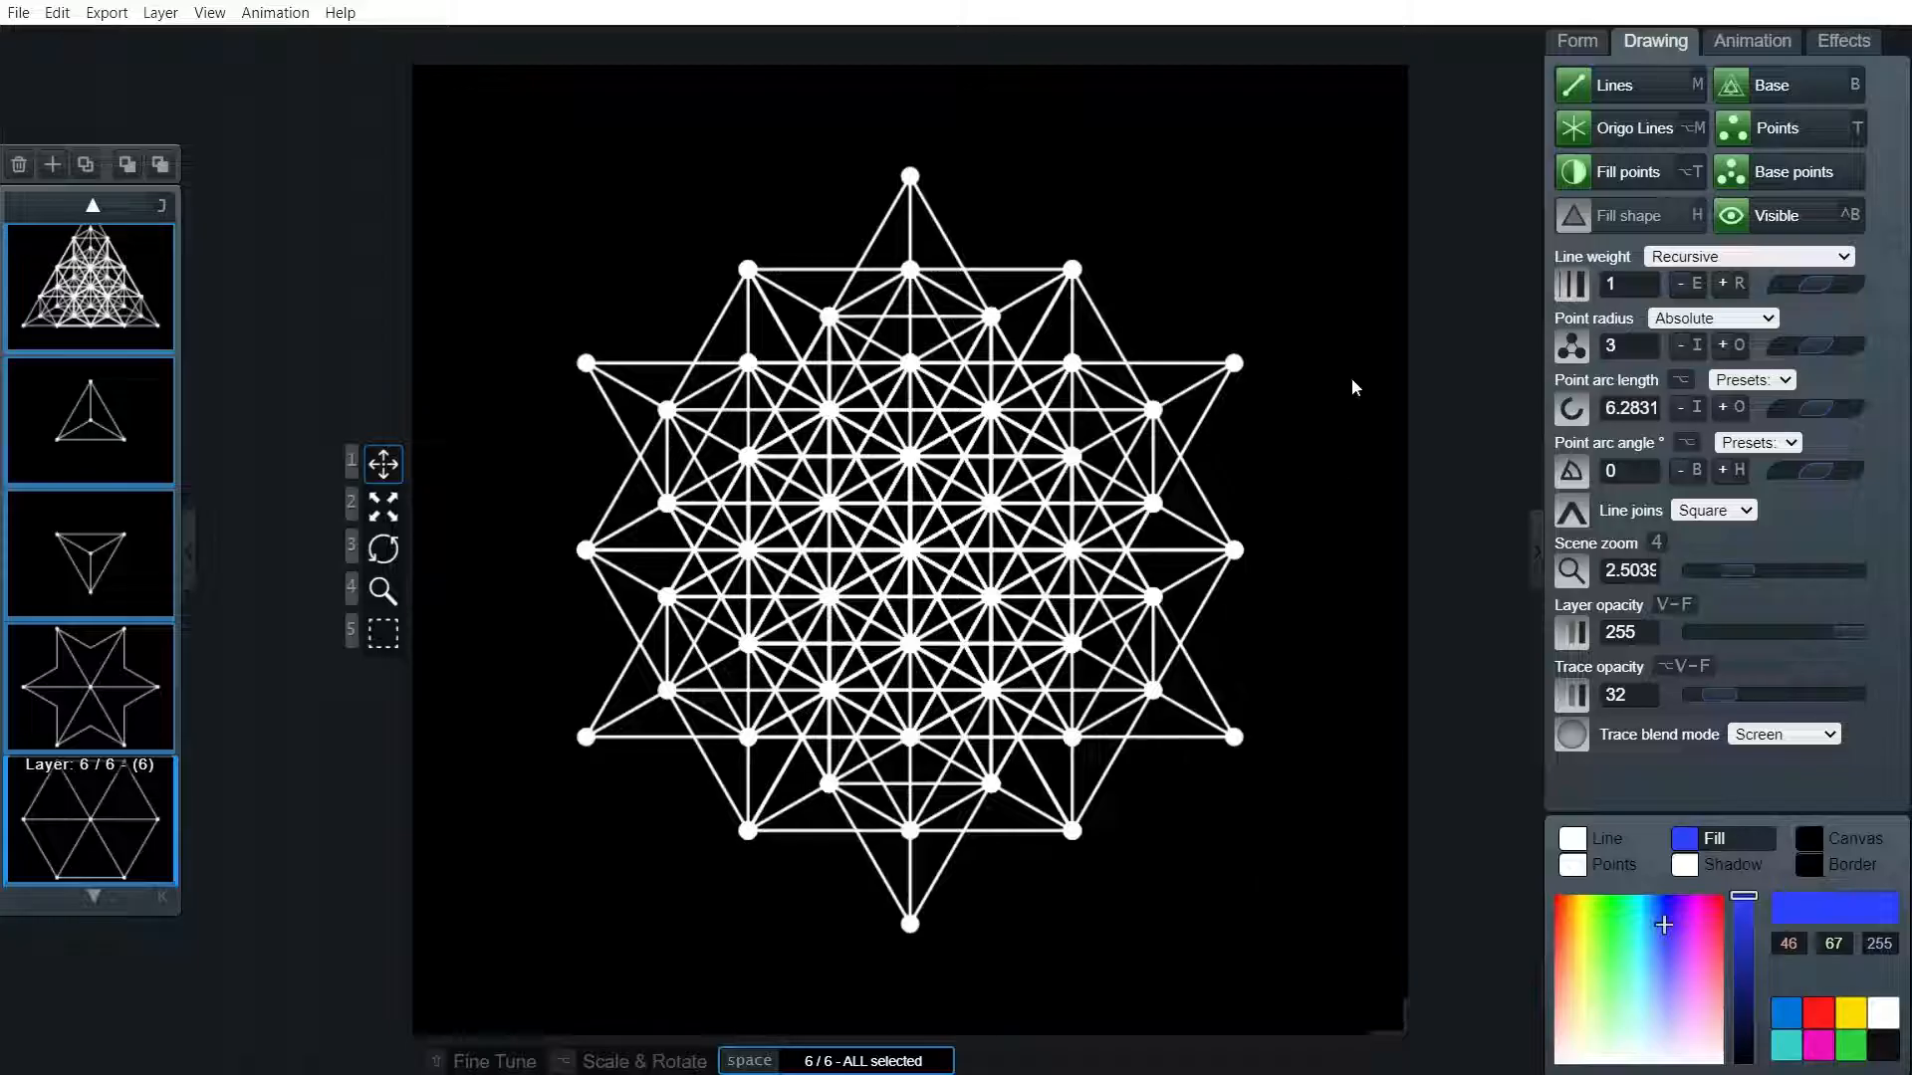
{"action": "mouse_move", "coordinate": [1370, 417]}
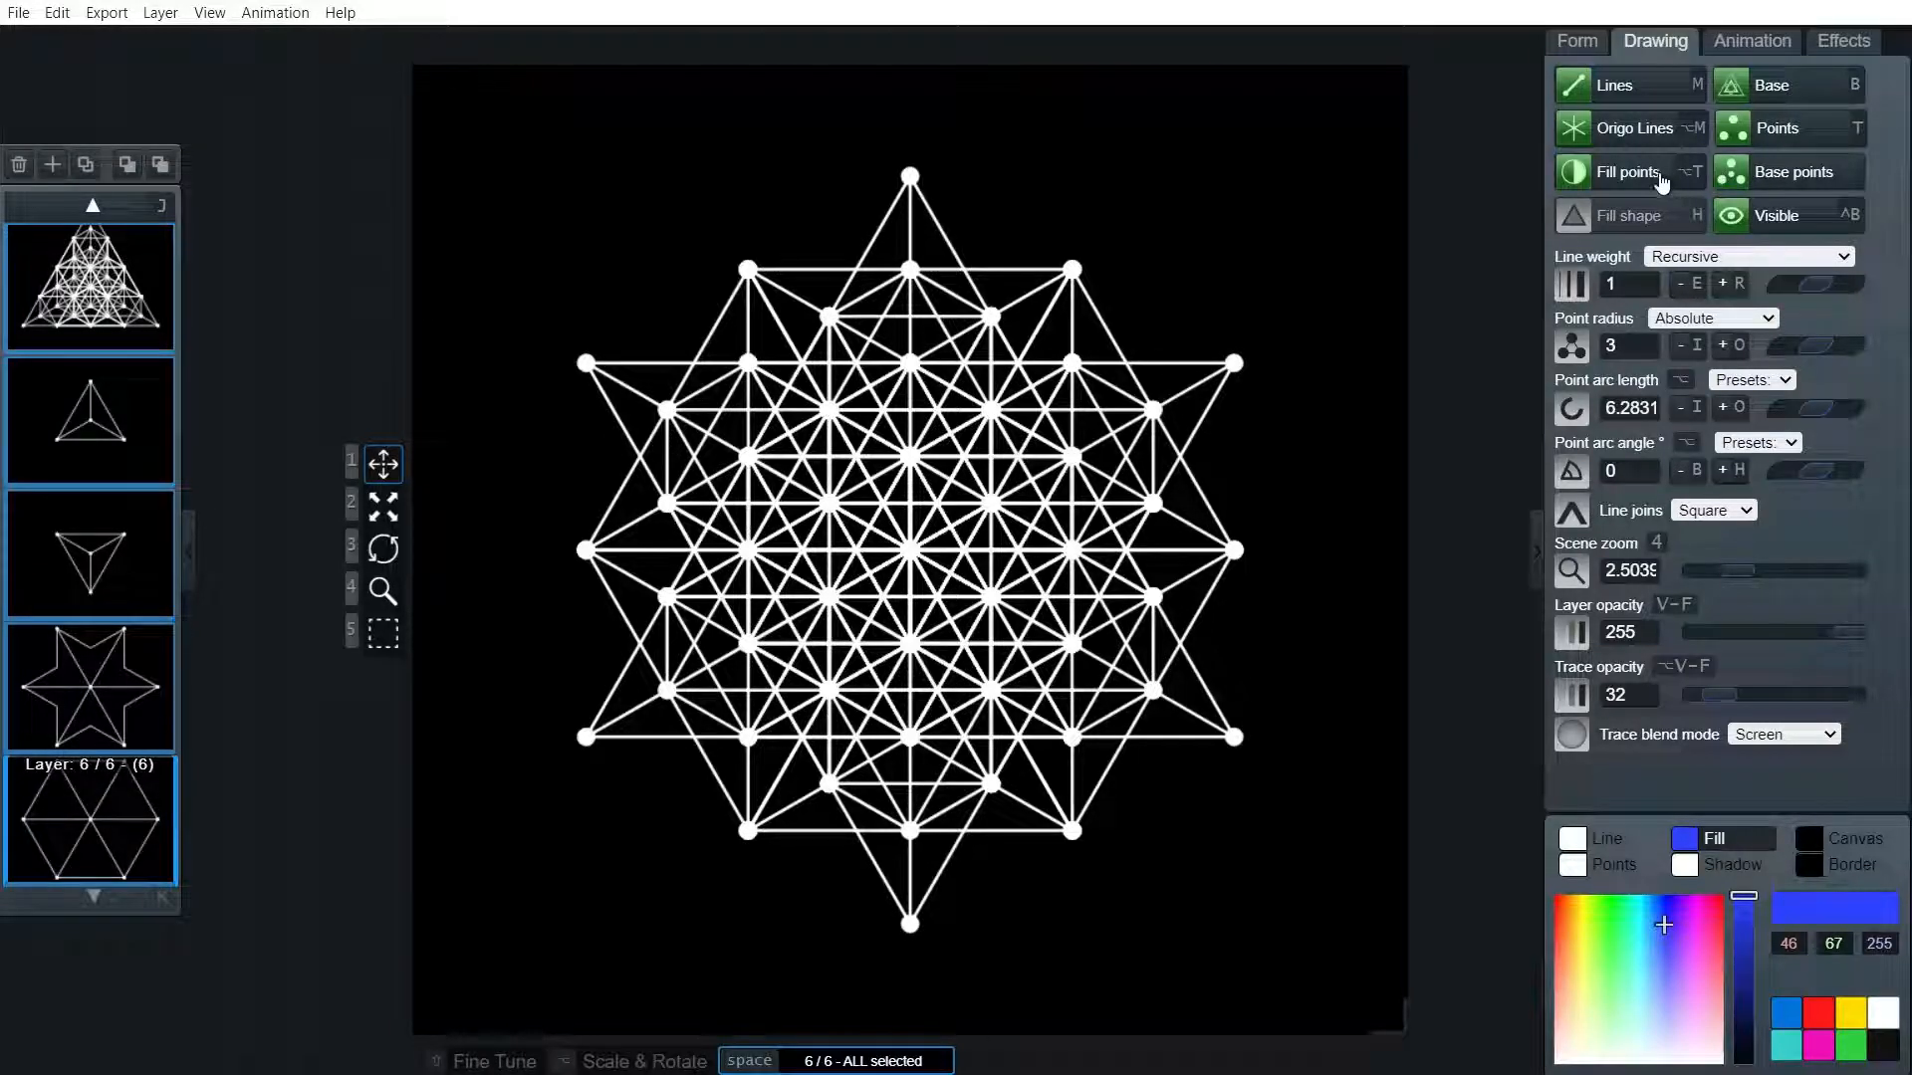
{"action": "left_click", "coordinate": [1628, 172]}
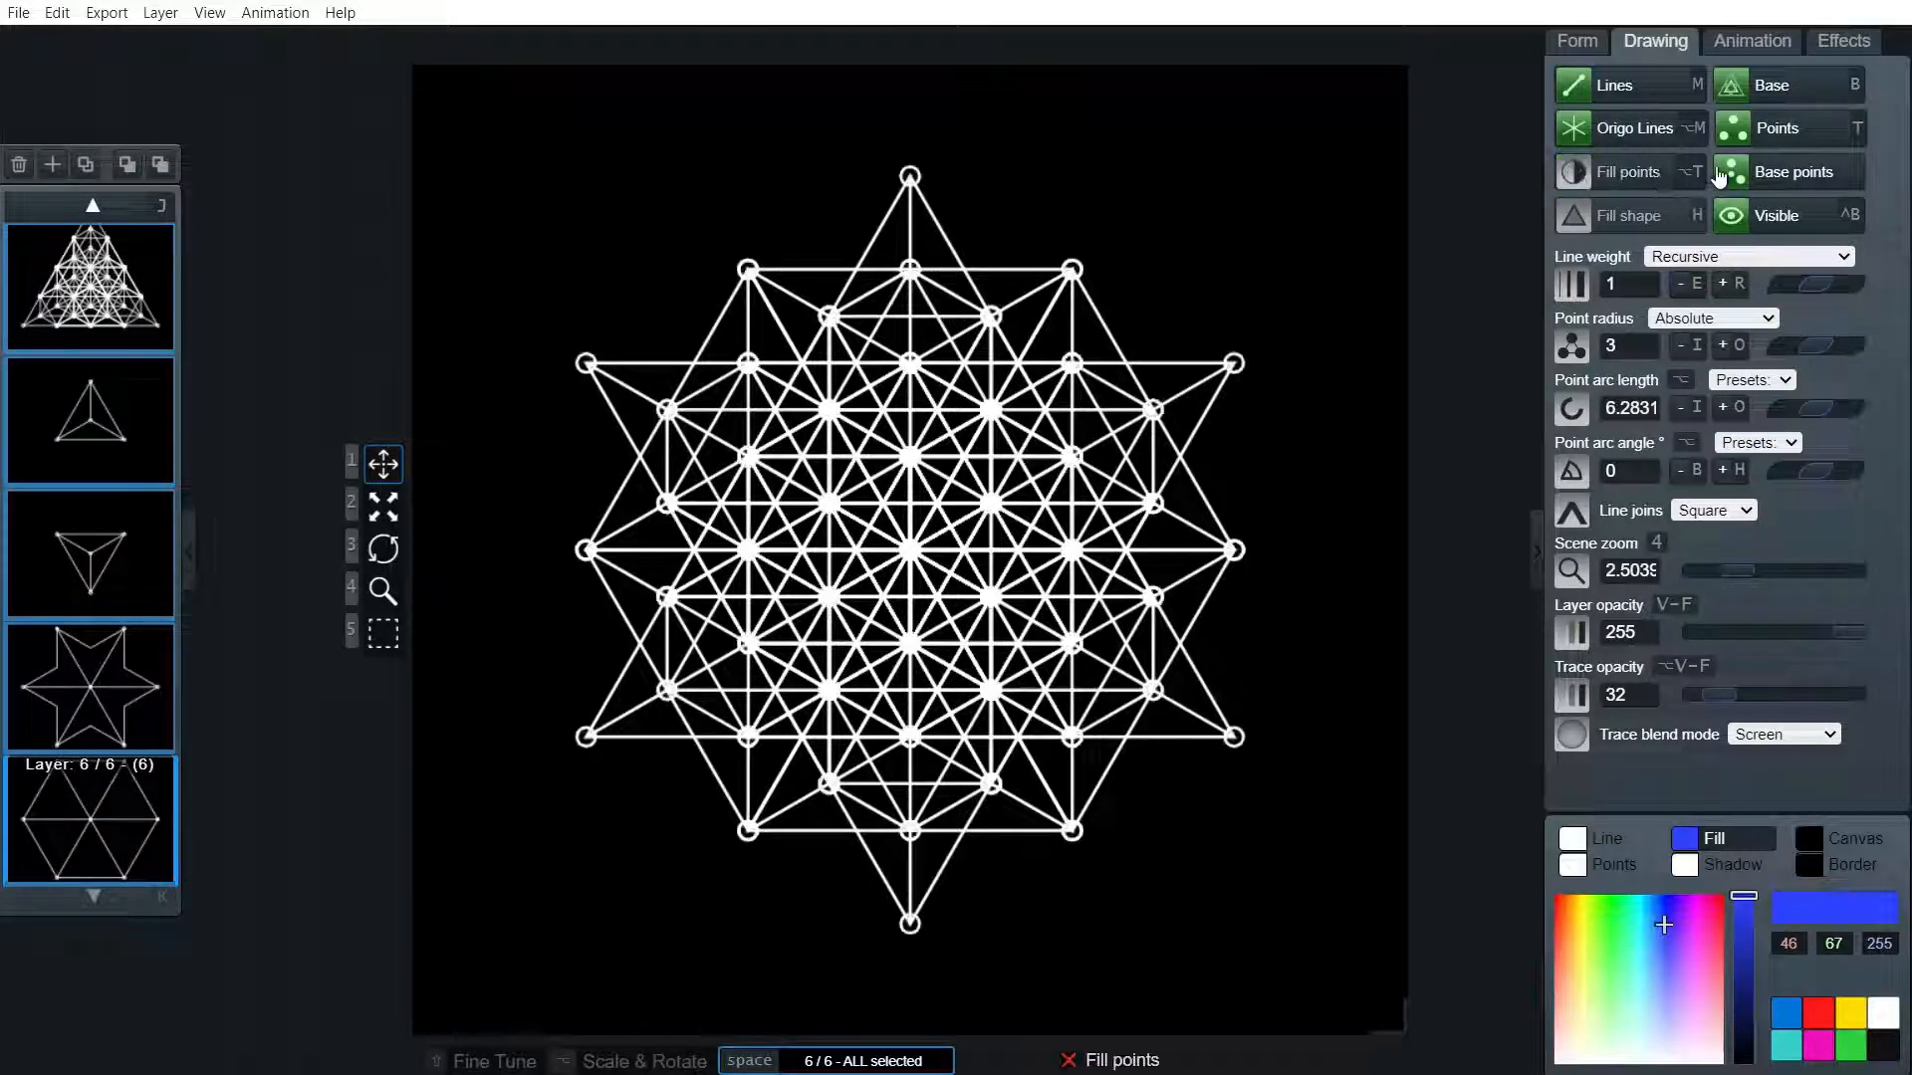
{"action": "left_click", "coordinate": [1776, 126]}
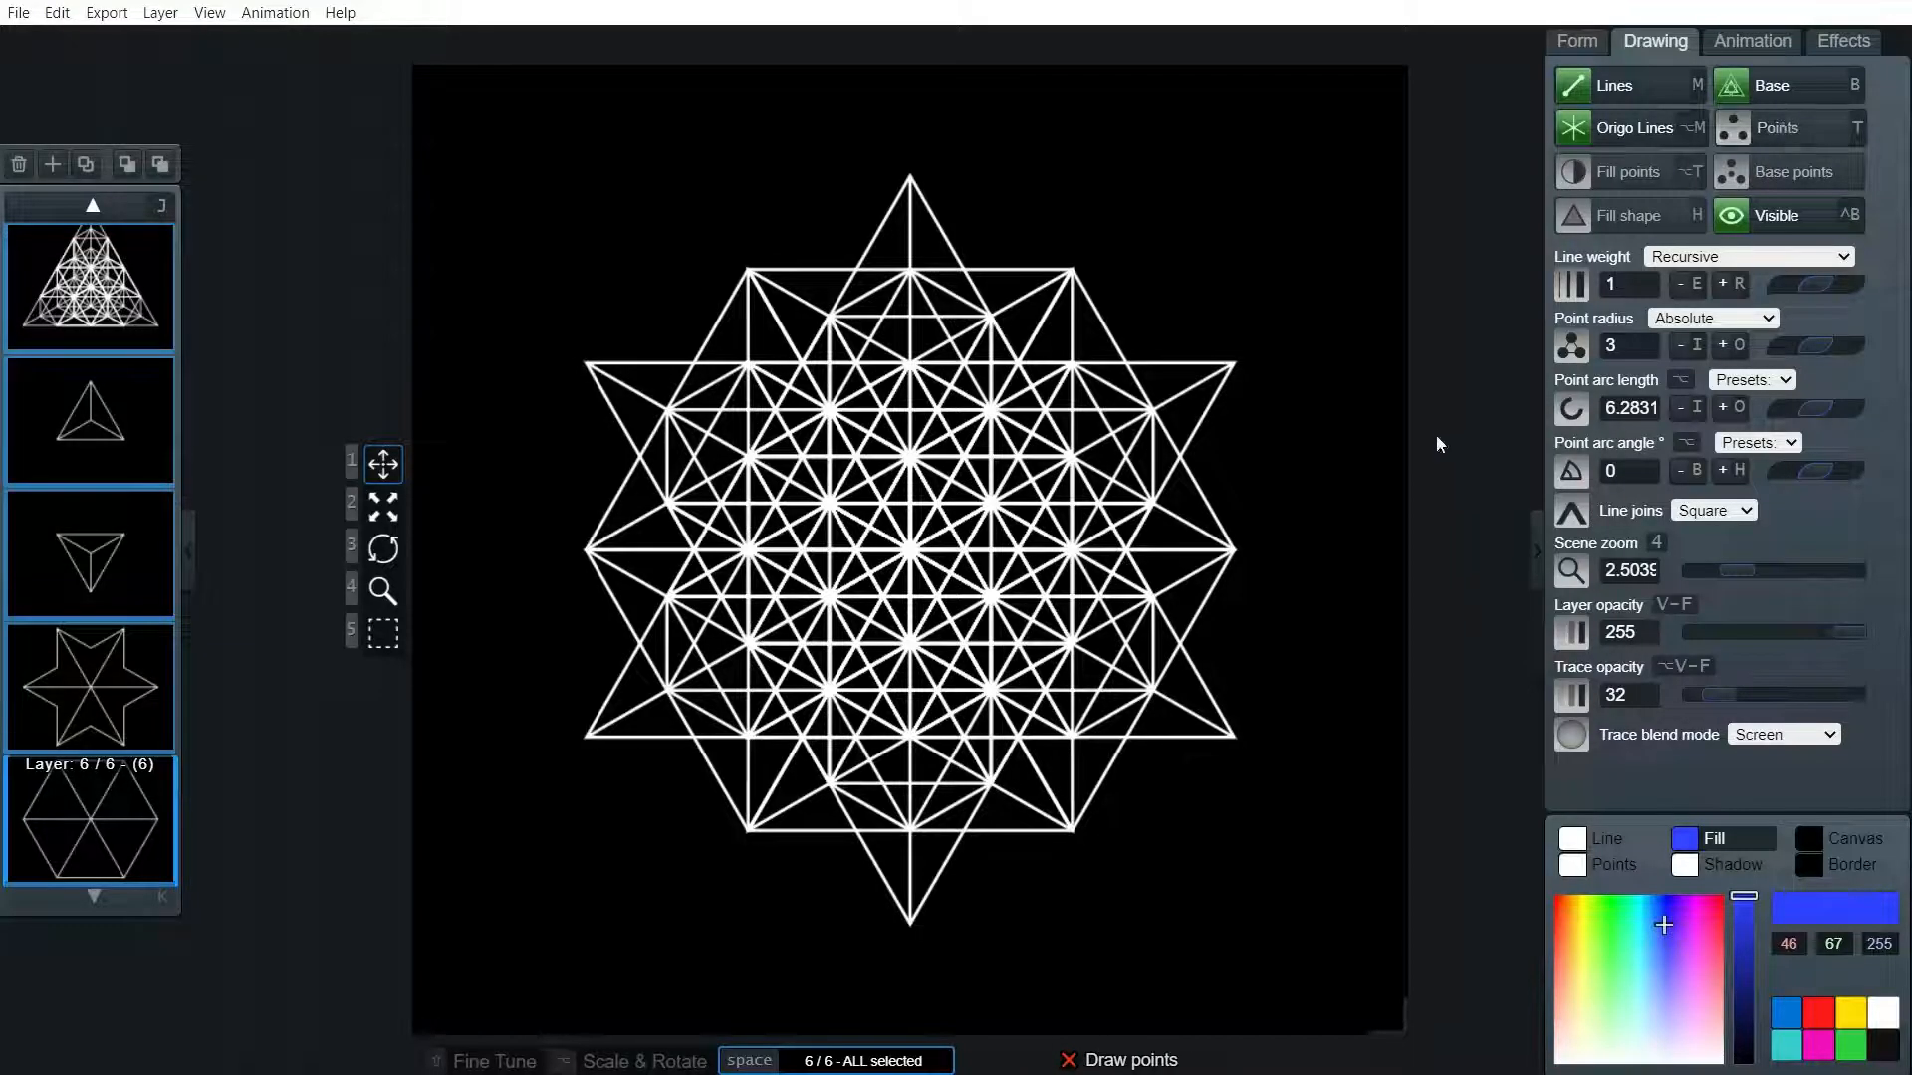
{"action": "left_click", "coordinate": [89, 286]}
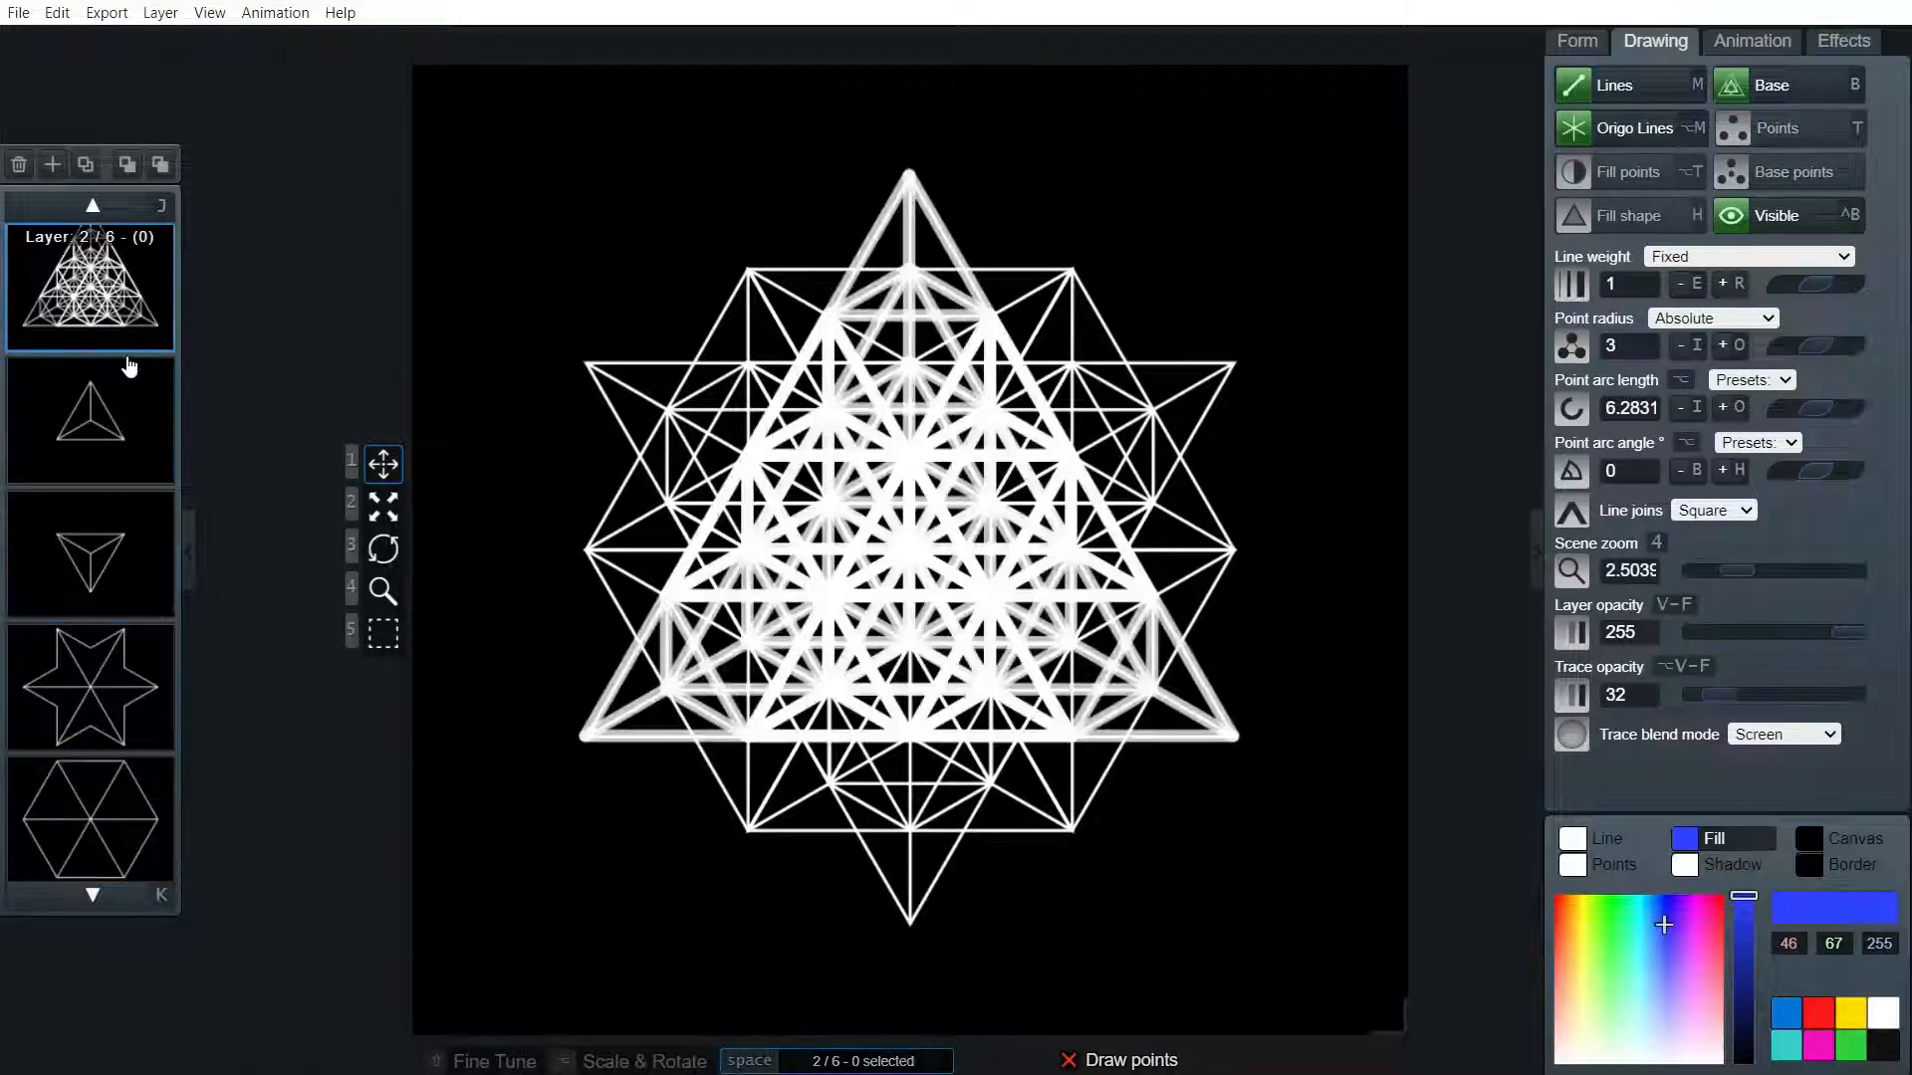
{"action": "left_click", "coordinate": [91, 420]}
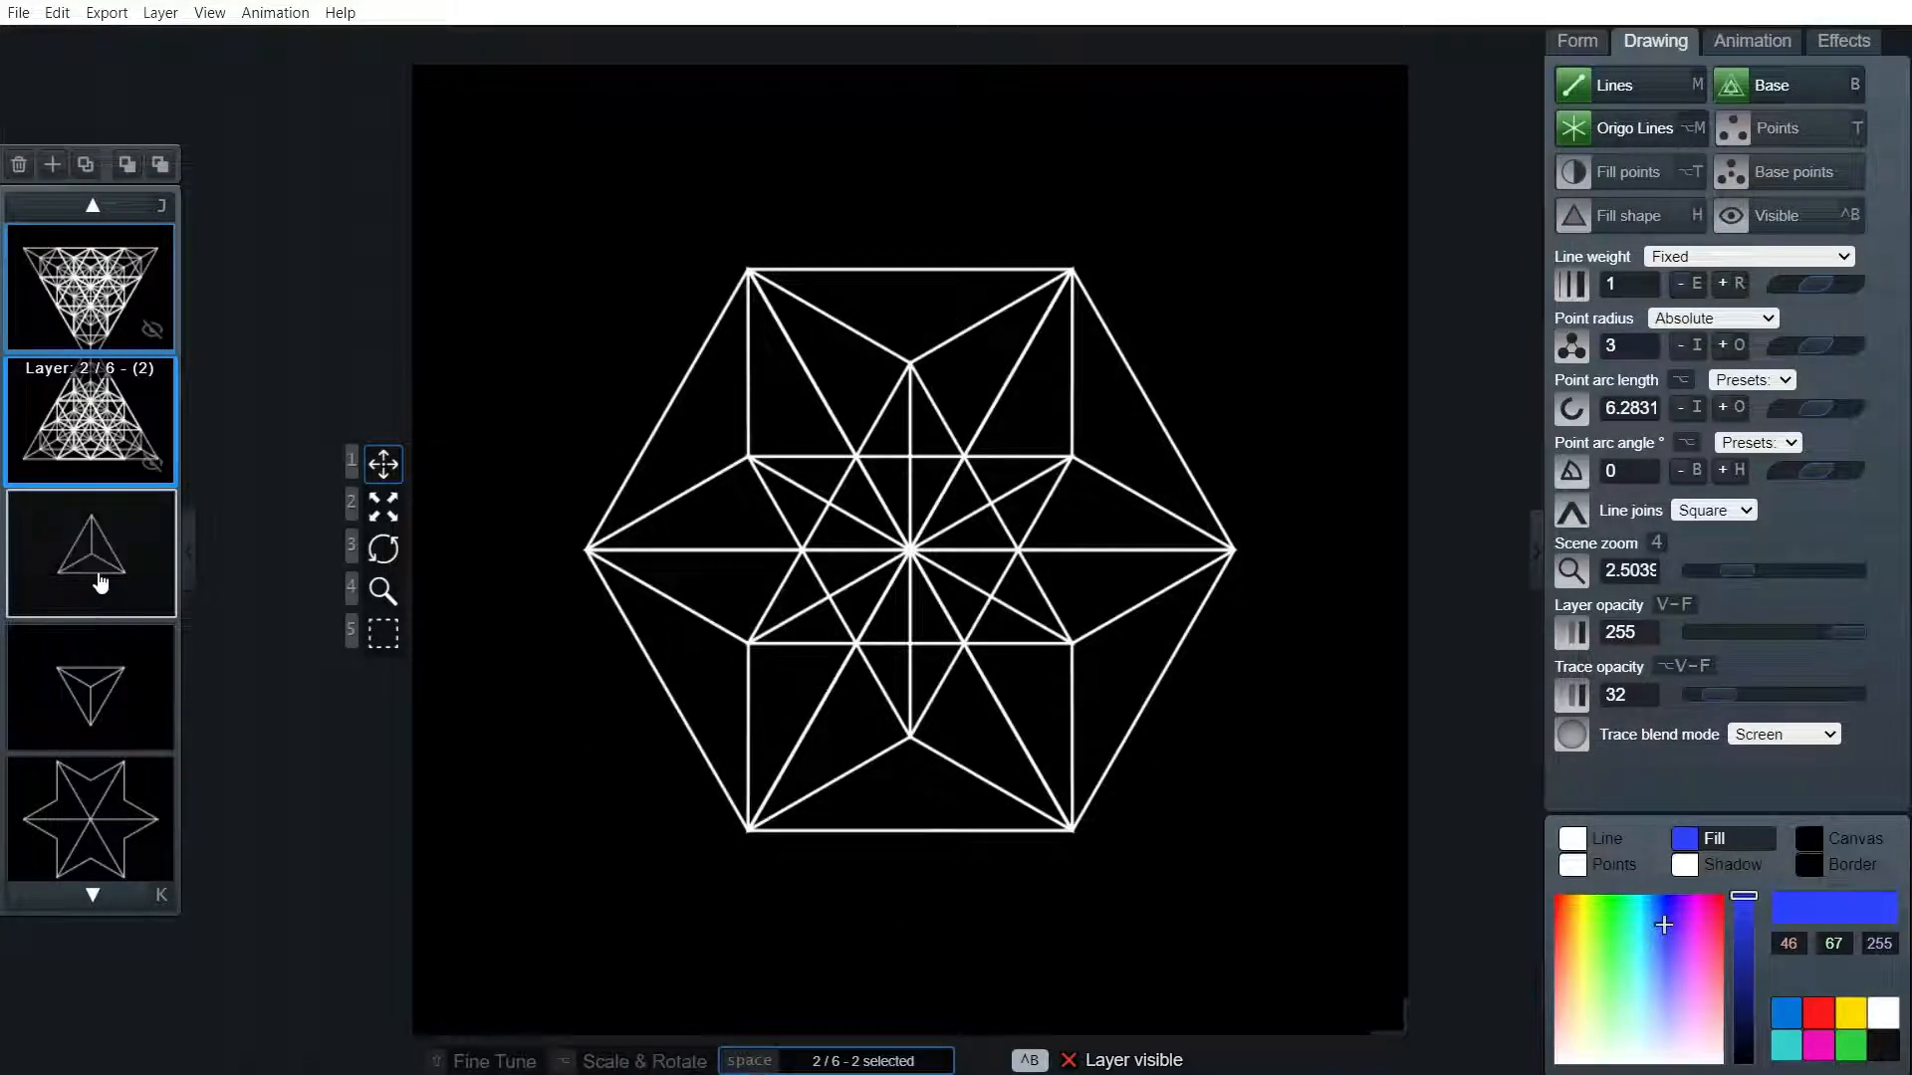
{"action": "left_click", "coordinate": [90, 554]}
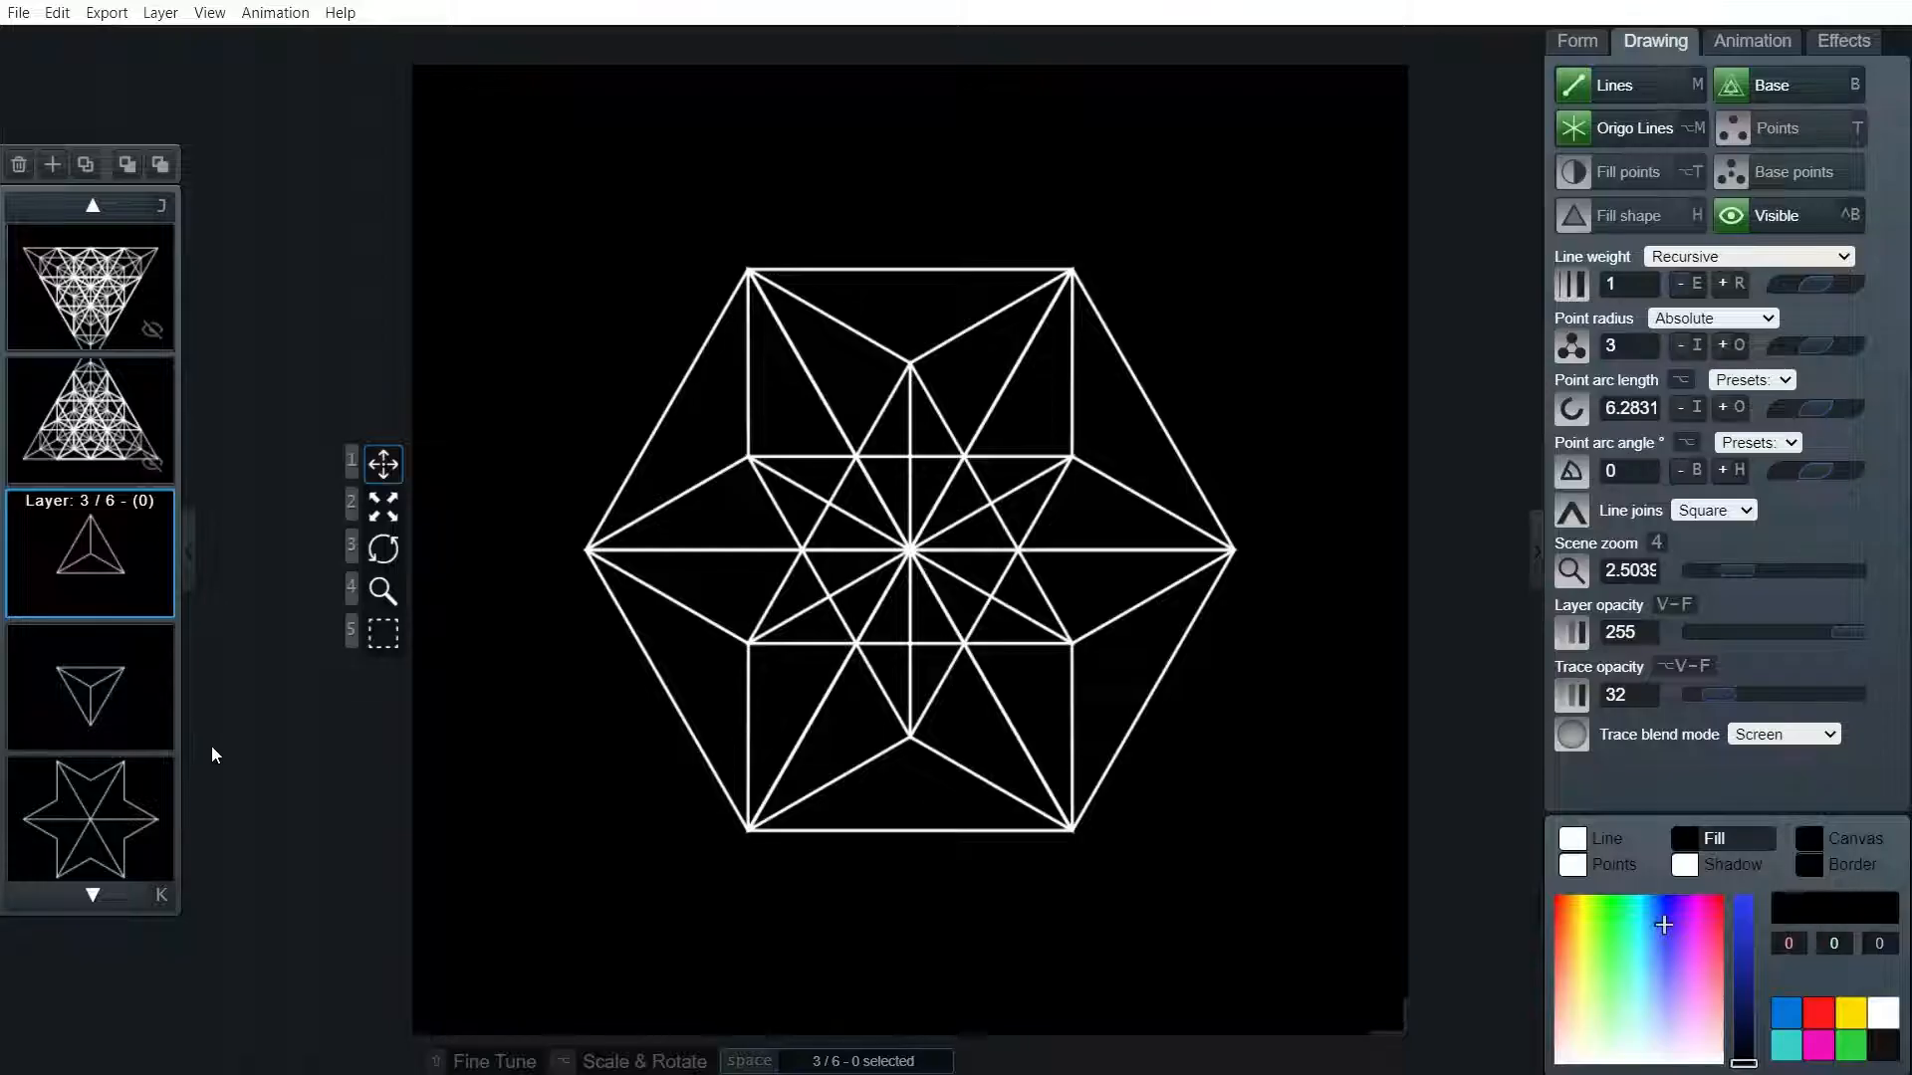
{"action": "mouse_move", "coordinate": [607, 922]}
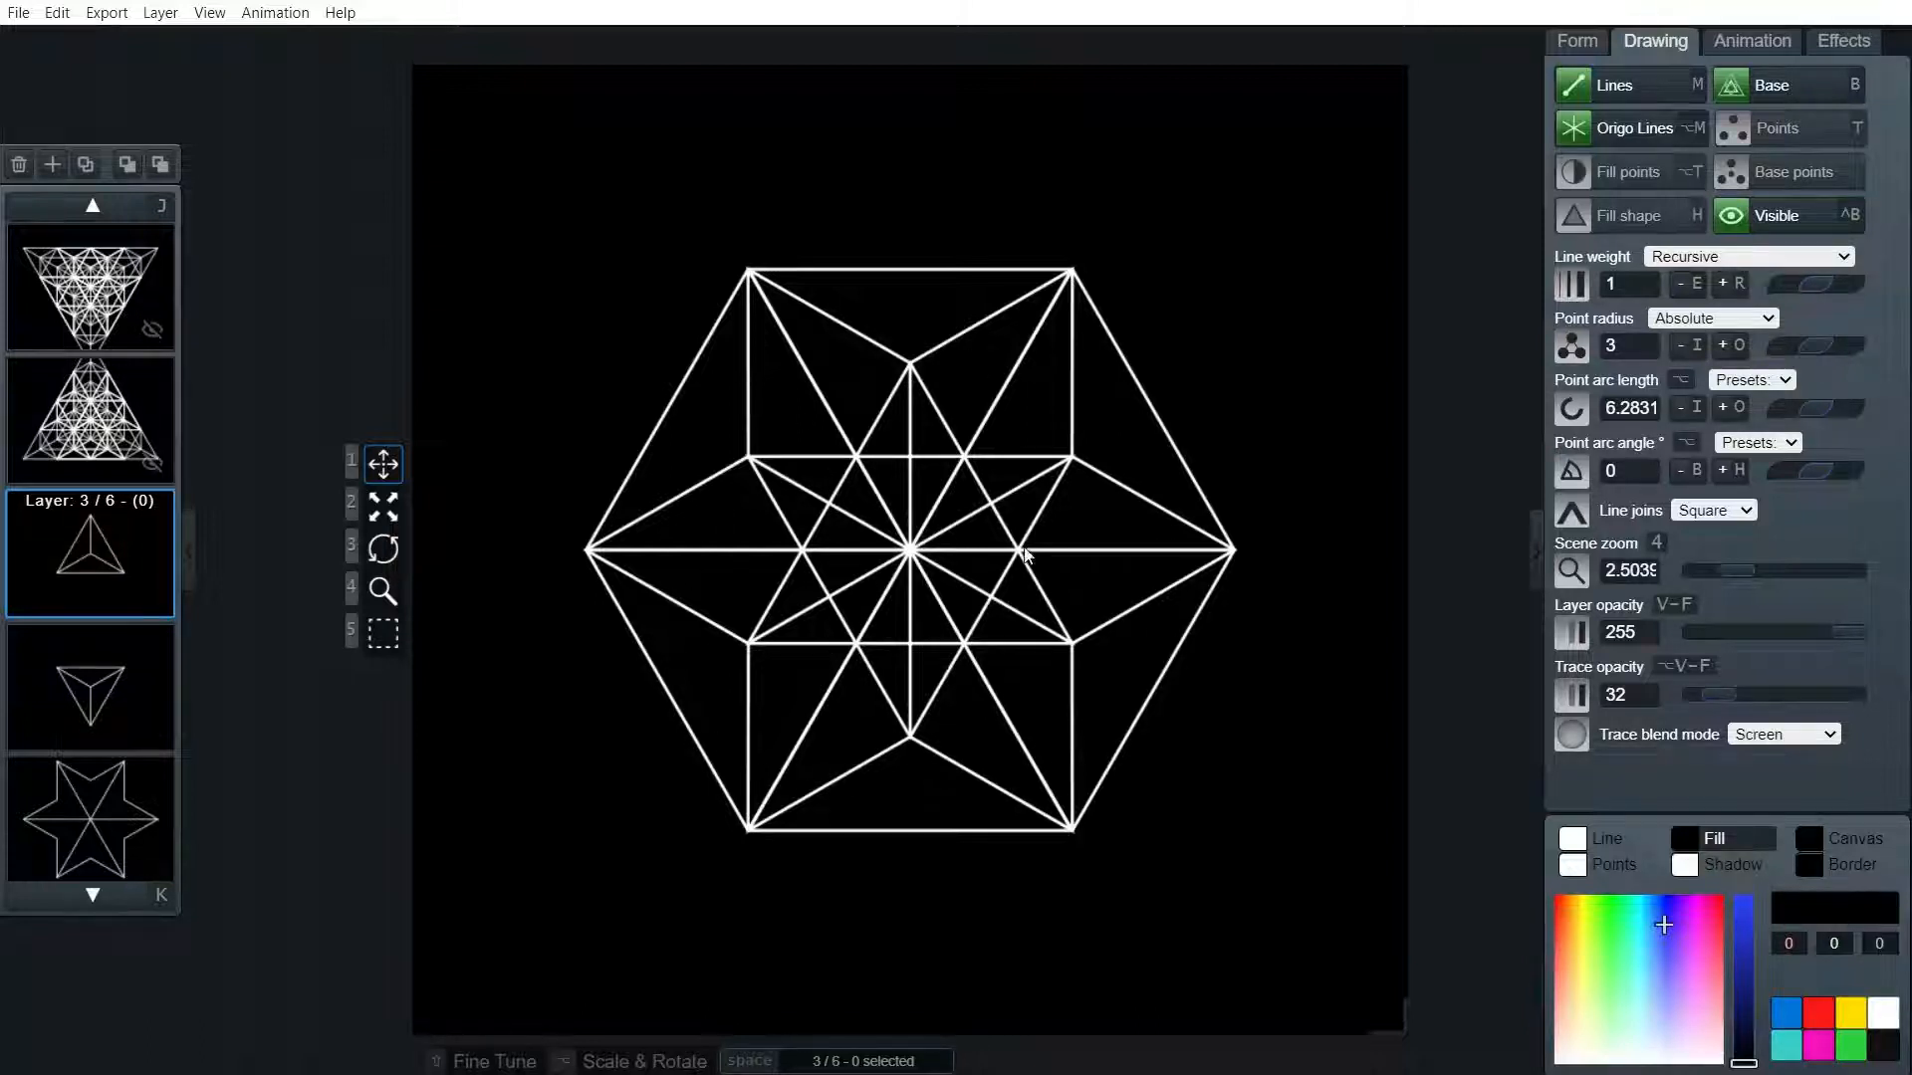
{"action": "mouse_move", "coordinate": [629, 853]}
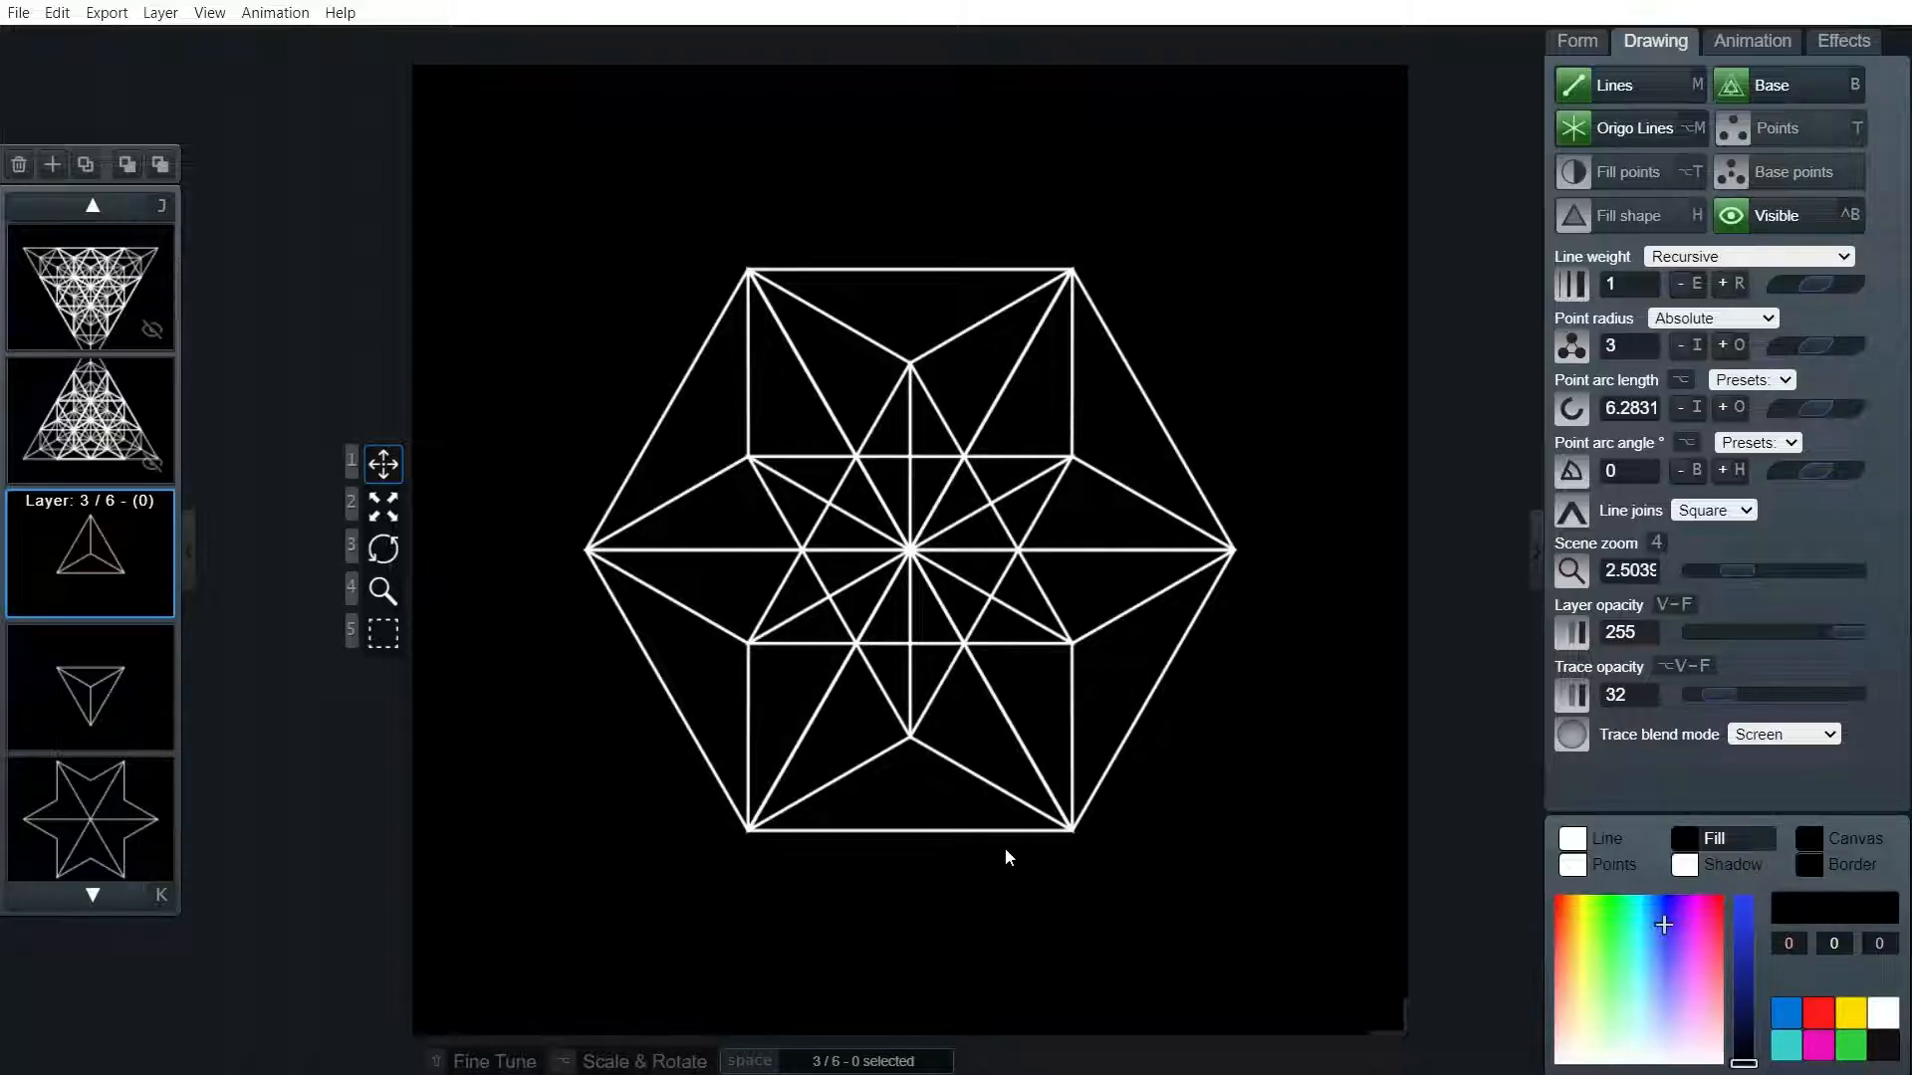
{"action": "mouse_move", "coordinate": [951, 896]}
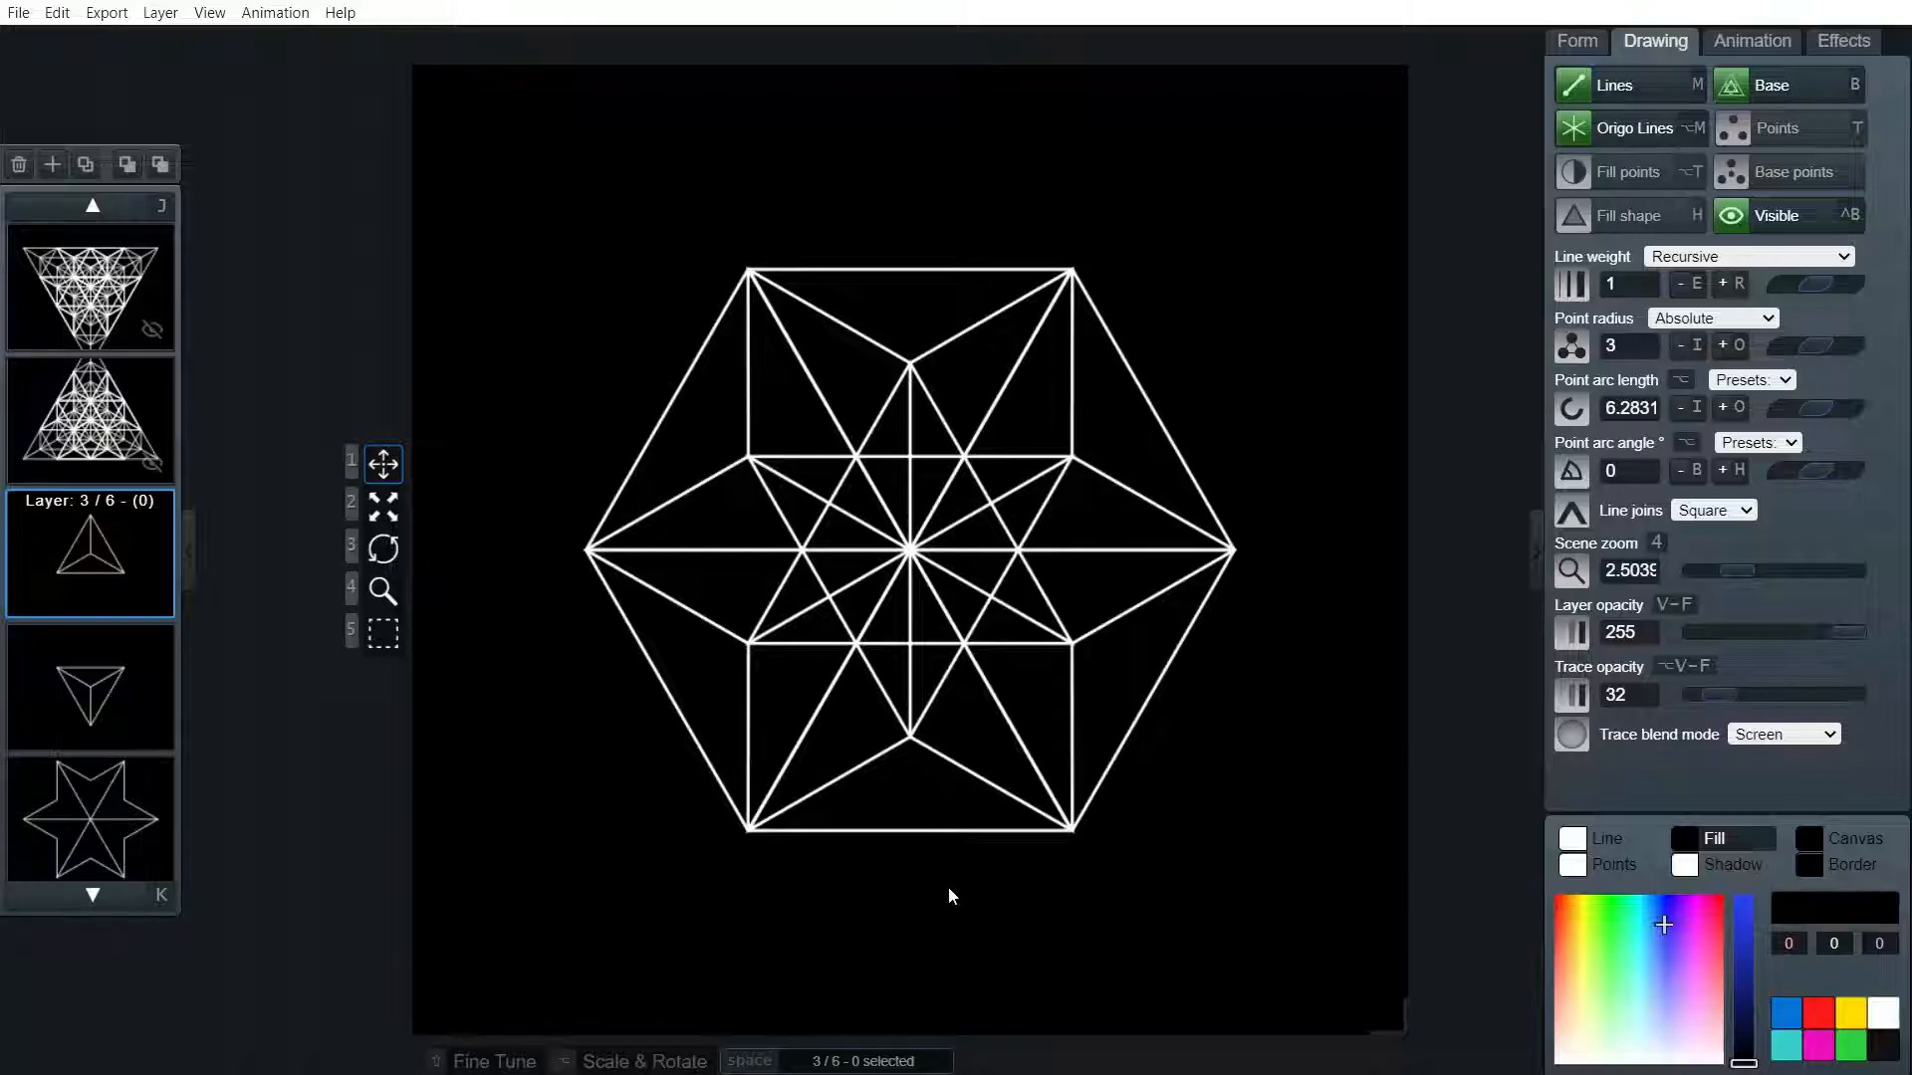
{"action": "mouse_move", "coordinate": [1134, 719]}
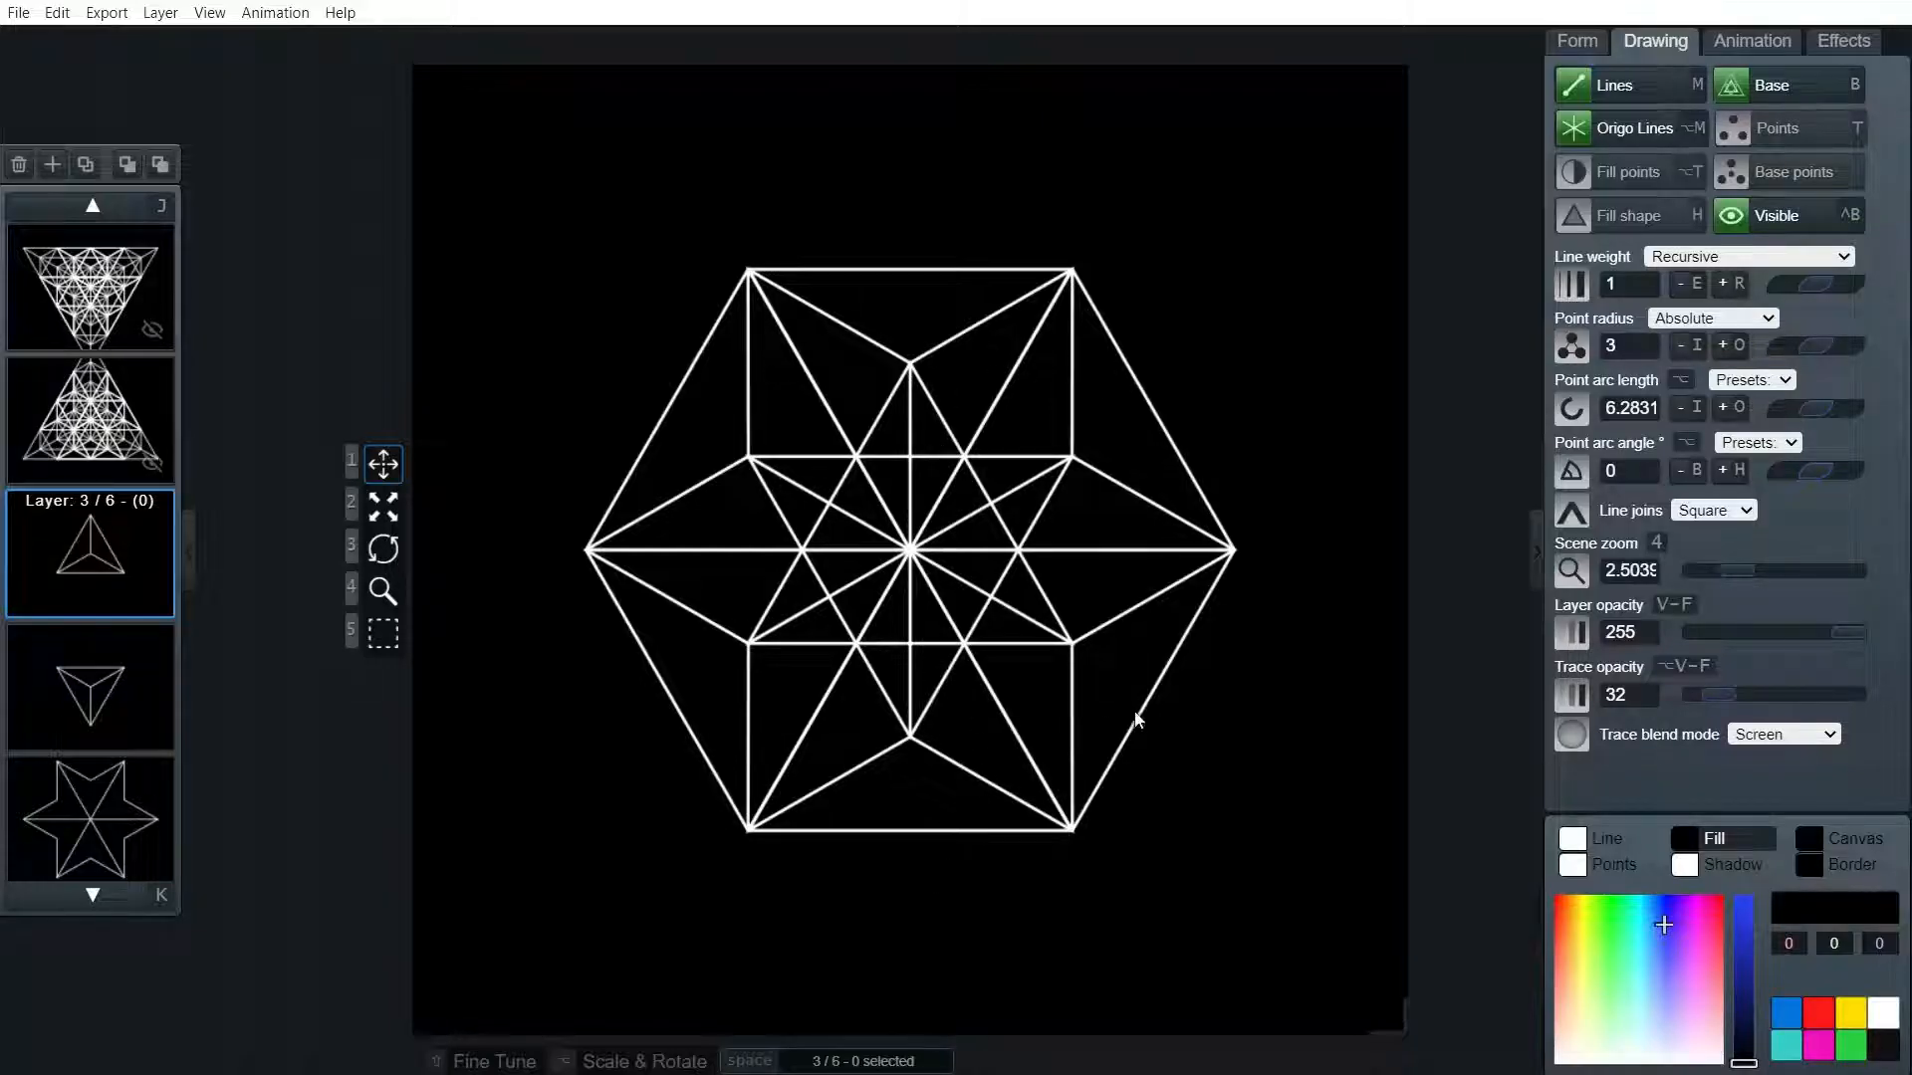
{"action": "mouse_move", "coordinate": [754, 735]}
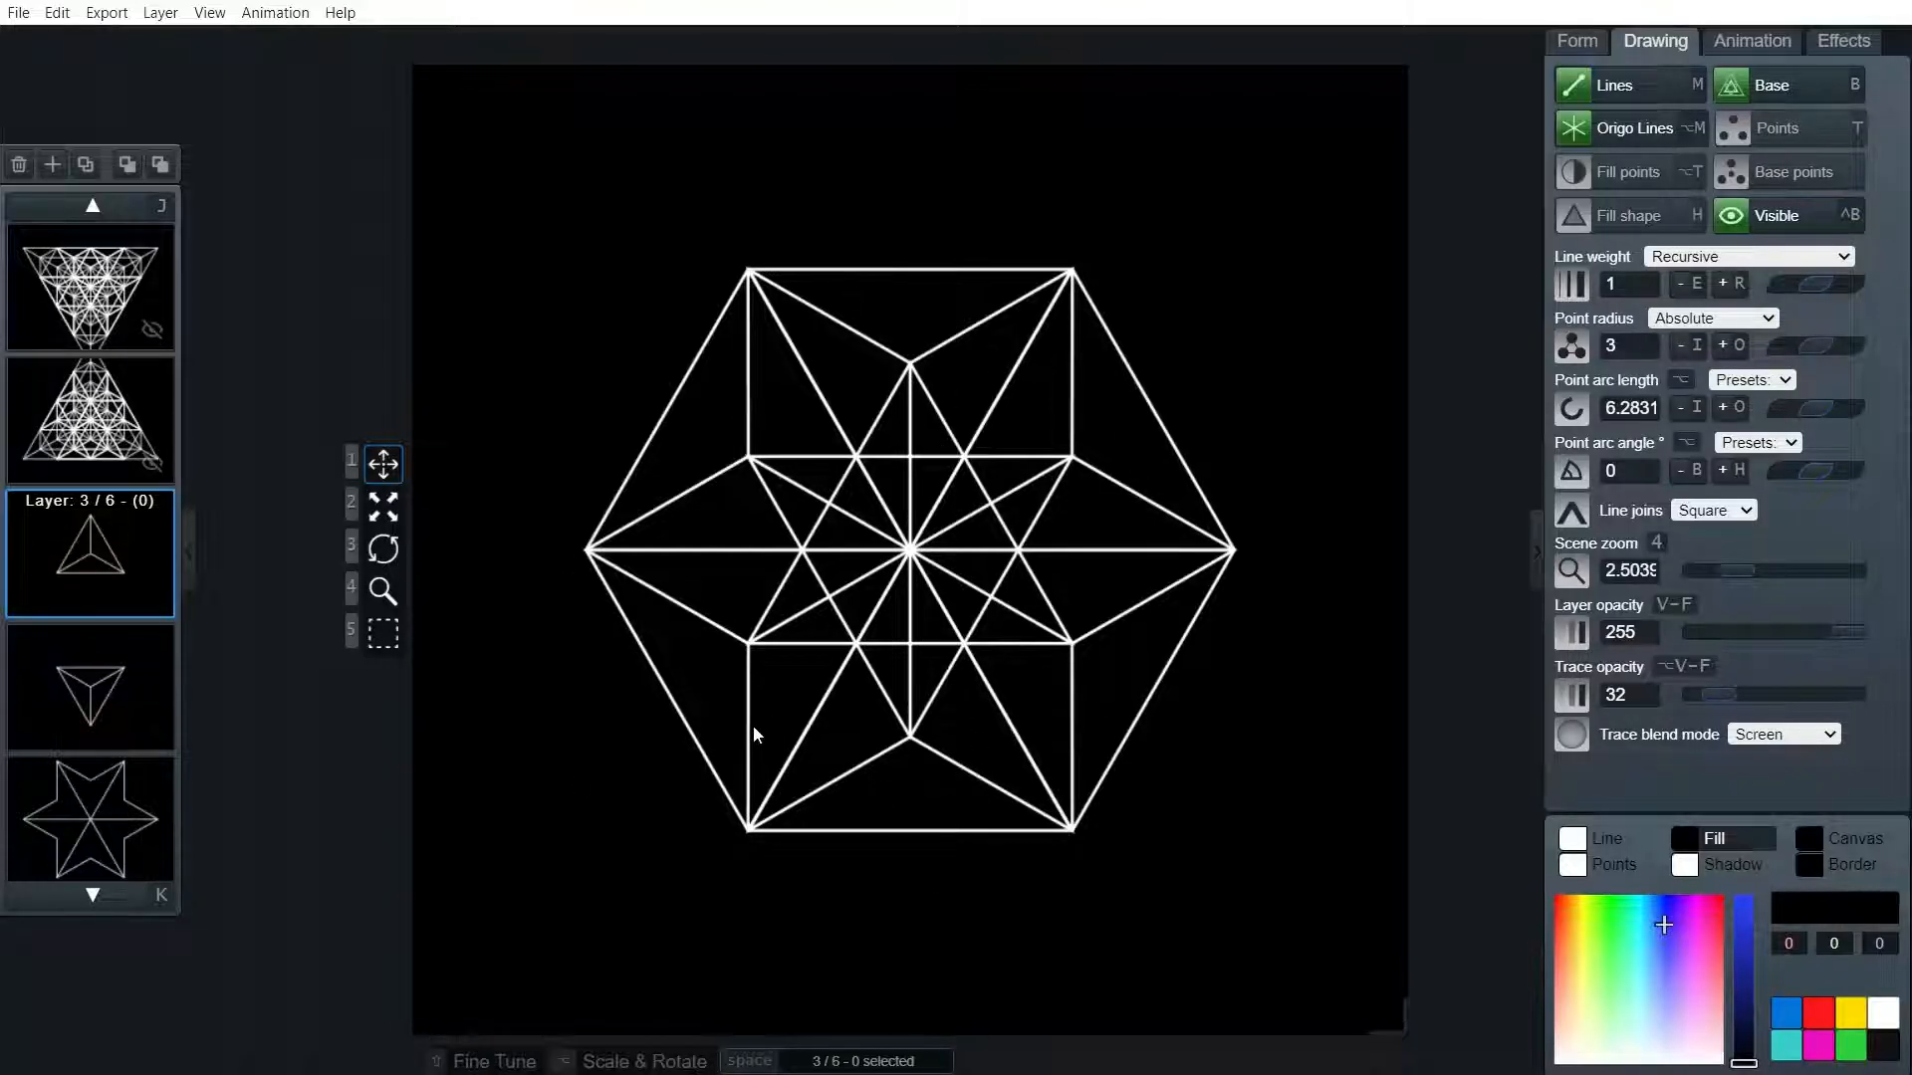
{"action": "mouse_move", "coordinate": [240, 715]}
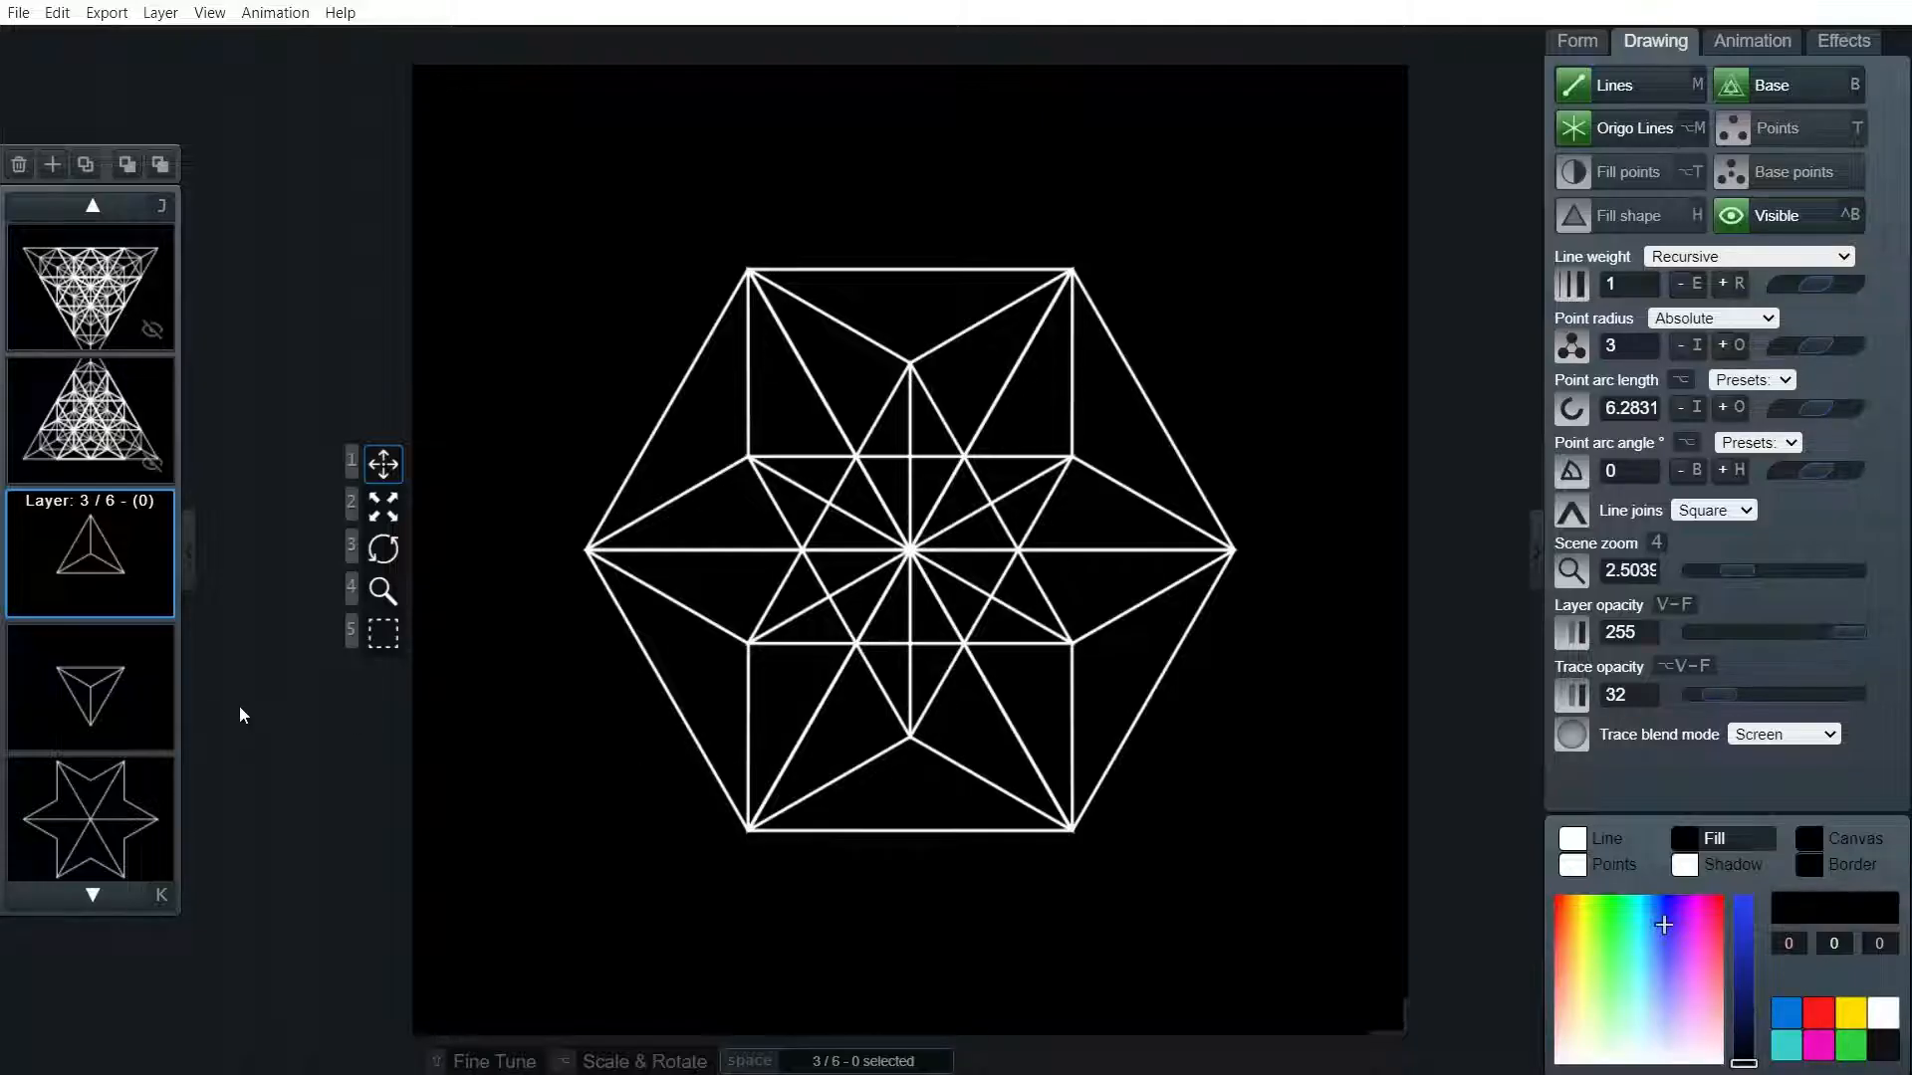
{"action": "mouse_move", "coordinate": [189, 753]}
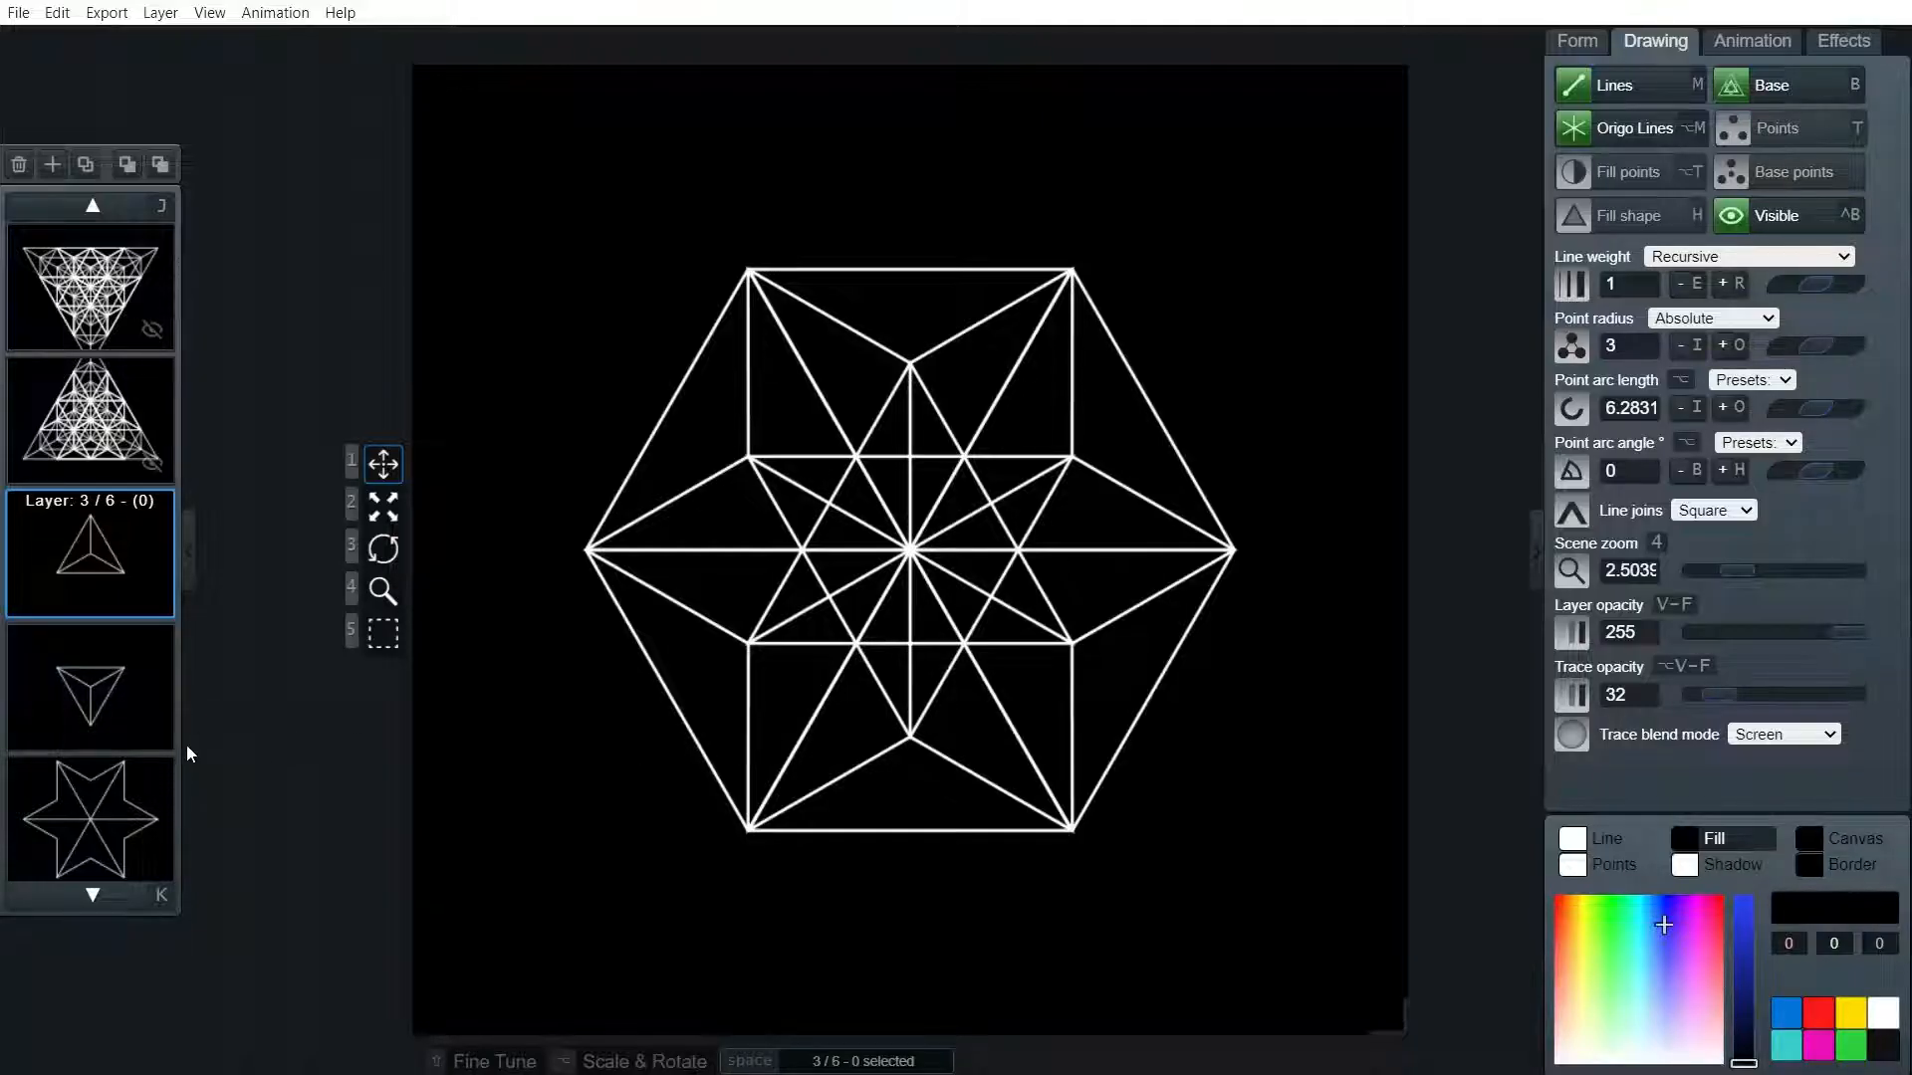
{"action": "mouse_move", "coordinate": [69, 592]}
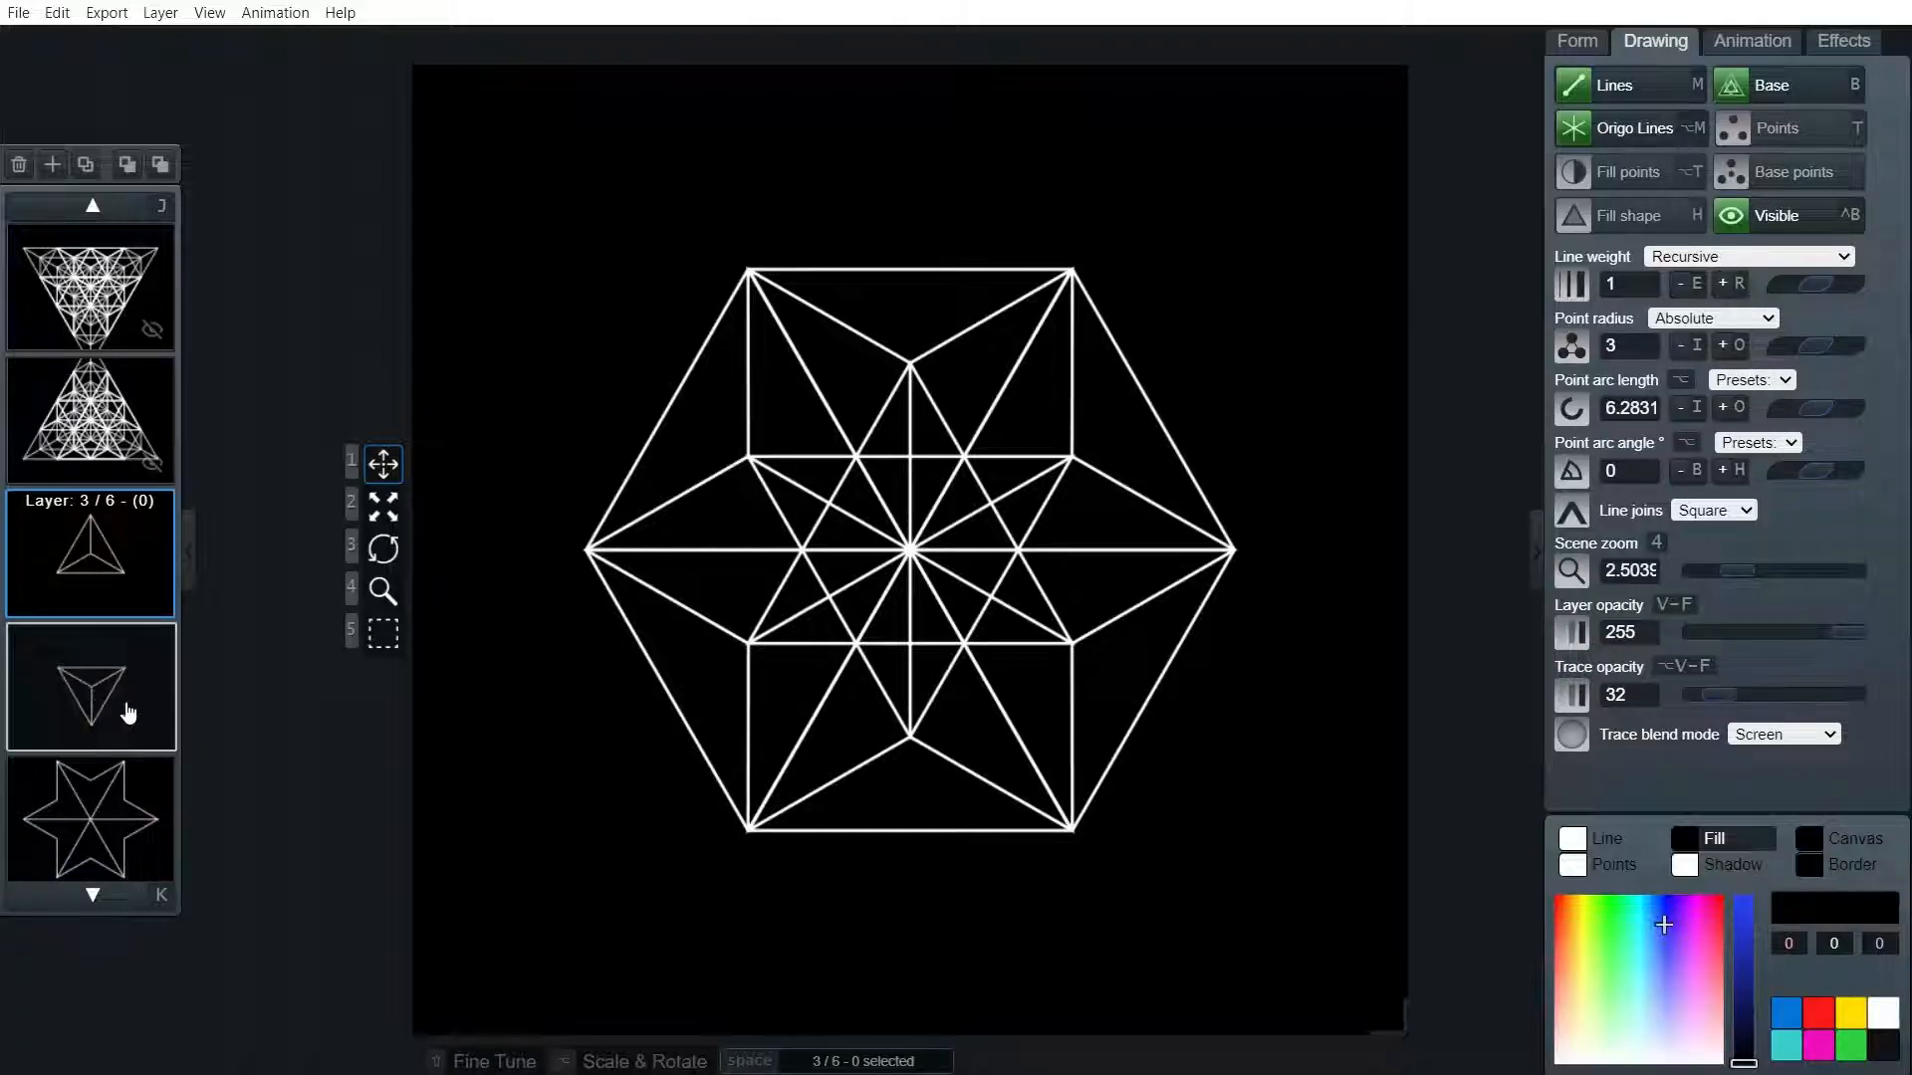
Add a seventh layer with one radius-60 triangle at recursion depth 0
{"action": "left_click", "coordinate": [51, 164]}
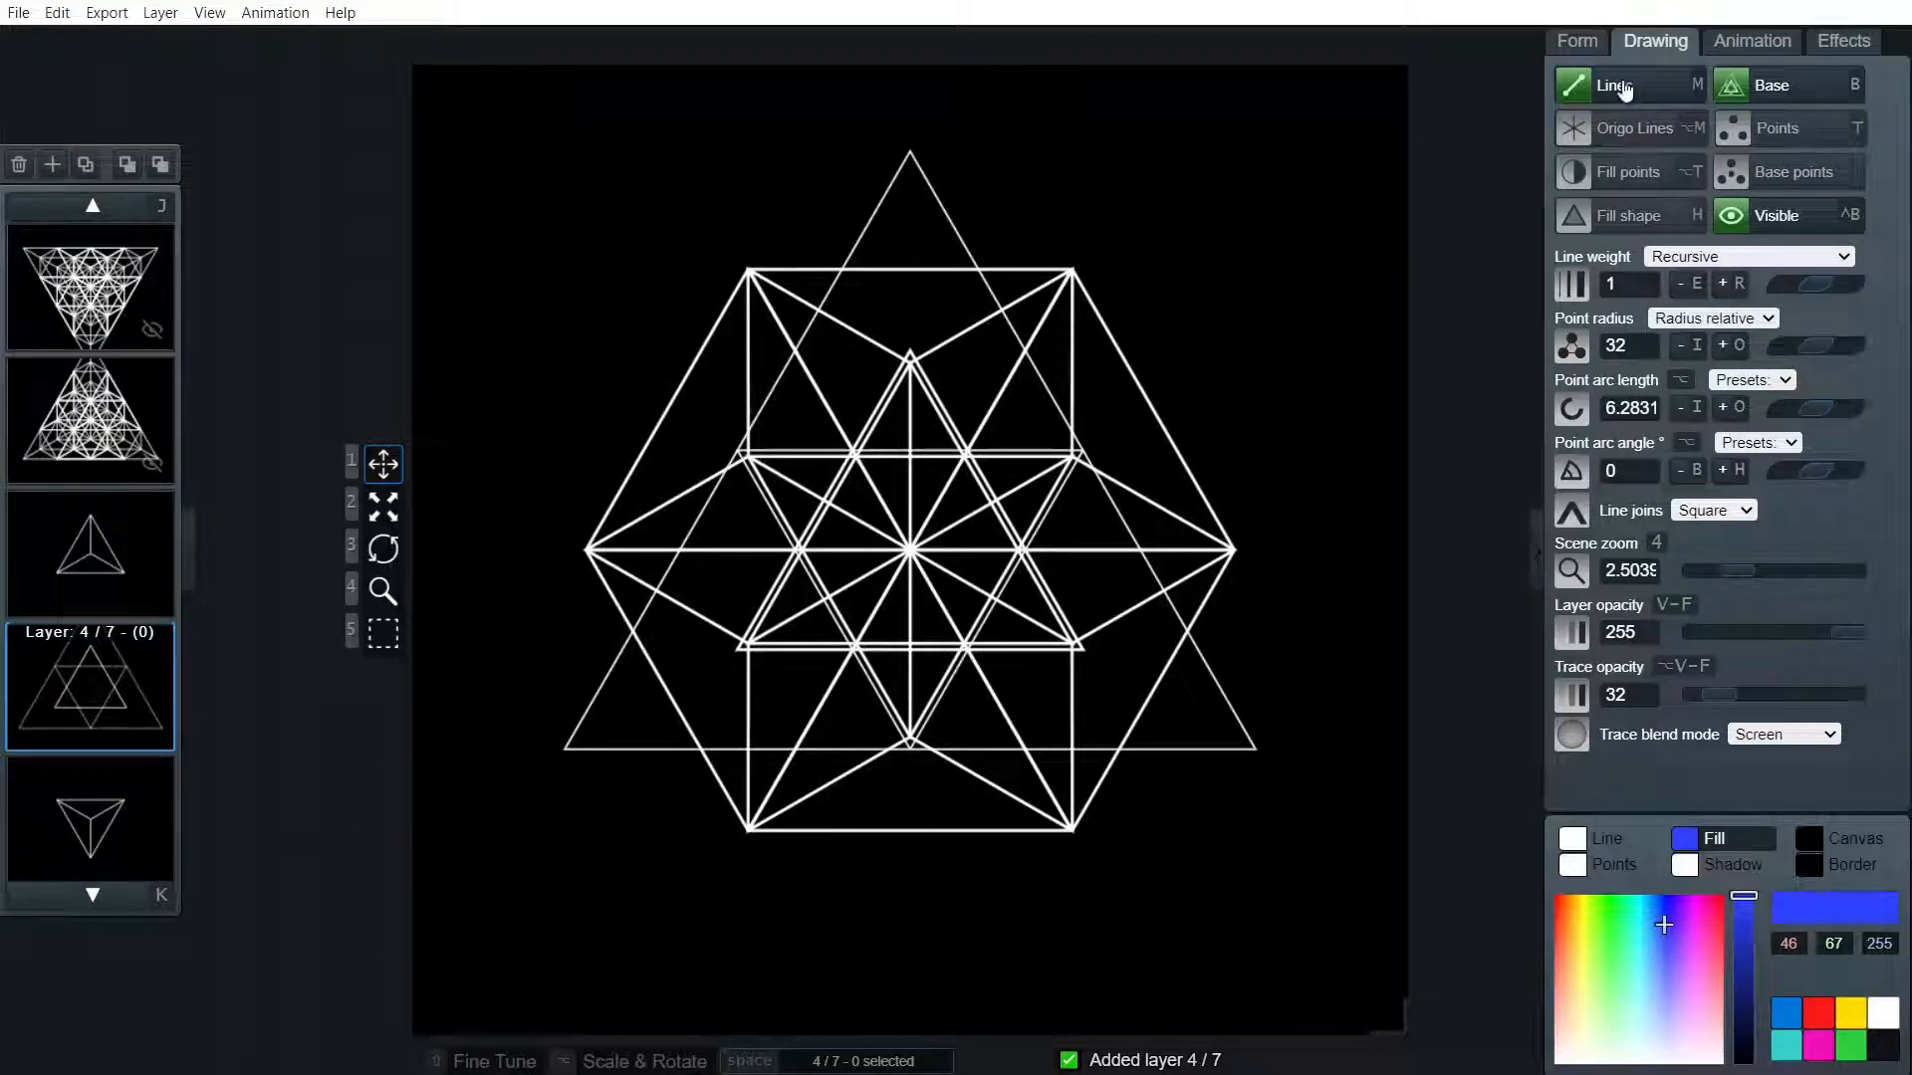
{"action": "left_click", "coordinate": [1576, 40]}
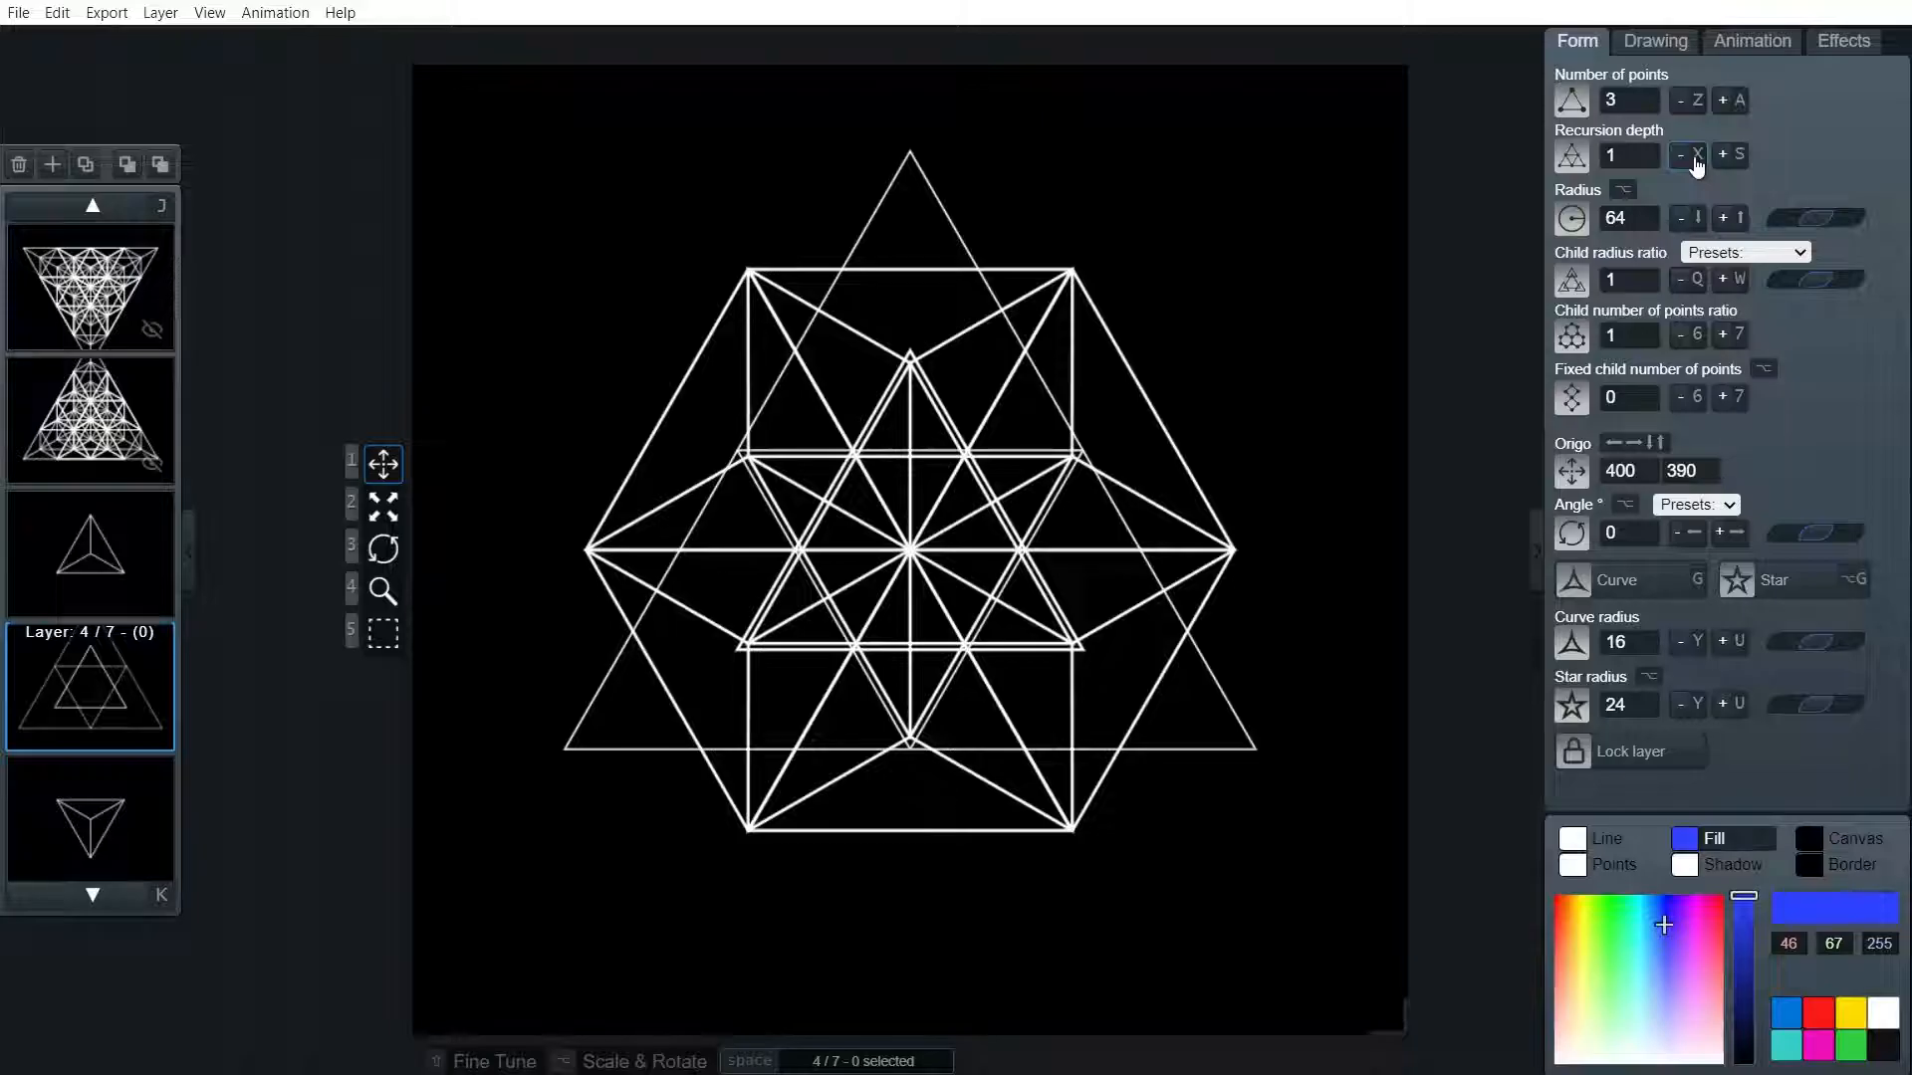
{"action": "left_click", "coordinate": [1680, 155]}
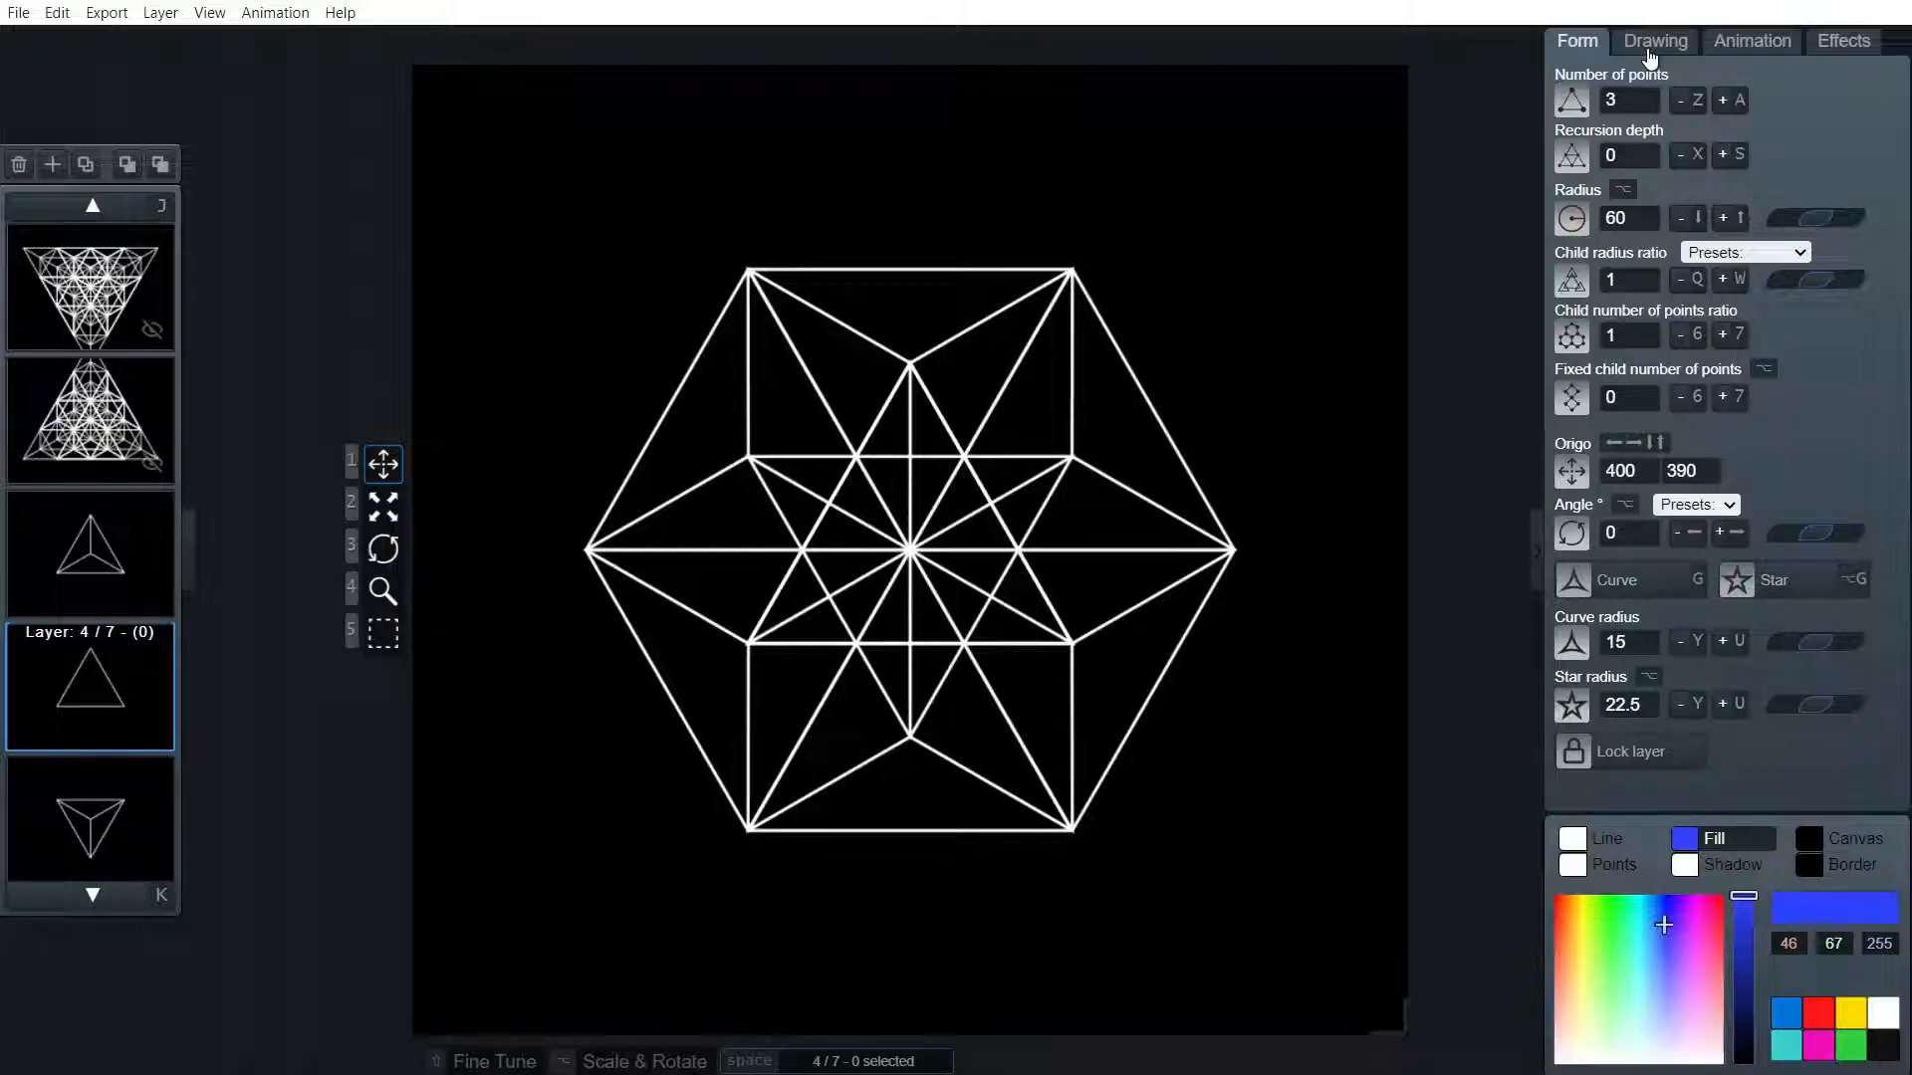
{"action": "left_click", "coordinate": [1654, 39]}
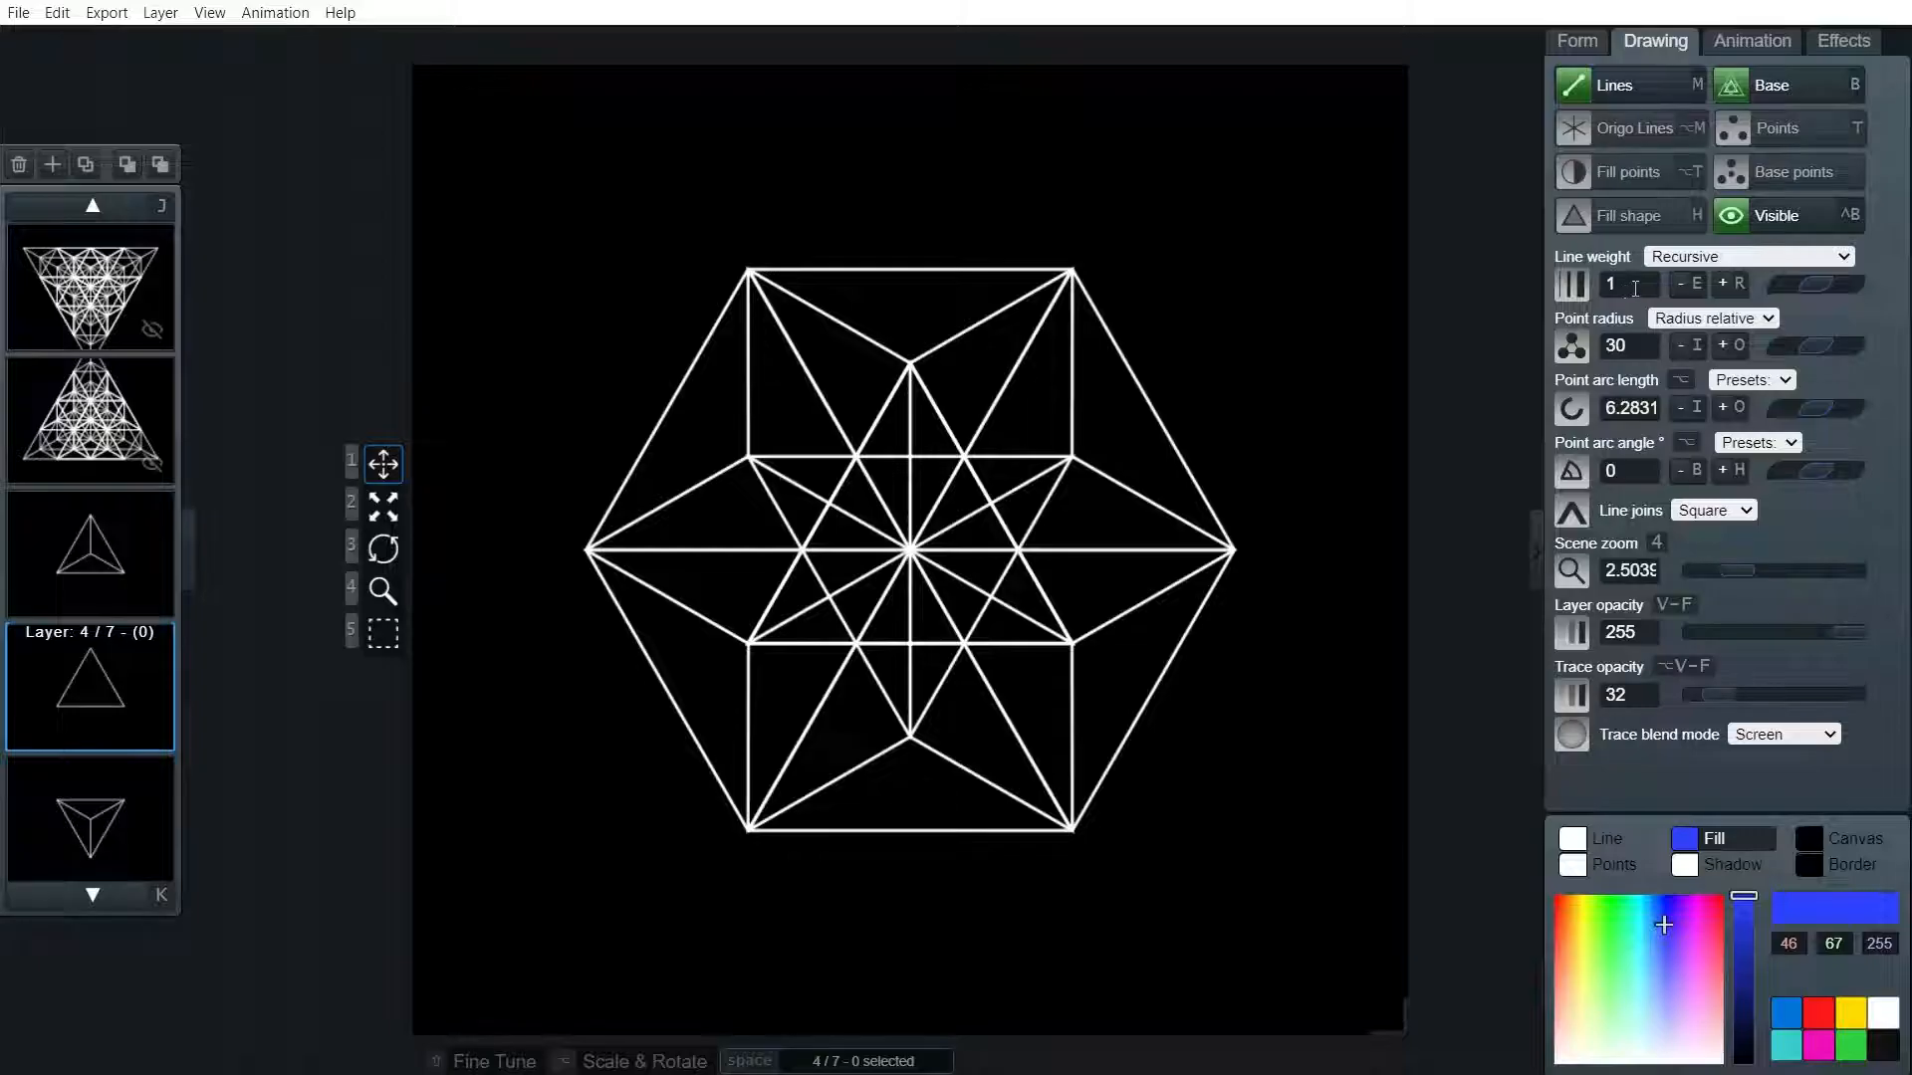
{"action": "left_click", "coordinate": [1629, 283]}
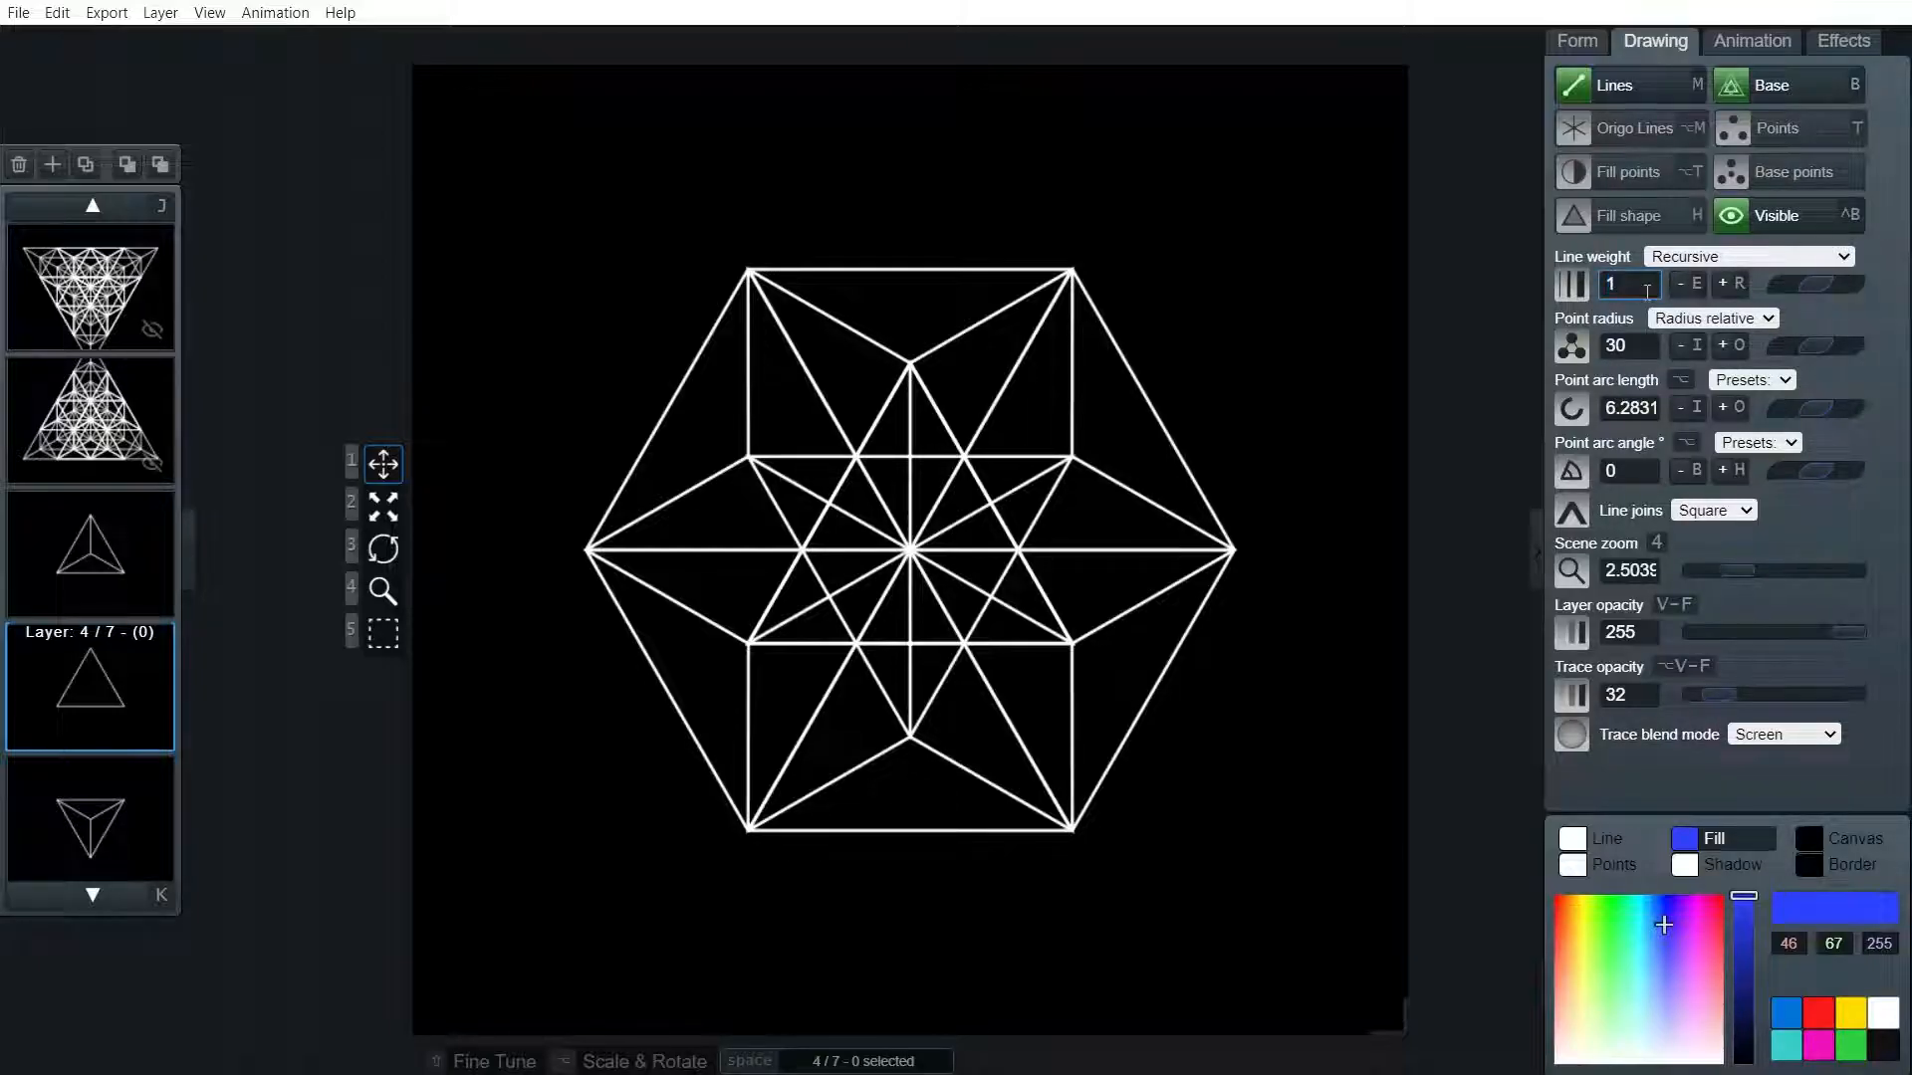
Give the triangle a fixed line weight of 100, colour 32,32,32, and angle 180
{"action": "type", "text": "100"}
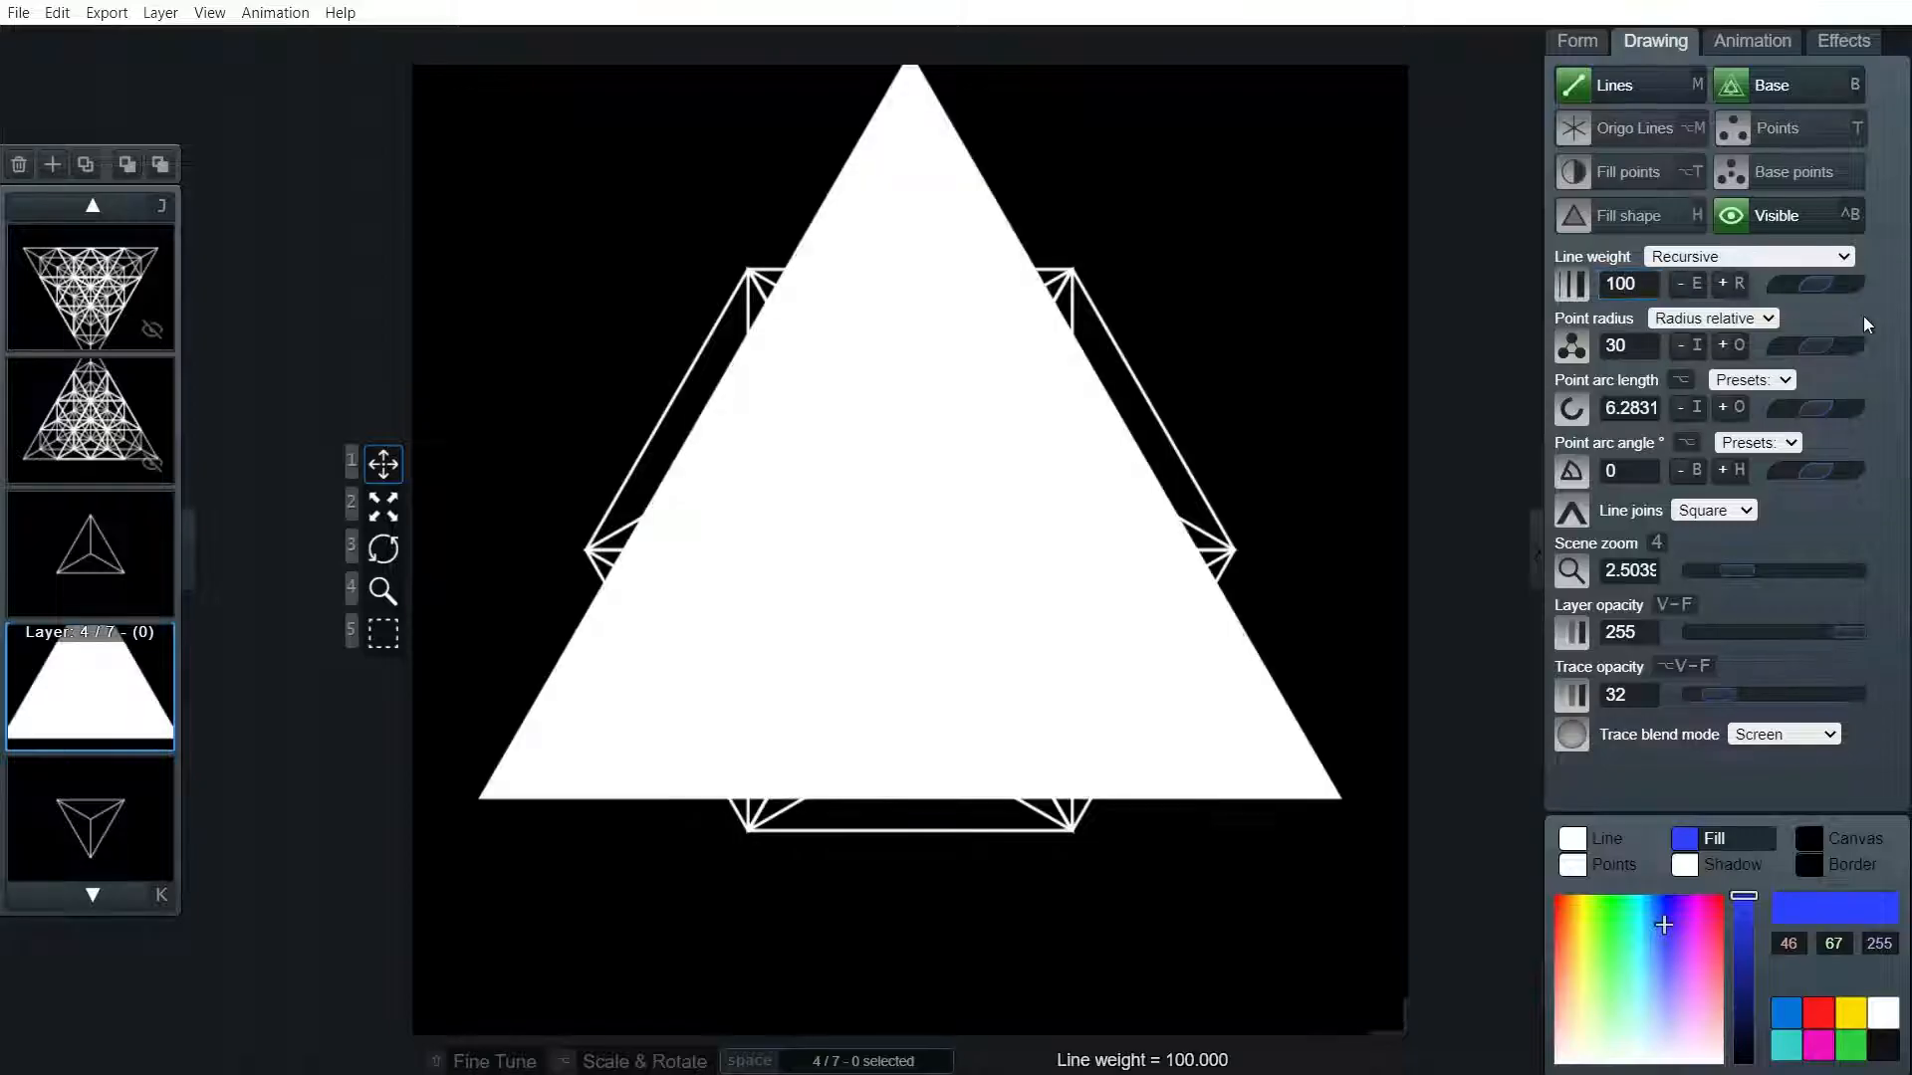
{"action": "left_click", "coordinate": [1747, 256]}
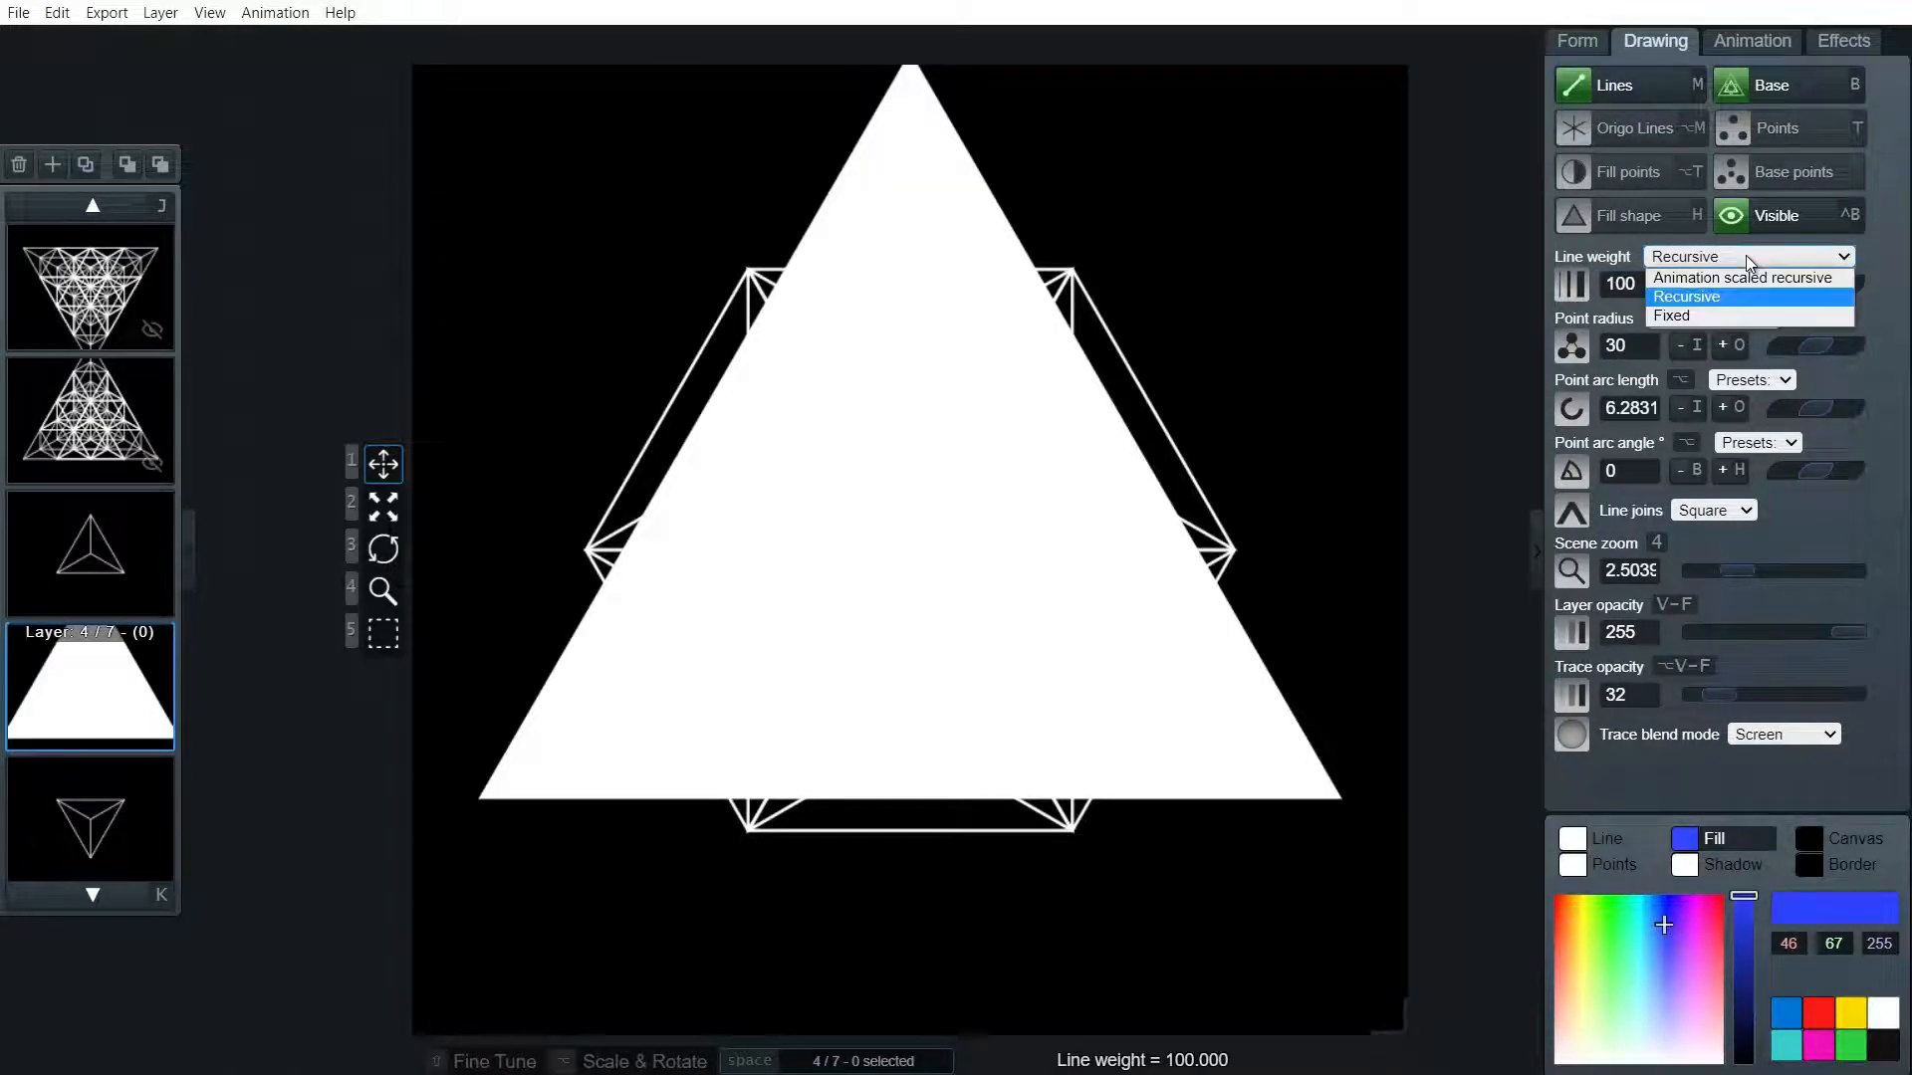
{"action": "left_click", "coordinate": [1672, 315]}
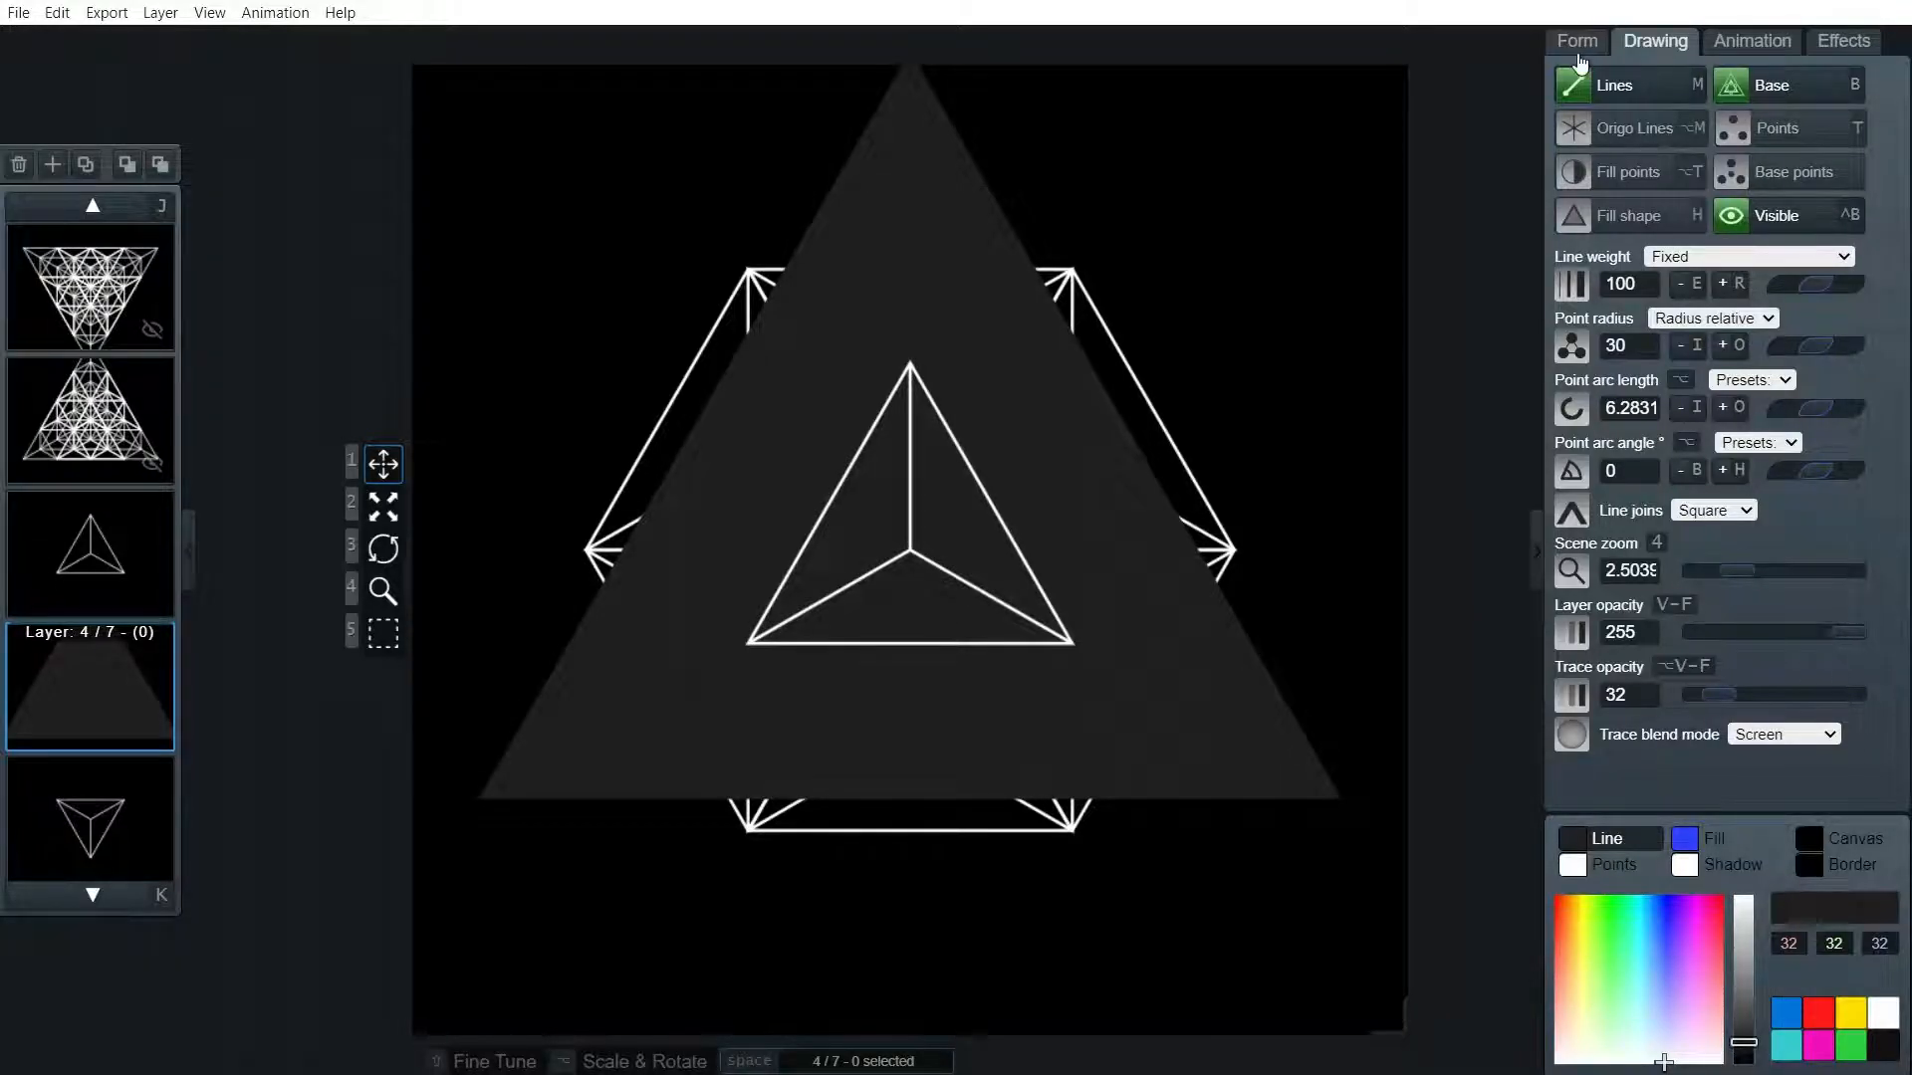
{"action": "left_click", "coordinate": [1575, 40]}
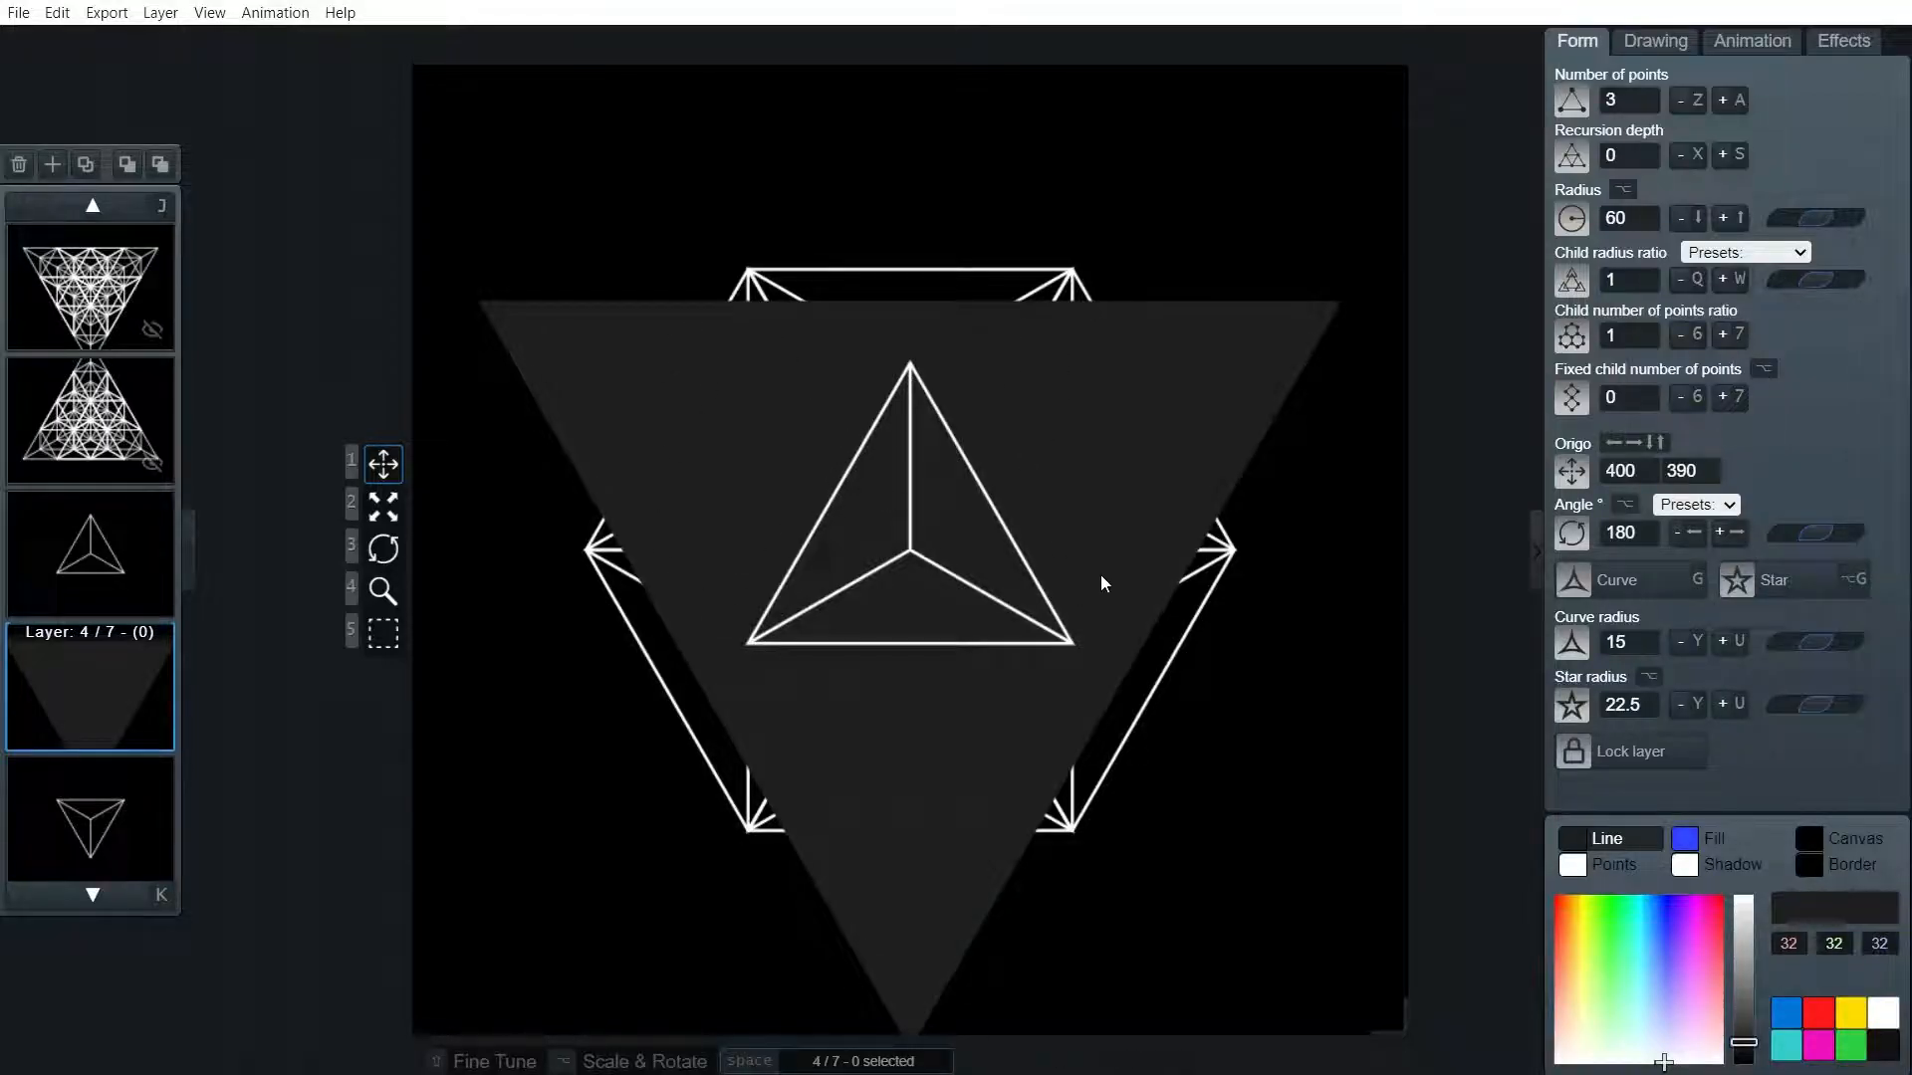
{"action": "mouse_move", "coordinate": [1046, 951]}
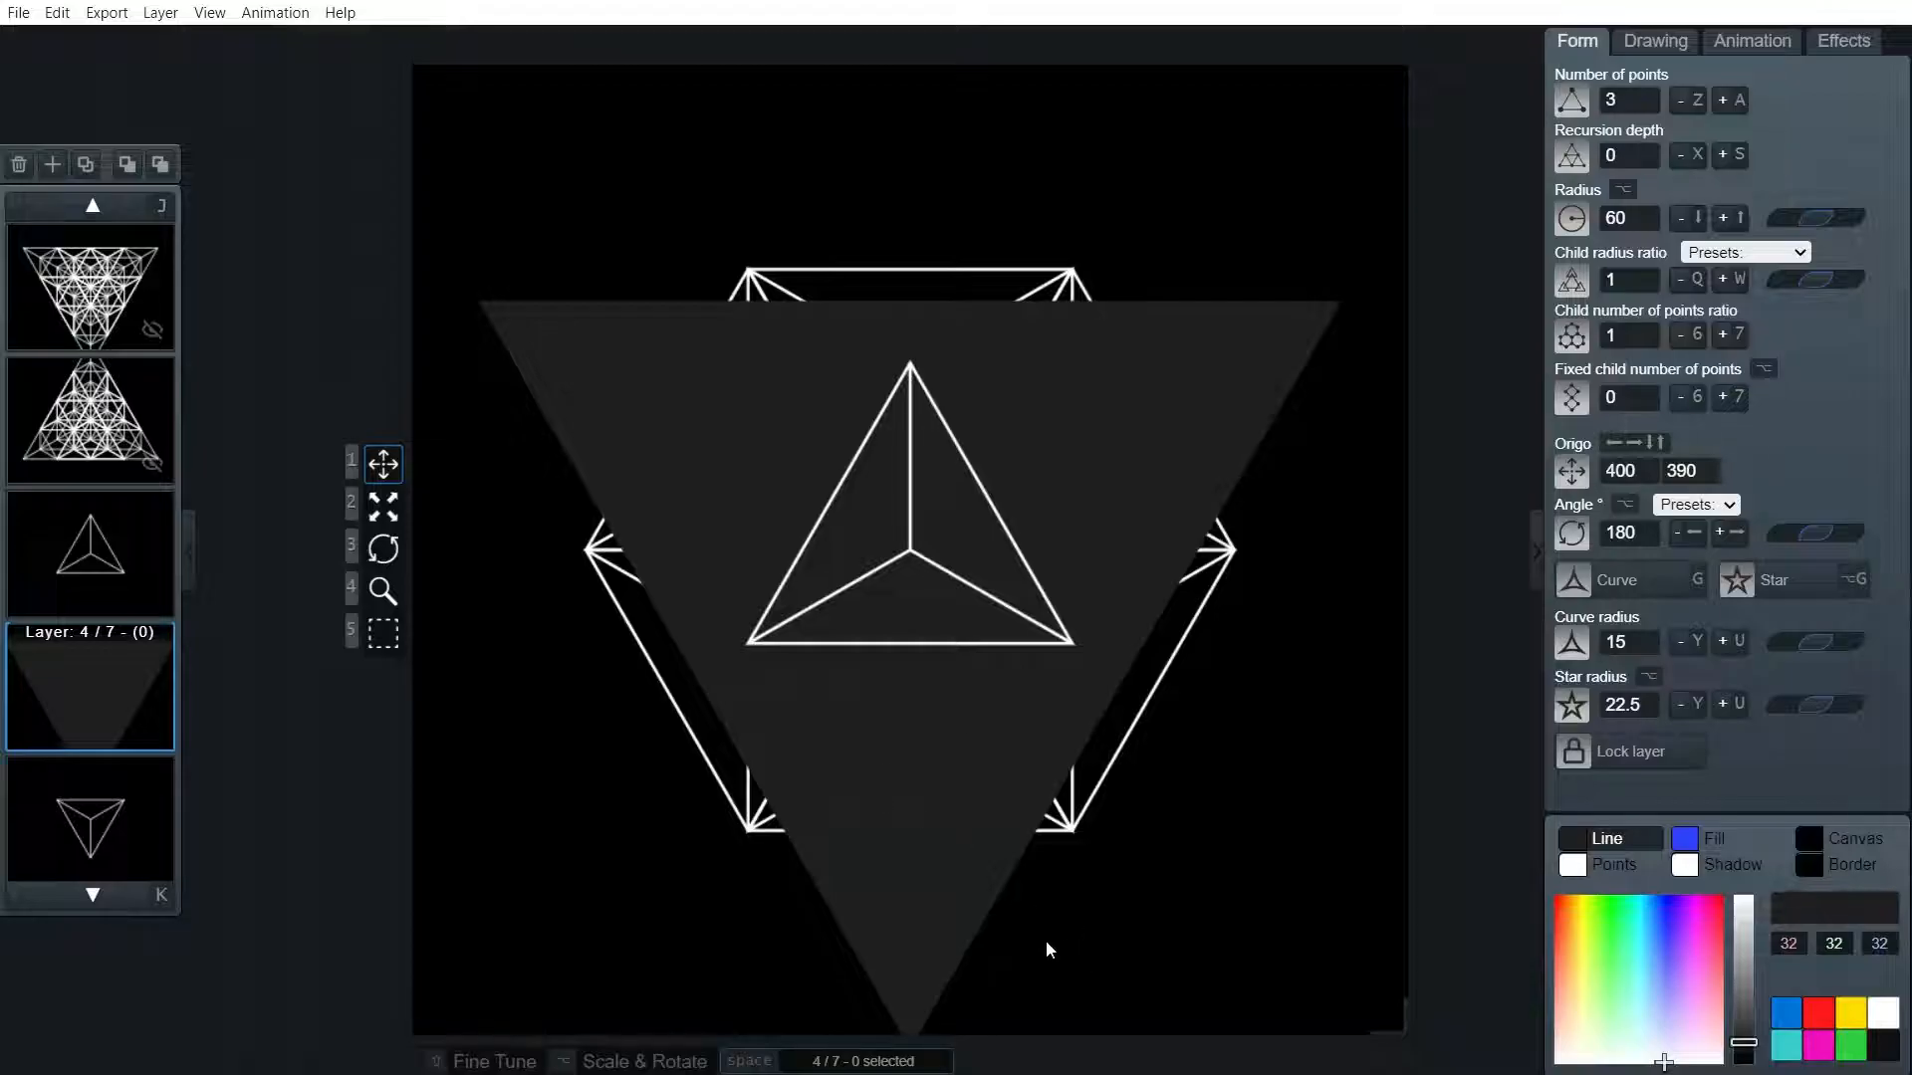
{"action": "mouse_move", "coordinate": [1859, 681]}
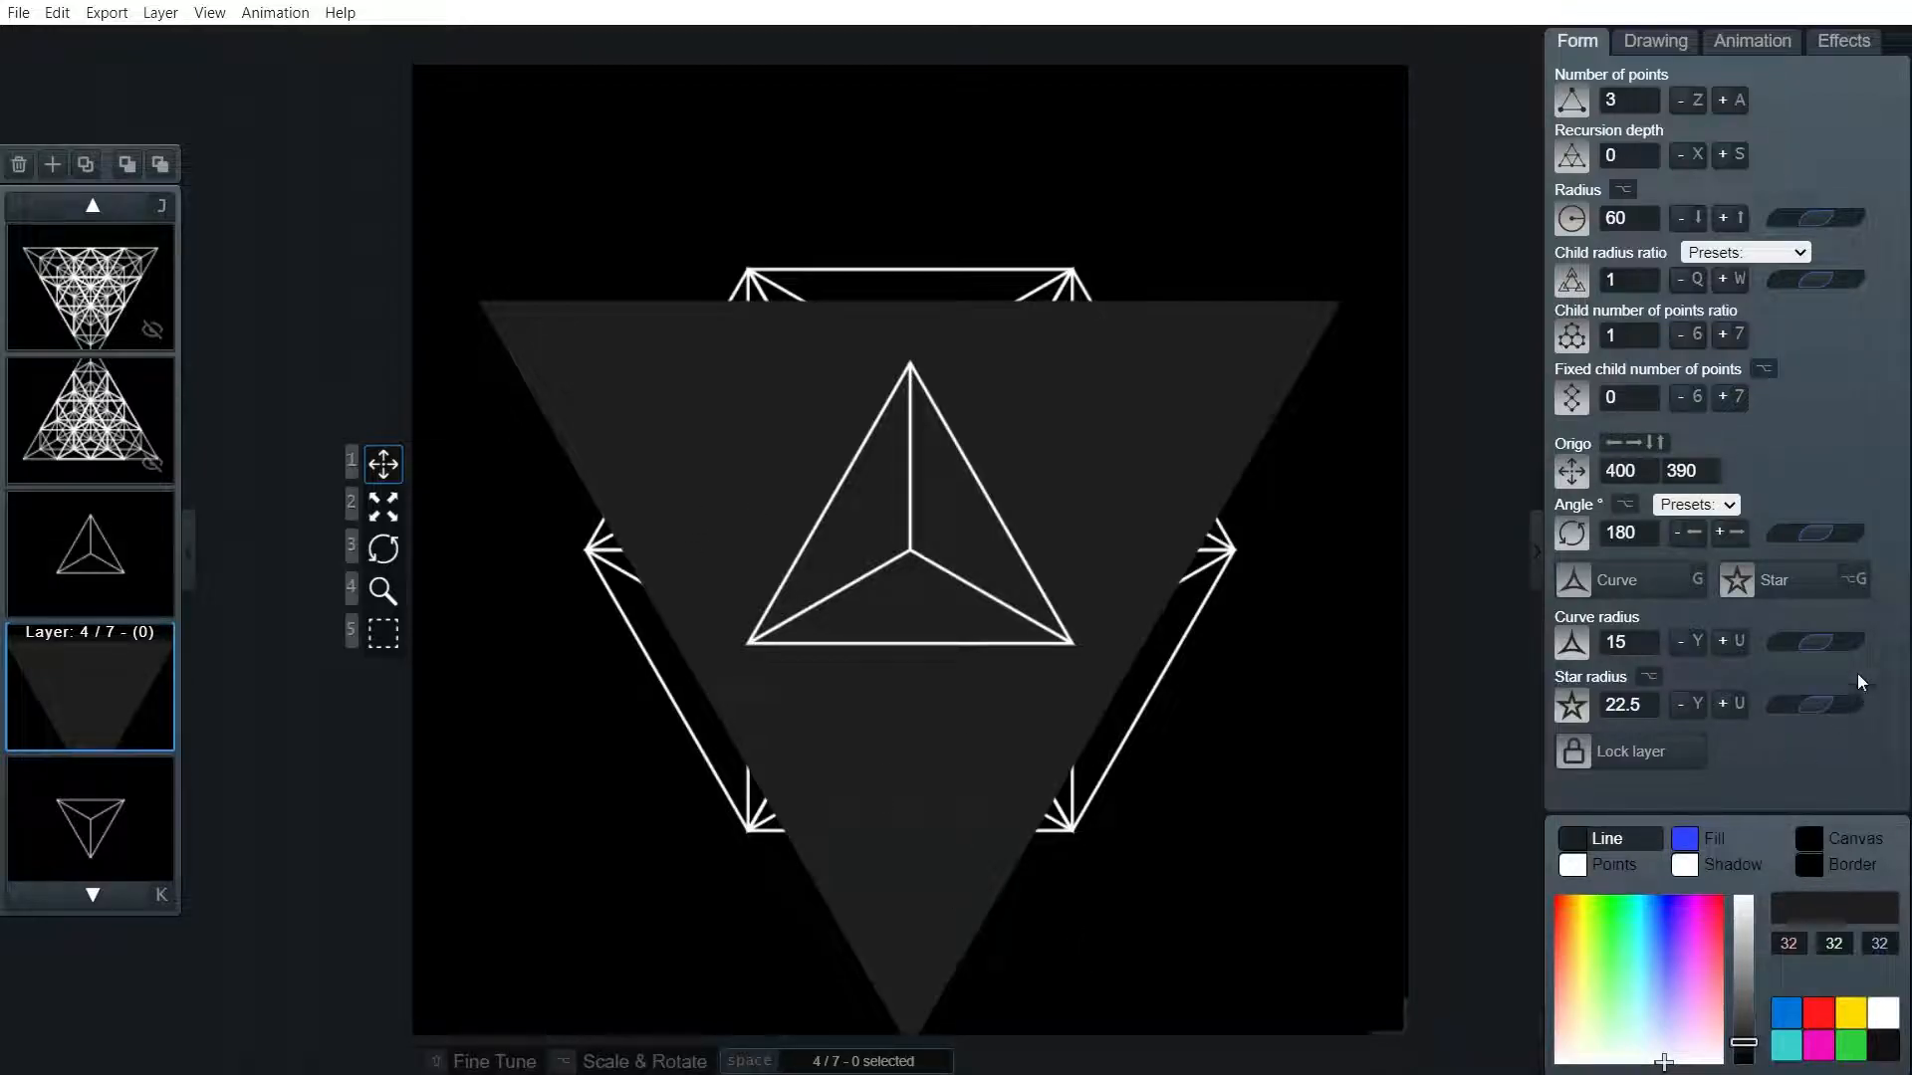
Turn the grey triangle into a star with star radius 0
{"action": "left_click", "coordinate": [1729, 579]}
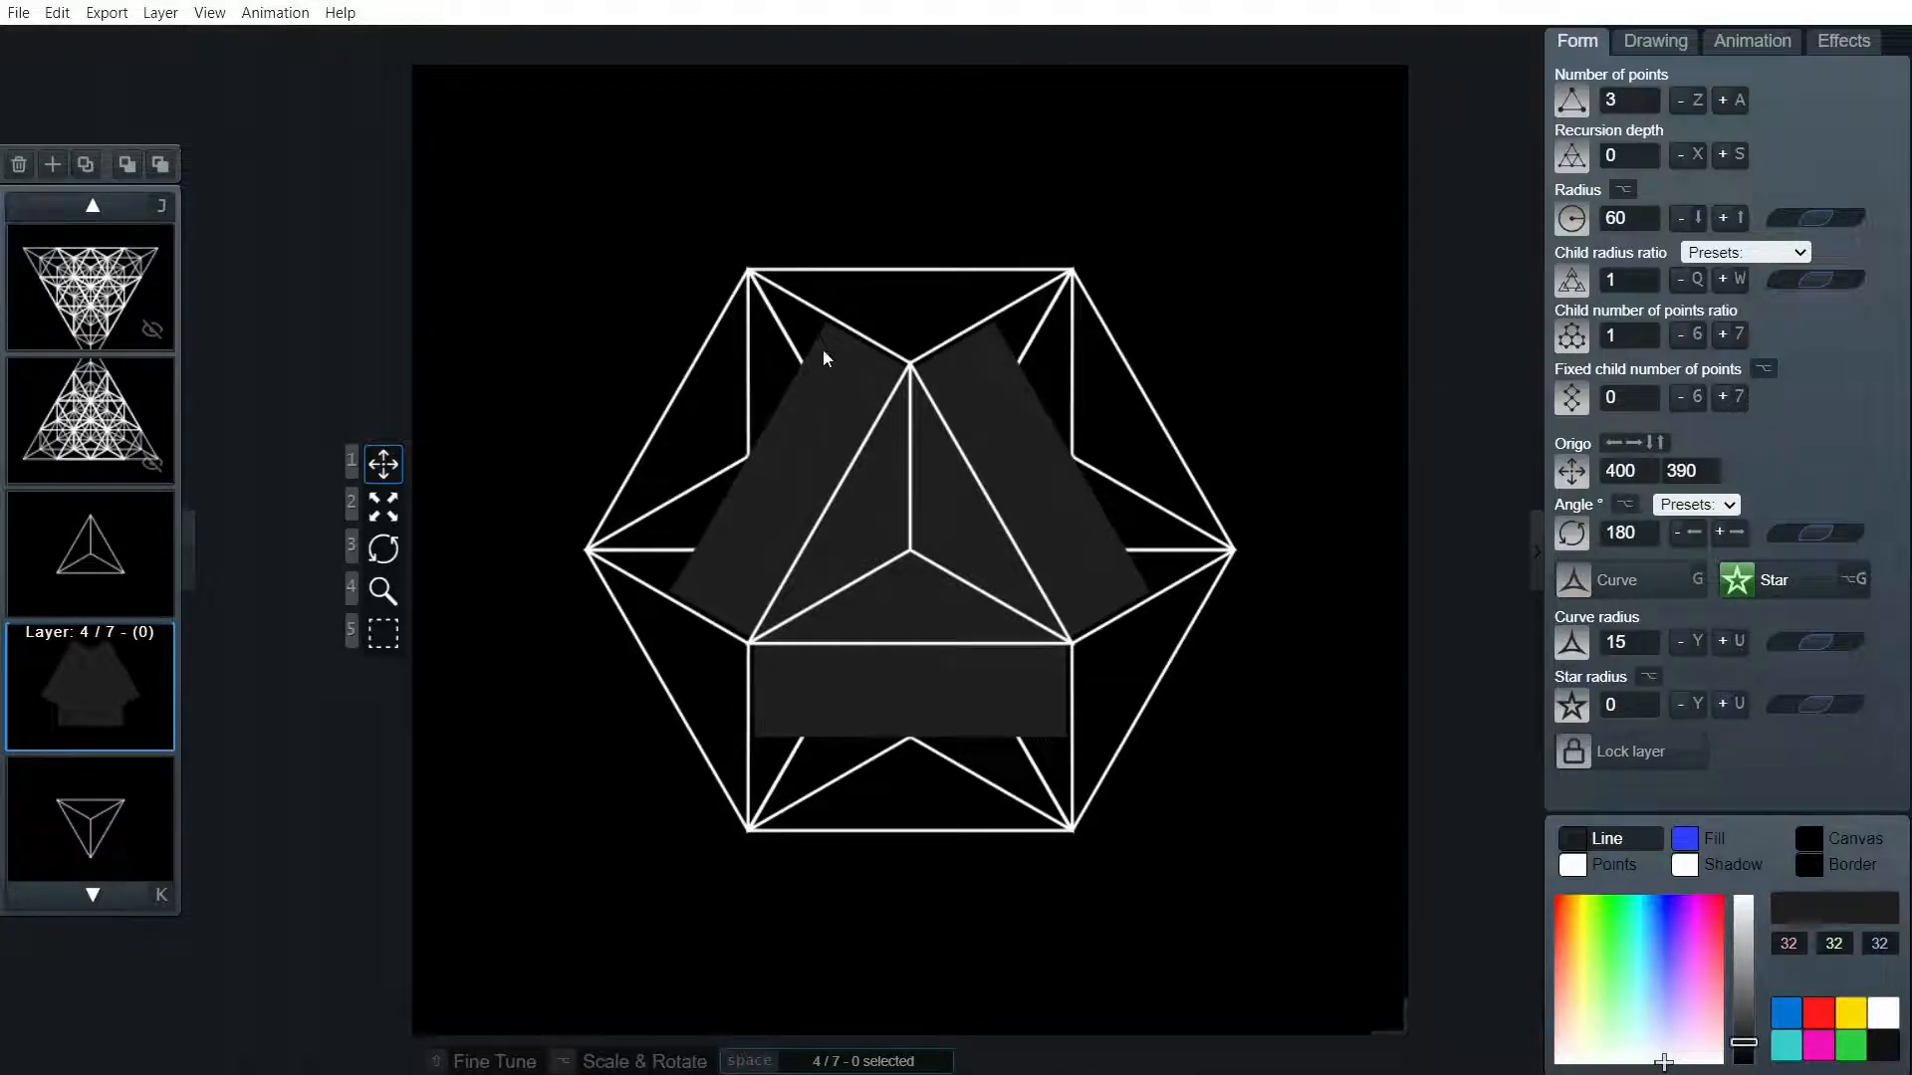
{"action": "mouse_move", "coordinate": [963, 345]}
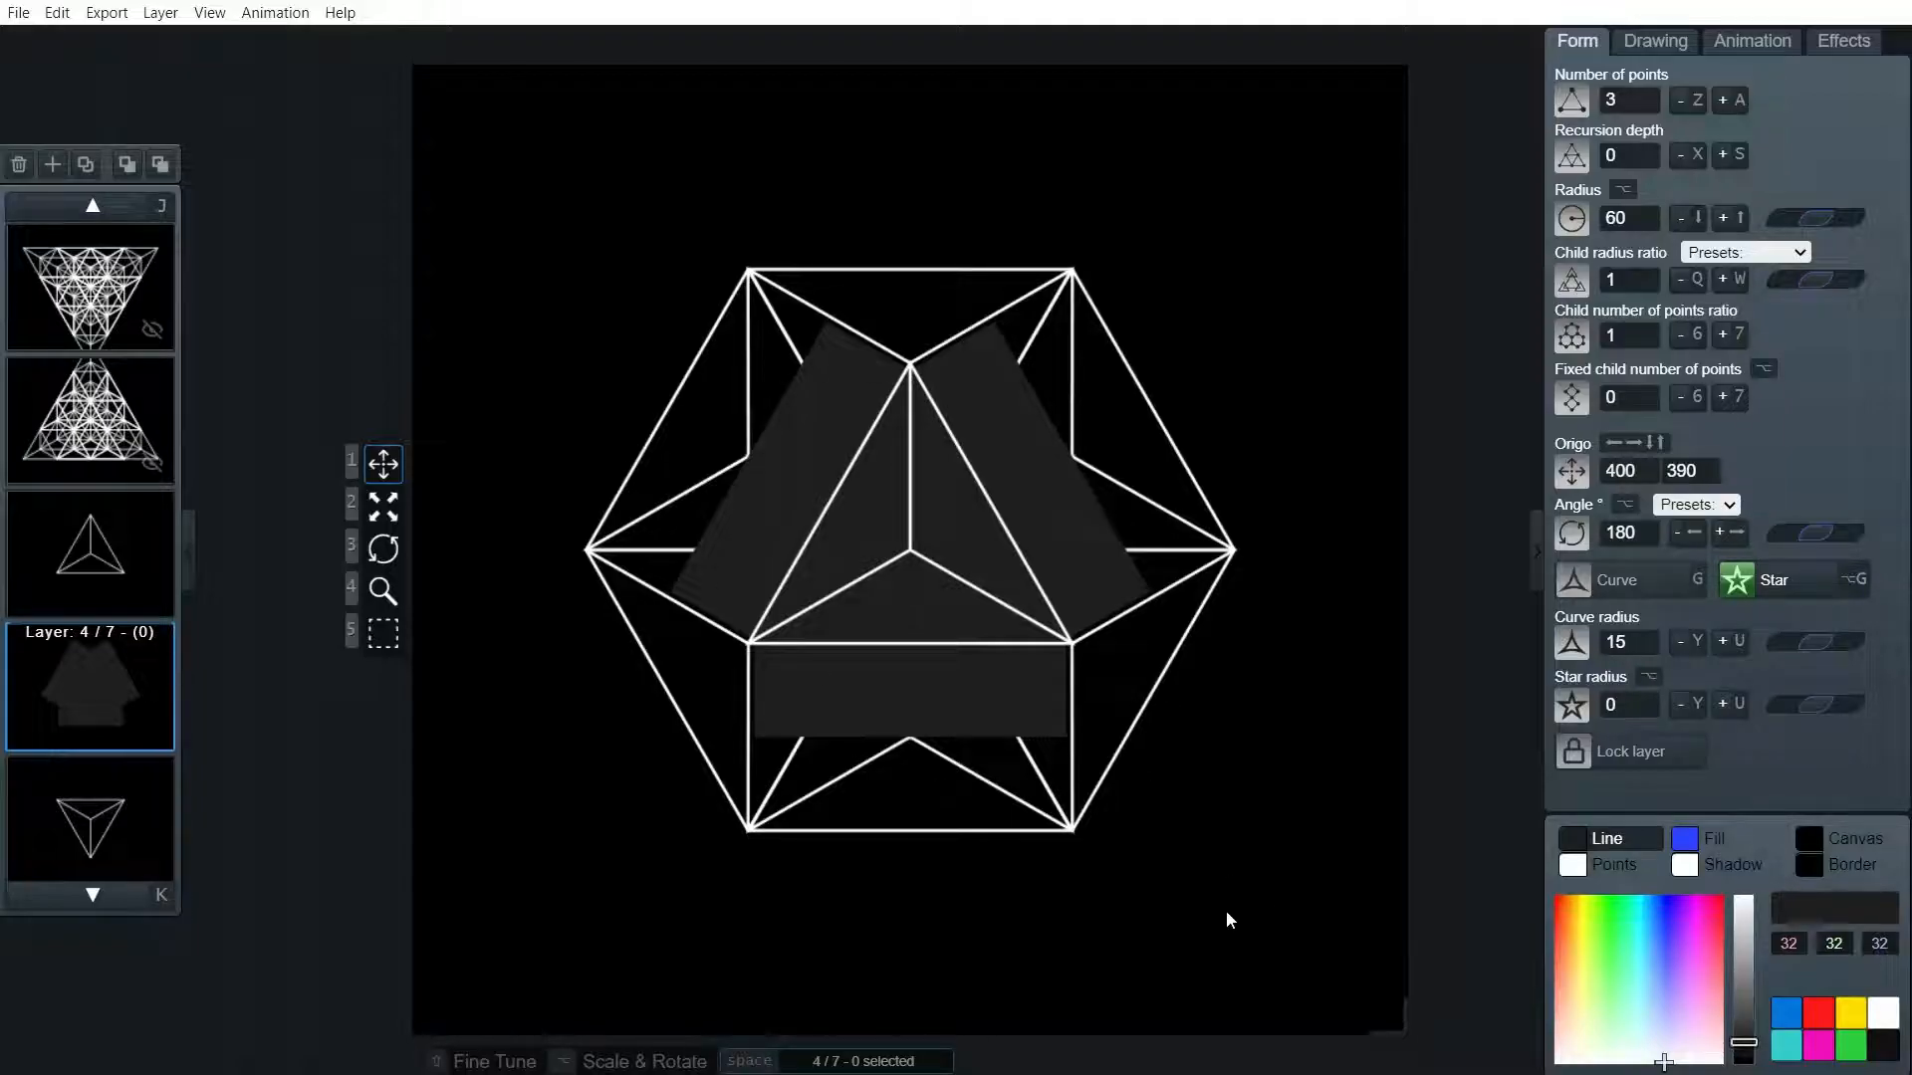
{"action": "mouse_move", "coordinate": [1163, 435]}
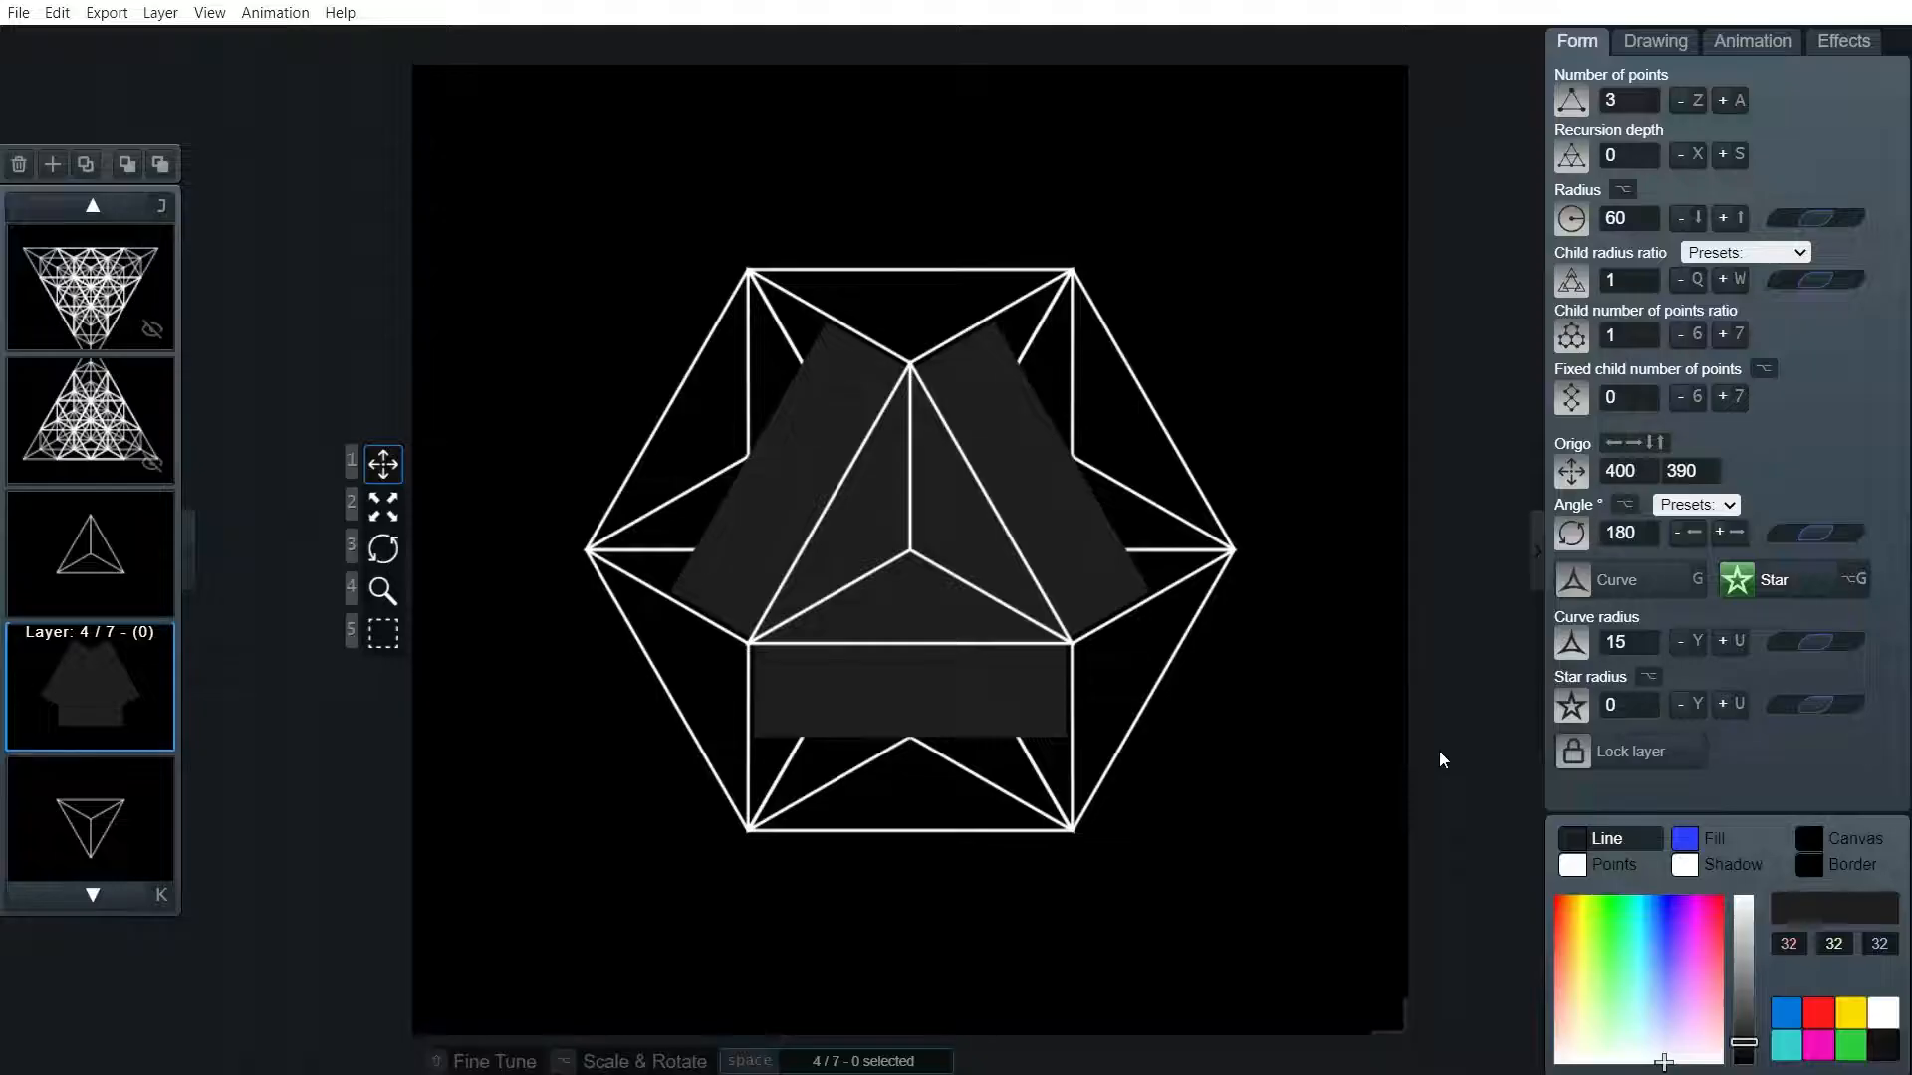
{"action": "mouse_move", "coordinate": [960, 522]}
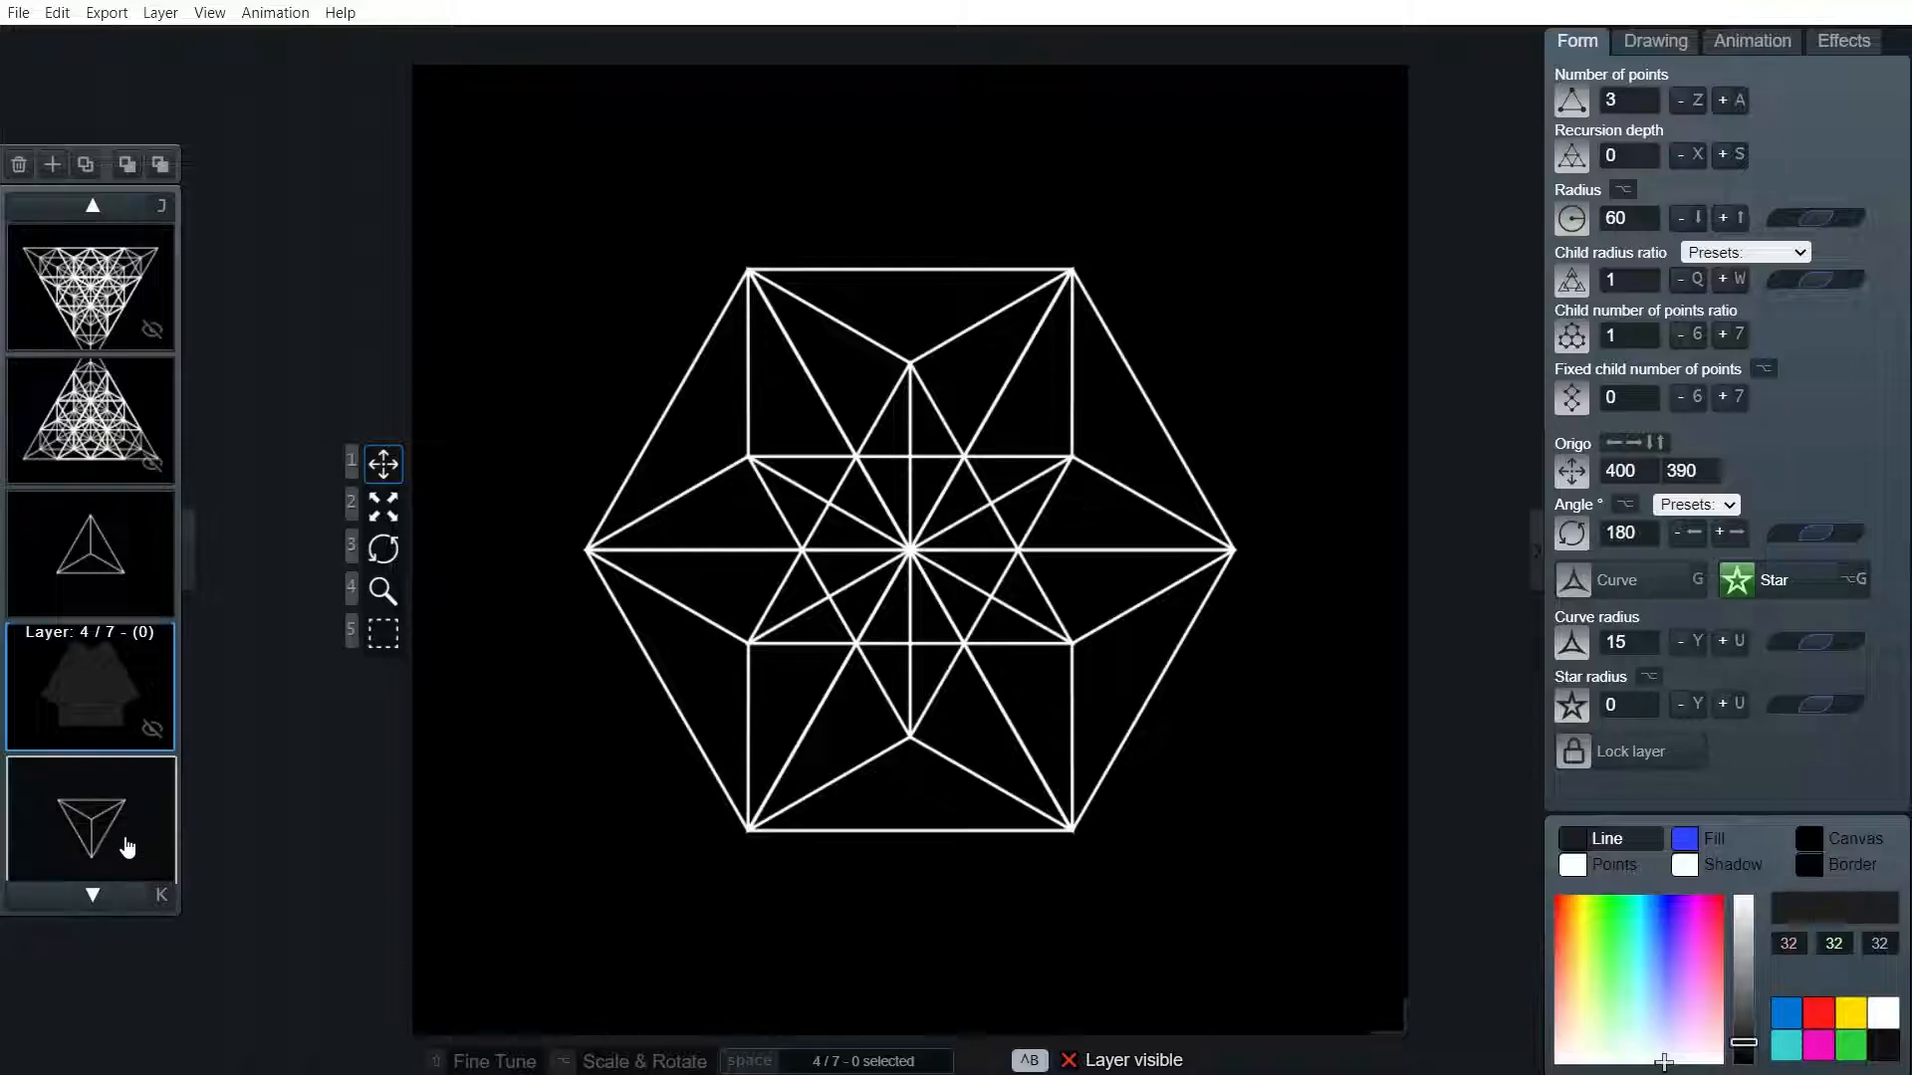
Select the hexagon and six-pointed star layers together and edit their radius
{"action": "left_click", "coordinate": [91, 553]}
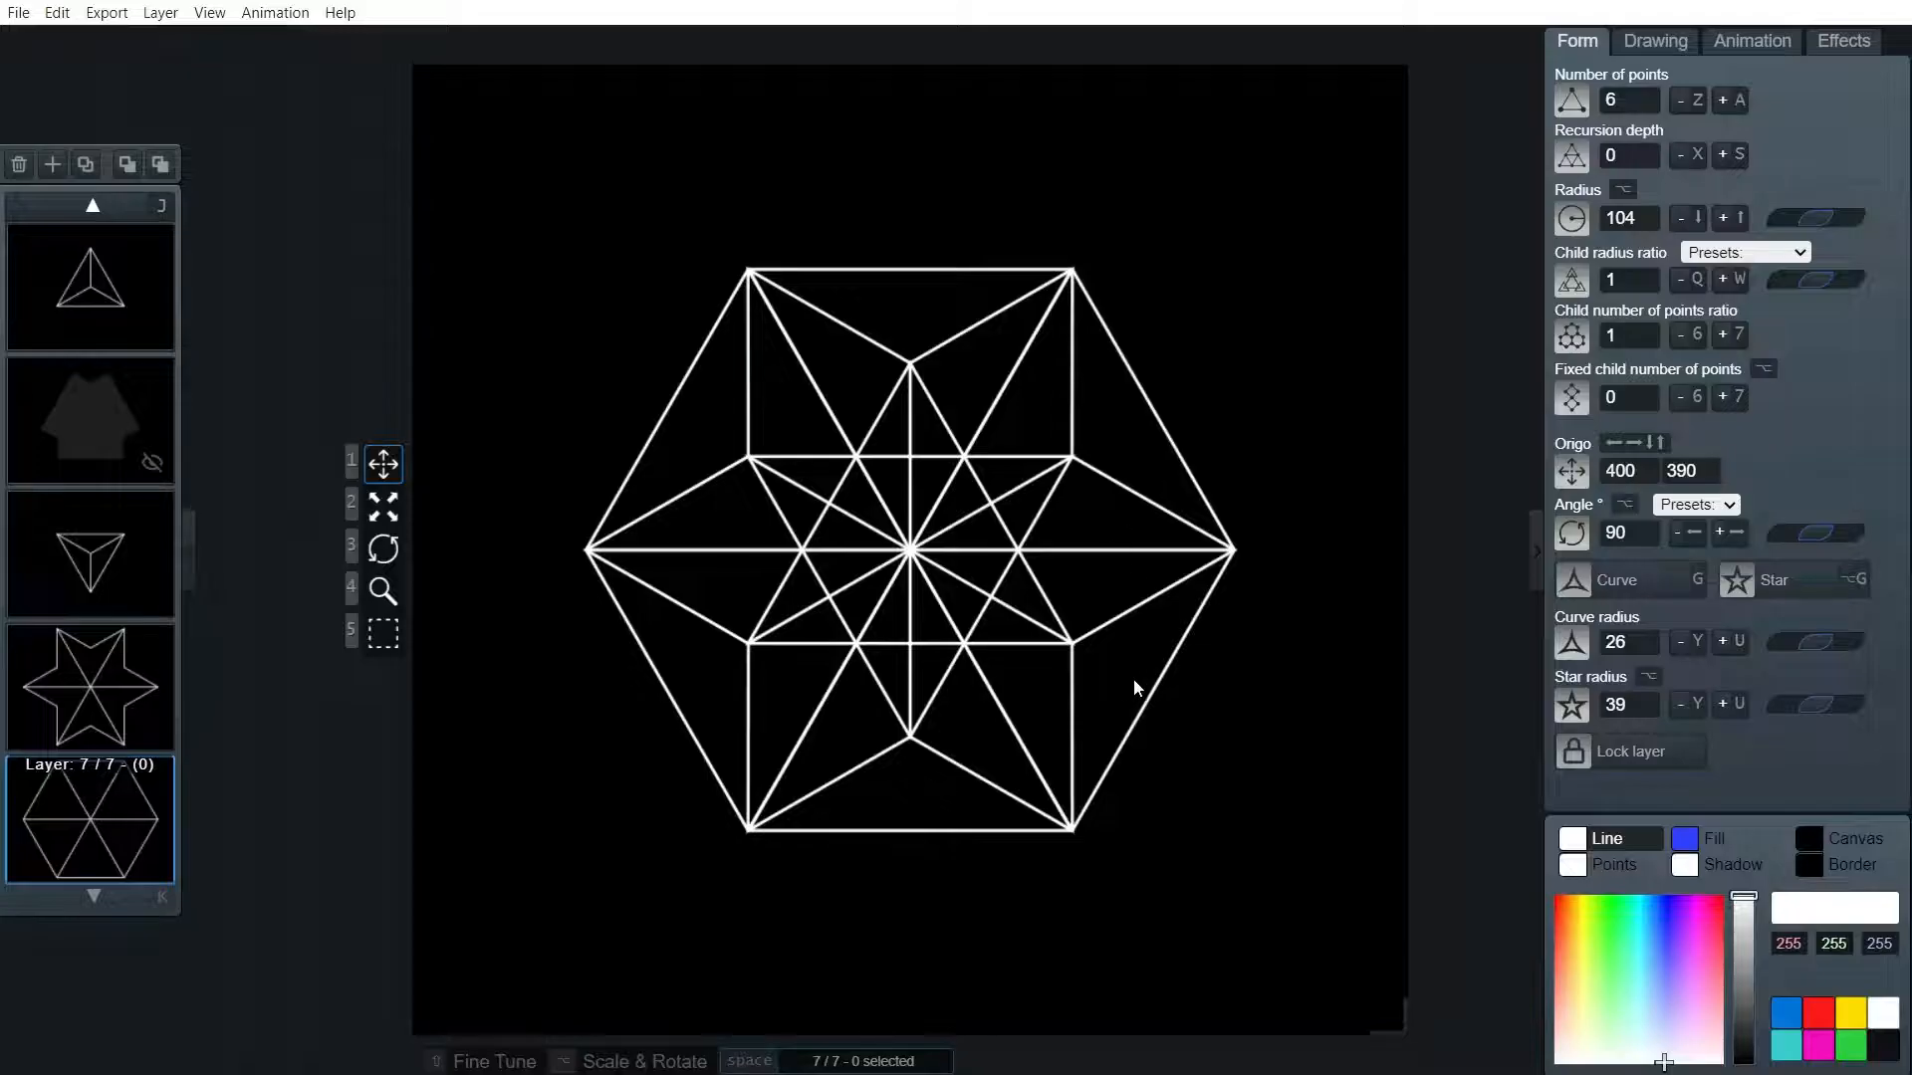
{"action": "mouse_move", "coordinate": [1062, 288]}
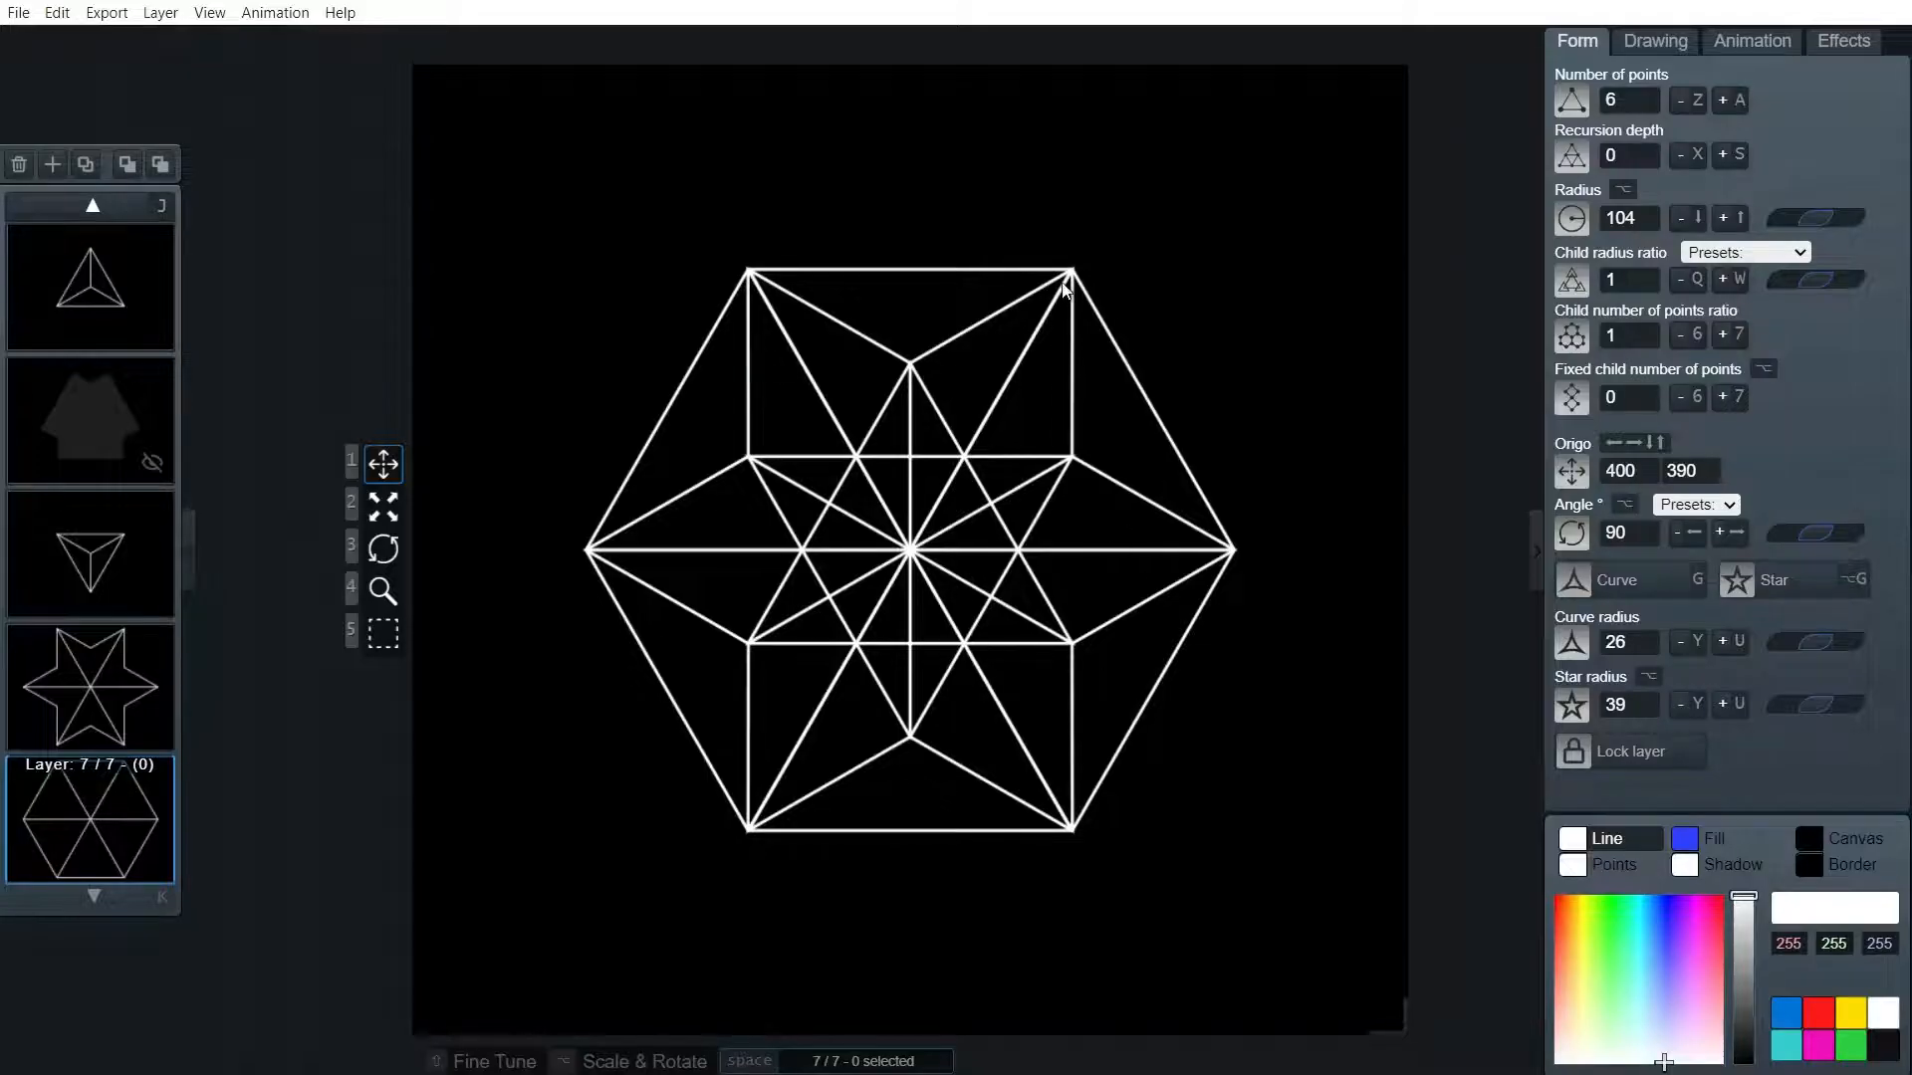
{"action": "mouse_move", "coordinate": [1011, 312]}
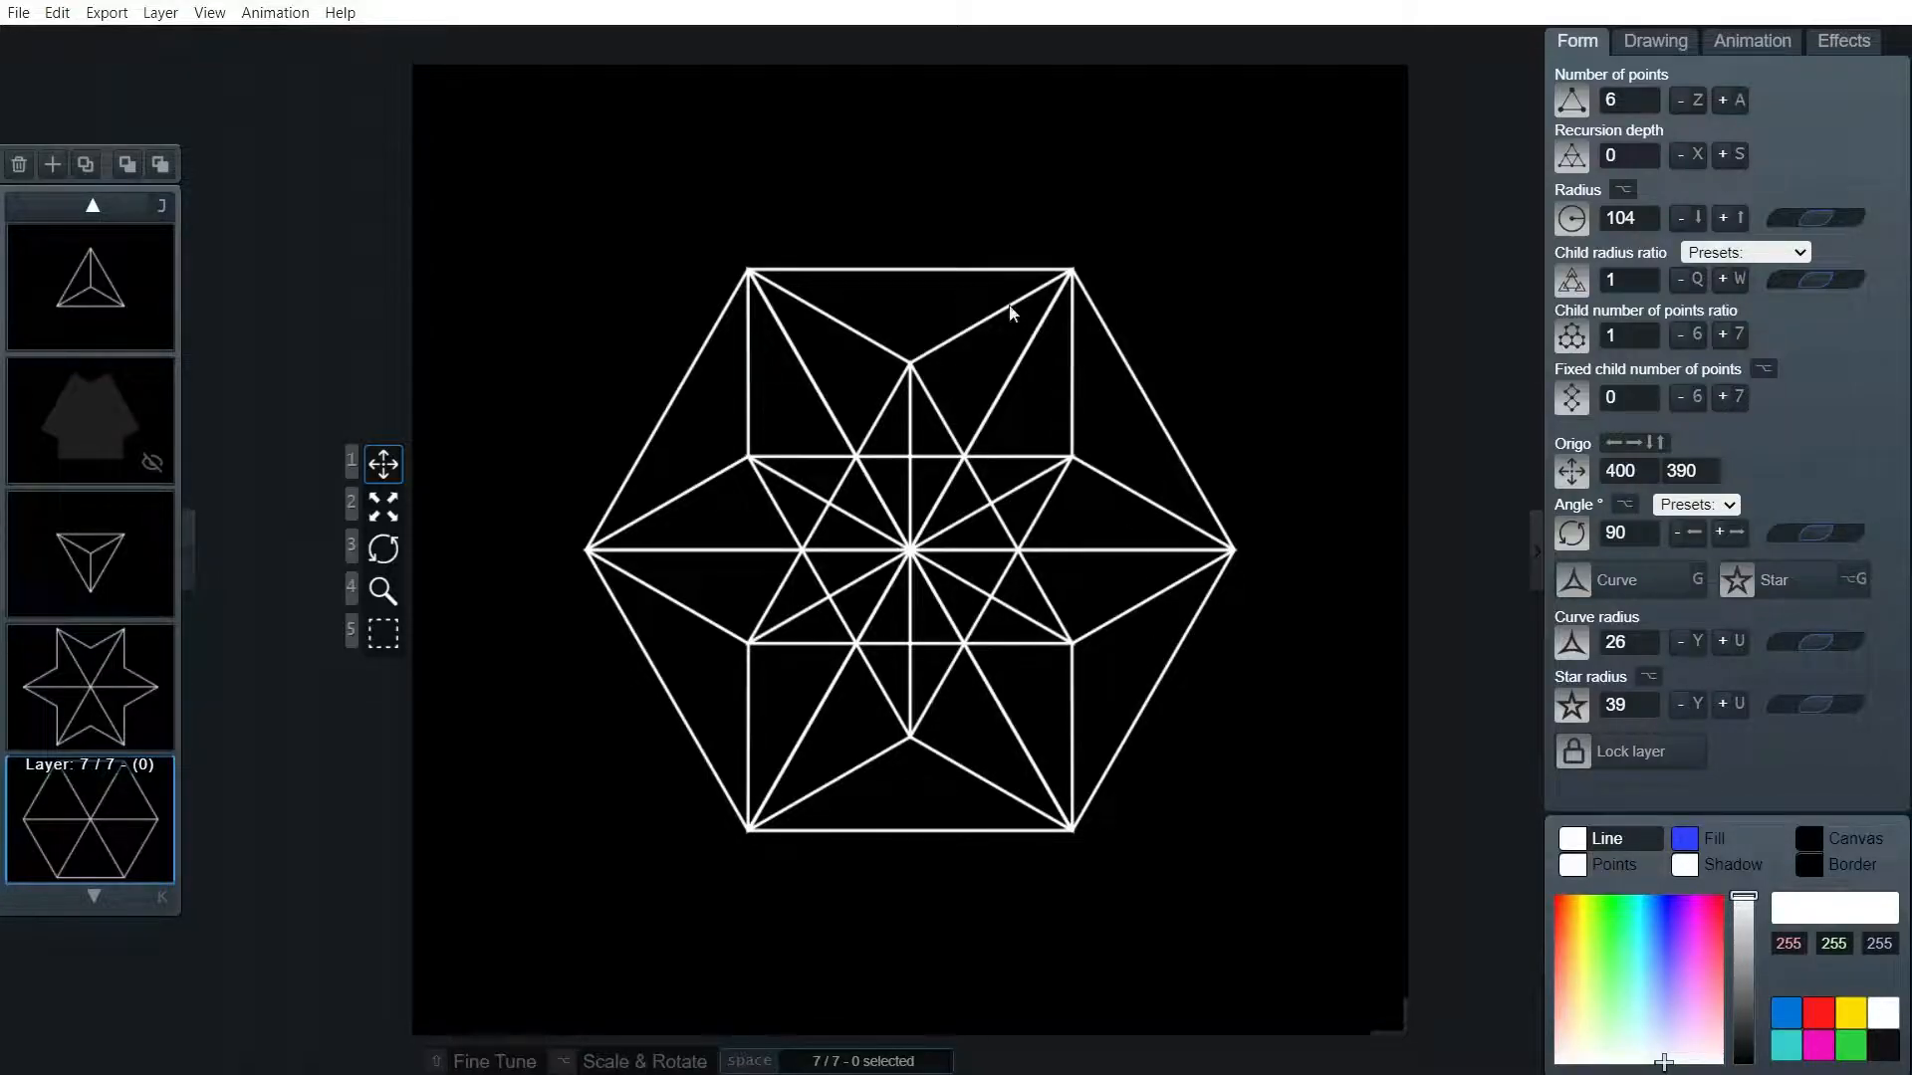
{"action": "mouse_move", "coordinate": [945, 369]}
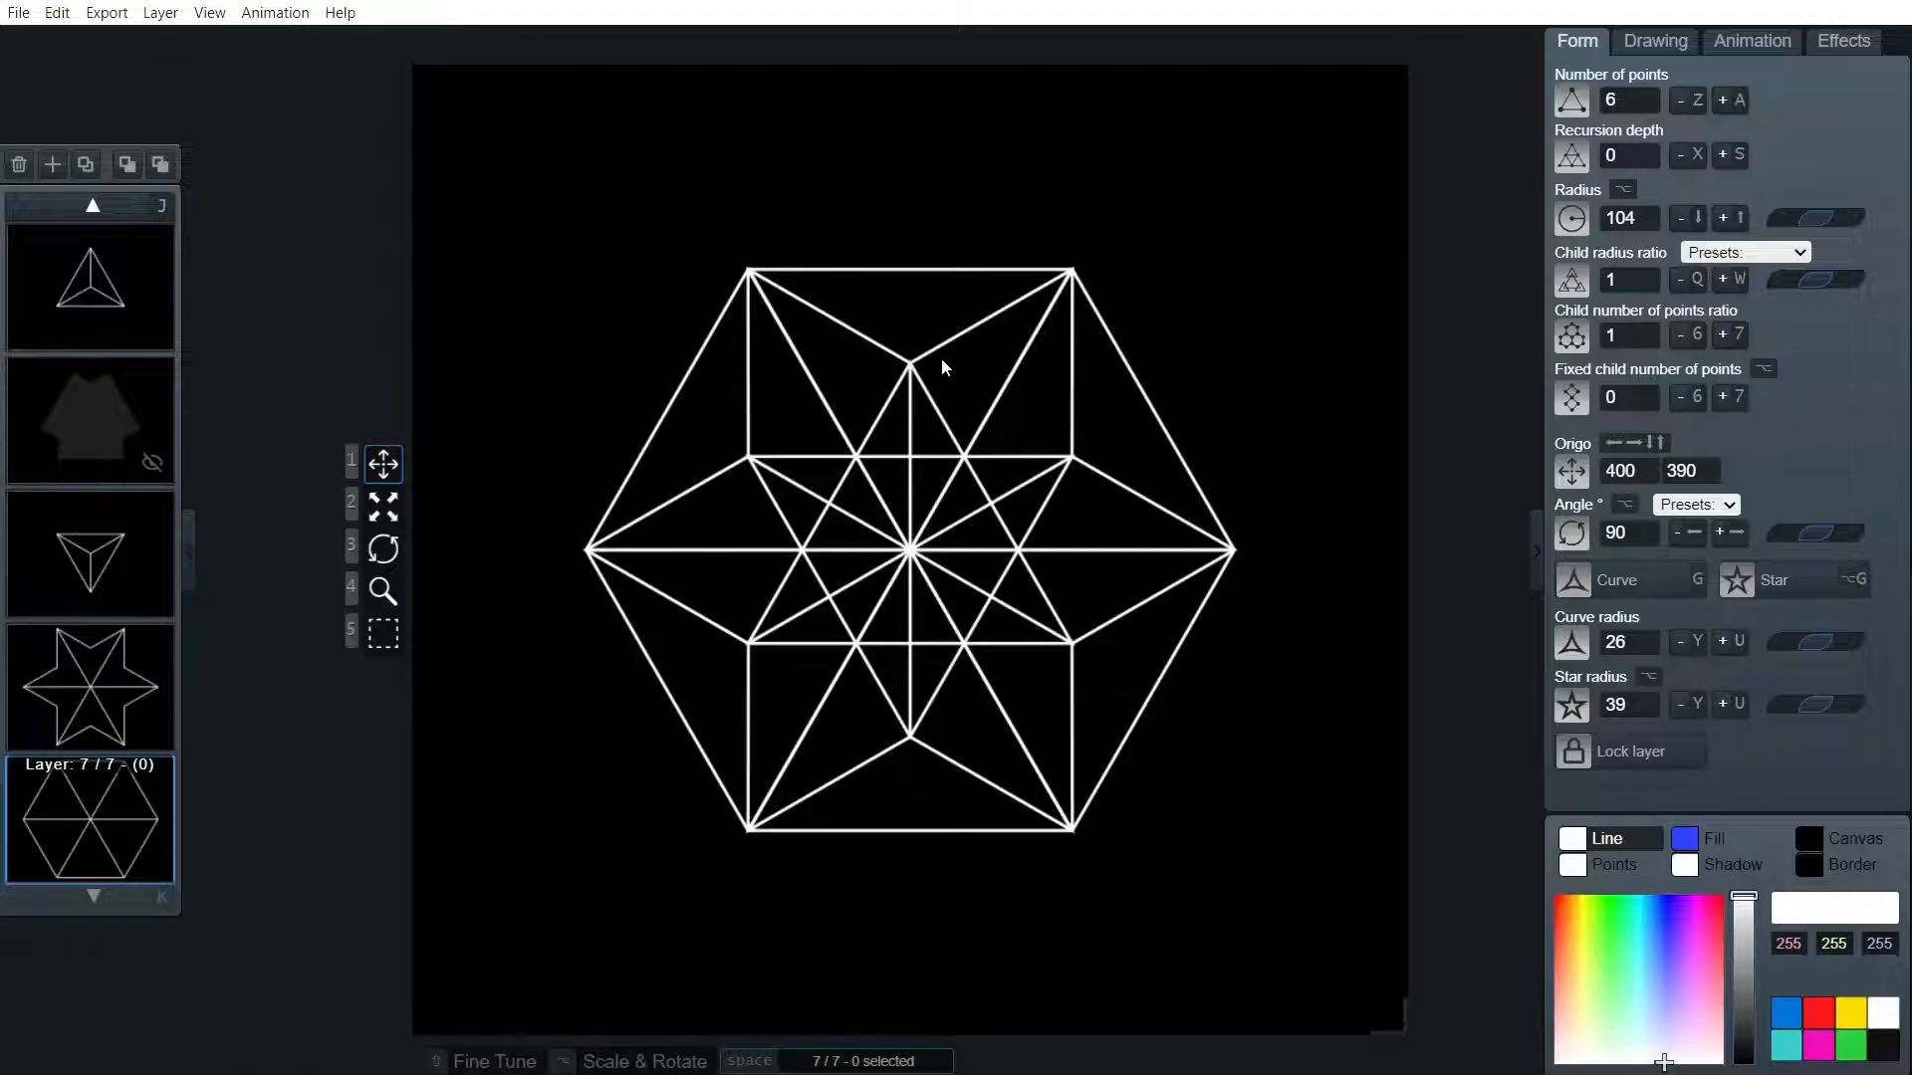
{"action": "mouse_move", "coordinate": [1021, 217]}
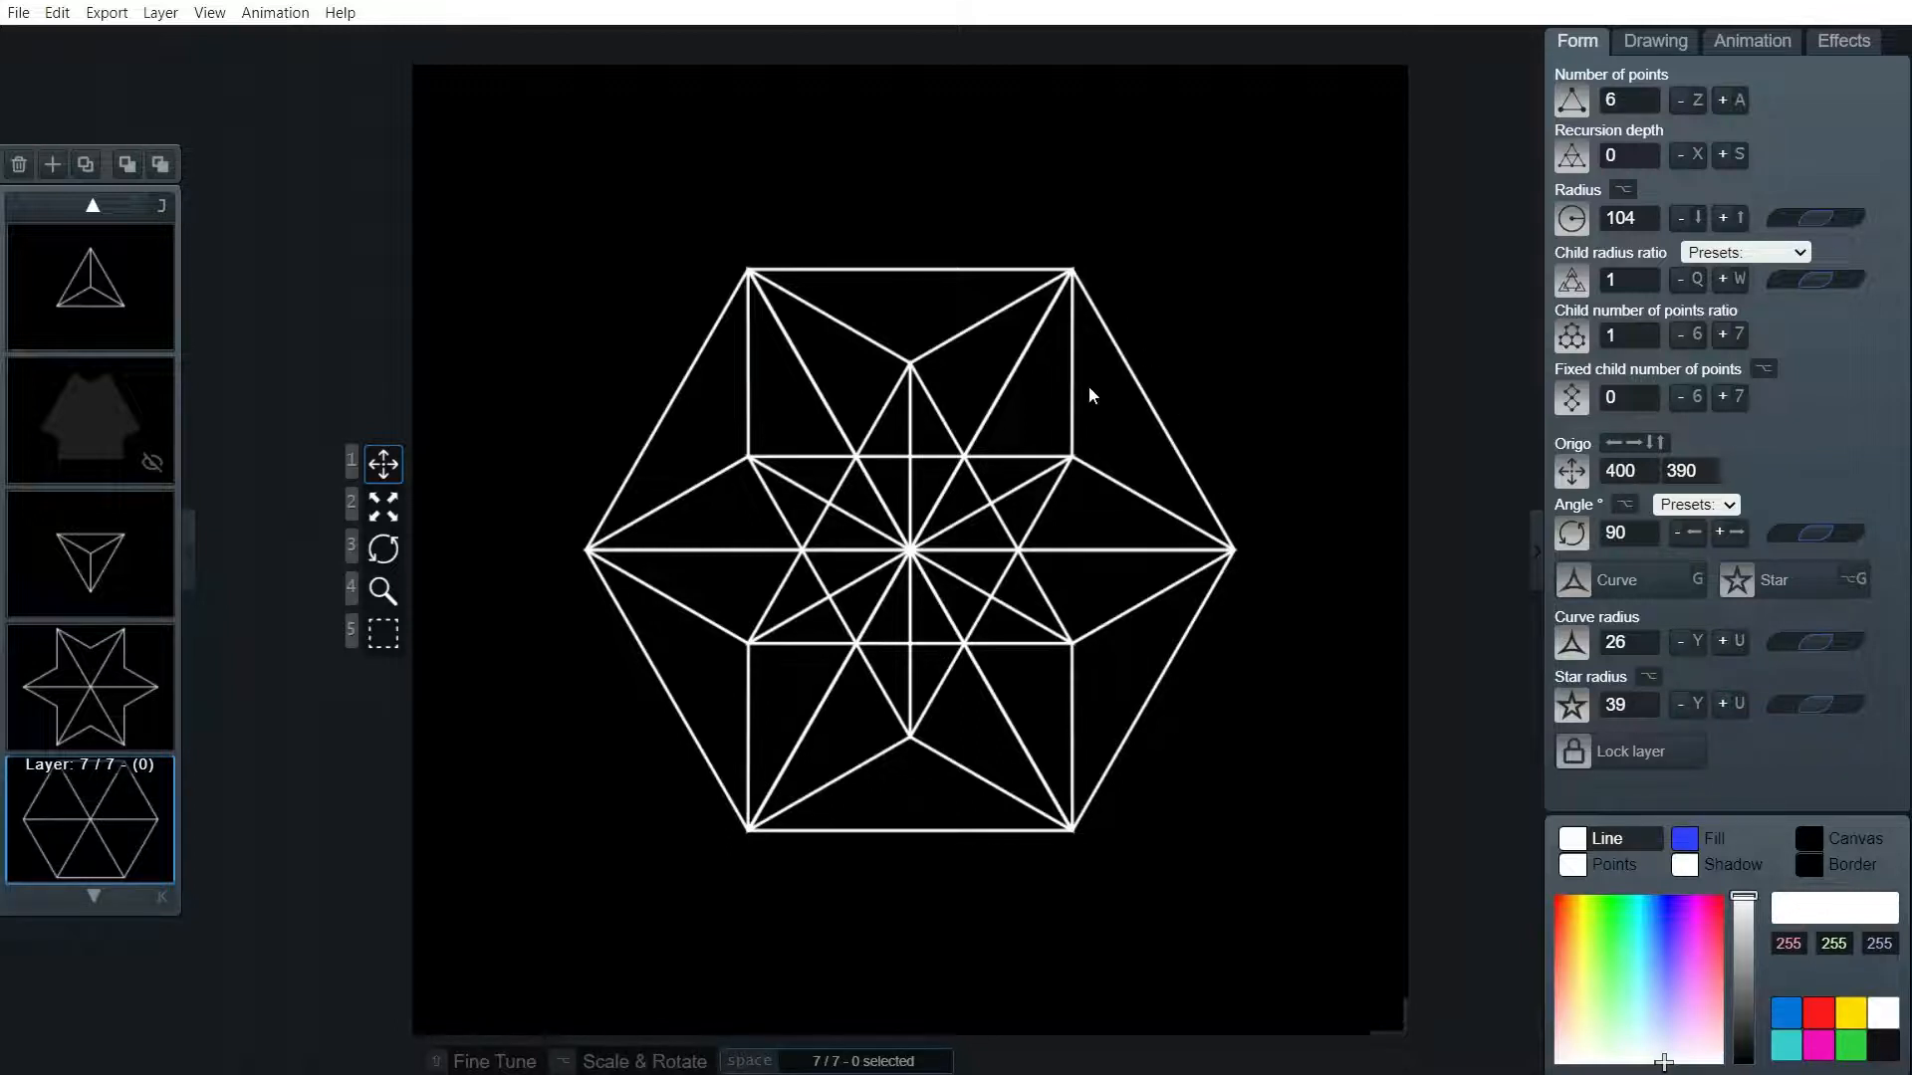
{"action": "mouse_move", "coordinate": [192, 783]}
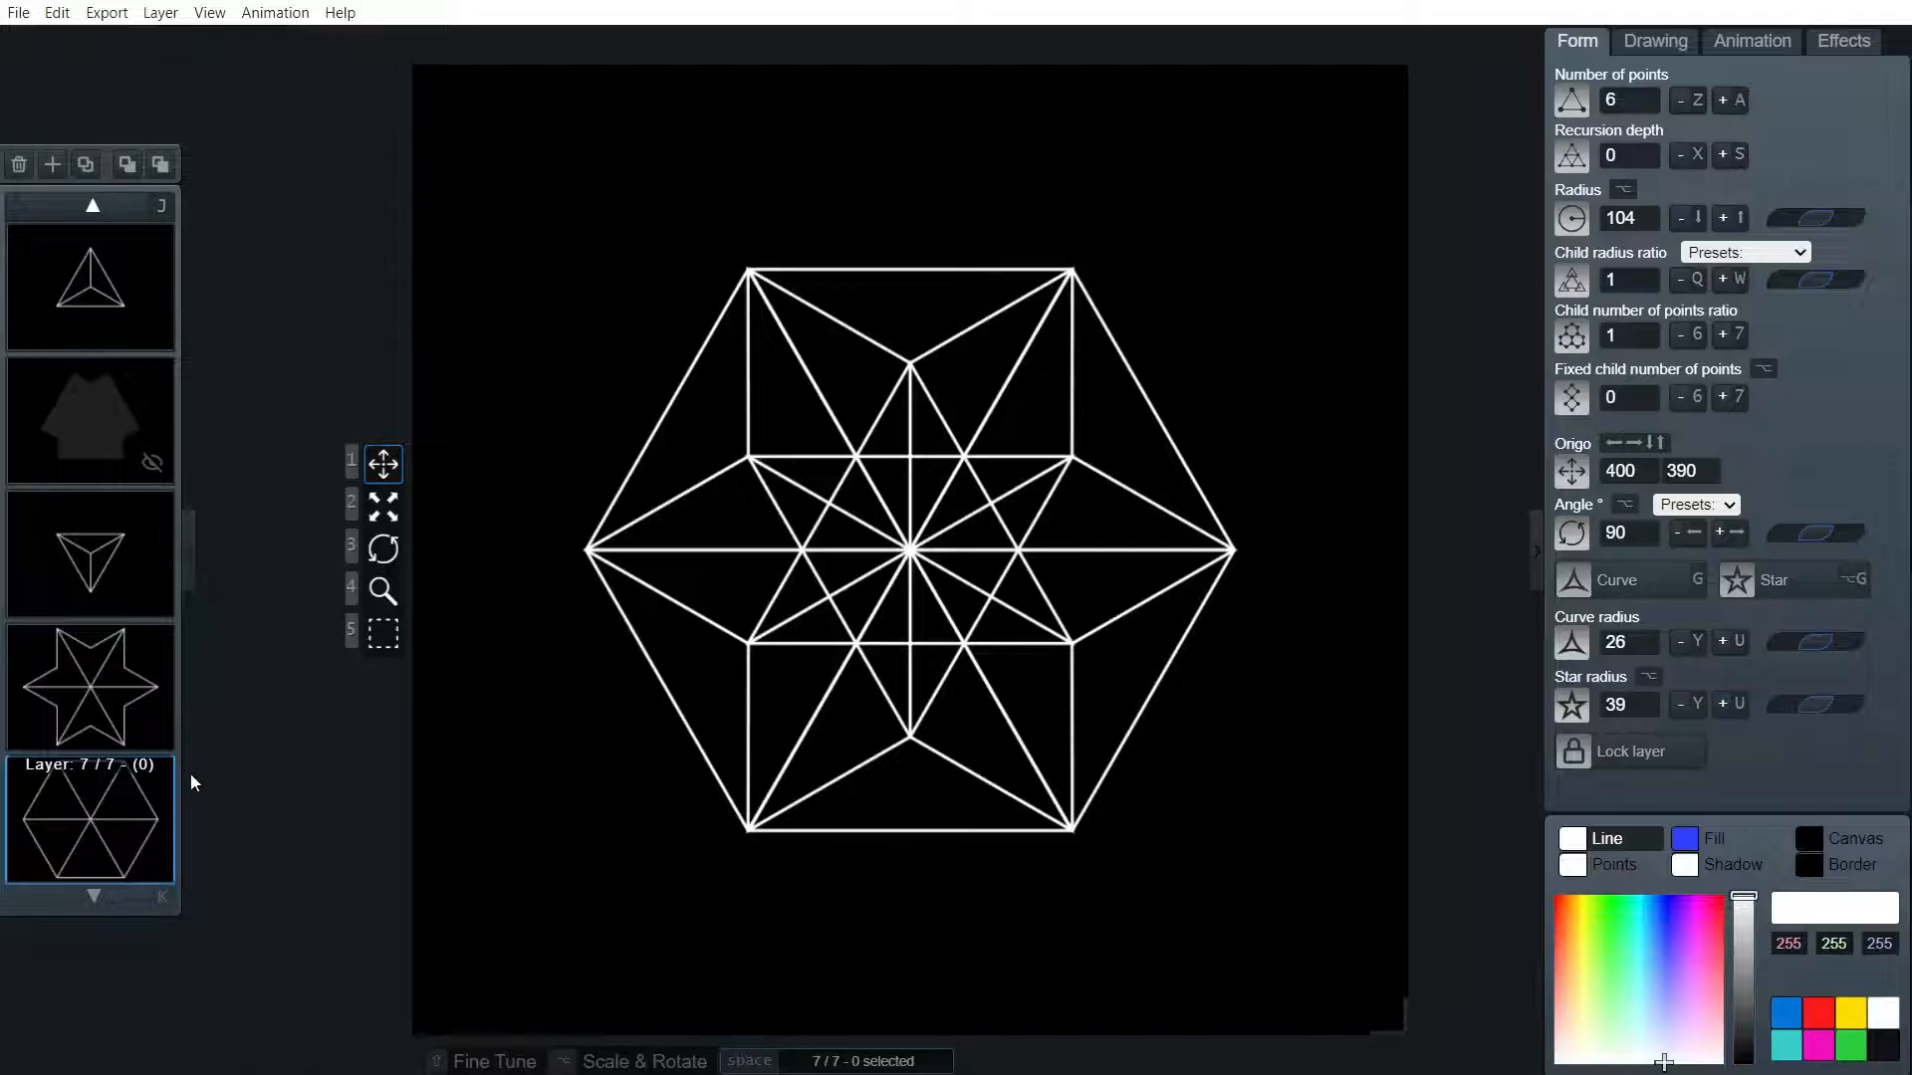
{"action": "left_click", "coordinate": [90, 685]}
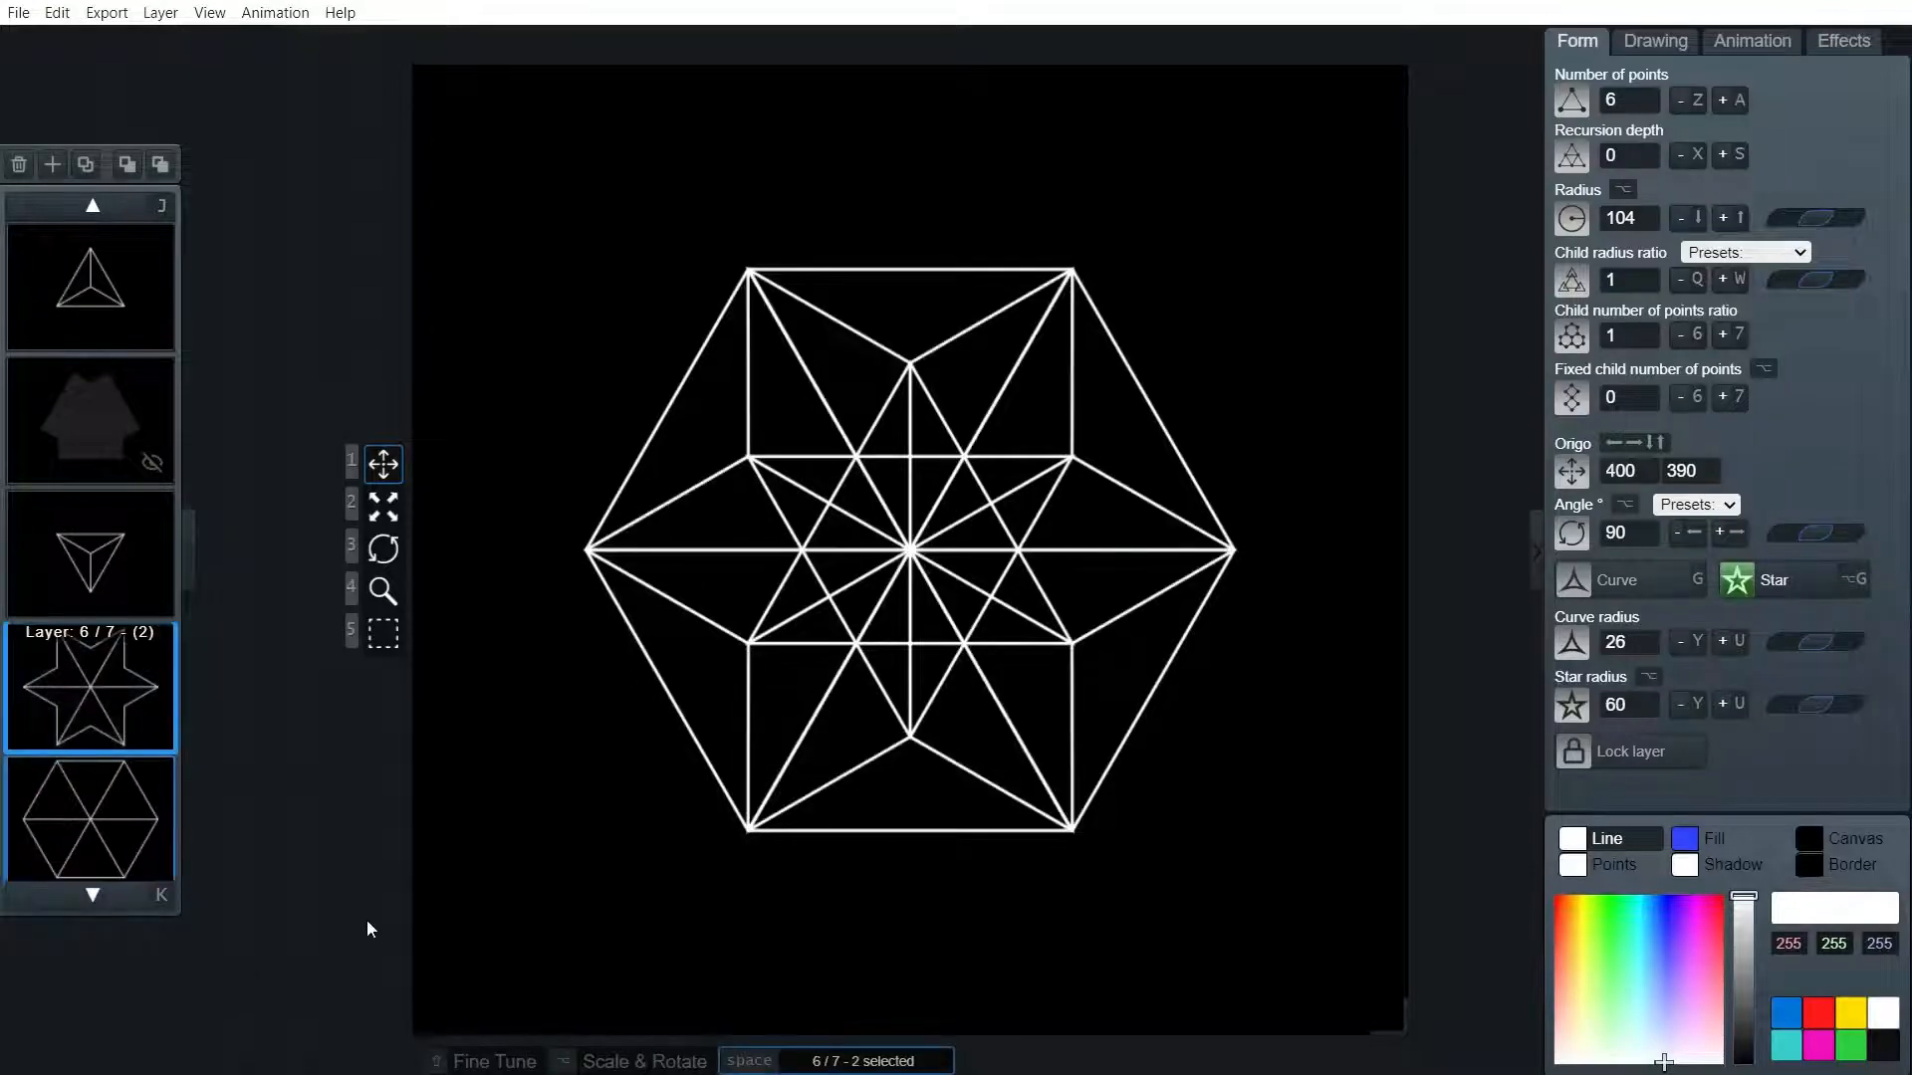
{"action": "left_click", "coordinate": [1628, 217]}
{"action": "type", "text": "120"}
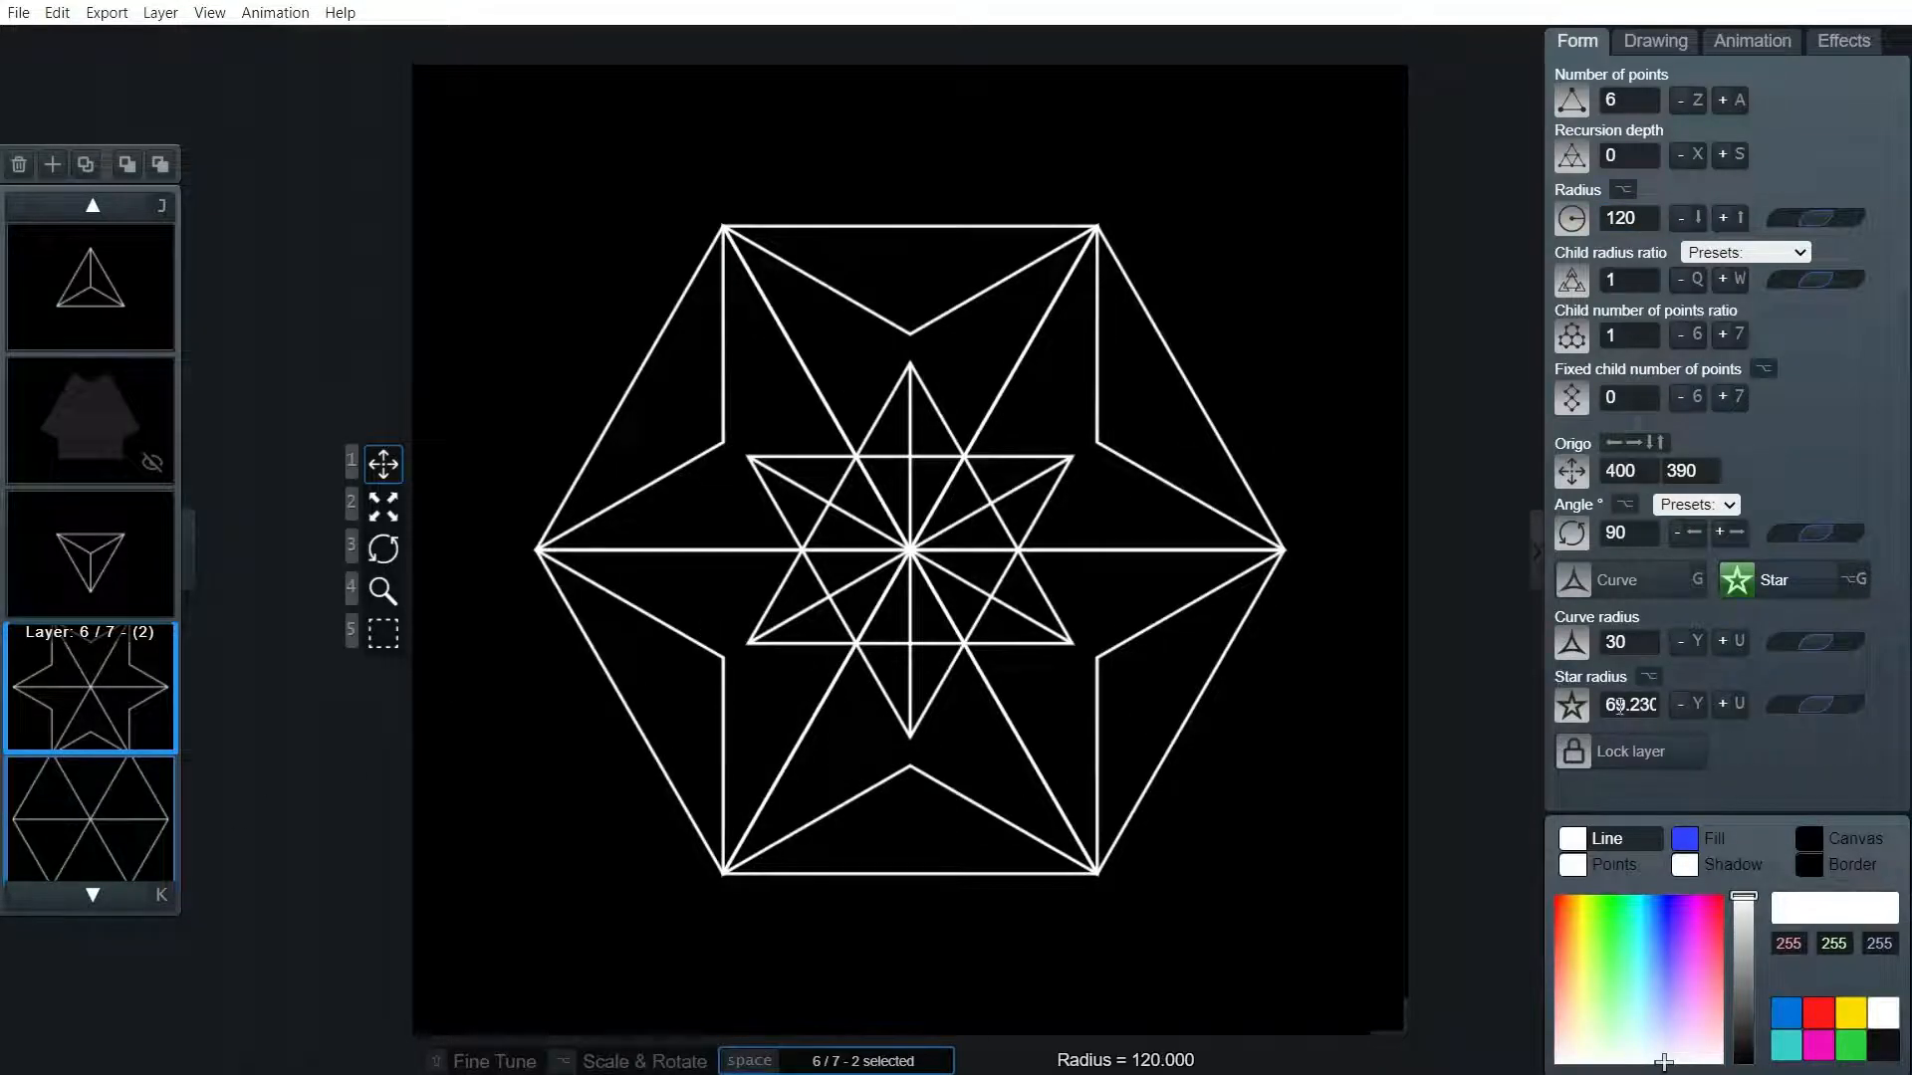
Set star radius 60 on both layers and show the grey mask layer again
{"action": "type", "text": "60"}
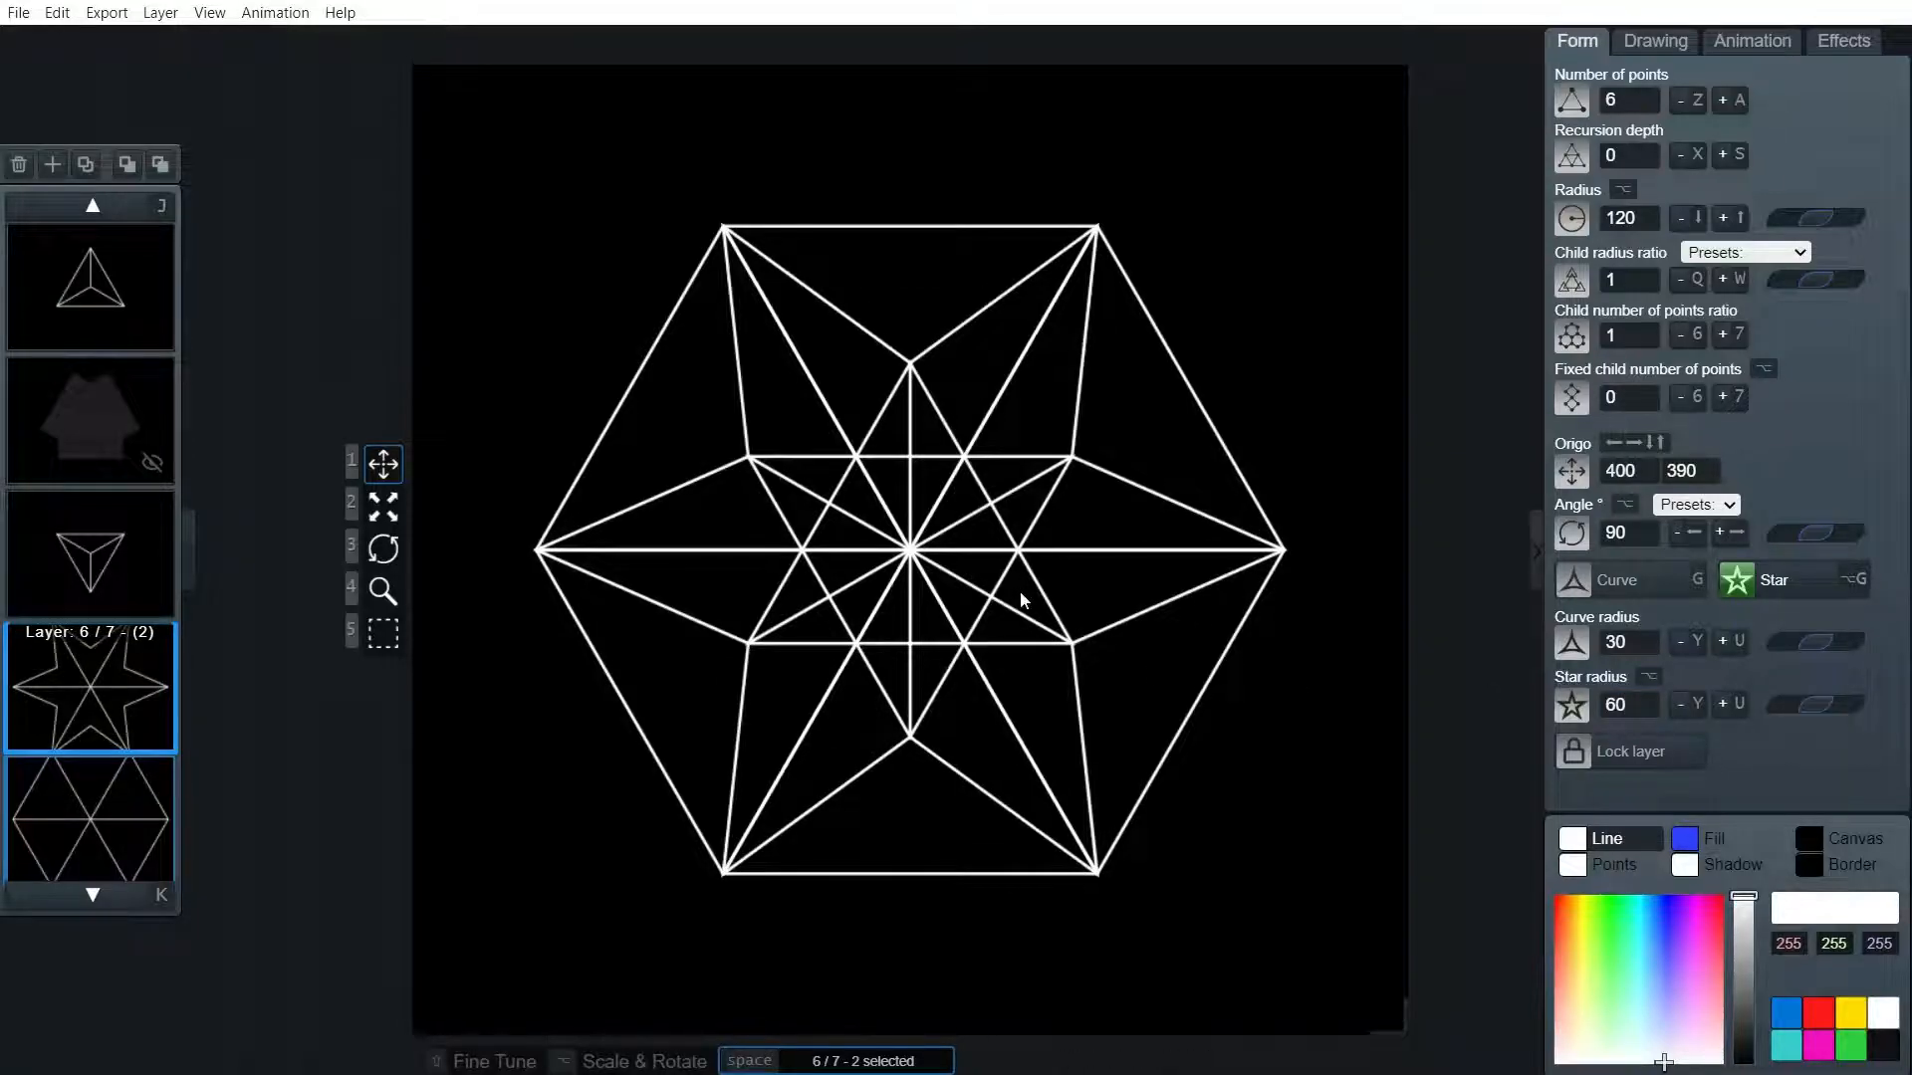
{"action": "mouse_move", "coordinate": [1075, 646]}
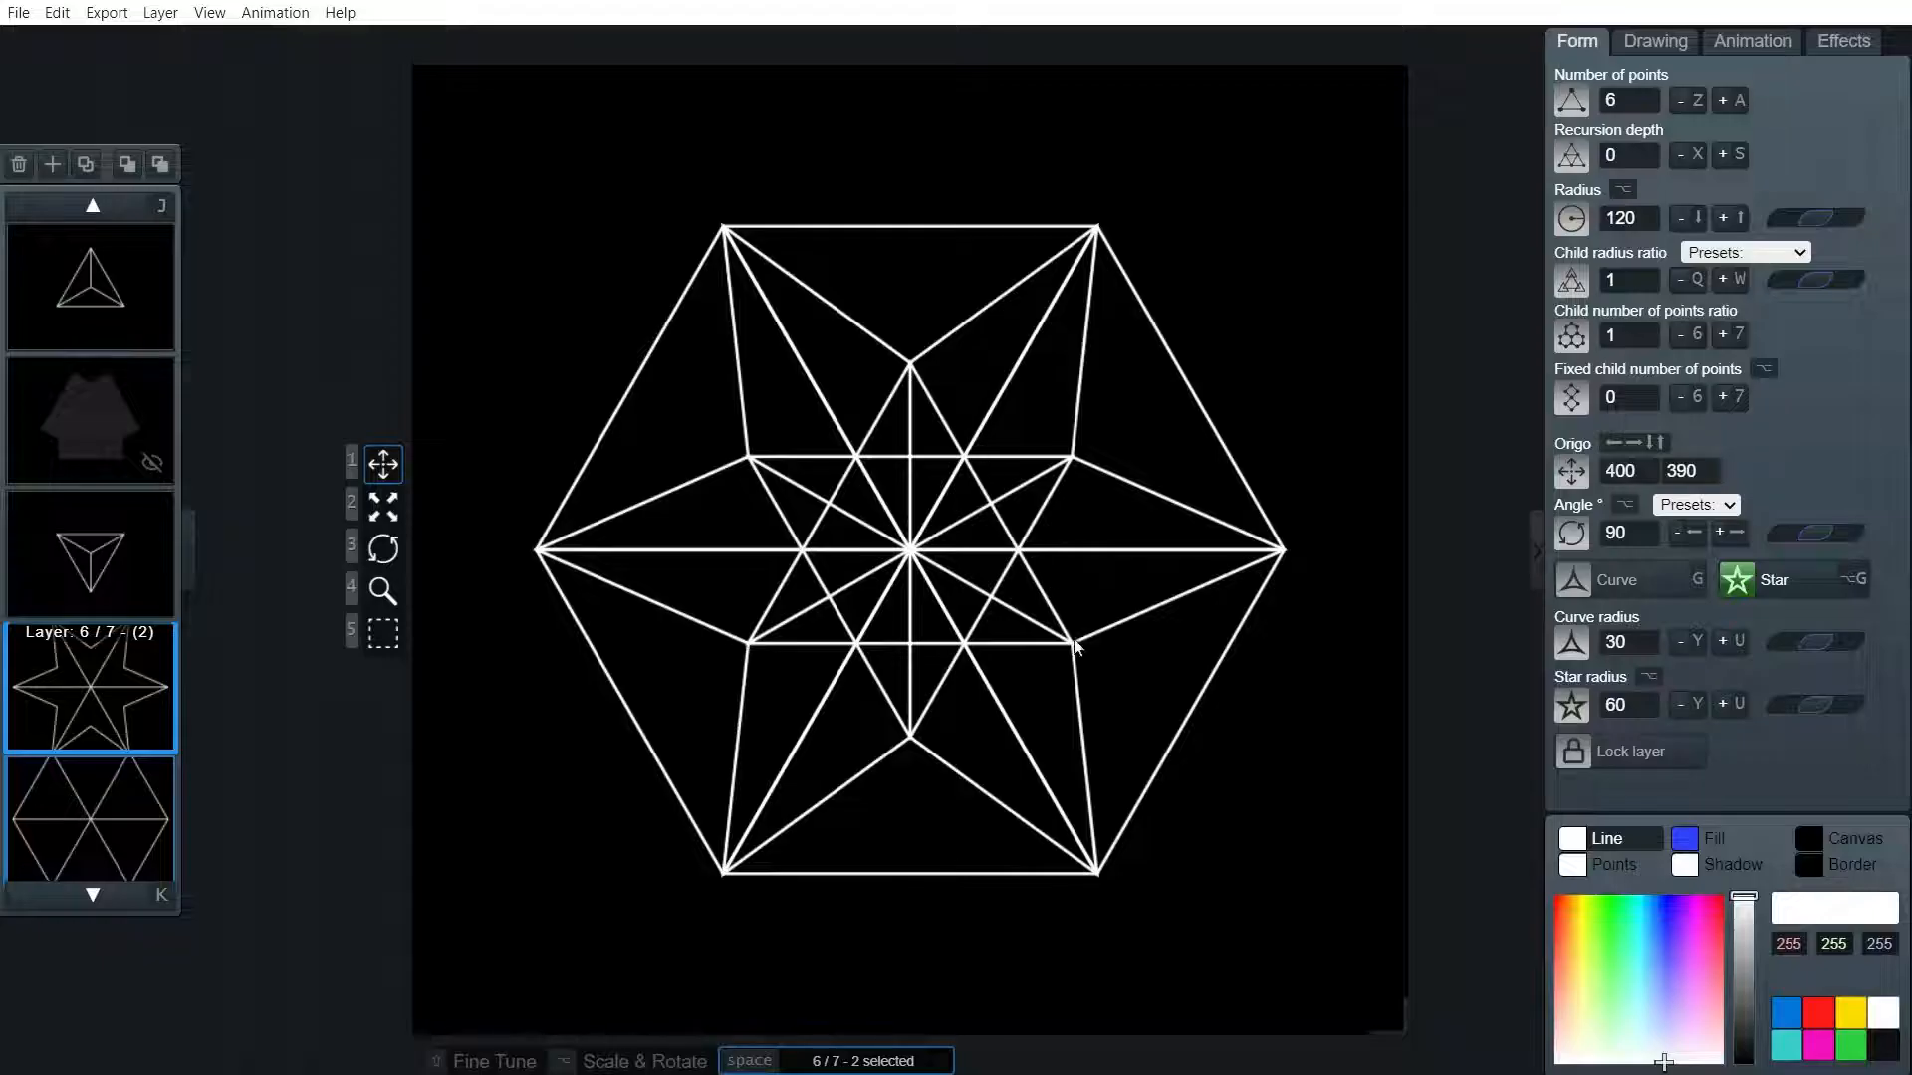
{"action": "mouse_move", "coordinate": [1119, 658]}
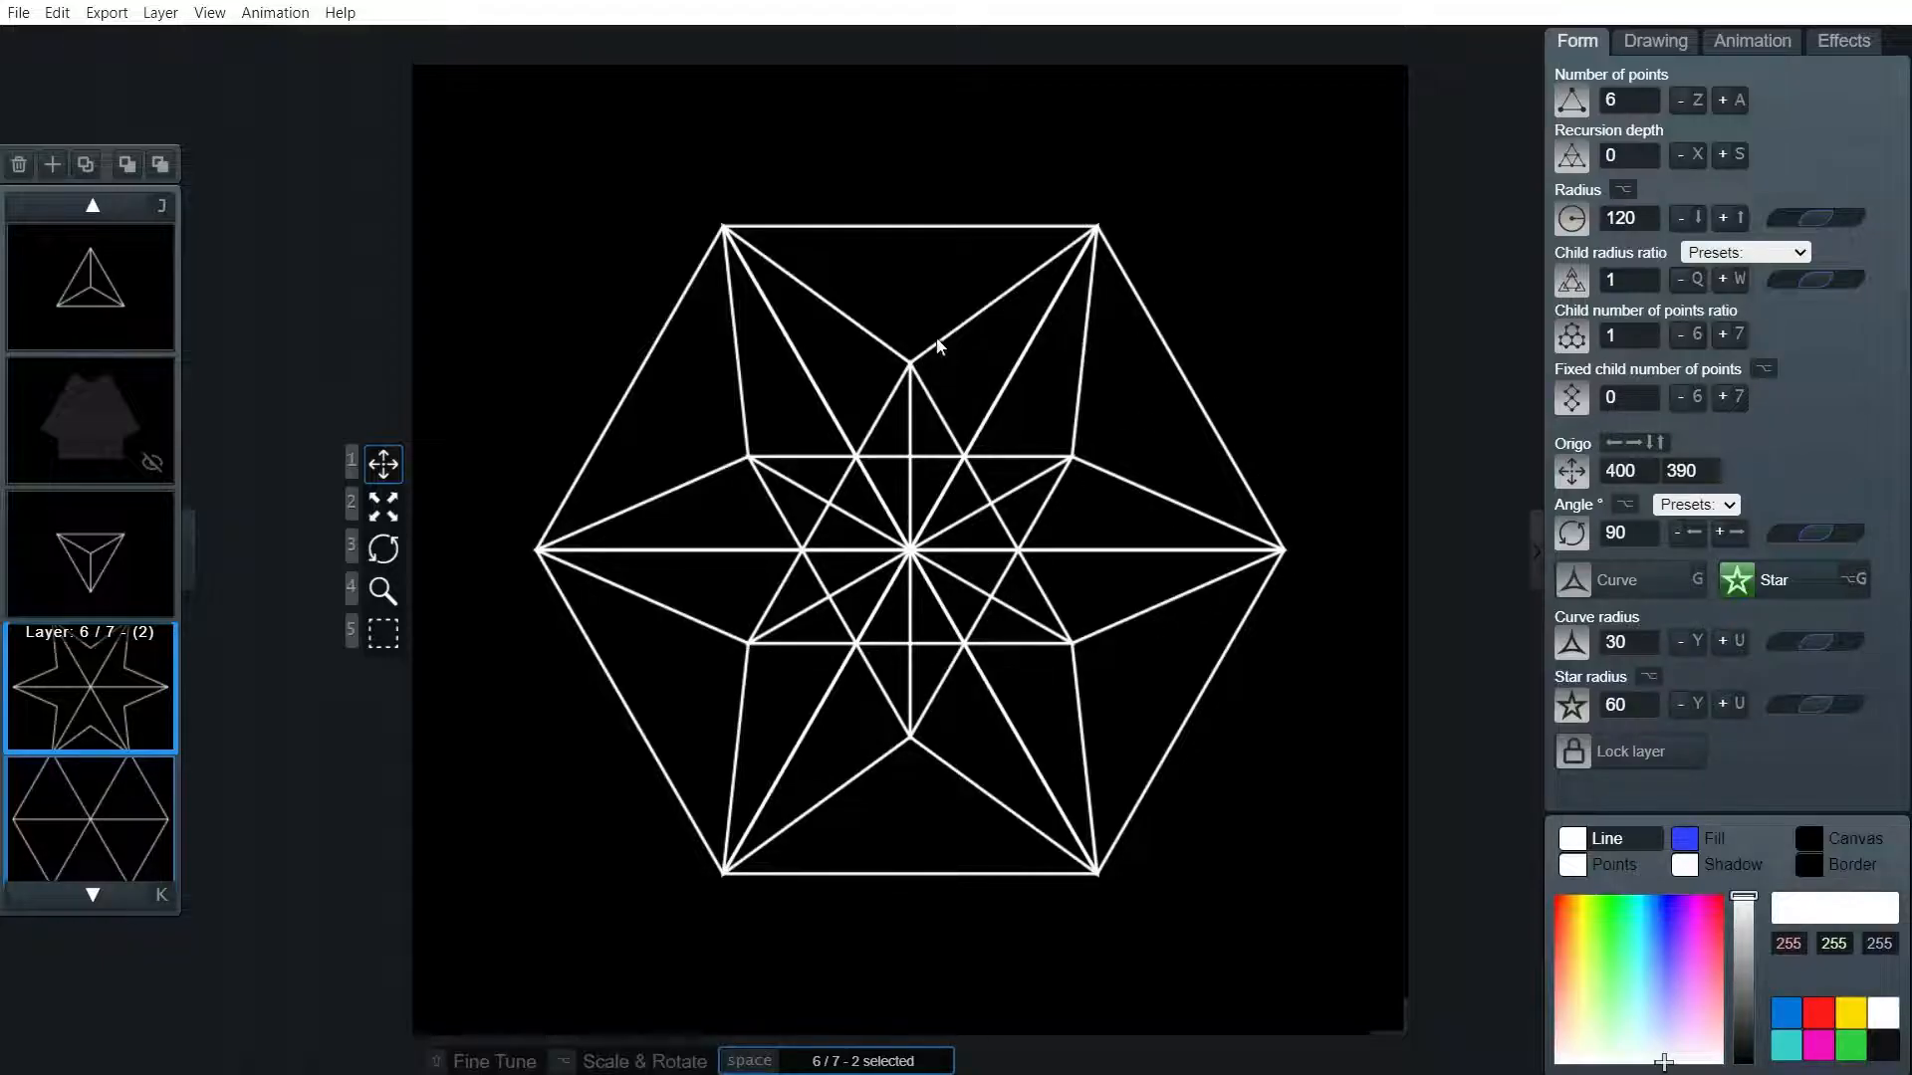
{"action": "mouse_move", "coordinate": [1109, 408]}
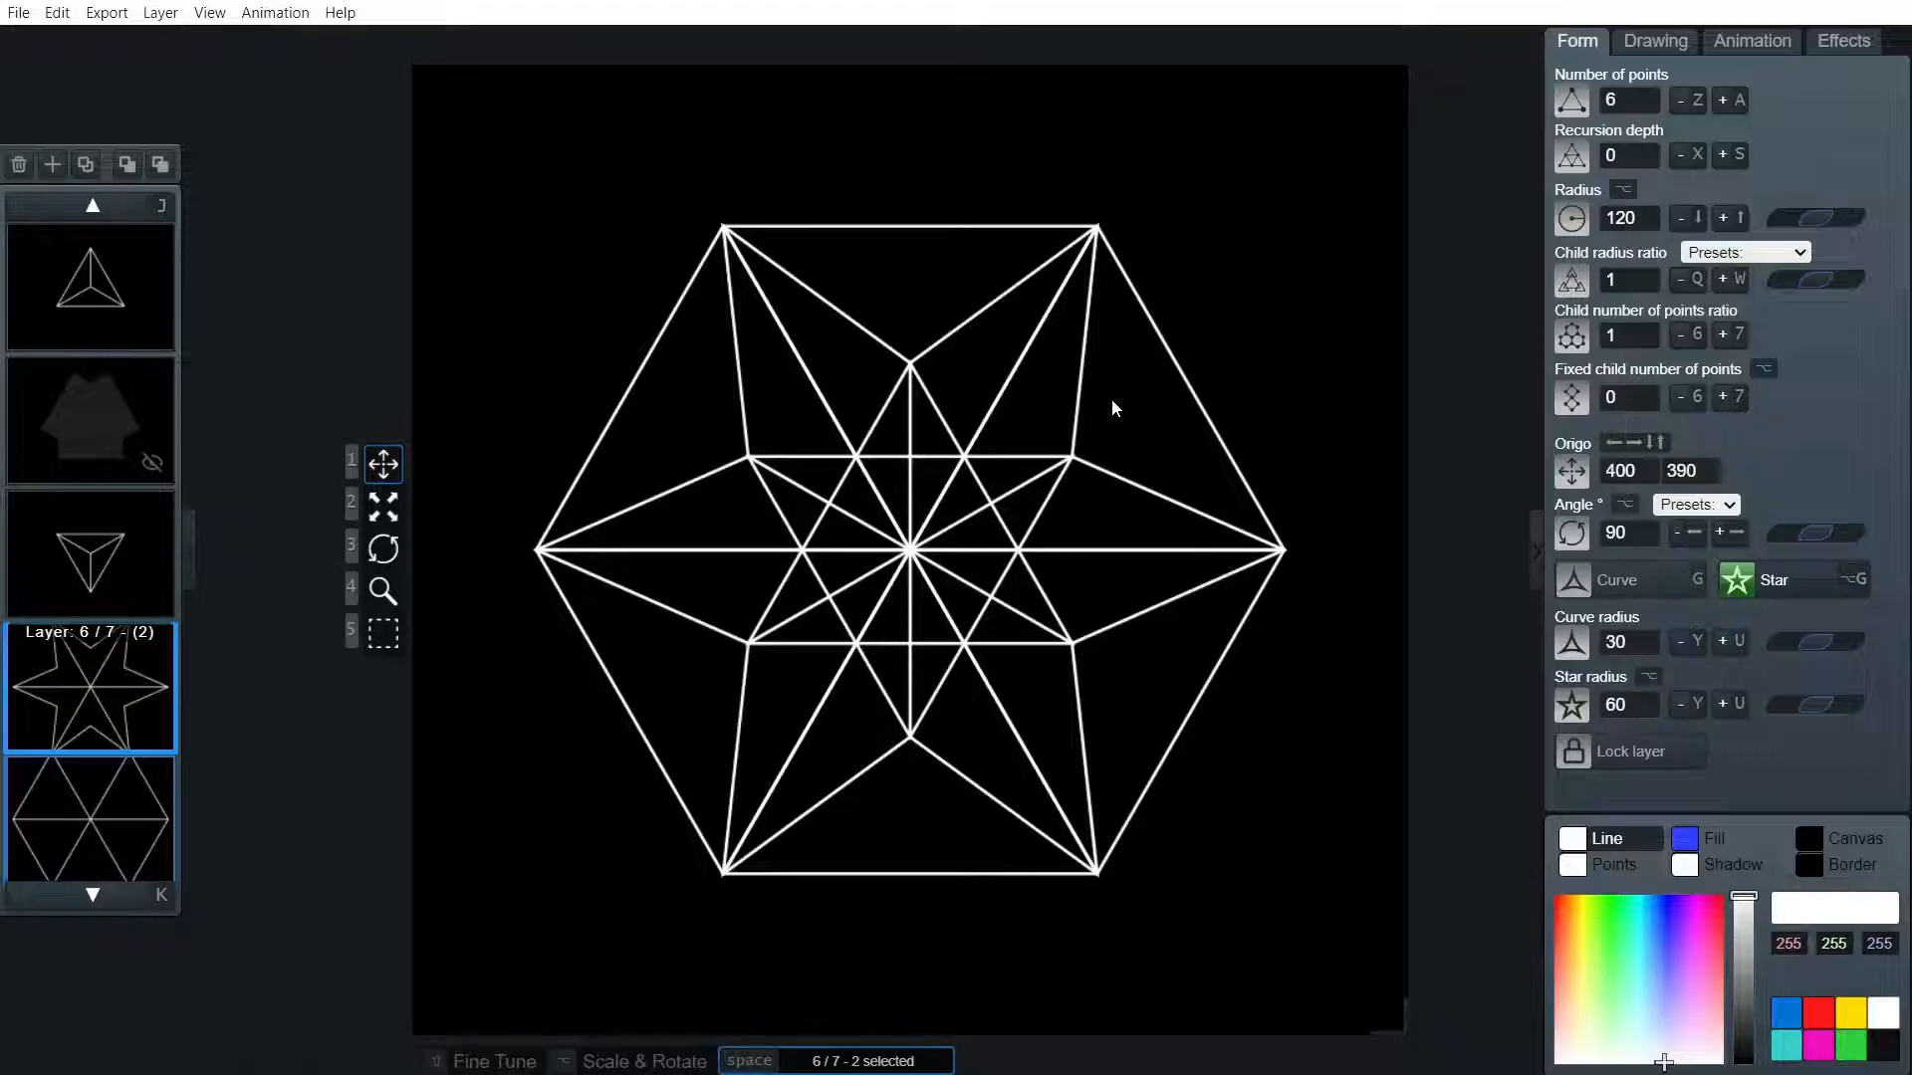
{"action": "mouse_move", "coordinate": [261, 591]}
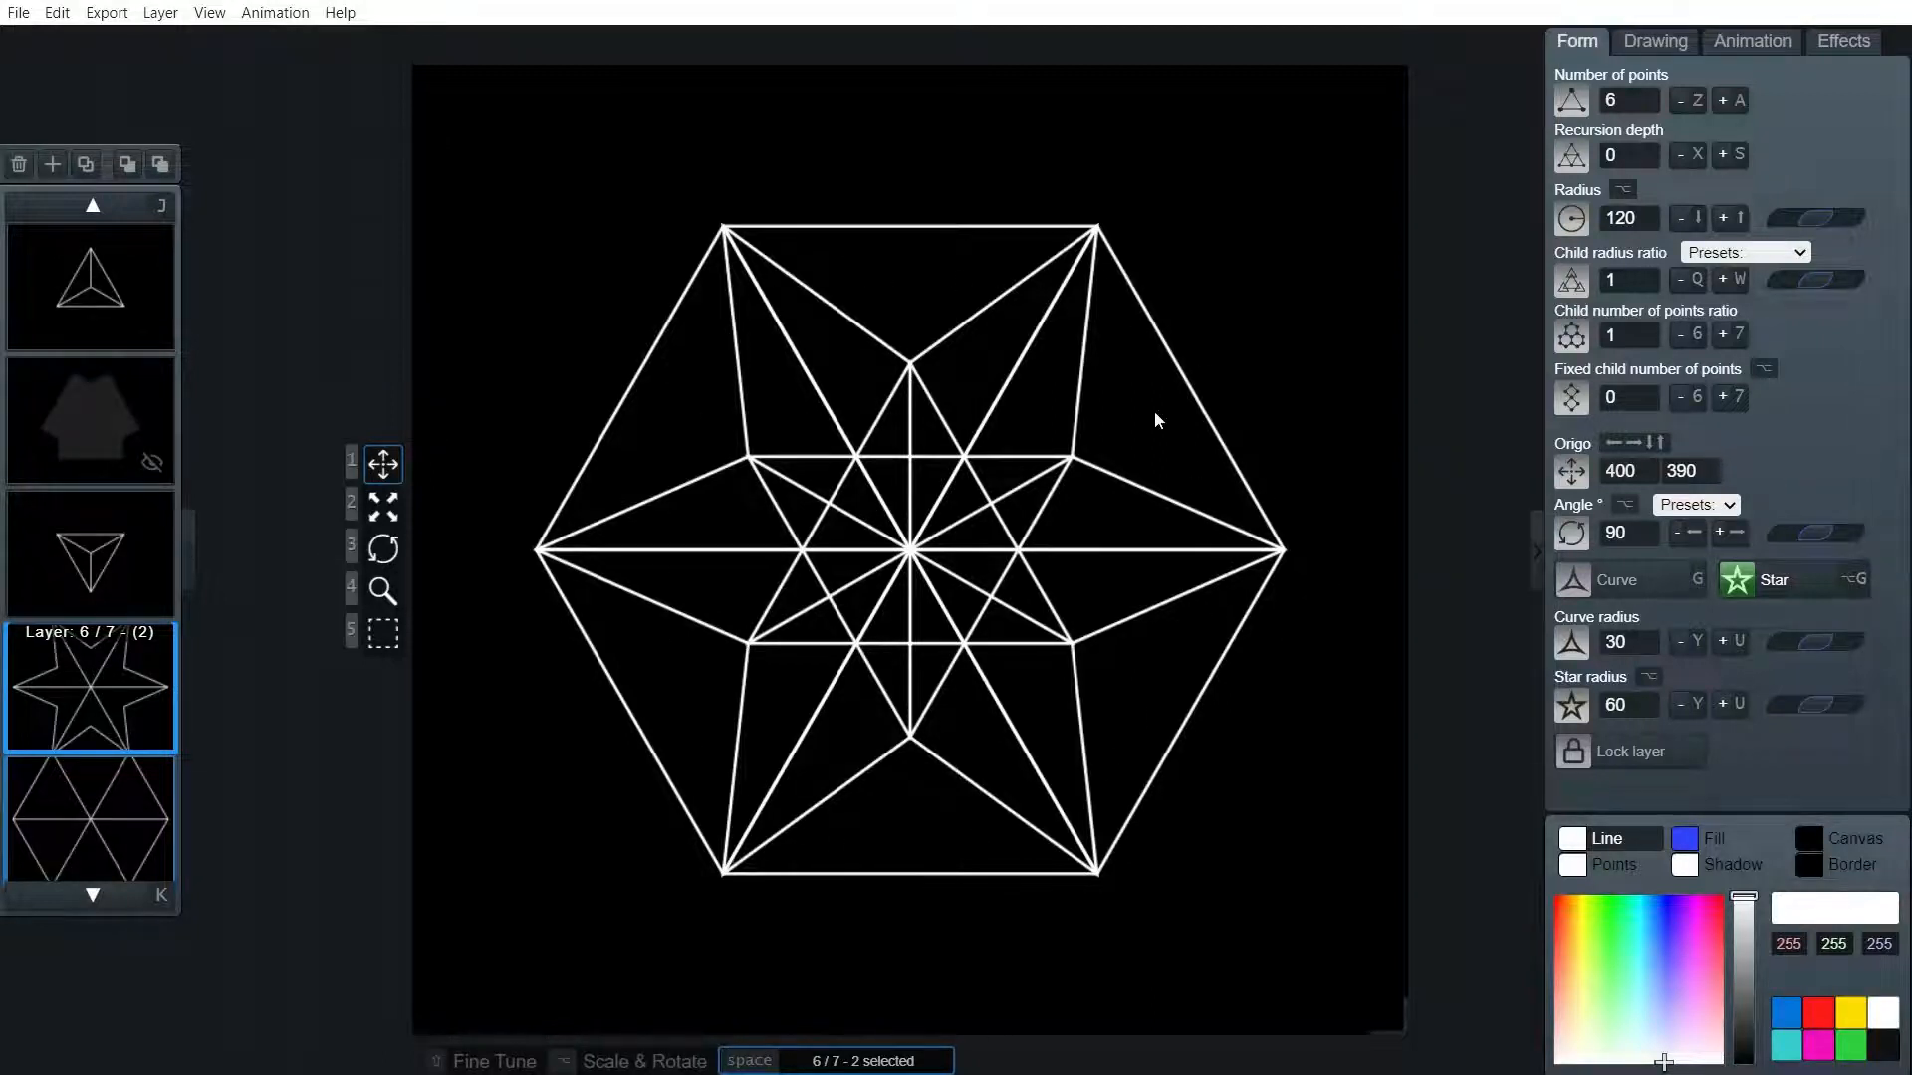
{"action": "mouse_move", "coordinate": [1122, 582]}
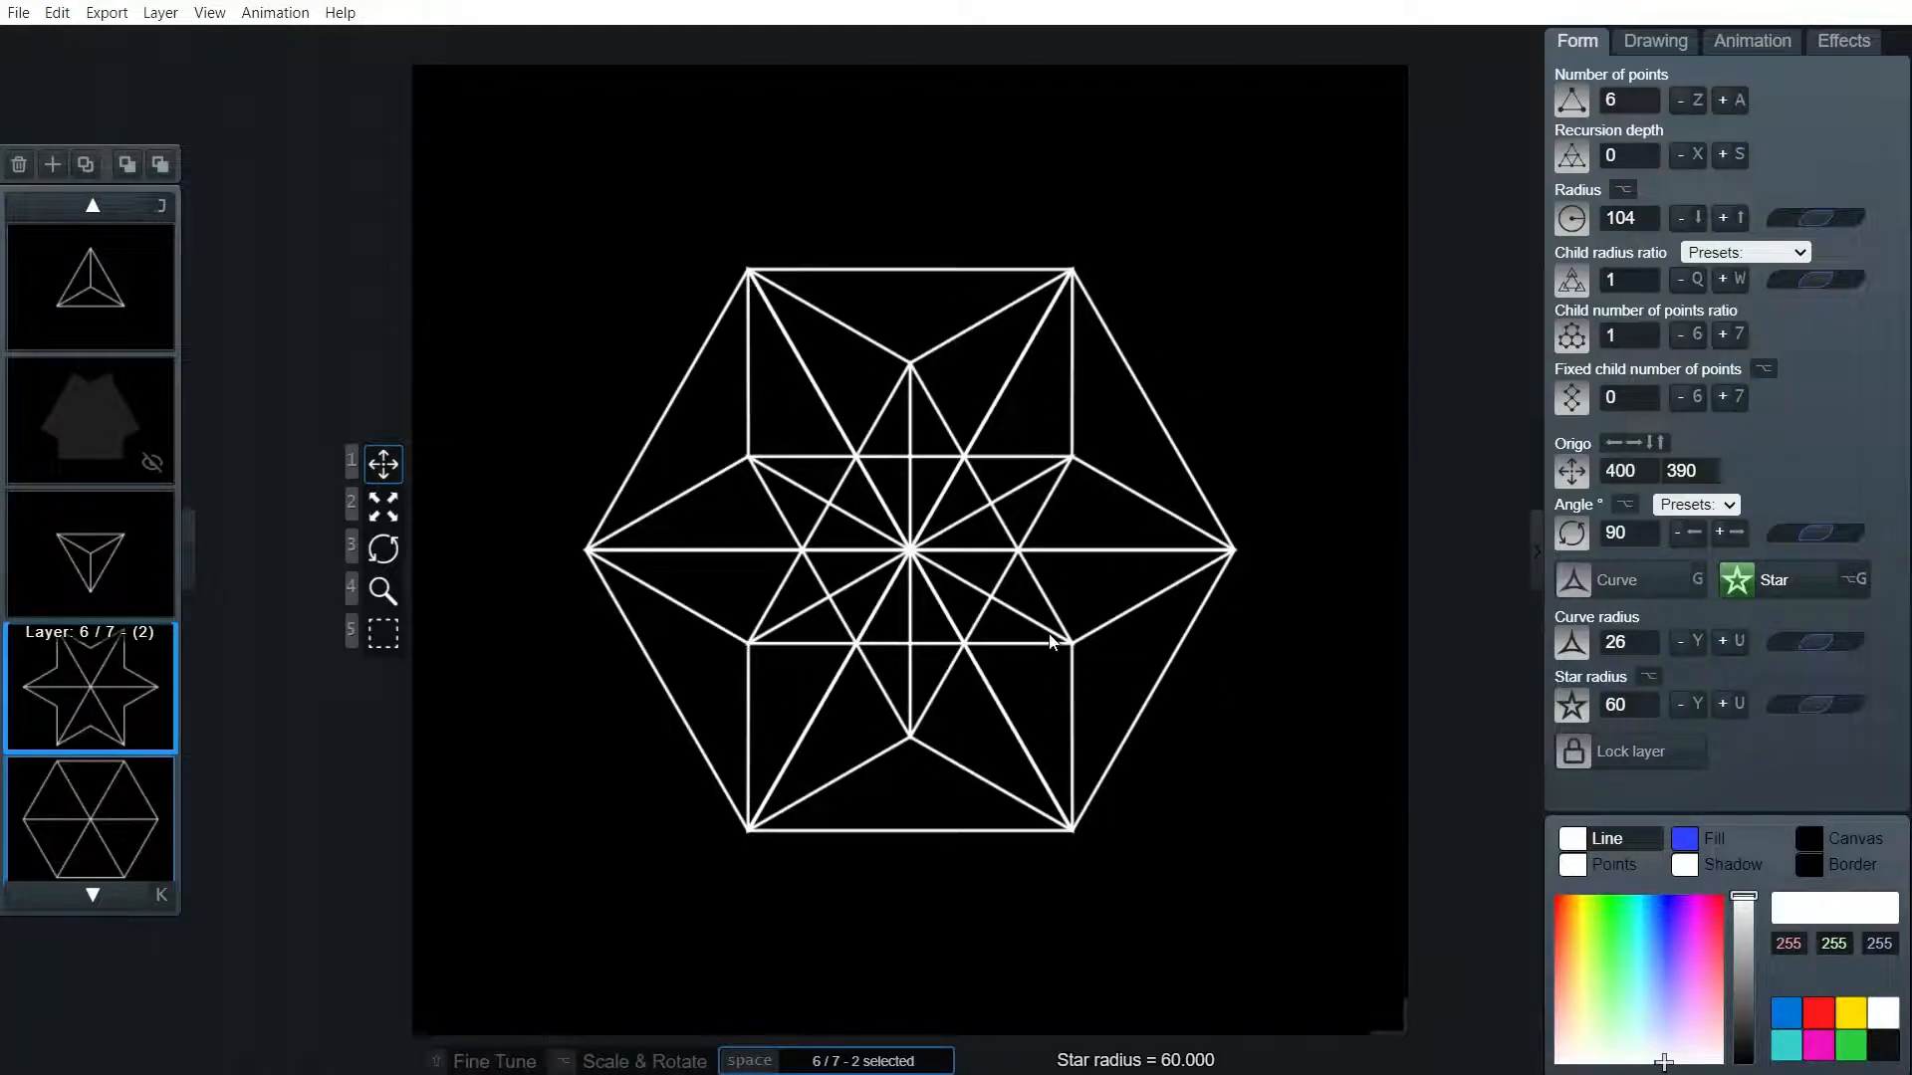
{"action": "left_click", "coordinate": [88, 420]}
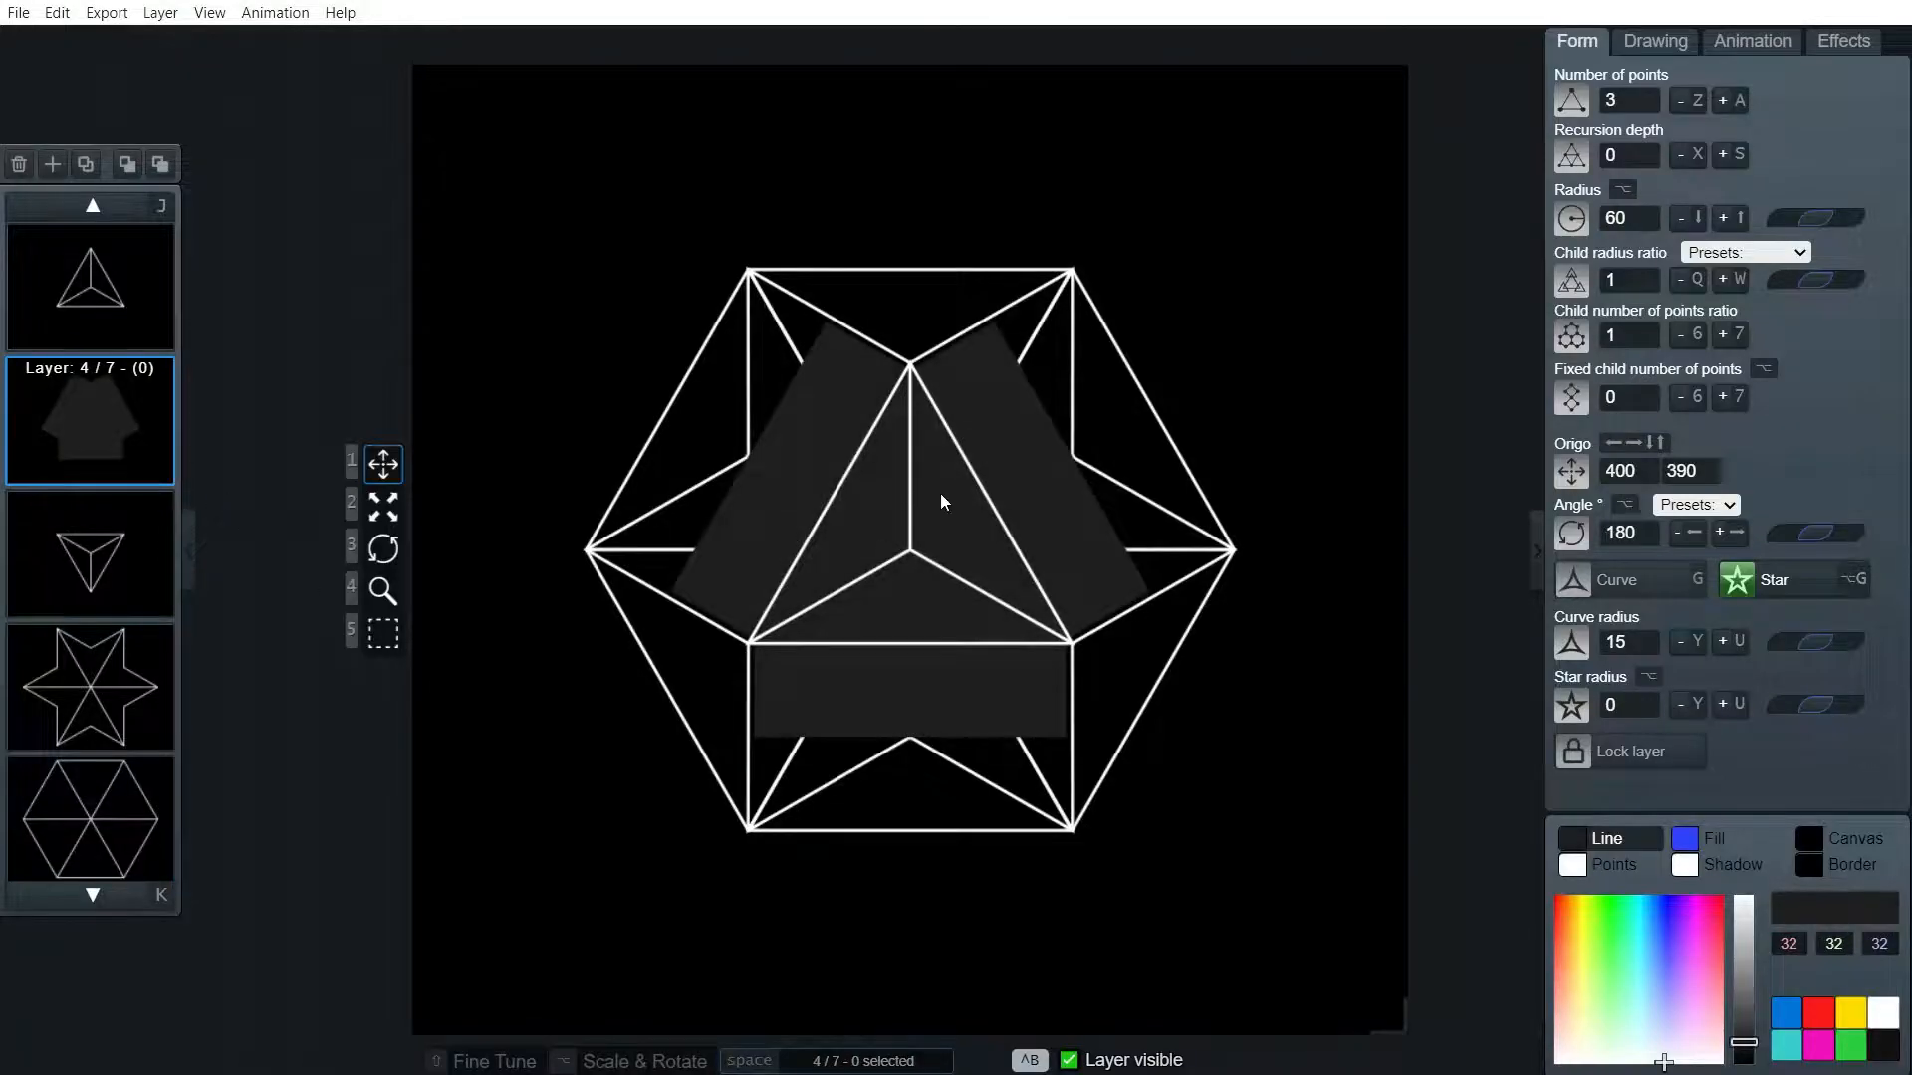
{"action": "mouse_move", "coordinate": [954, 369]}
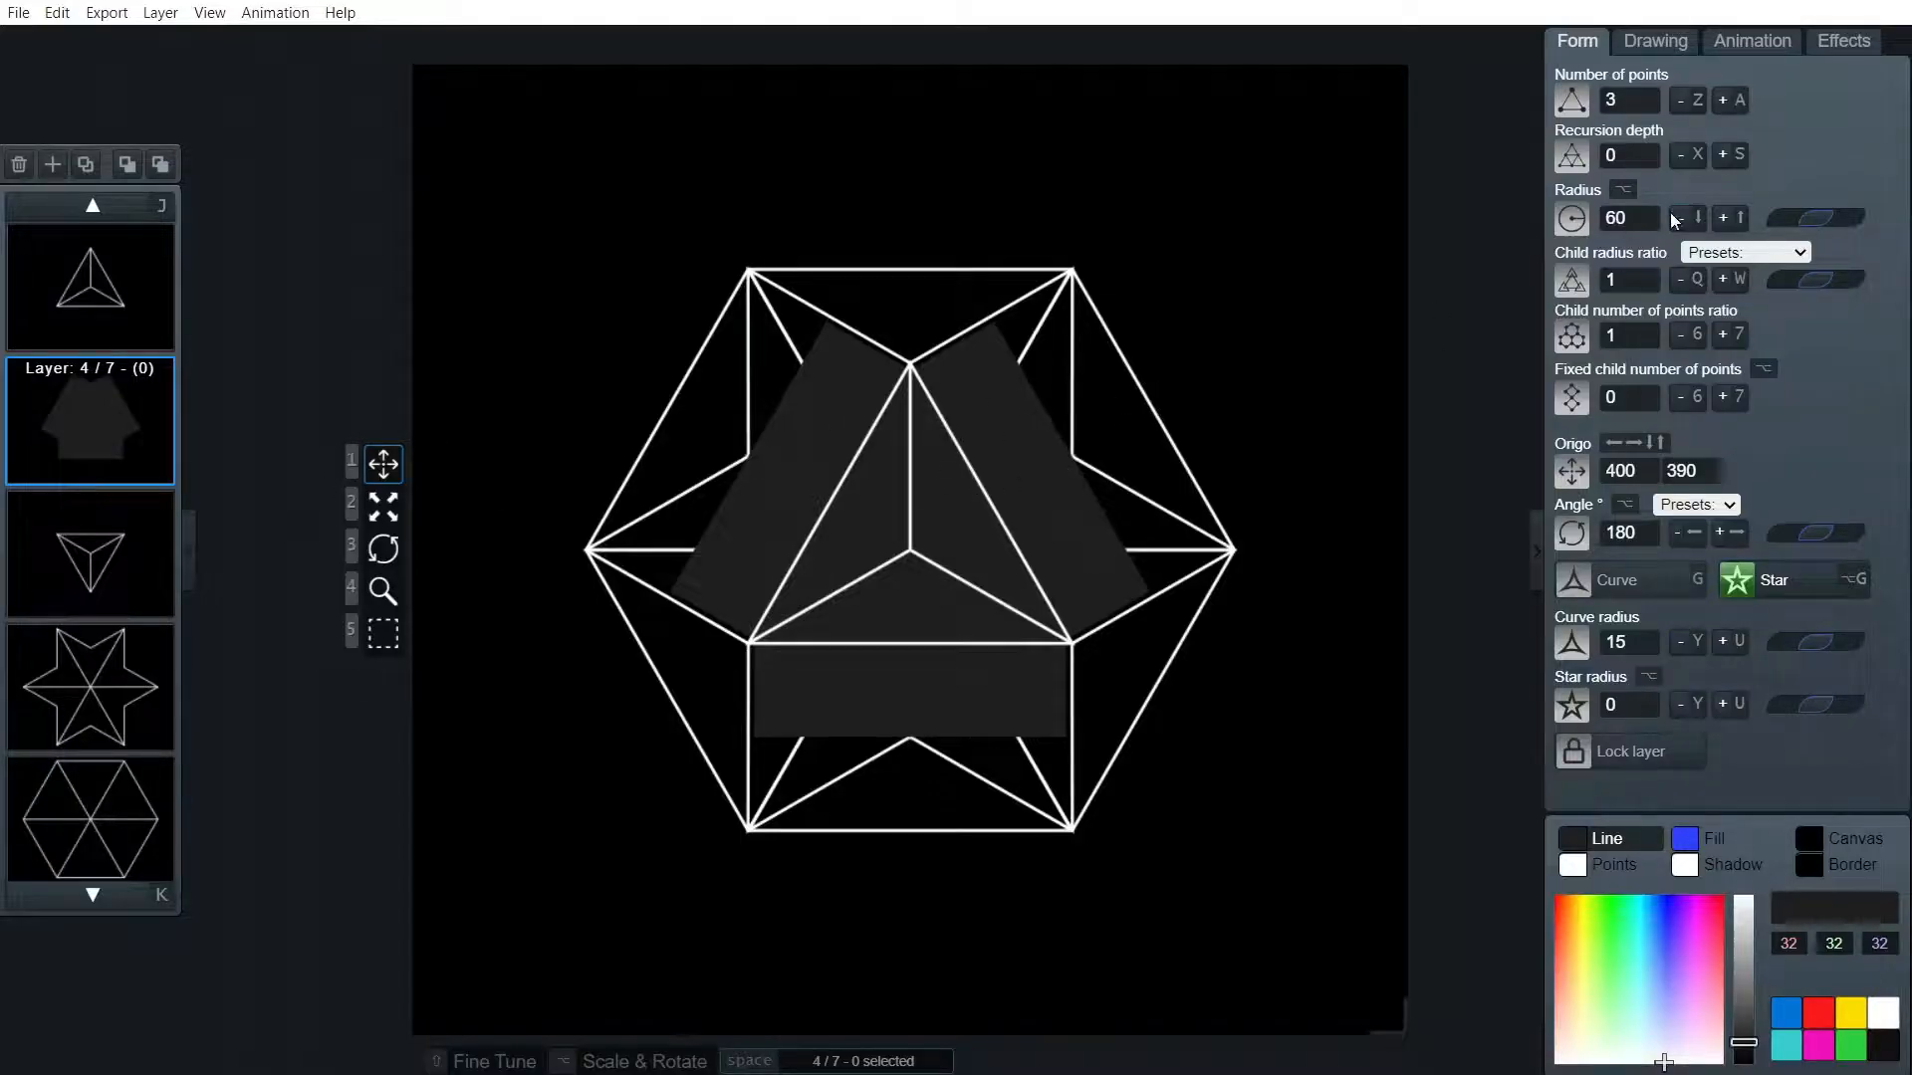
Set the grey mask layer's radius to 89.5 so it fills the faces
{"action": "left_click", "coordinate": [1627, 217]}
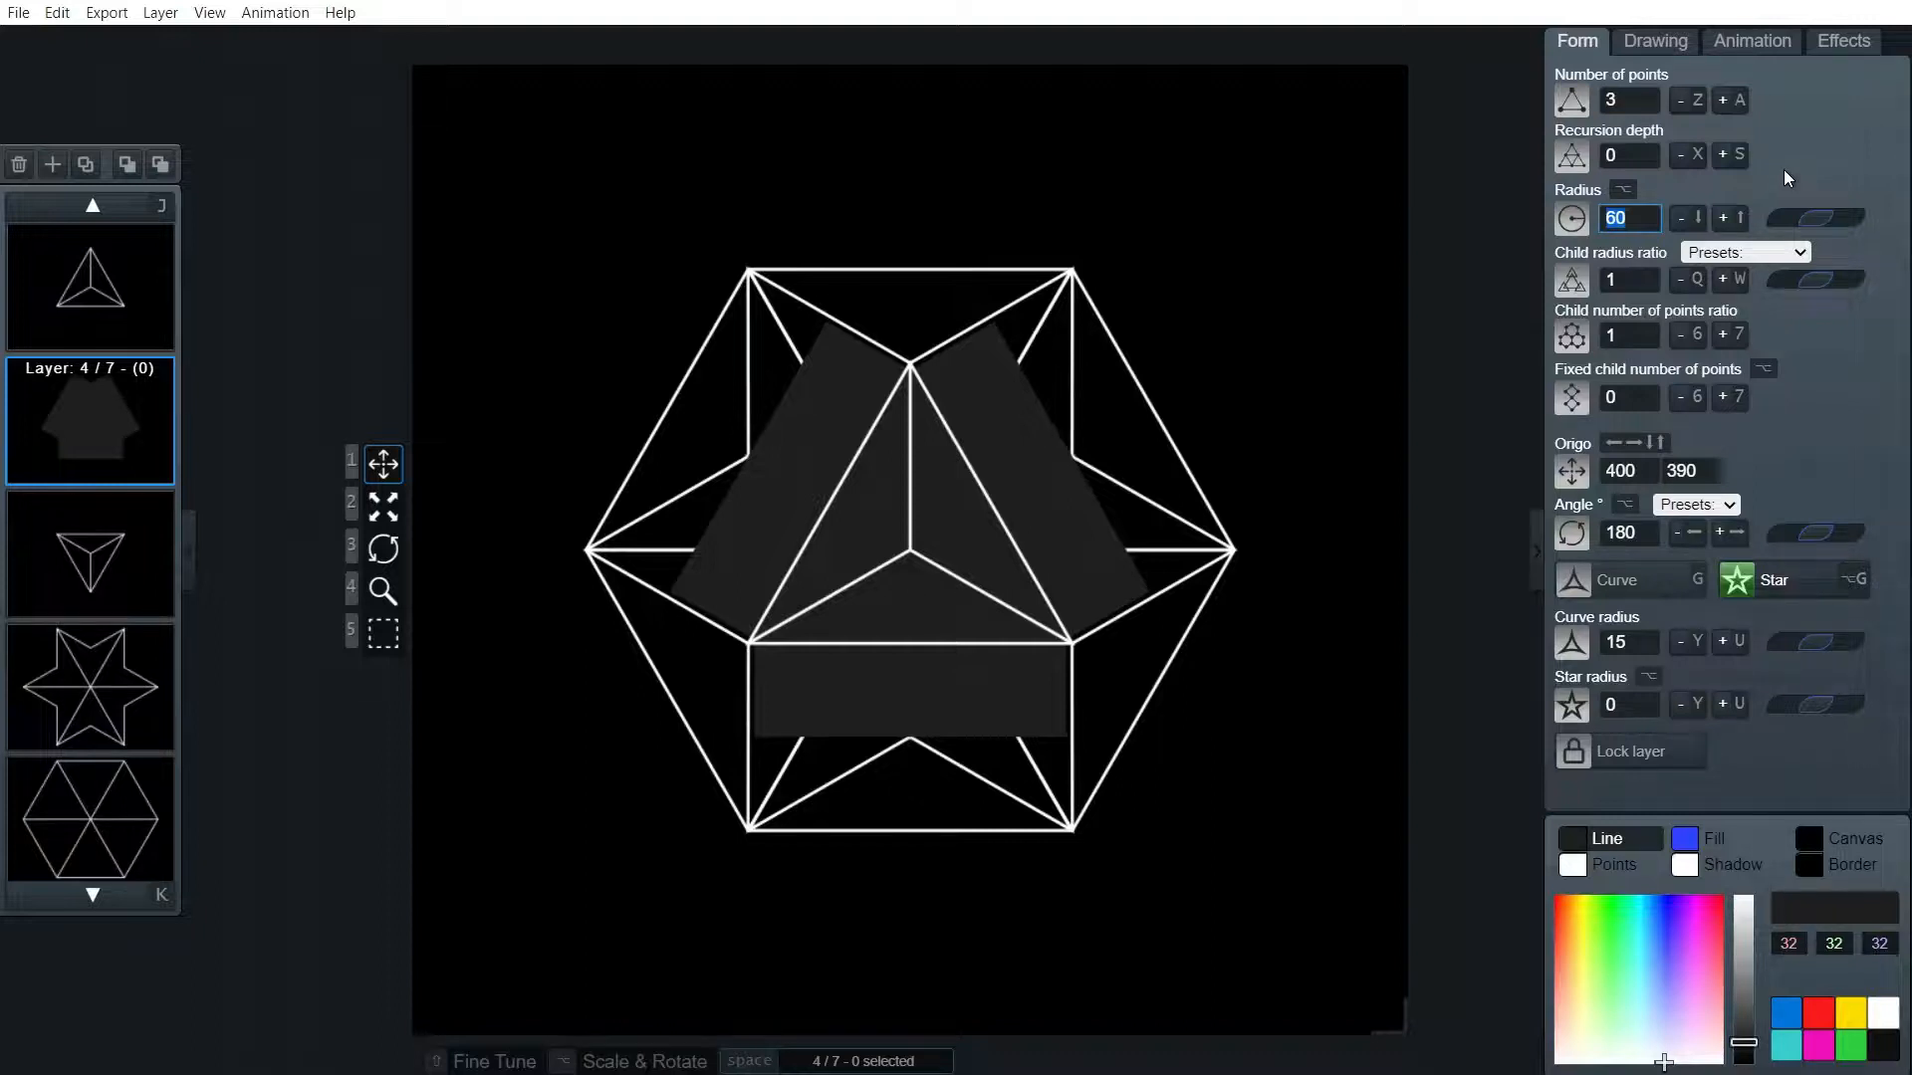
{"action": "type", "text": "89.5"}
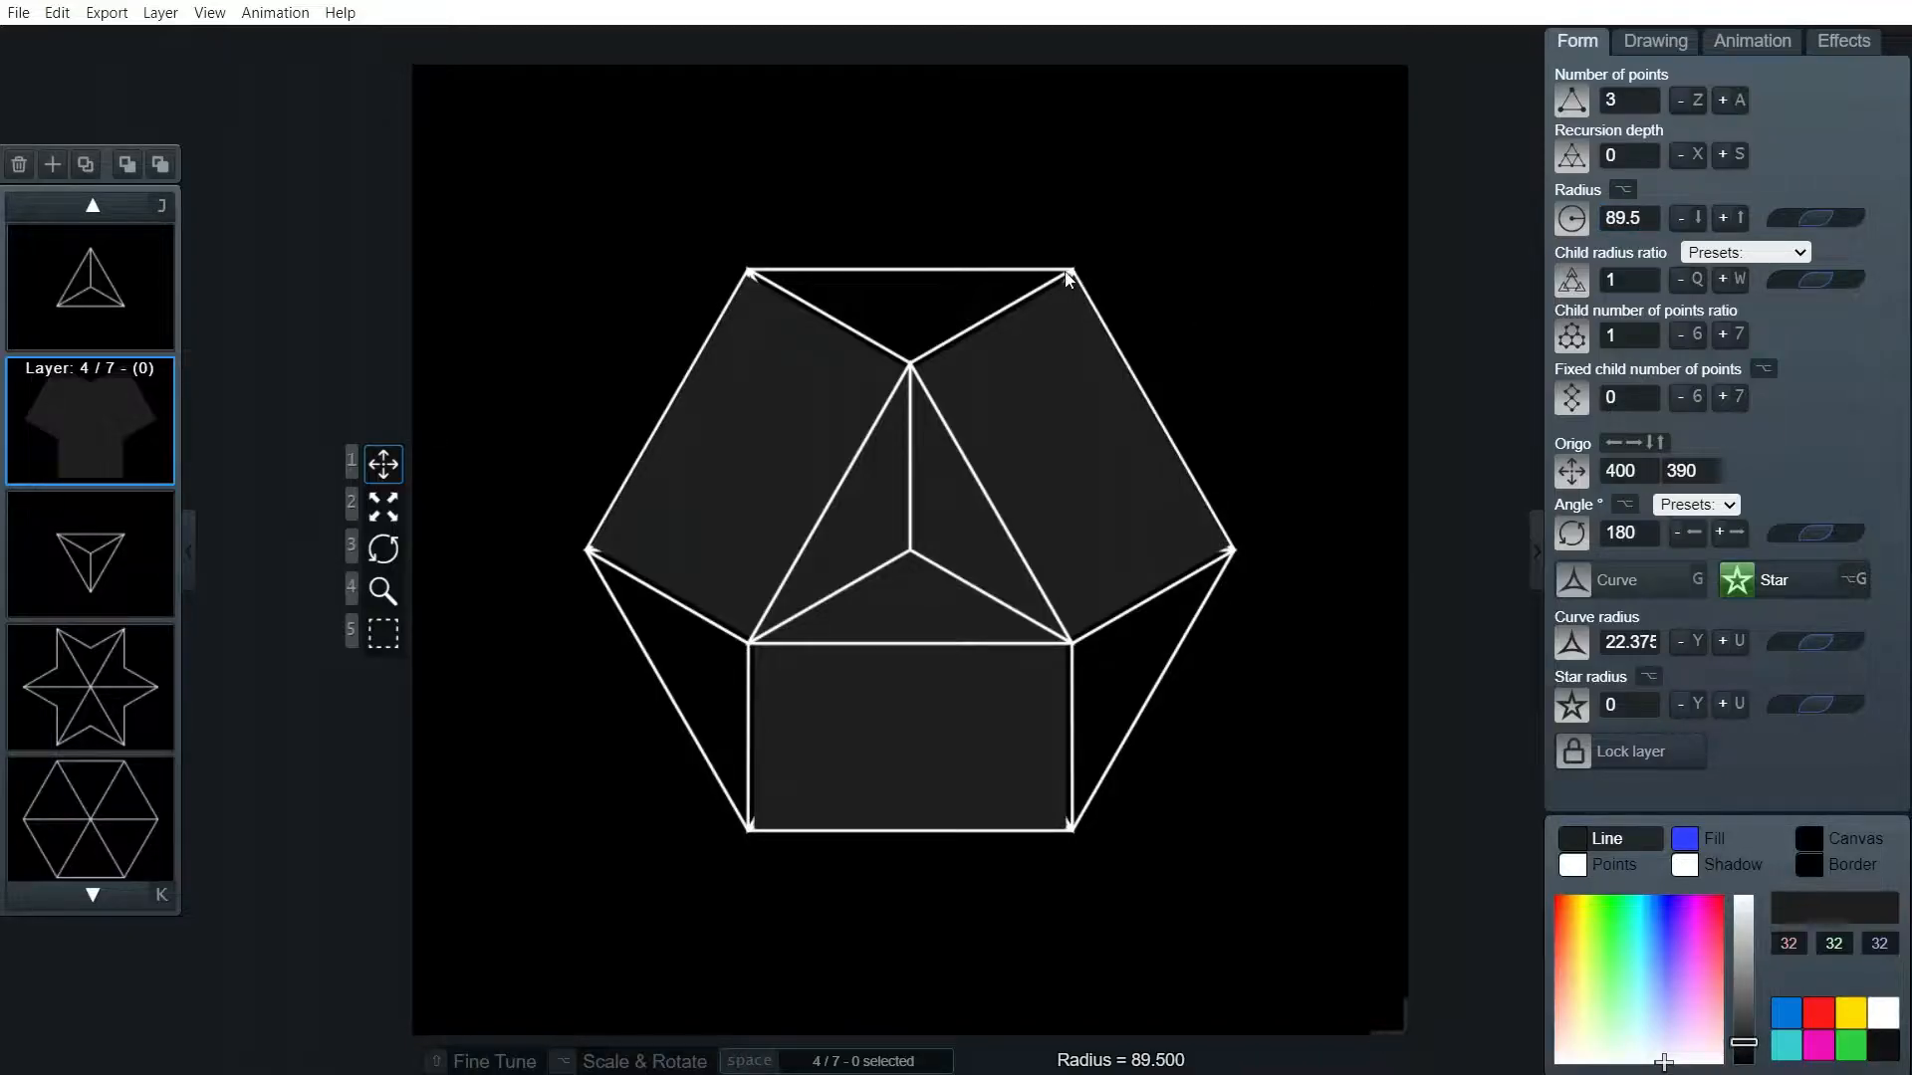
{"action": "mouse_move", "coordinate": [1256, 553]}
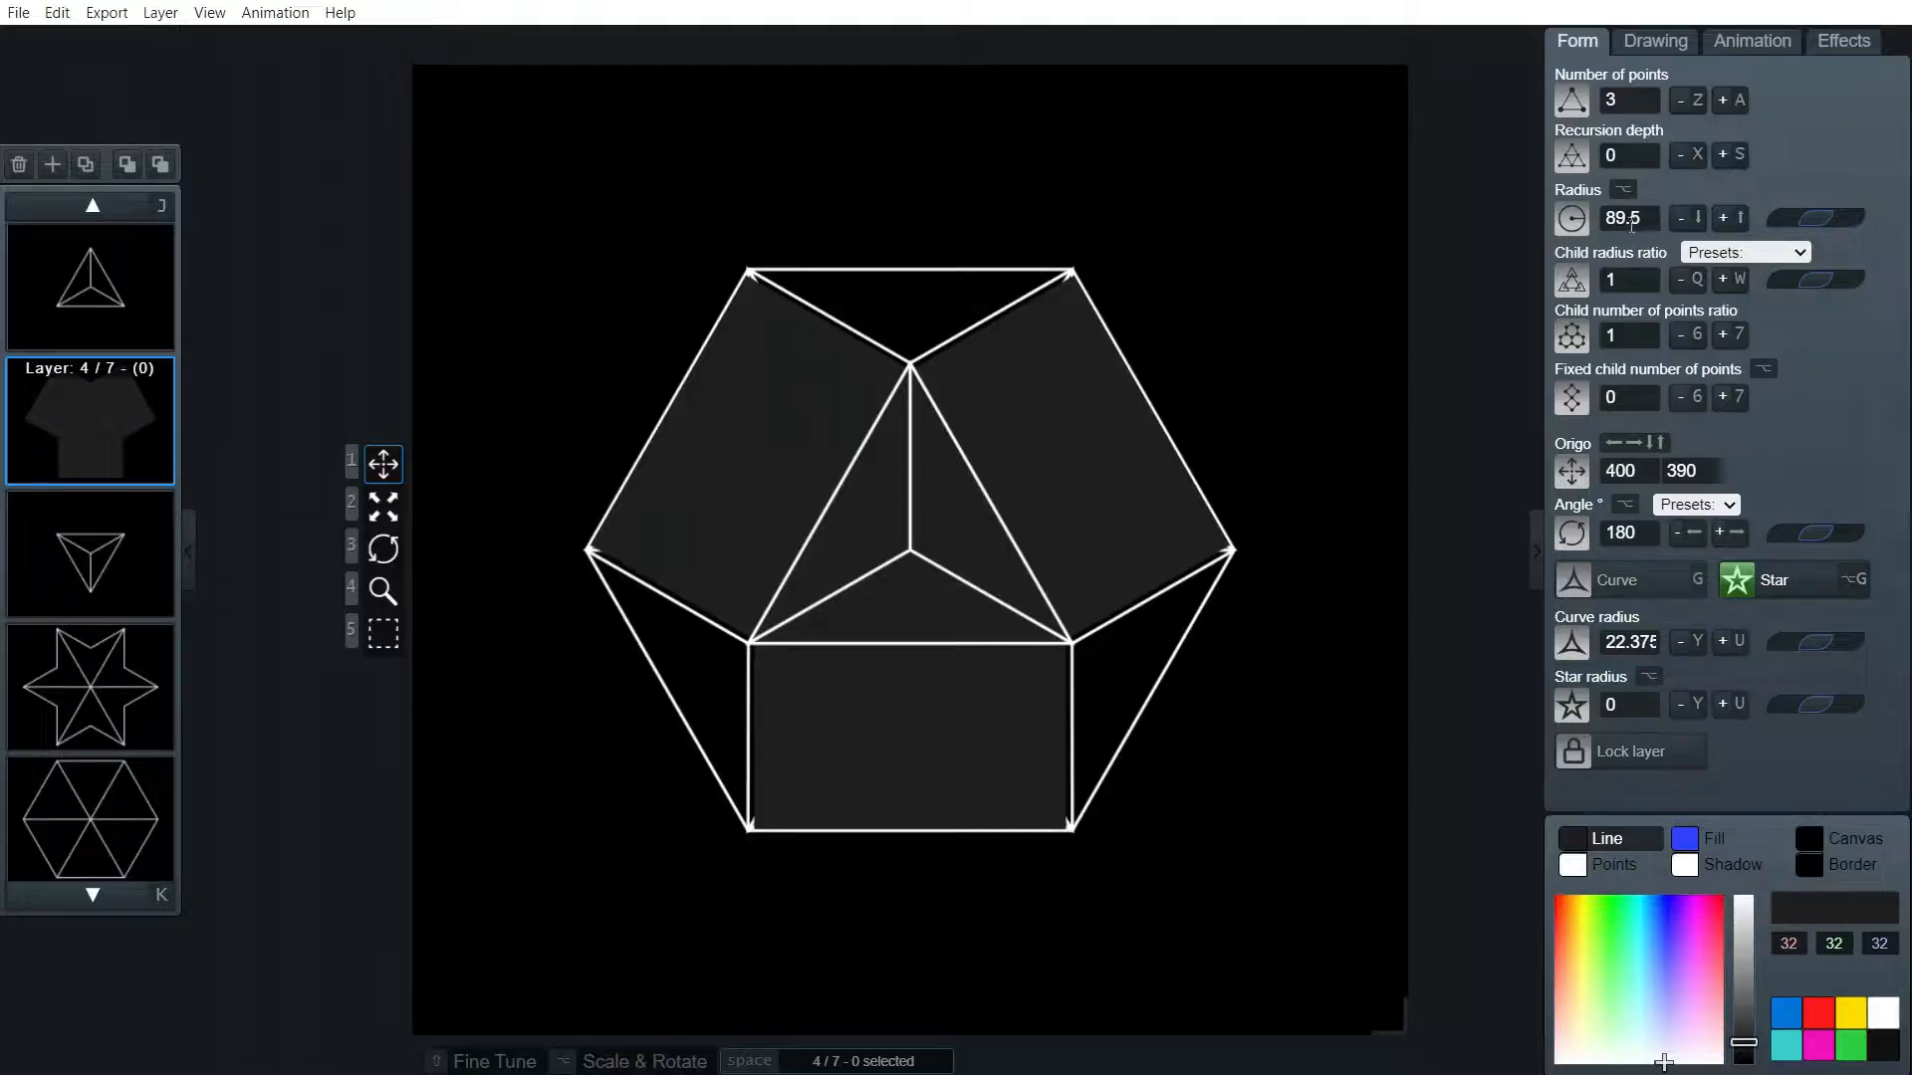
{"action": "mouse_move", "coordinate": [1206, 726]}
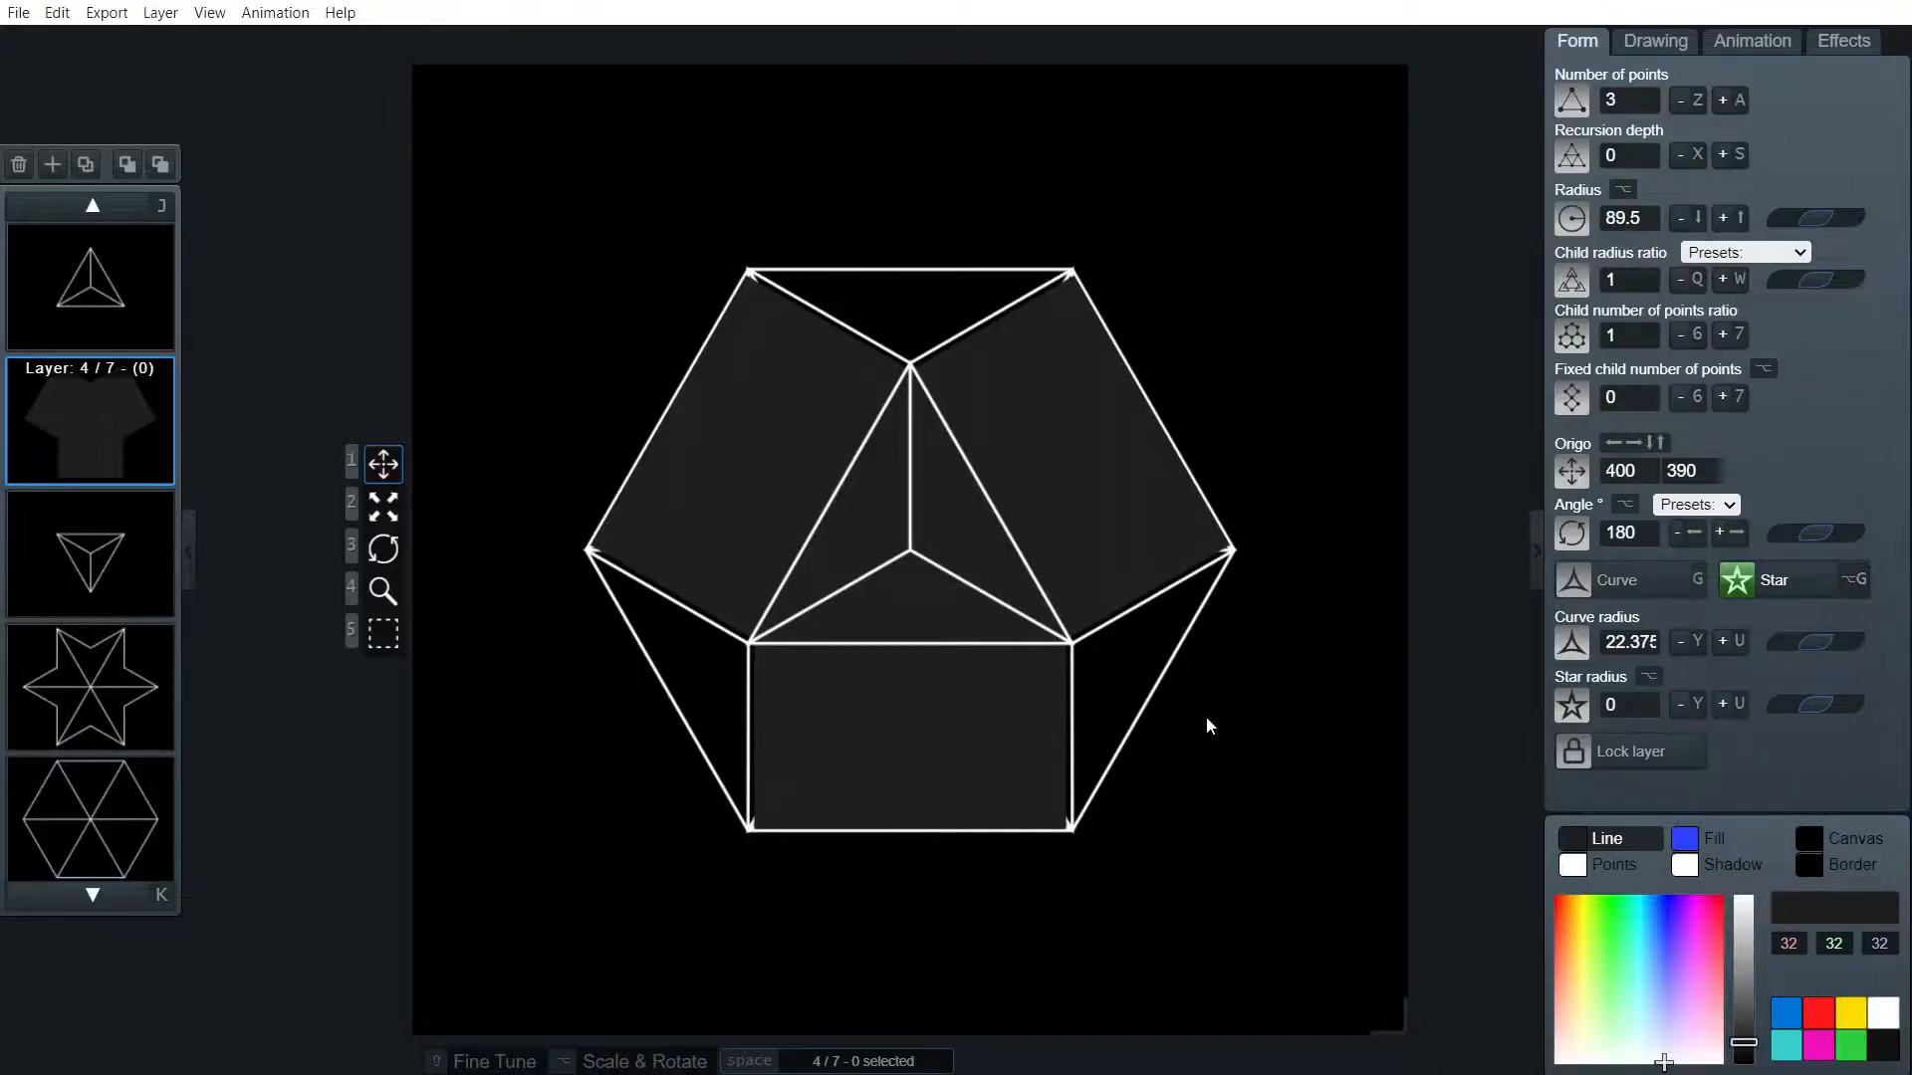
{"action": "mouse_move", "coordinate": [734, 311]}
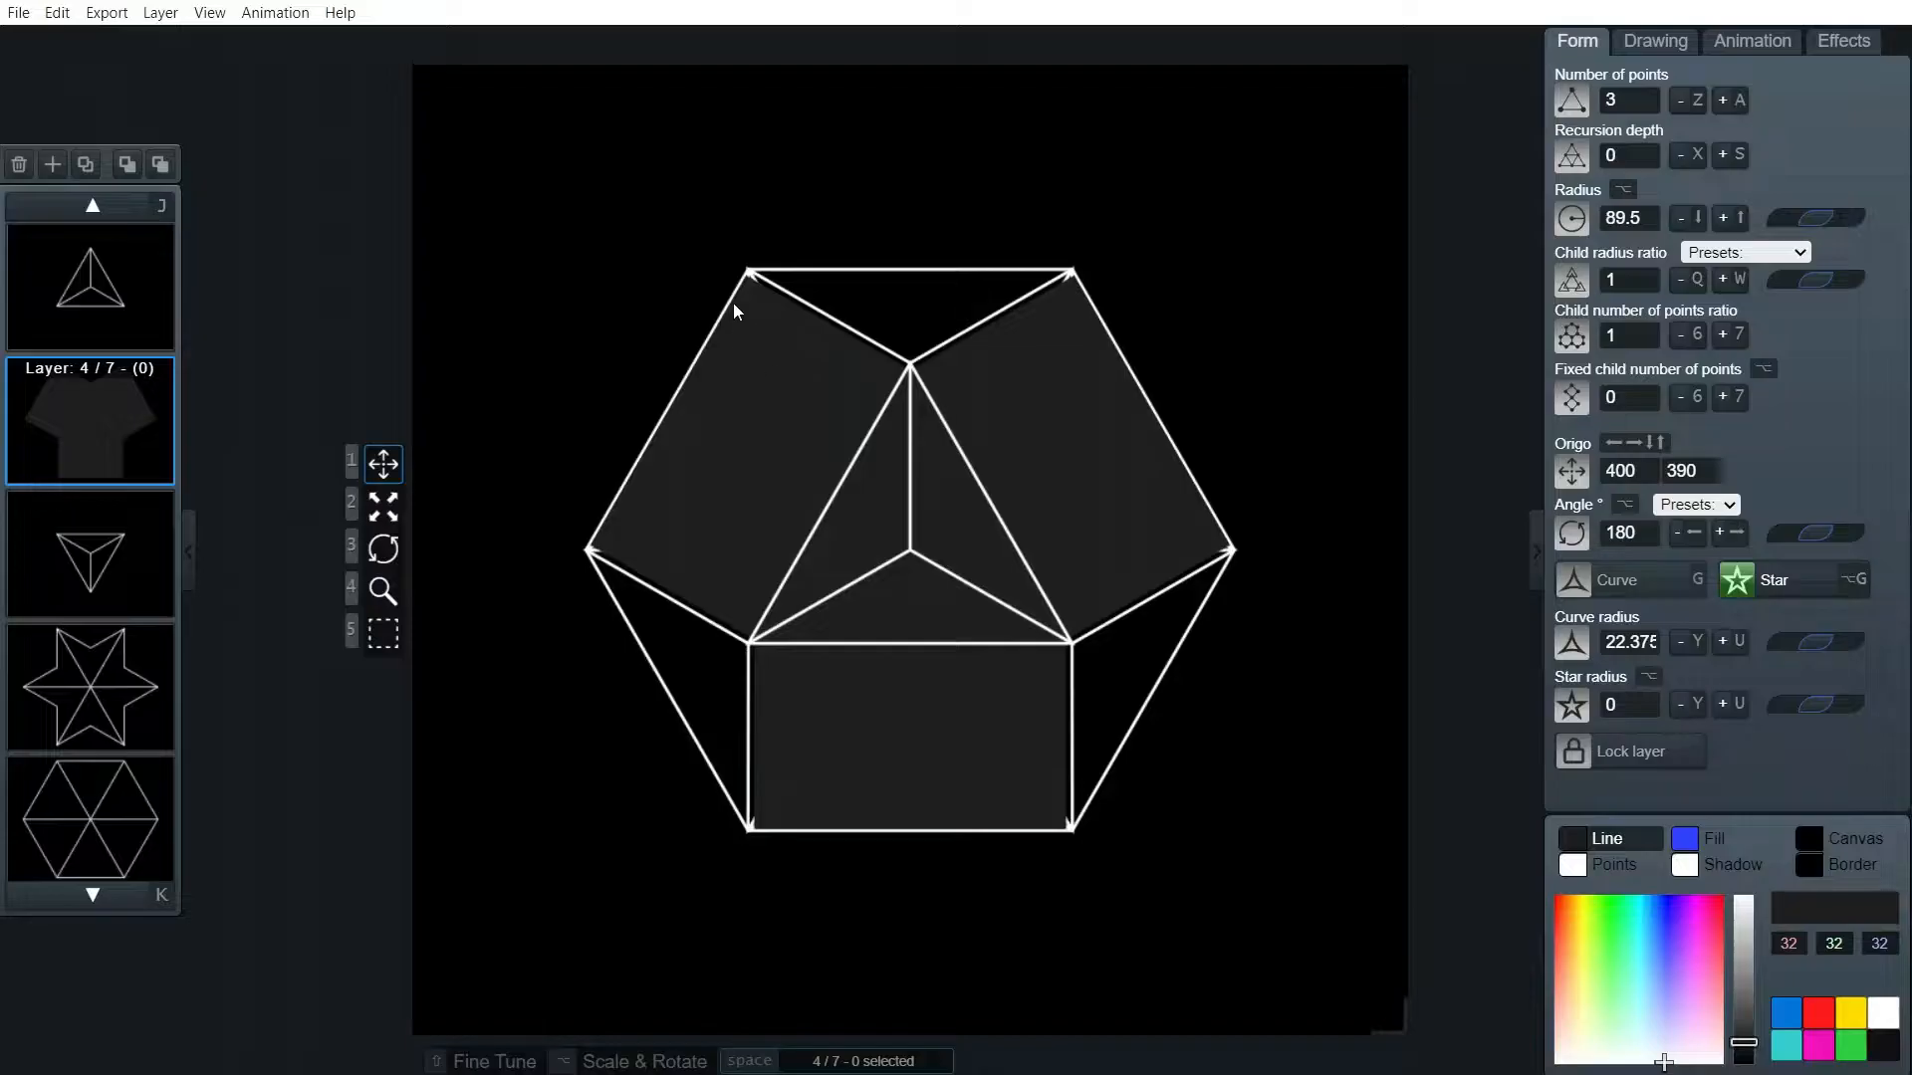
{"action": "mouse_move", "coordinate": [766, 297]}
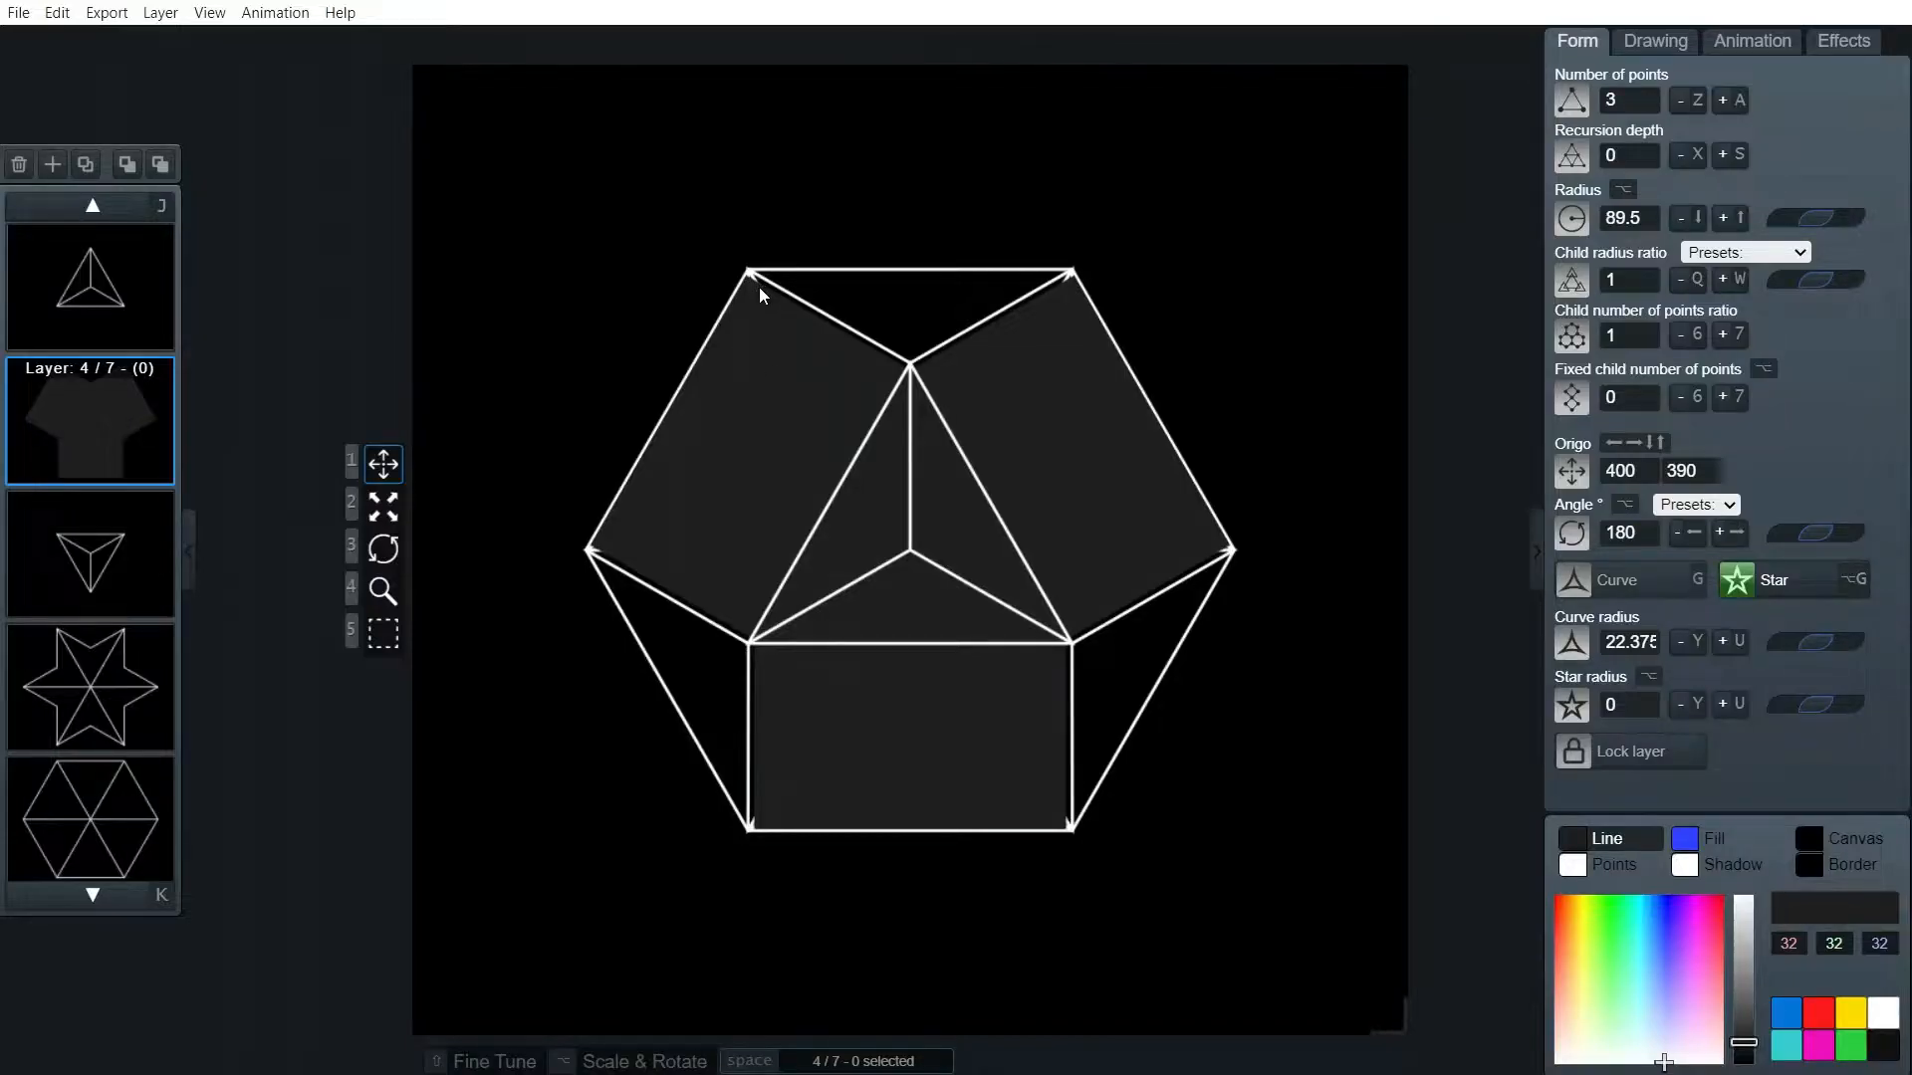
{"action": "mouse_move", "coordinate": [1171, 286]}
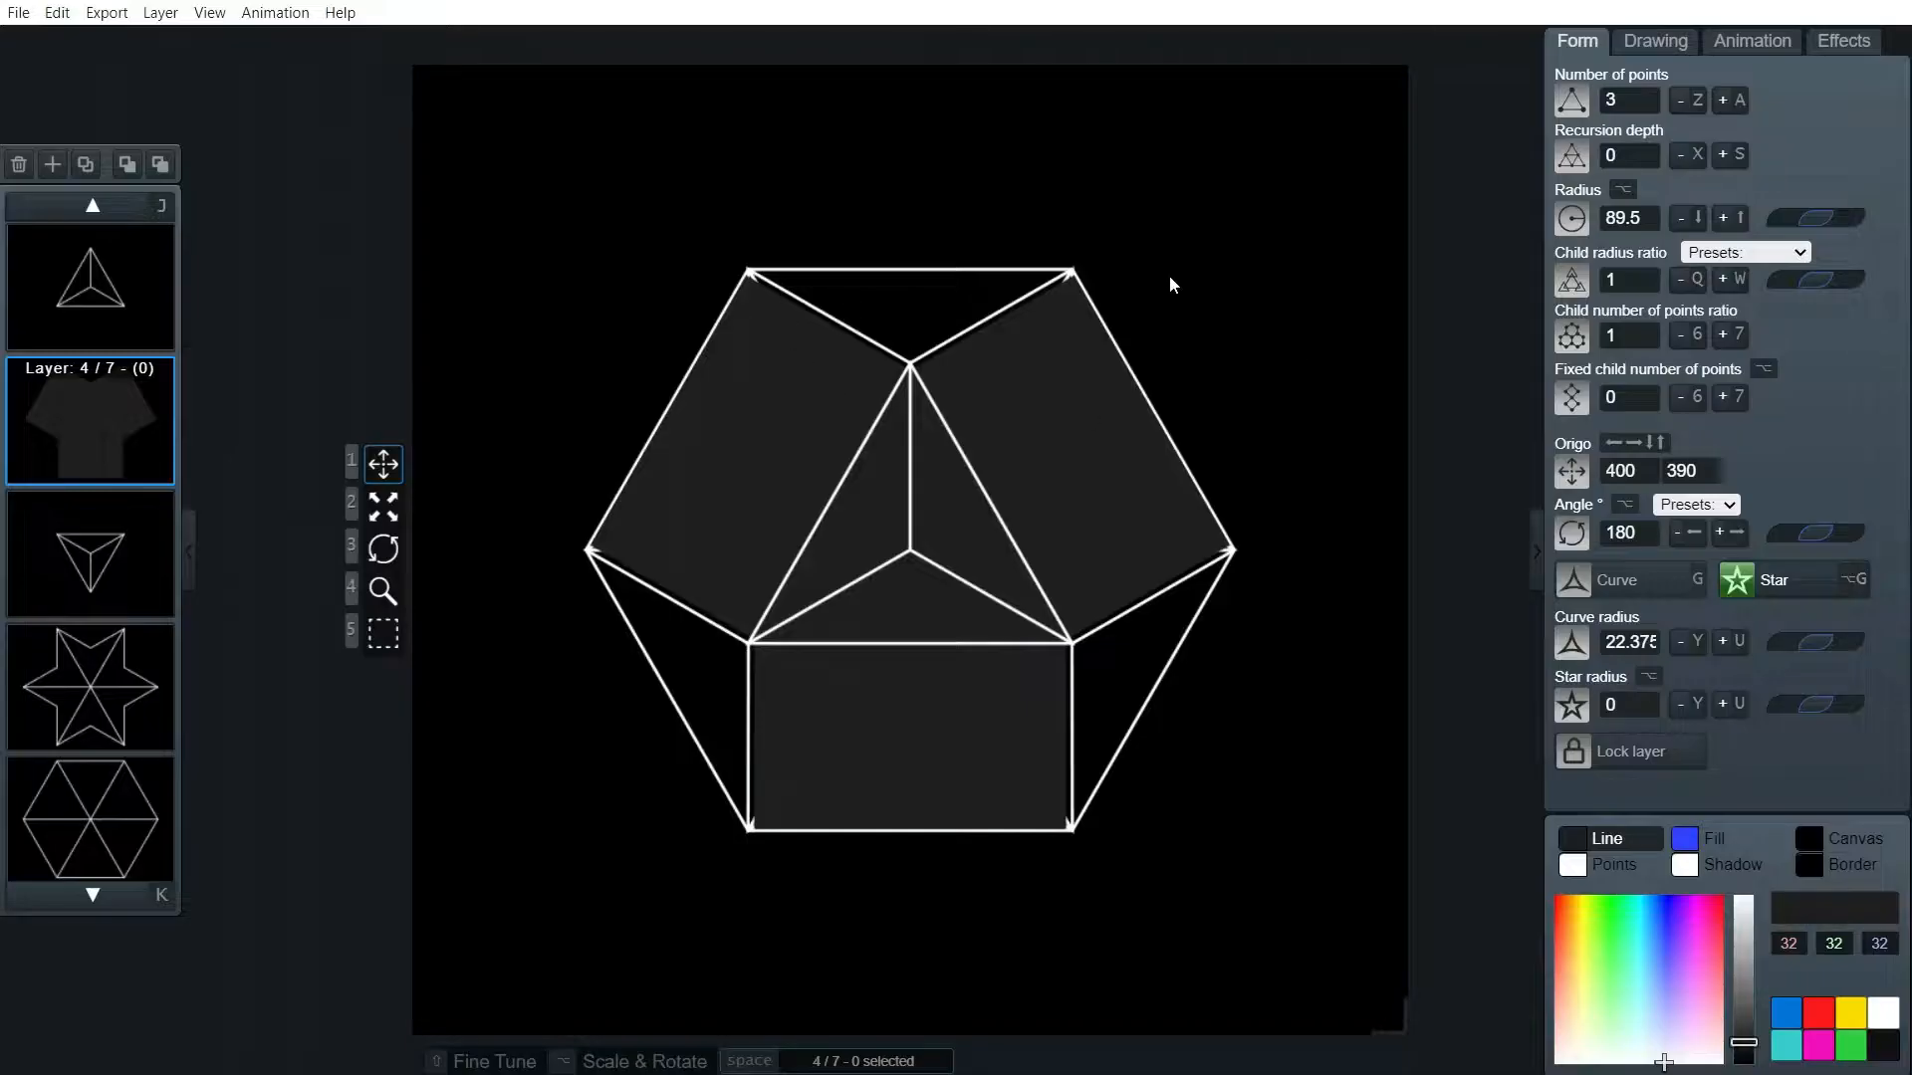
Raise the mask layer's line weight slightly to 103
{"action": "left_click", "coordinate": [1655, 40]}
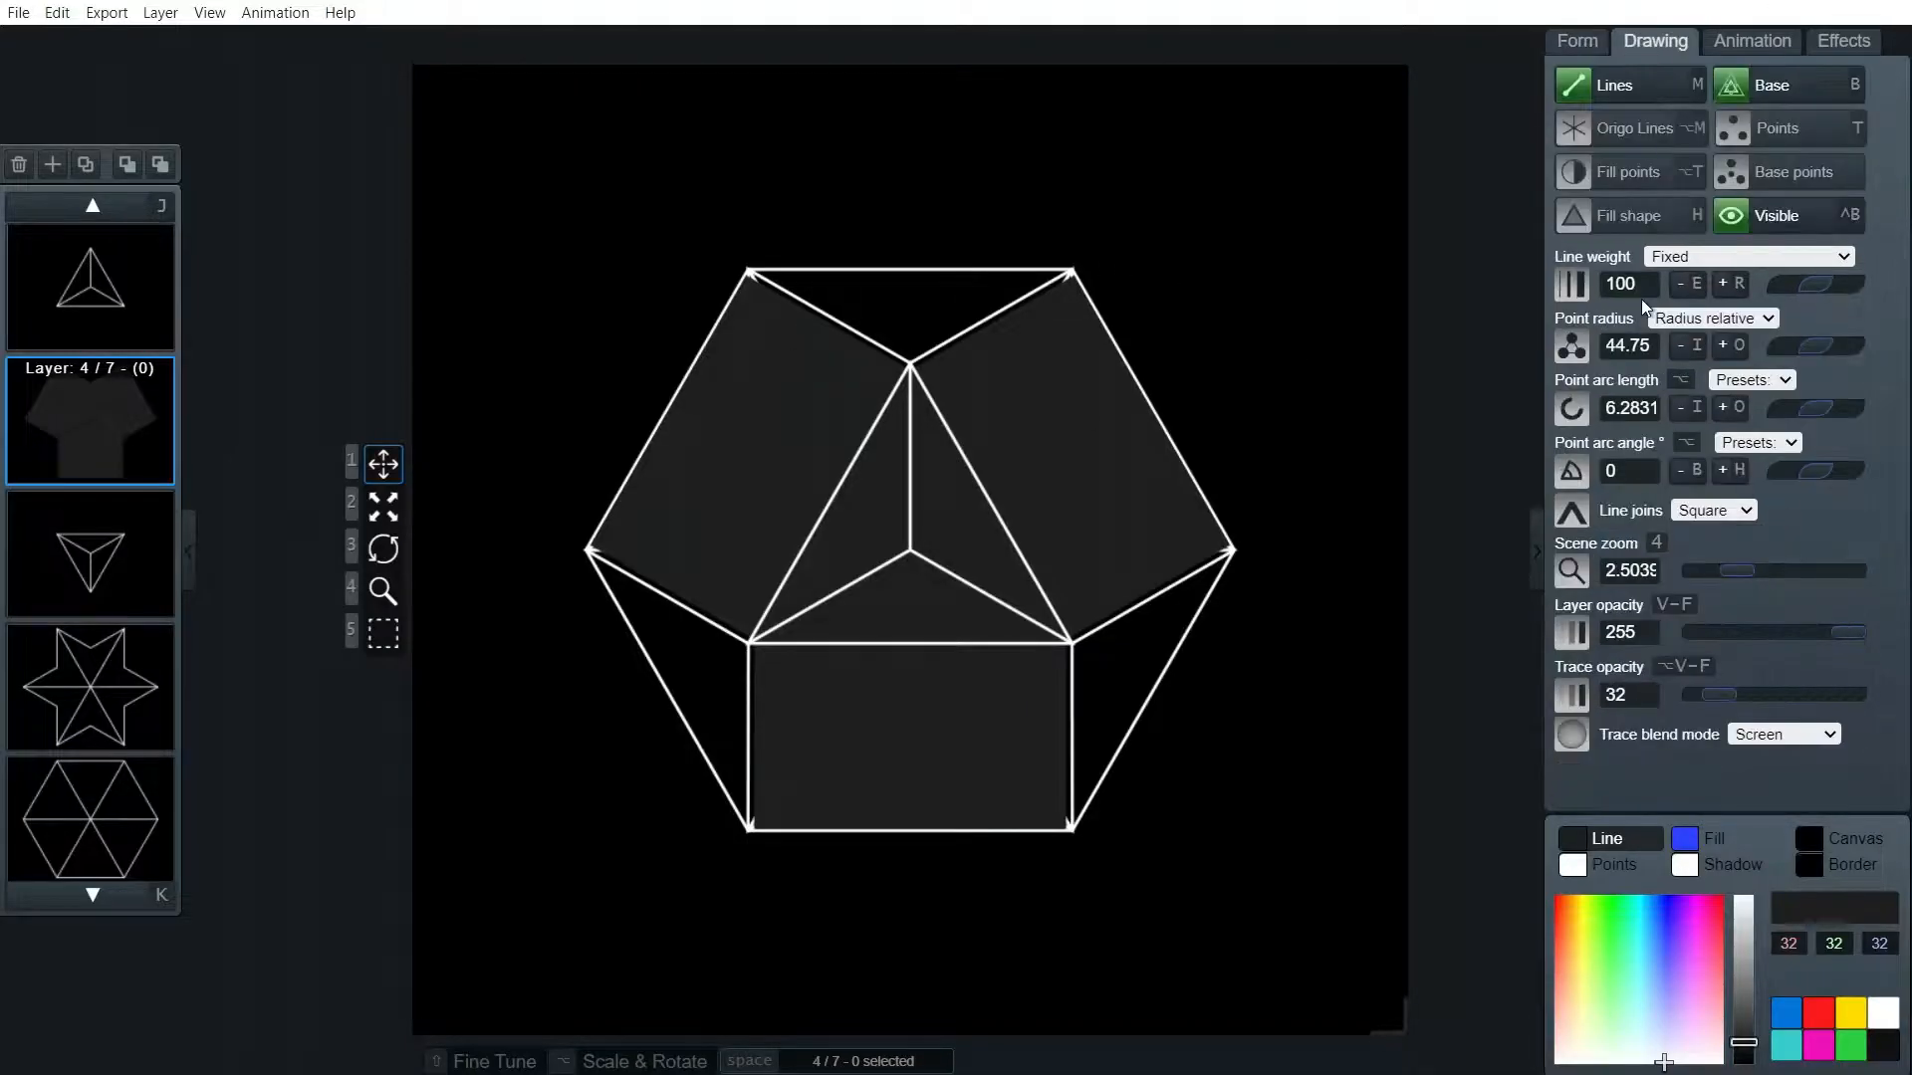
{"action": "left_click", "coordinate": [1628, 282]}
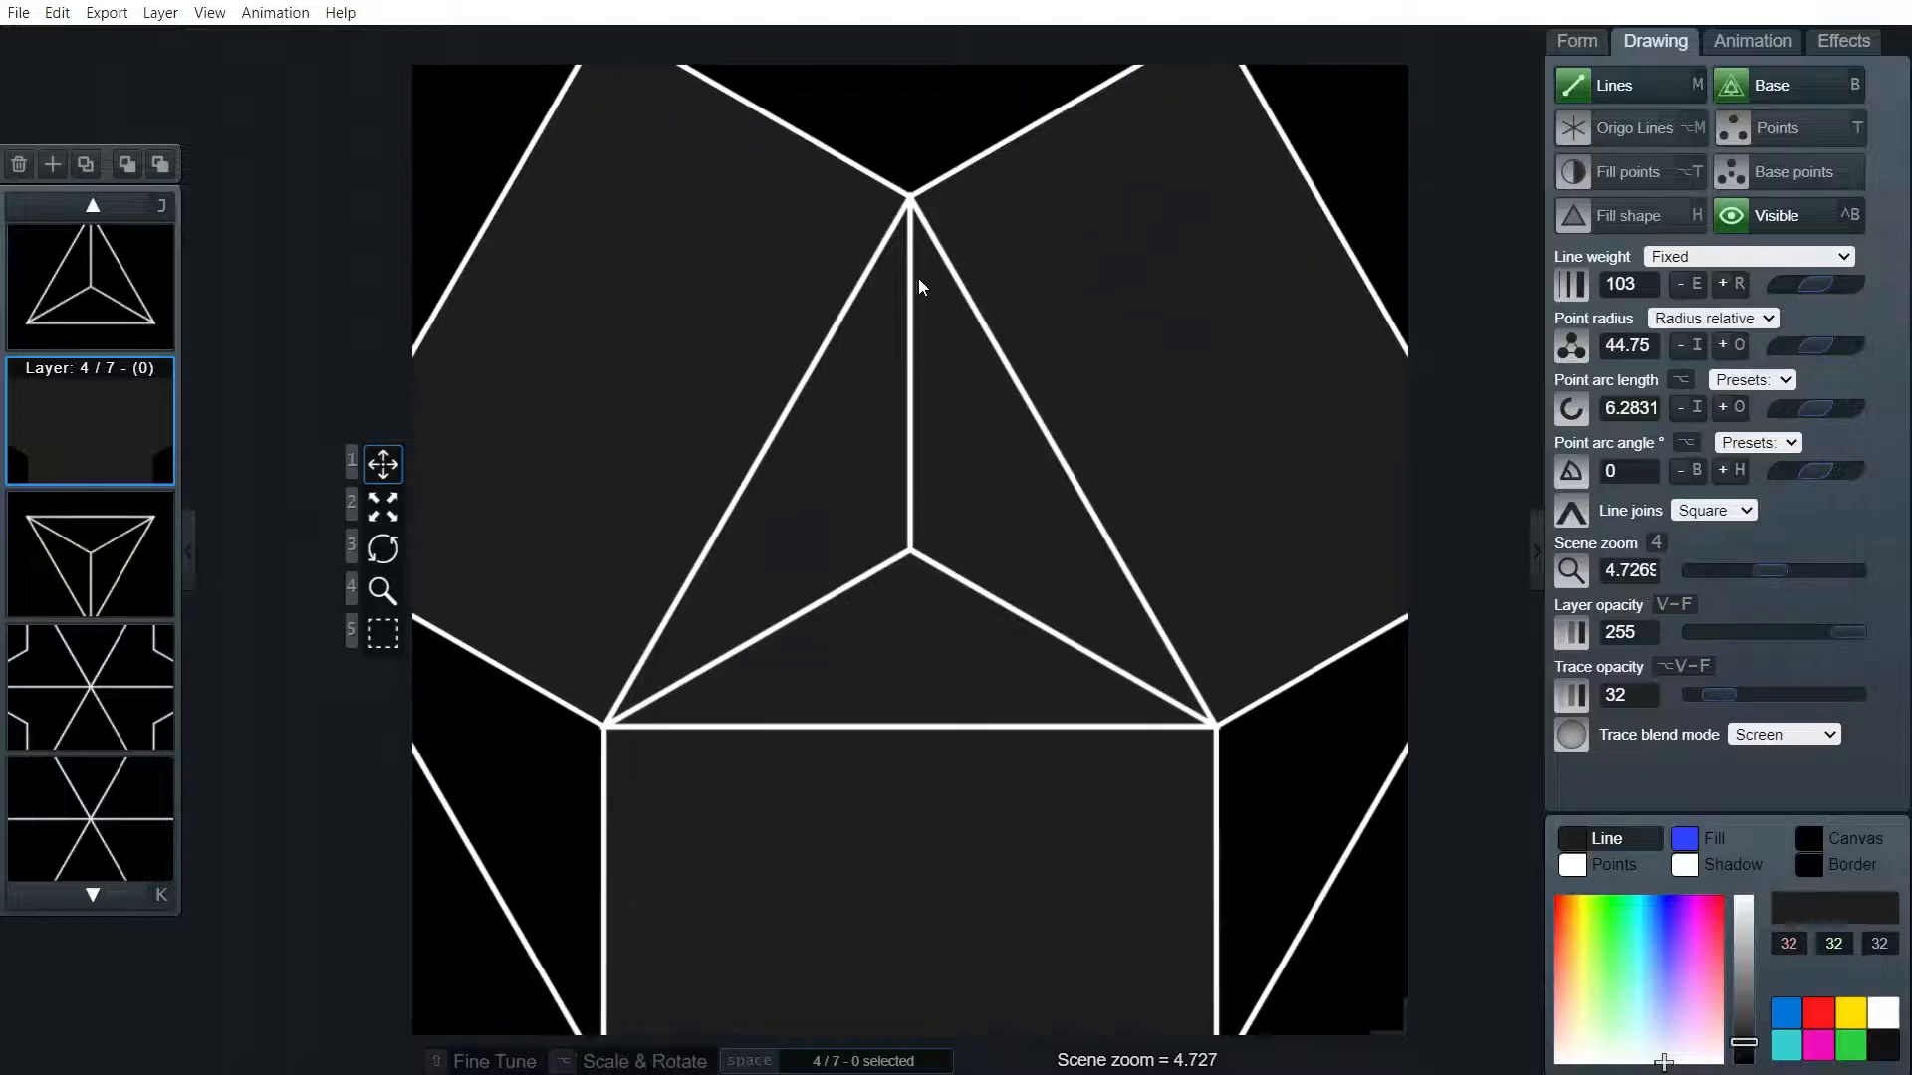
{"action": "mouse_move", "coordinate": [987, 379]}
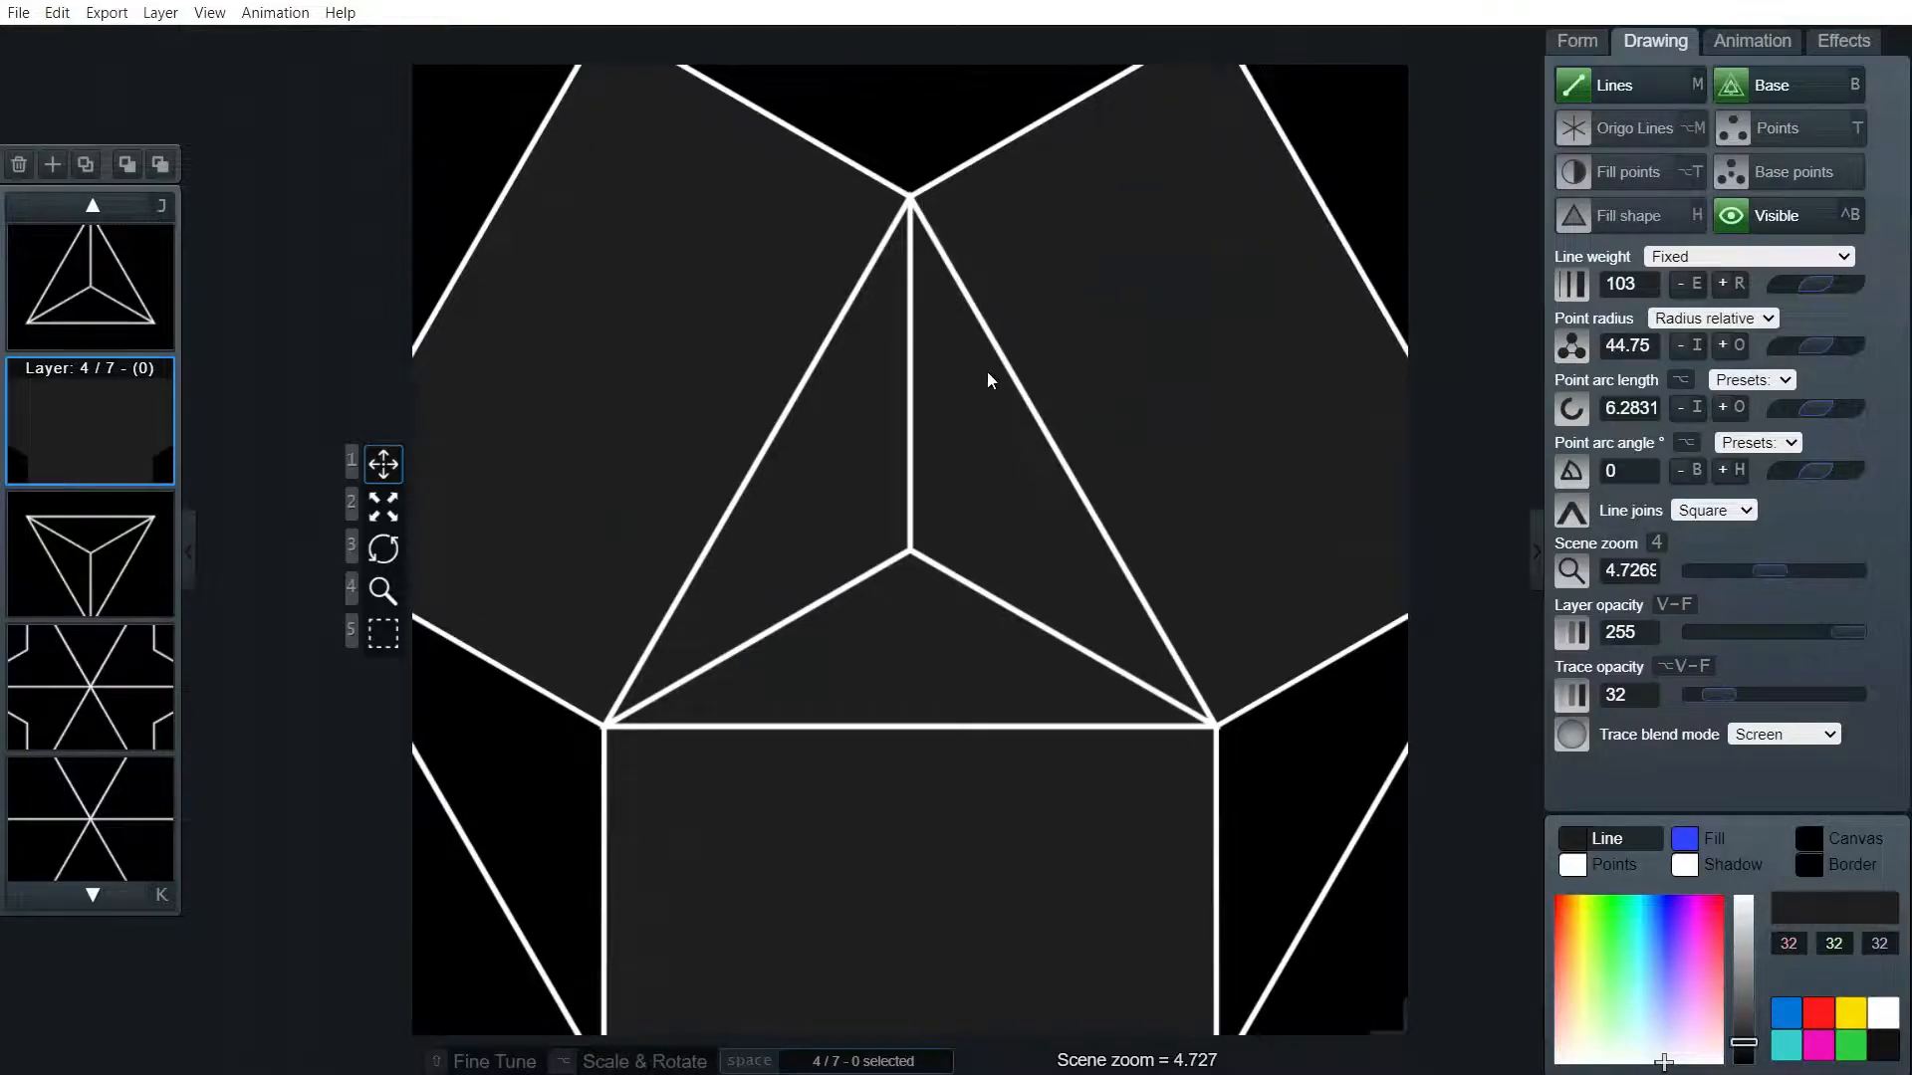
{"action": "scroll", "scroll_direction": "down", "scroll_amount": 3}
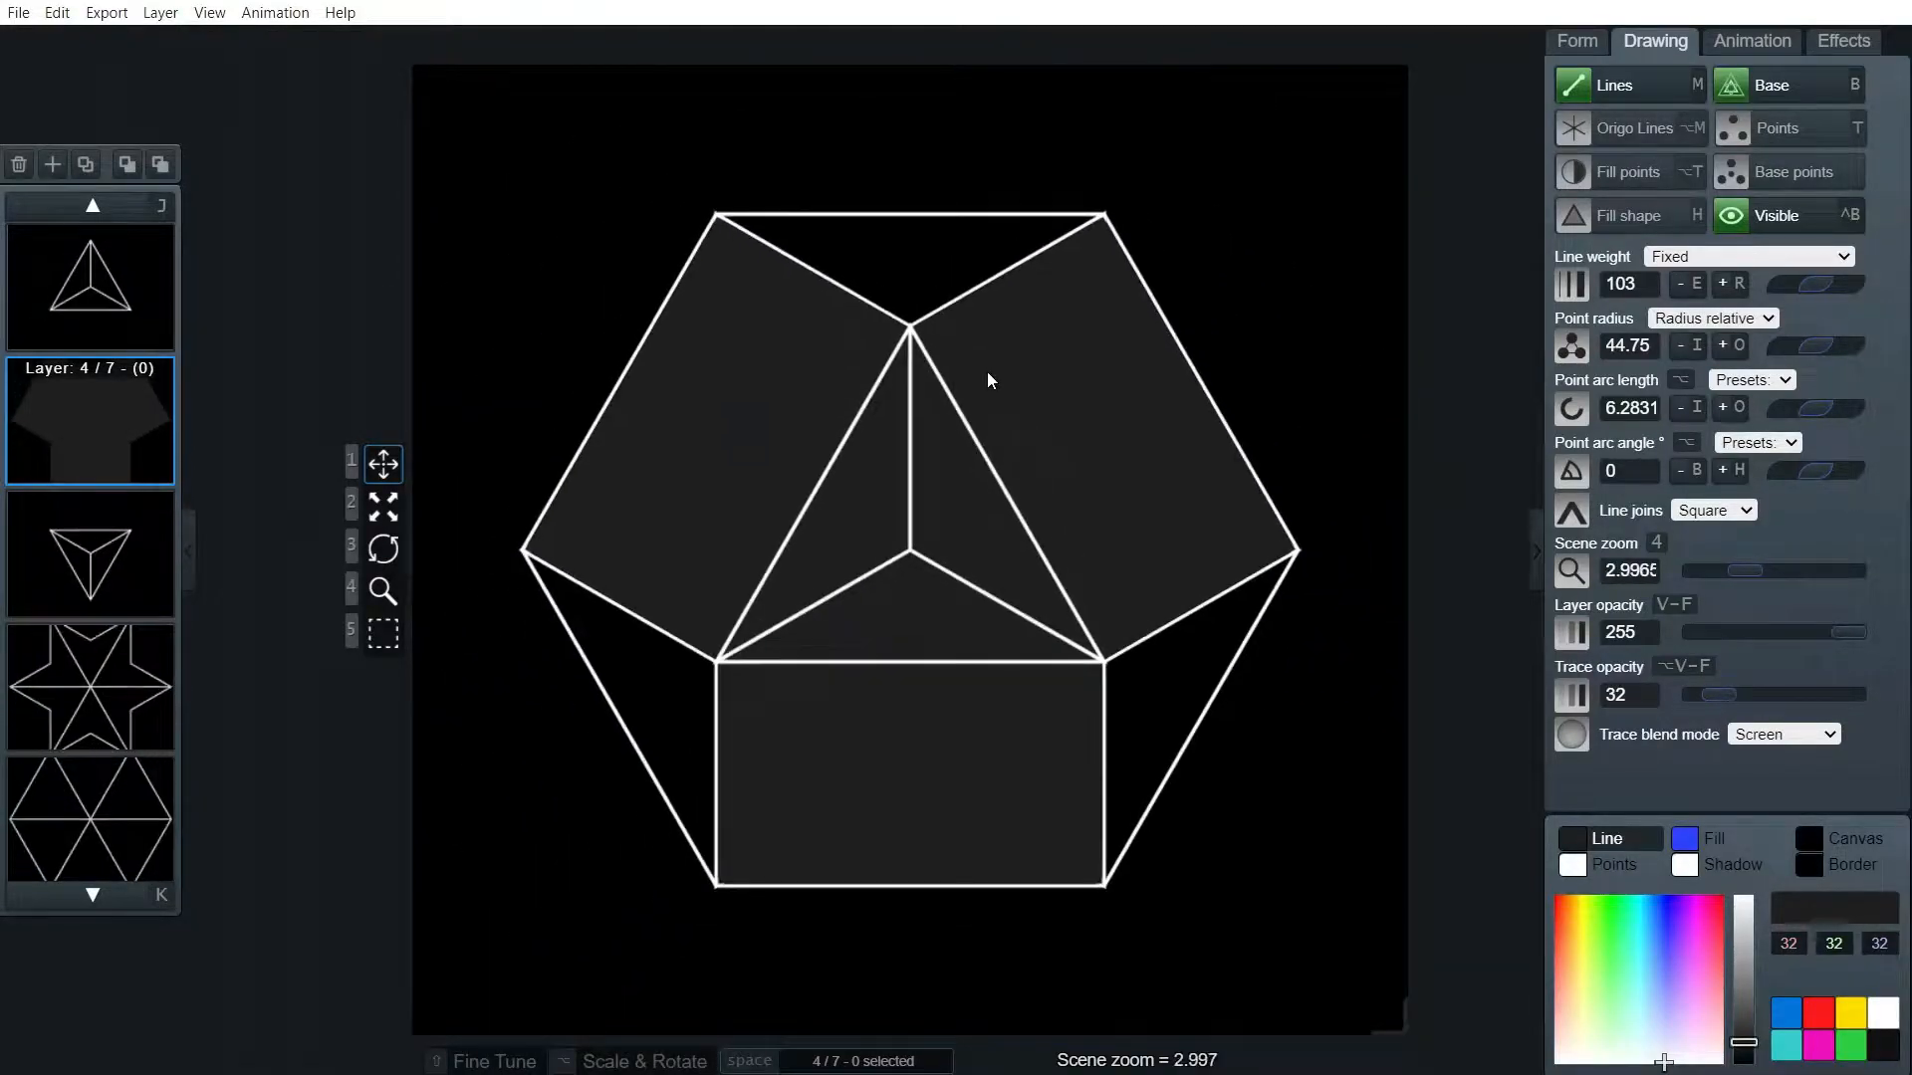
{"action": "mouse_move", "coordinate": [322, 652]}
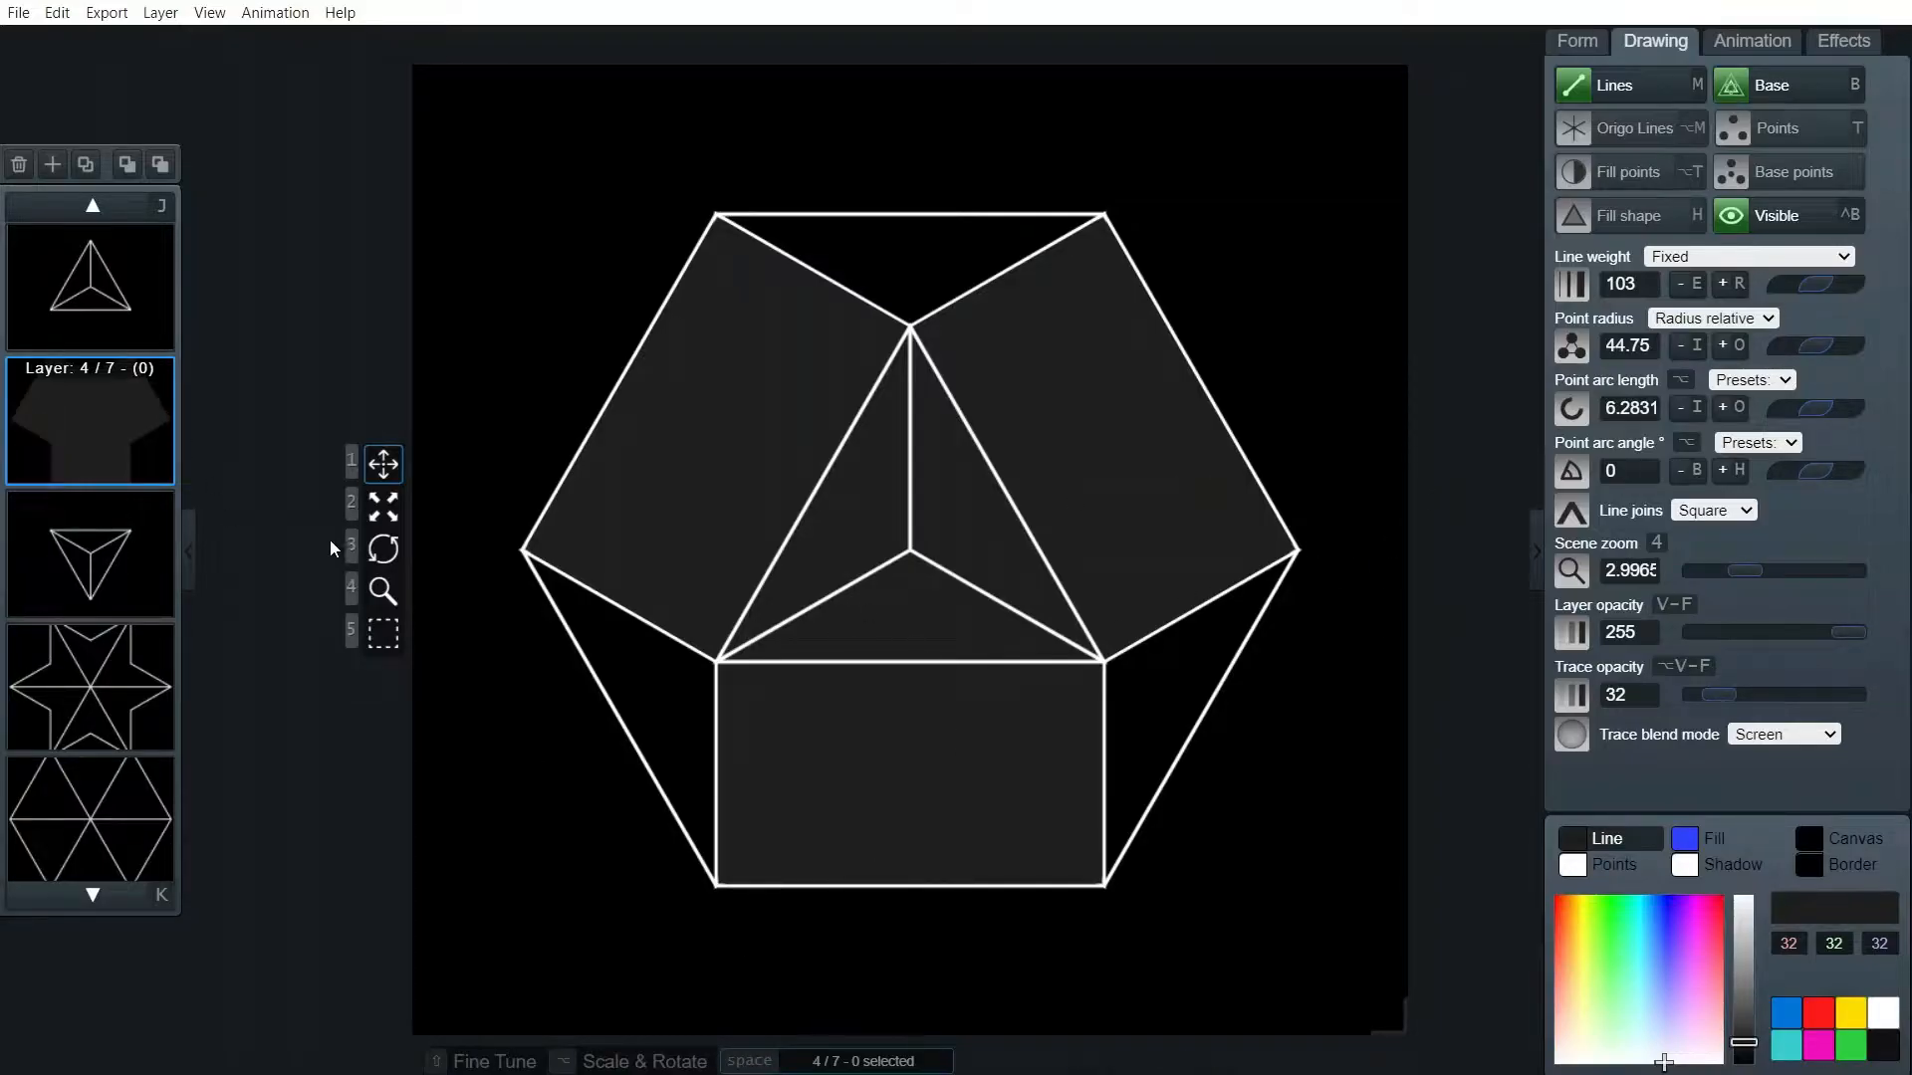
Turn off origin lines on the triangle, star and hexagon layers
{"action": "left_click", "coordinate": [89, 285]}
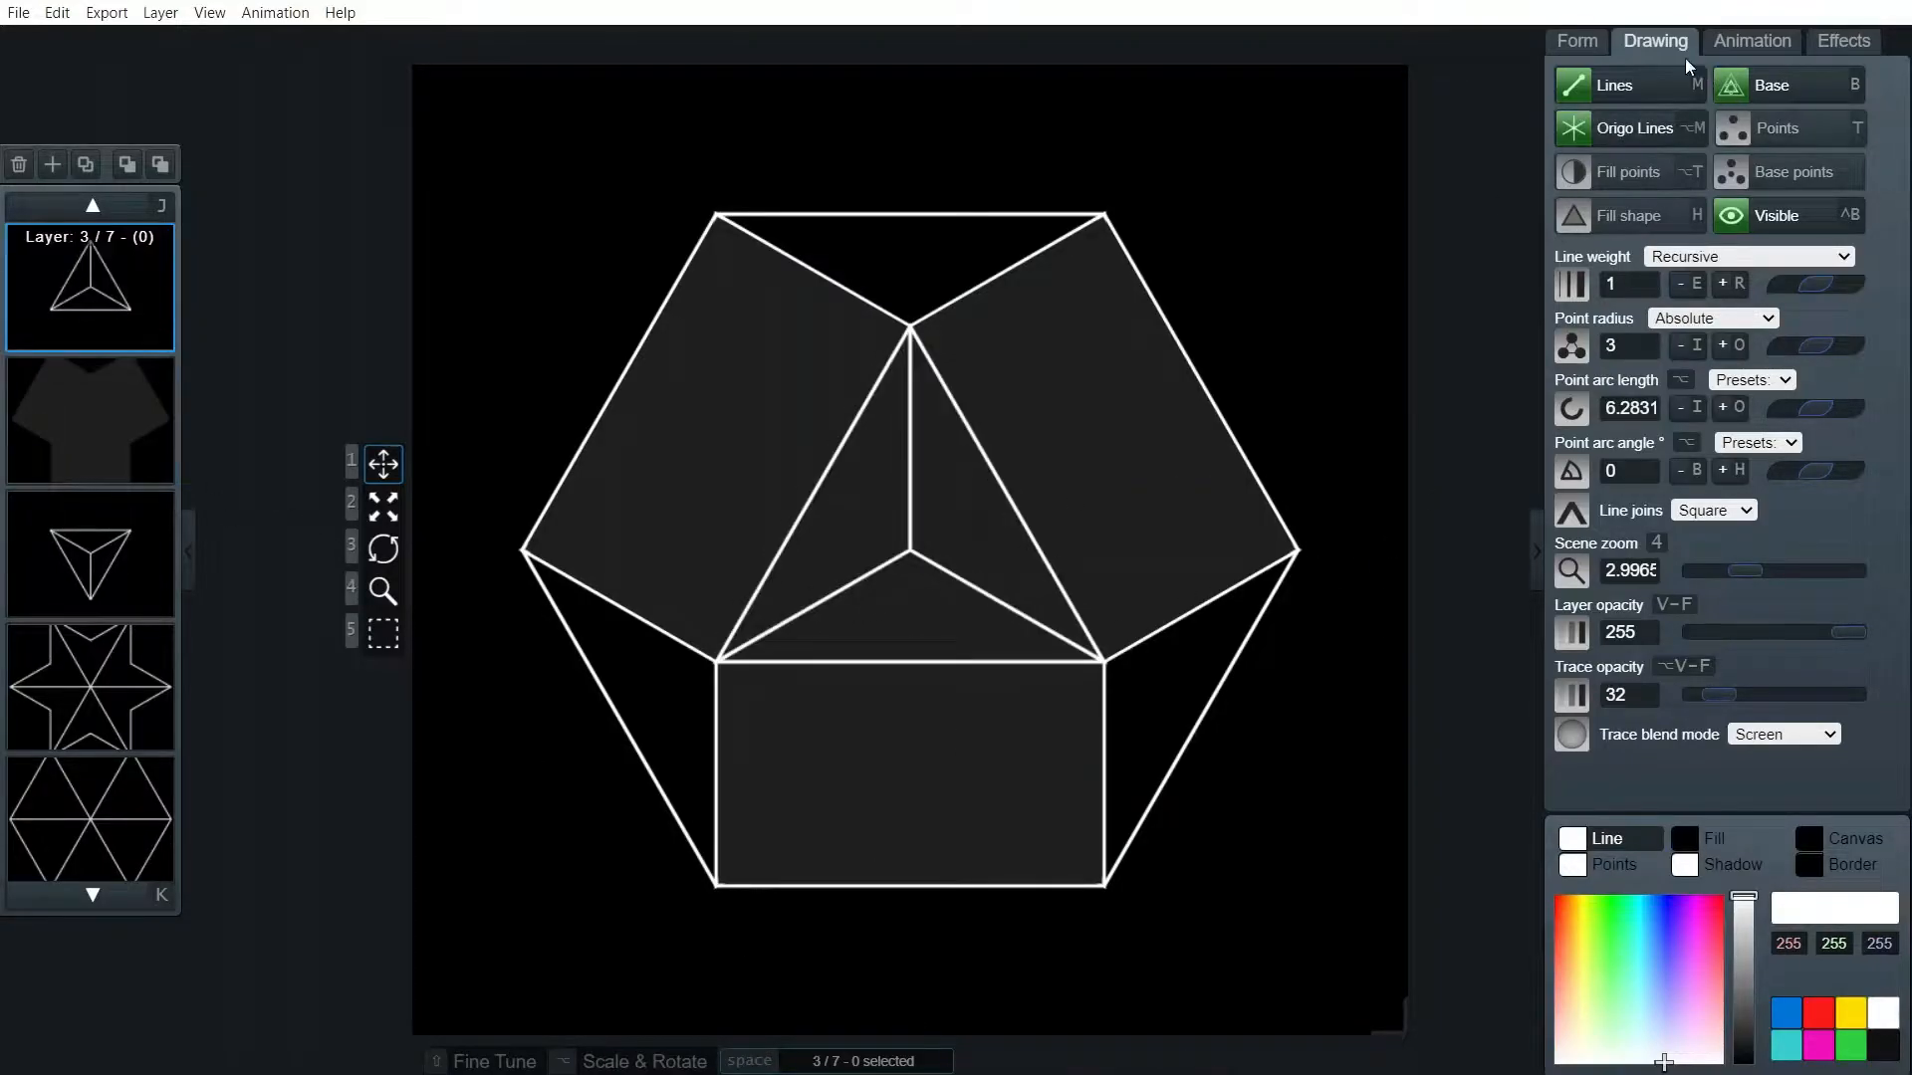
{"action": "left_click", "coordinate": [1634, 127]}
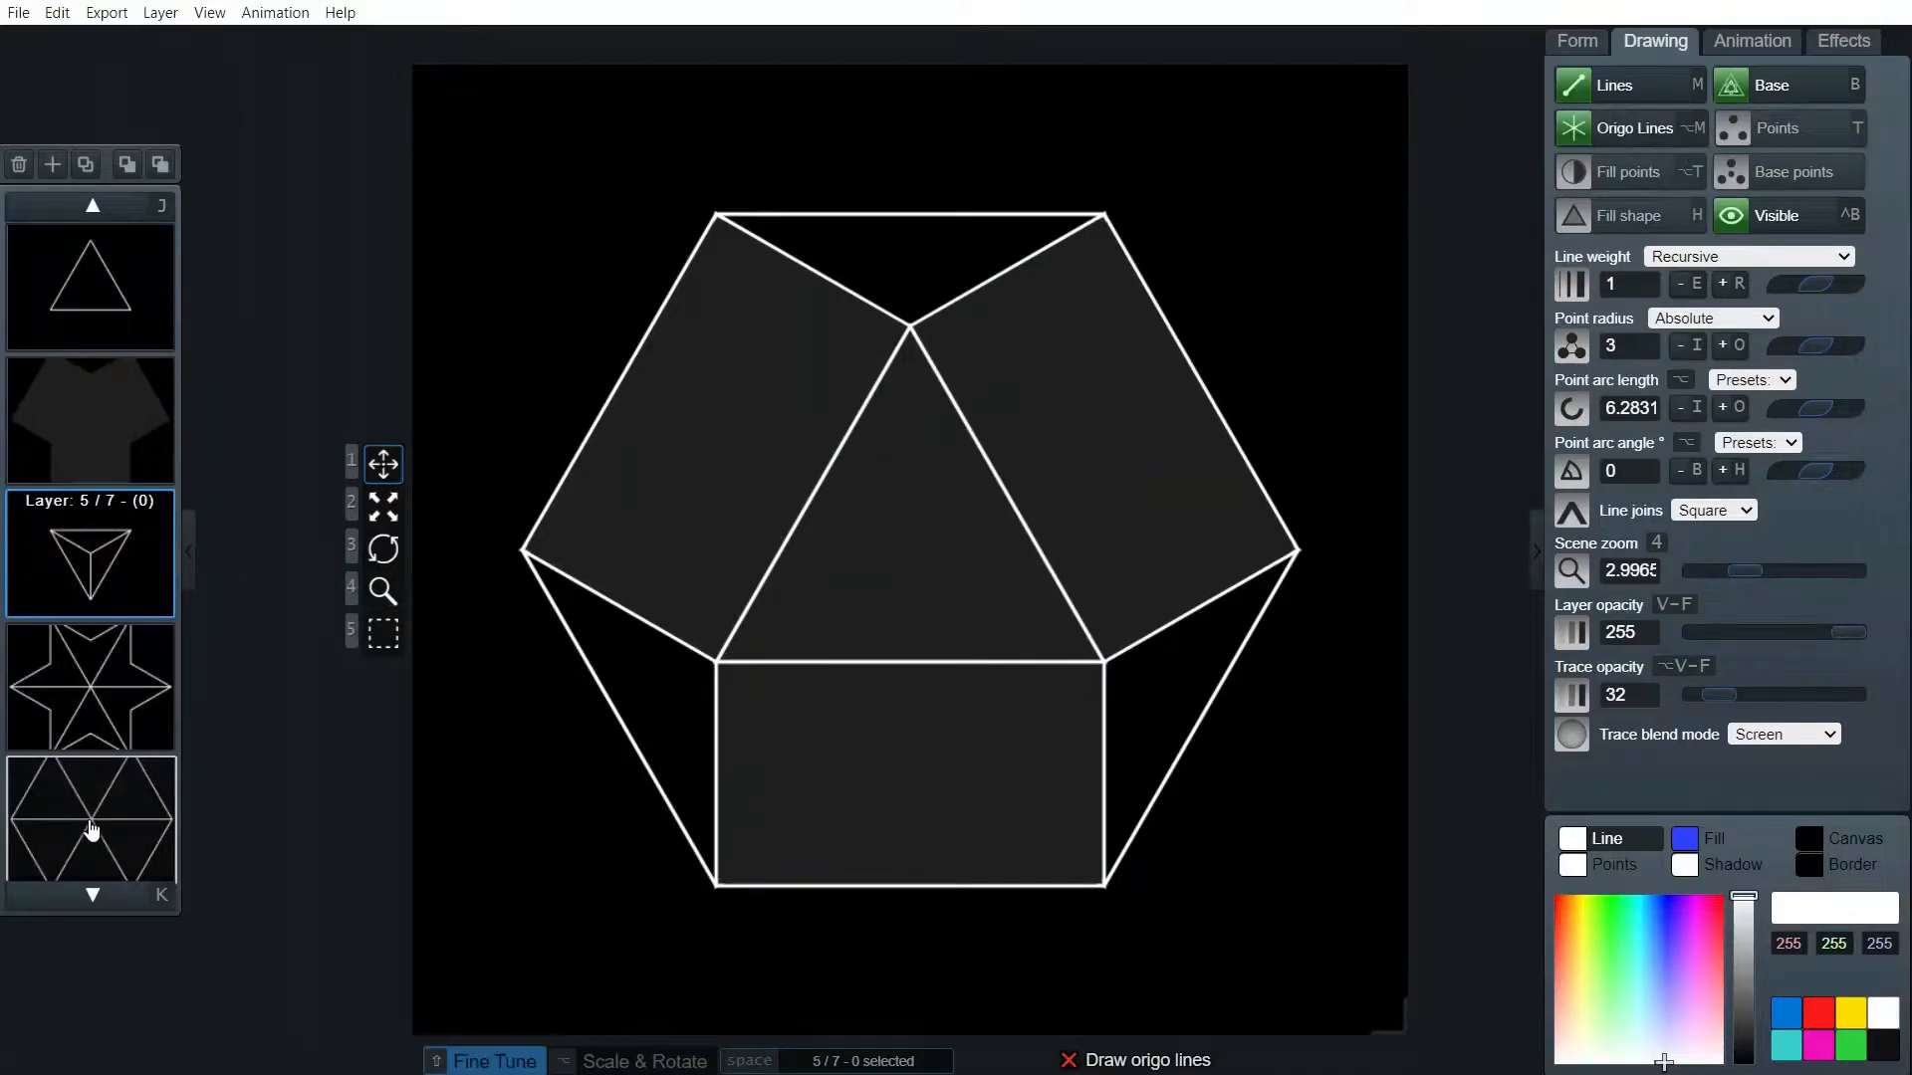
{"action": "left_click", "coordinate": [90, 821]}
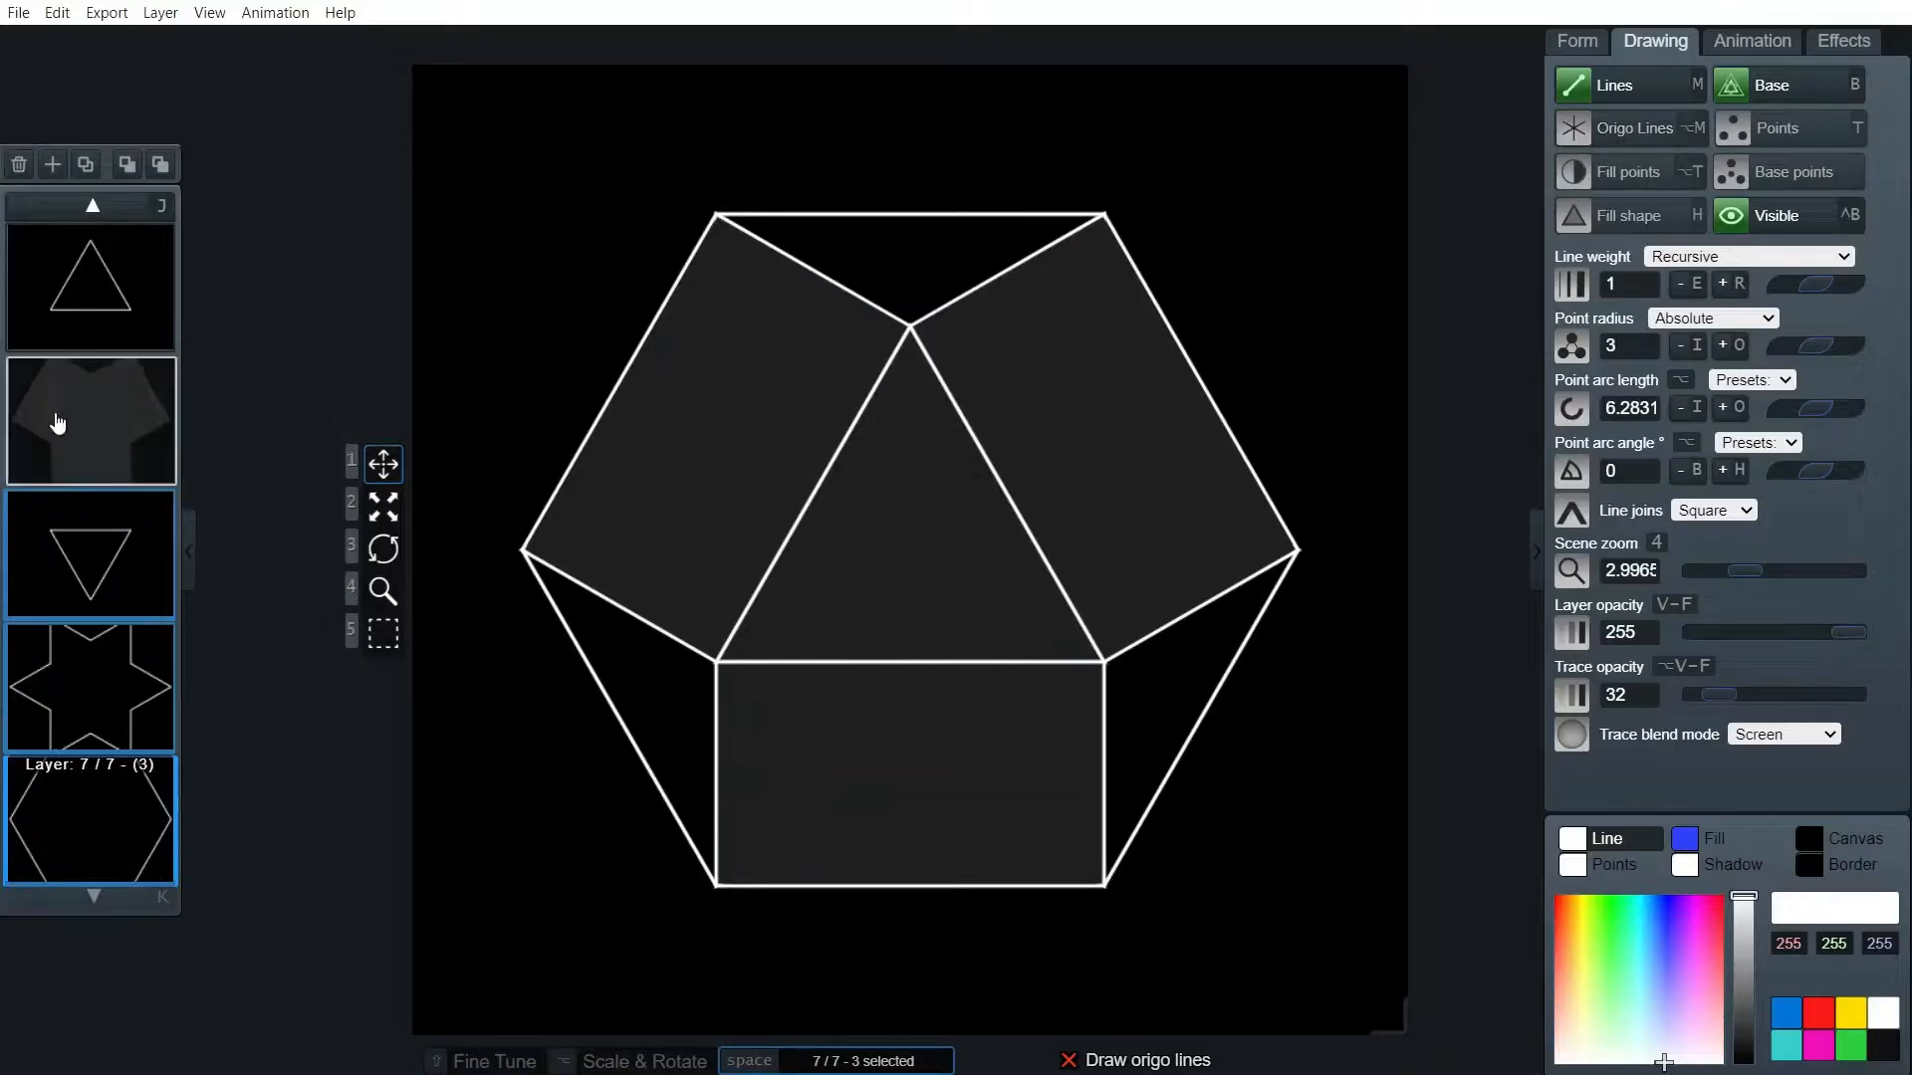
Make the mask layer black and set its opacity to 217
{"action": "left_click", "coordinate": [88, 421]}
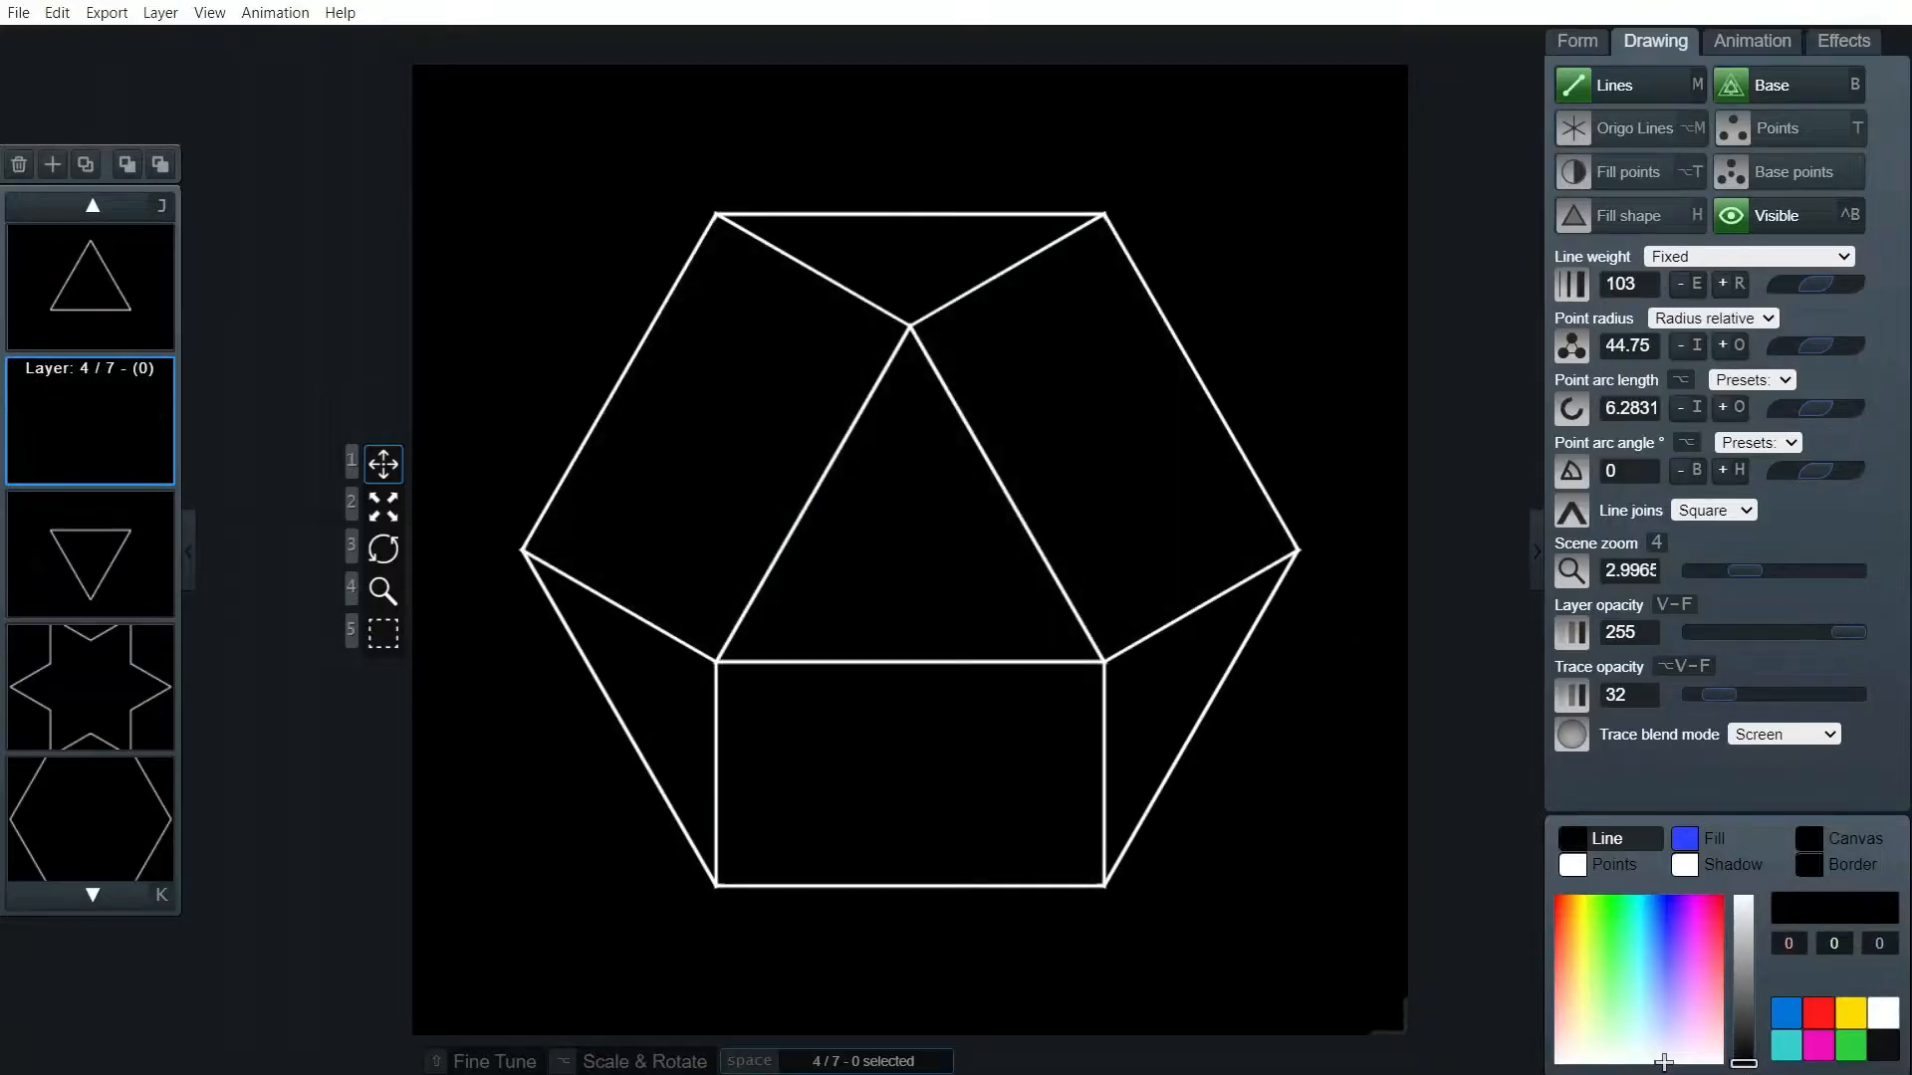
{"action": "mouse_move", "coordinate": [1234, 495]}
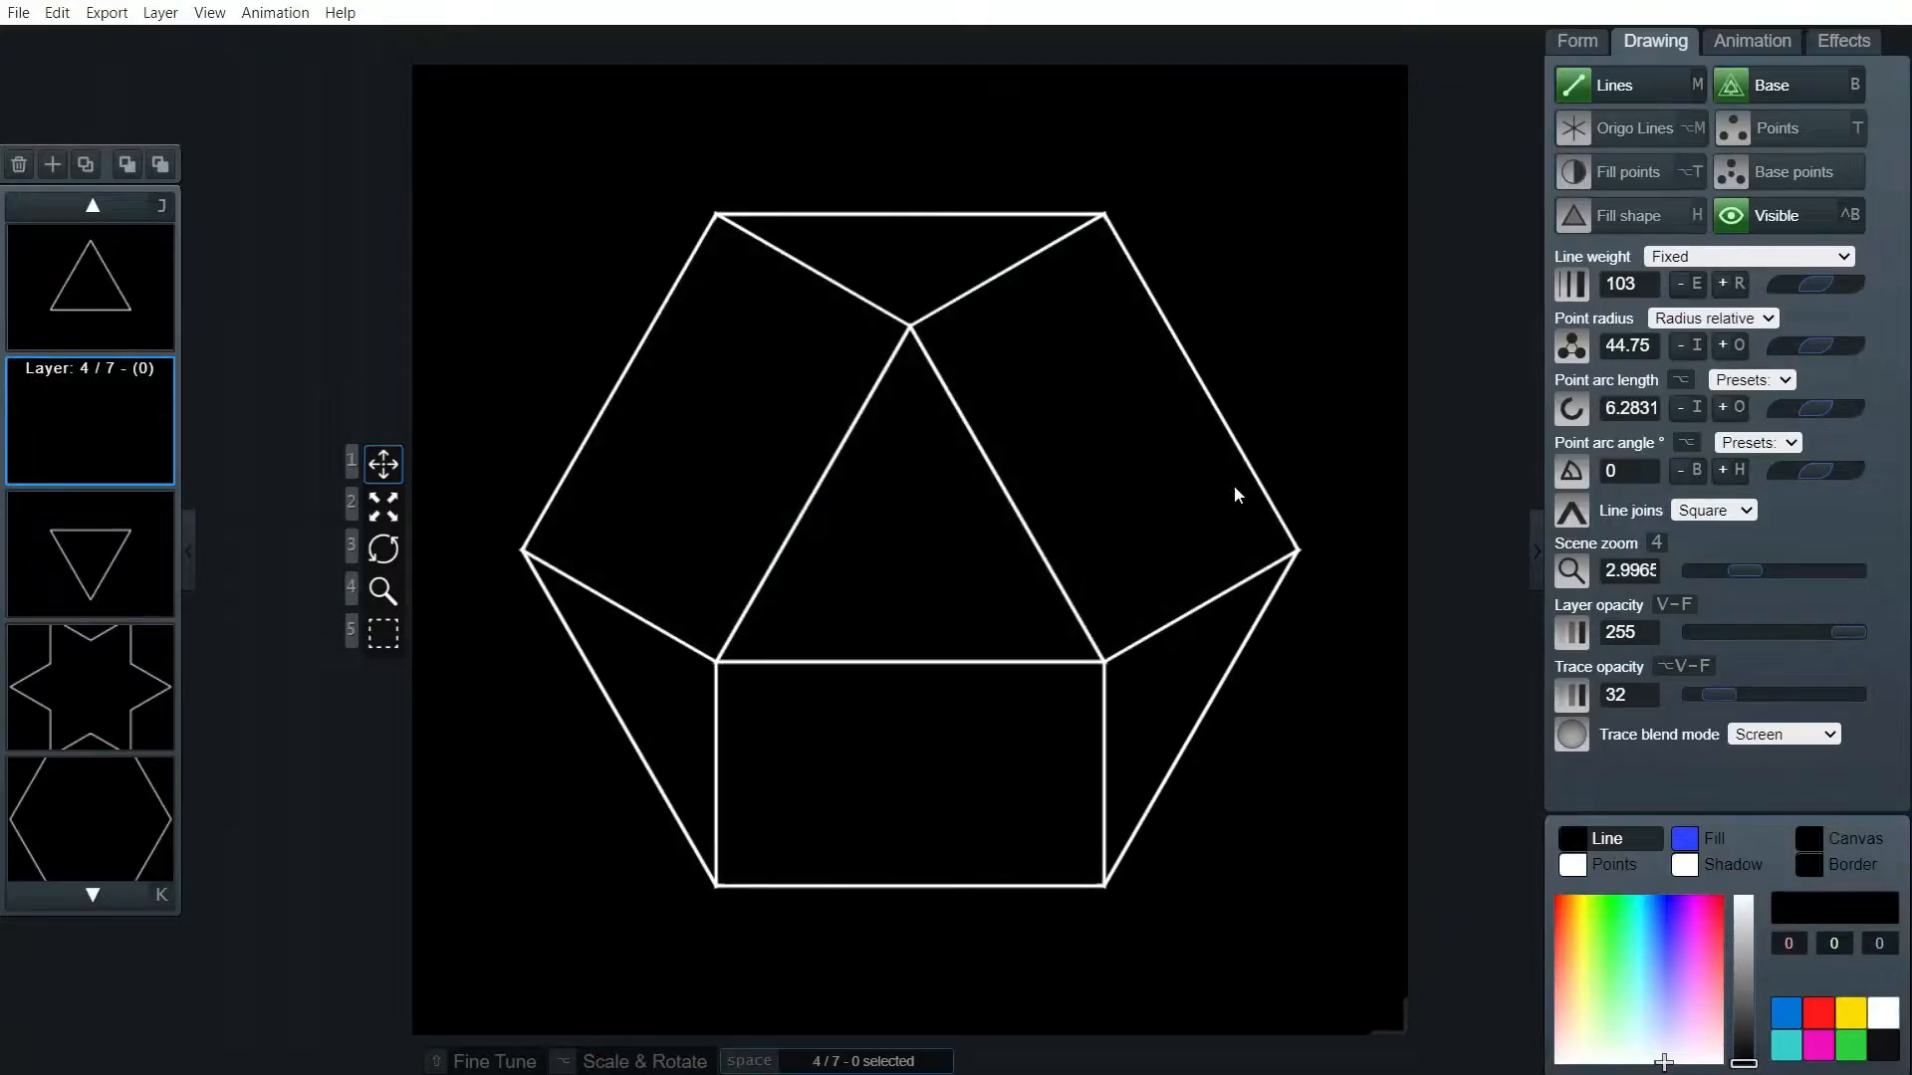
{"action": "mouse_move", "coordinate": [814, 303]}
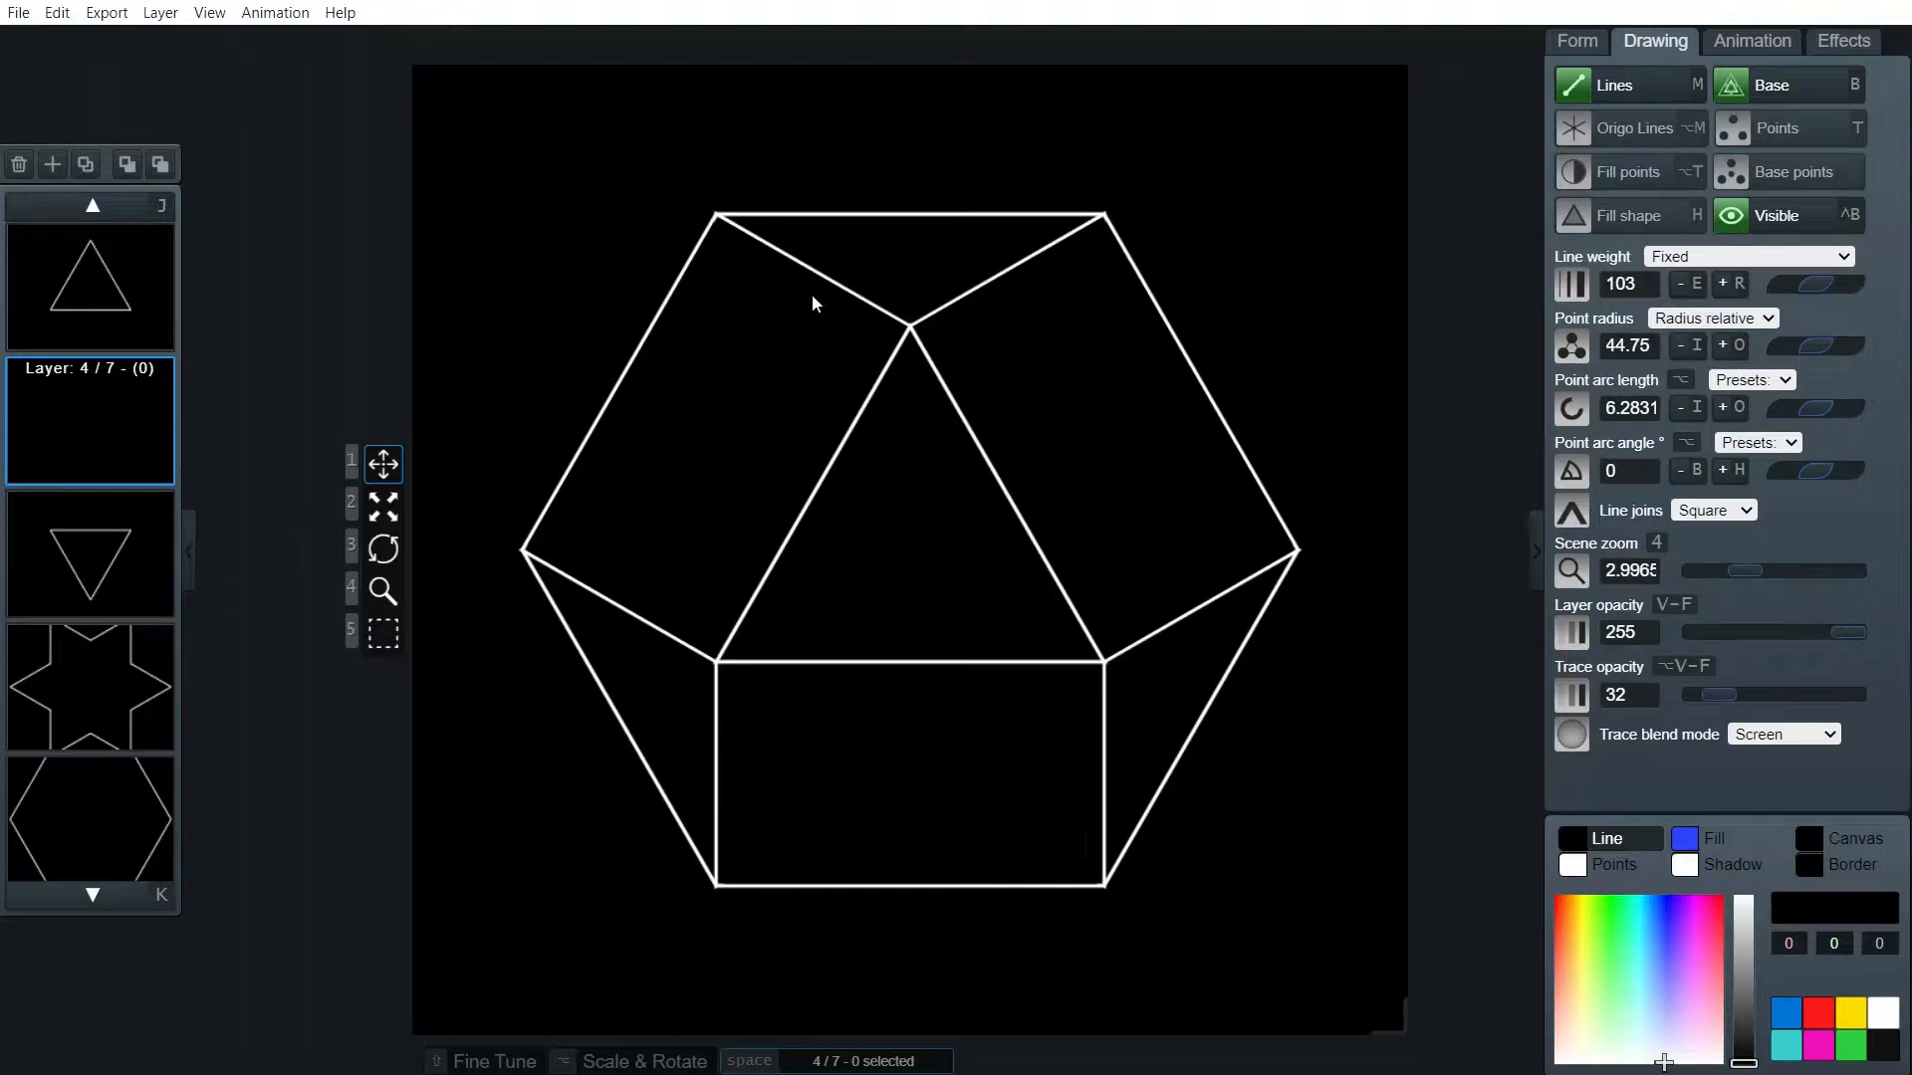
{"action": "mouse_move", "coordinate": [1564, 853]}
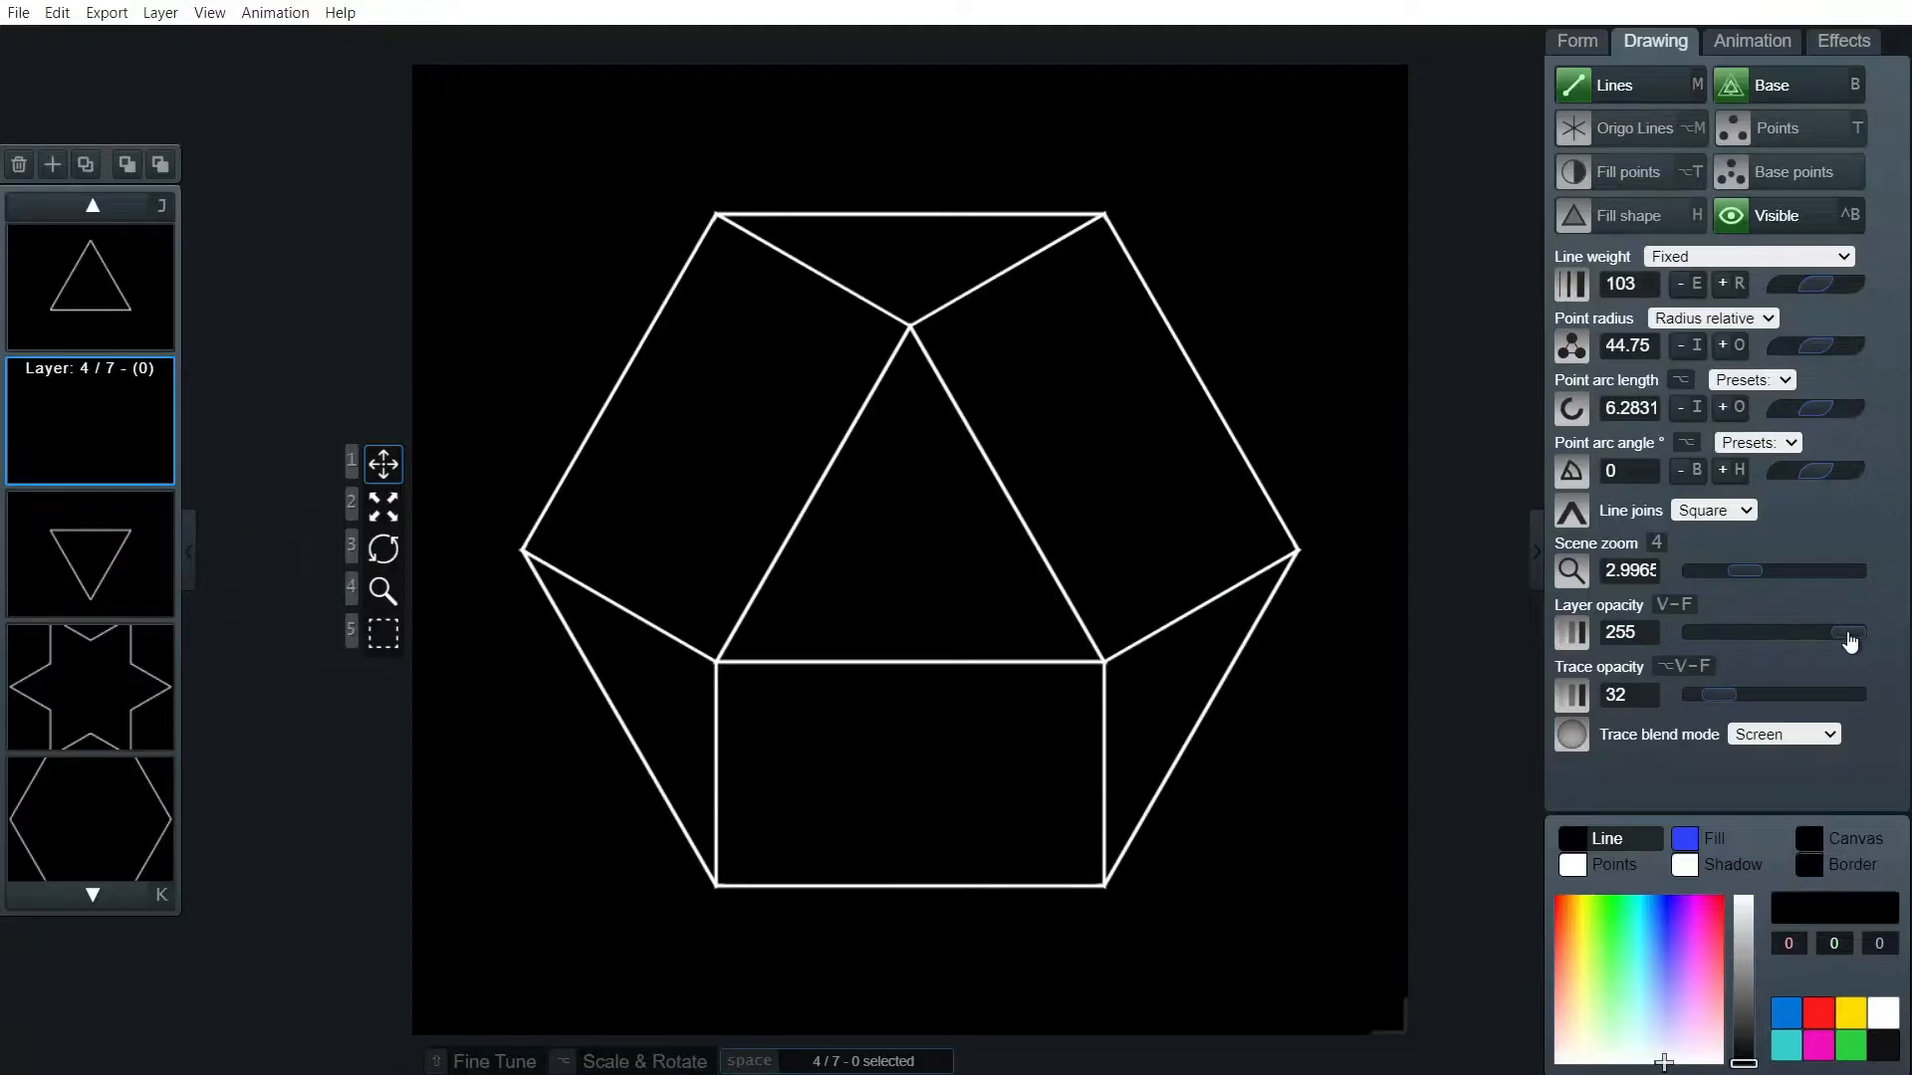
{"action": "left_click_drag", "start_coordinate": [1847, 633], "coordinate": [1816, 633]}
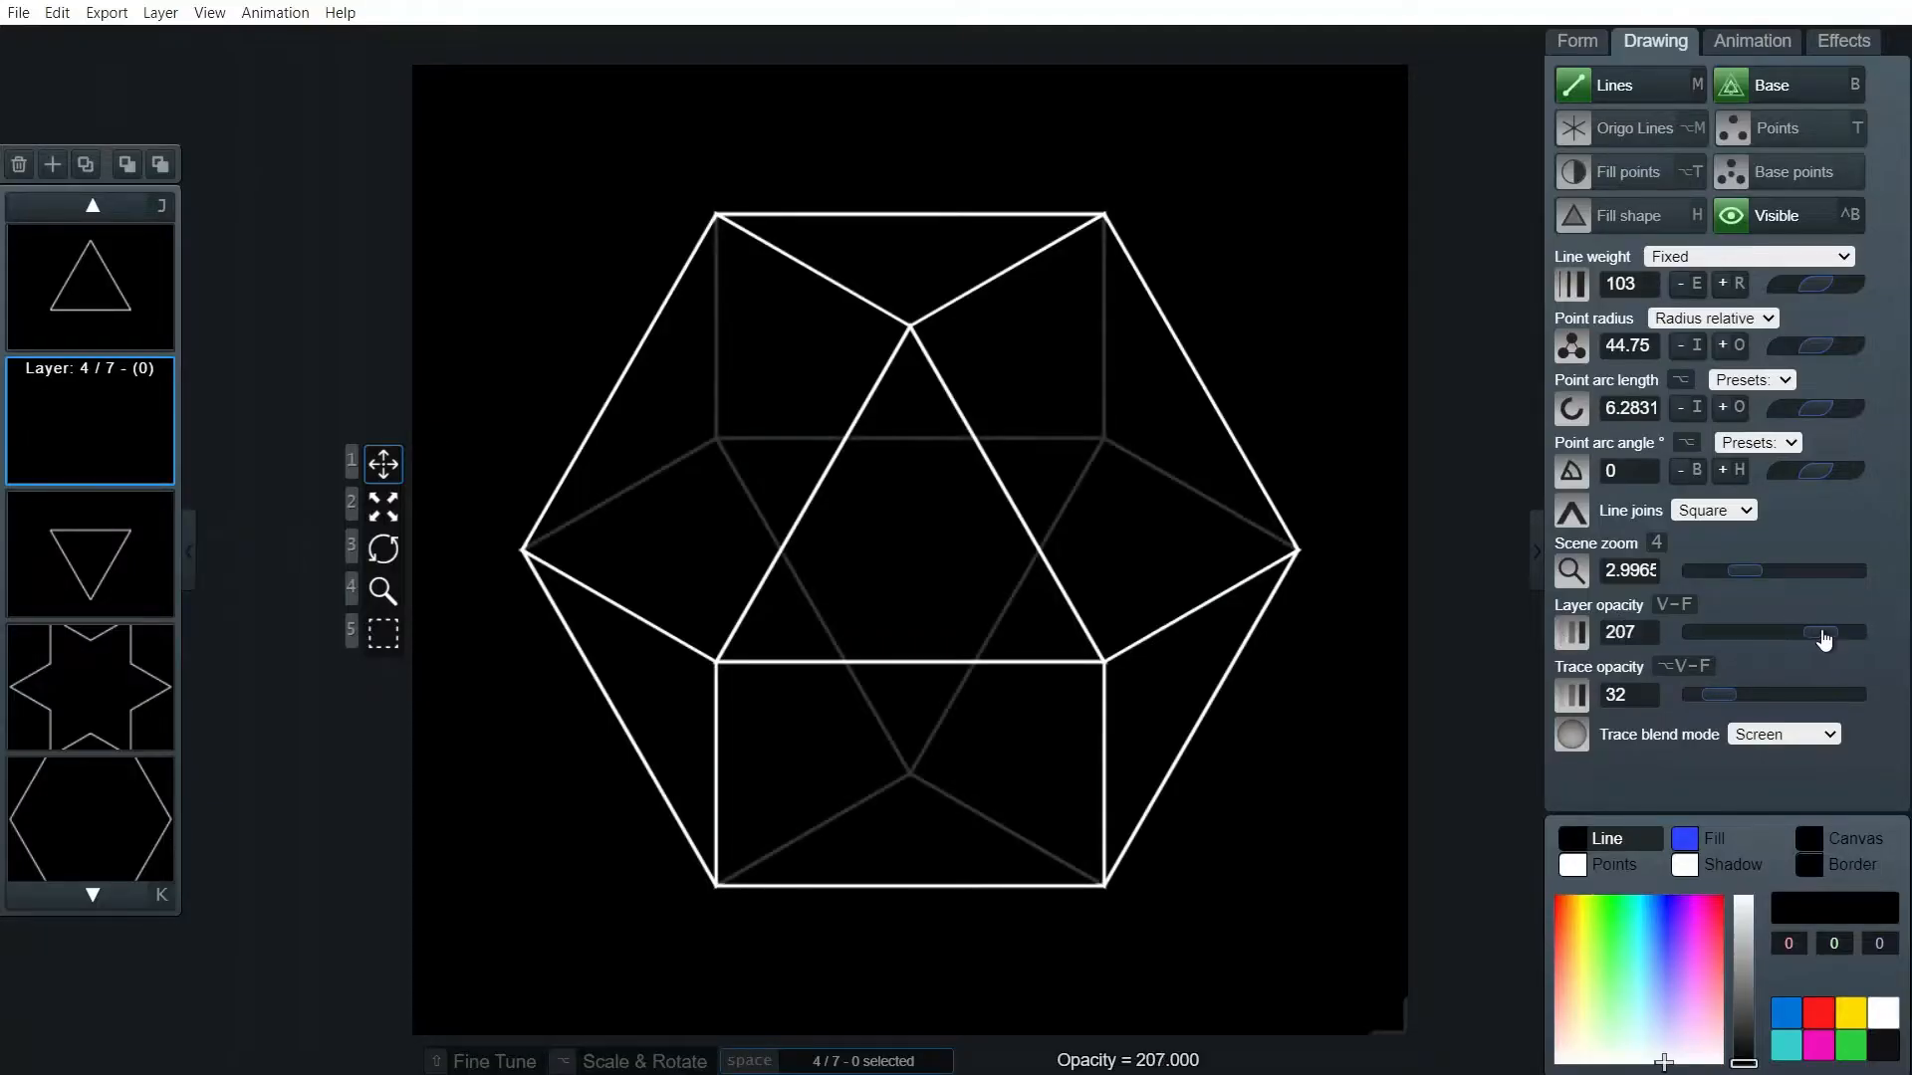
{"action": "left_click_drag", "start_coordinate": [1813, 631], "coordinate": [1825, 631]}
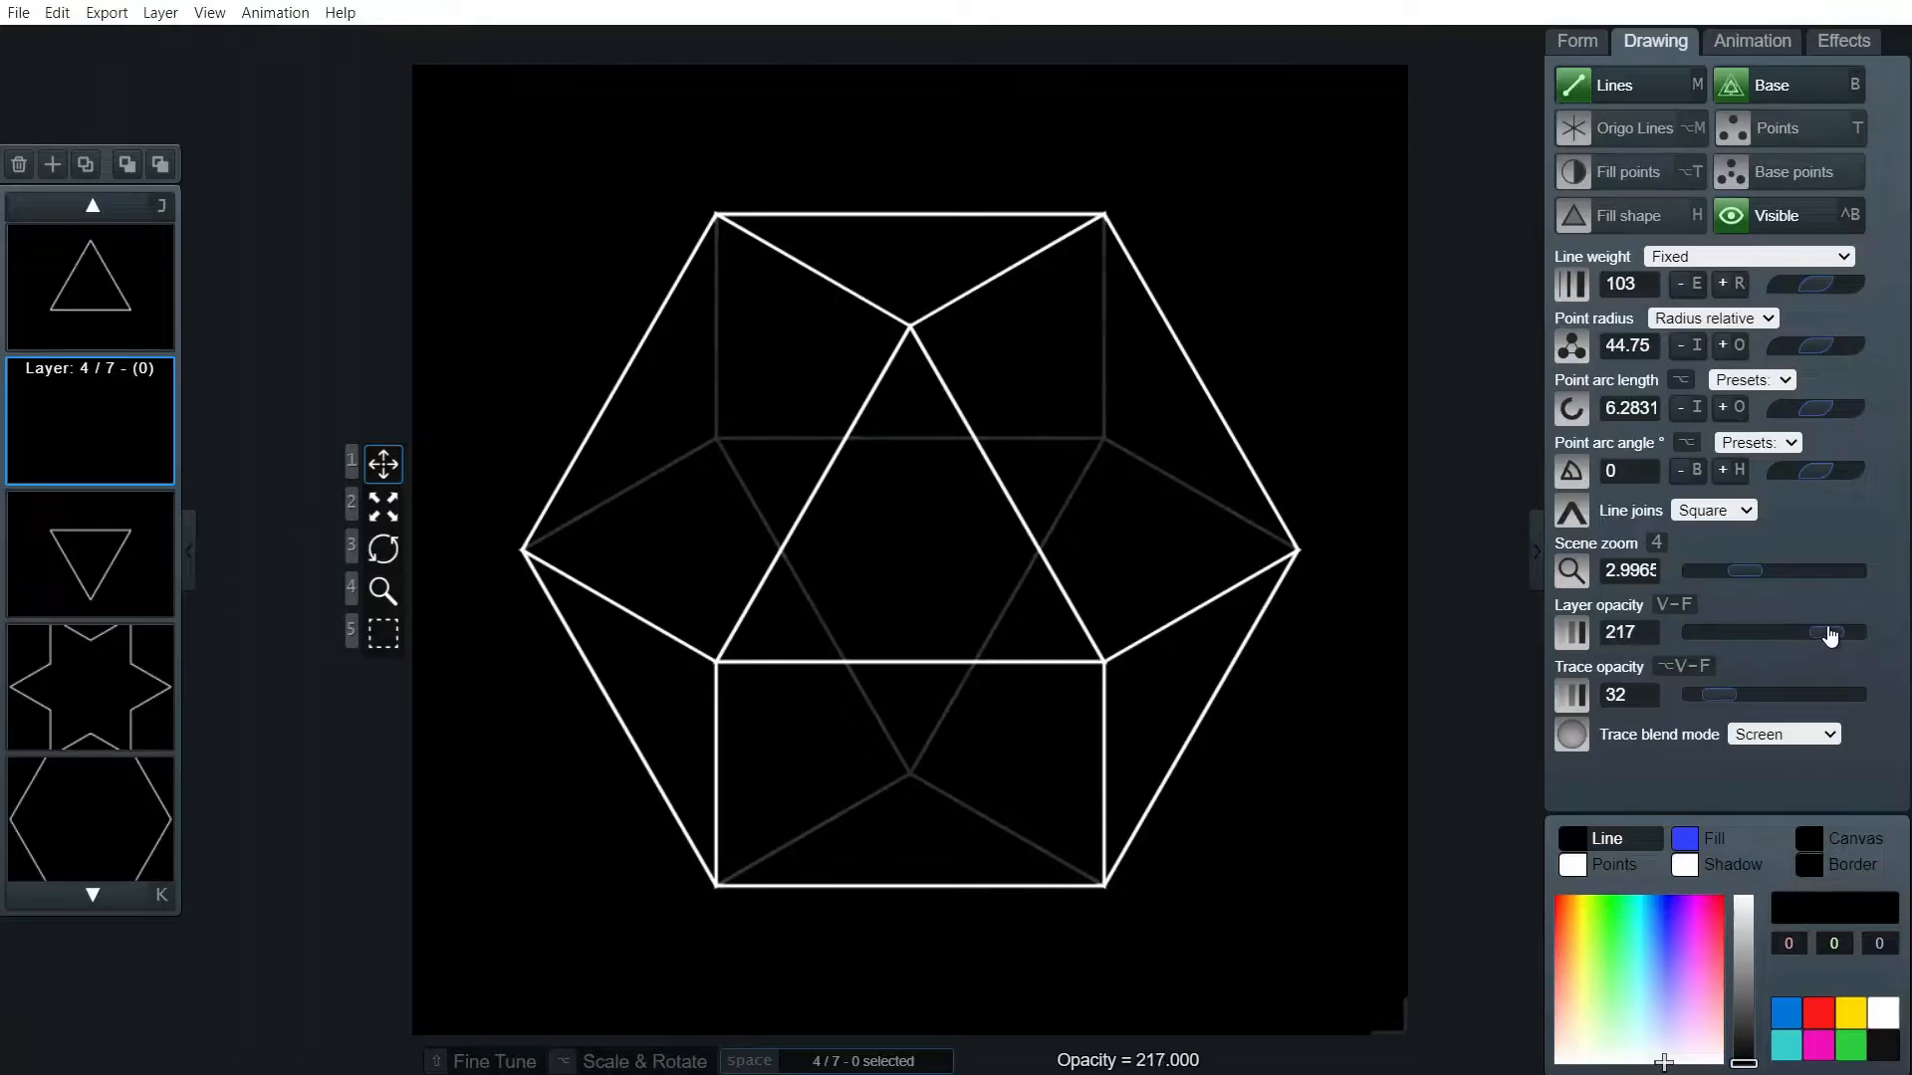
{"action": "left_click_drag", "start_coordinate": [1829, 631], "coordinate": [1816, 631]}
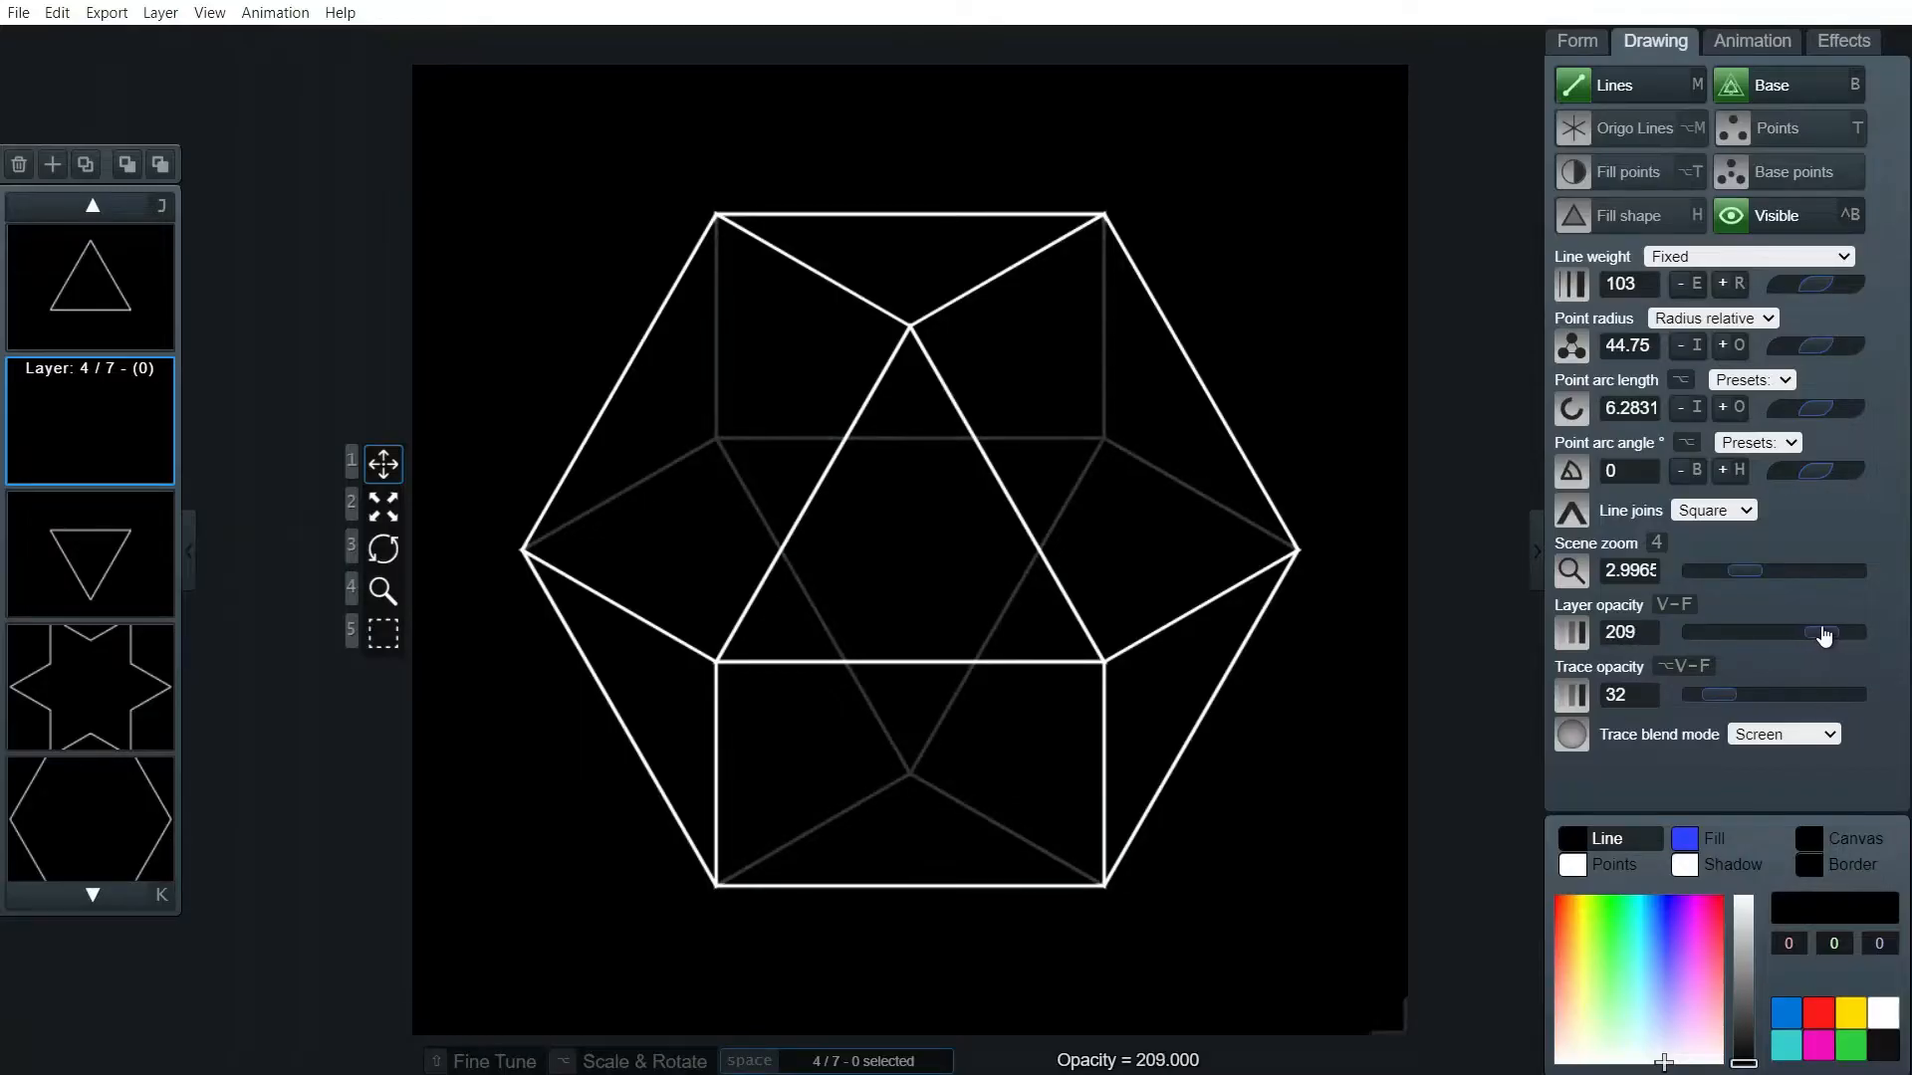
{"action": "left_click_drag", "start_coordinate": [1810, 633], "coordinate": [1820, 633]}
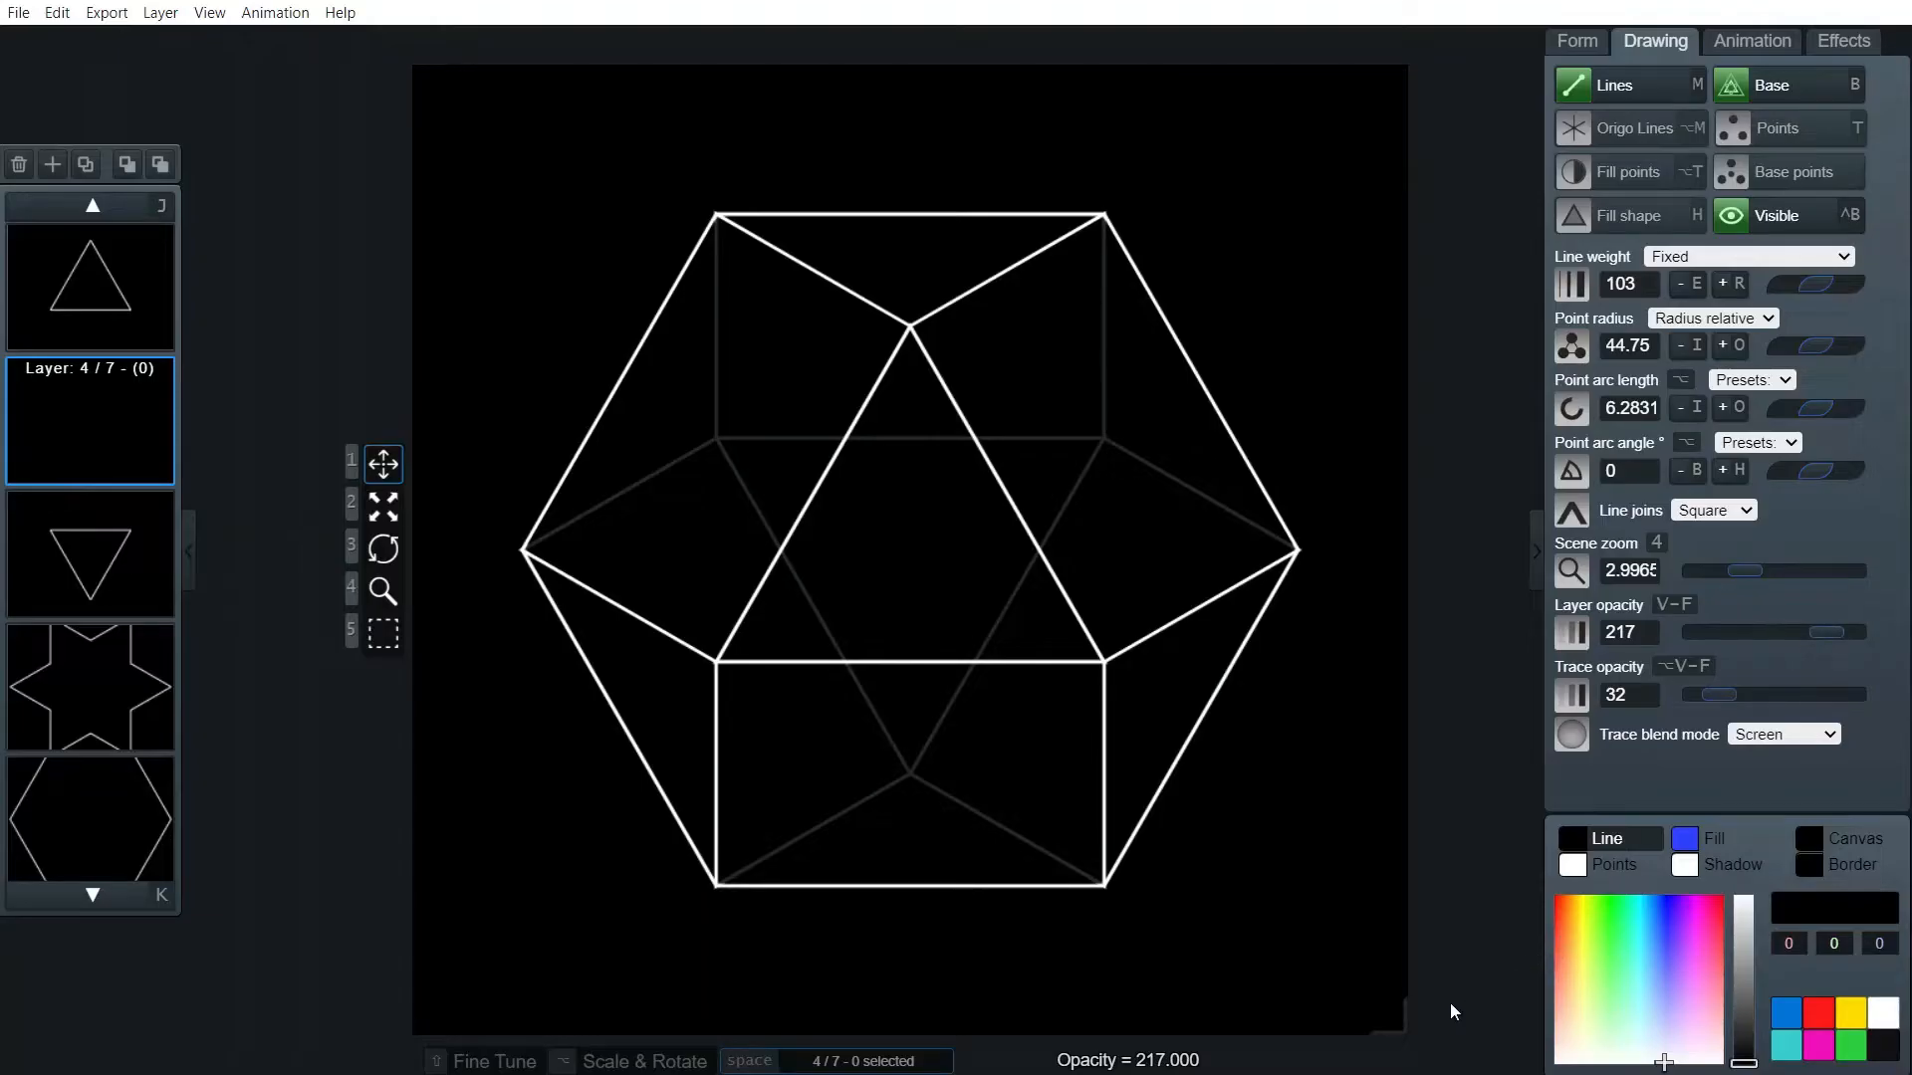
{"action": "mouse_move", "coordinate": [905, 819]}
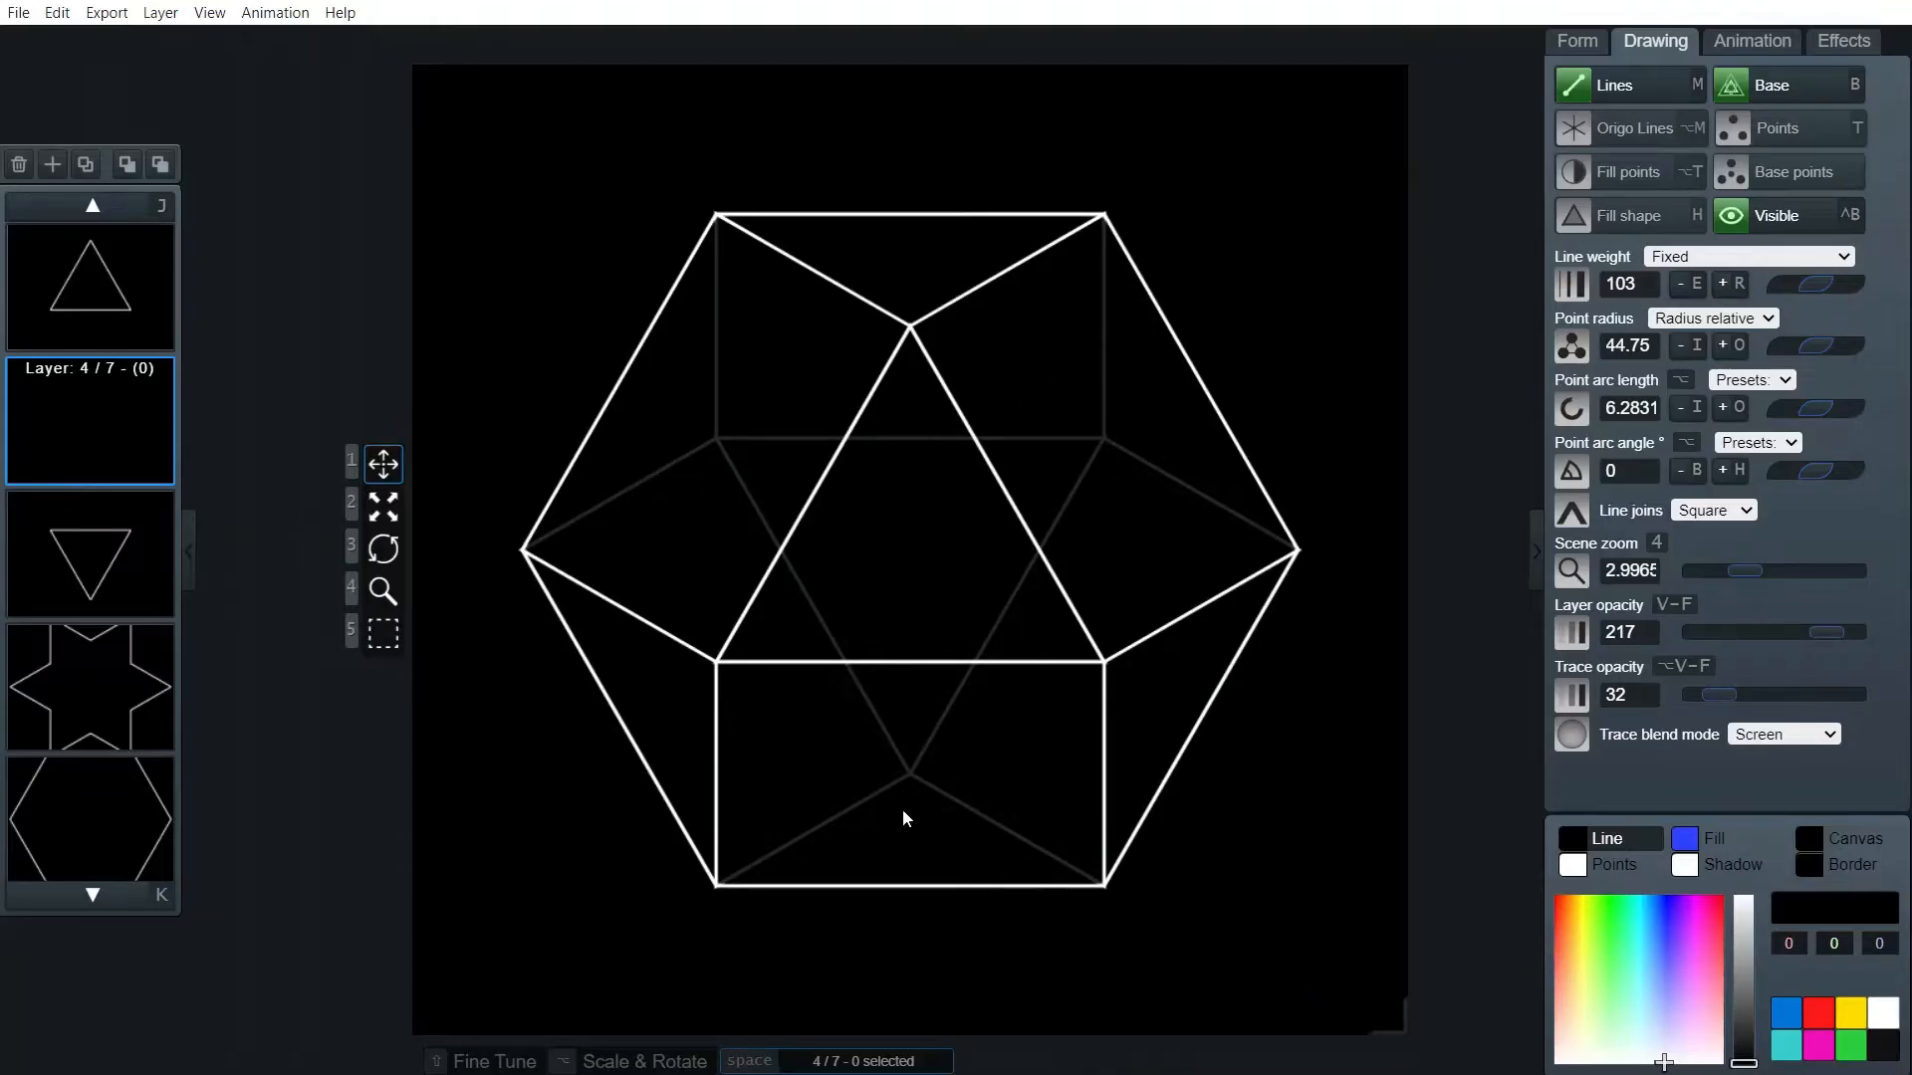
{"action": "mouse_move", "coordinate": [815, 856]}
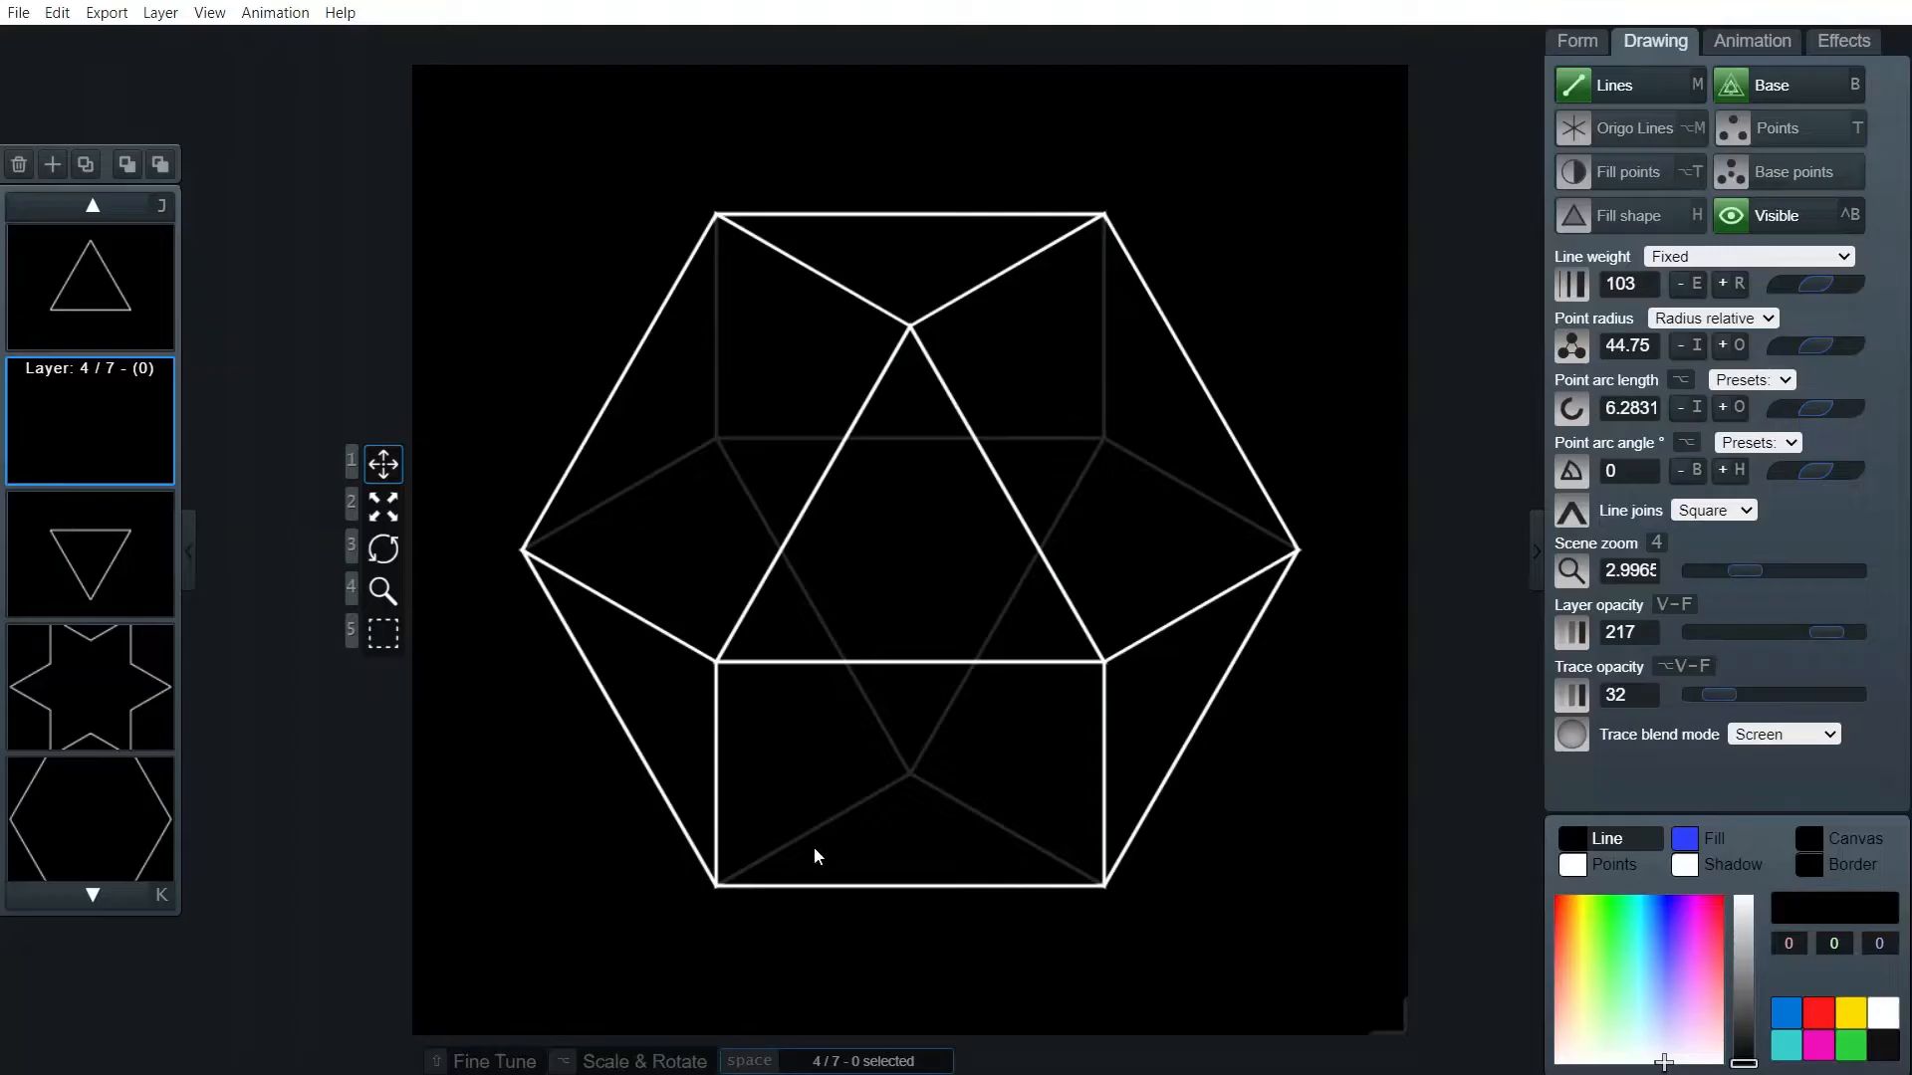
{"action": "mouse_move", "coordinate": [809, 826]}
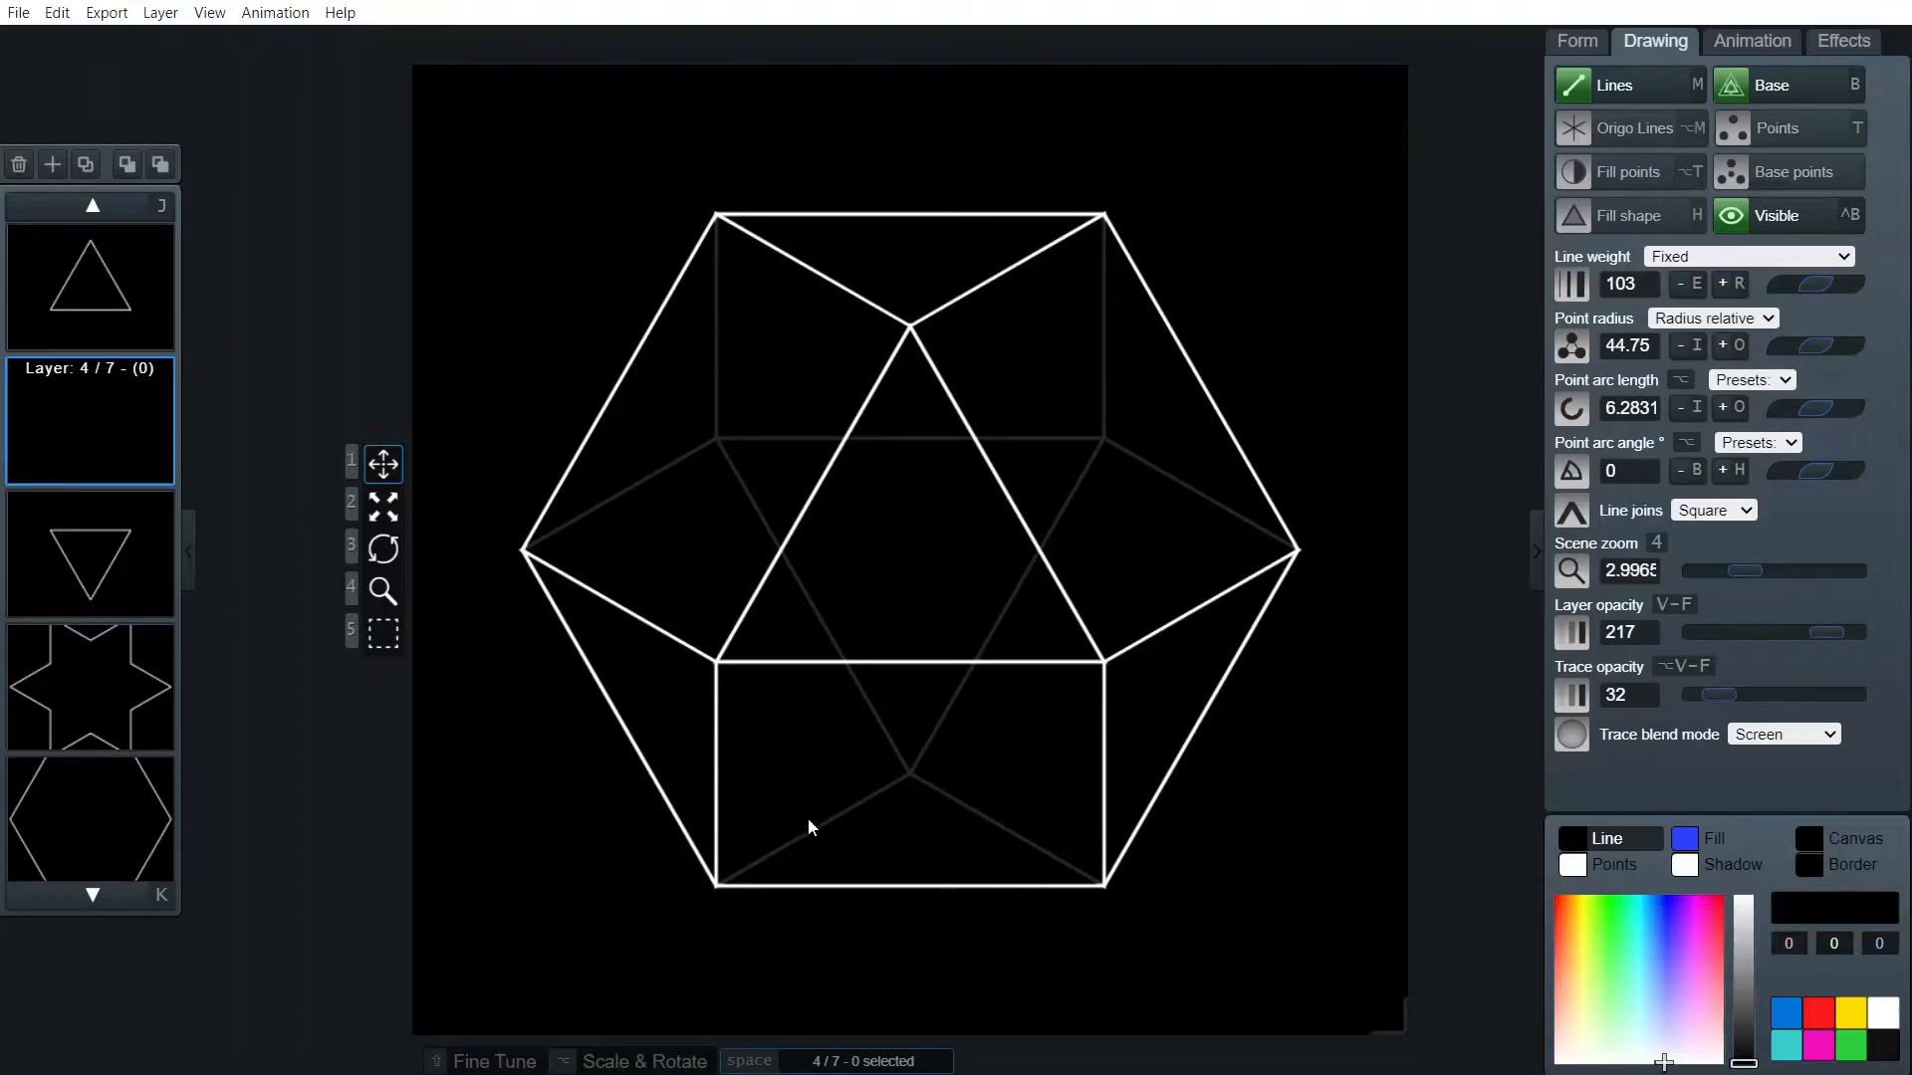
Turn origin lines back on for the triangle, star and hexagon layers
{"action": "left_click", "coordinate": [89, 820]}
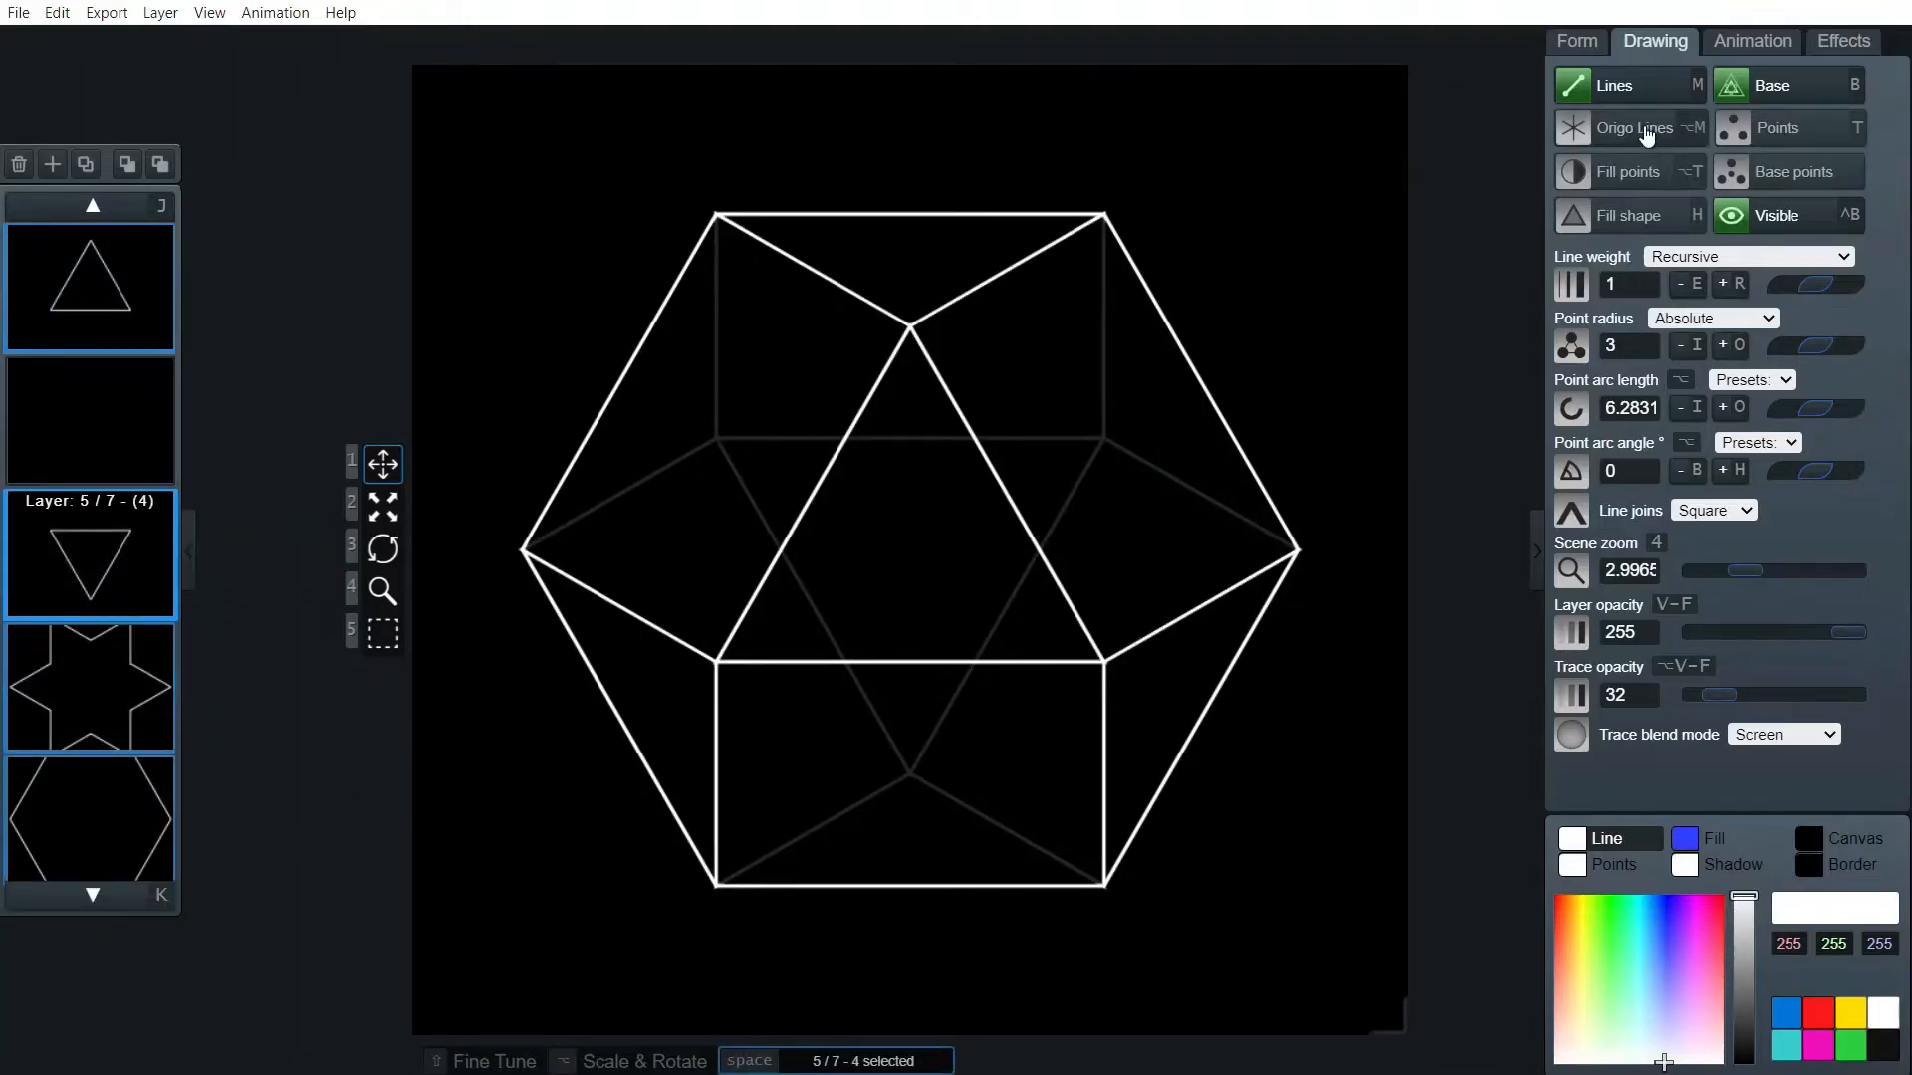
{"action": "left_click", "coordinate": [1632, 126]}
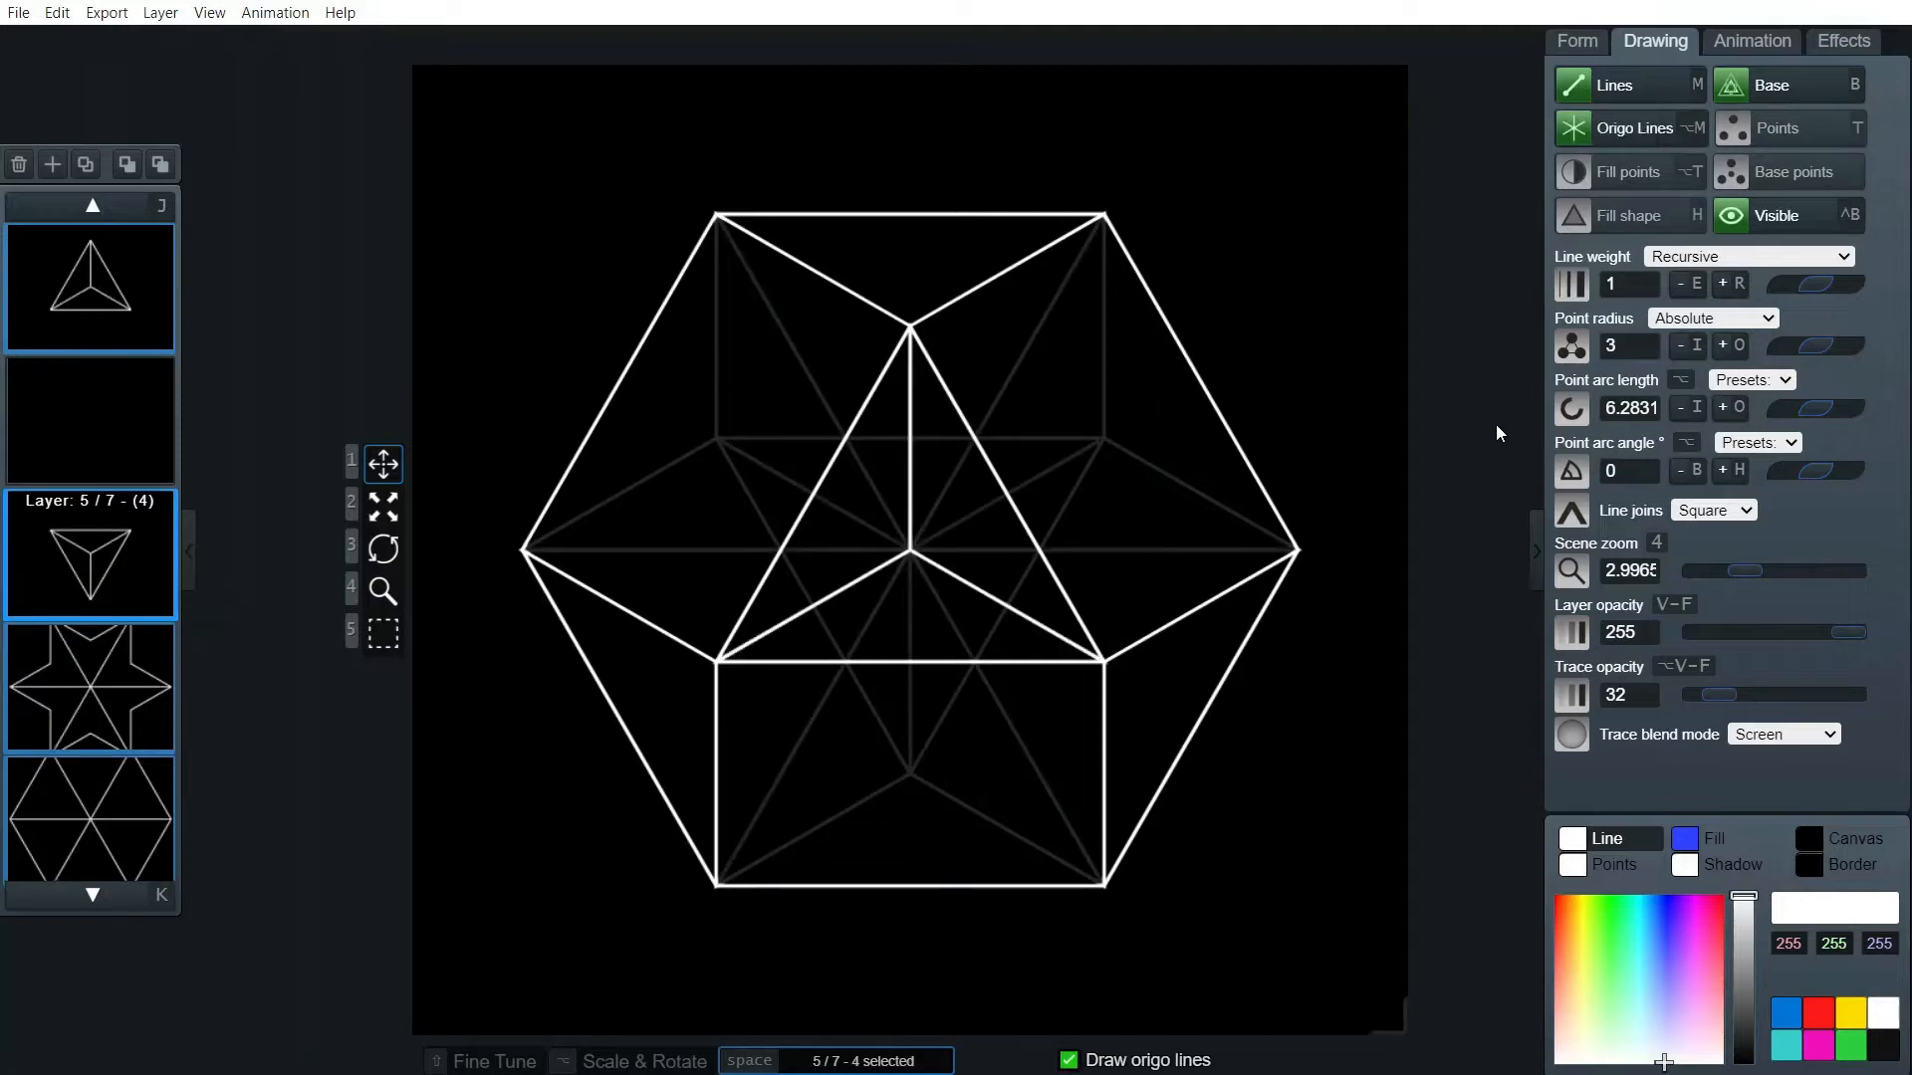
{"action": "mouse_move", "coordinate": [559, 434]}
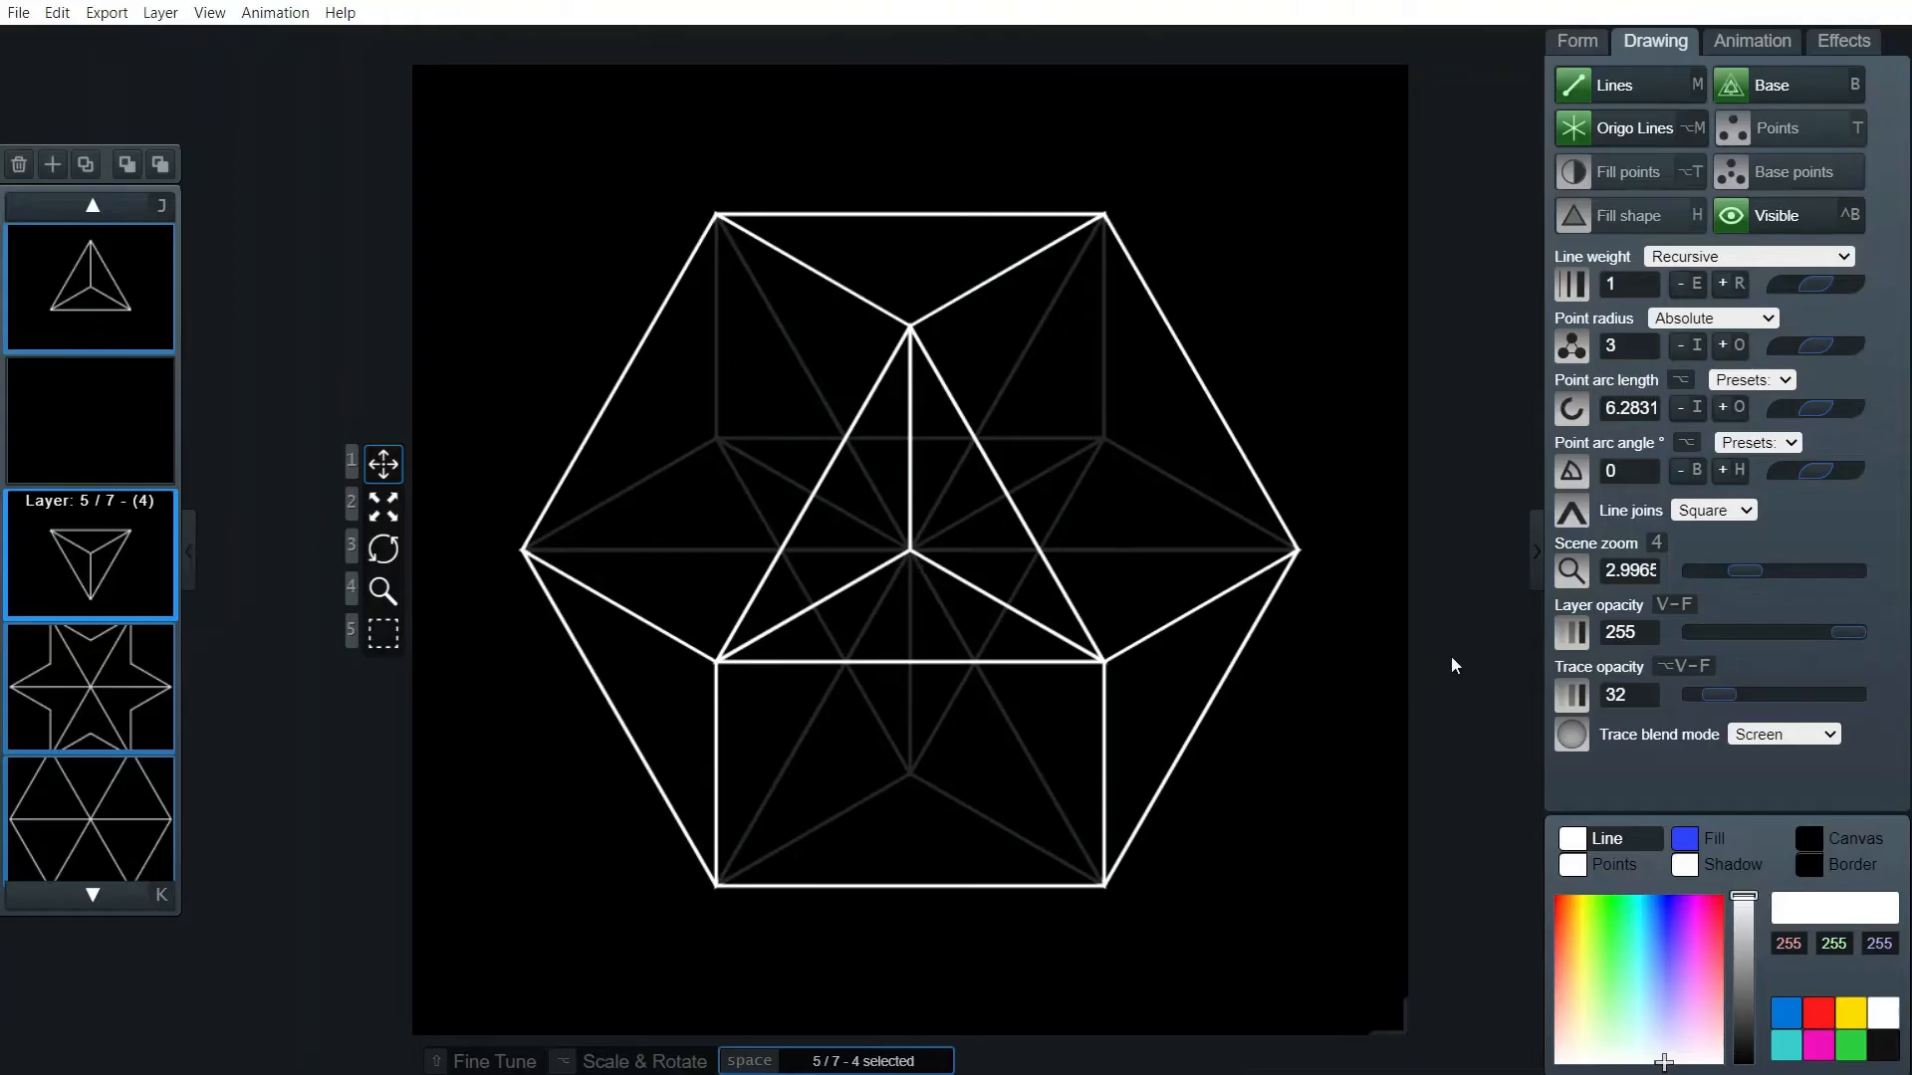
{"action": "mouse_move", "coordinate": [1463, 647]}
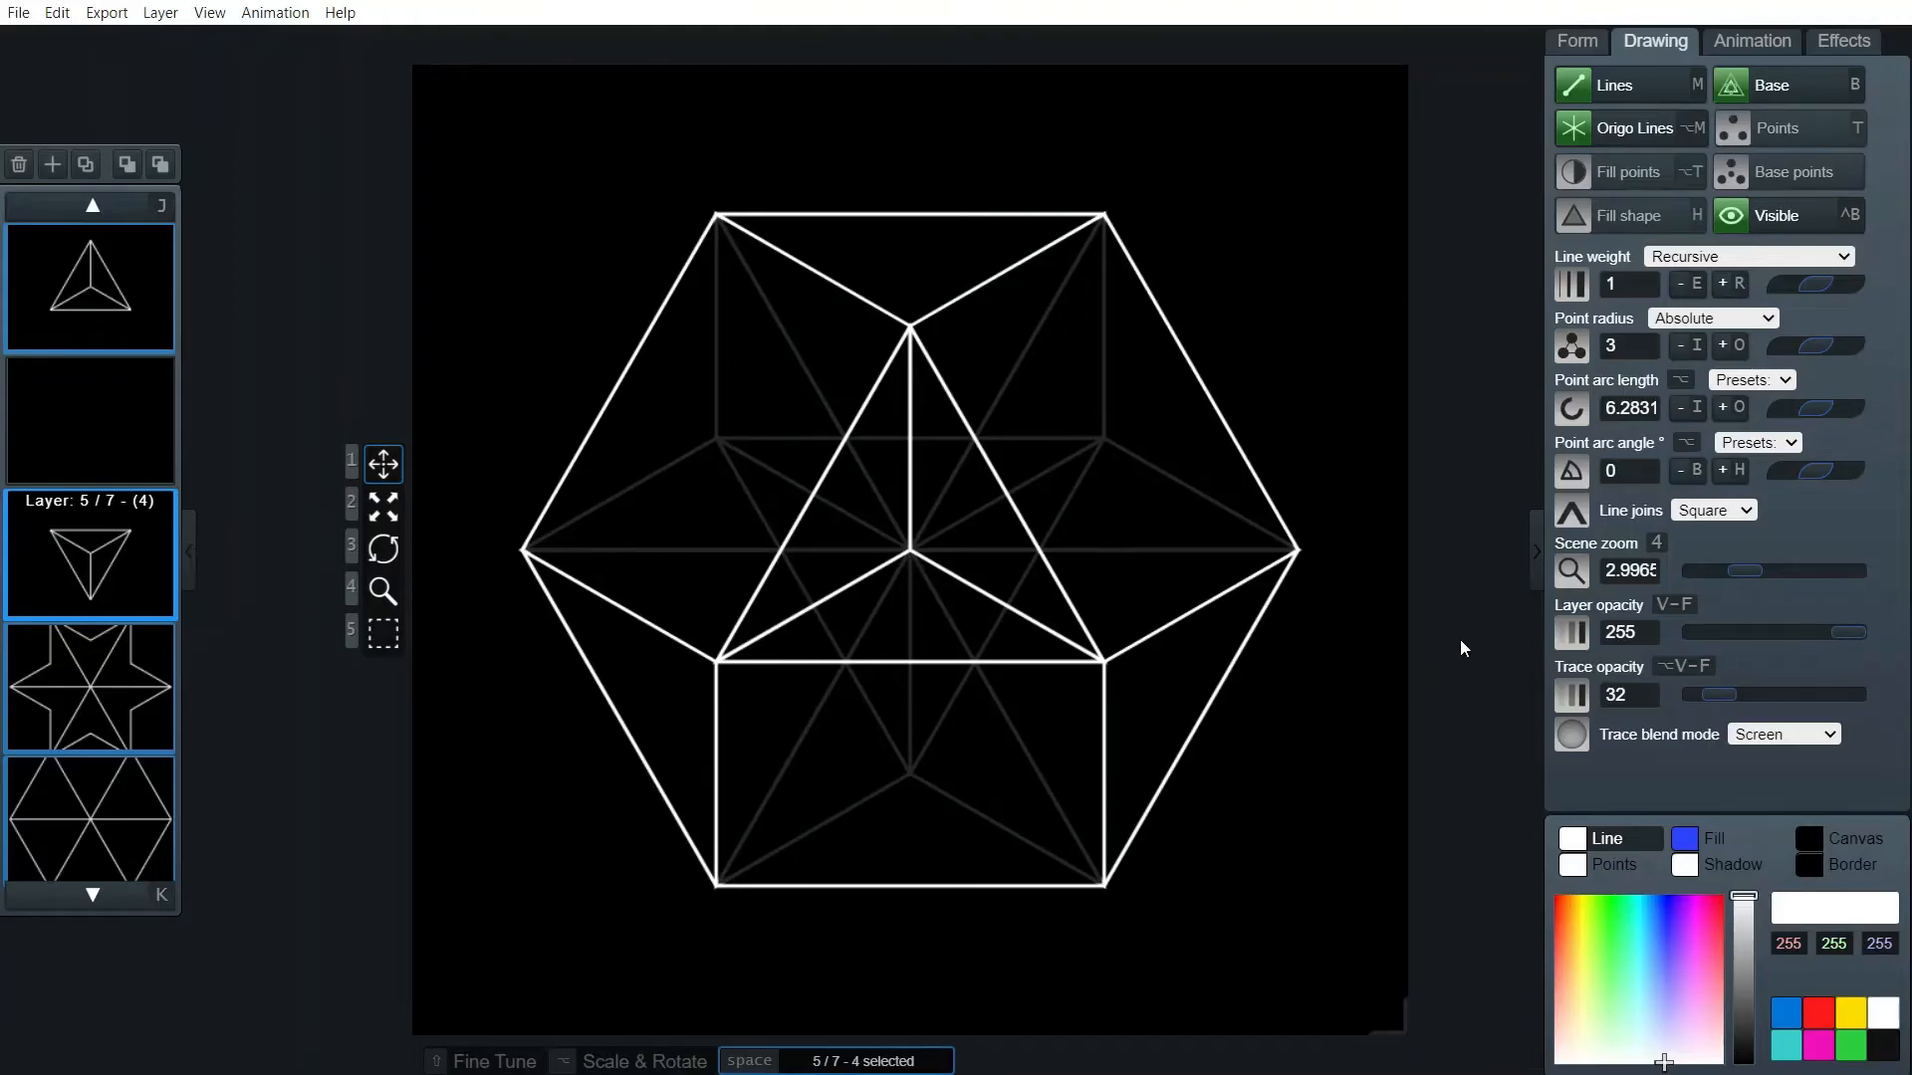